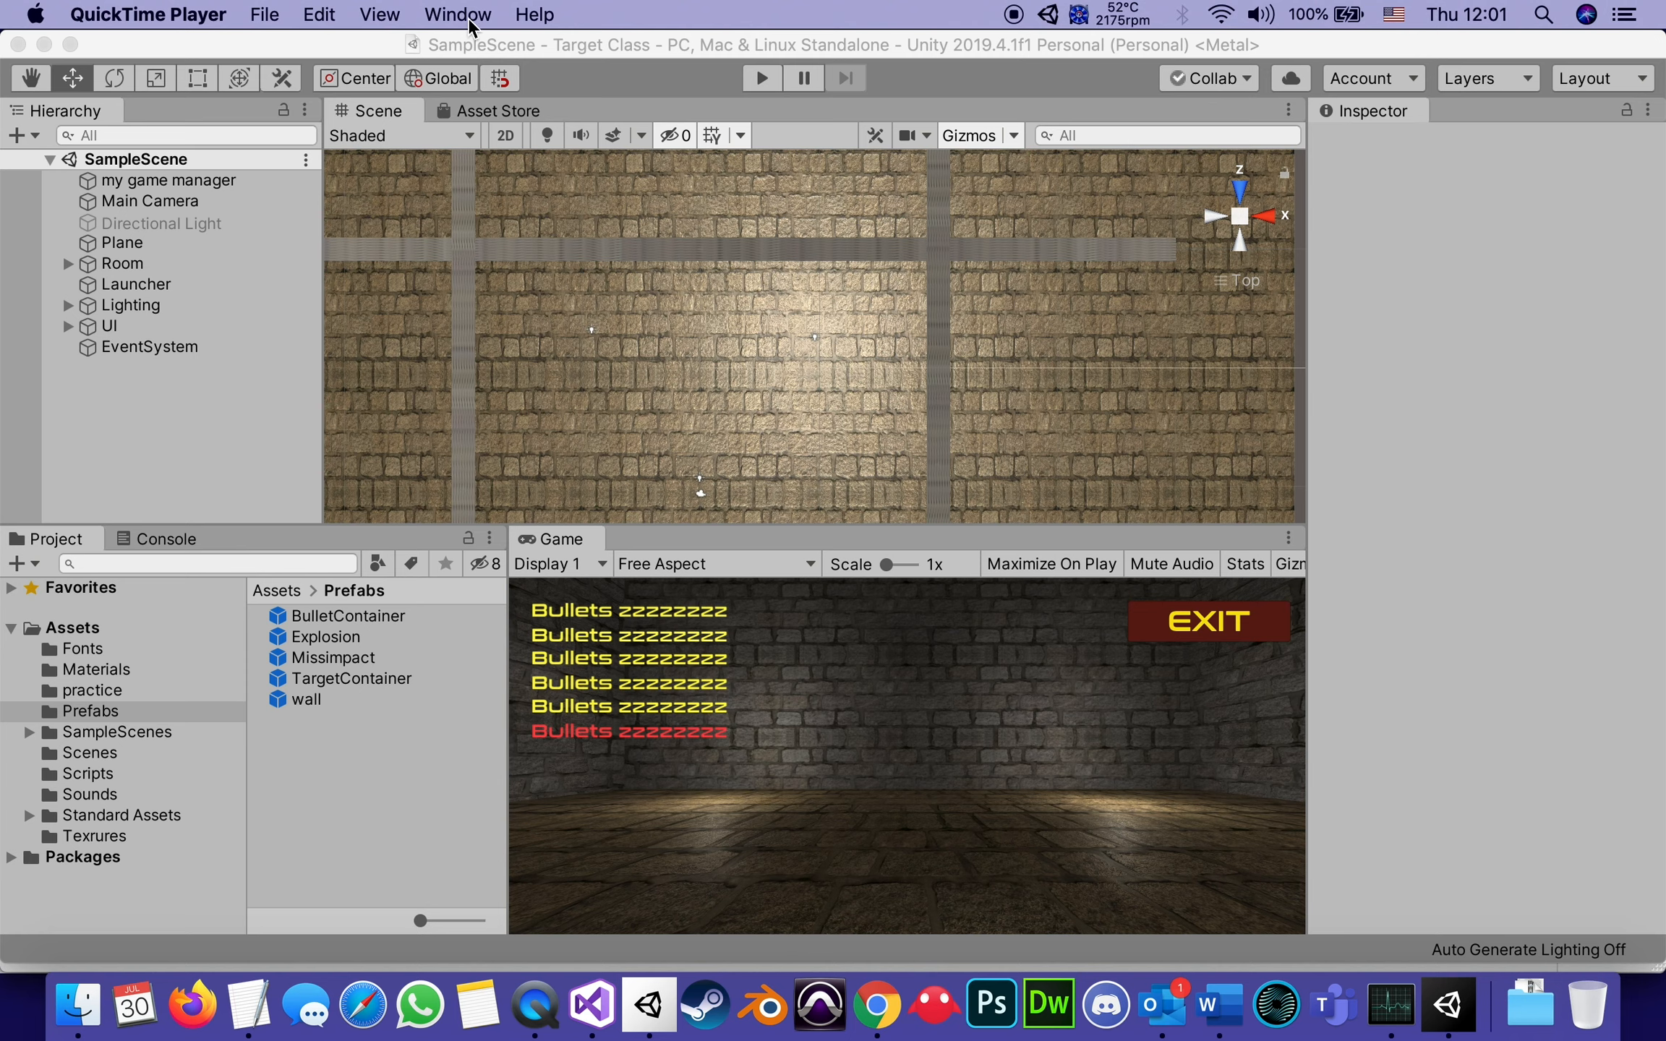
{"action": "mouse_move", "coordinate": [623, 29]}
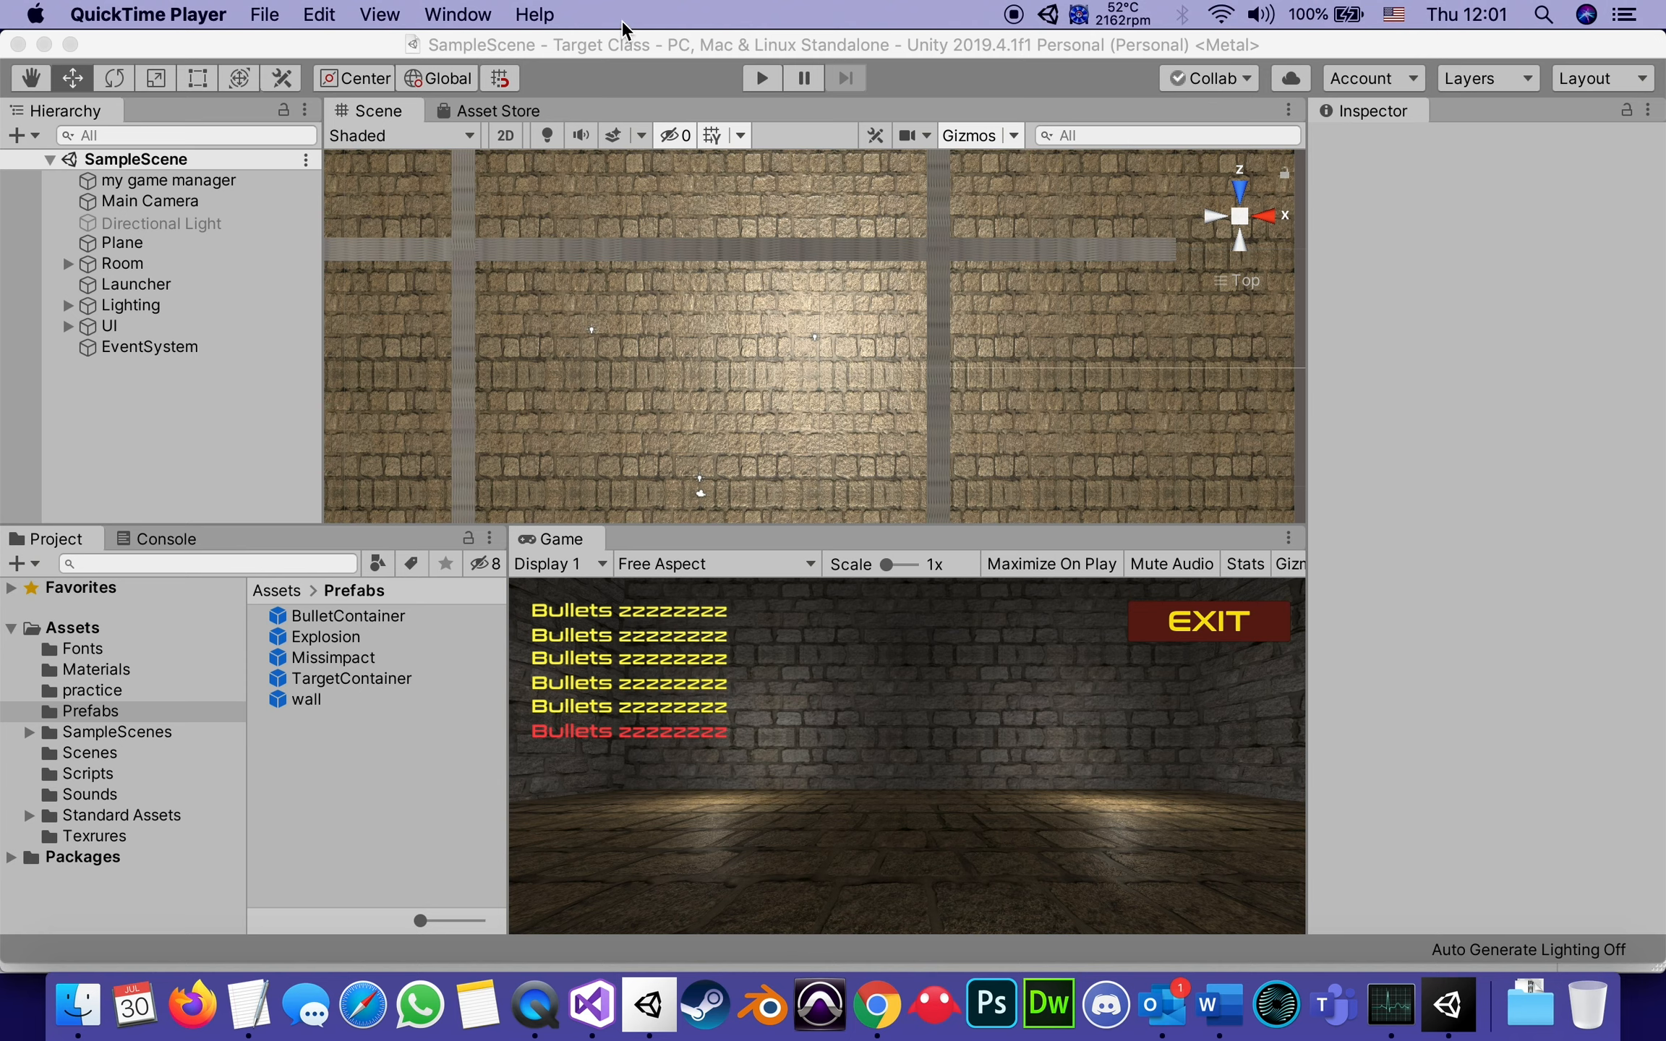
{"action": "mouse_move", "coordinate": [1465, 308]}
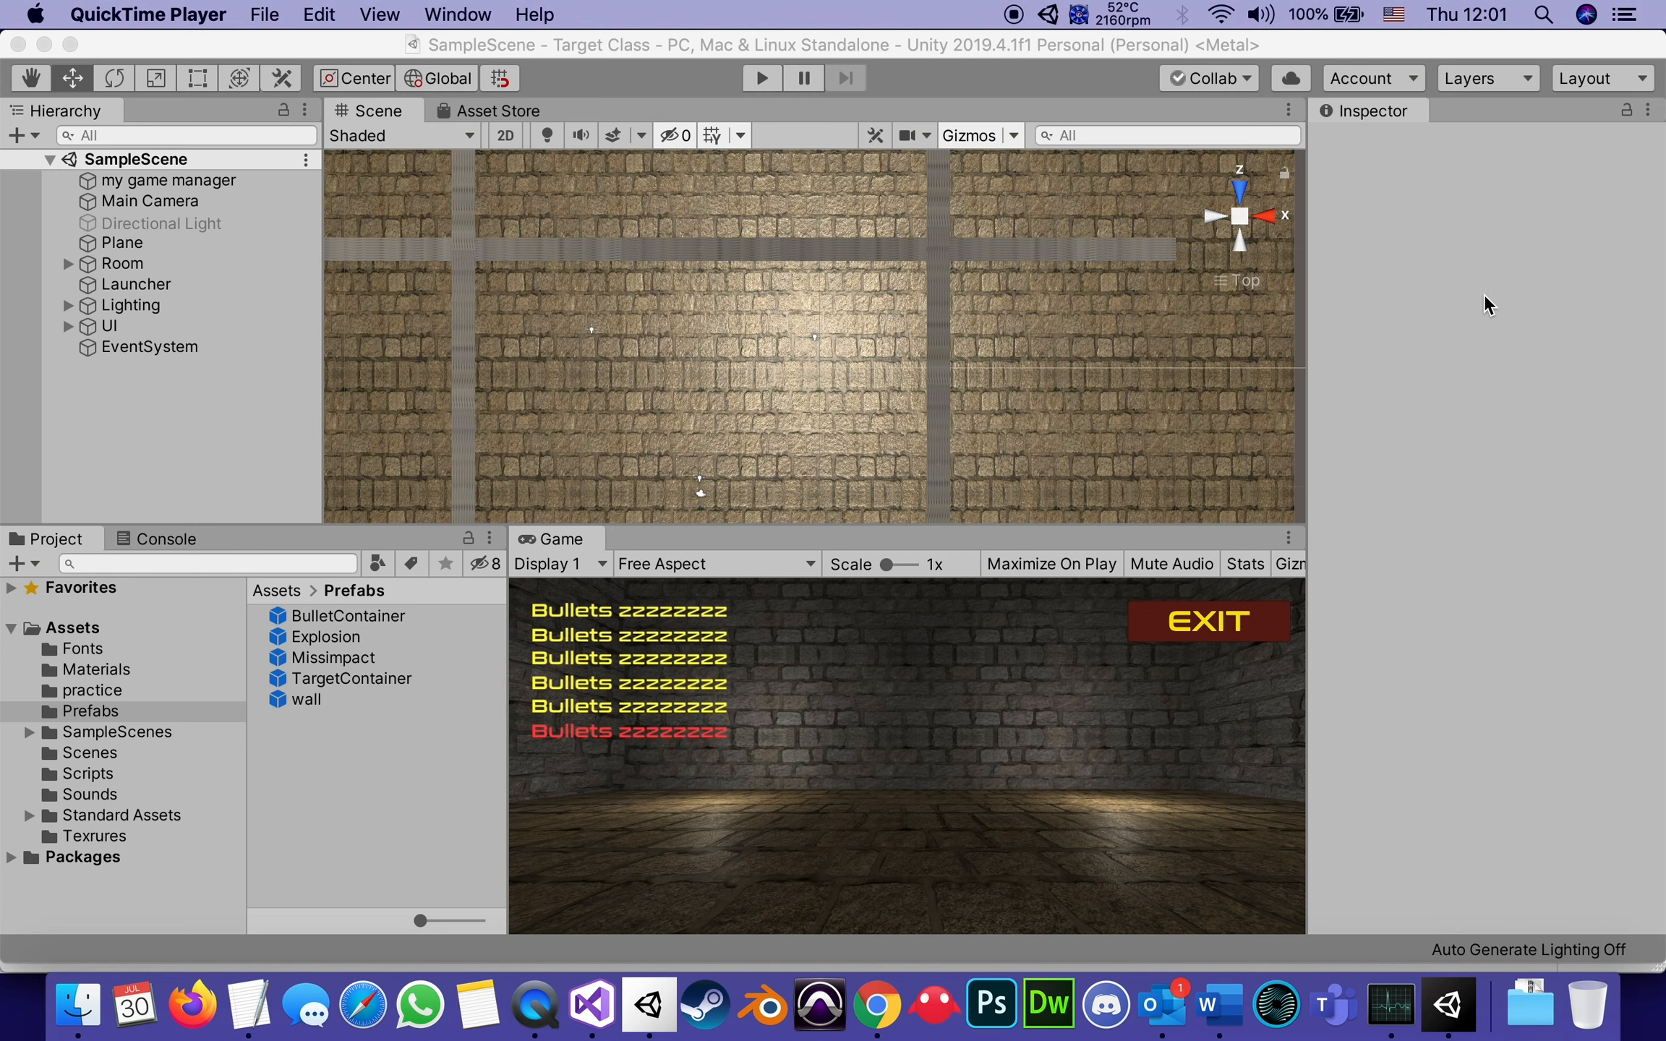
{"action": "mouse_move", "coordinate": [190, 193]}
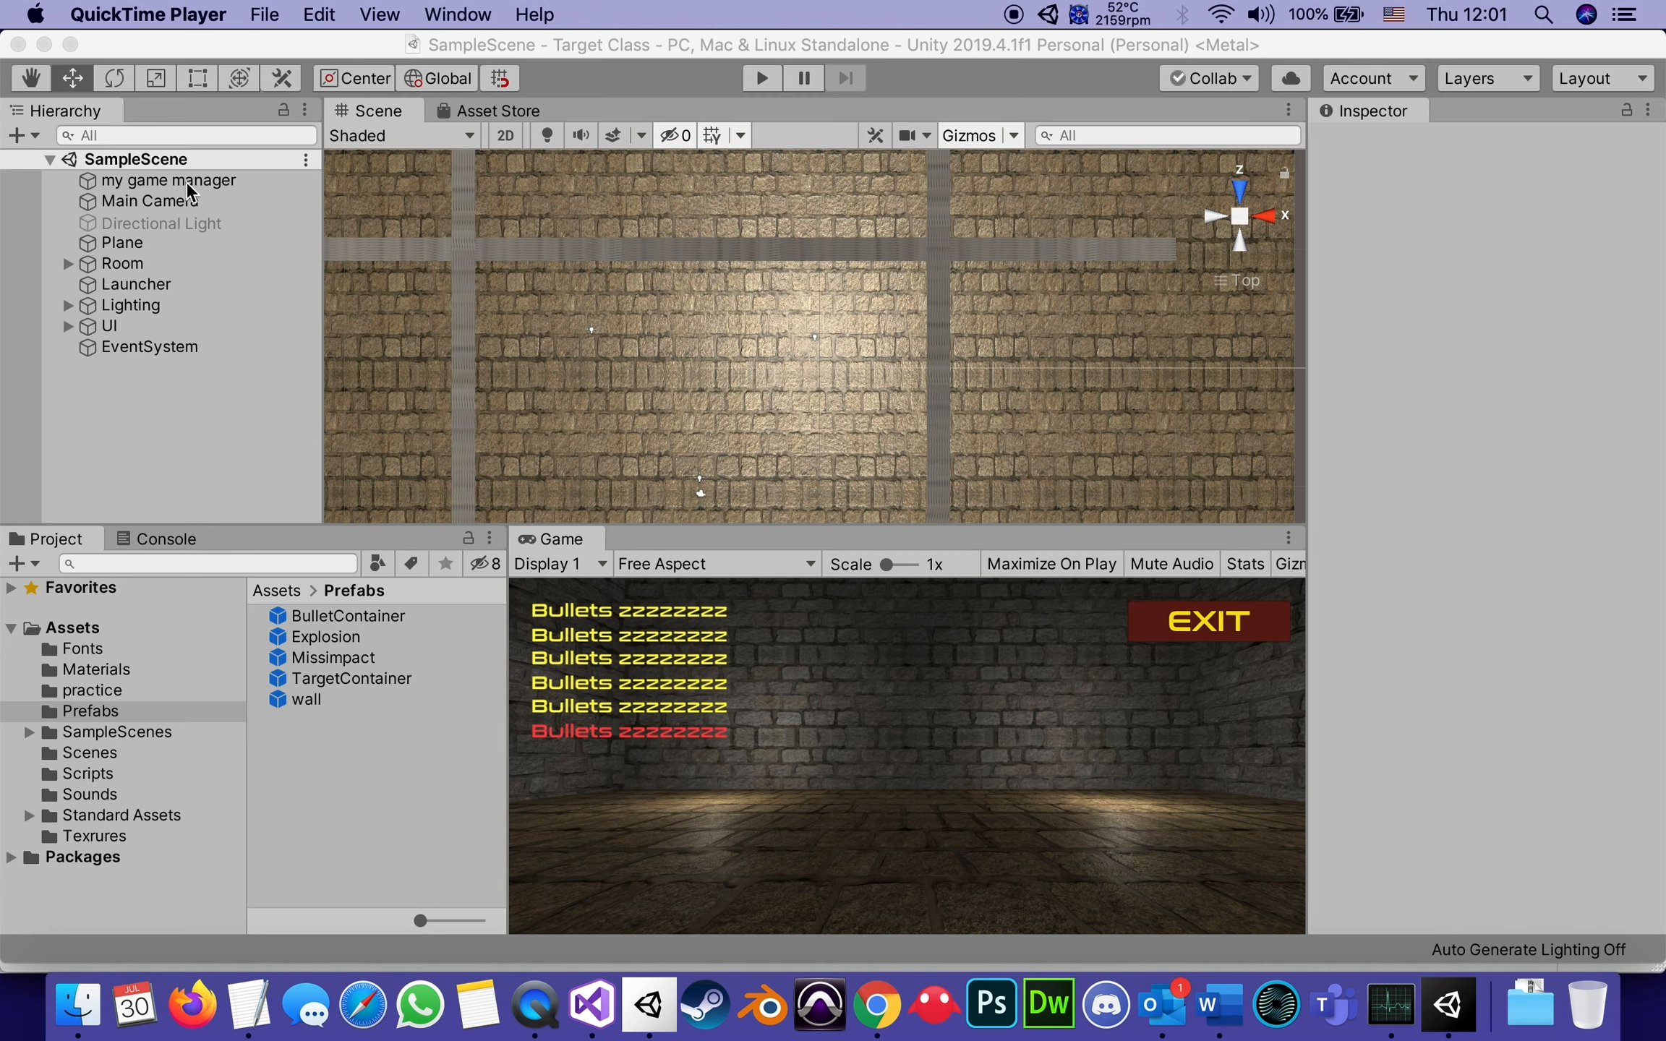
Inspect the game manager's script references, then the BulletContainer and TargetContainer prefabs and their tags.
{"action": "left_click", "coordinate": [170, 179]}
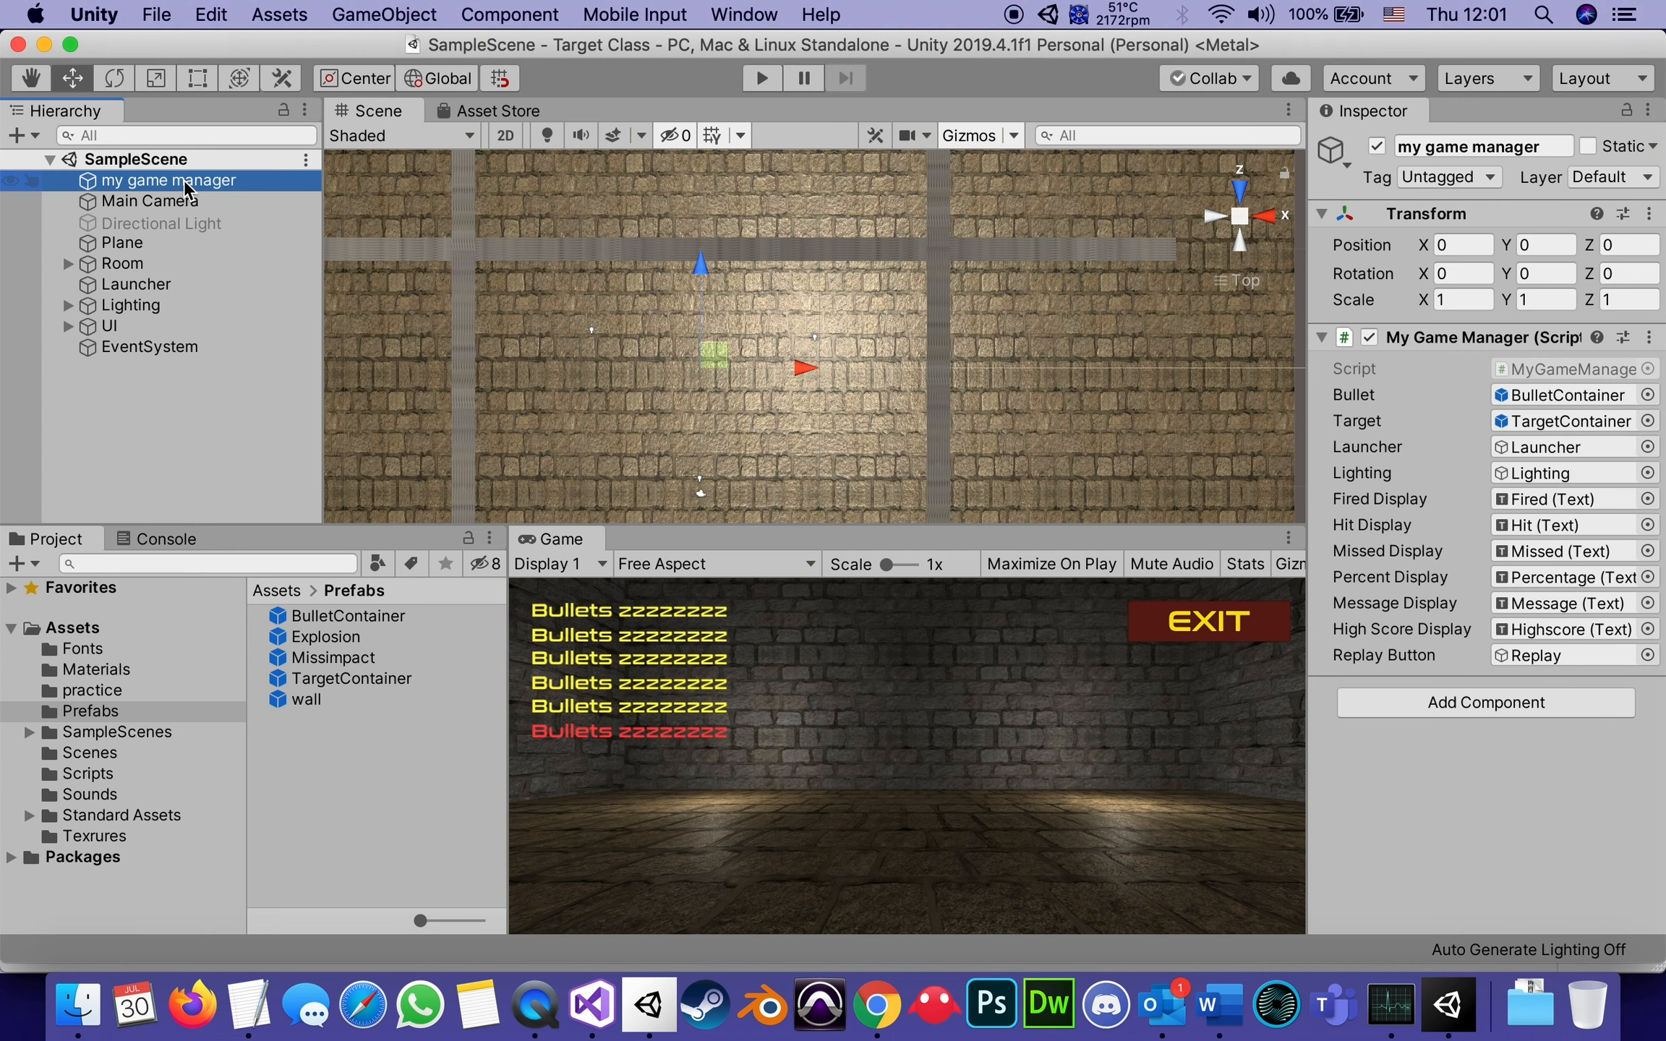
{"action": "mouse_move", "coordinate": [244, 723]}
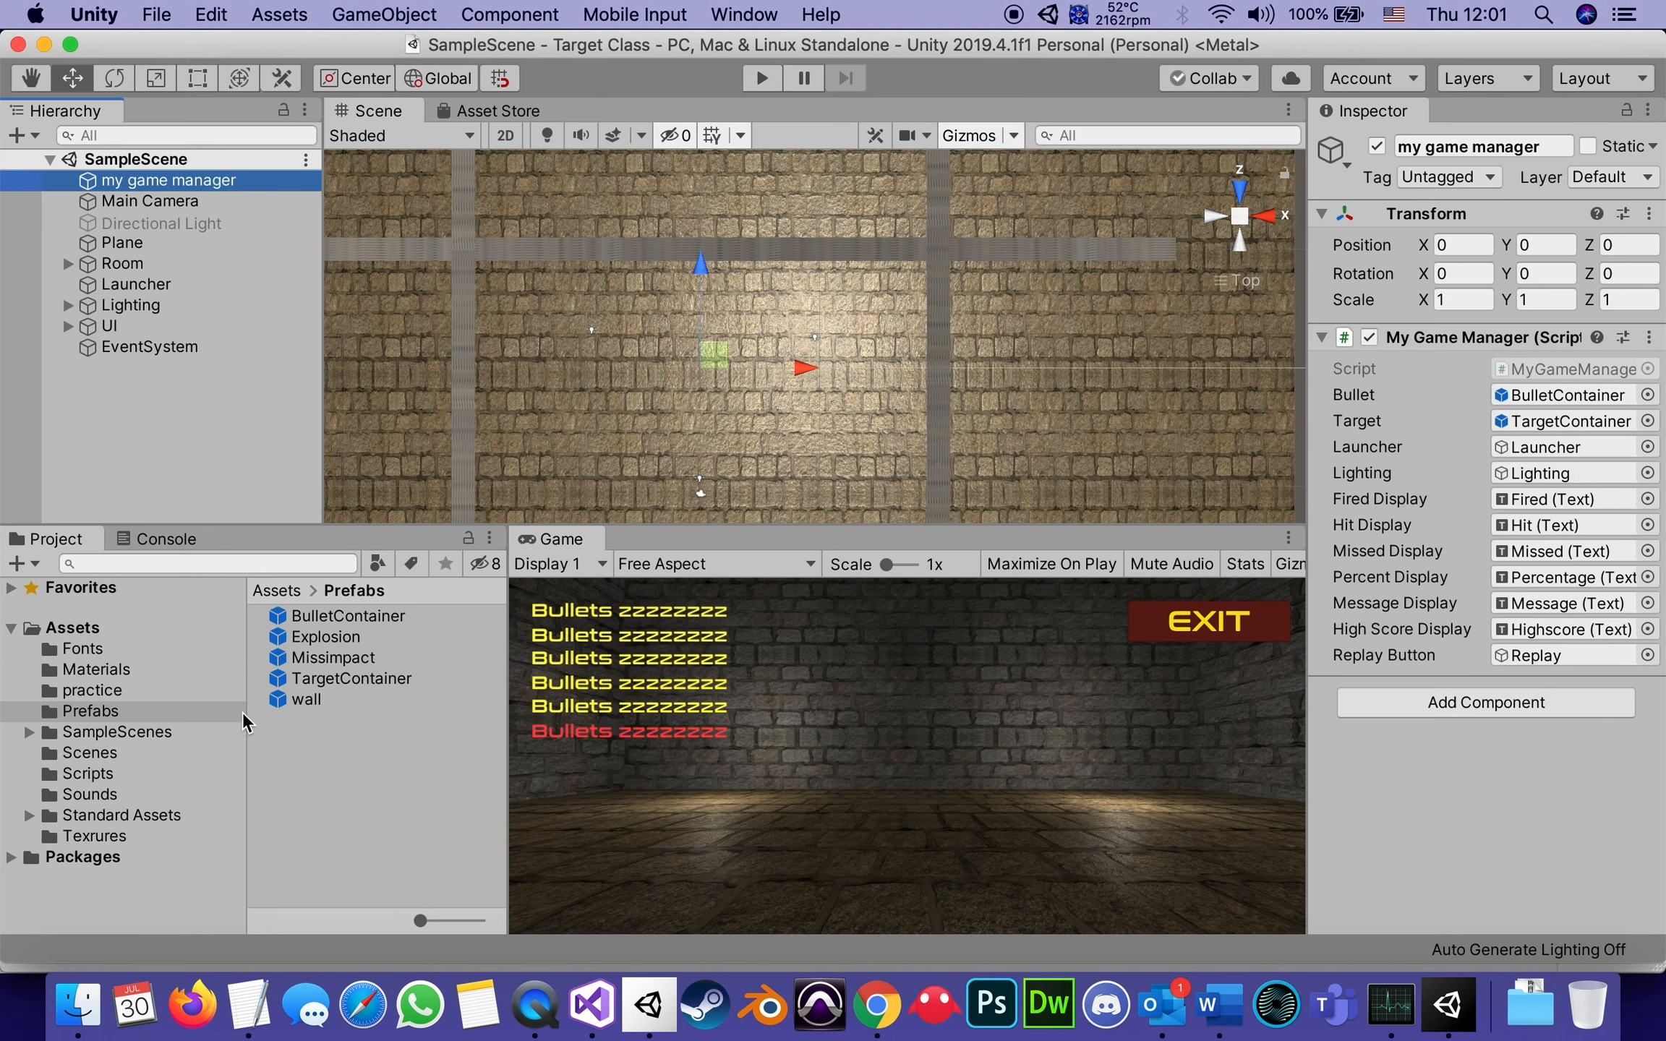
{"action": "left_click", "coordinate": [346, 616]}
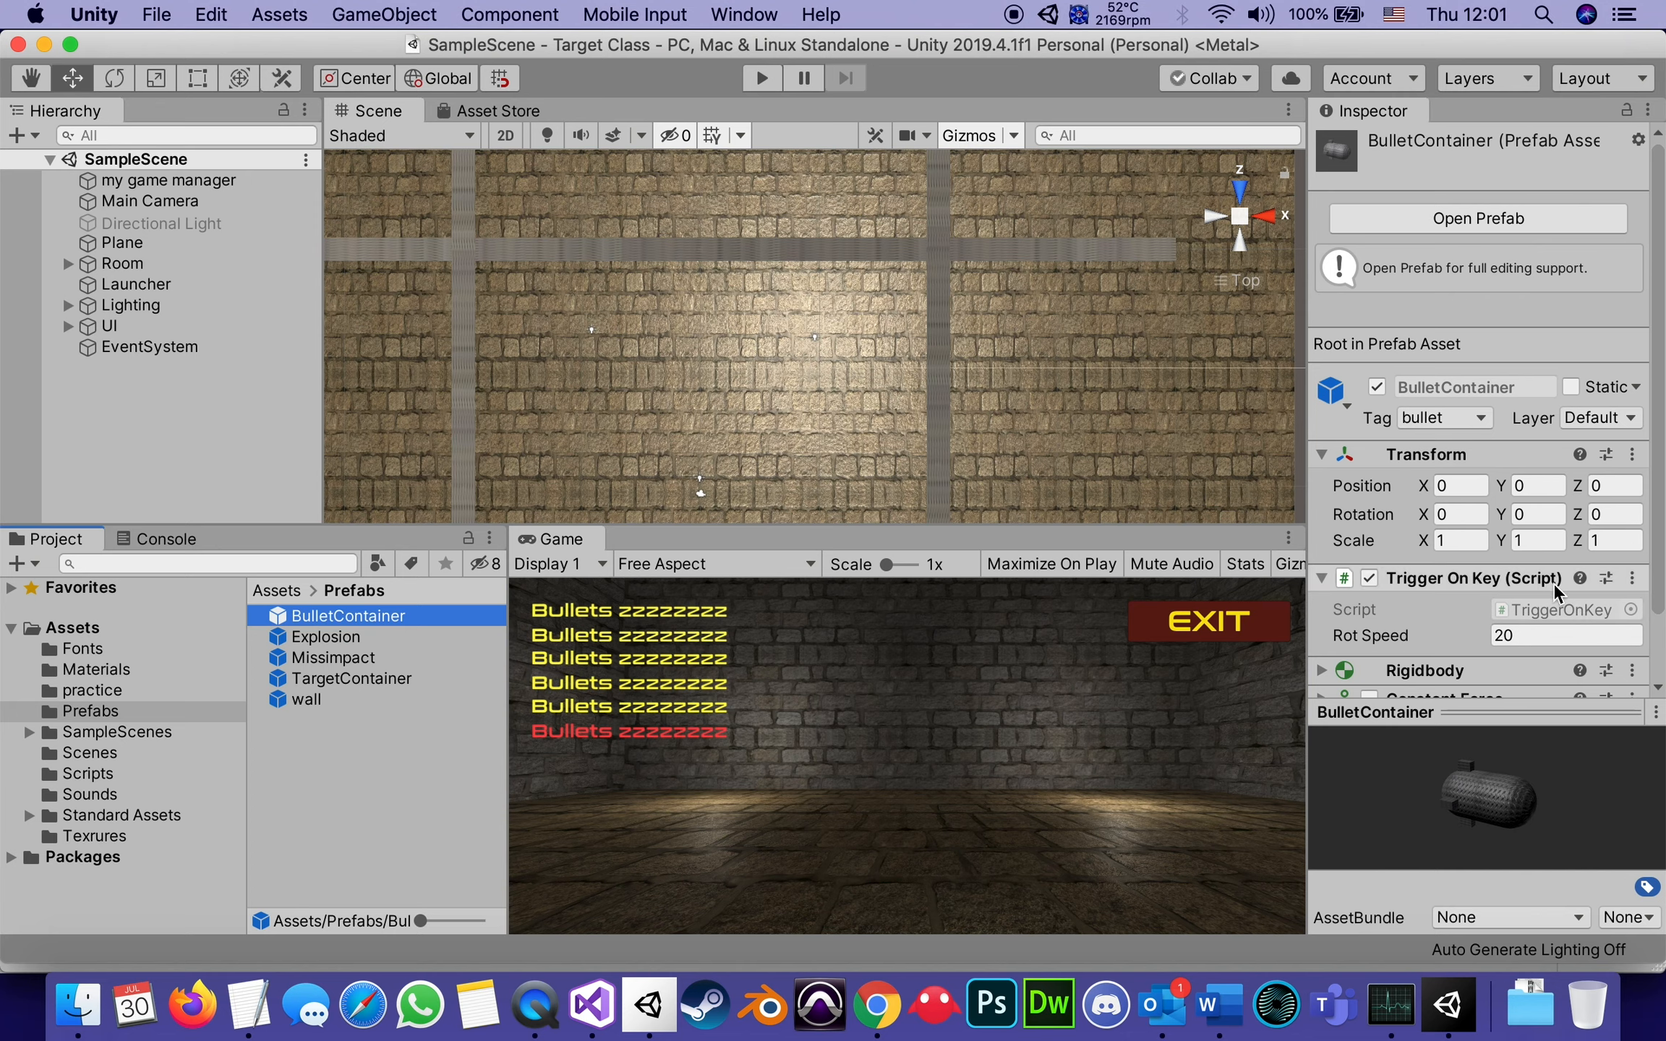
{"action": "mouse_move", "coordinate": [364, 727]}
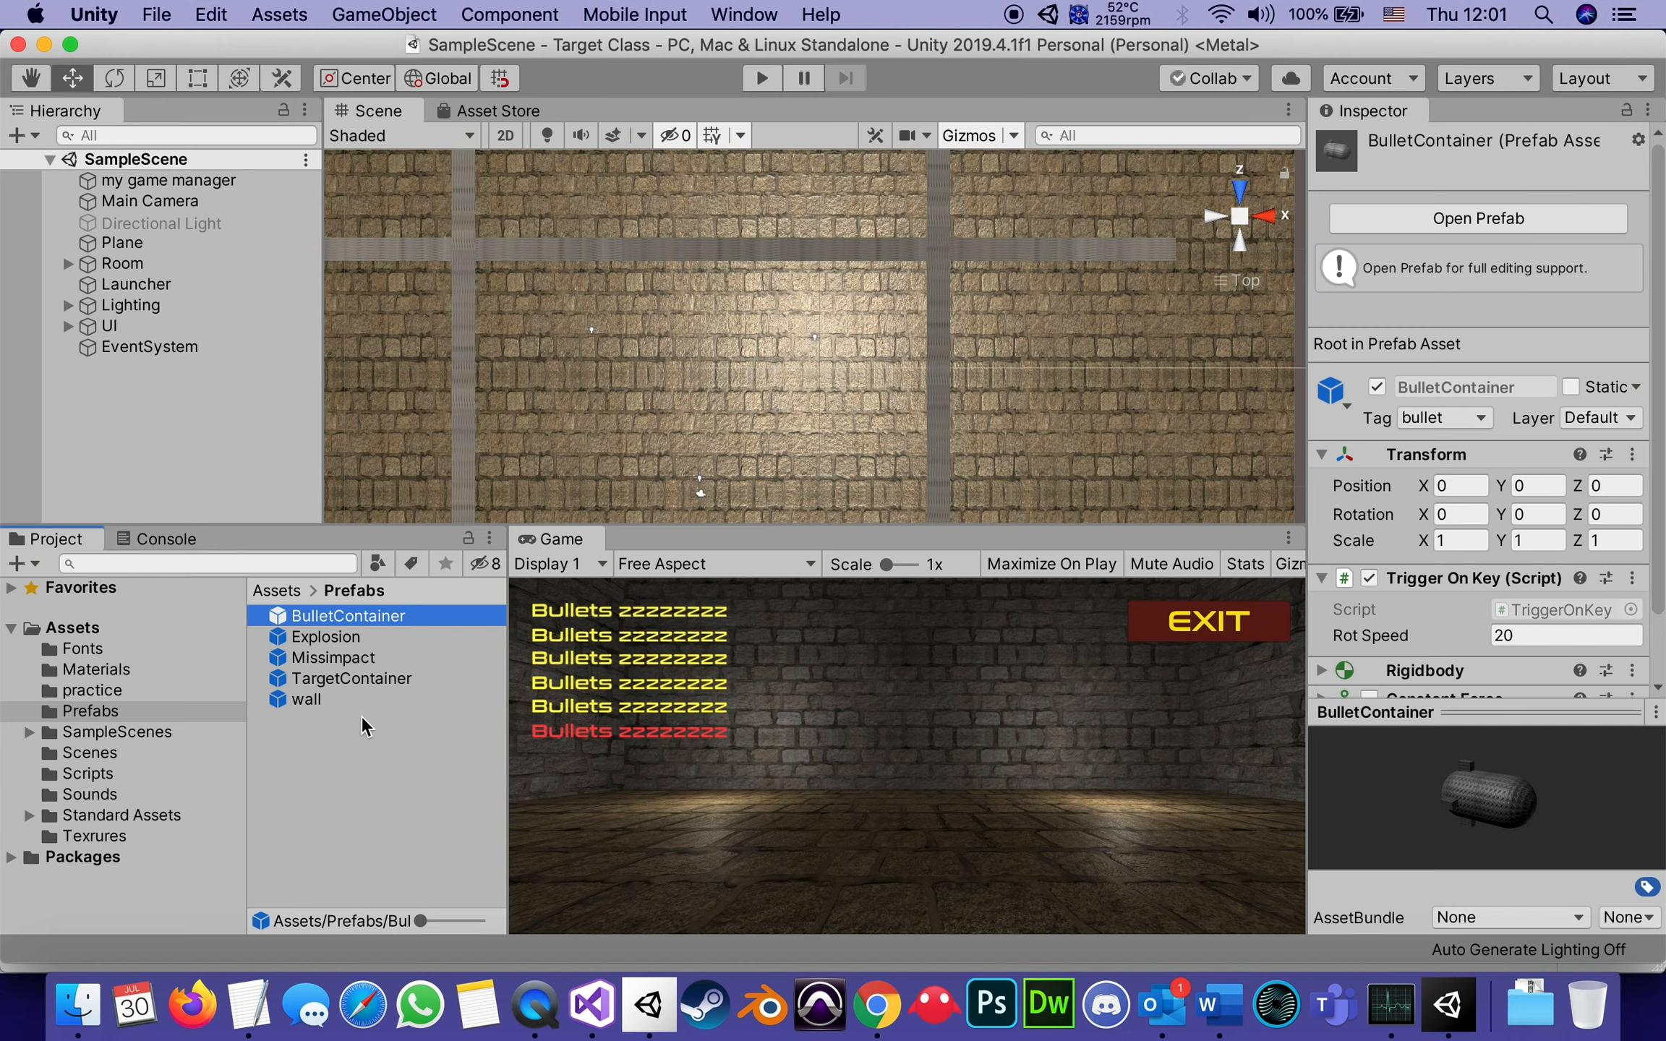
{"action": "mouse_move", "coordinate": [311, 685]}
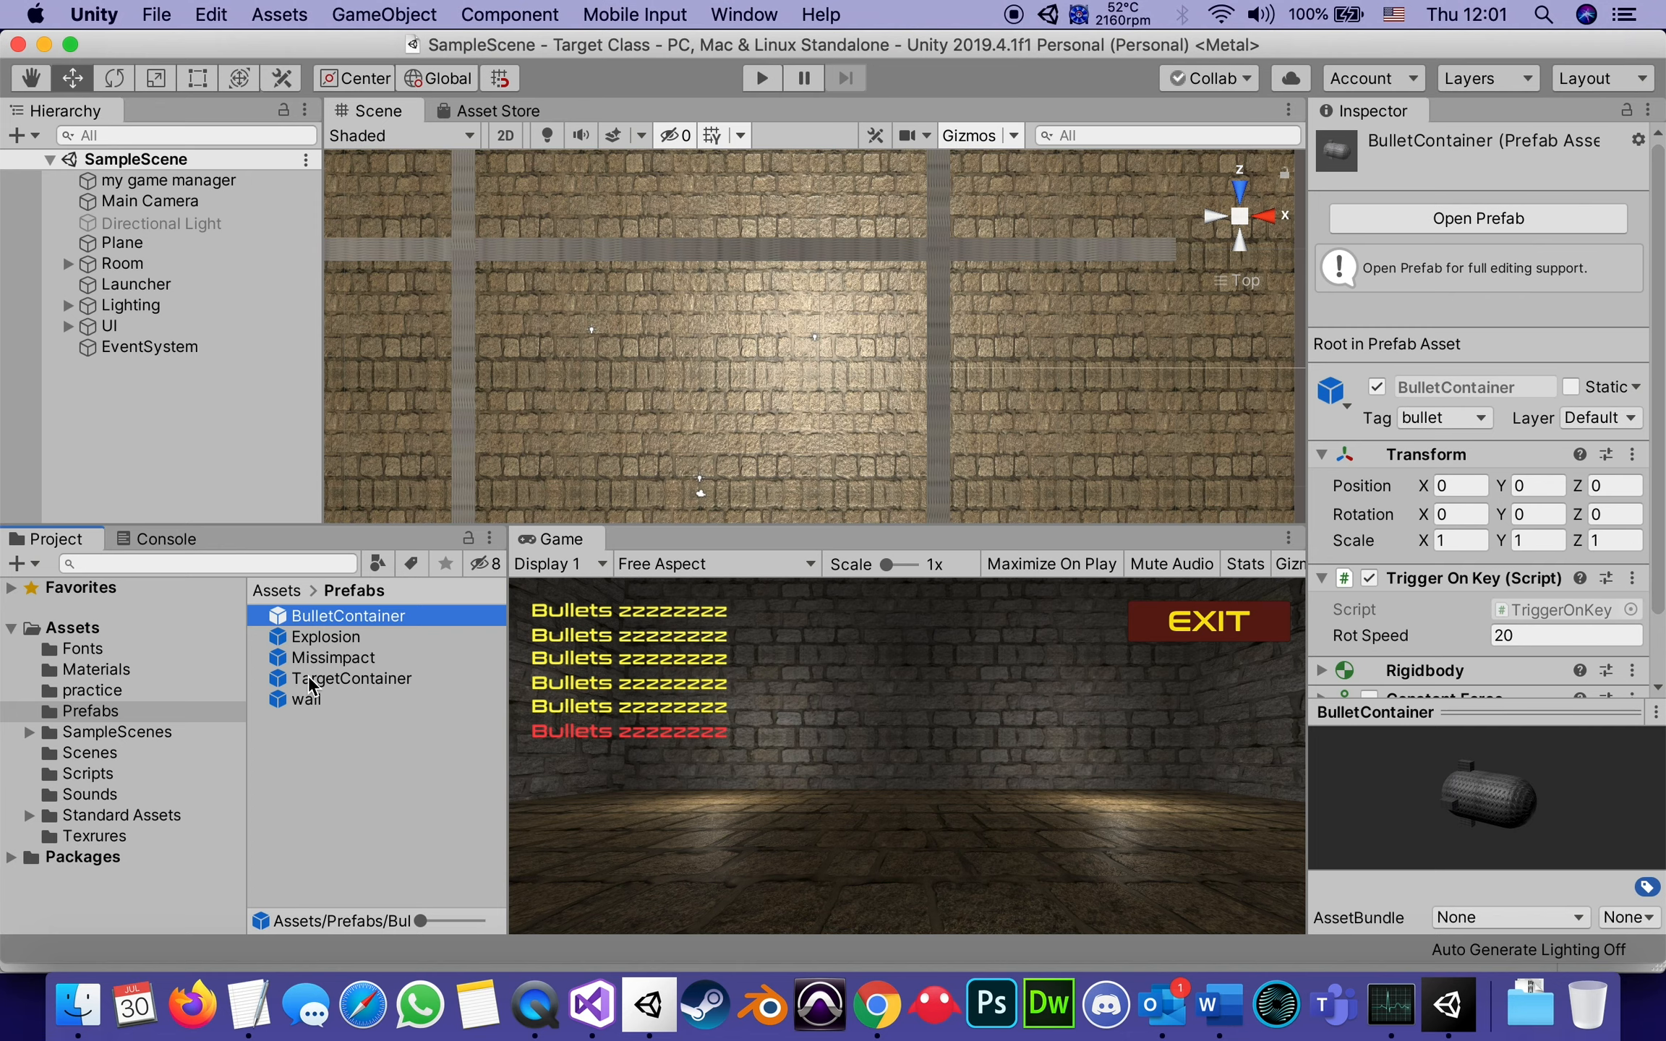
{"action": "left_click", "coordinate": [349, 678]}
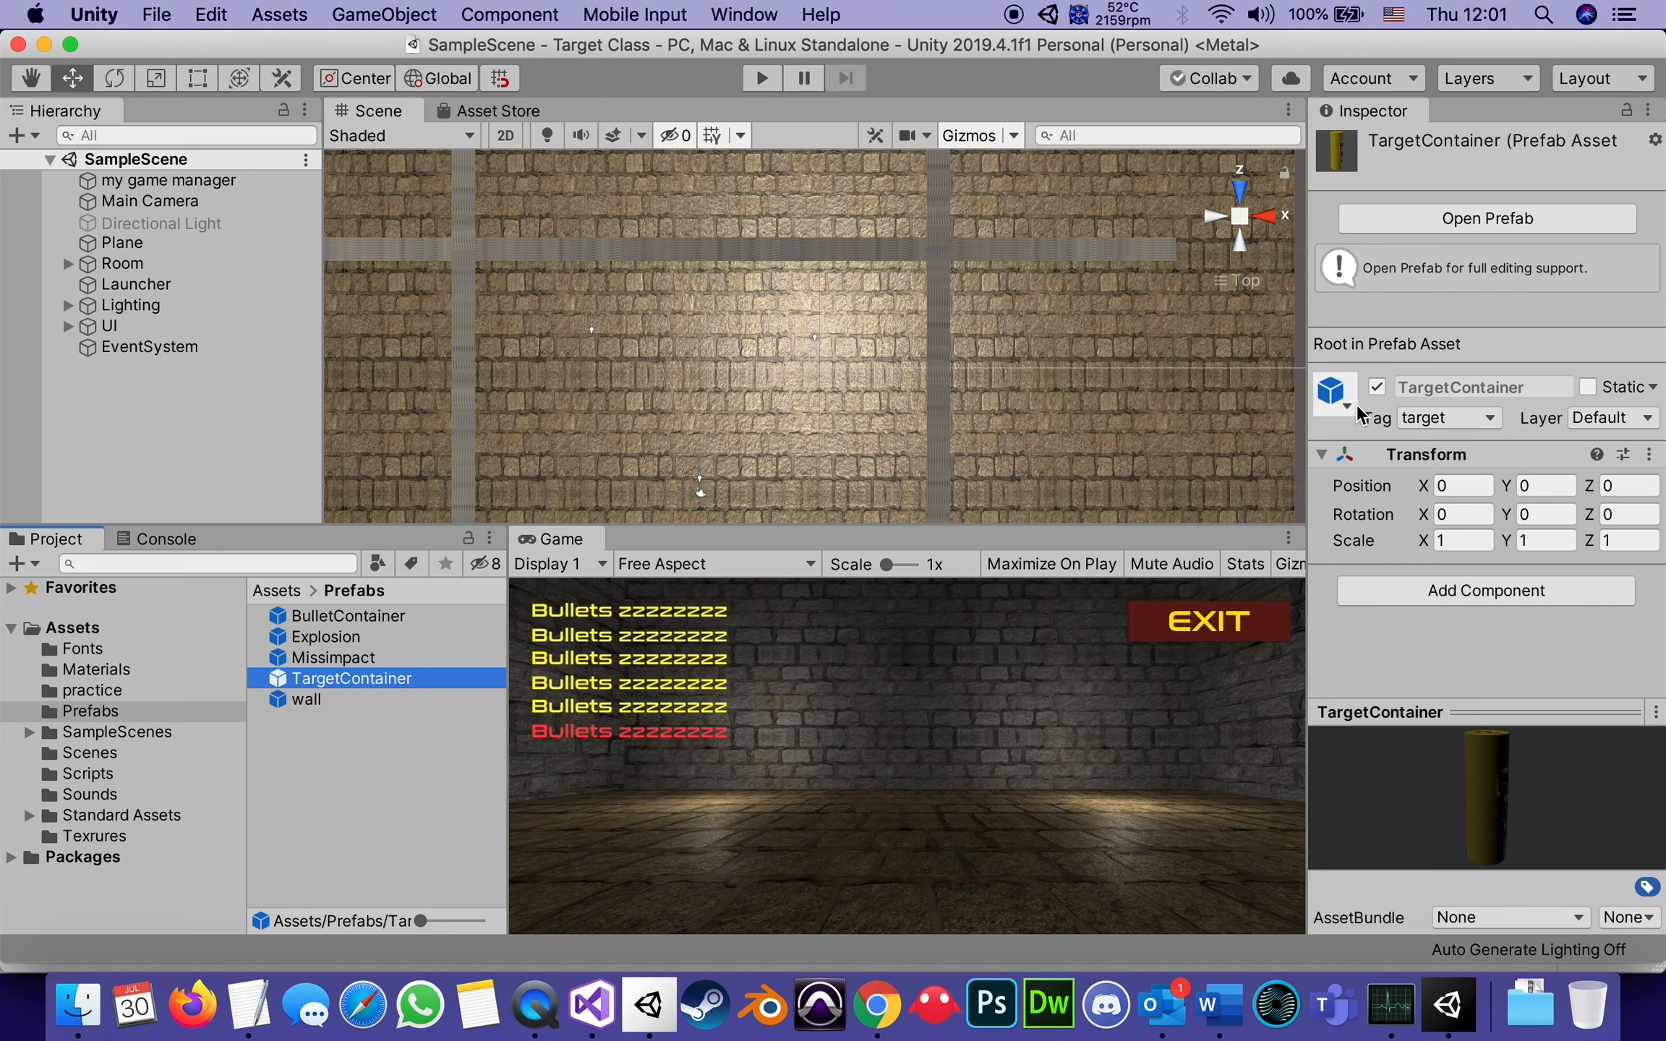
{"action": "mouse_move", "coordinate": [1308, 205]}
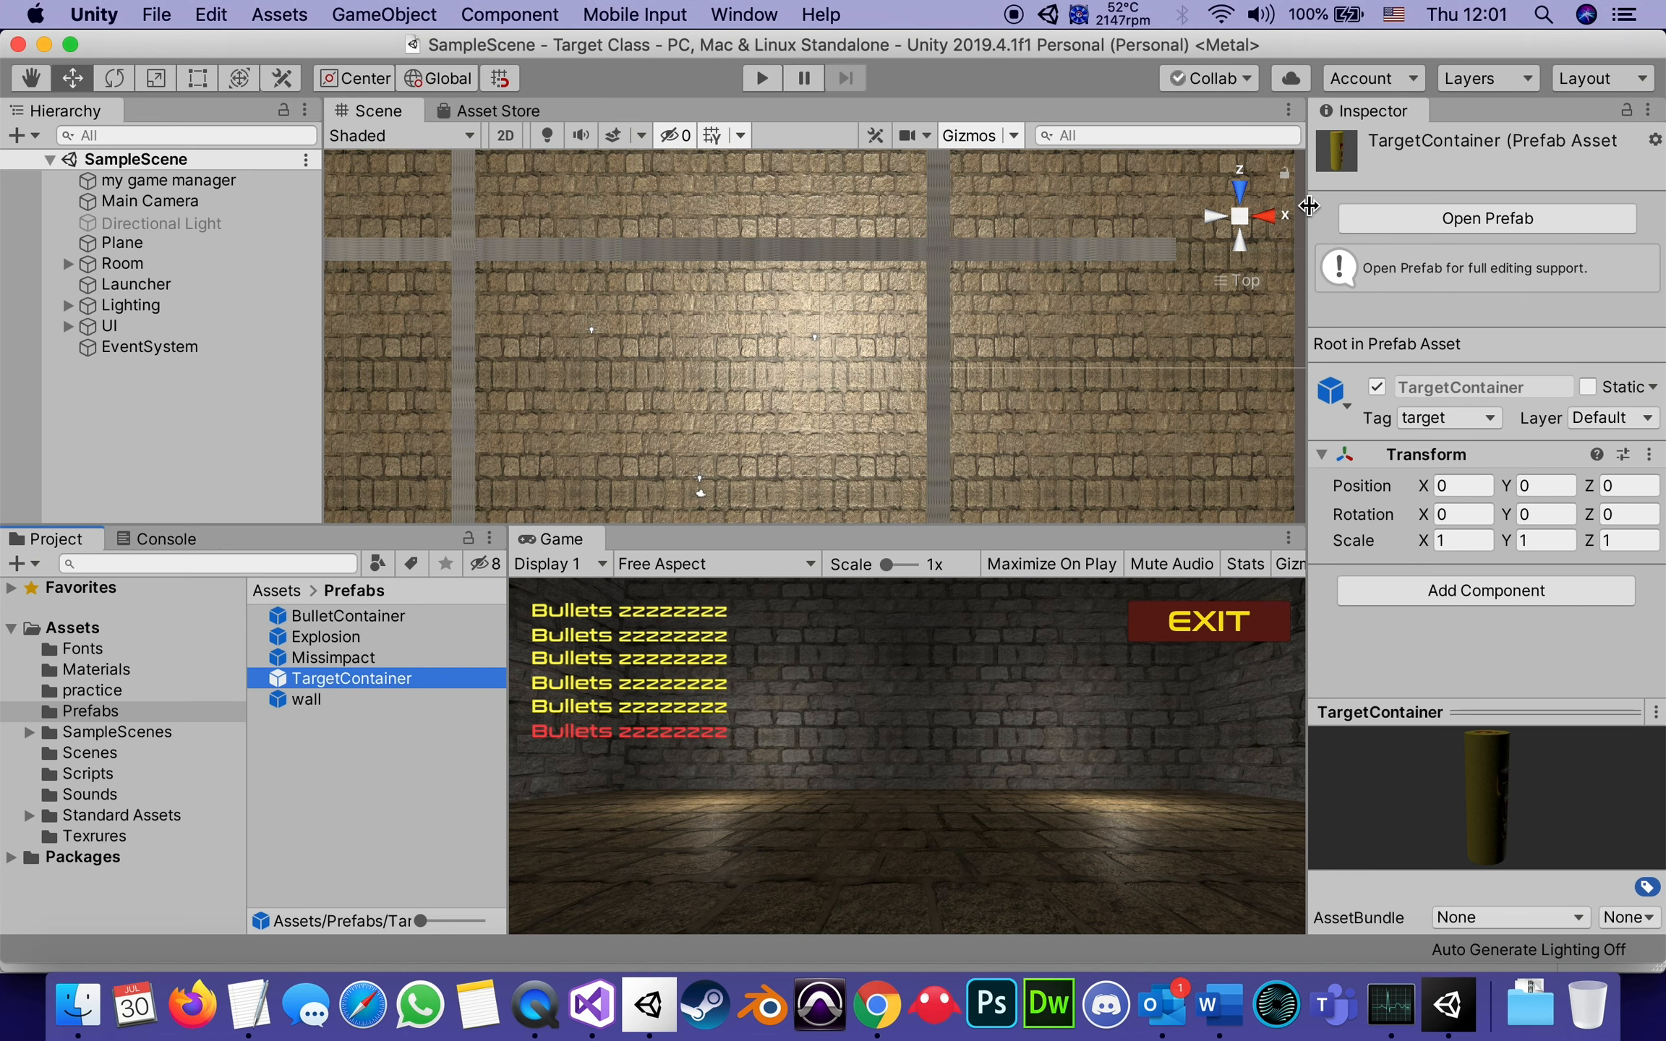
{"action": "mouse_move", "coordinate": [1363, 445]}
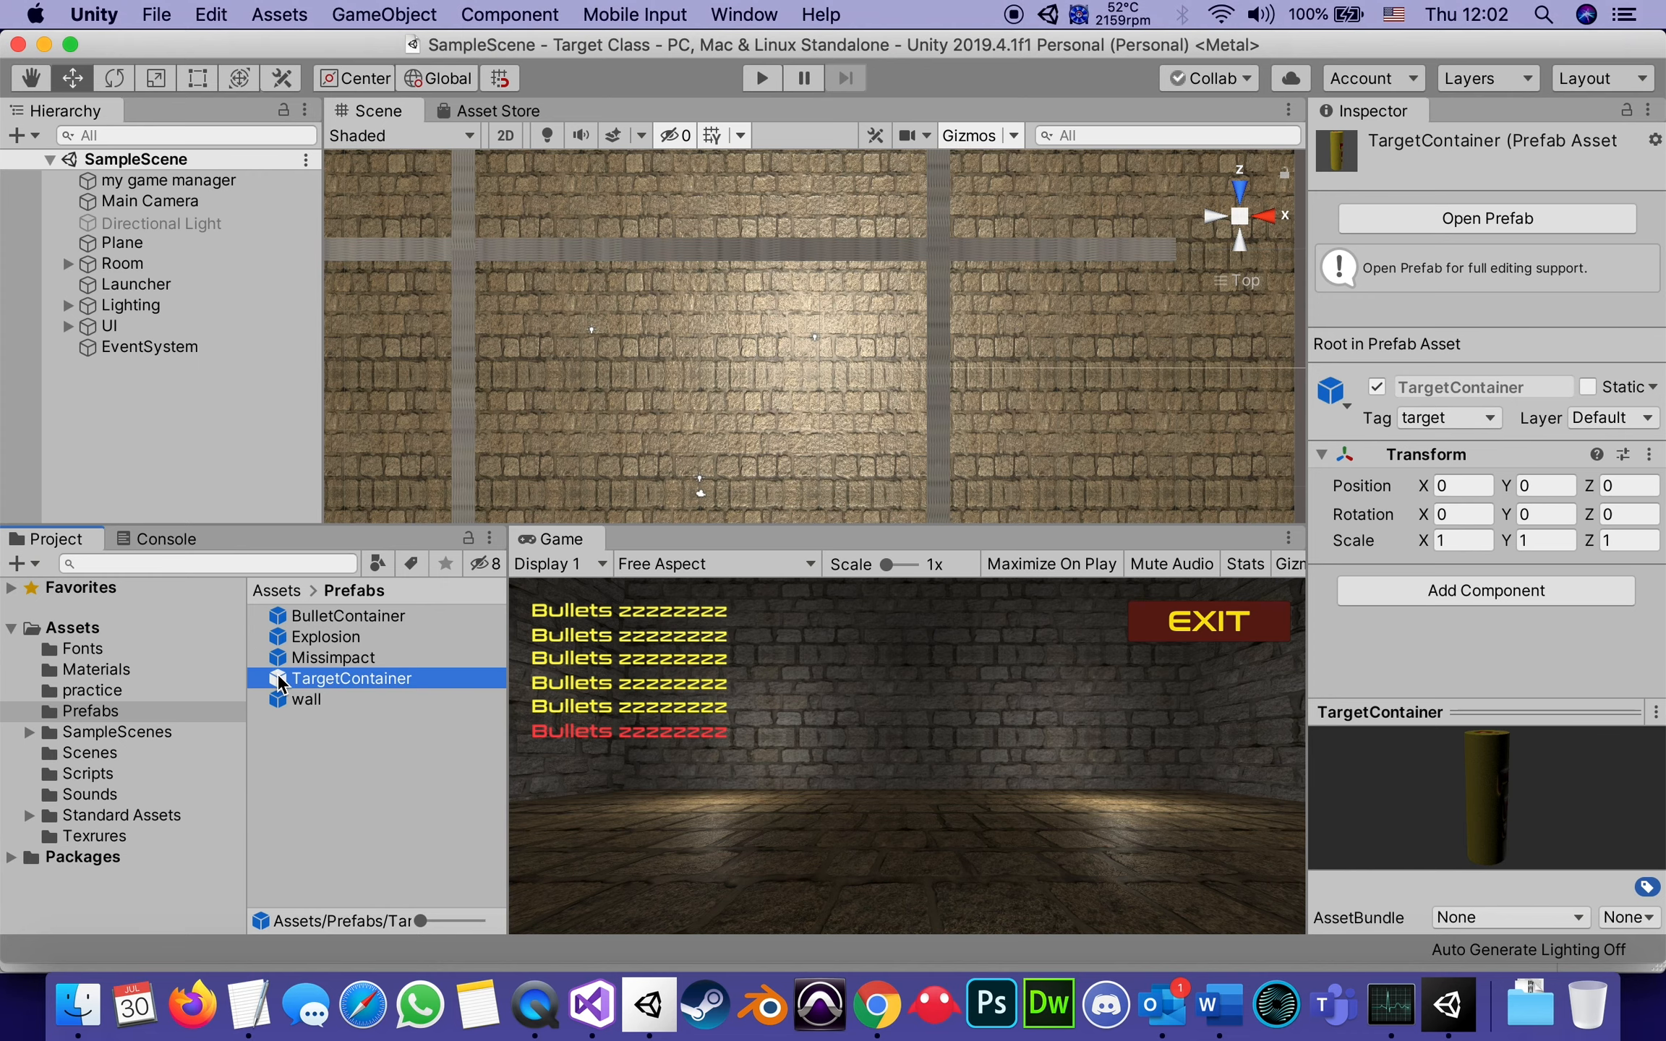
Enter the TargetContainer prefab and inspect the targetvis part's Explode When Hit component.
{"action": "double_click", "coordinate": [350, 678]}
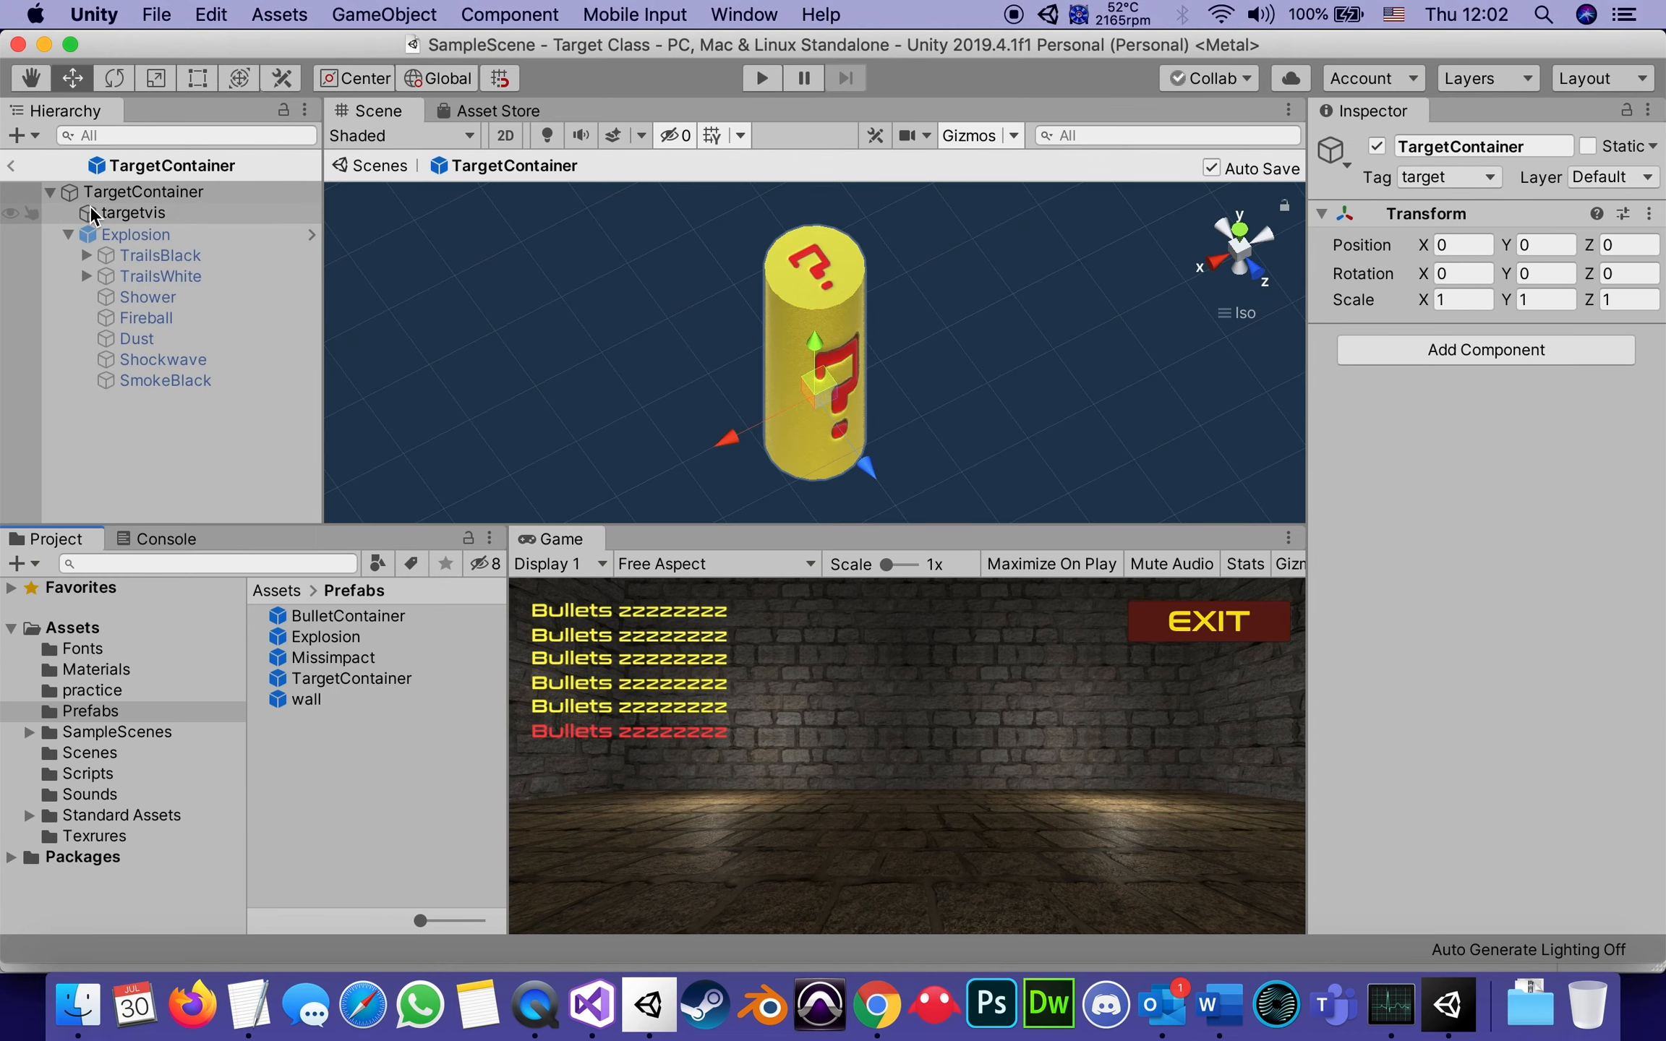
{"action": "left_click", "coordinate": [135, 213]}
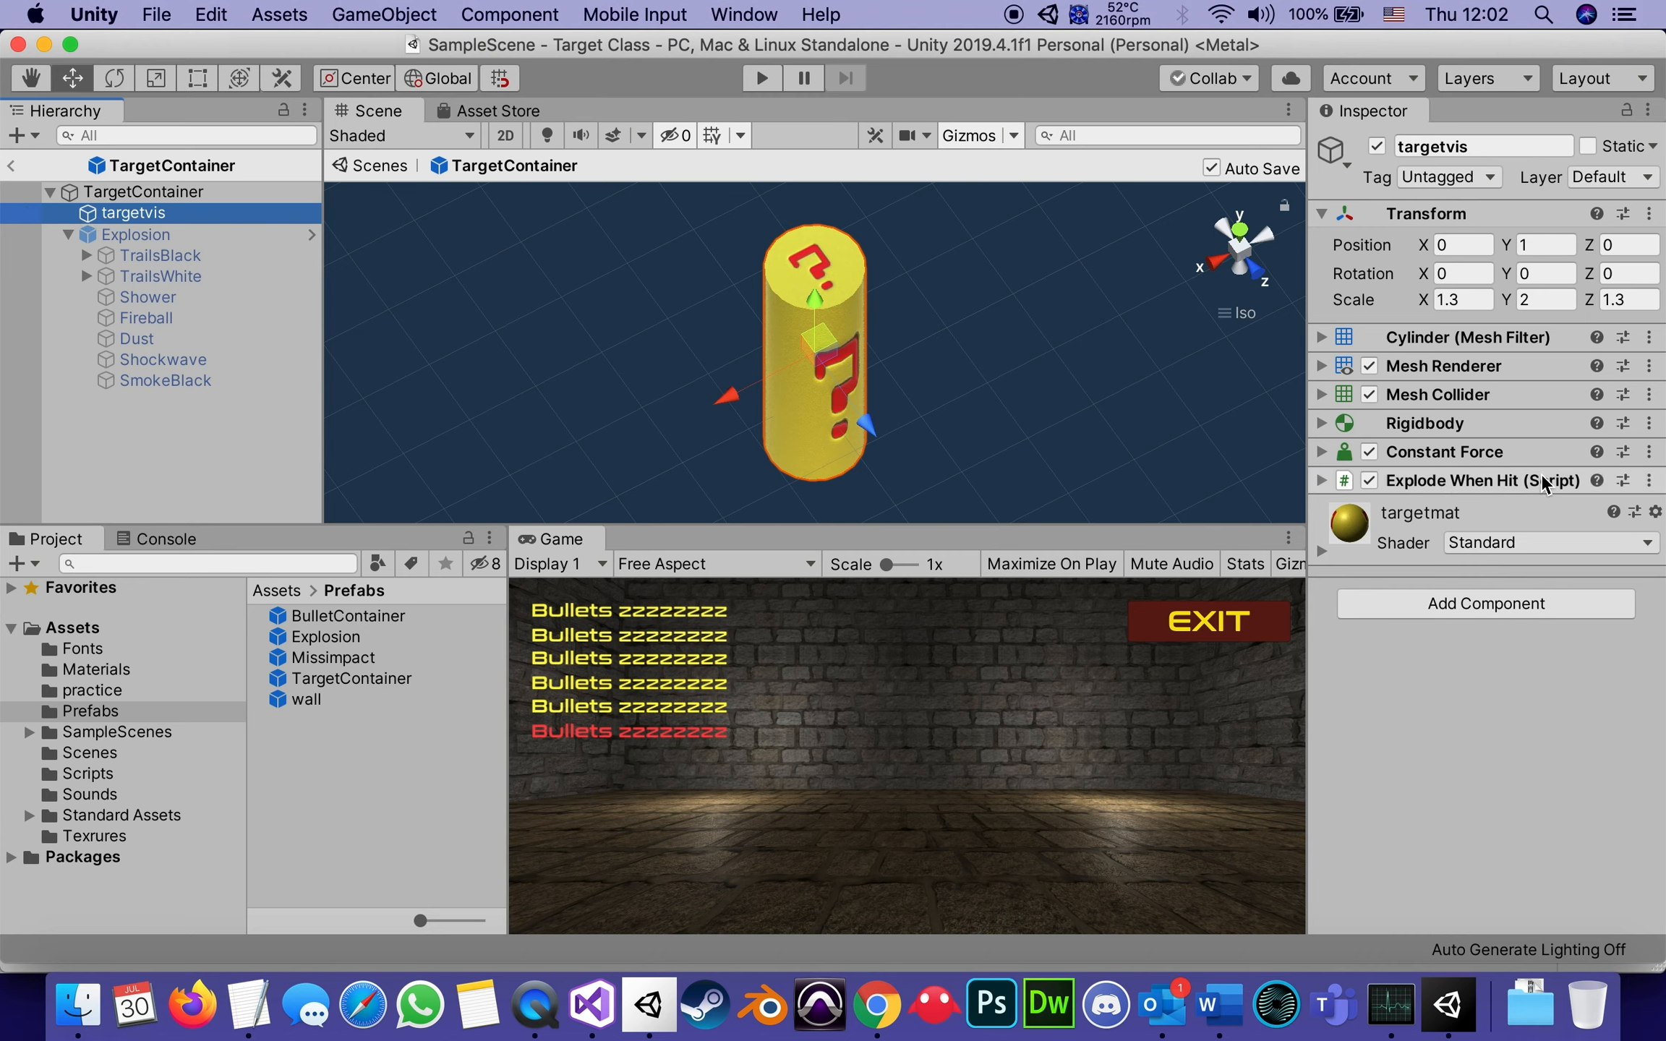
{"action": "left_click", "coordinate": [1653, 480]}
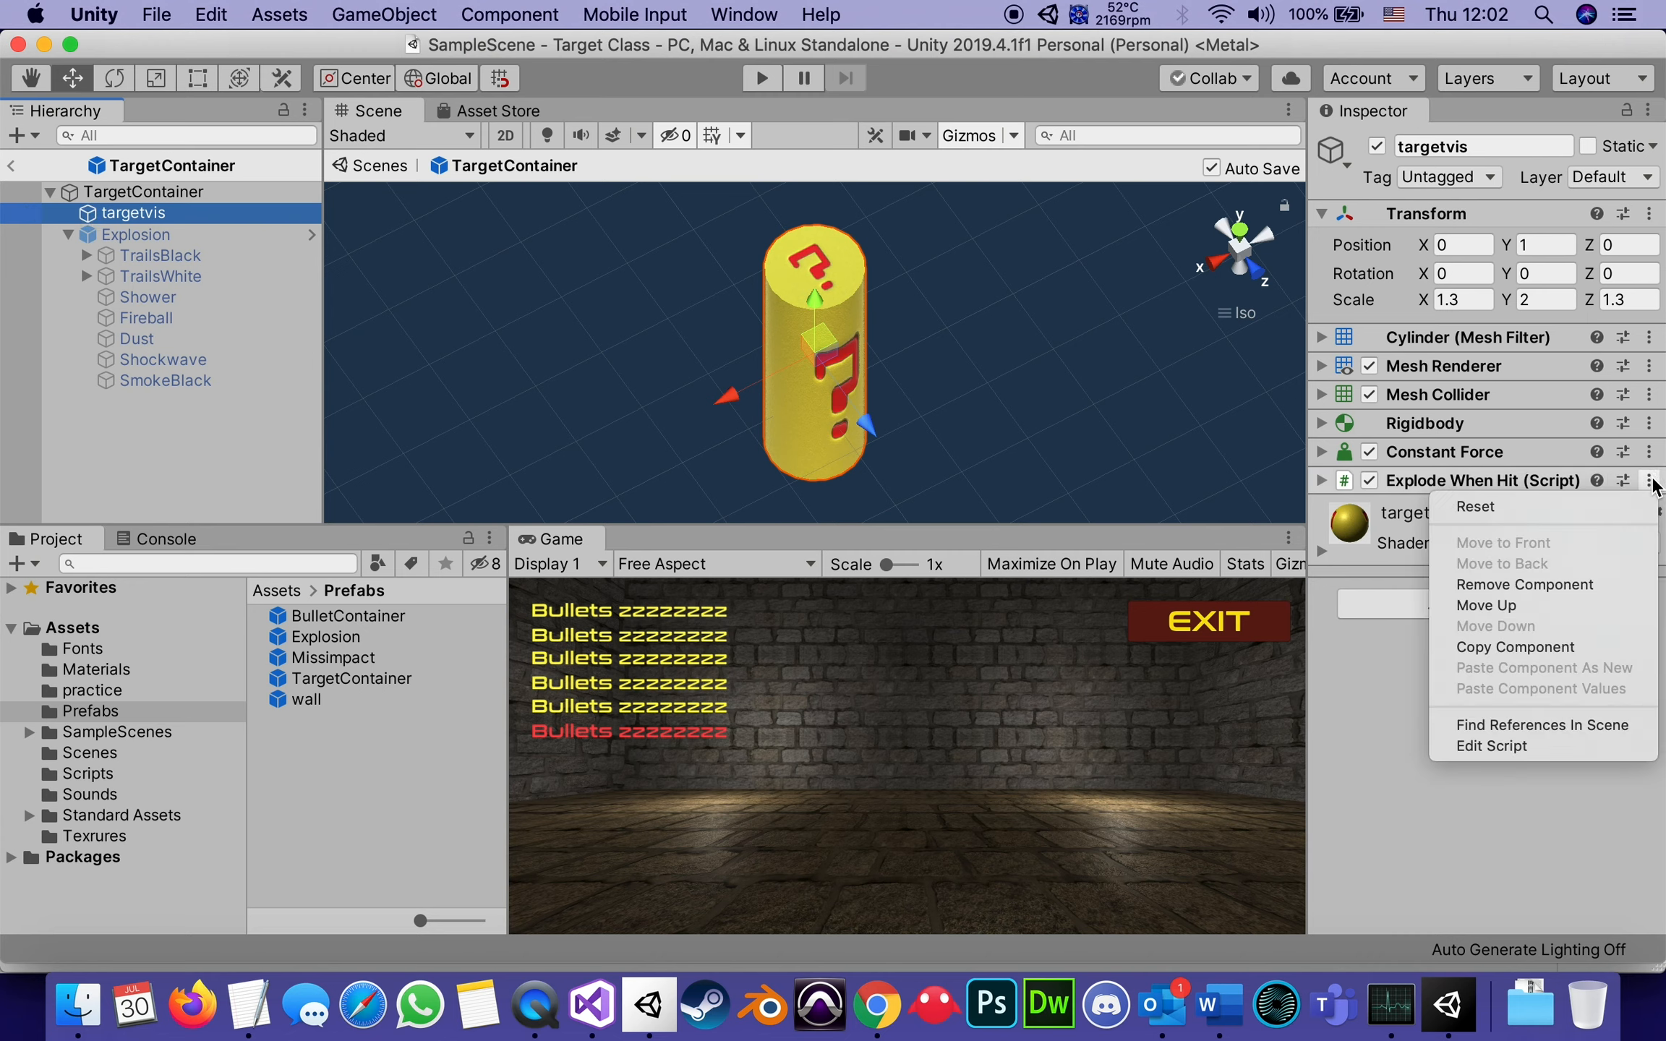
{"action": "mouse_move", "coordinate": [1489, 746]}
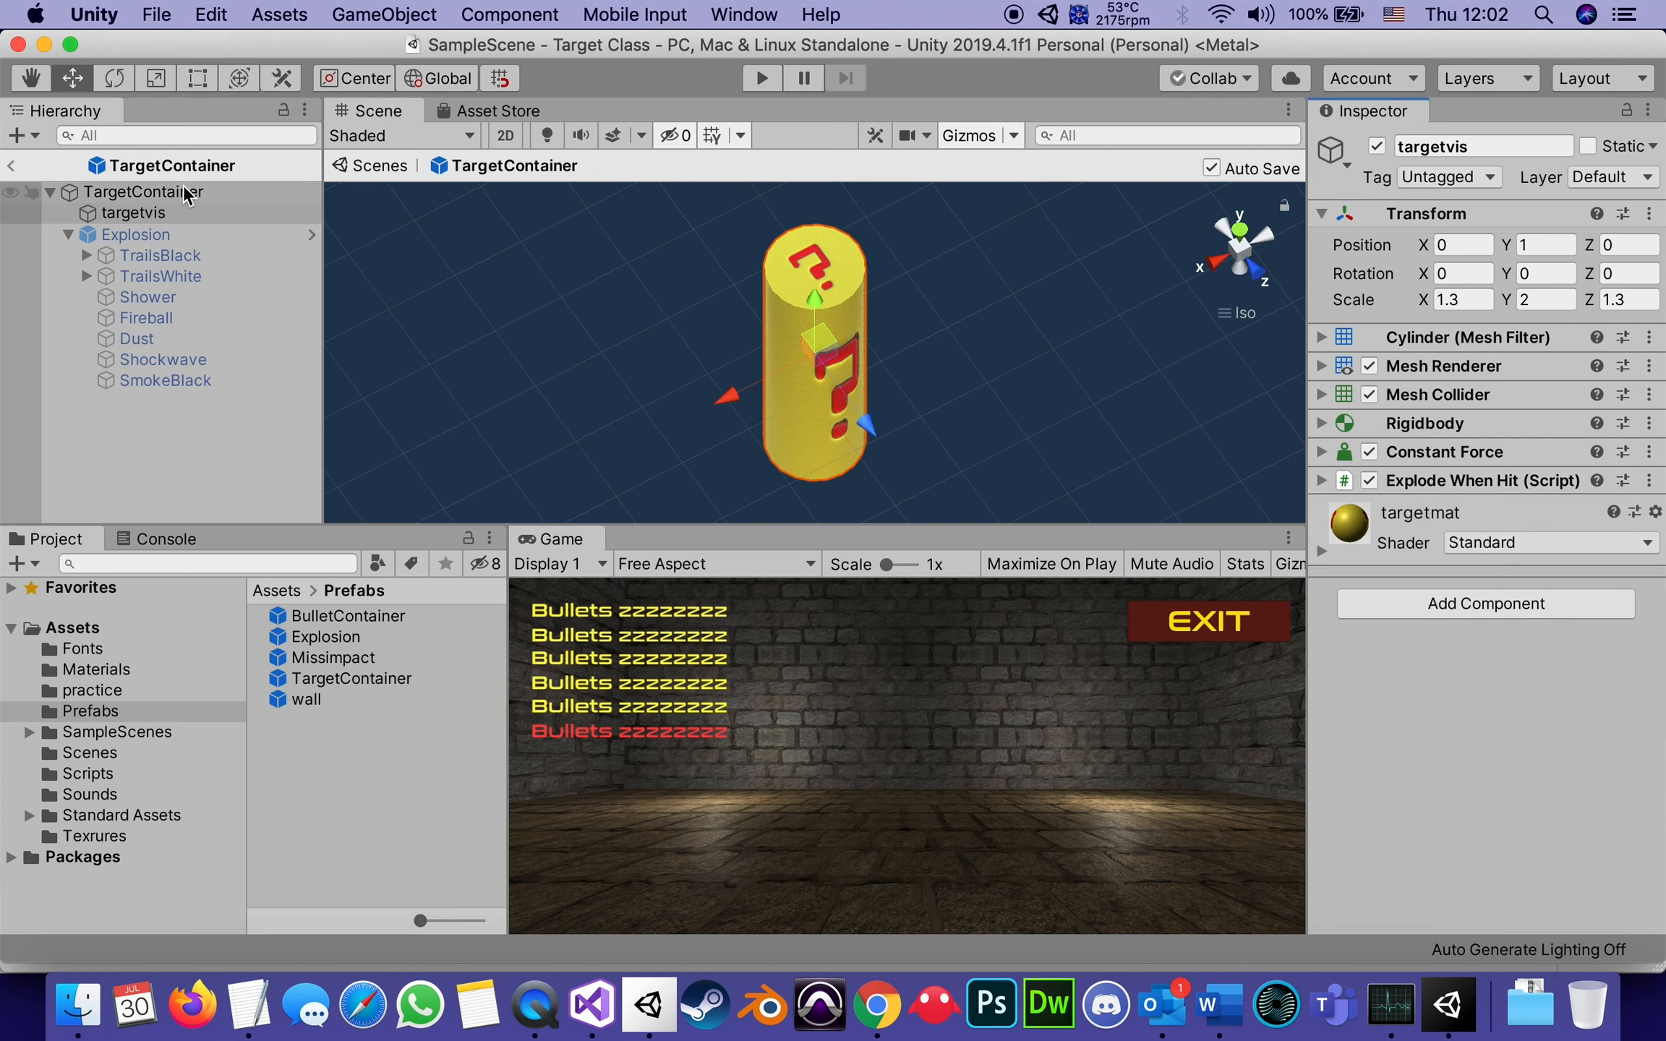
Choose Edit Script from the Explode When Hit component menu on targetvis.
{"action": "left_click", "coordinate": [134, 213]}
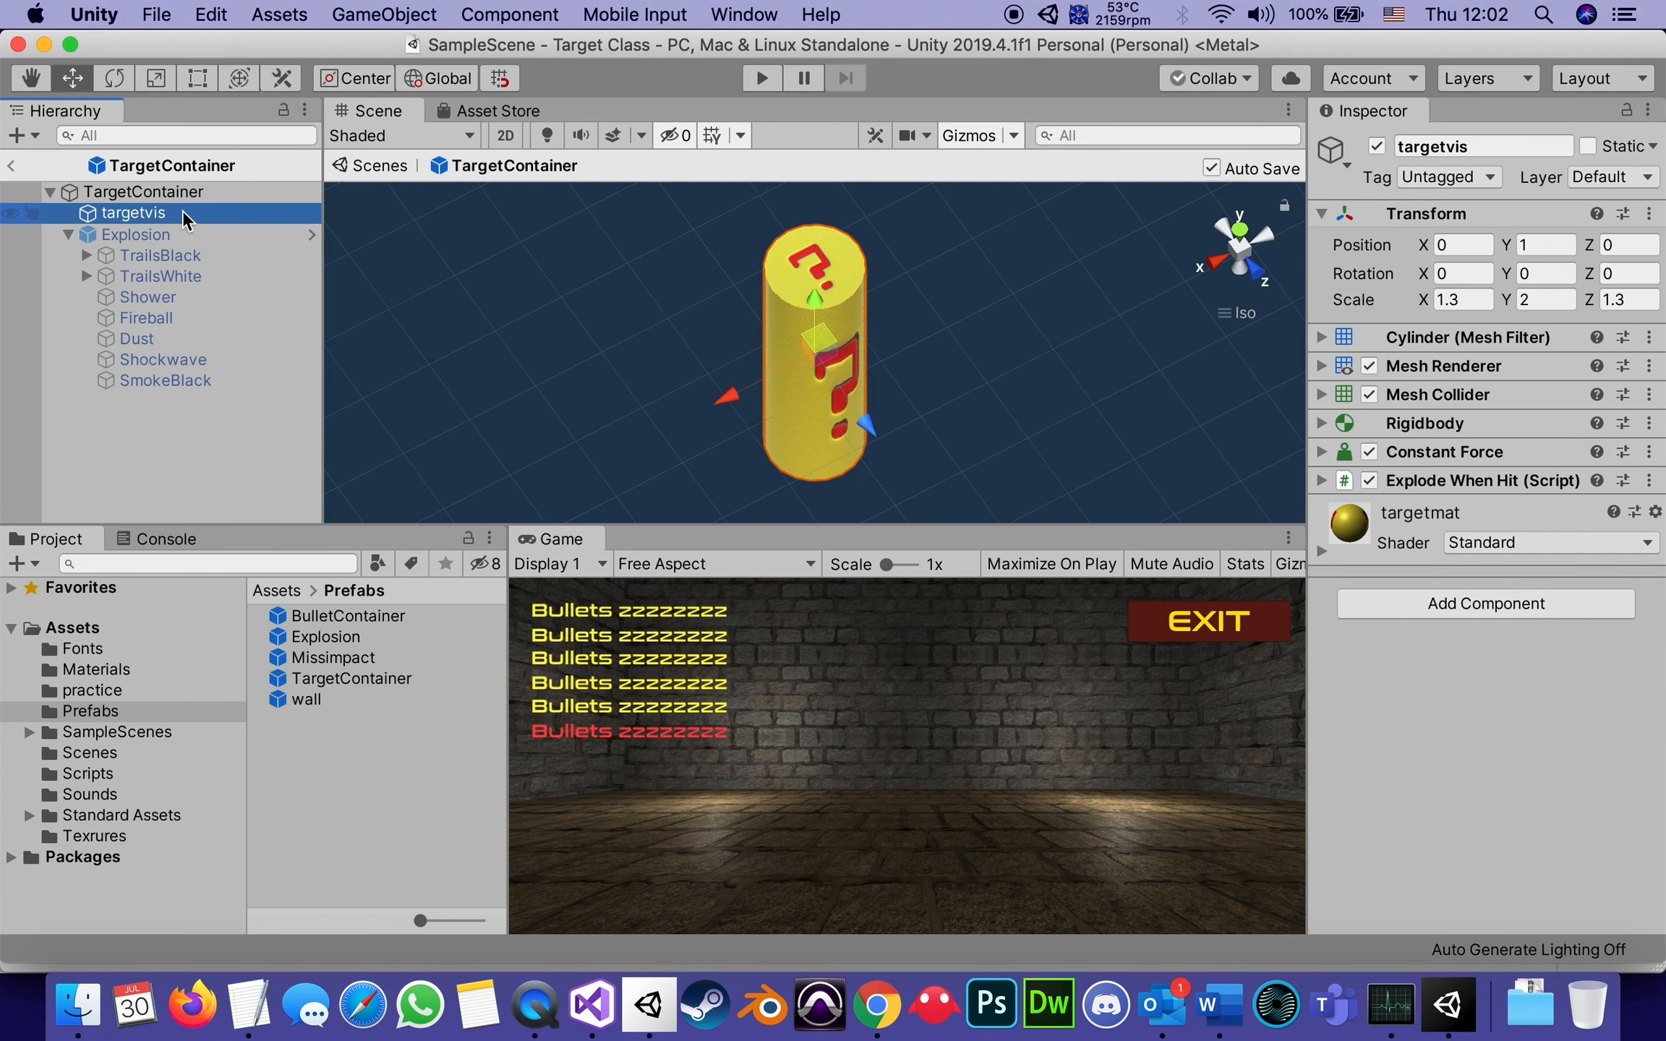
{"action": "mouse_move", "coordinate": [860, 245]}
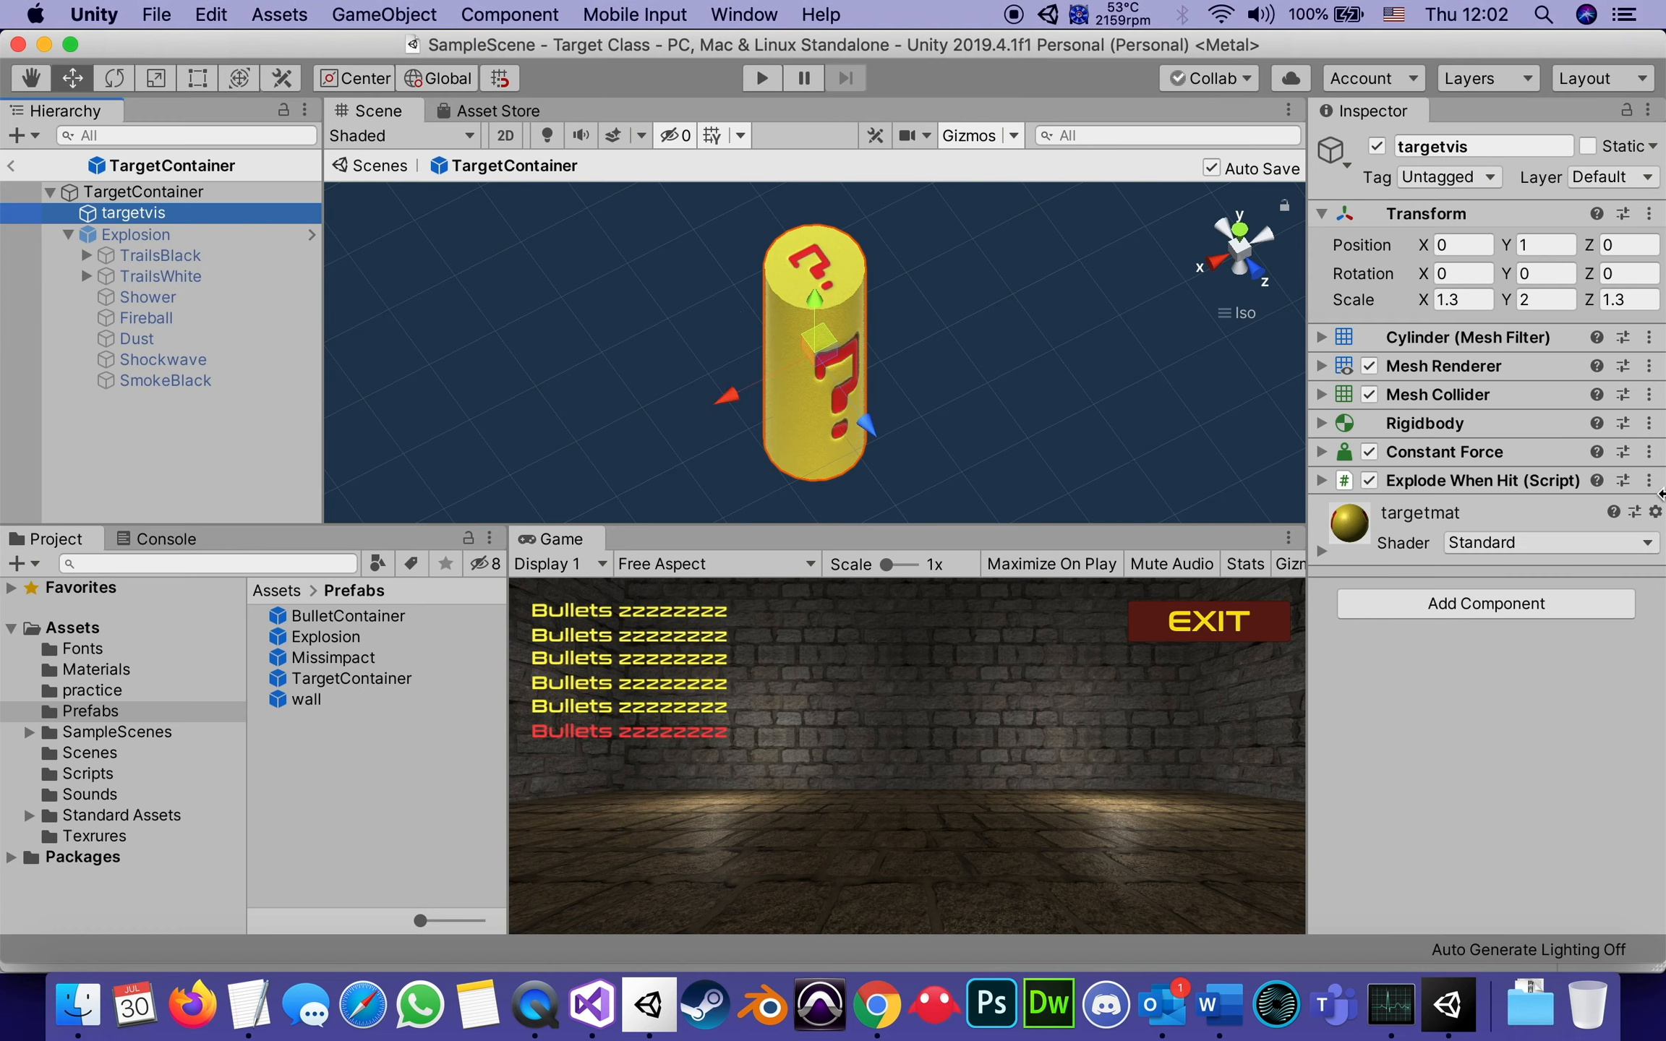
{"action": "mouse_move", "coordinate": [869, 444]}
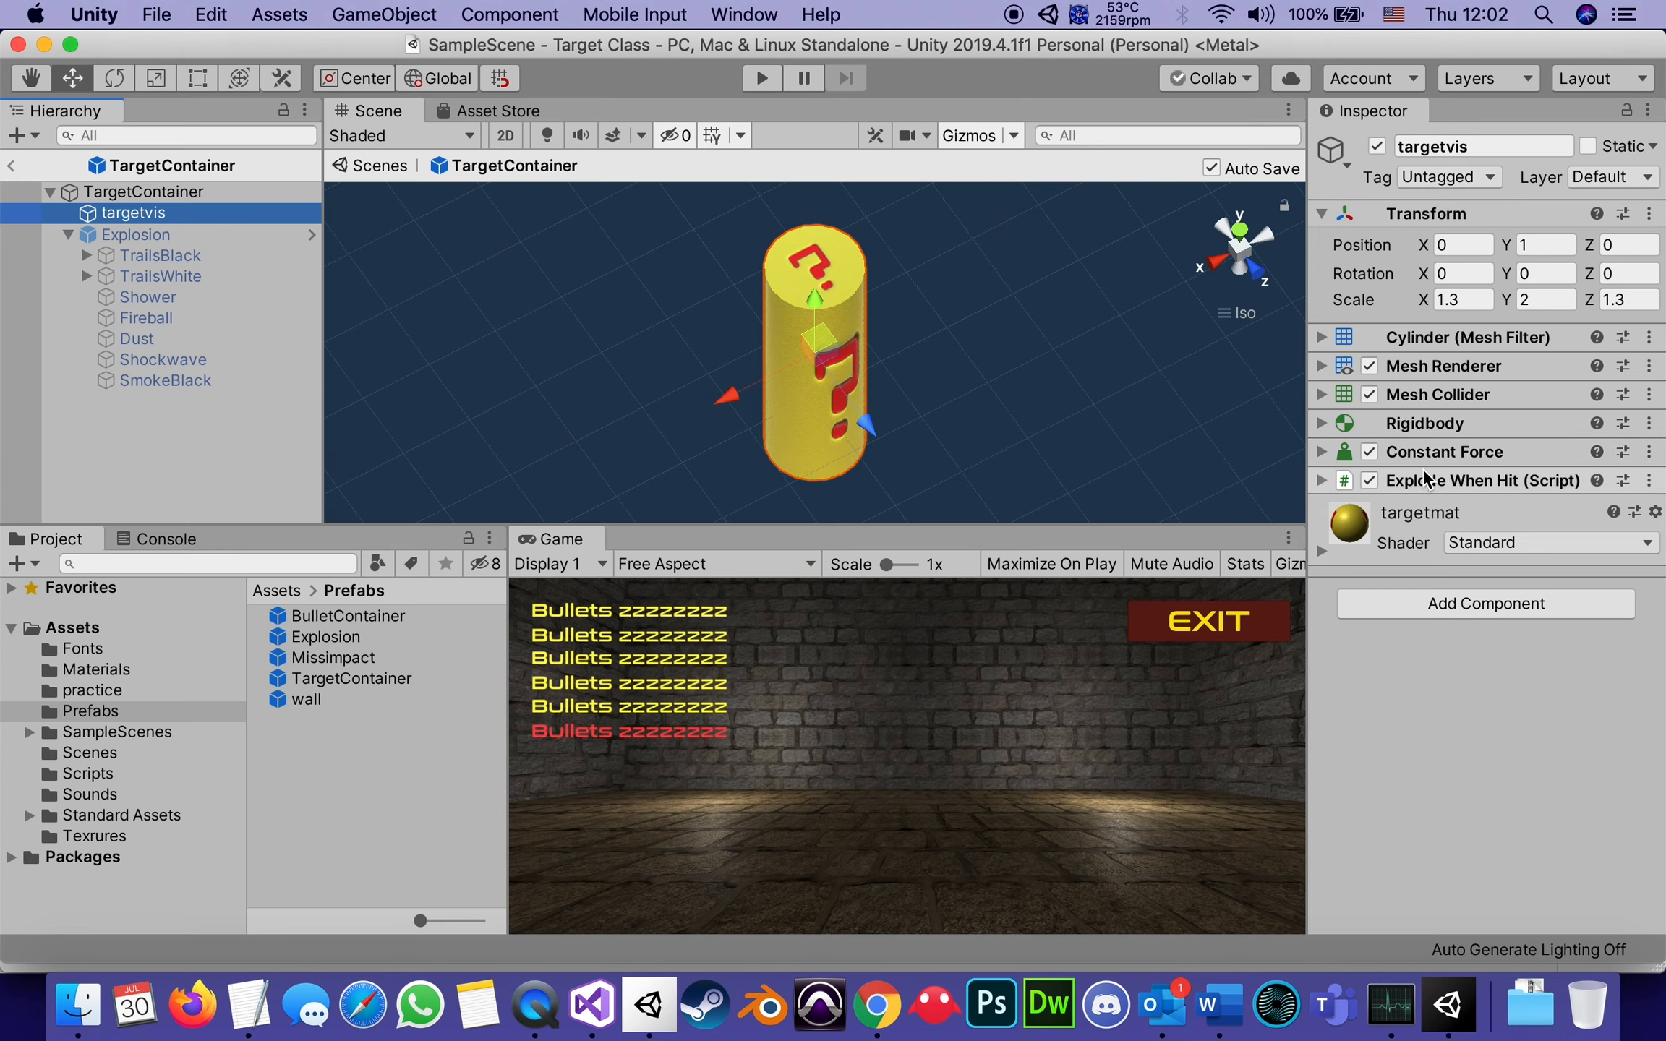
{"action": "left_click", "coordinate": [1653, 480]}
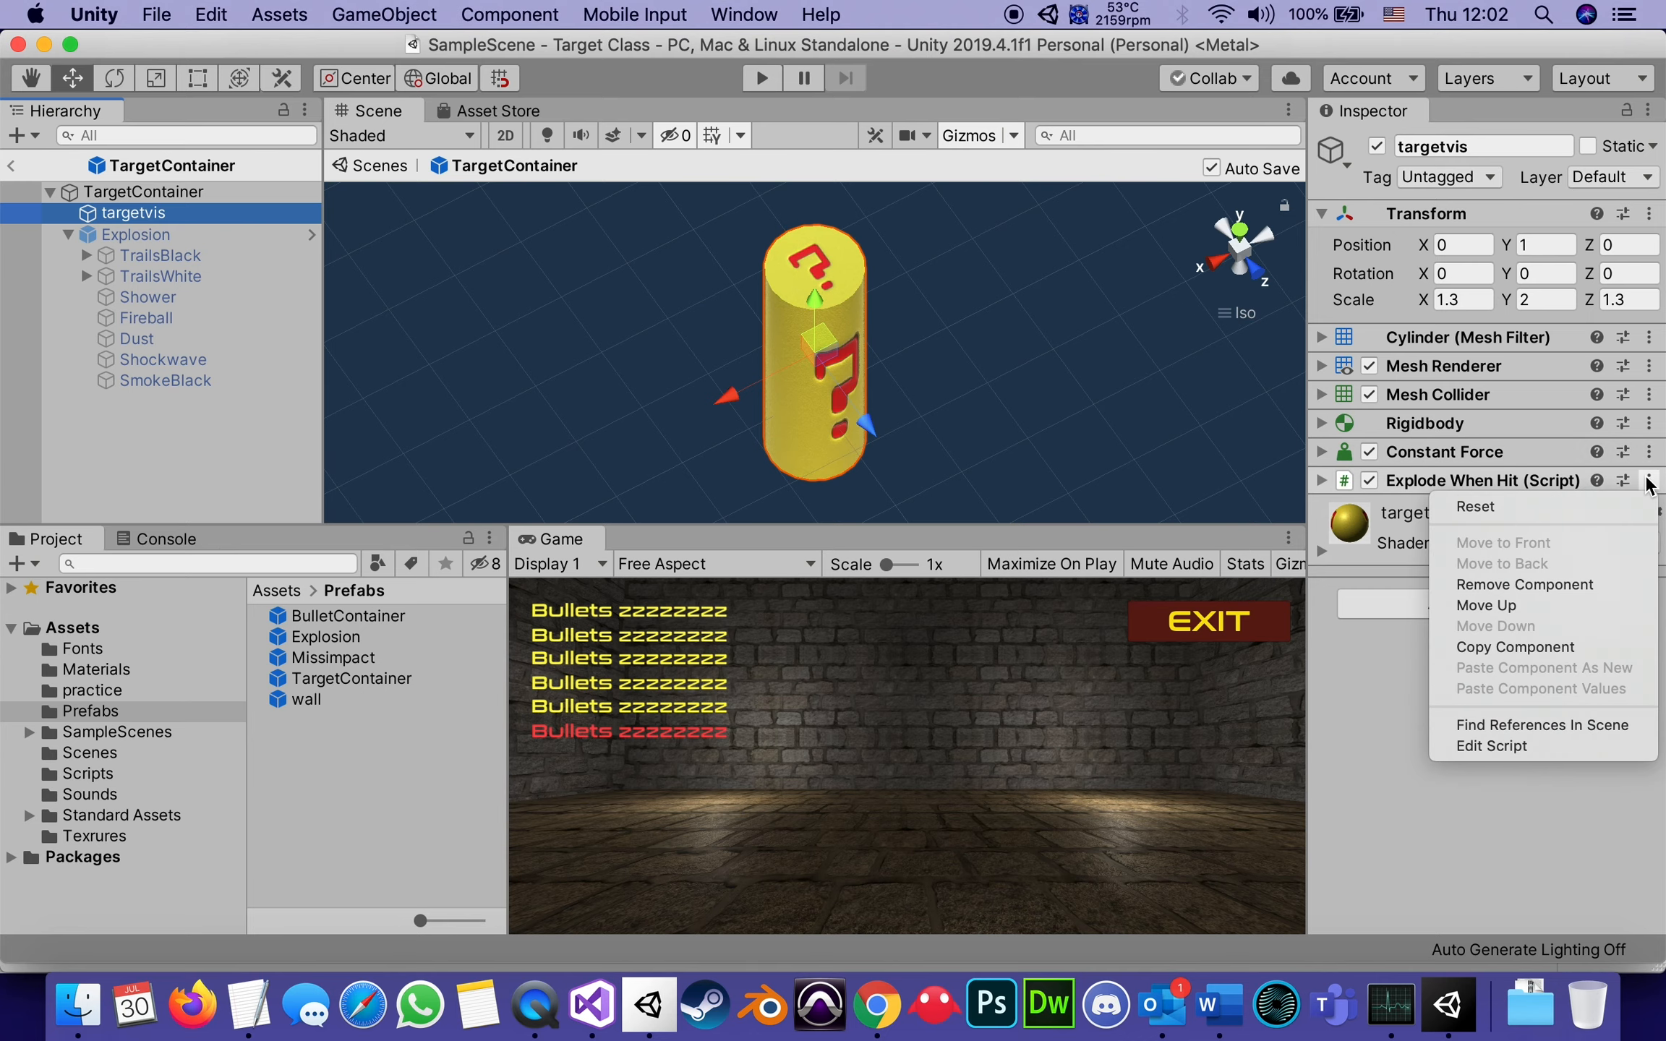
{"action": "left_click", "coordinate": [1562, 747]}
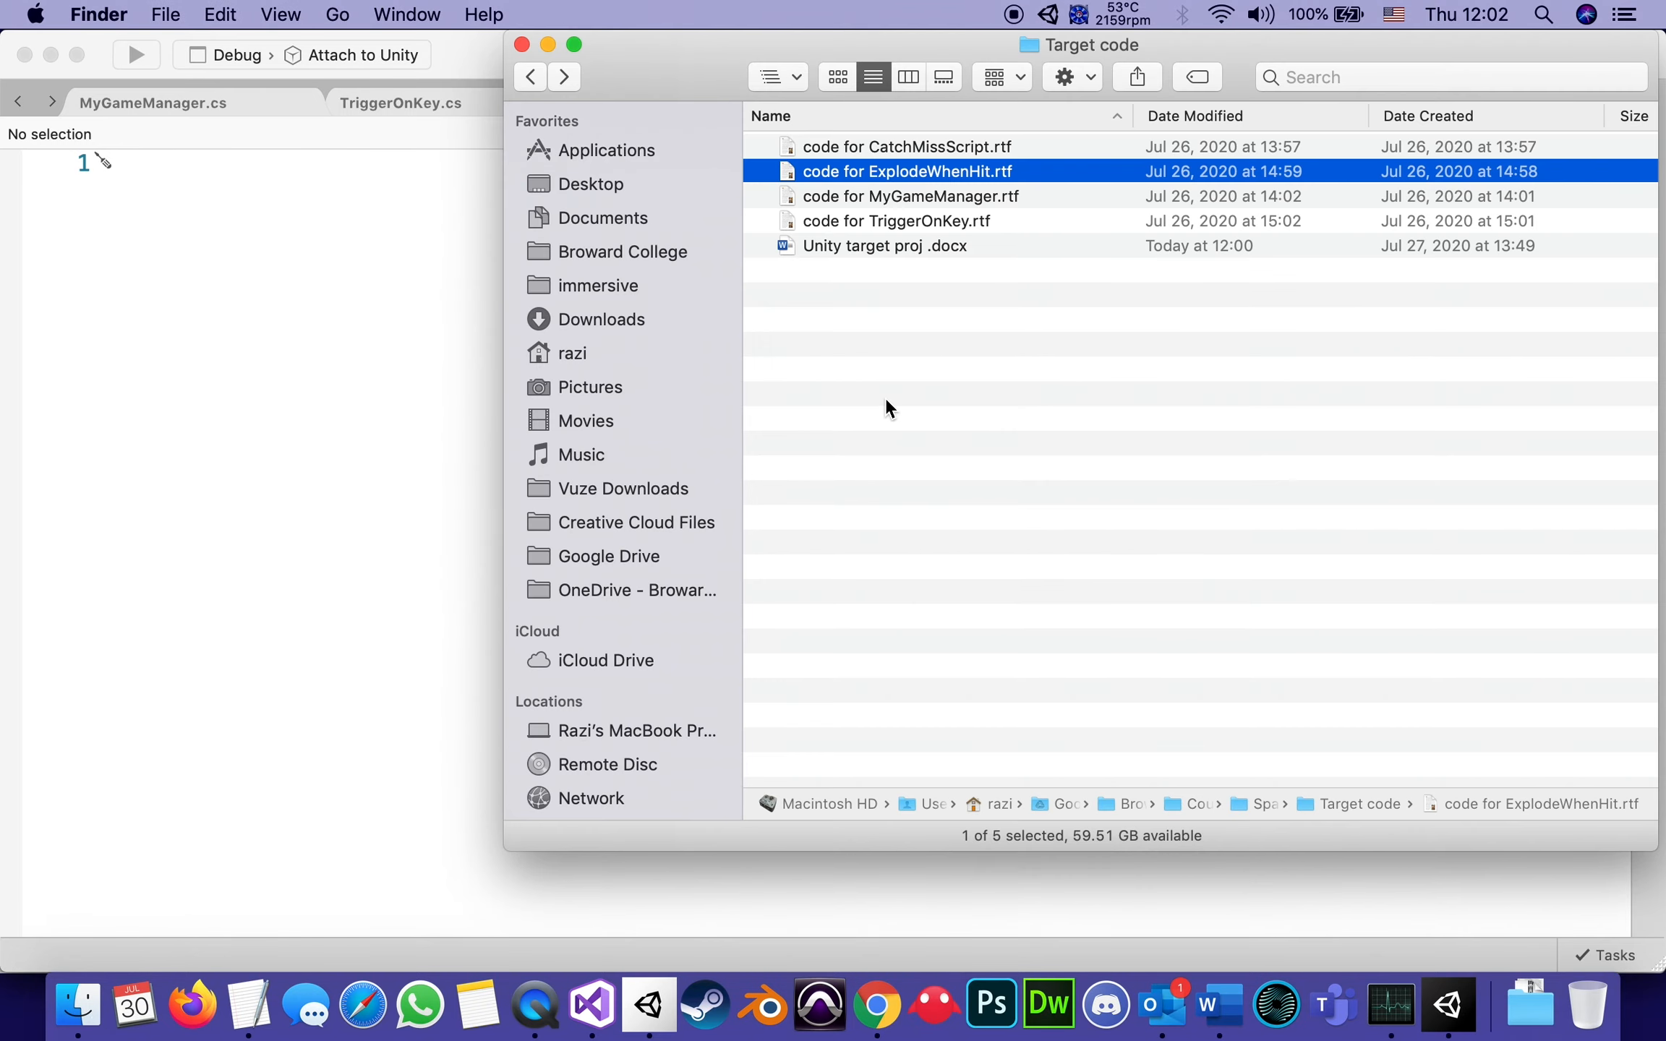
{"action": "mouse_move", "coordinate": [902, 170]}
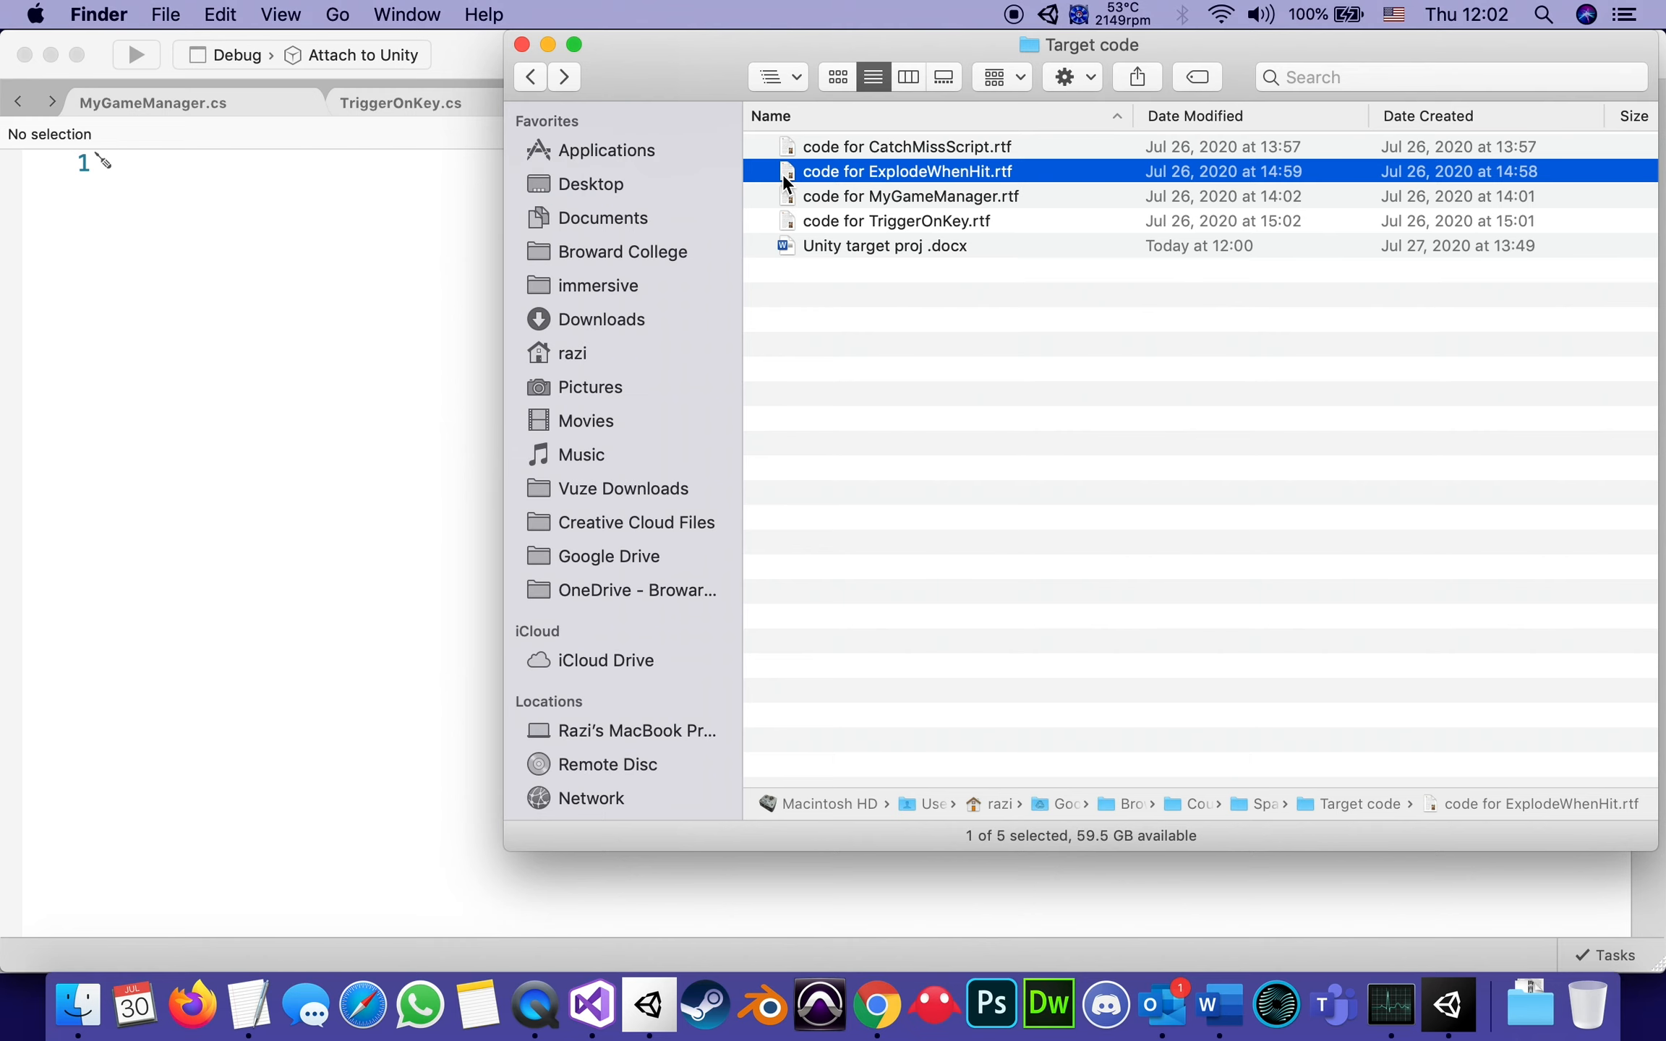
Open the ExplodeWhenHit code file in TextEdit, select all and copy it via Edit > Copy.
{"action": "double_click", "coordinate": [907, 170]}
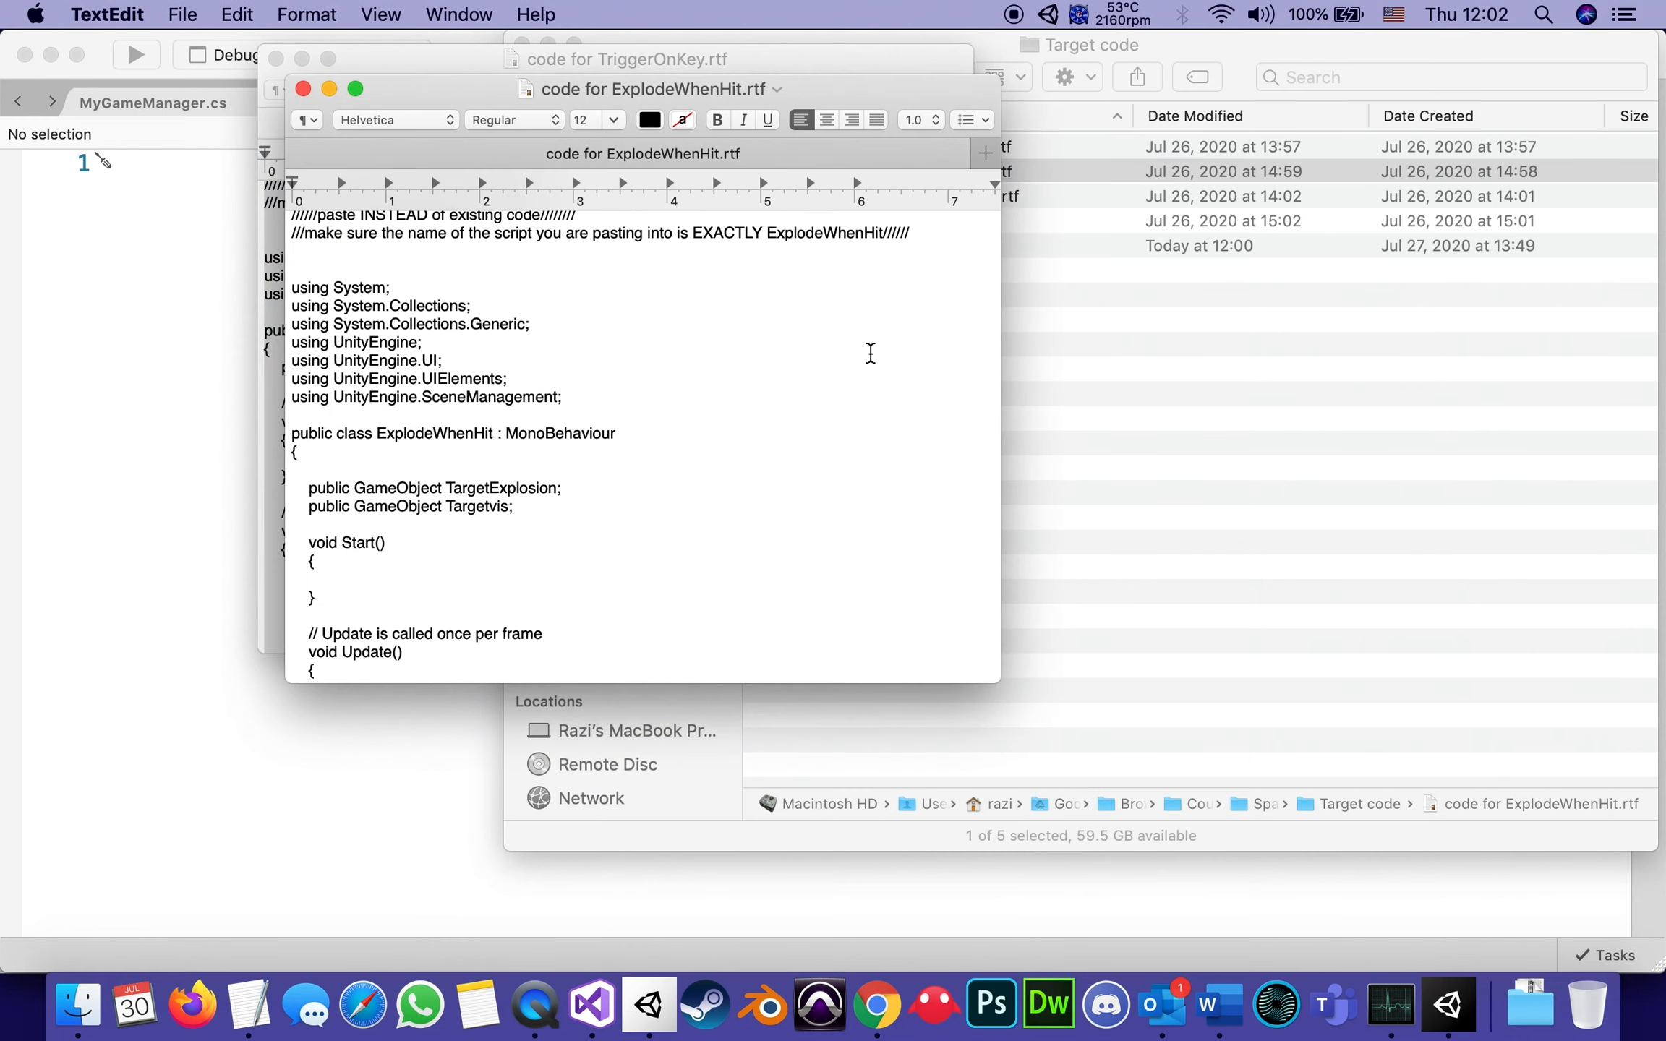
{"action": "mouse_move", "coordinate": [624, 307]}
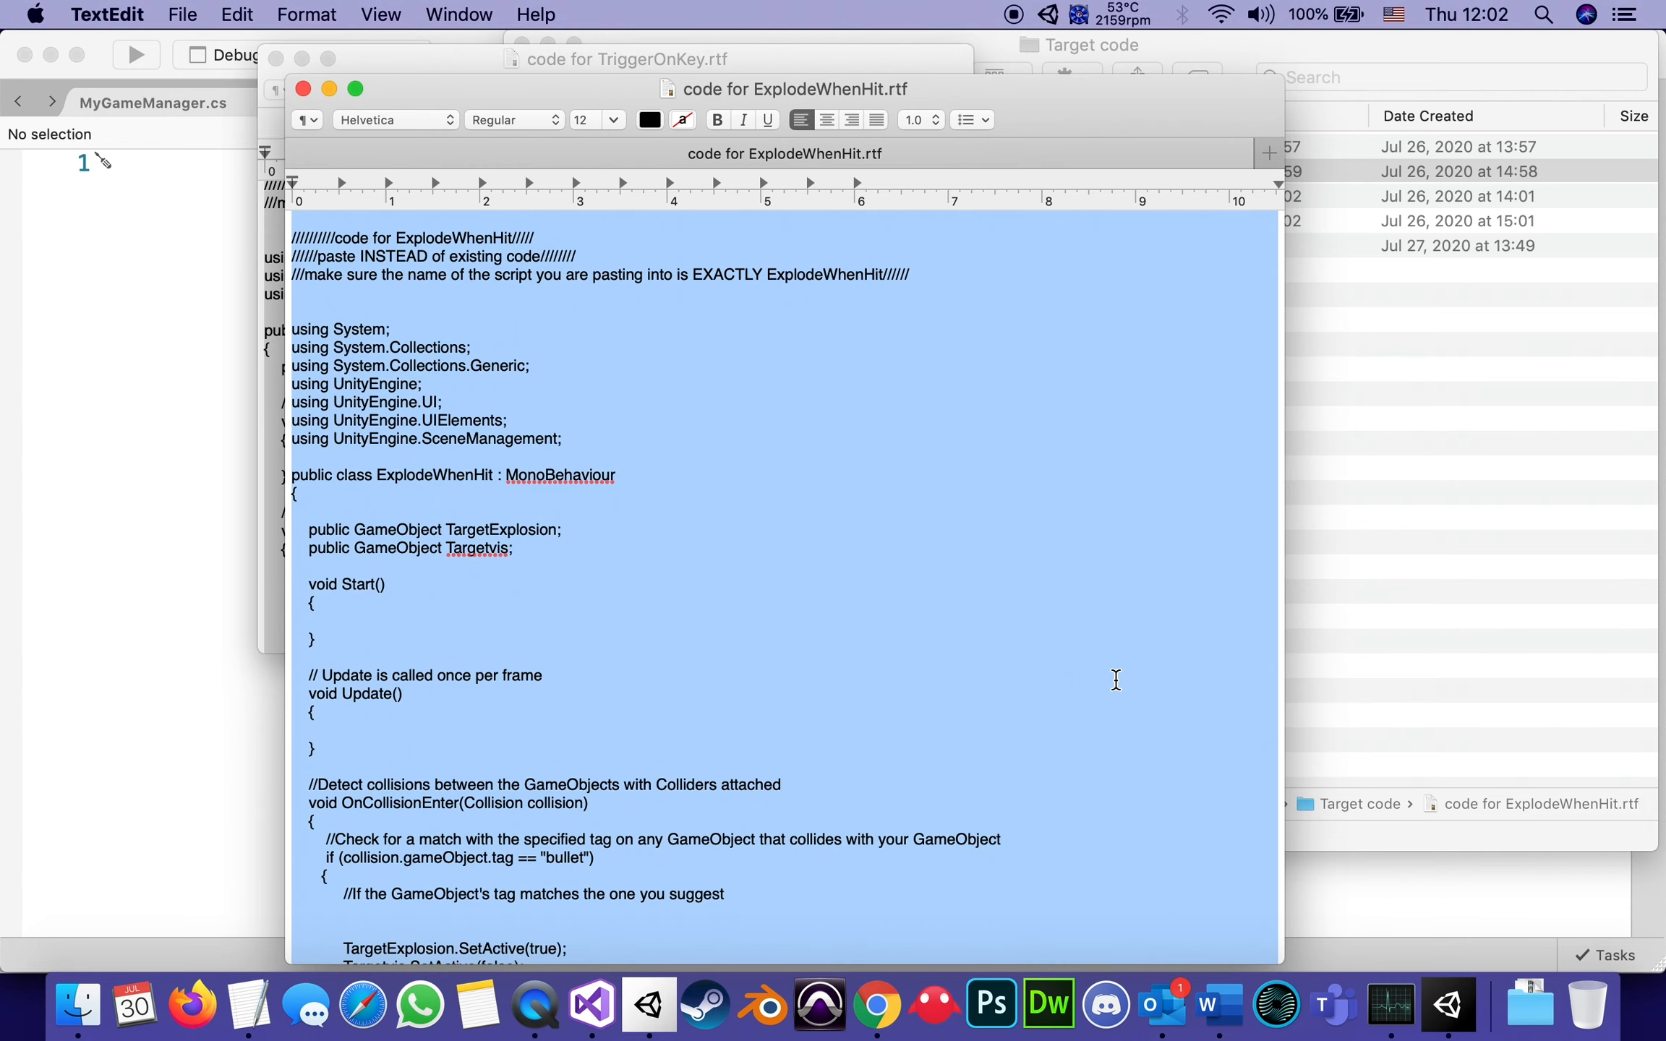
{"action": "mouse_move", "coordinate": [213, 9]}
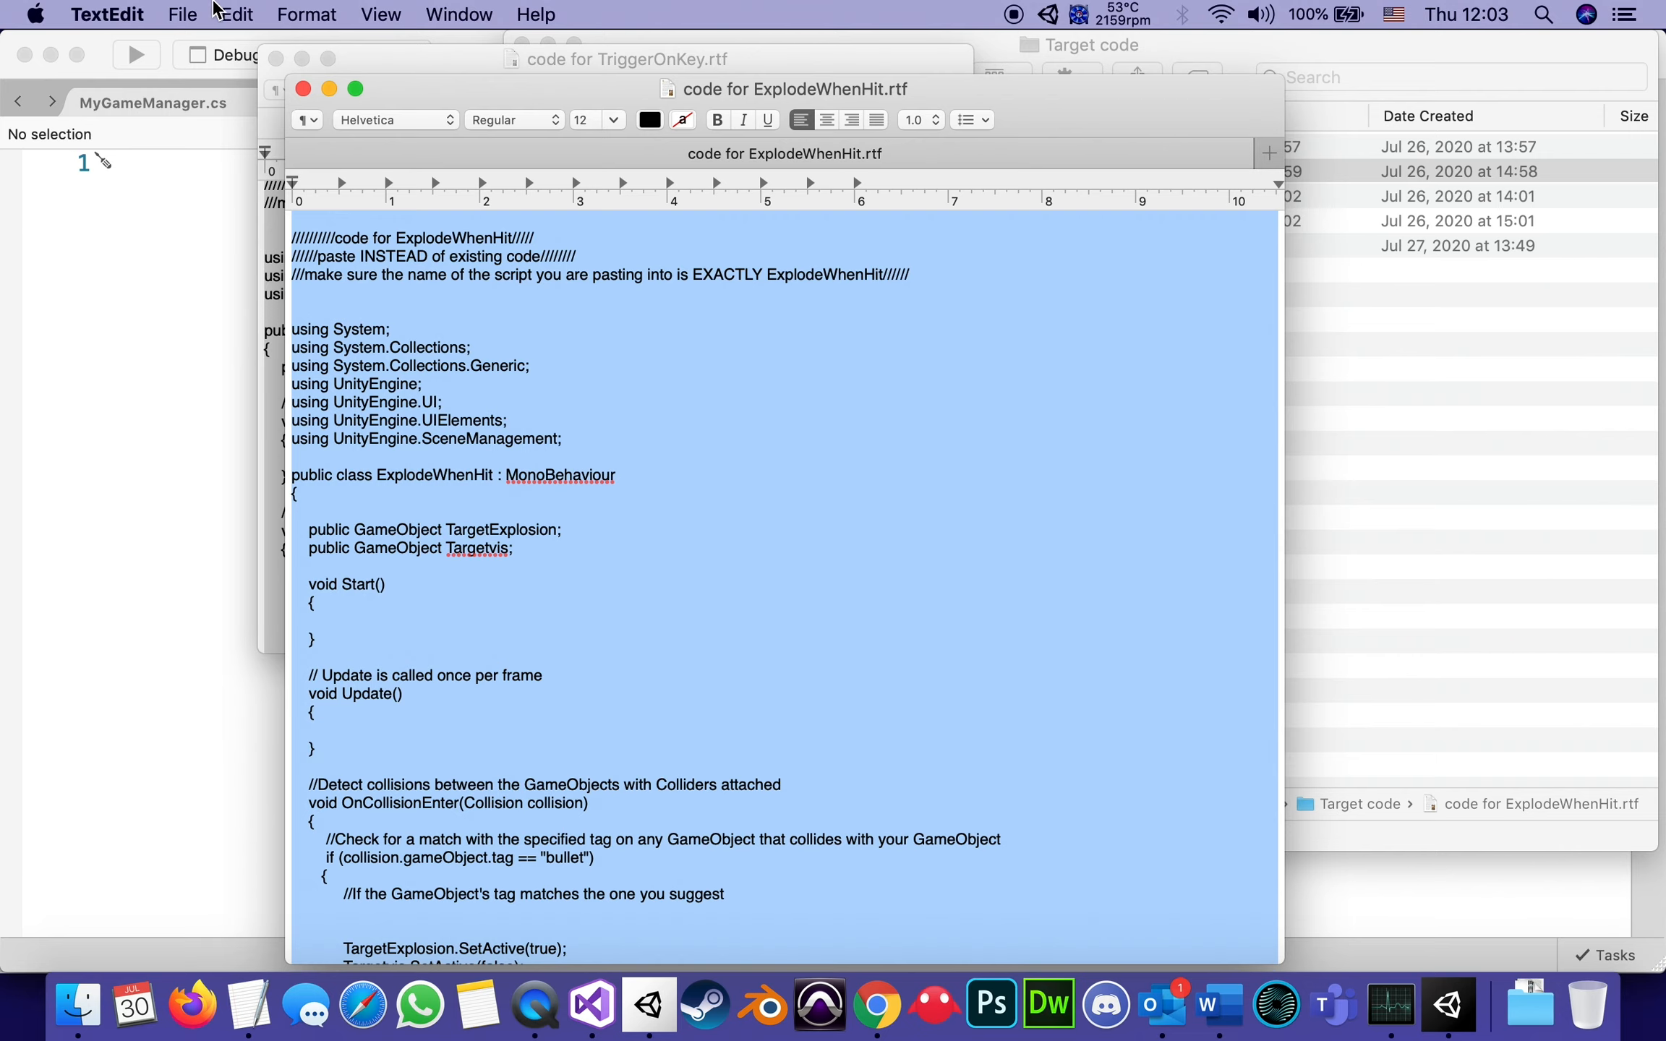
{"action": "left_click", "coordinate": [236, 14]}
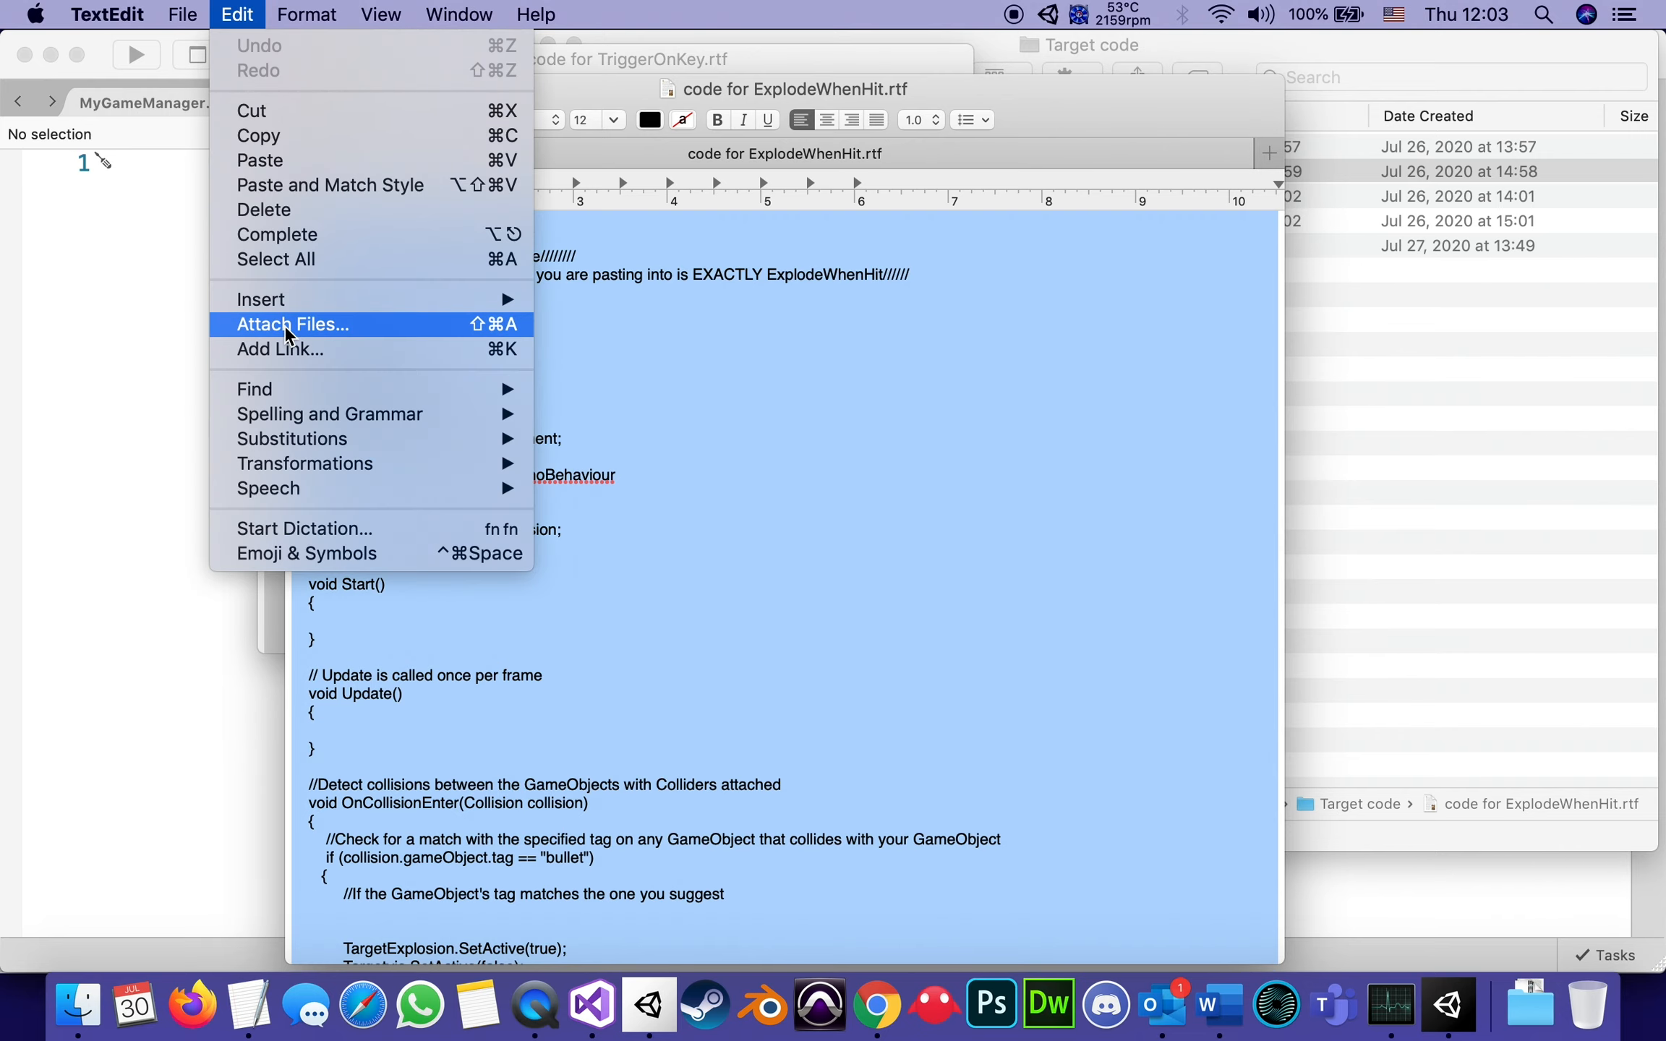
{"action": "mouse_move", "coordinate": [266, 136]}
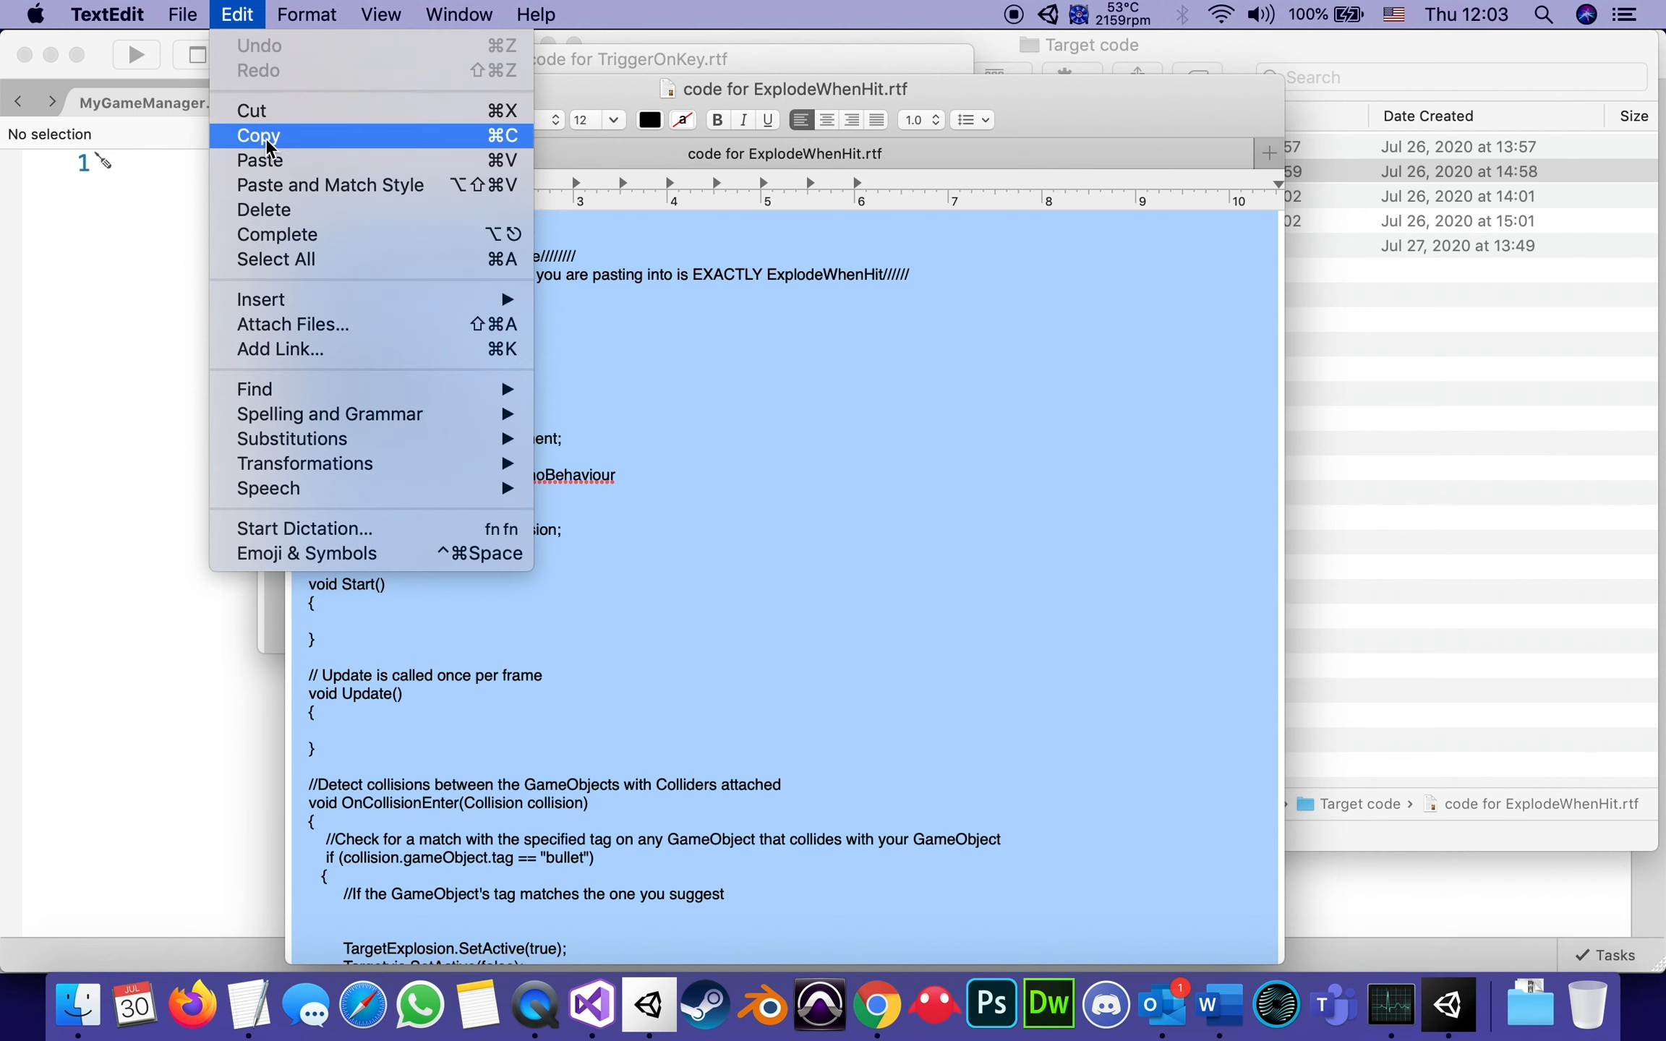
{"action": "left_click", "coordinate": [257, 134]}
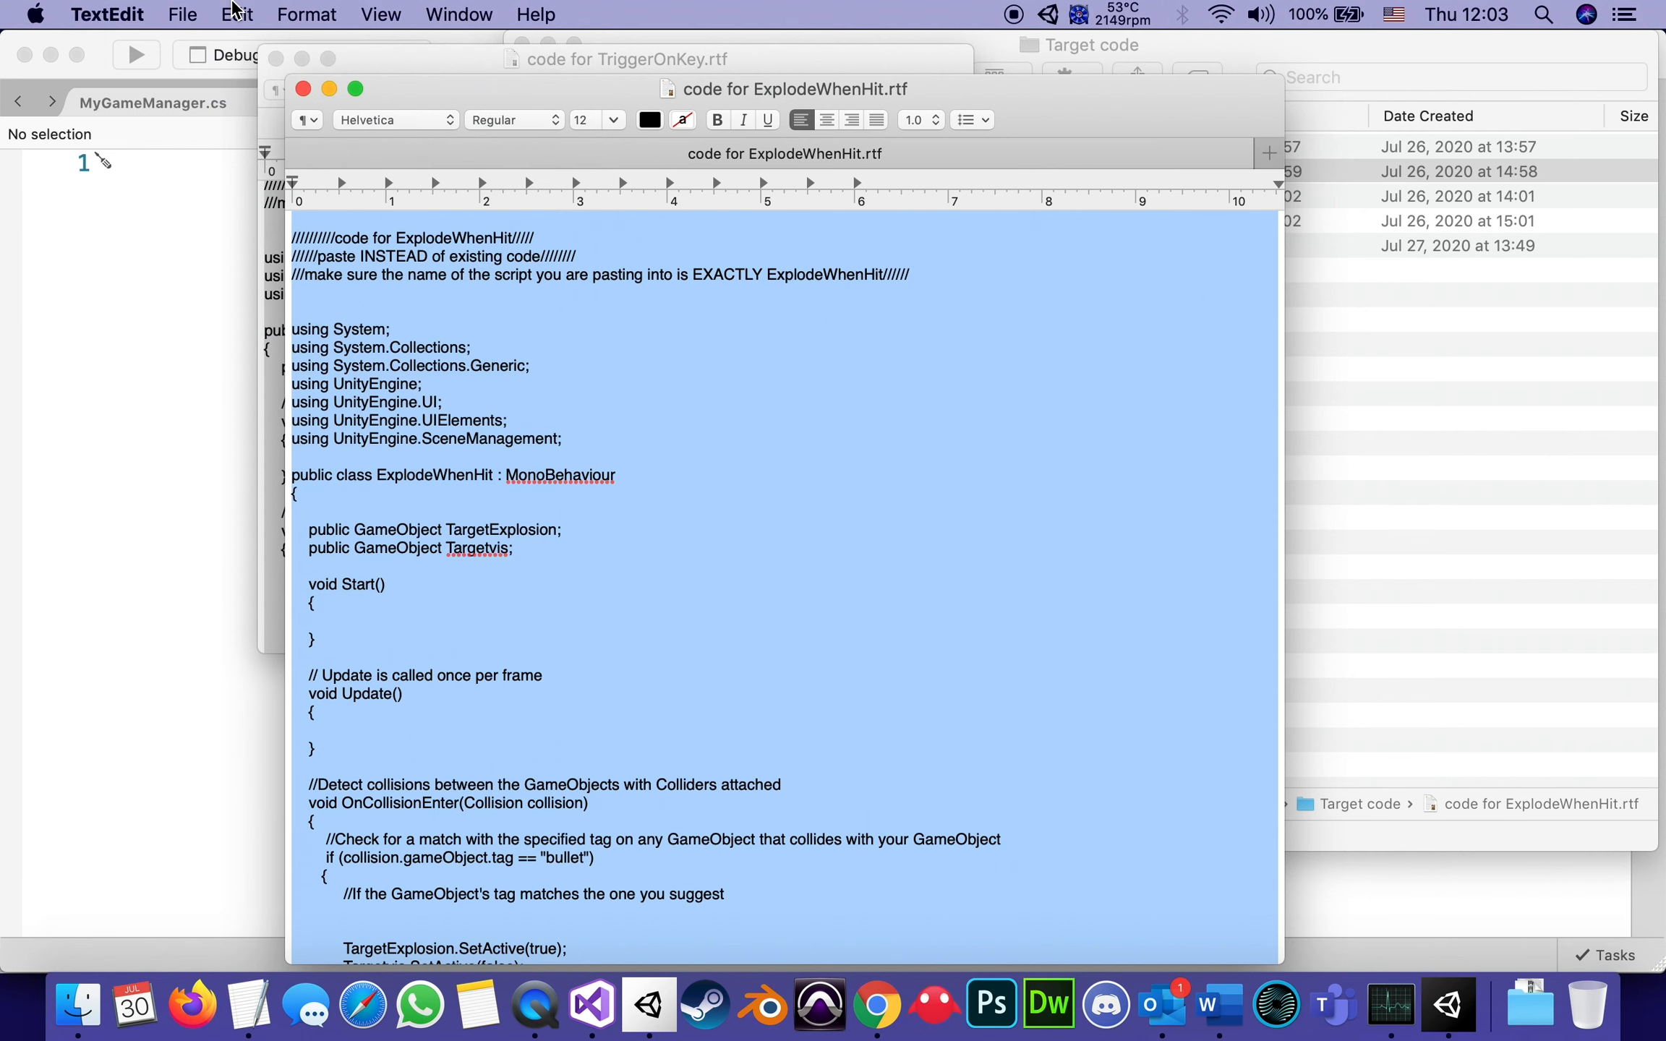
{"action": "mouse_move", "coordinate": [233, 62]}
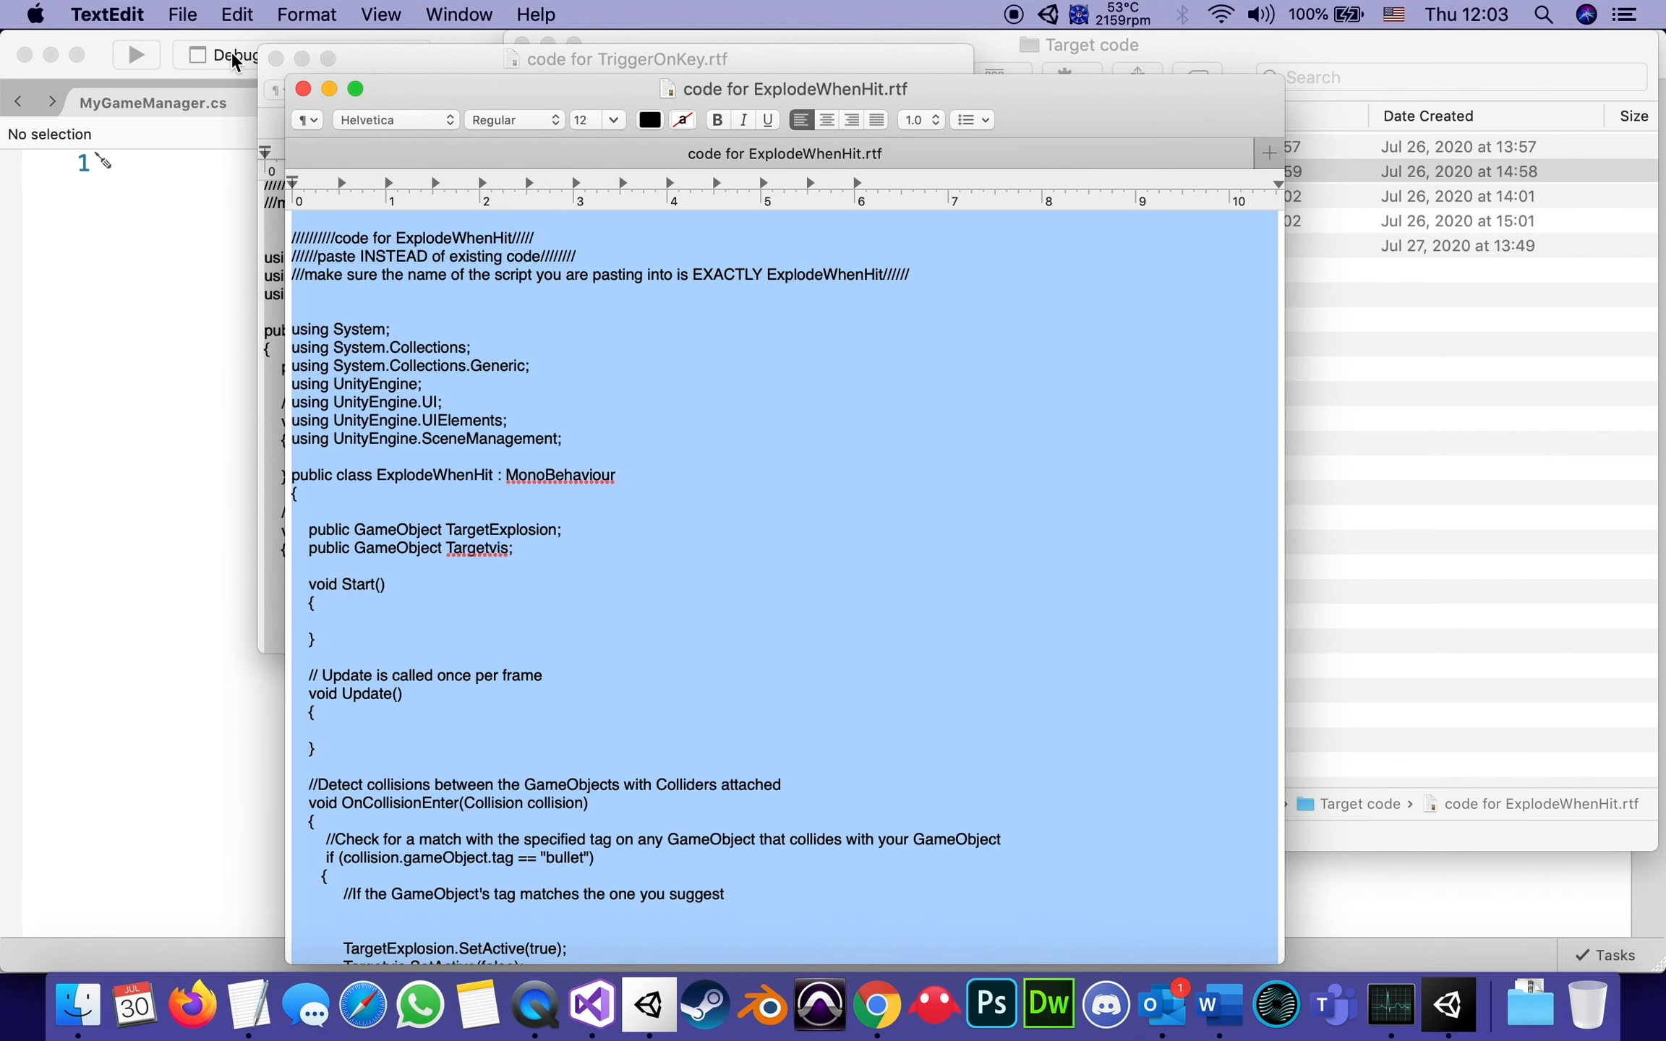
{"action": "mouse_move", "coordinate": [212, 402]}
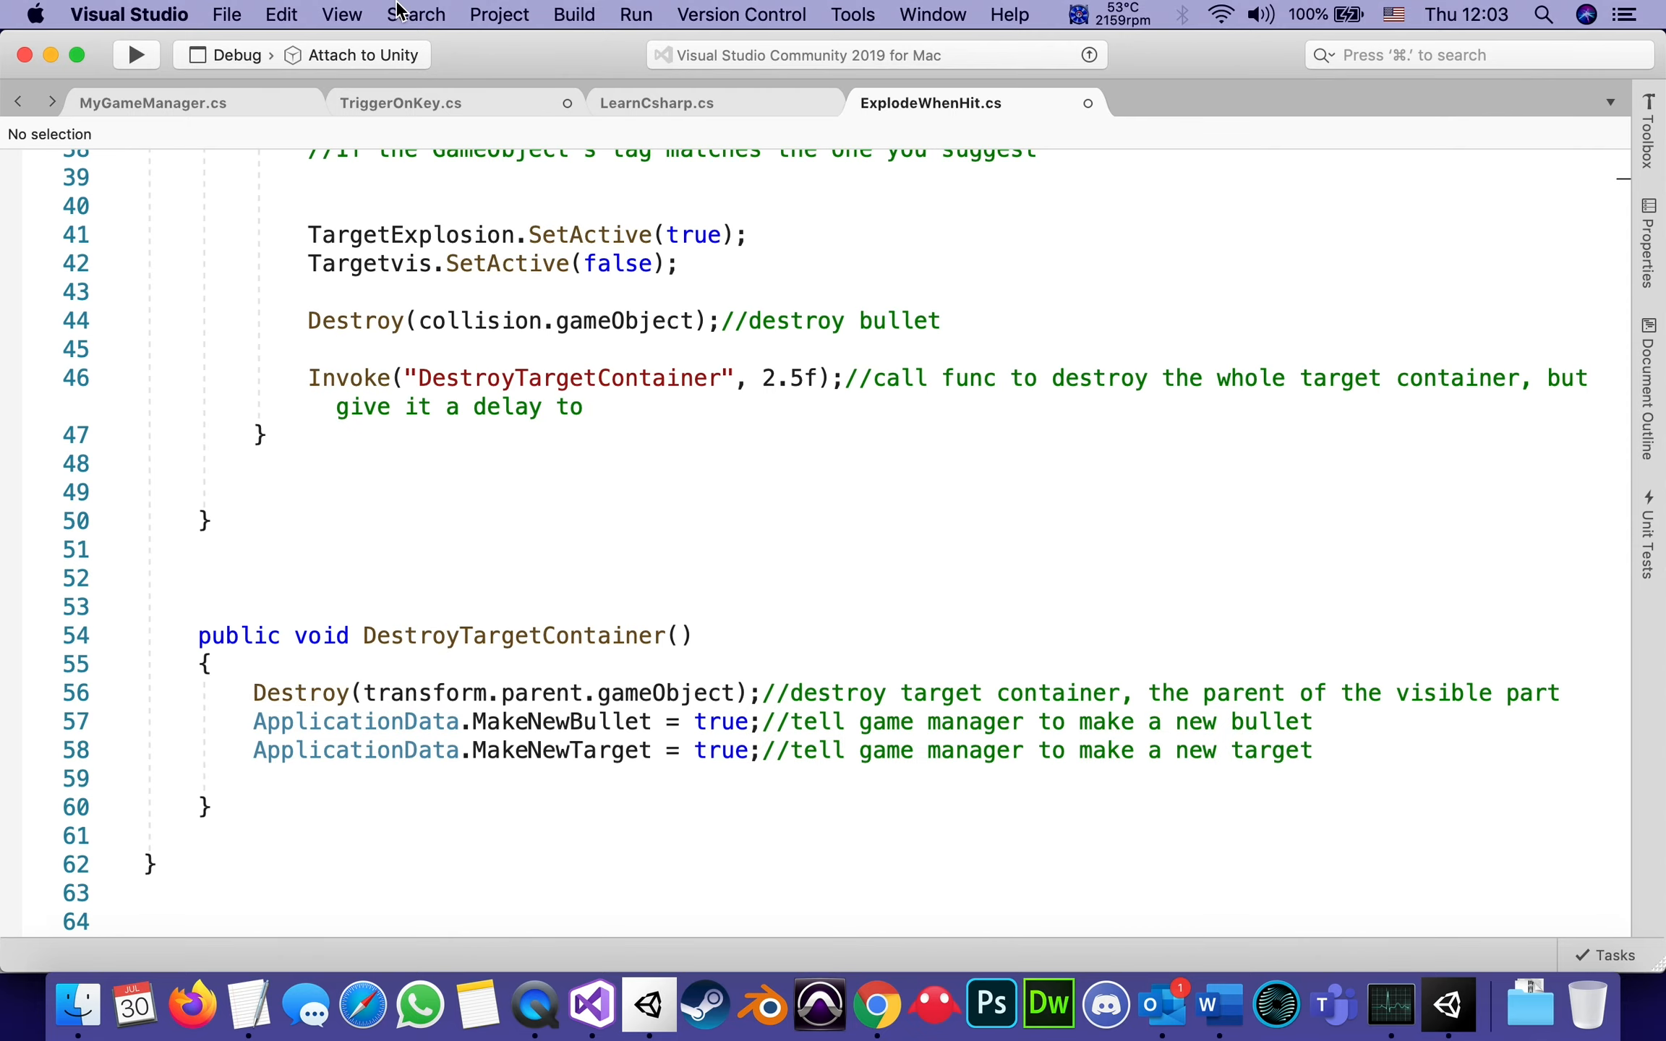
{"action": "scroll", "scroll_direction": "up", "scroll_amount": 3}
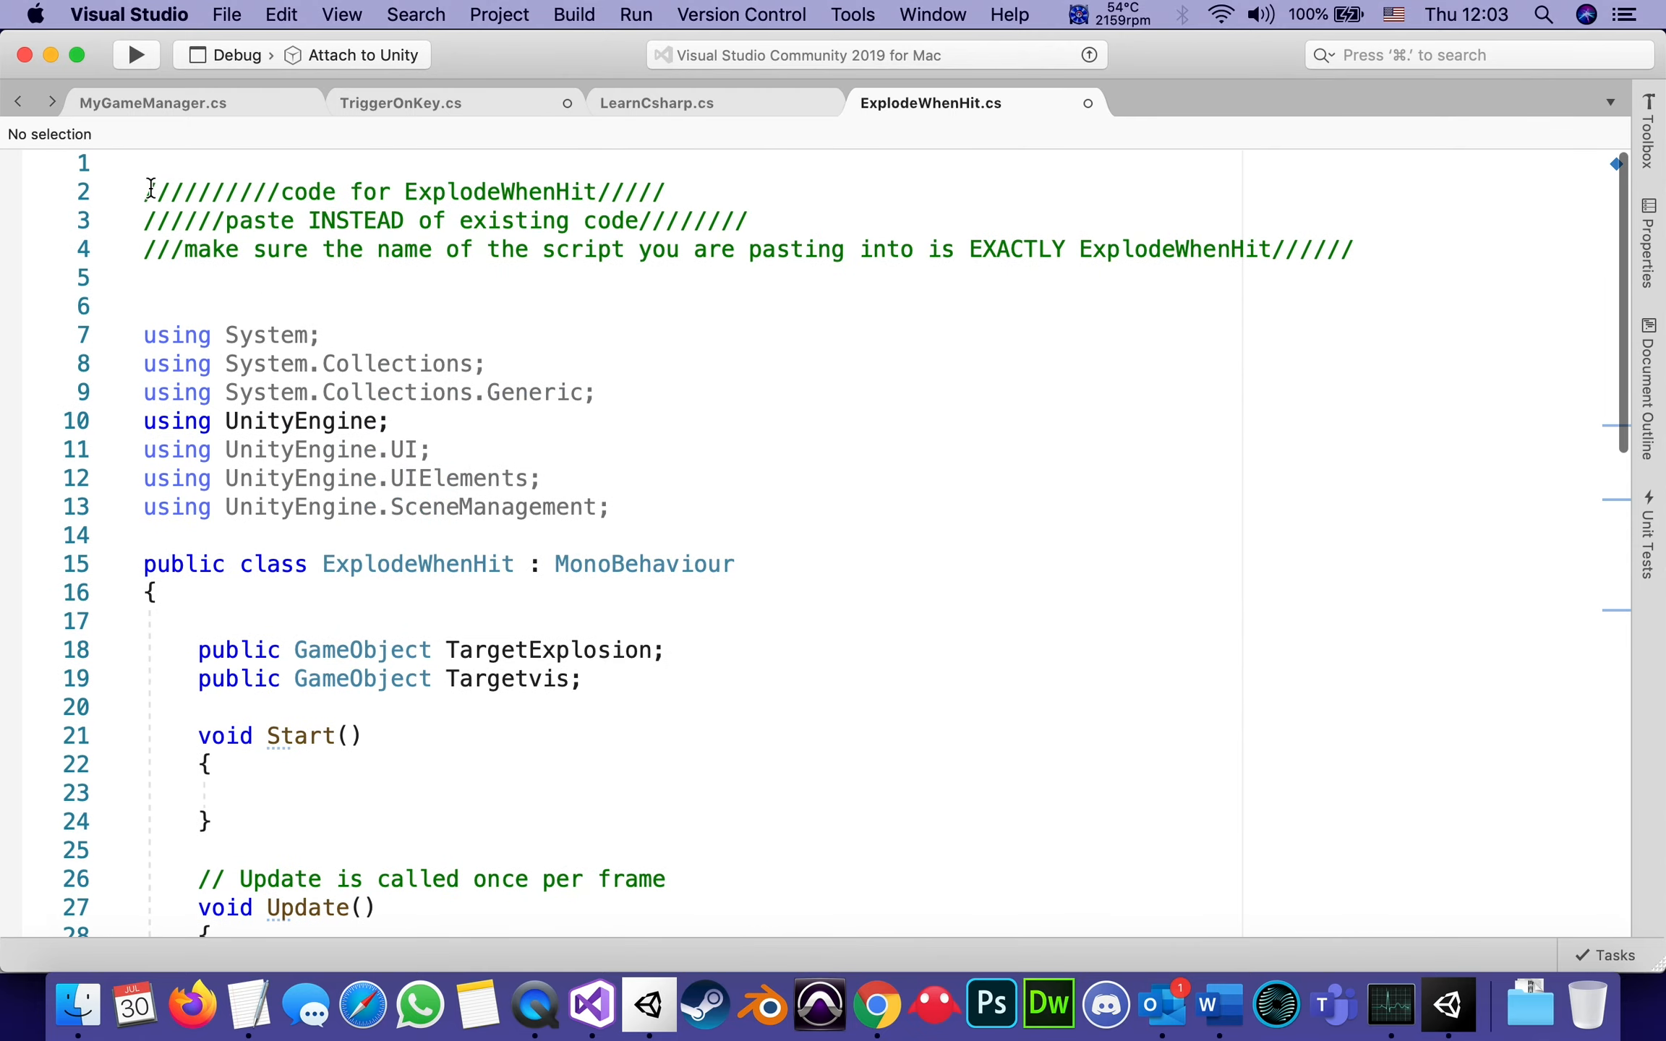
{"action": "scroll", "scroll_direction": "up", "scroll_amount": 3}
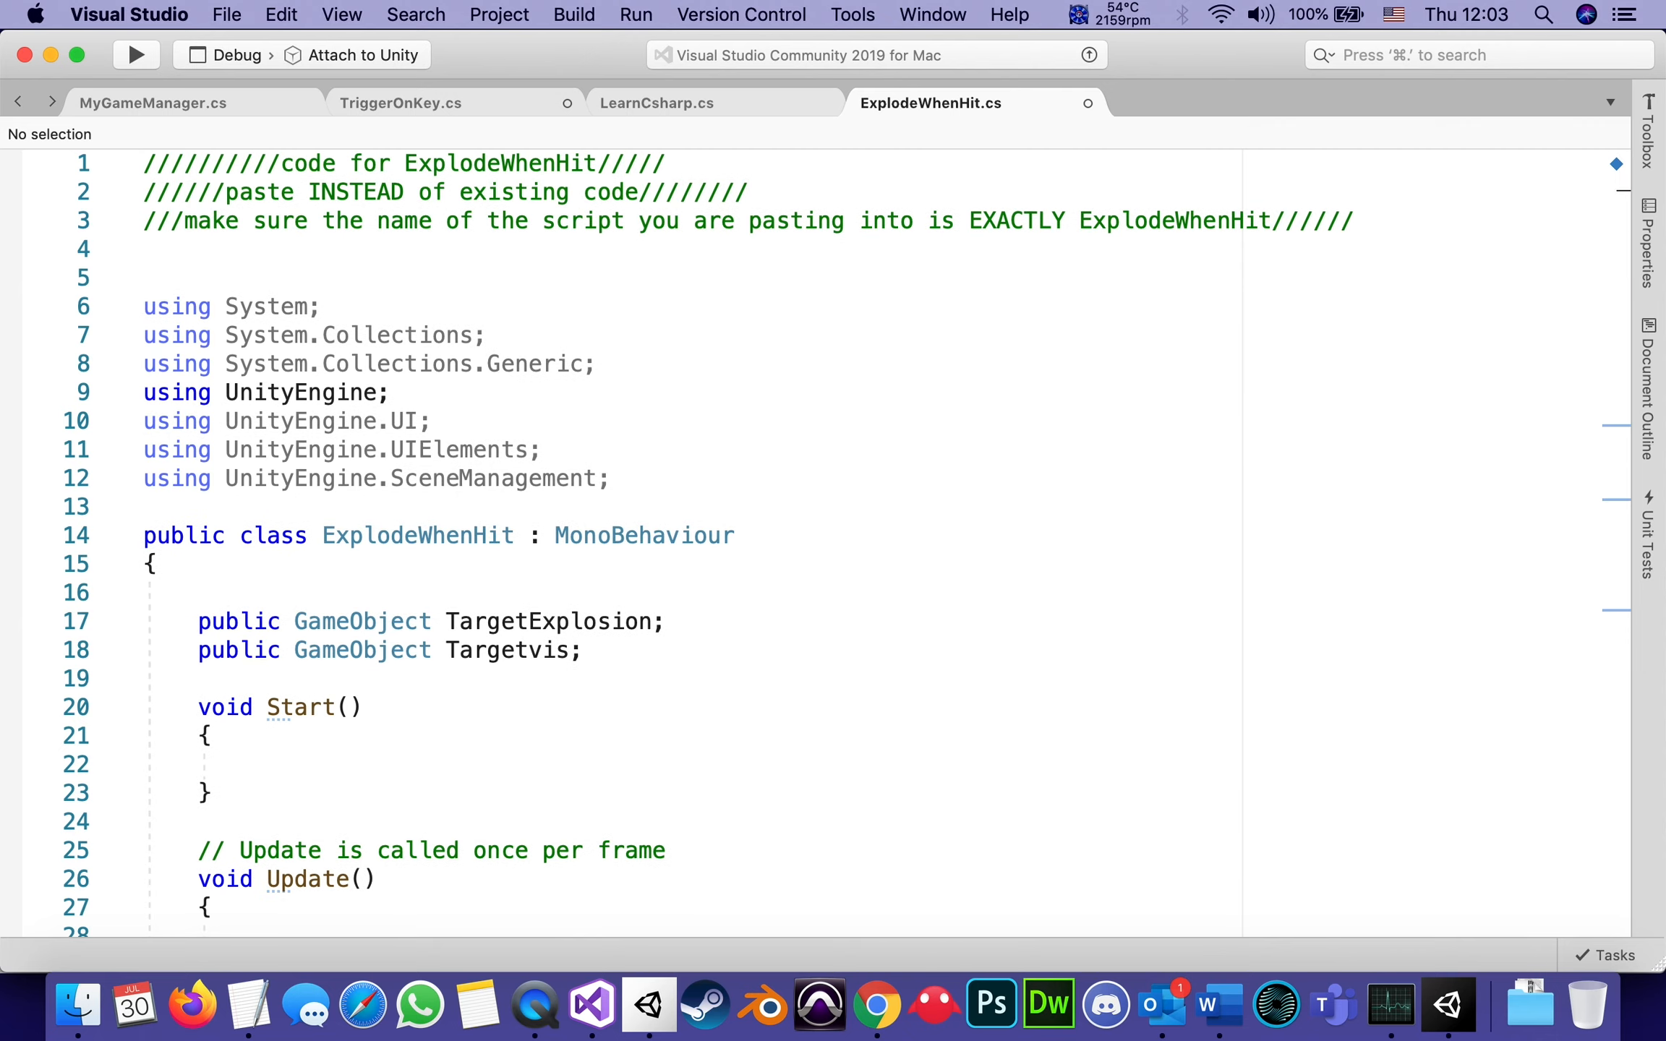
{"action": "scroll", "scroll_direction": "down", "scroll_amount": 3}
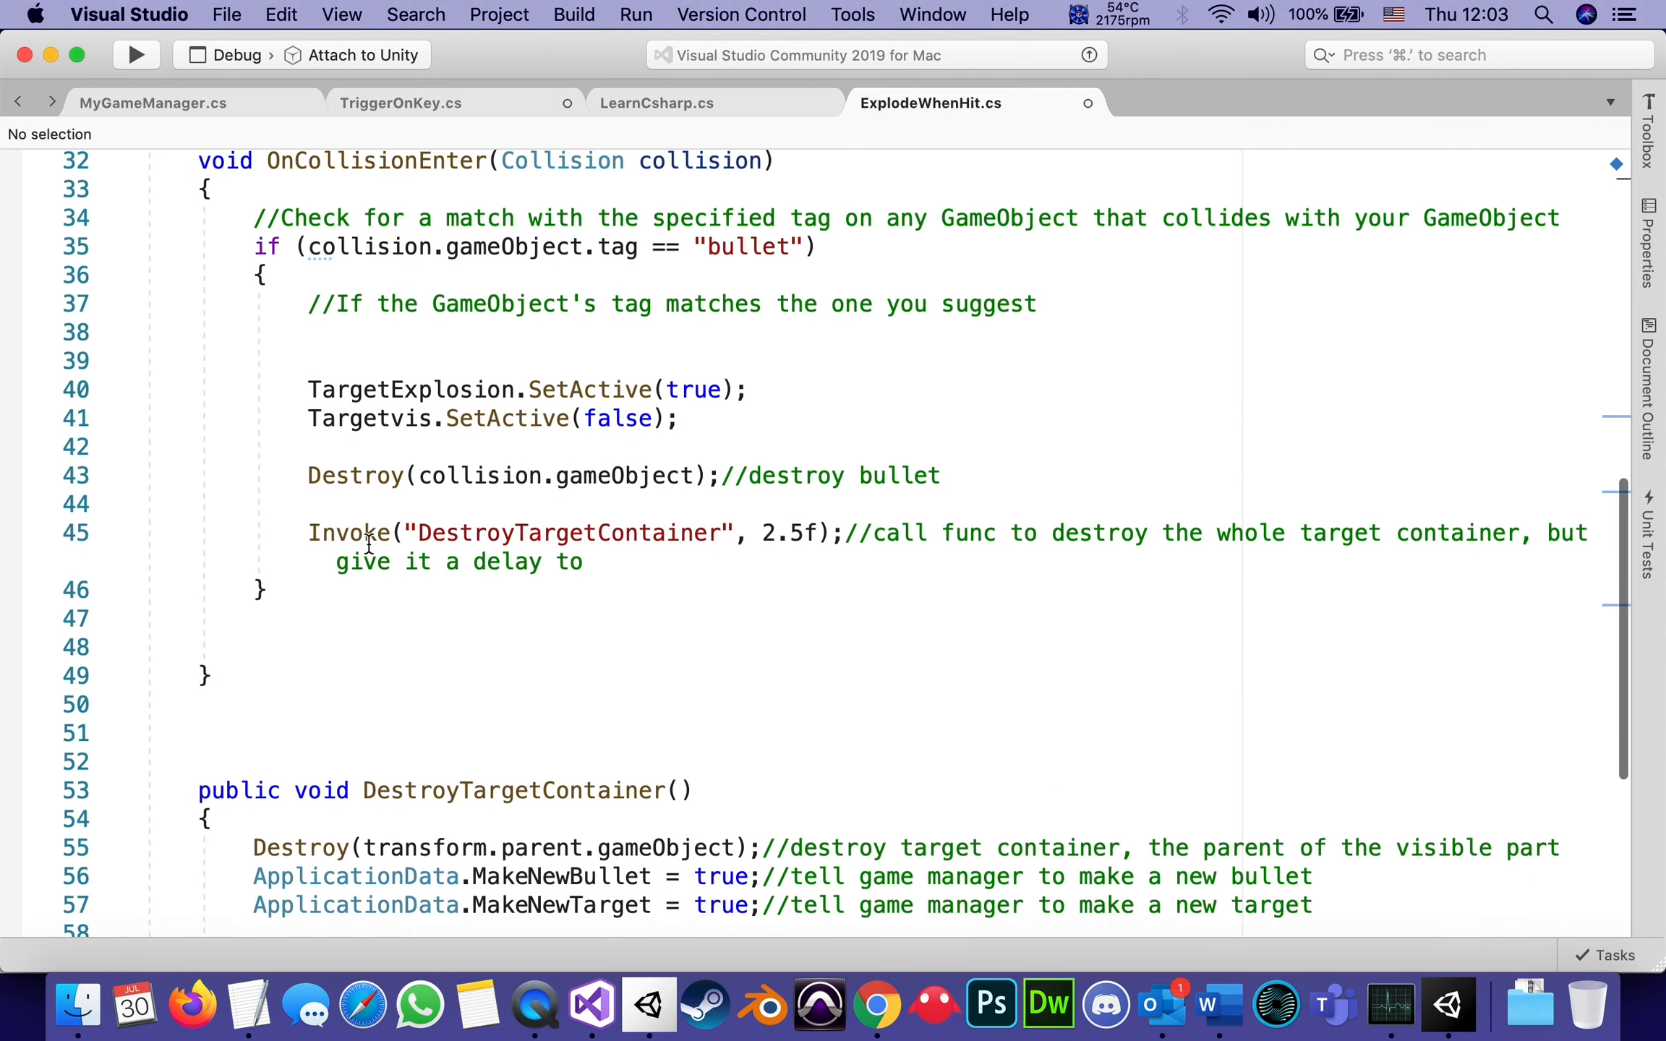
{"action": "scroll", "scroll_direction": "down", "scroll_amount": 3}
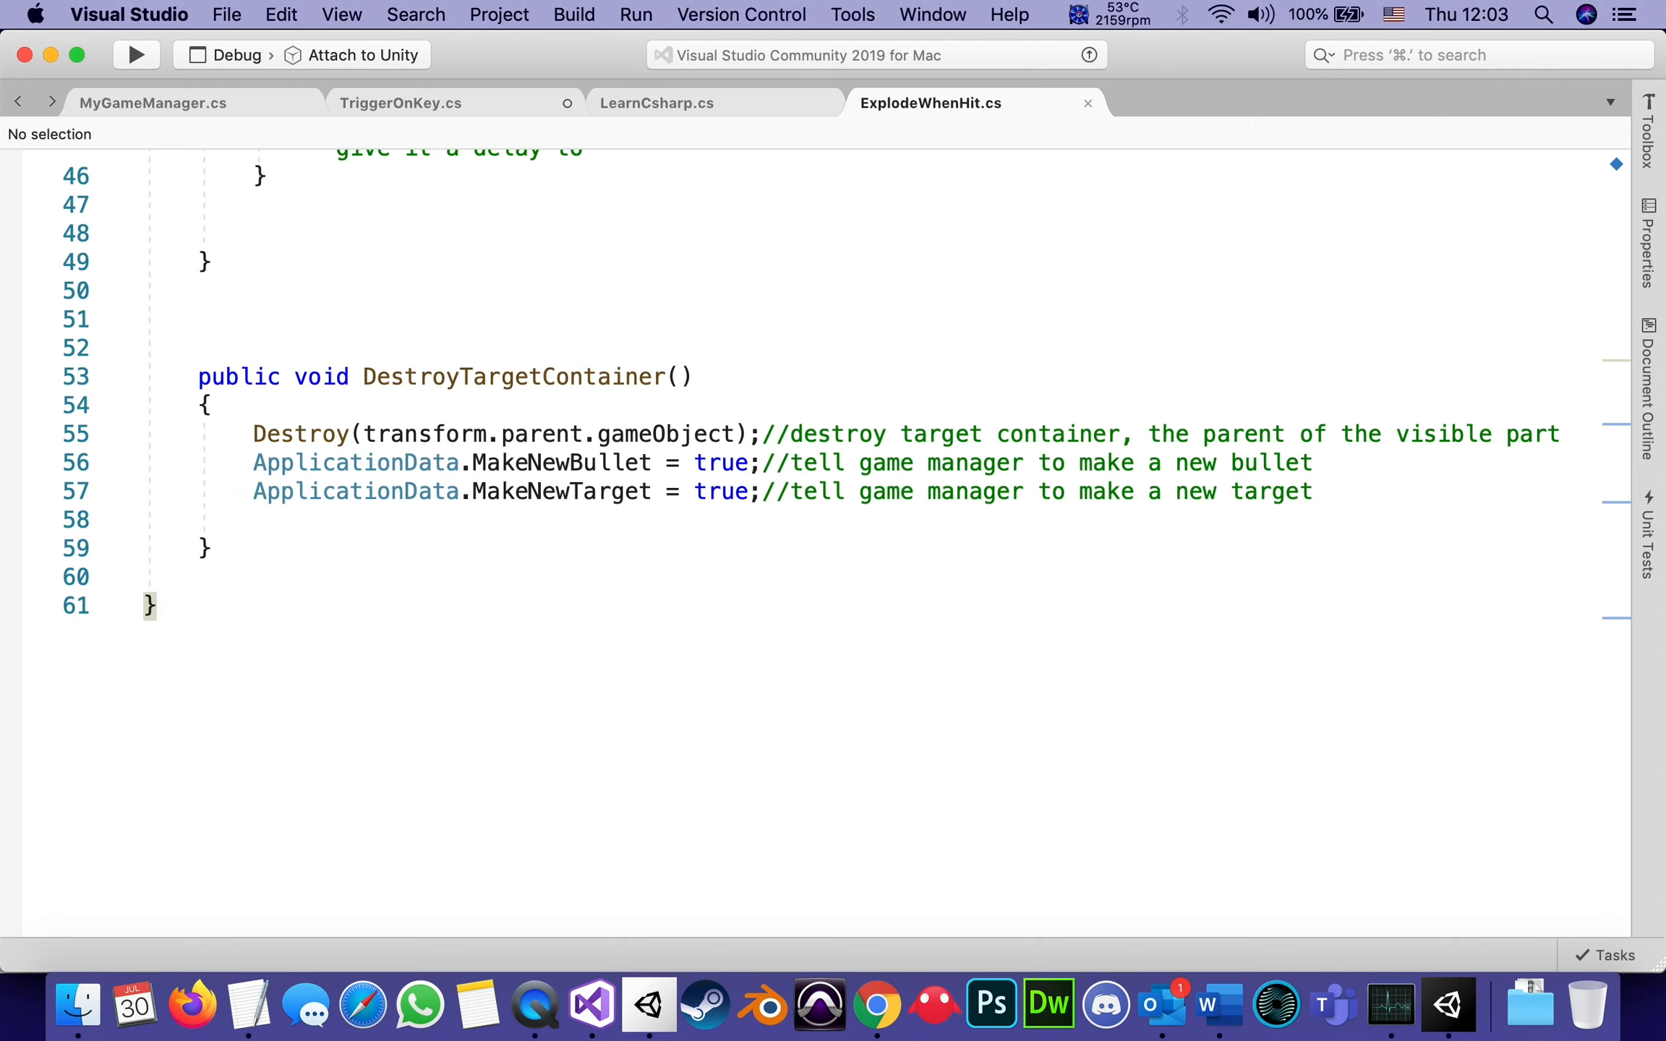
{"action": "scroll", "scroll_direction": "up", "scroll_amount": 3}
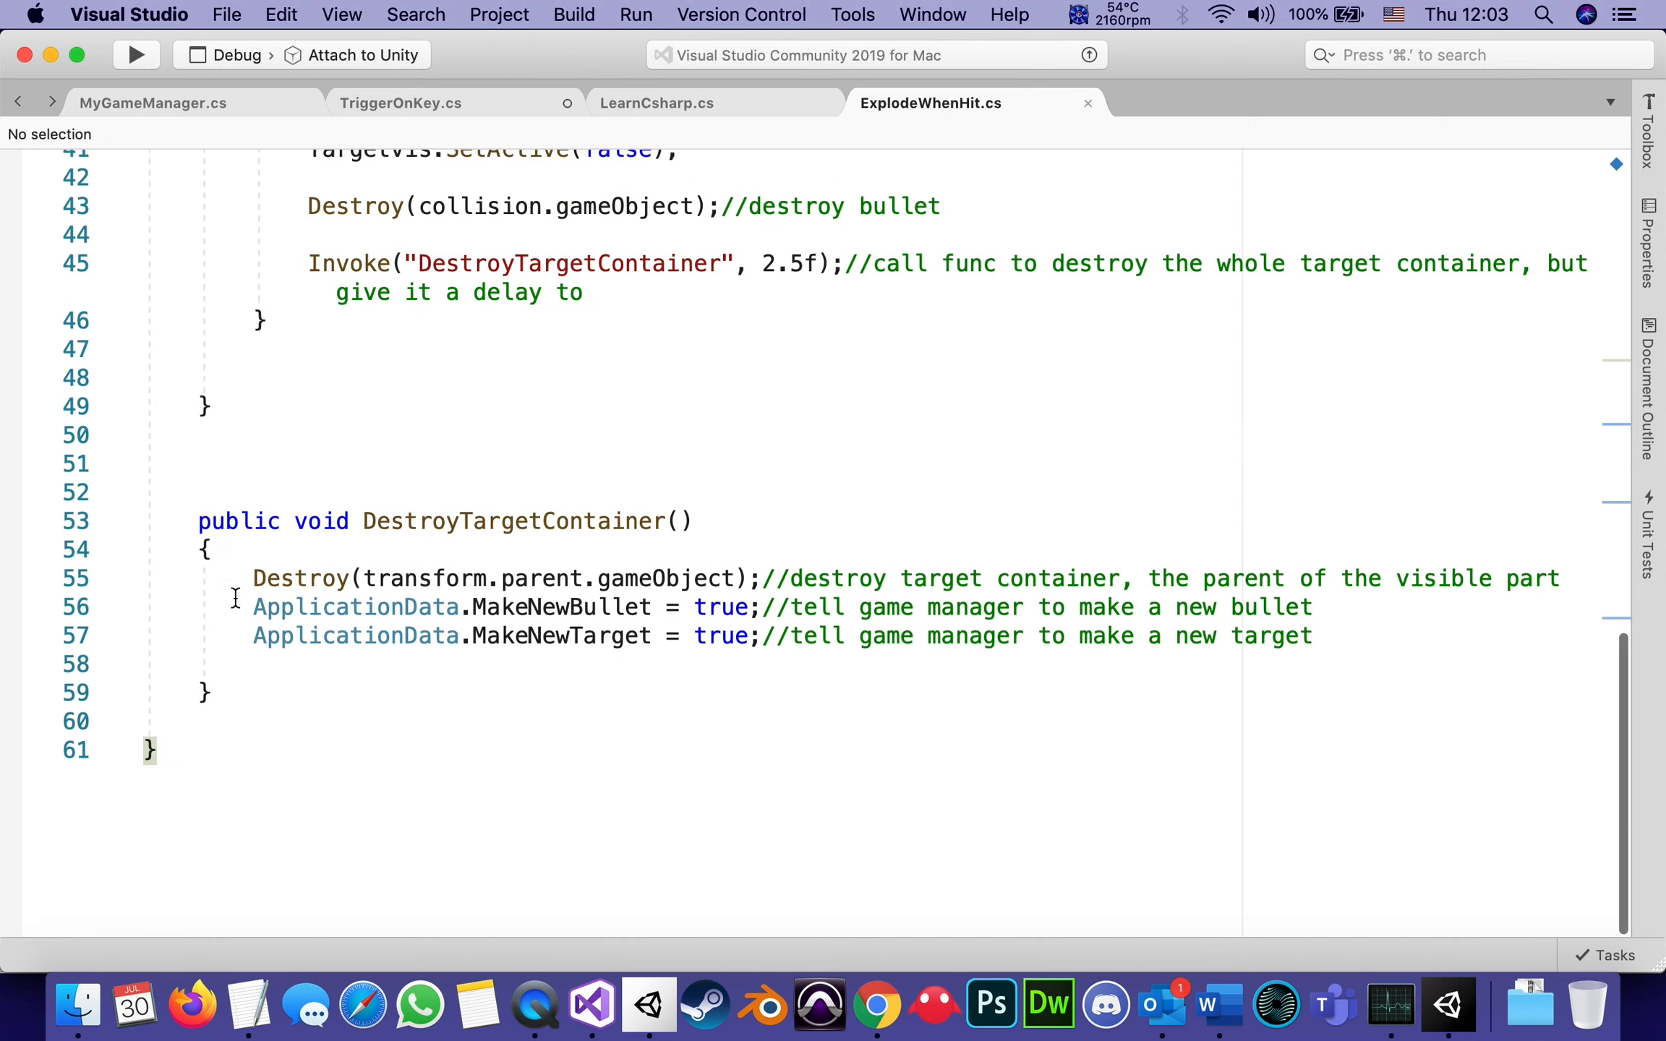
{"action": "scroll", "scroll_direction": "up", "scroll_amount": 3}
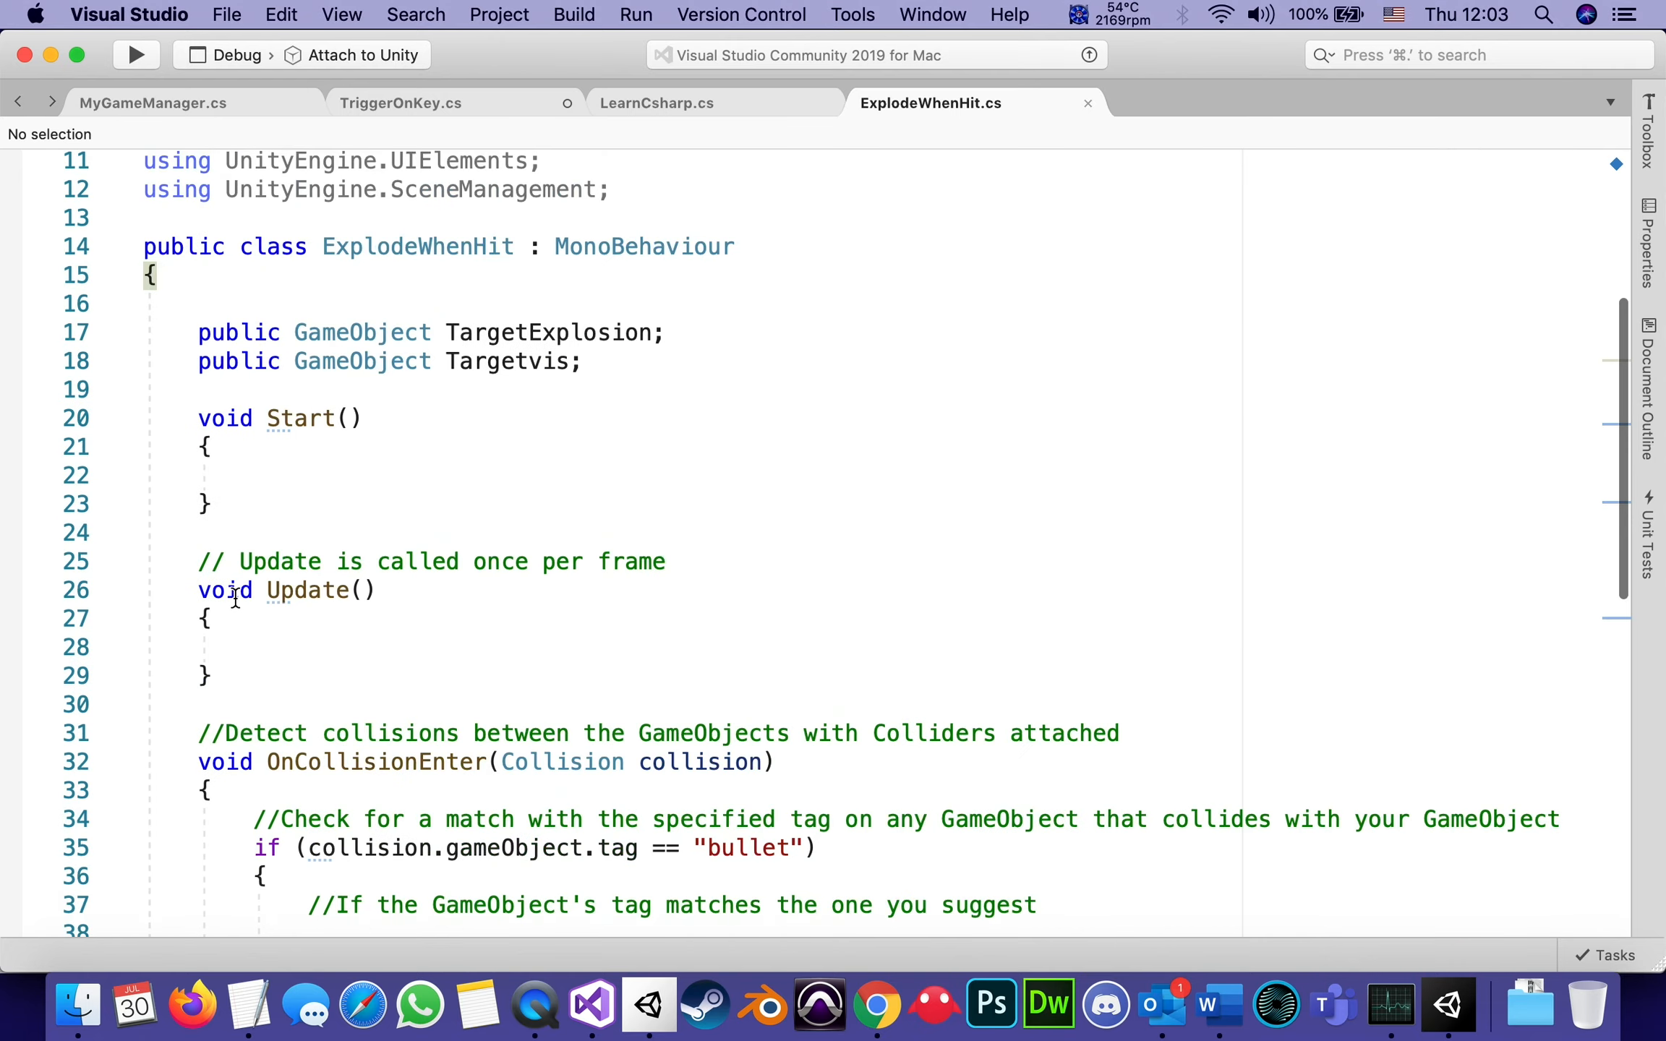
{"action": "scroll", "scroll_direction": "up", "scroll_amount": 3}
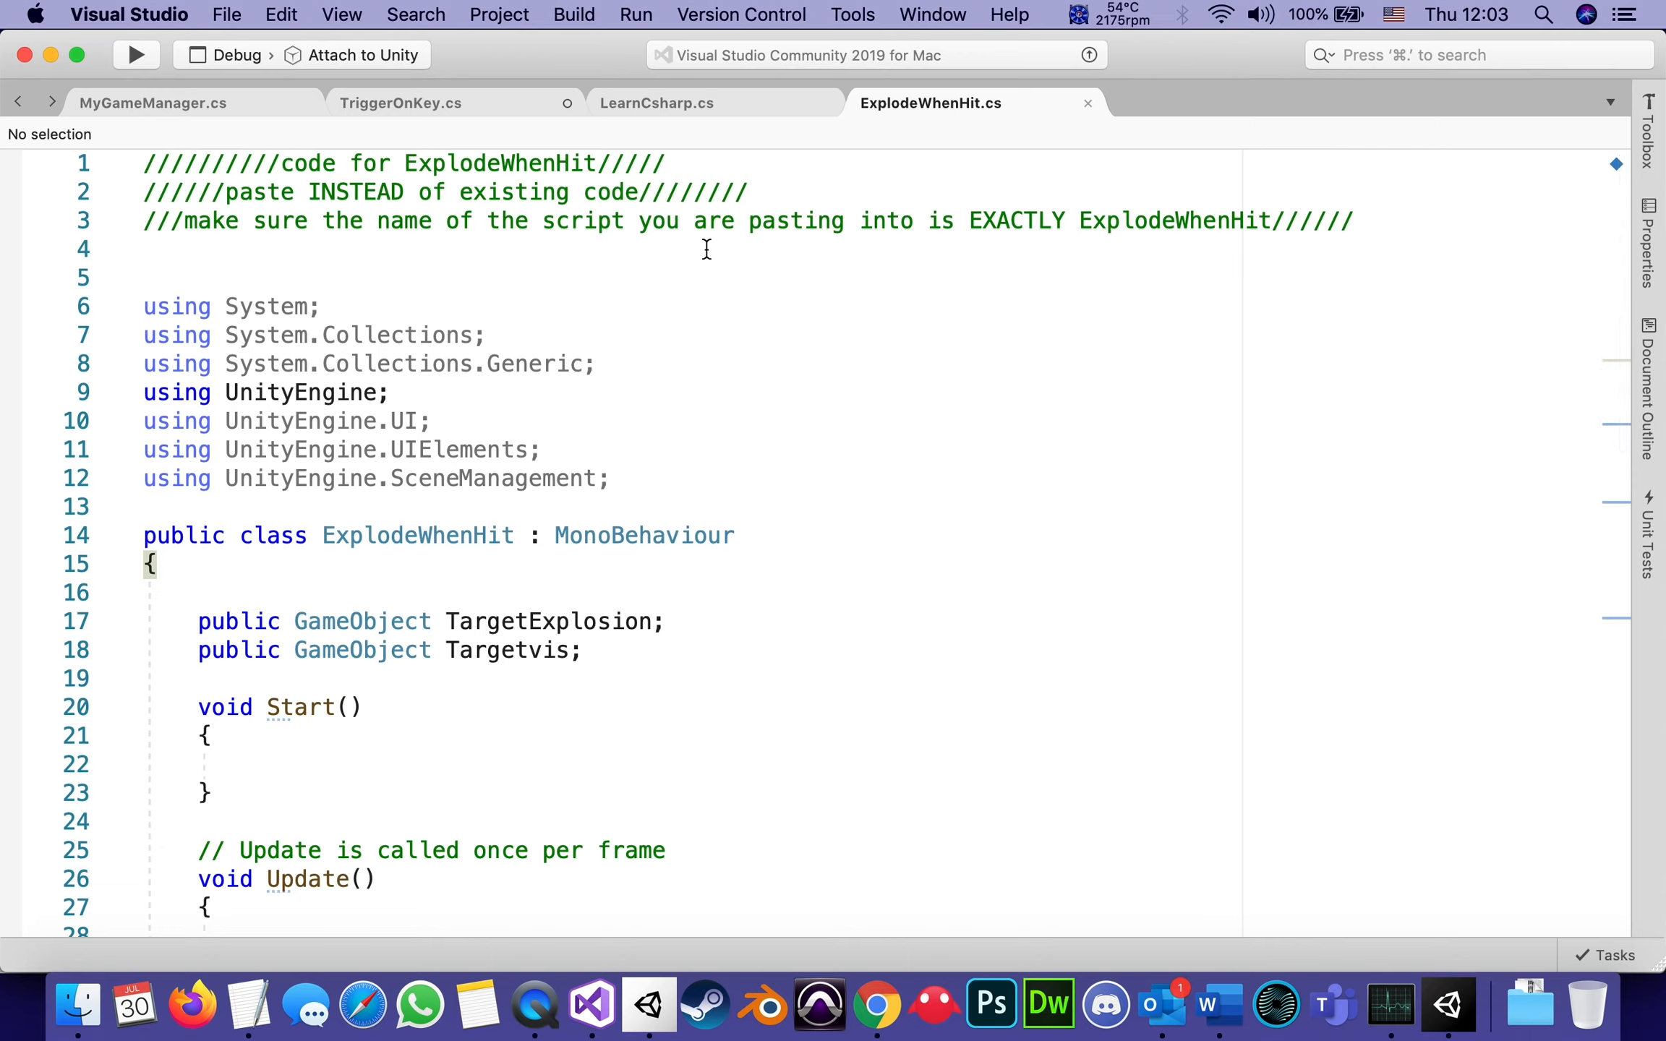
{"action": "mouse_move", "coordinate": [886, 118]}
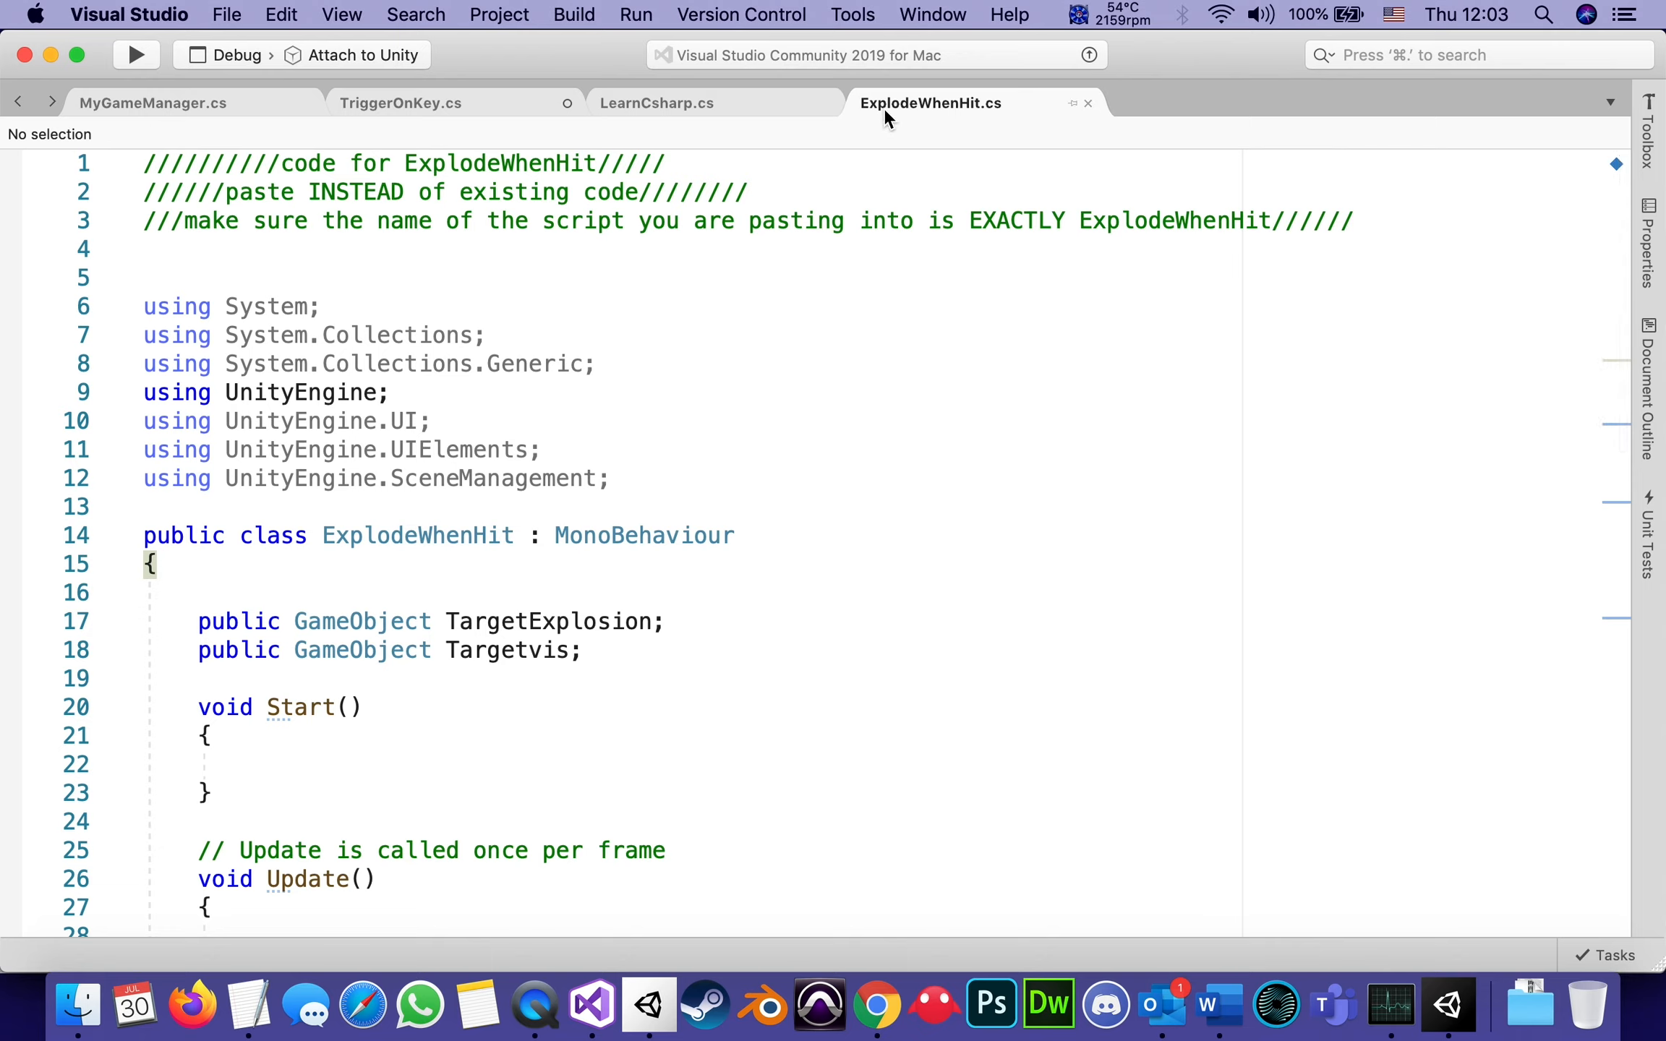
{"action": "mouse_move", "coordinate": [923, 113]}
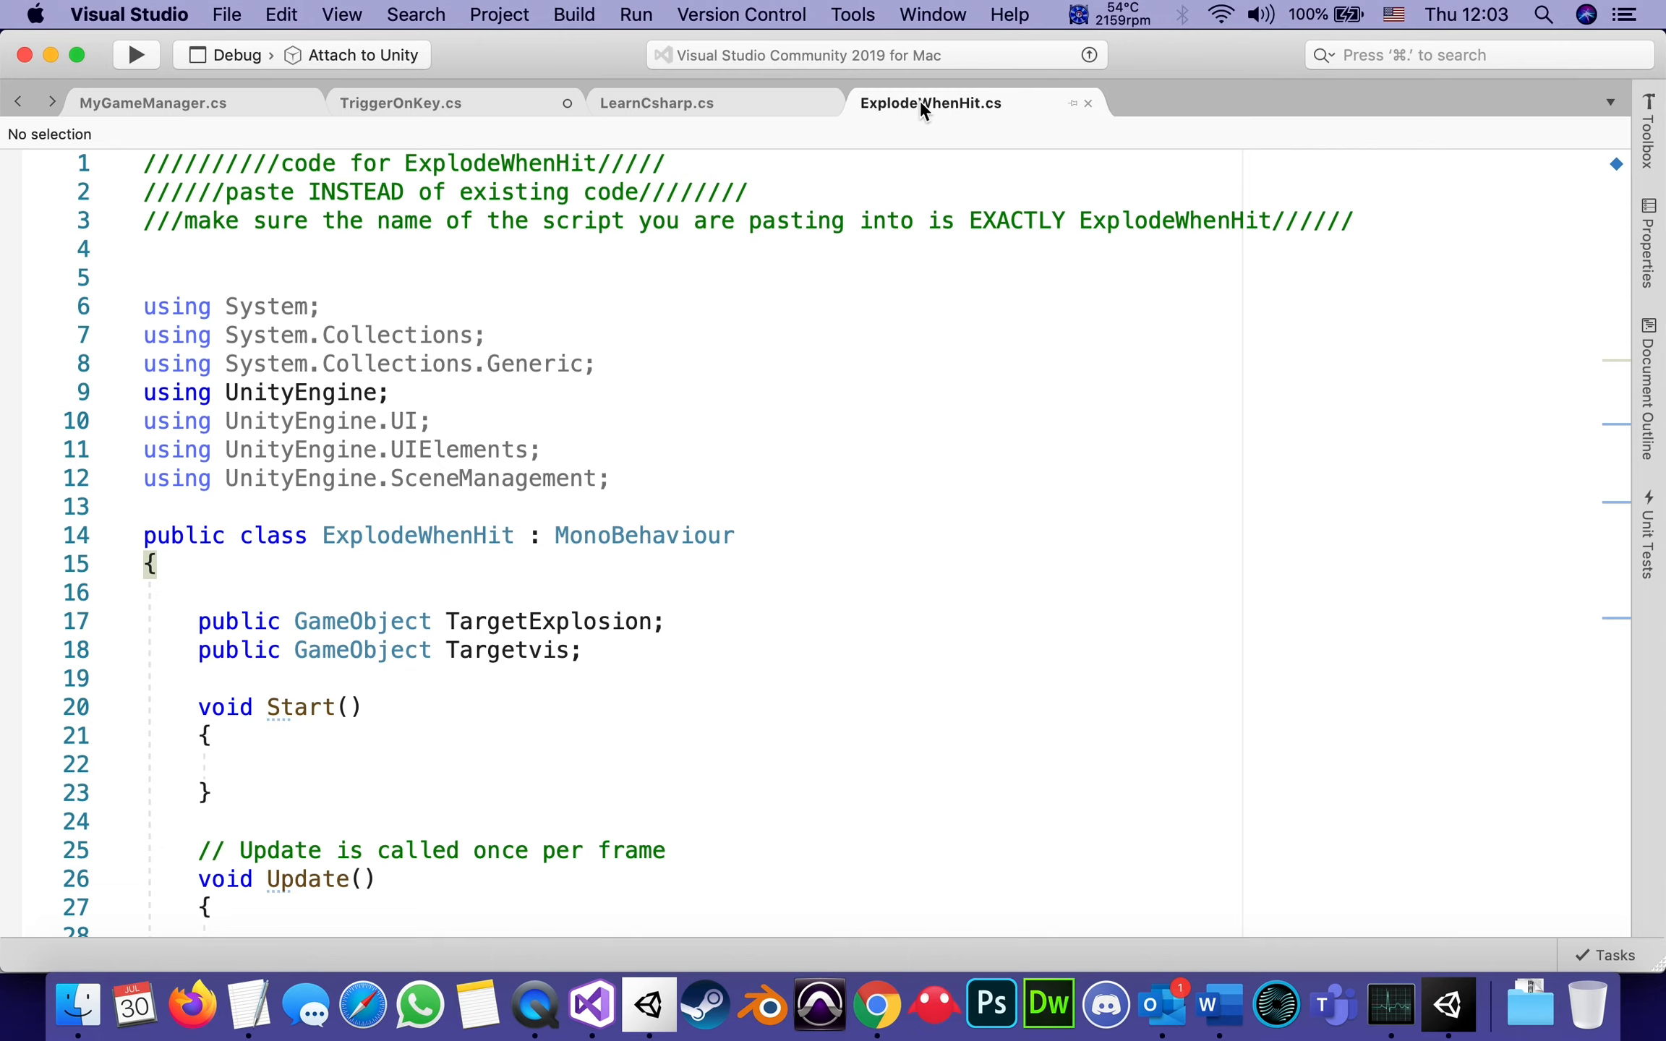
{"action": "mouse_move", "coordinate": [961, 102]}
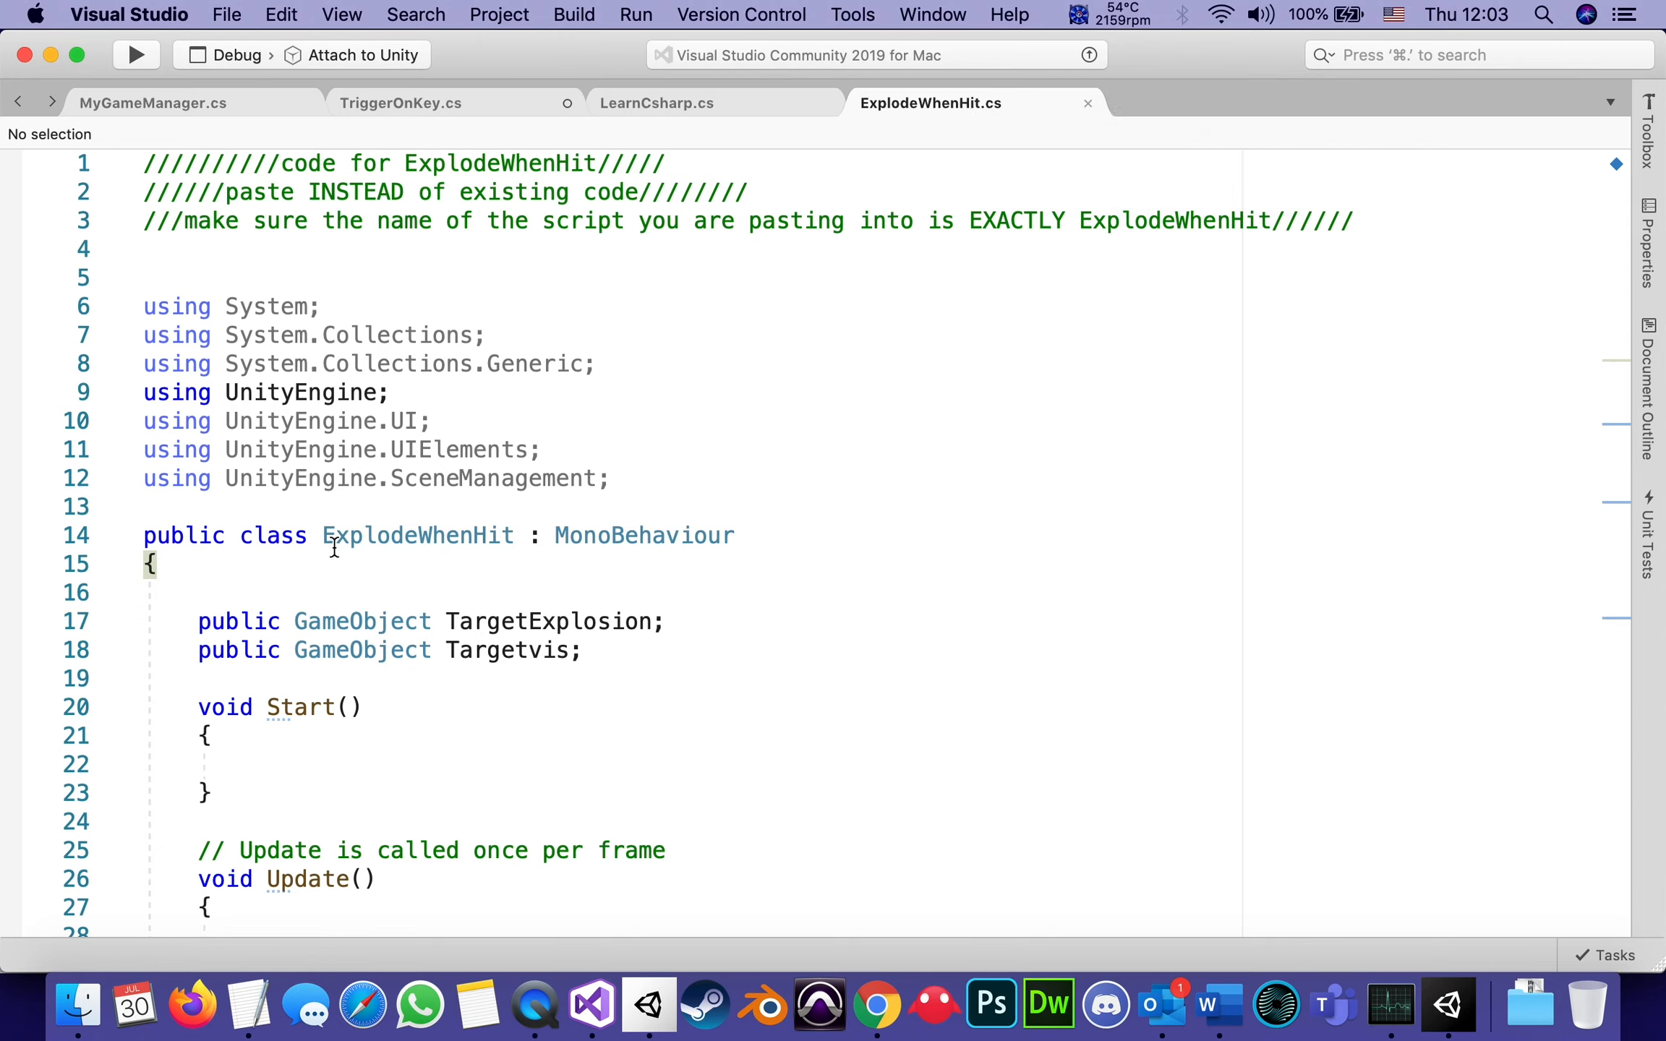
{"action": "mouse_move", "coordinate": [510, 535]}
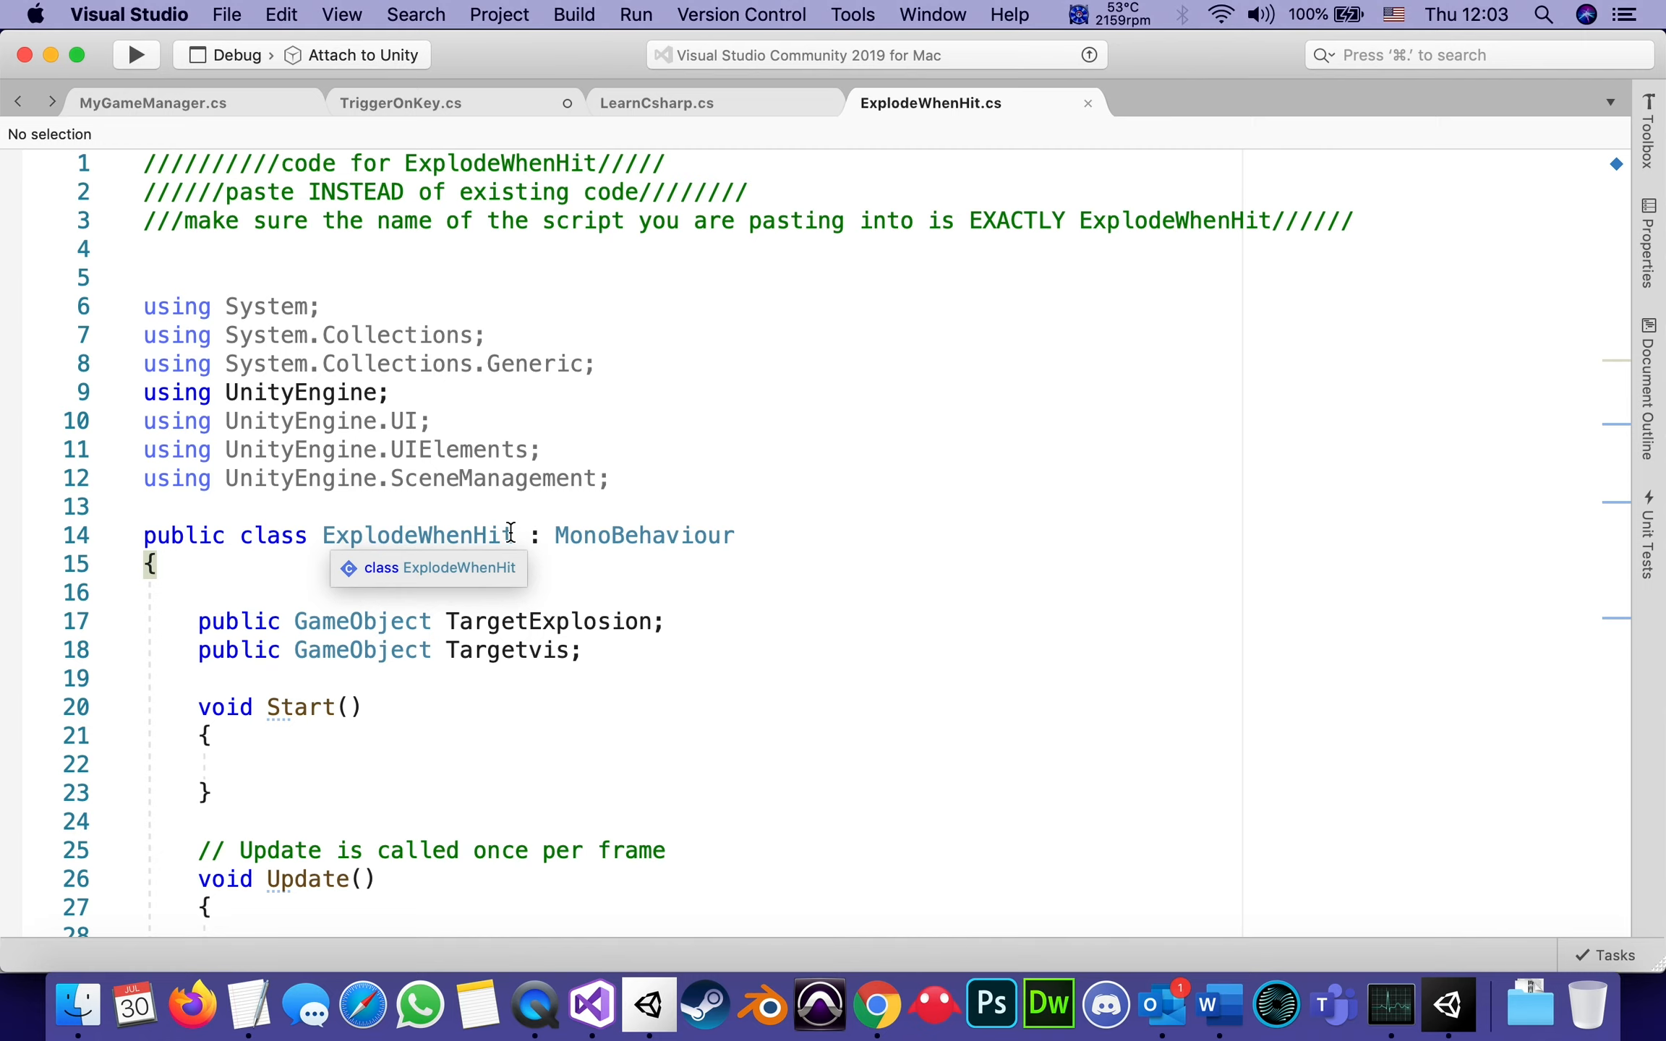
{"action": "mouse_move", "coordinate": [879, 600]}
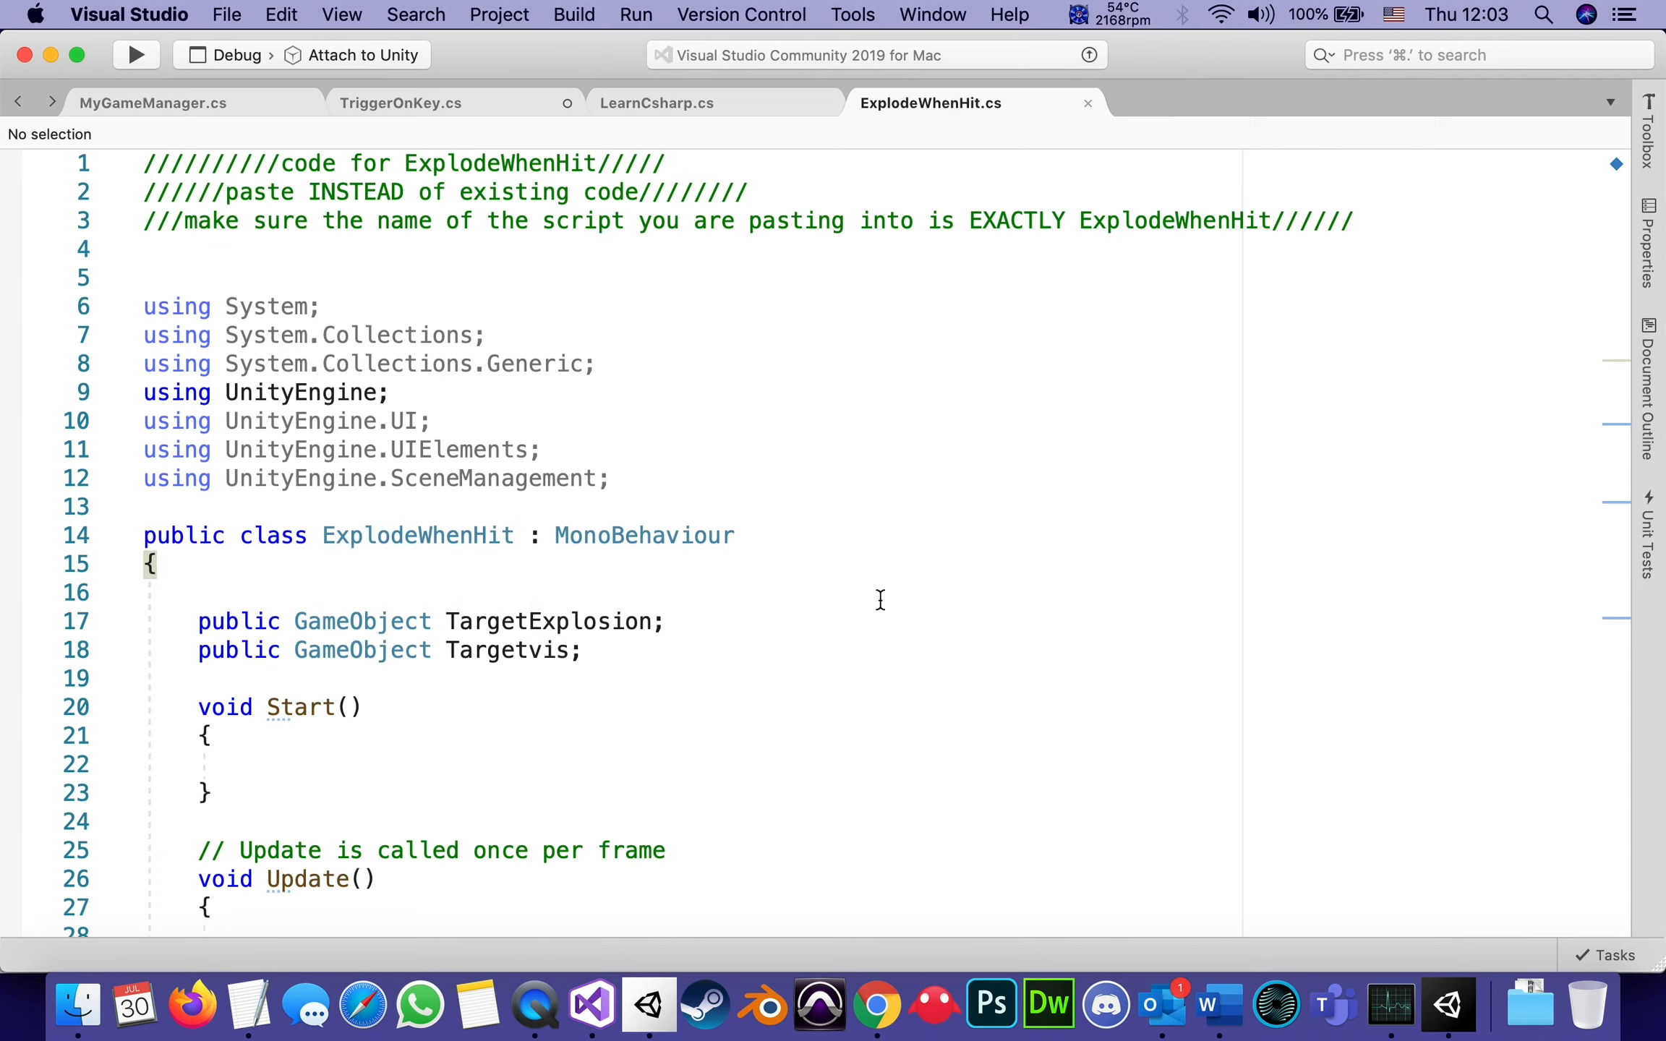
{"action": "scroll", "scroll_direction": "down", "scroll_amount": 3}
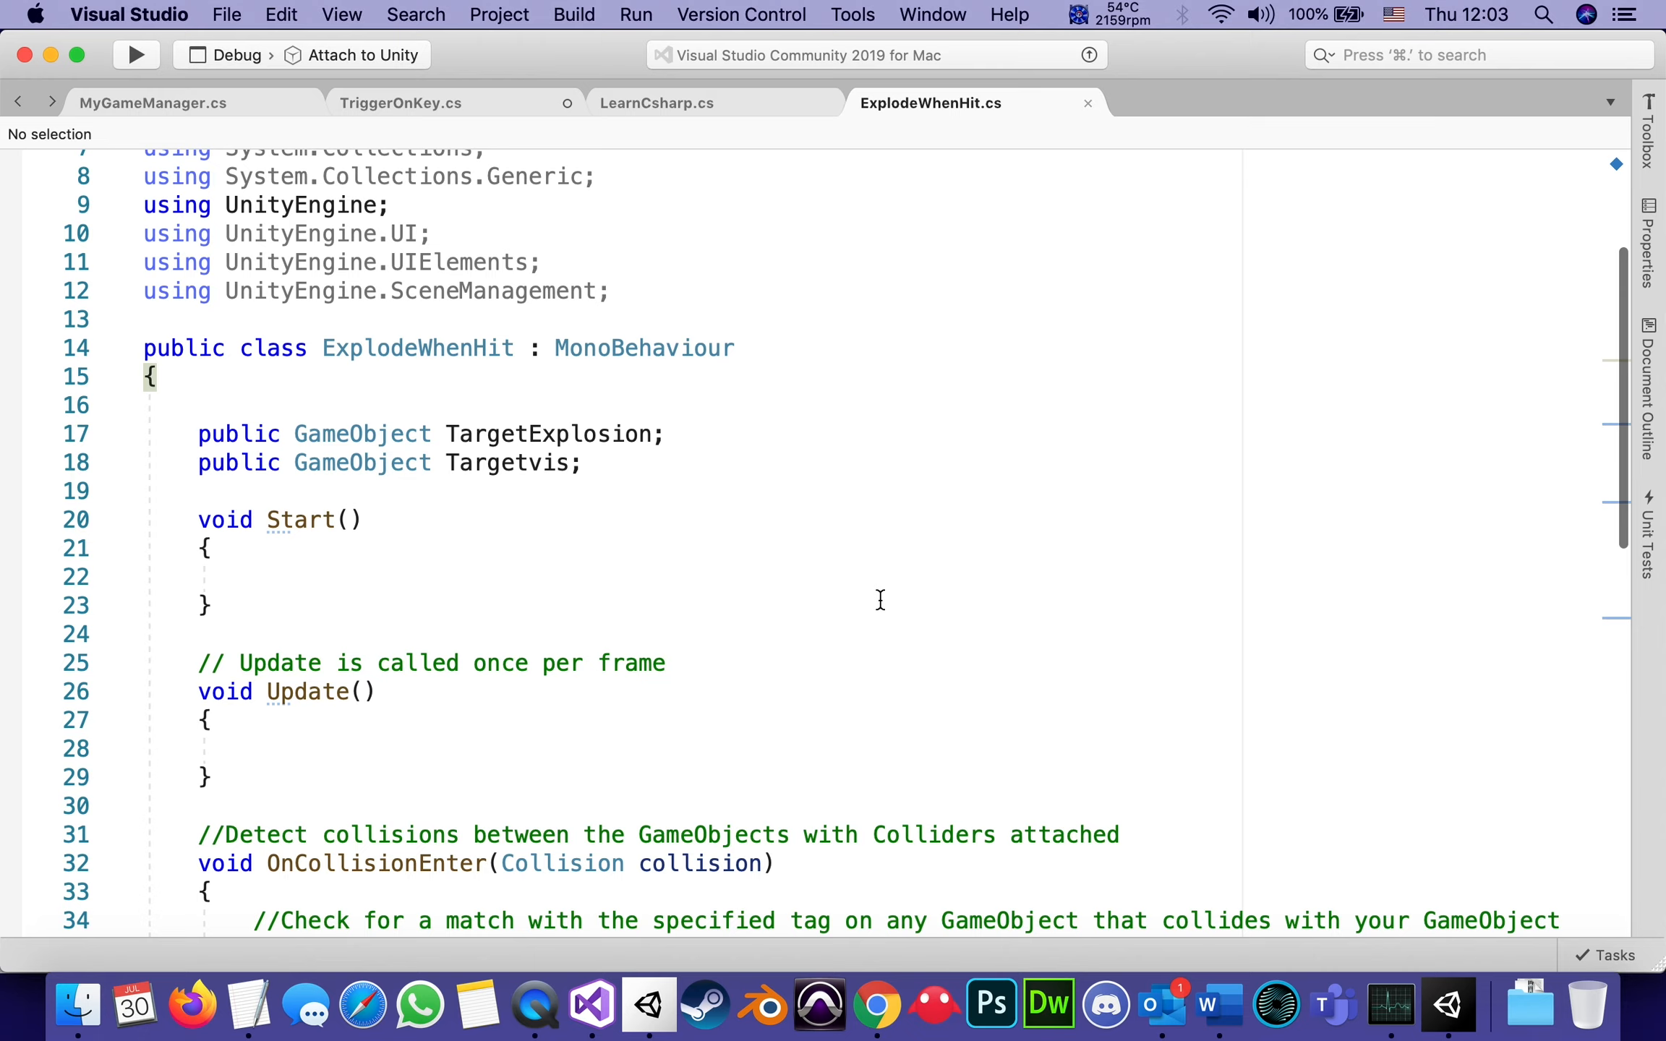
{"action": "mouse_move", "coordinate": [362, 434]}
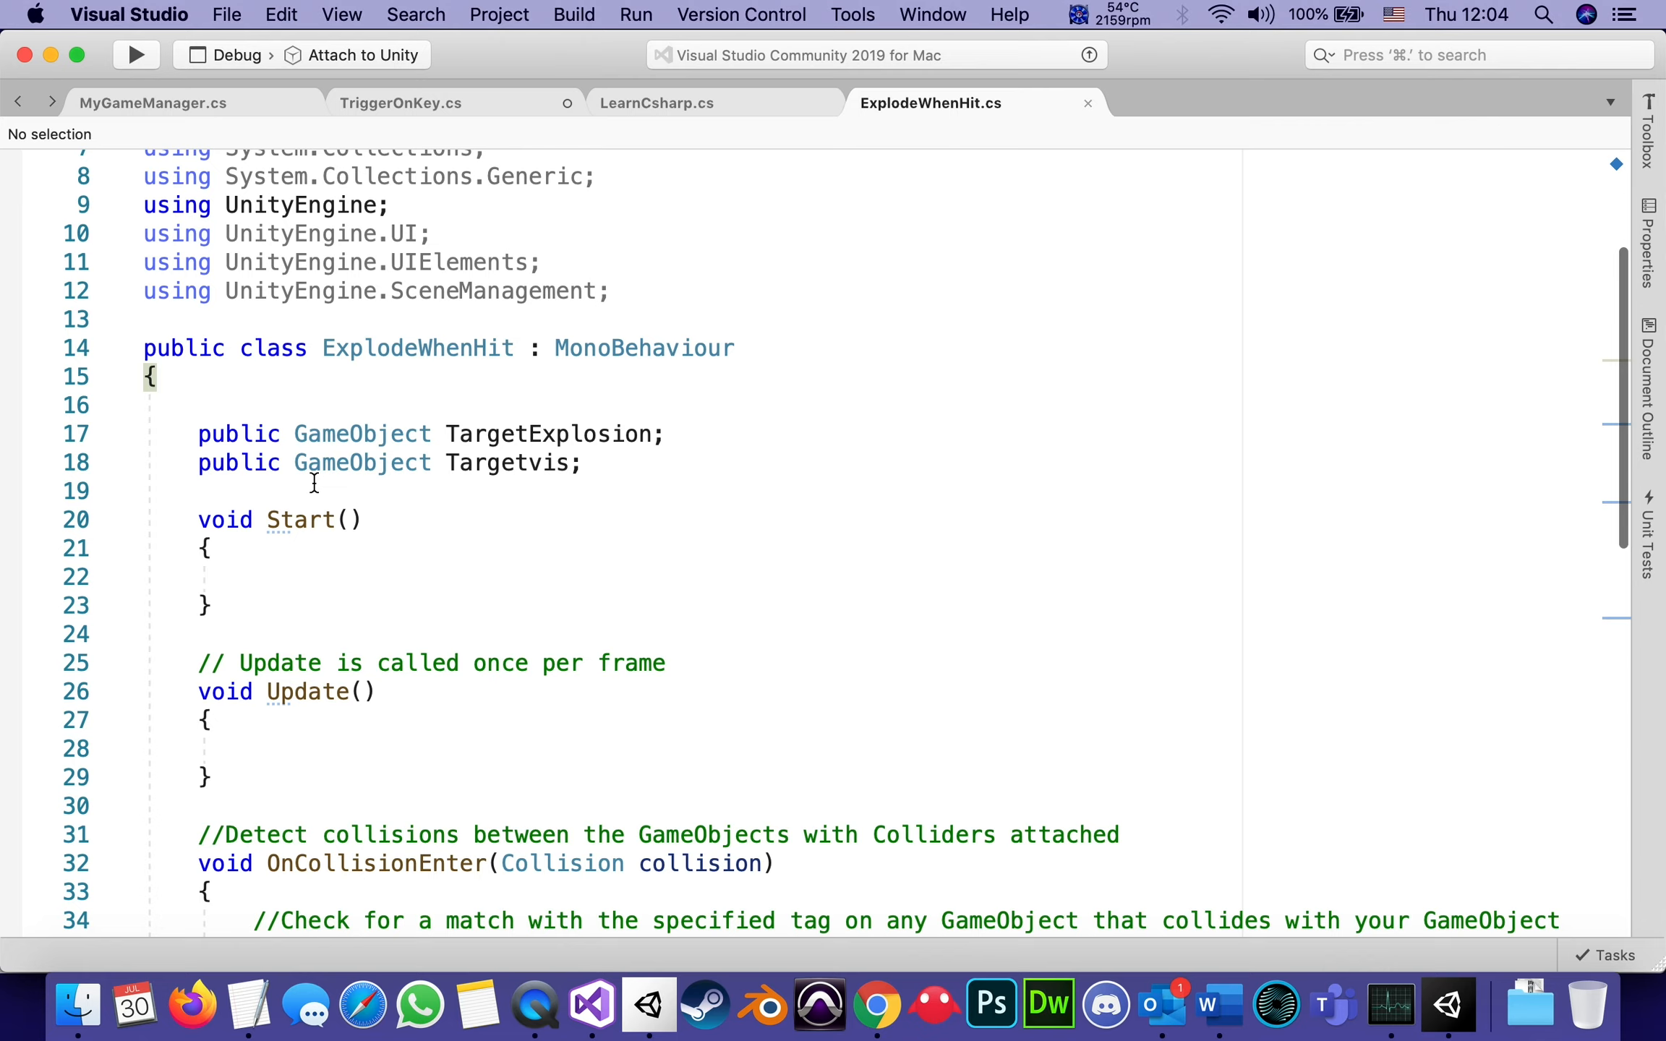
{"action": "mouse_move", "coordinate": [510, 639]}
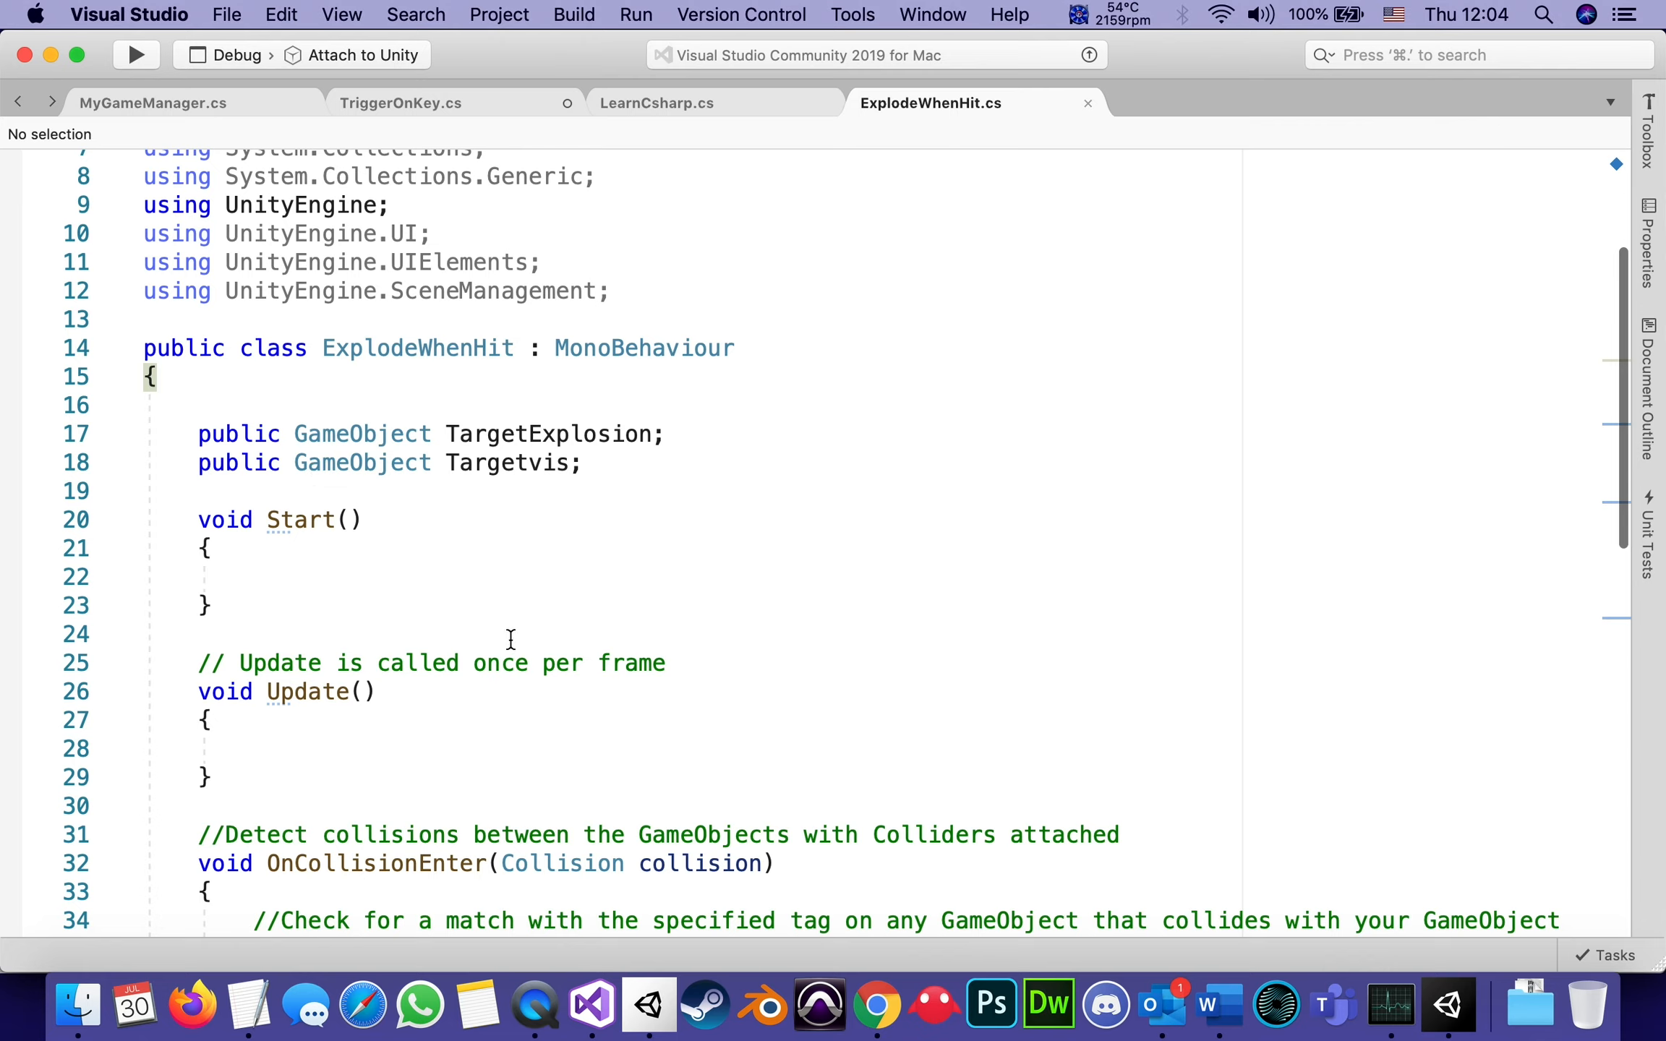
{"action": "mouse_move", "coordinate": [513, 617]}
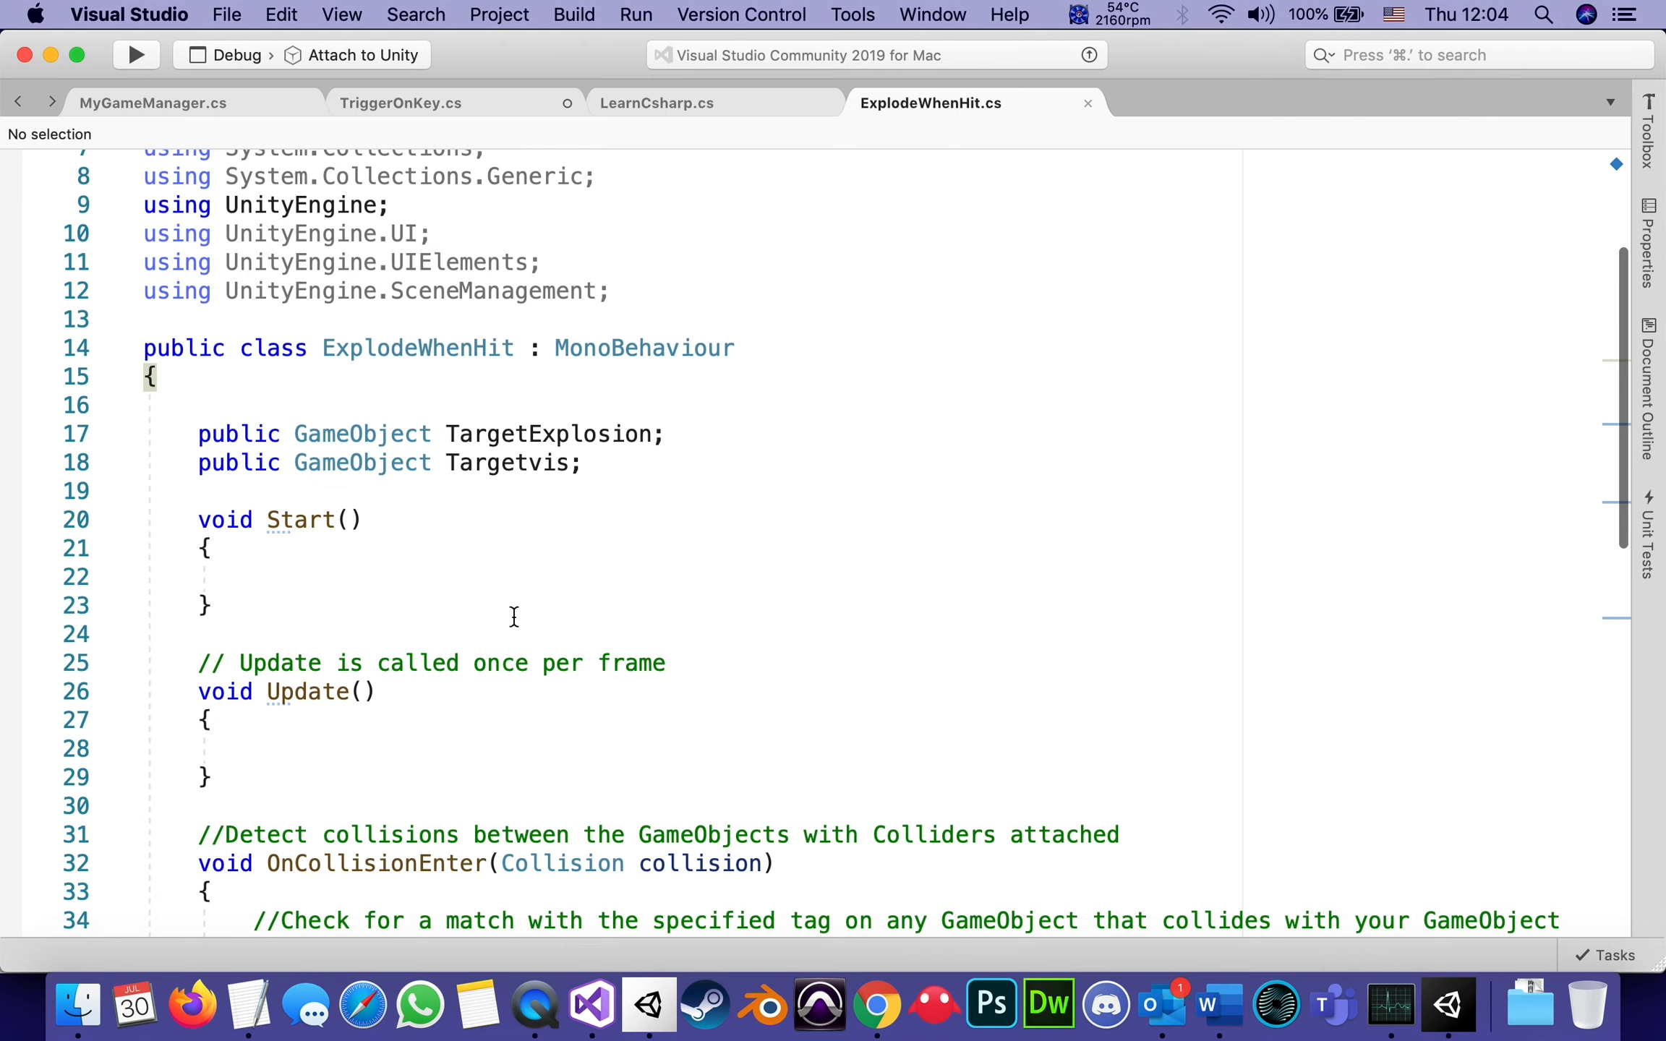
{"action": "mouse_move", "coordinate": [499, 463]}
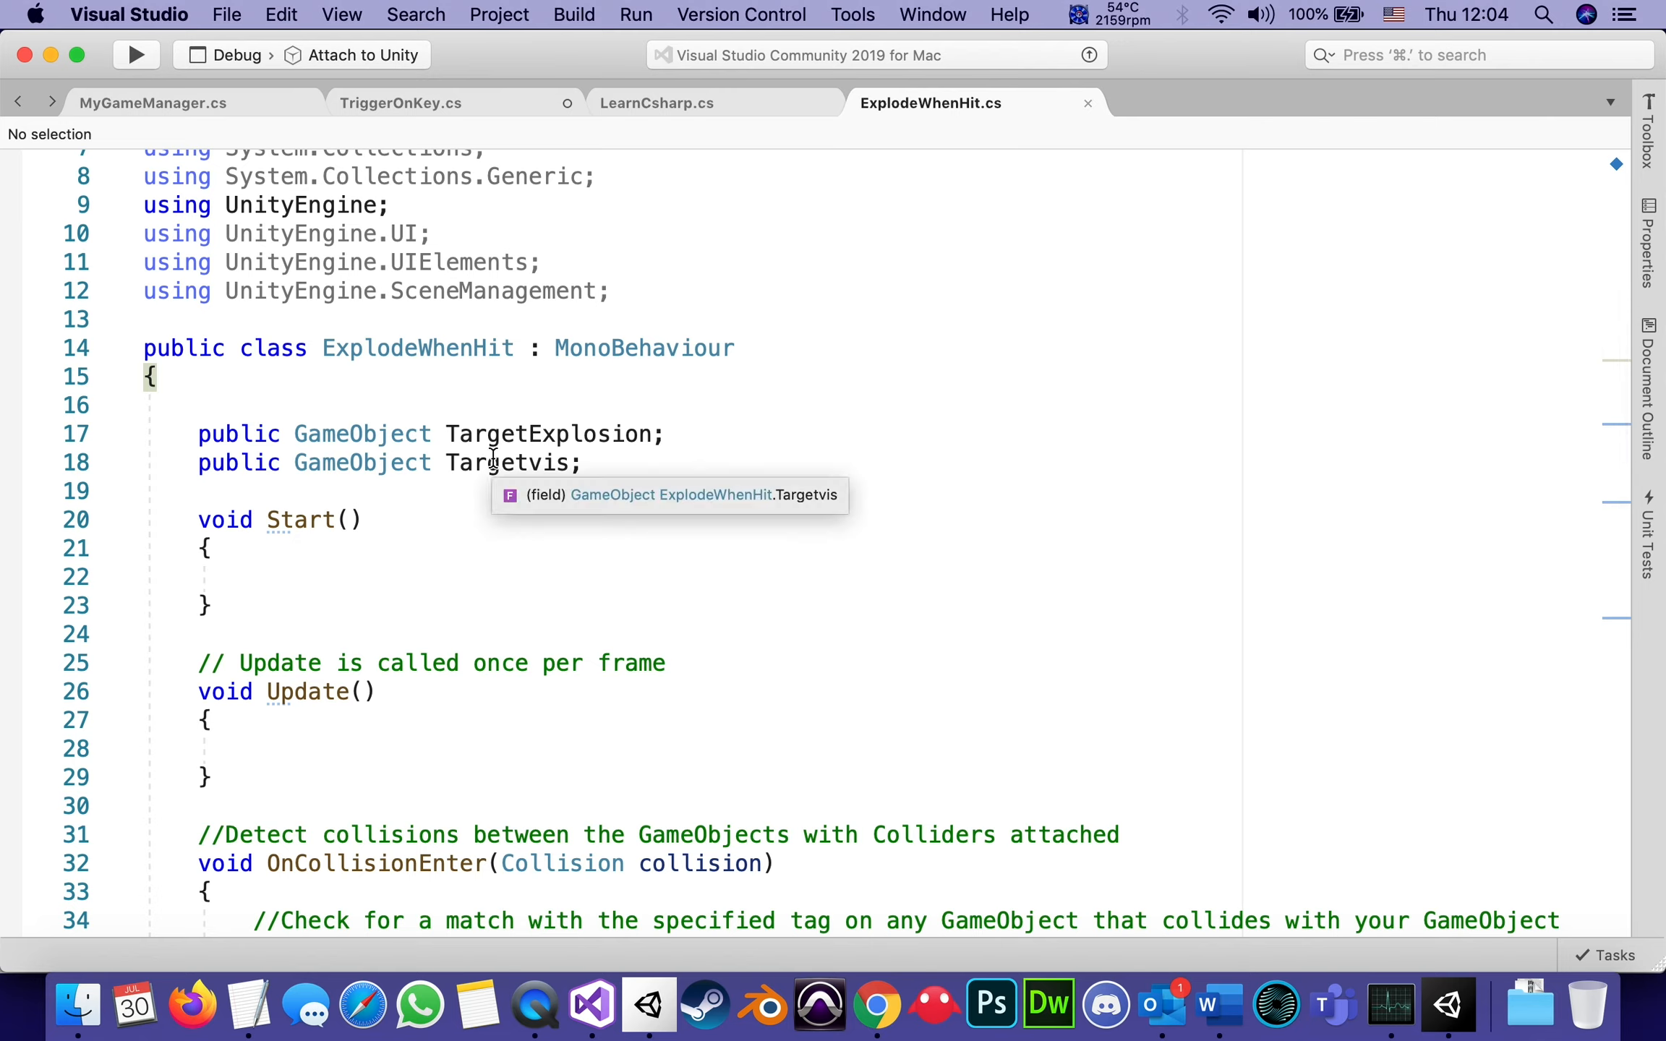
{"action": "mouse_move", "coordinate": [491, 434]}
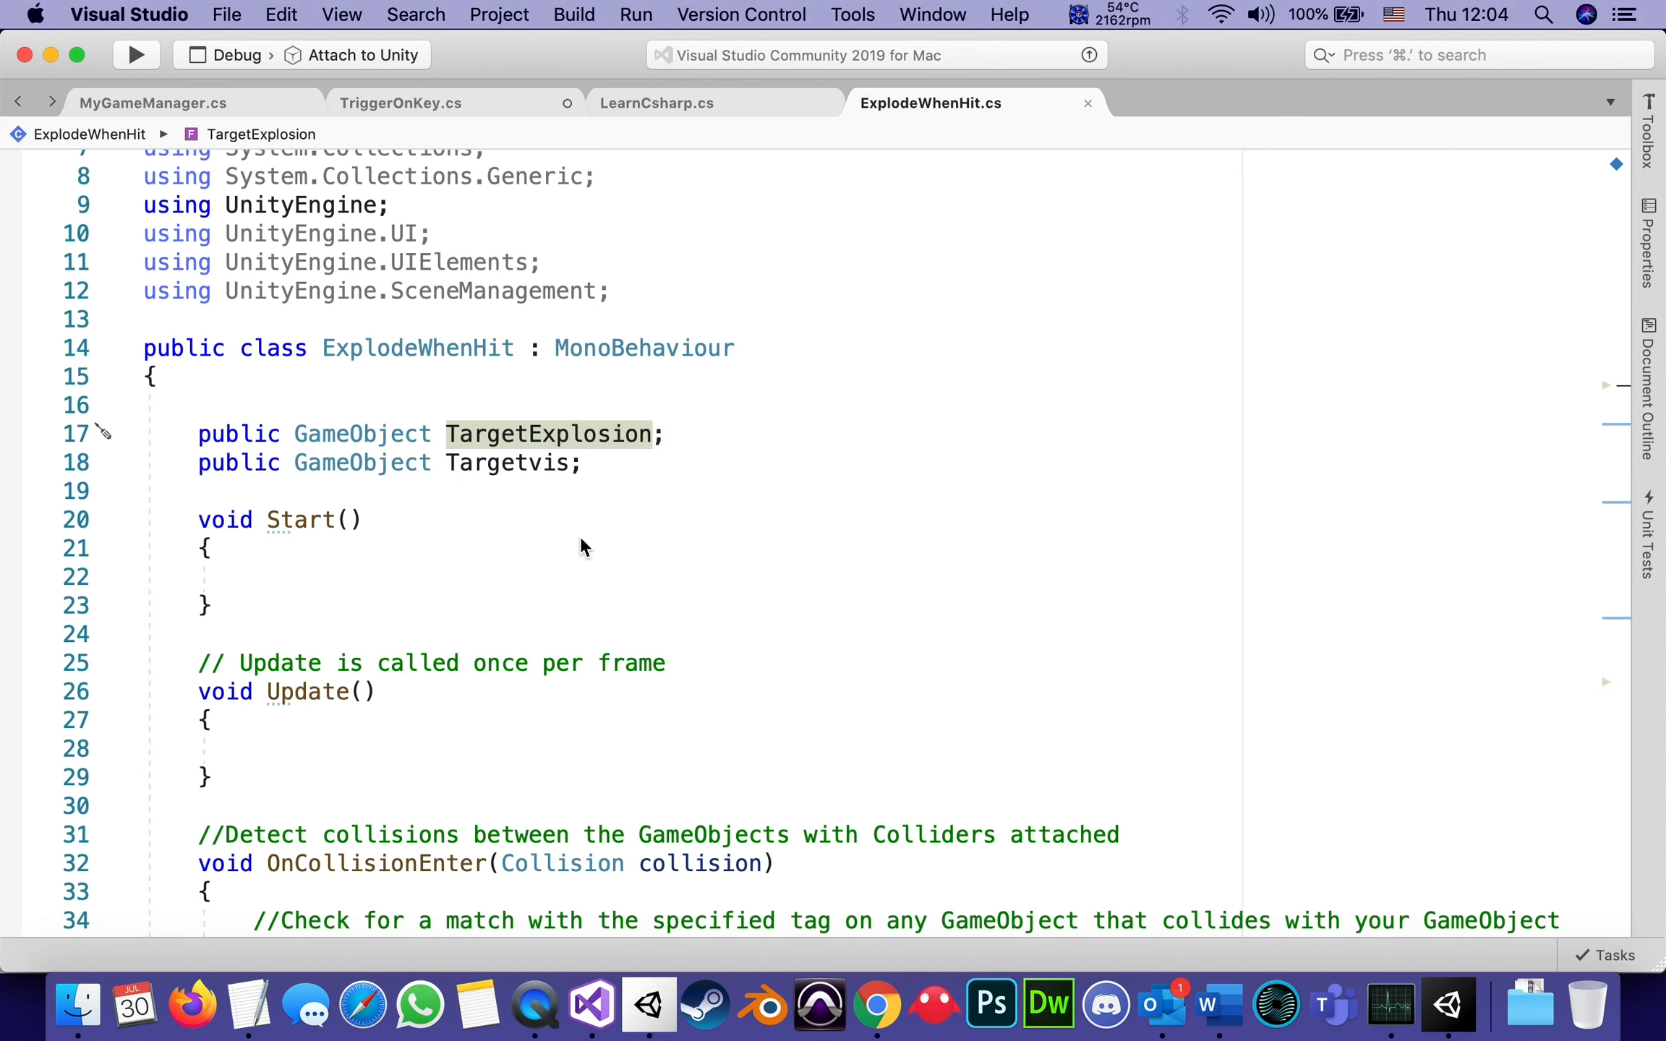
Back in Unity, fill the Explode When Hit fields on targetvis with Explosion and targetvis itself.
{"action": "left_click", "coordinate": [1446, 1004]}
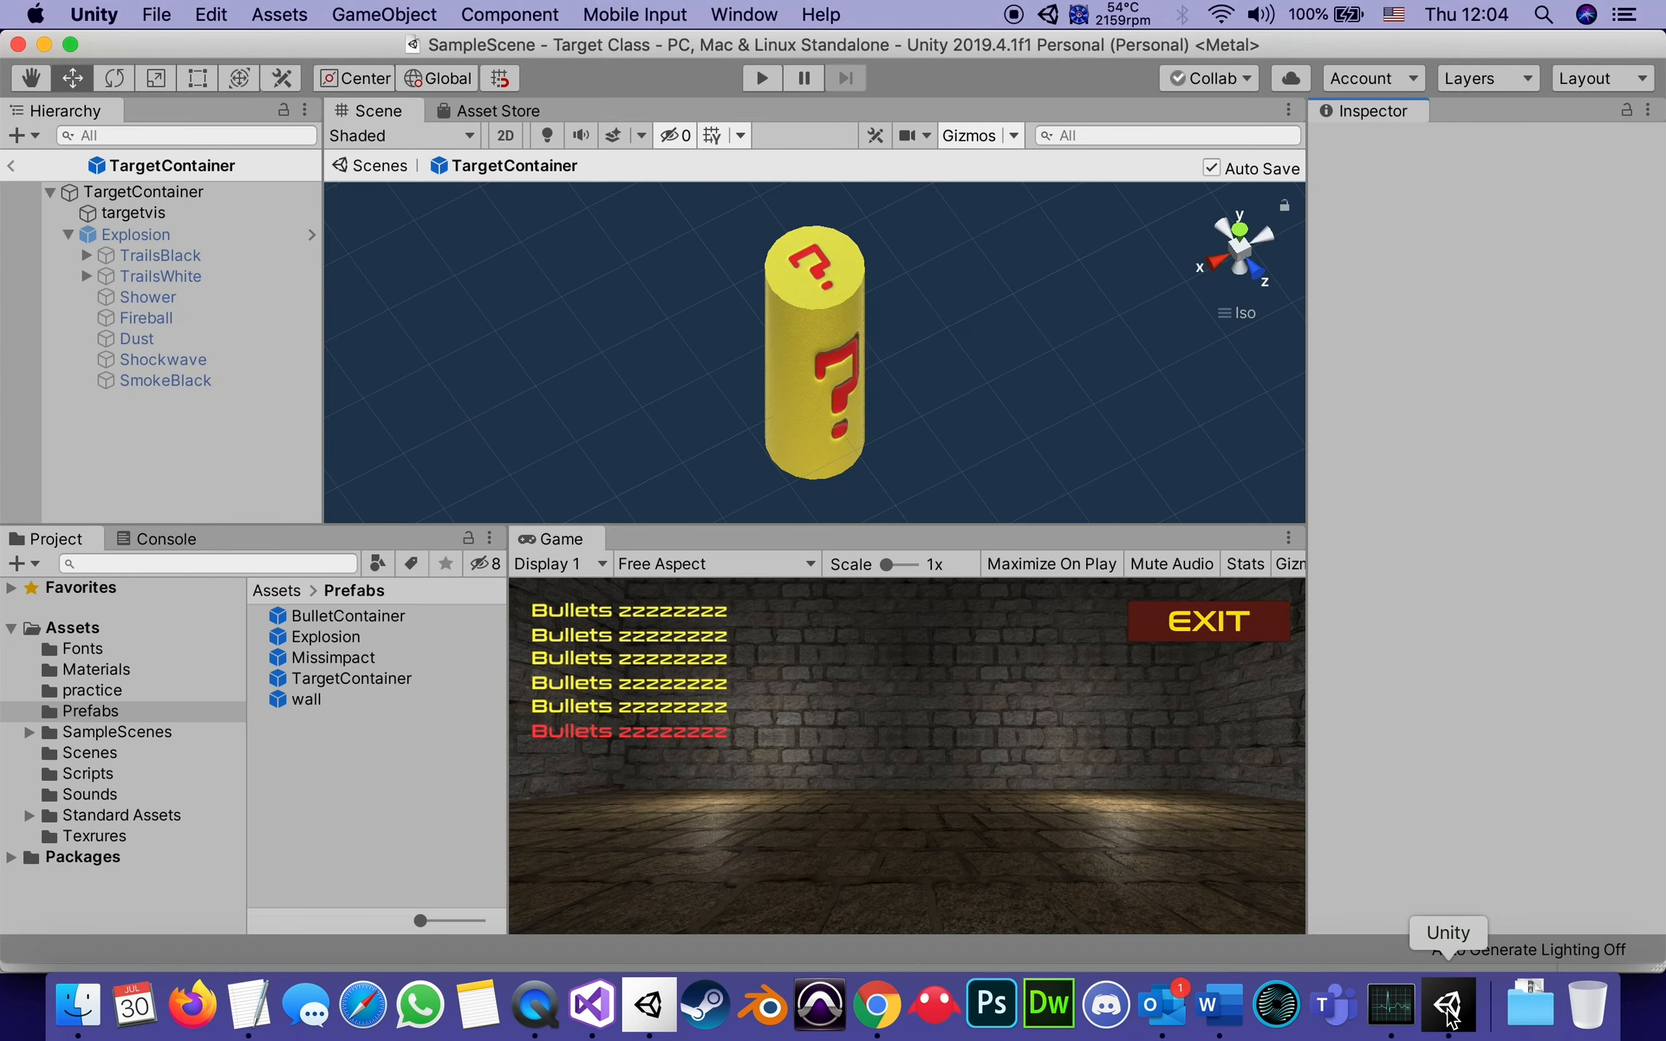
{"action": "mouse_move", "coordinate": [136, 298]}
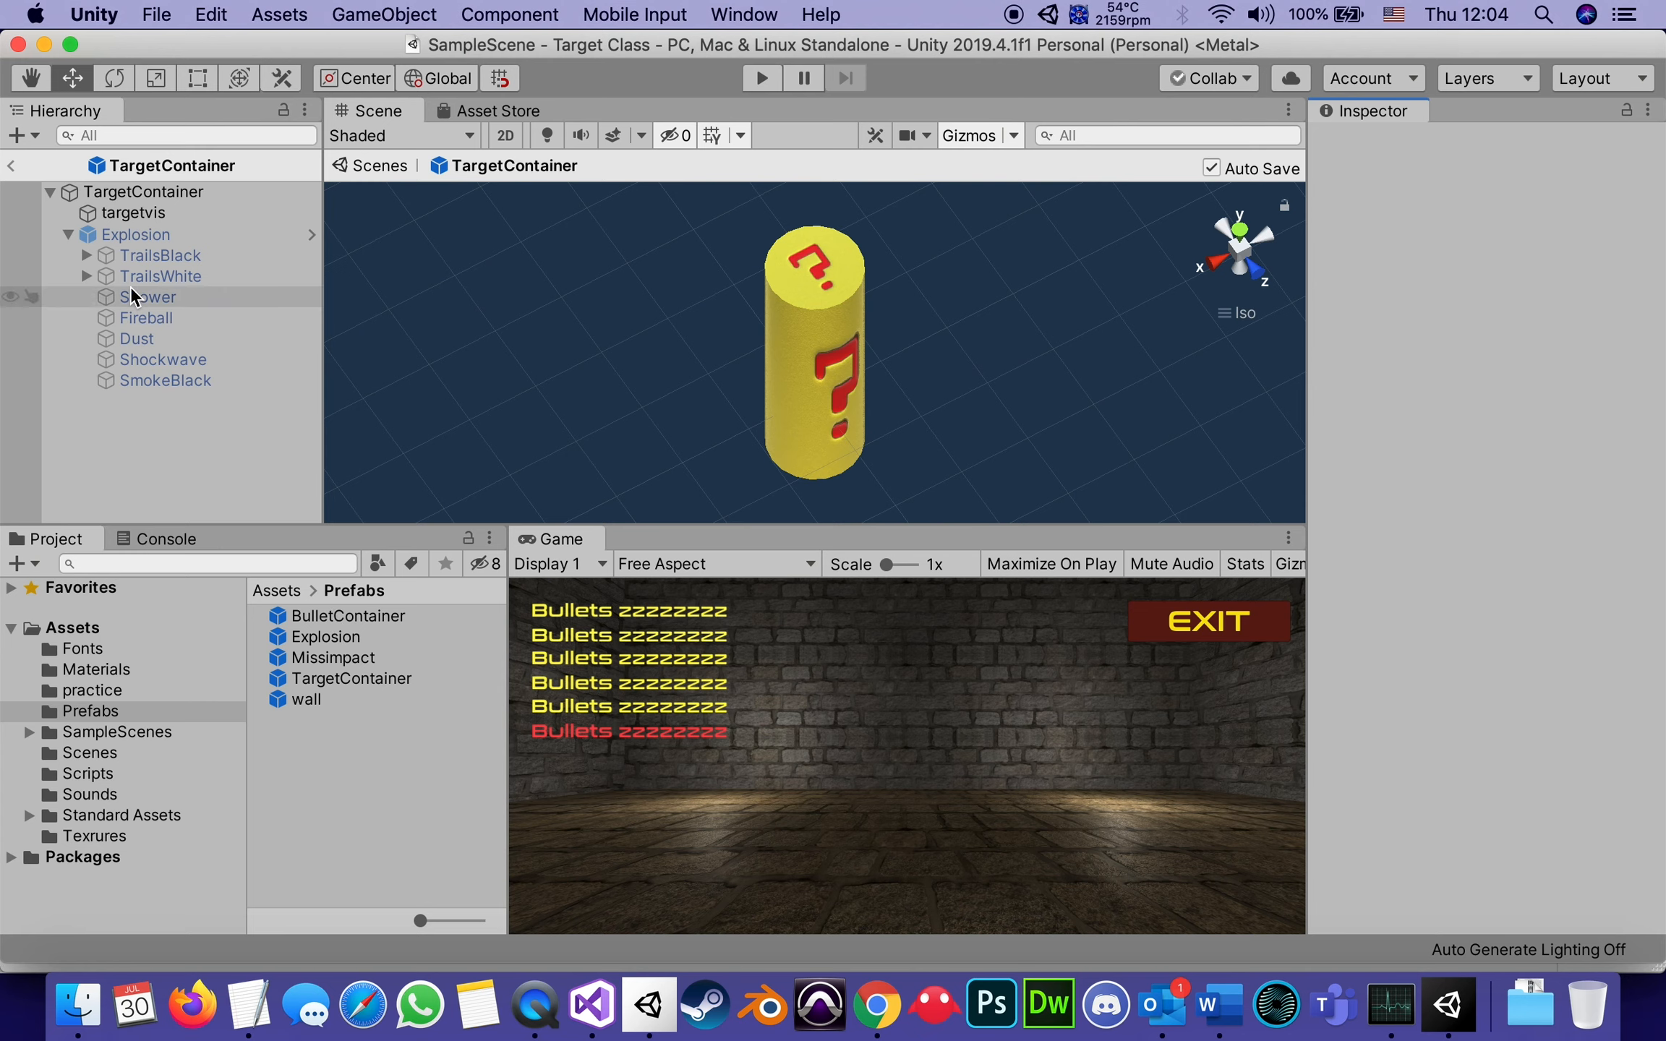
{"action": "left_click", "coordinate": [137, 212]}
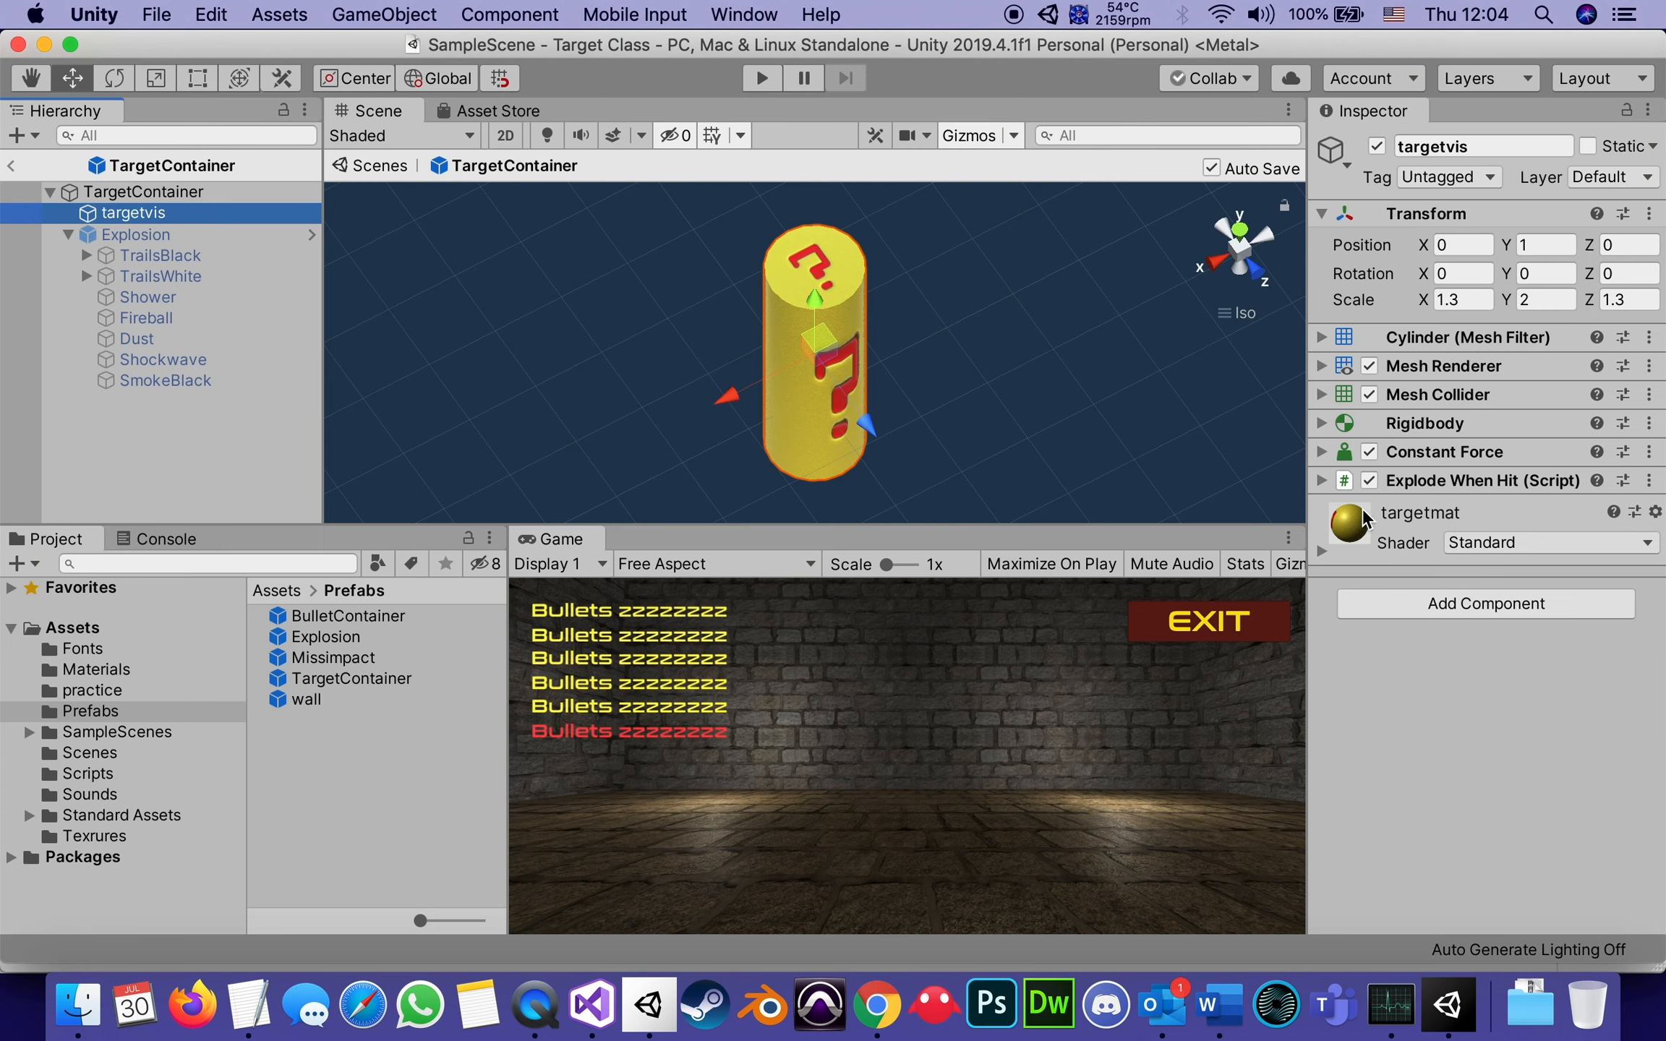
{"action": "left_click", "coordinate": [1320, 481]}
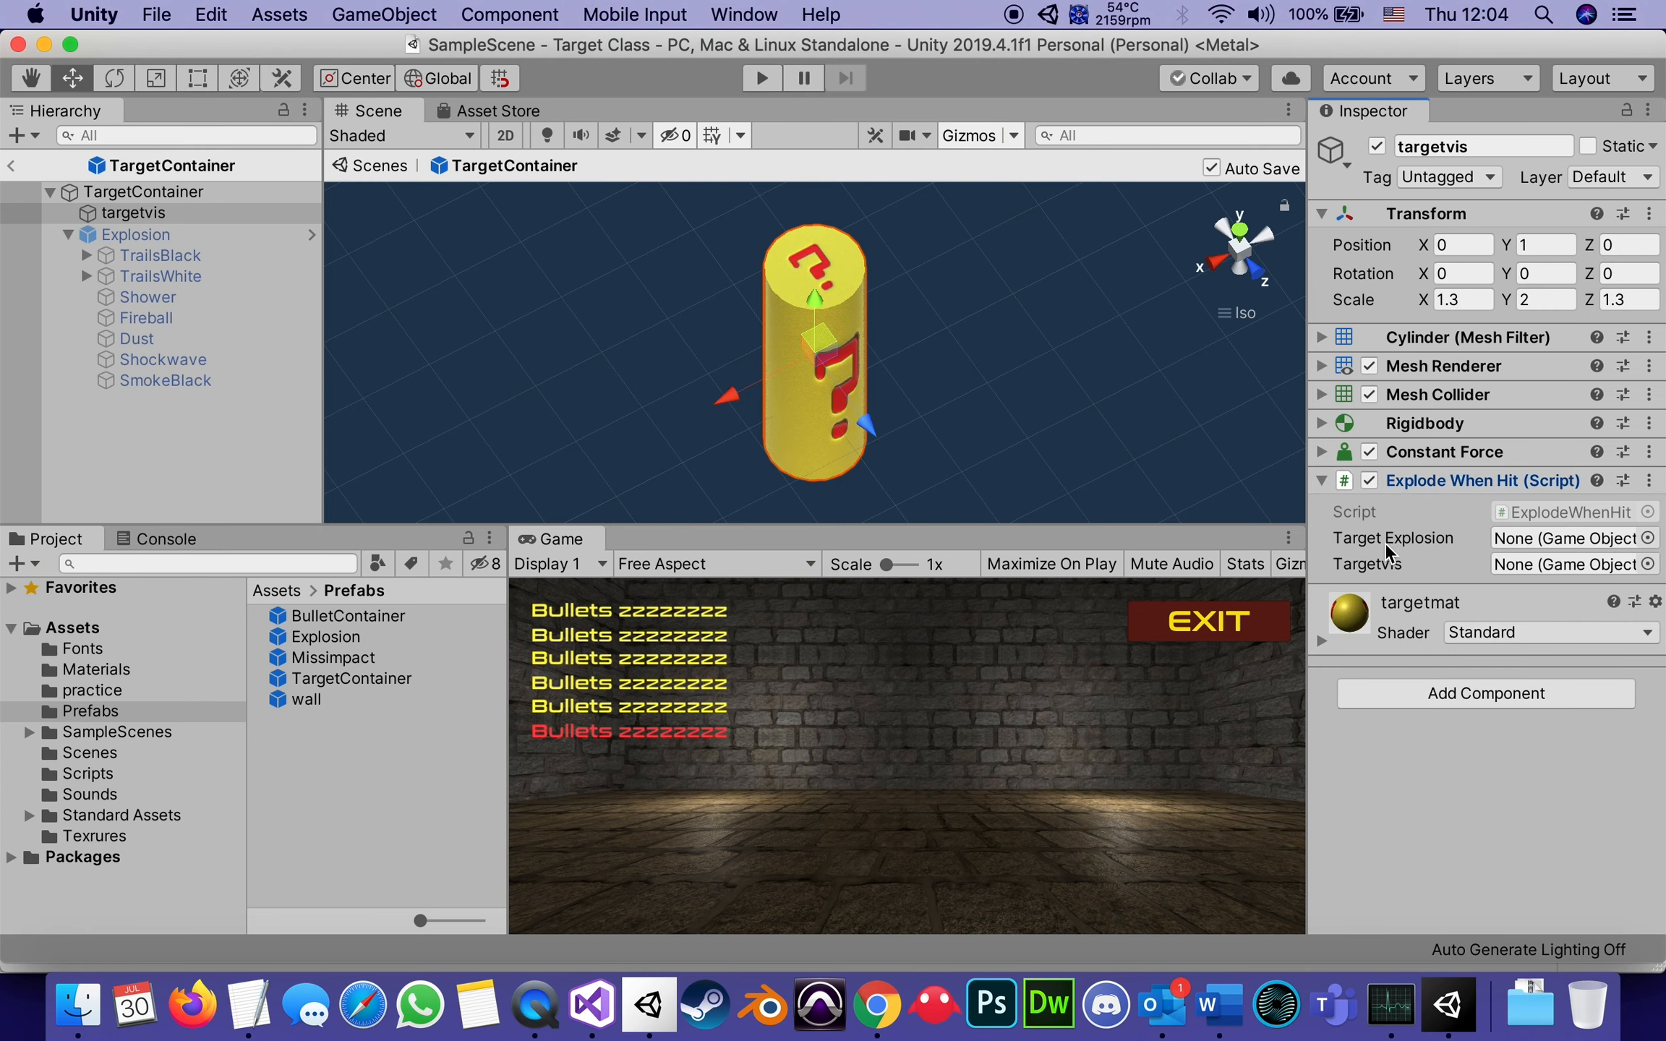
{"action": "mouse_move", "coordinate": [1359, 579]}
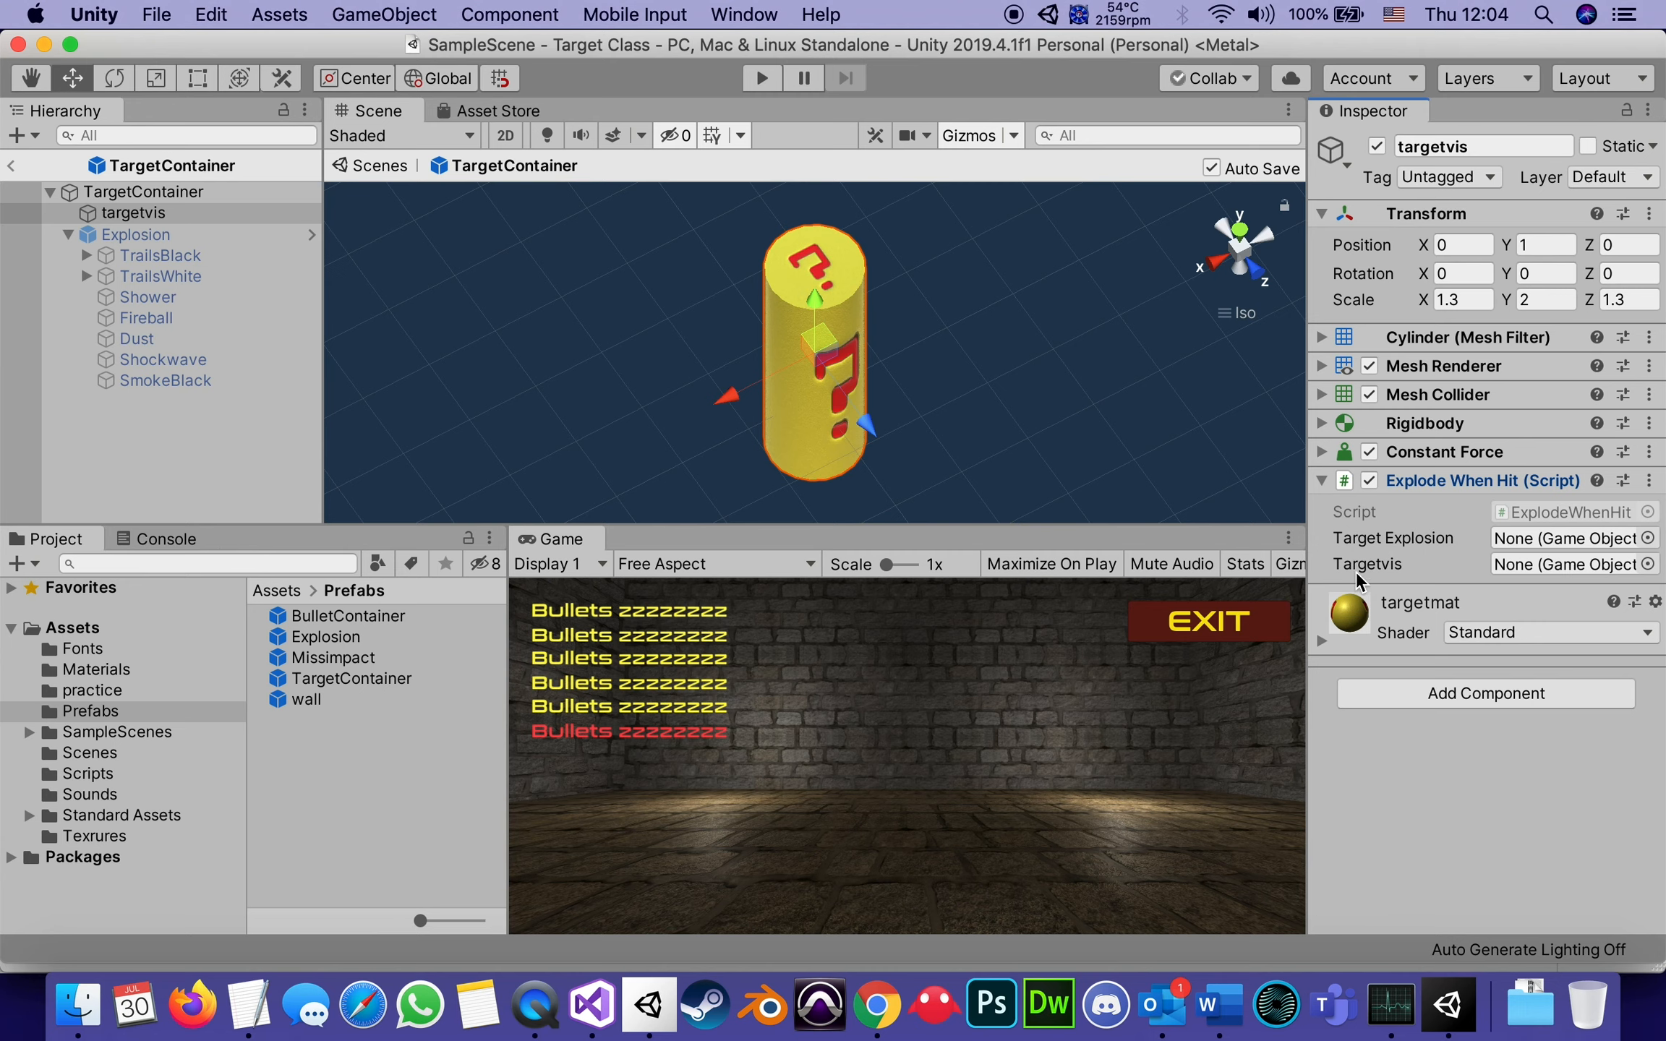
{"action": "mouse_move", "coordinate": [1457, 567]}
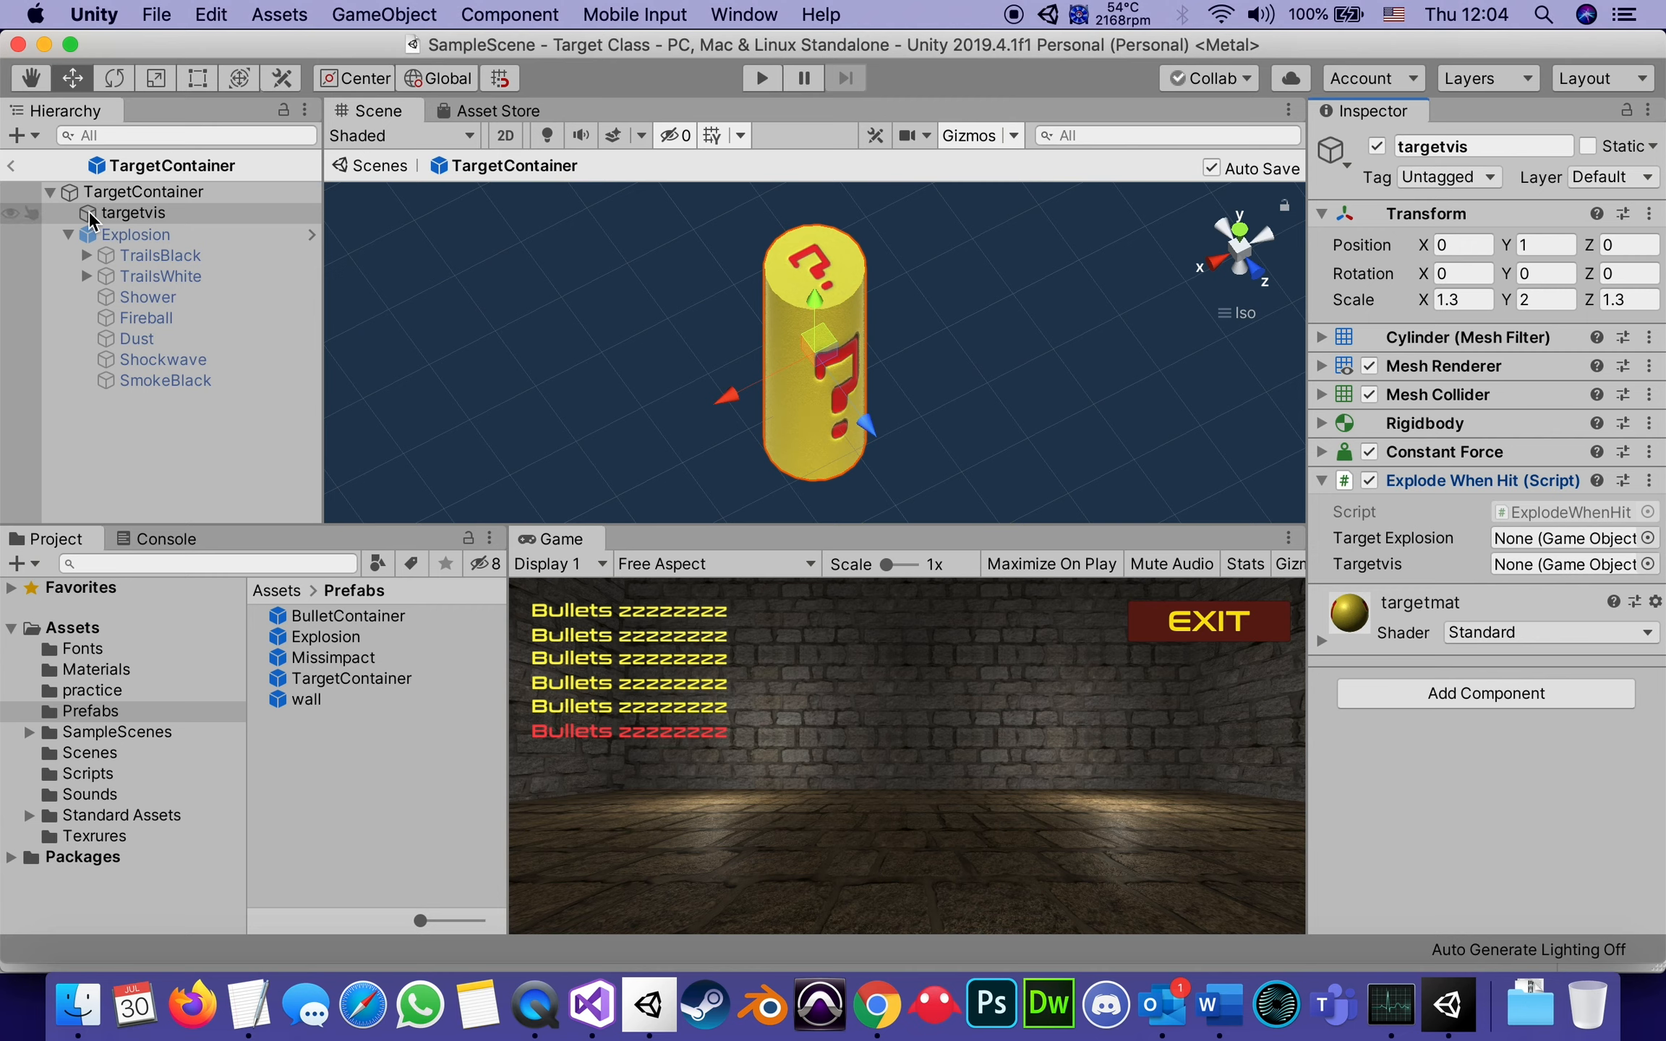
{"action": "left_click", "coordinate": [135, 214]}
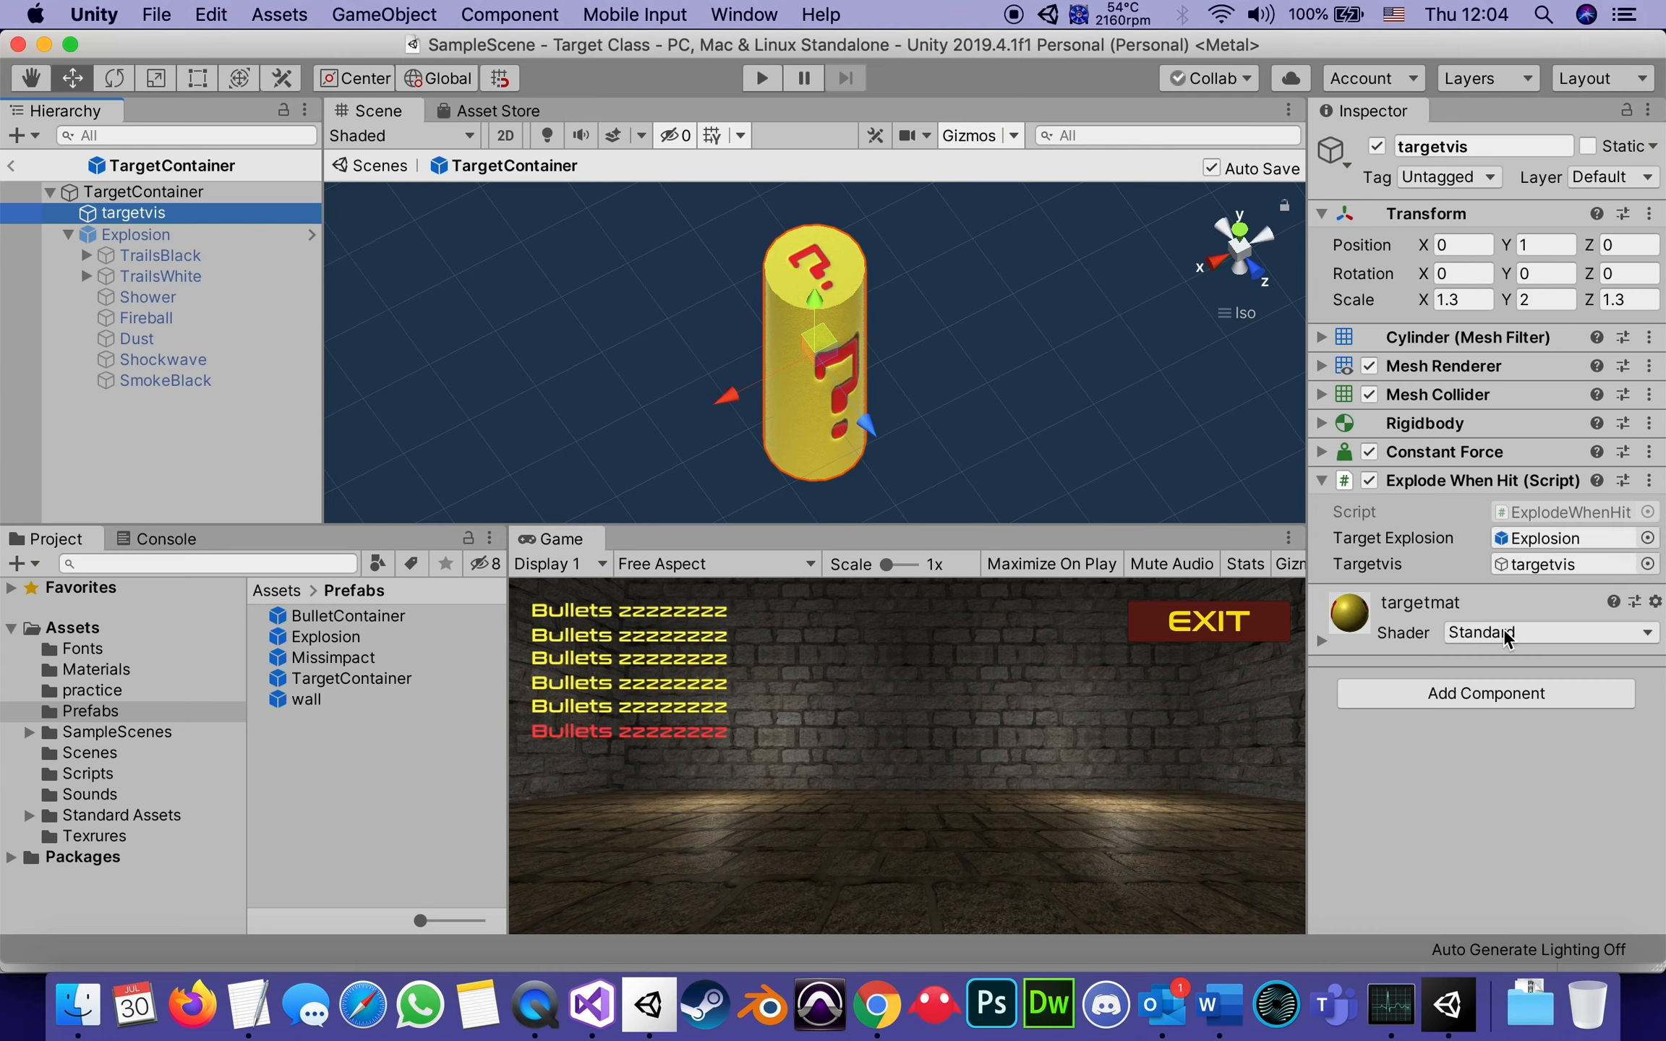
{"action": "mouse_move", "coordinate": [473, 418]}
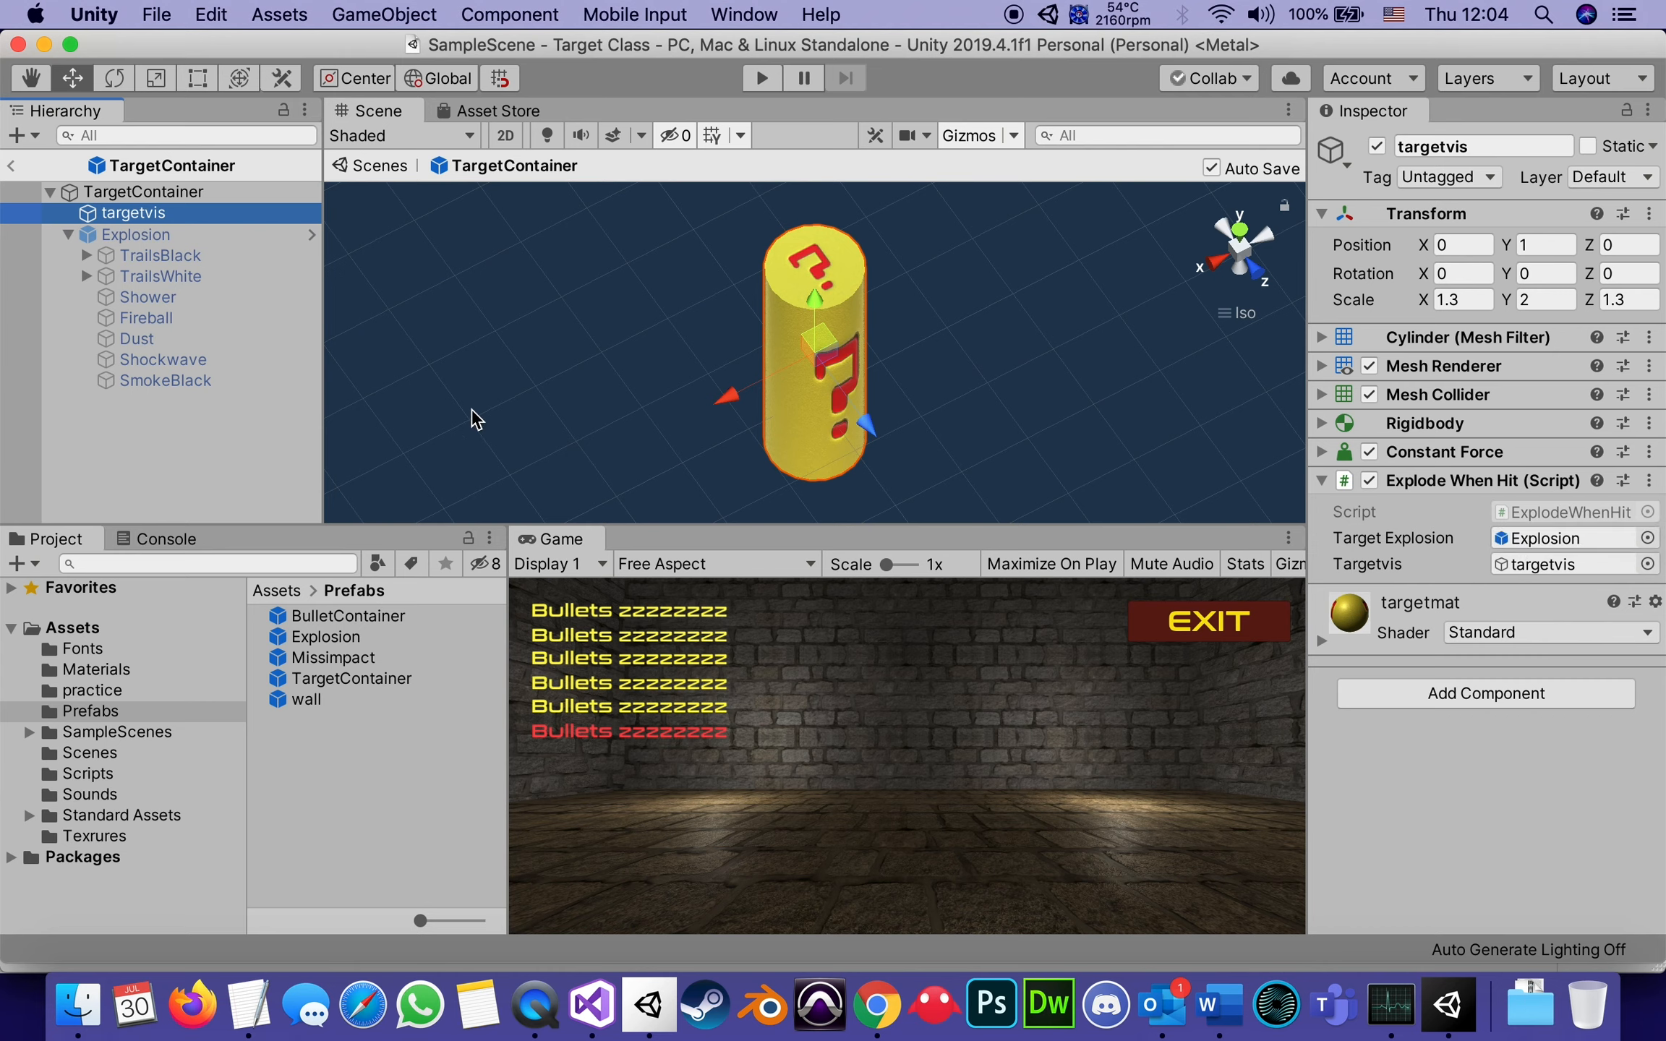
{"action": "mouse_move", "coordinate": [146, 499]}
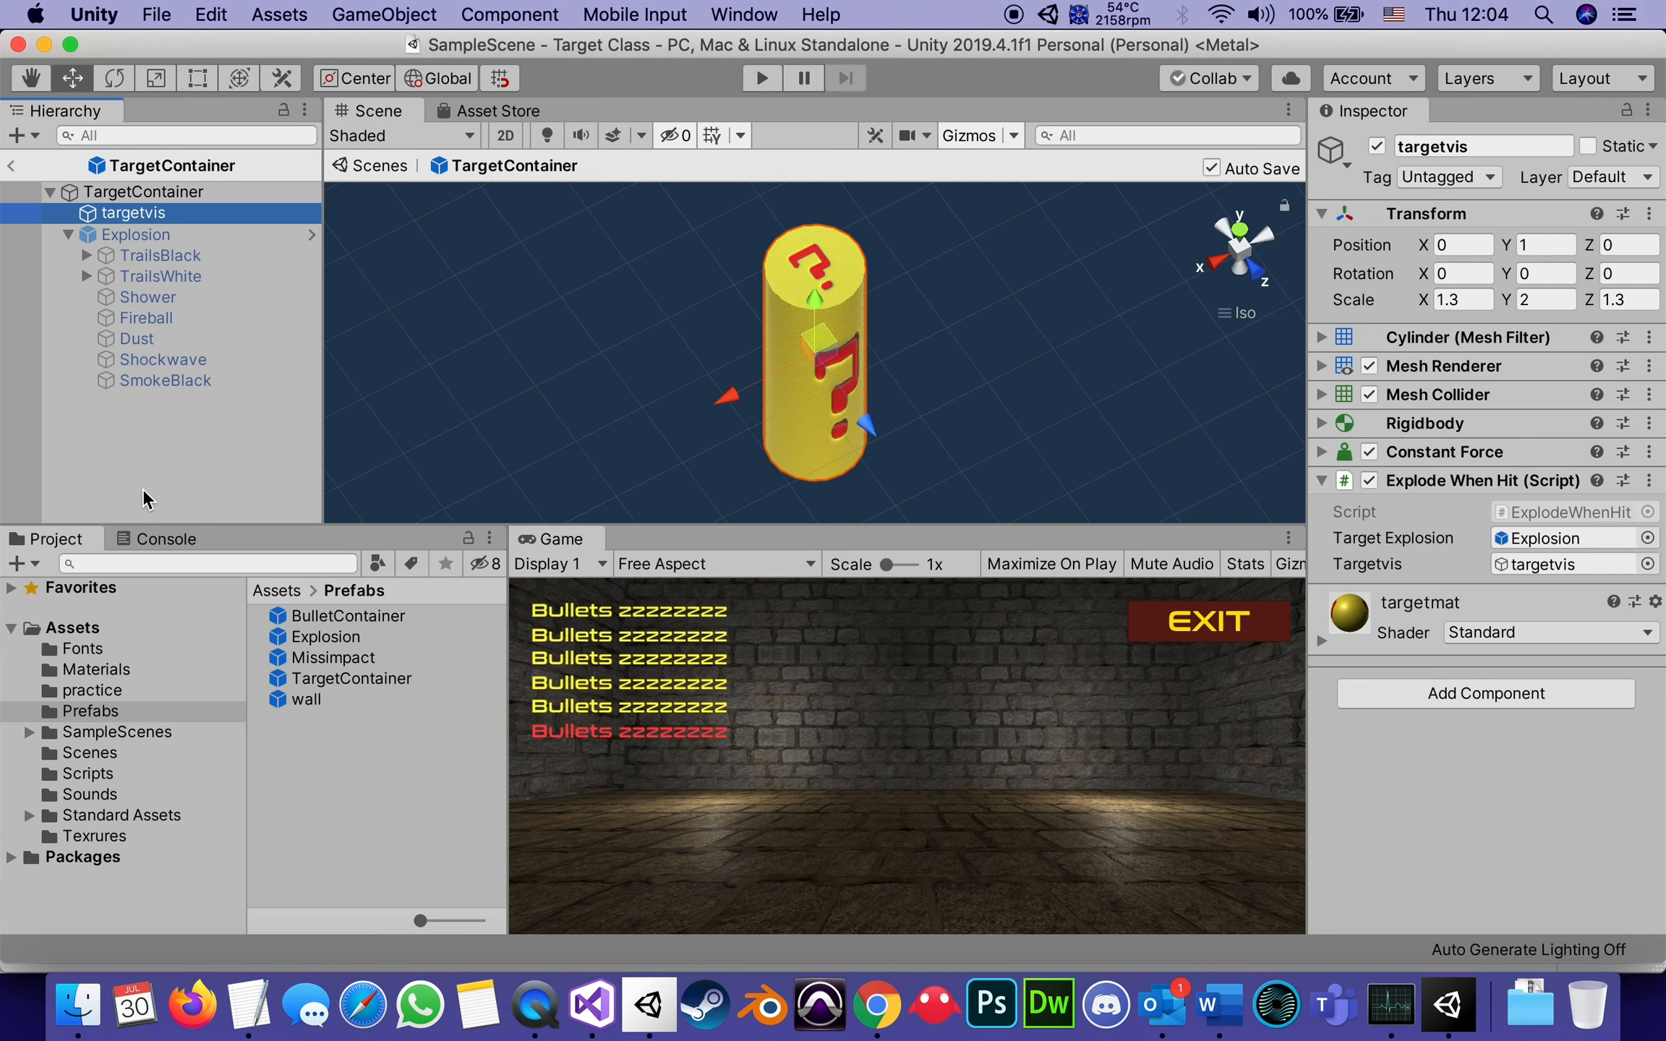
{"action": "mouse_move", "coordinate": [150, 434]}
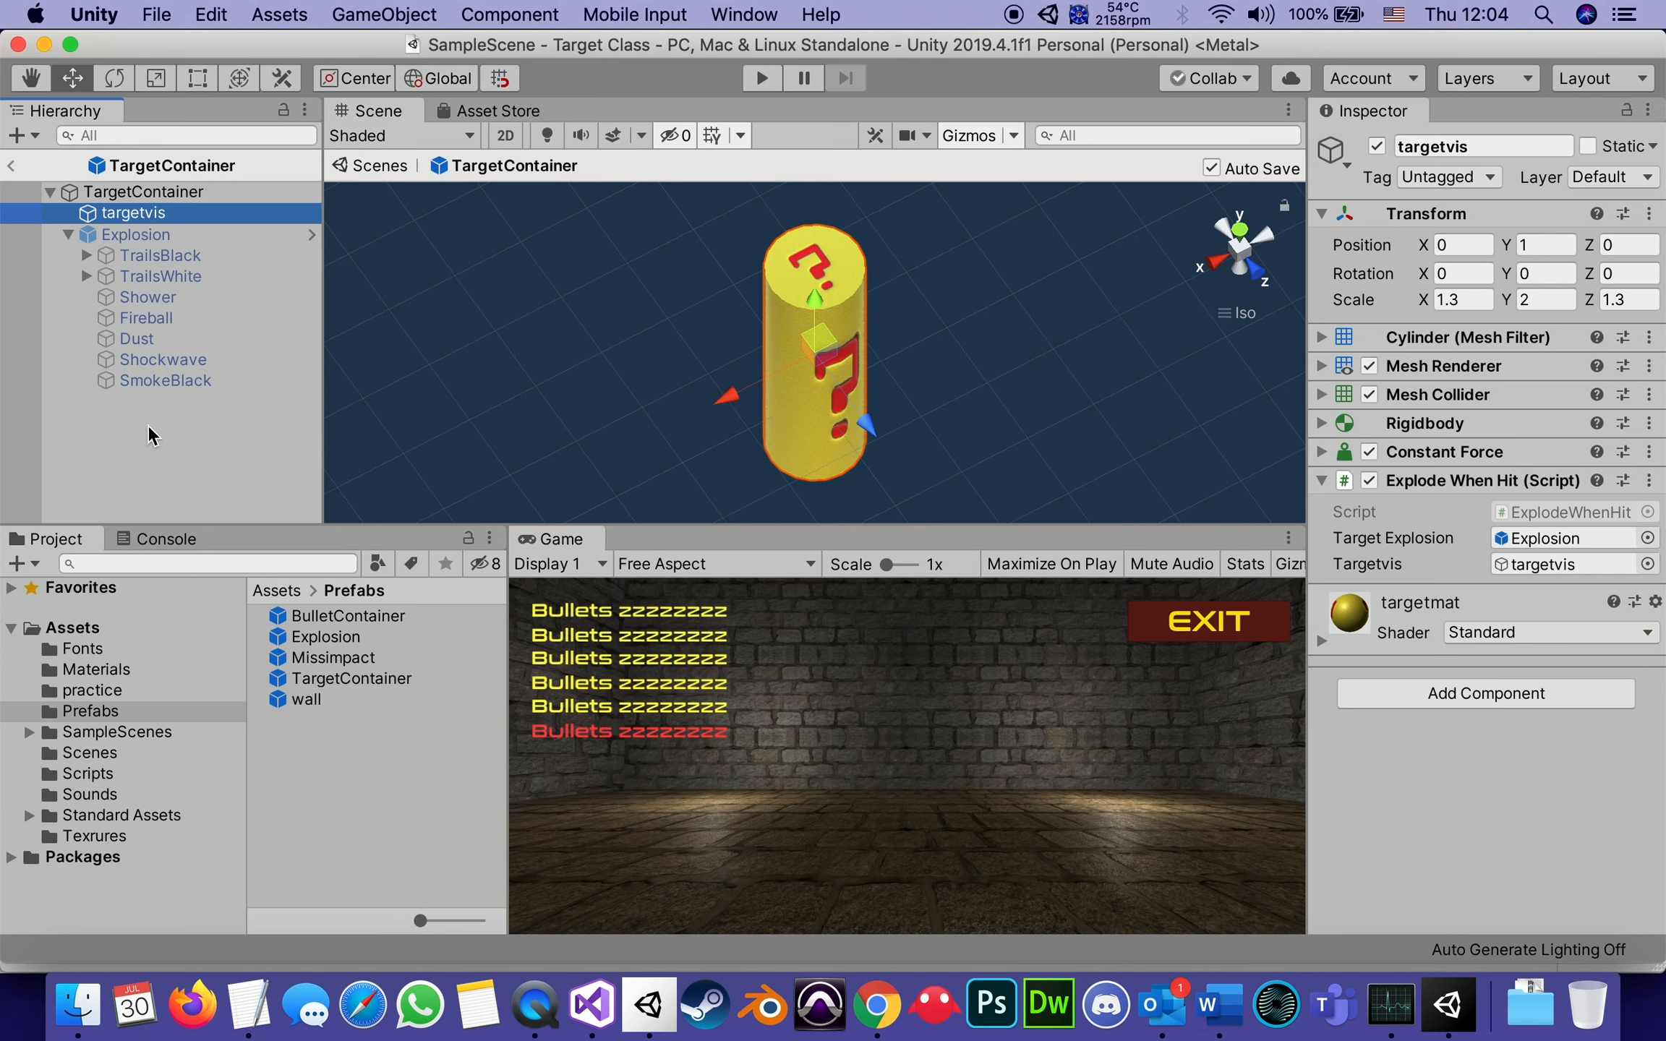
{"action": "mouse_move", "coordinate": [1562, 587]}
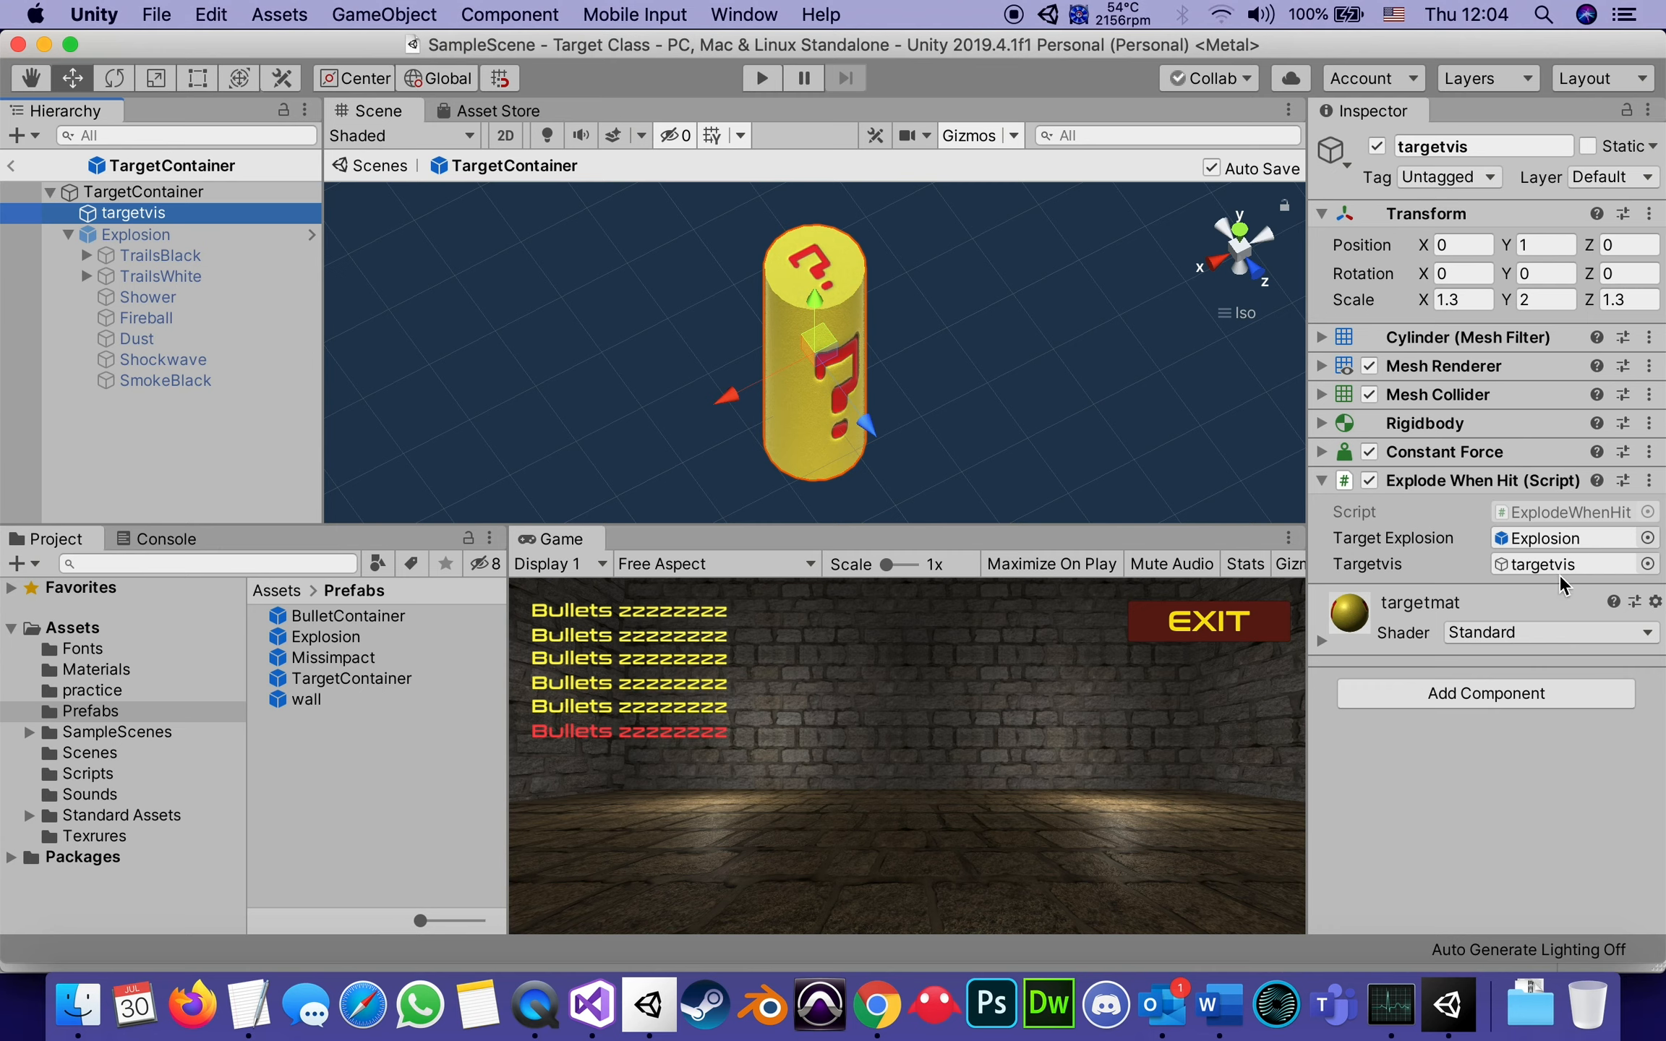
{"action": "mouse_move", "coordinate": [1556, 739]}
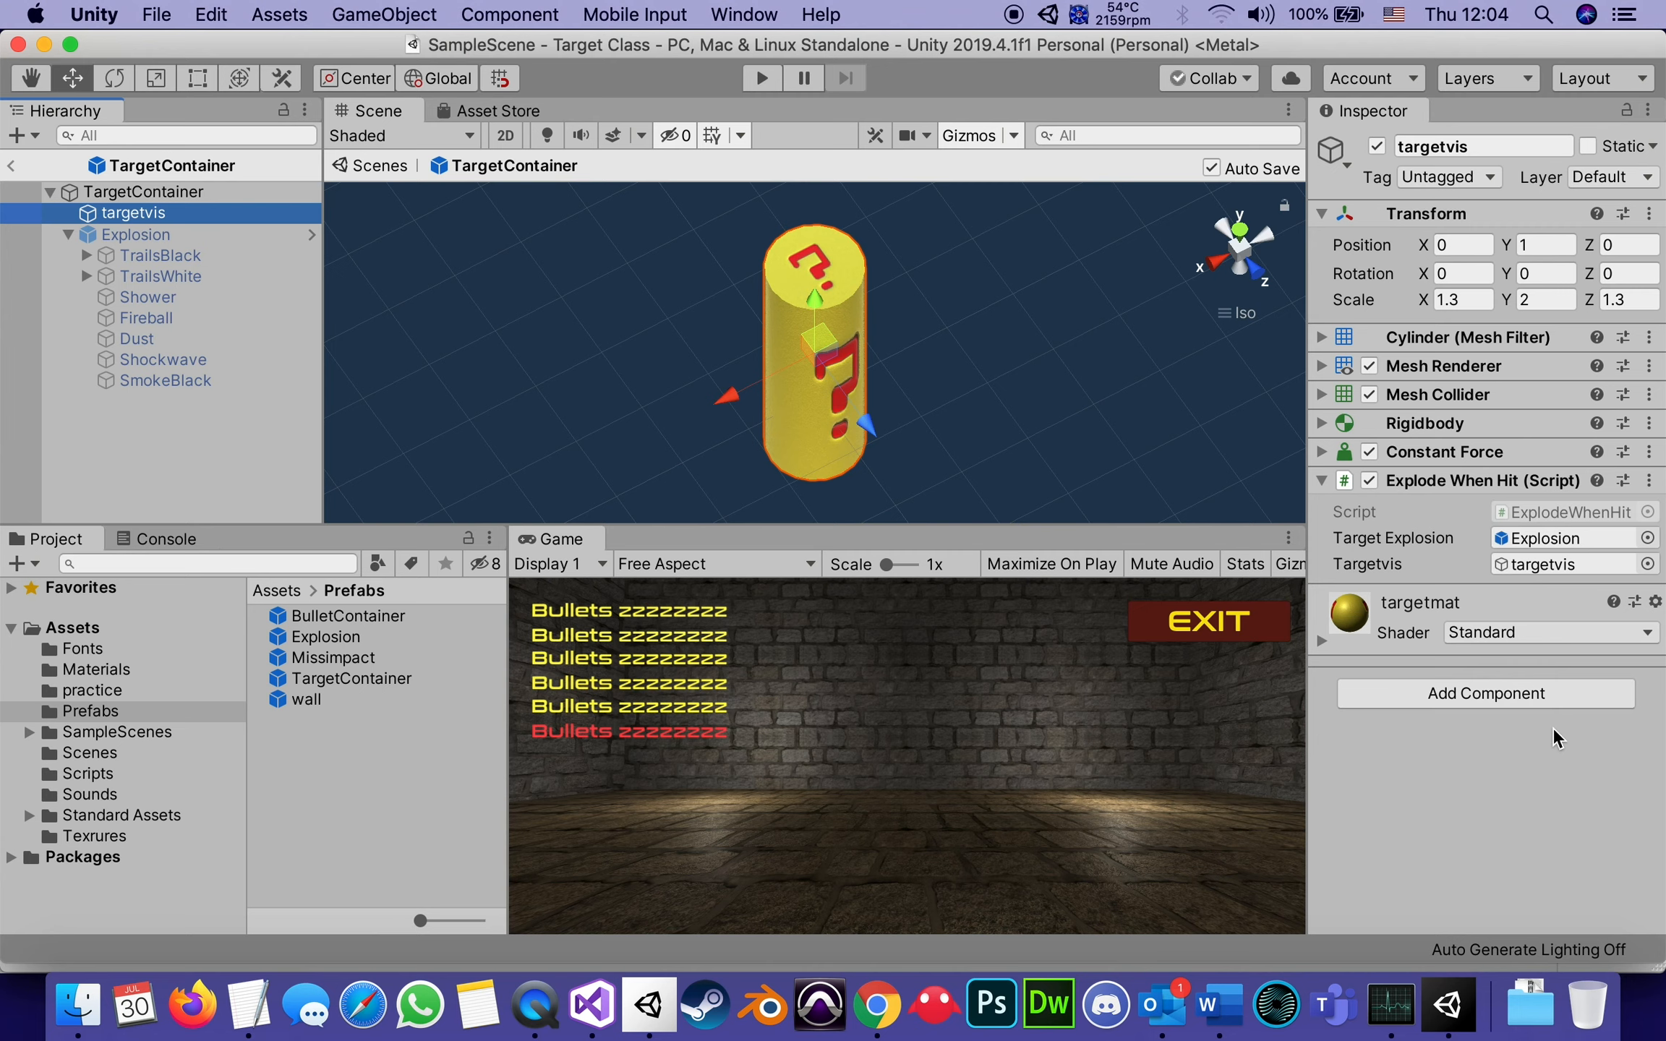
{"action": "mouse_move", "coordinate": [1517, 760]}
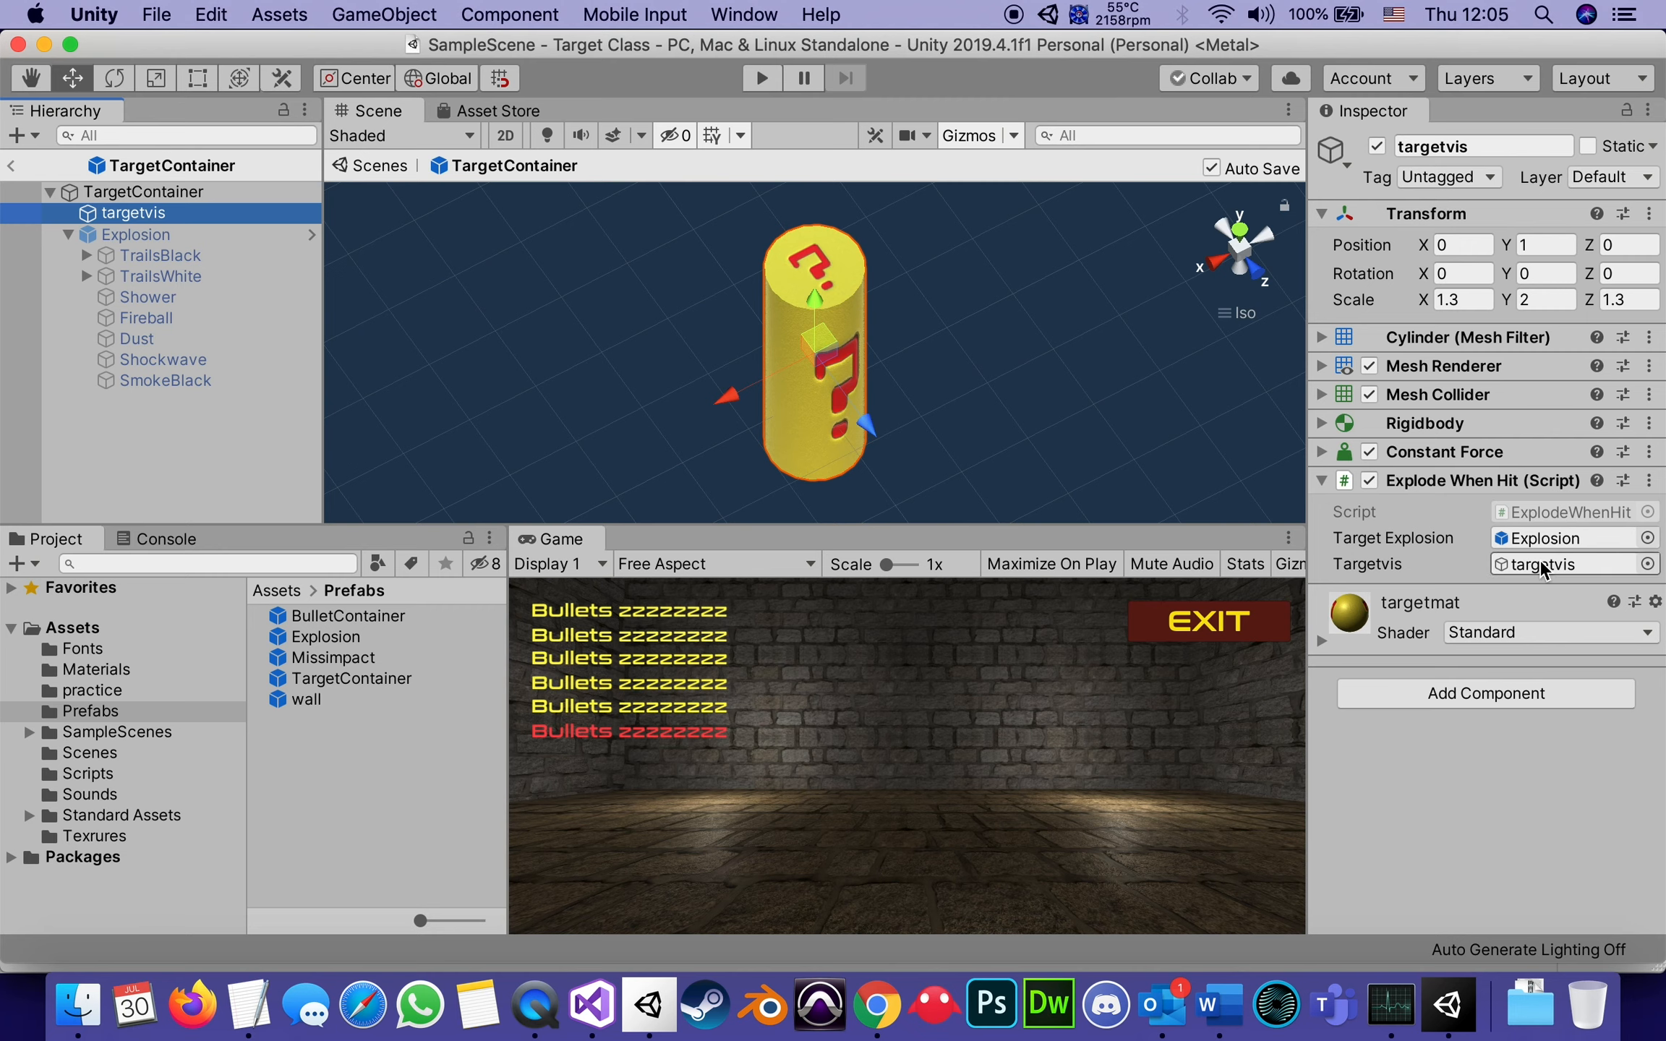
{"action": "mouse_move", "coordinate": [1452, 603]}
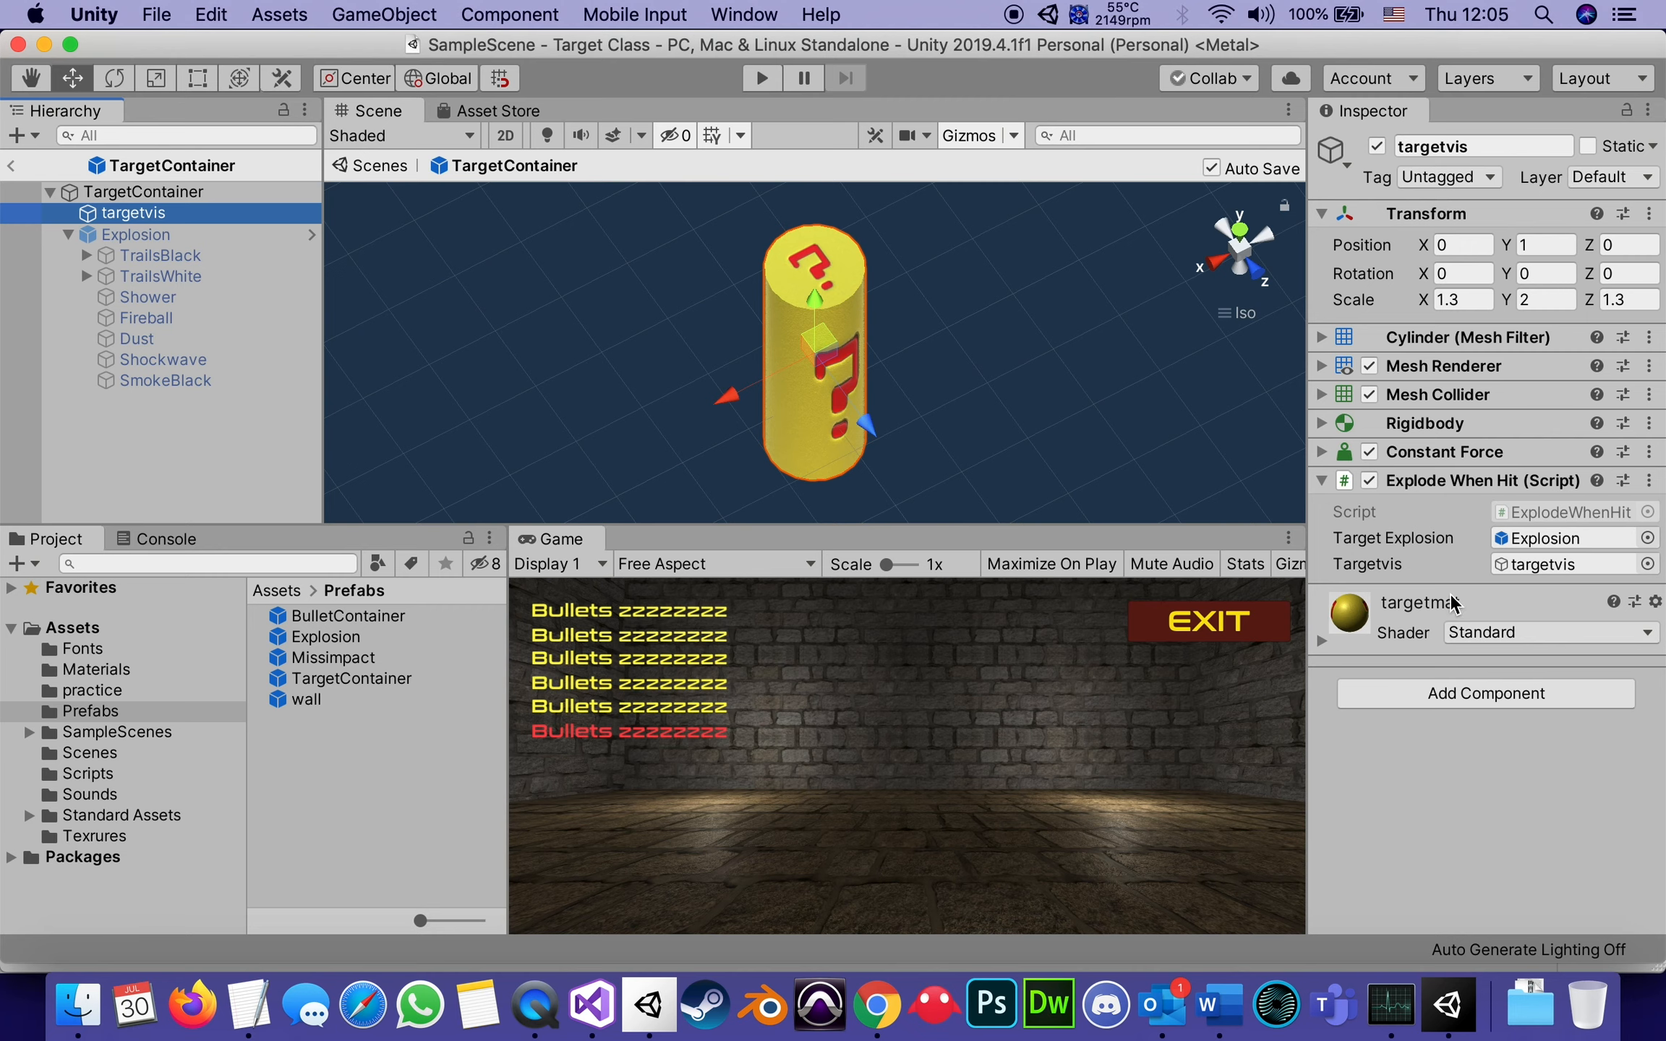
{"action": "mouse_move", "coordinate": [727, 795]}
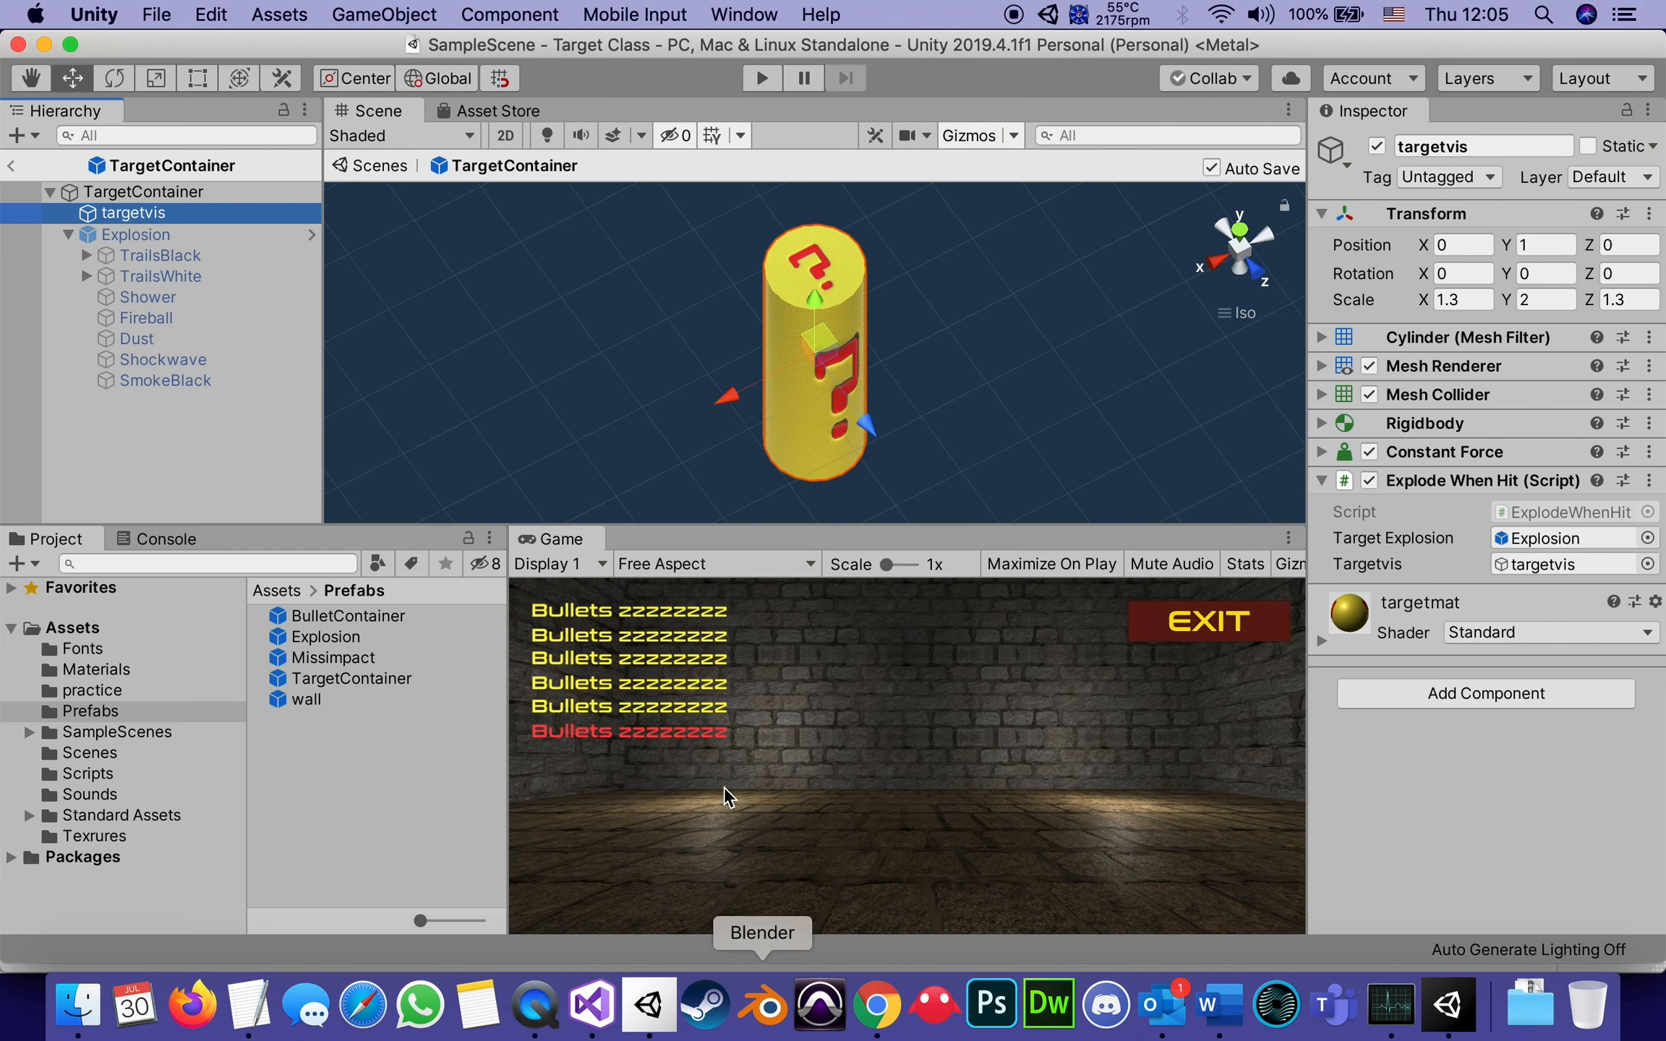
{"action": "mouse_move", "coordinate": [632, 499]}
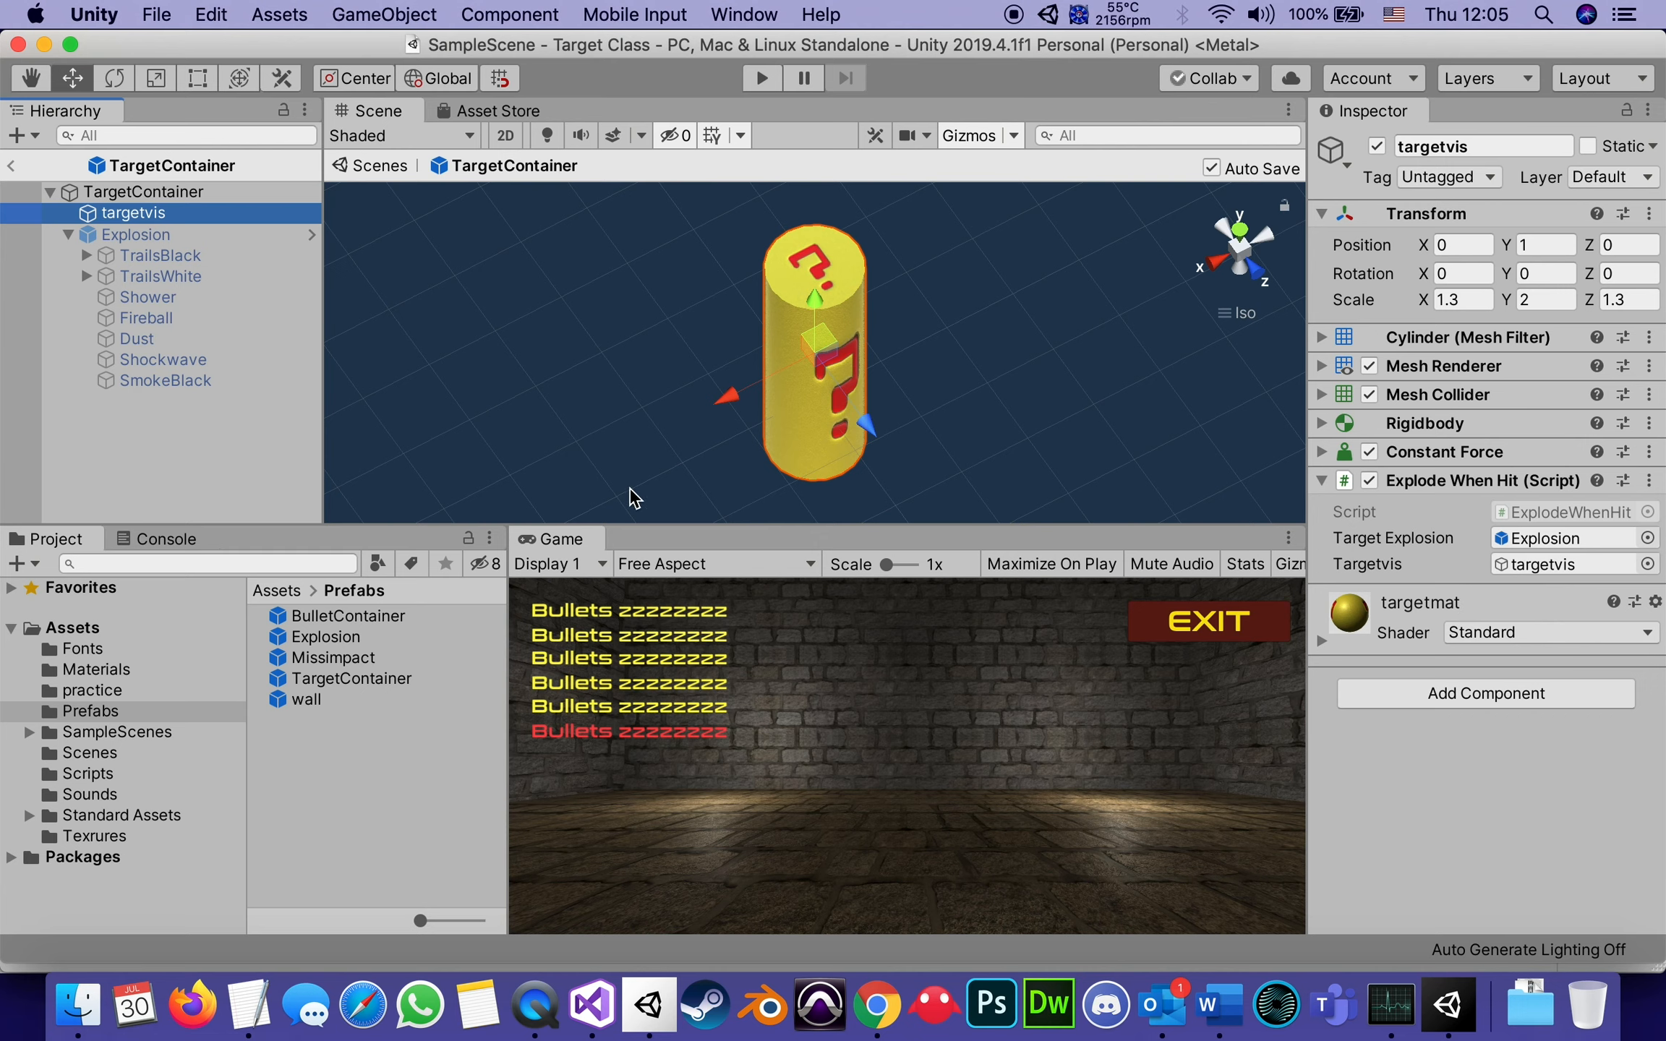
{"action": "mouse_move", "coordinate": [858, 204]}
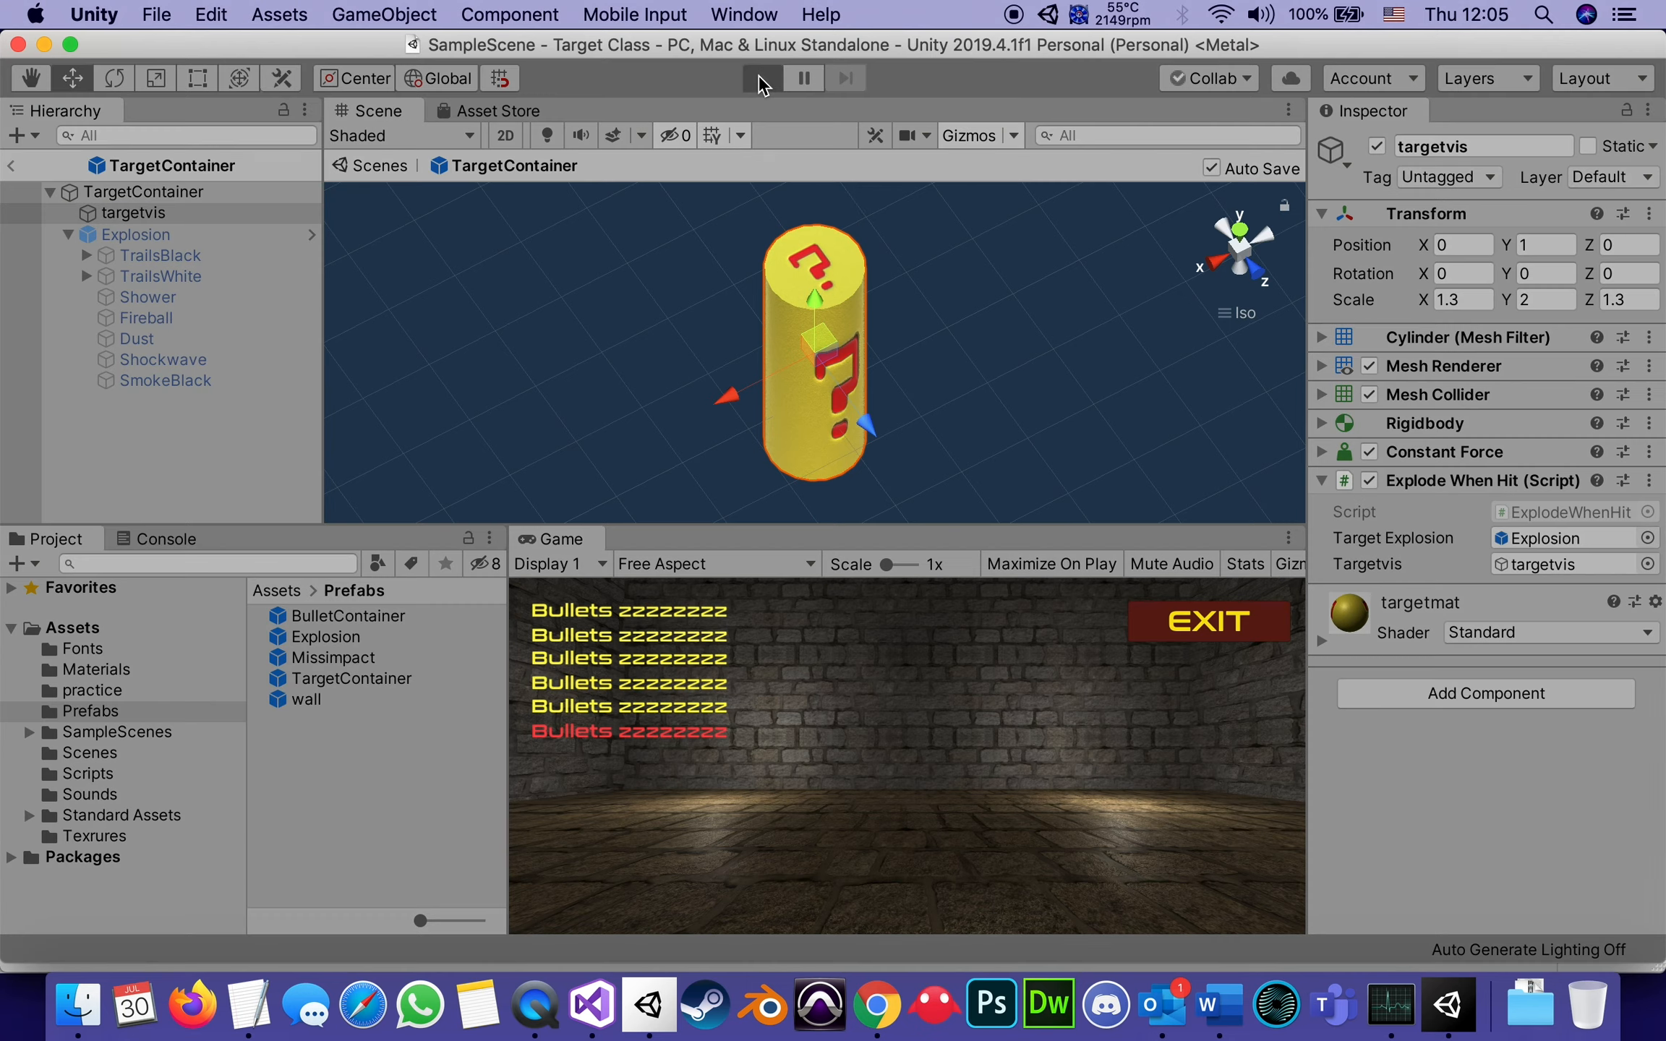
Run the game in Play mode and fire one bullet, scoring one hit on the target.
{"action": "left_click", "coordinate": [762, 77]}
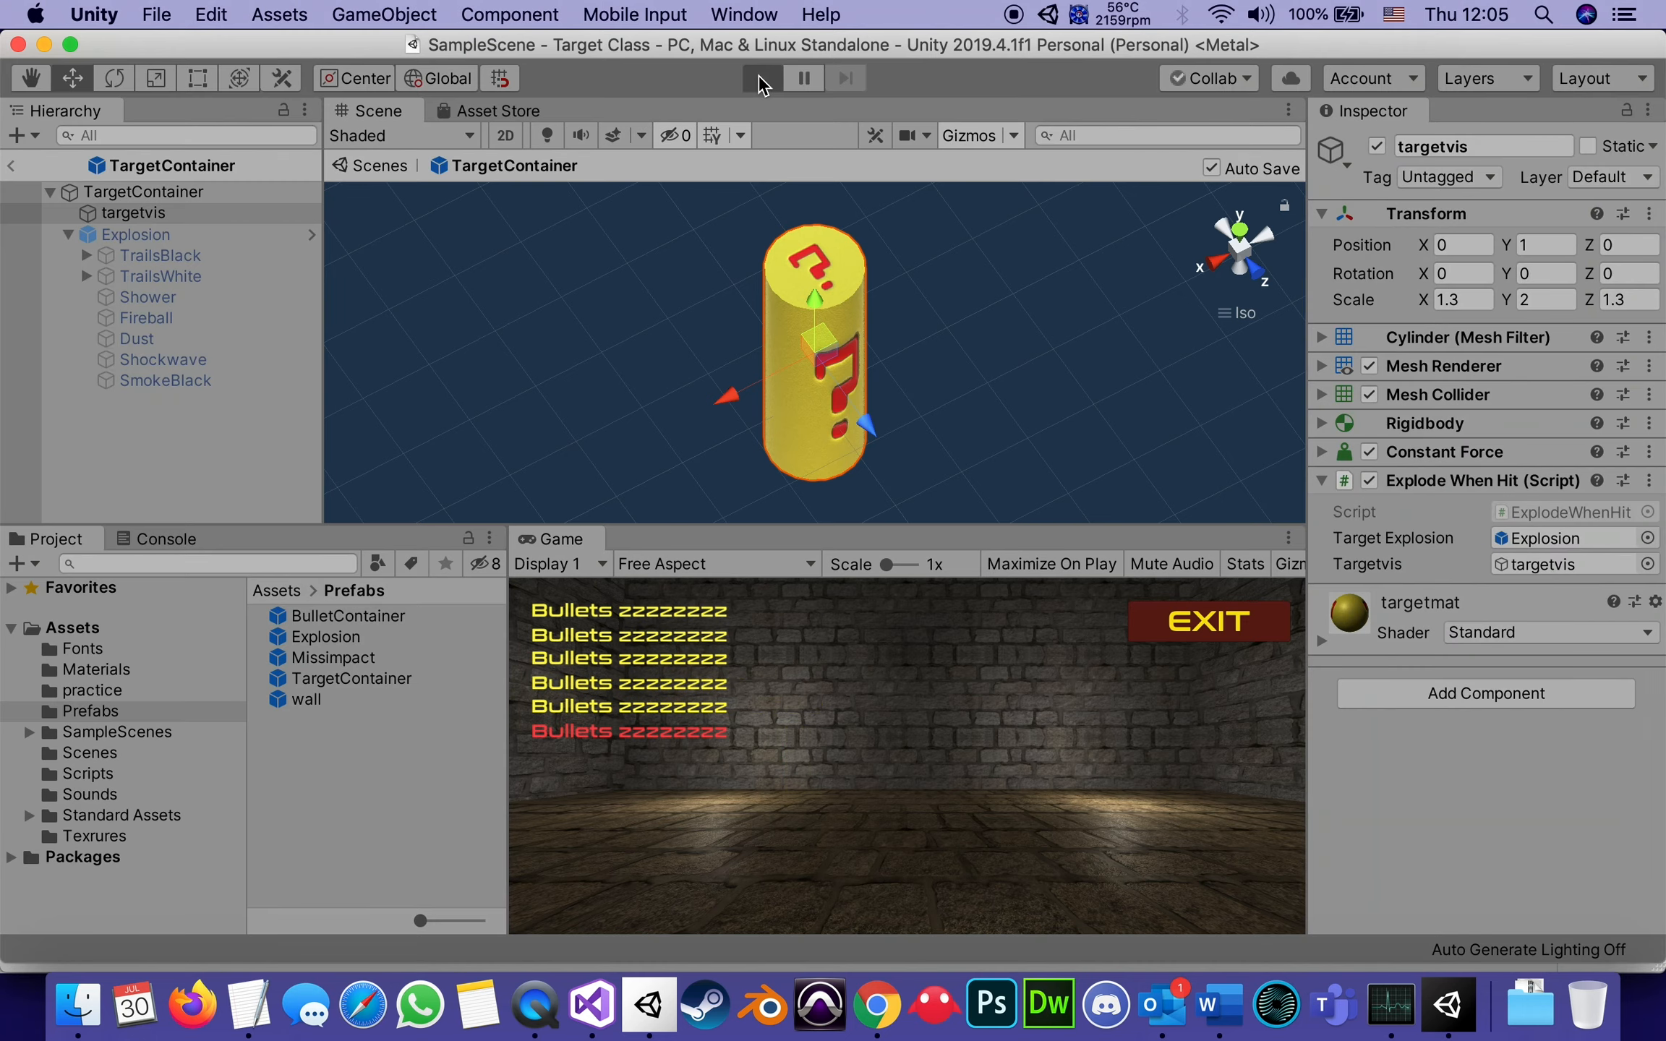
{"action": "left_click", "coordinate": [760, 79]}
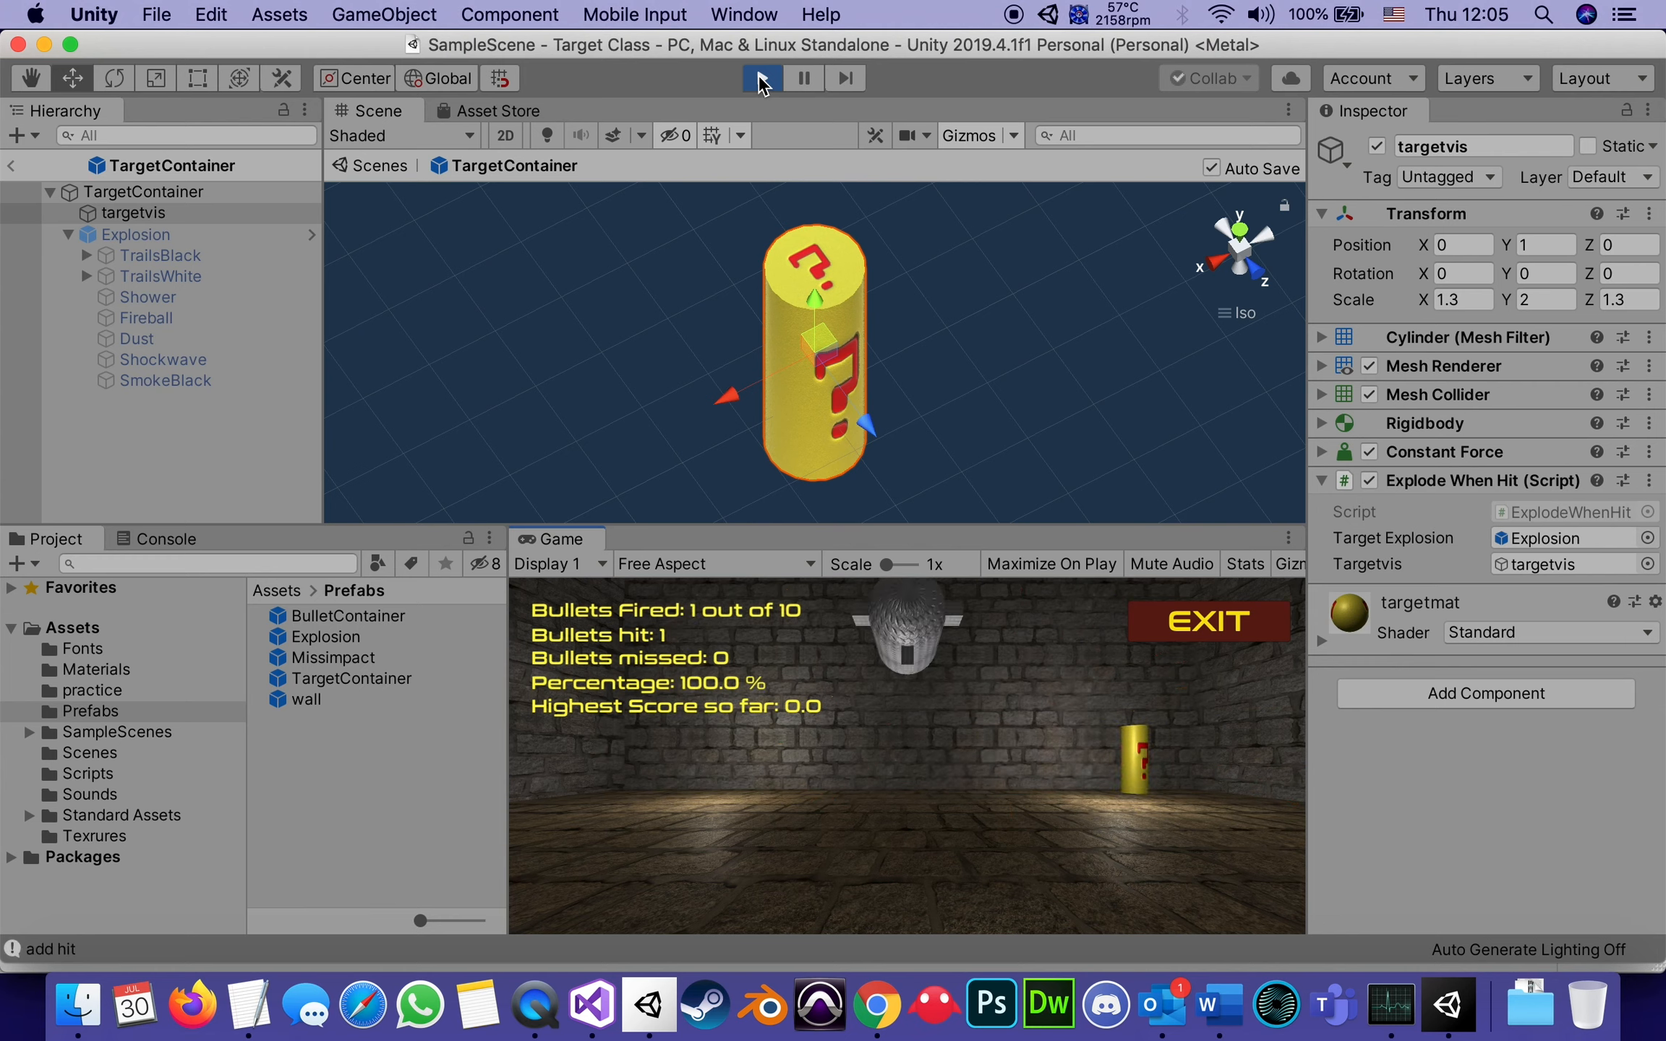
Stop Play mode and review the Explosion object's Audio Source with its explosion clip on awake.
{"action": "left_click", "coordinate": [760, 76]}
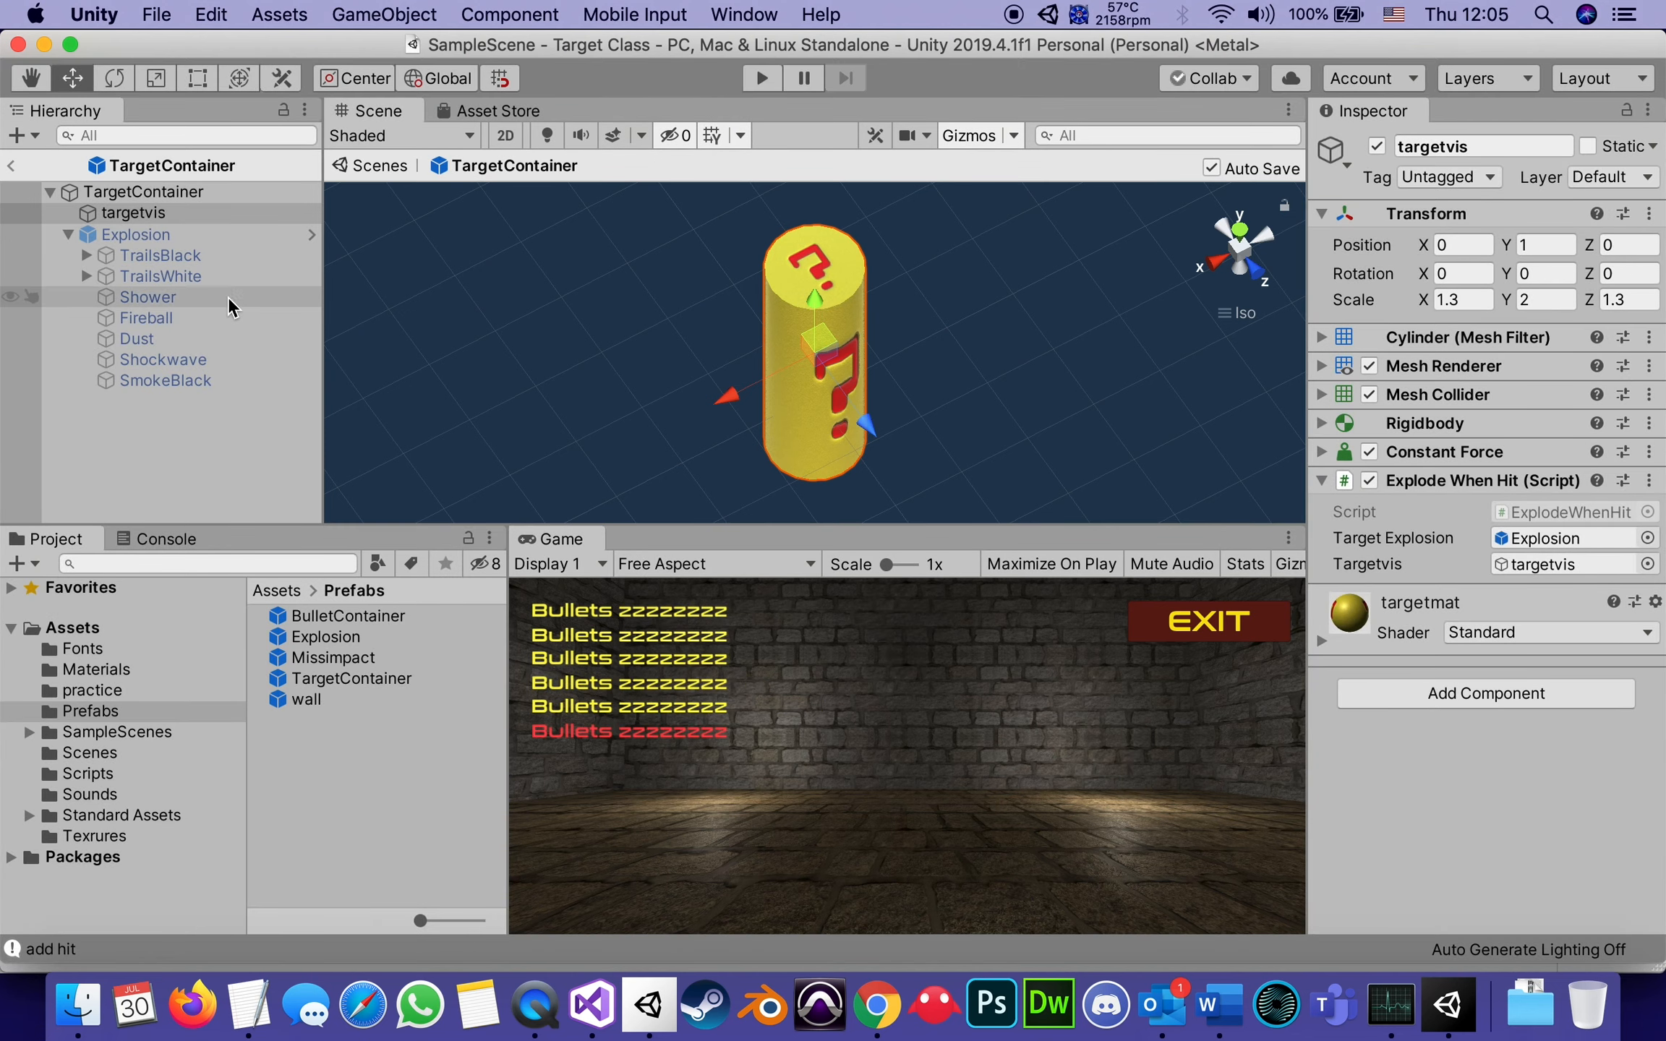
{"action": "left_click", "coordinate": [135, 234]}
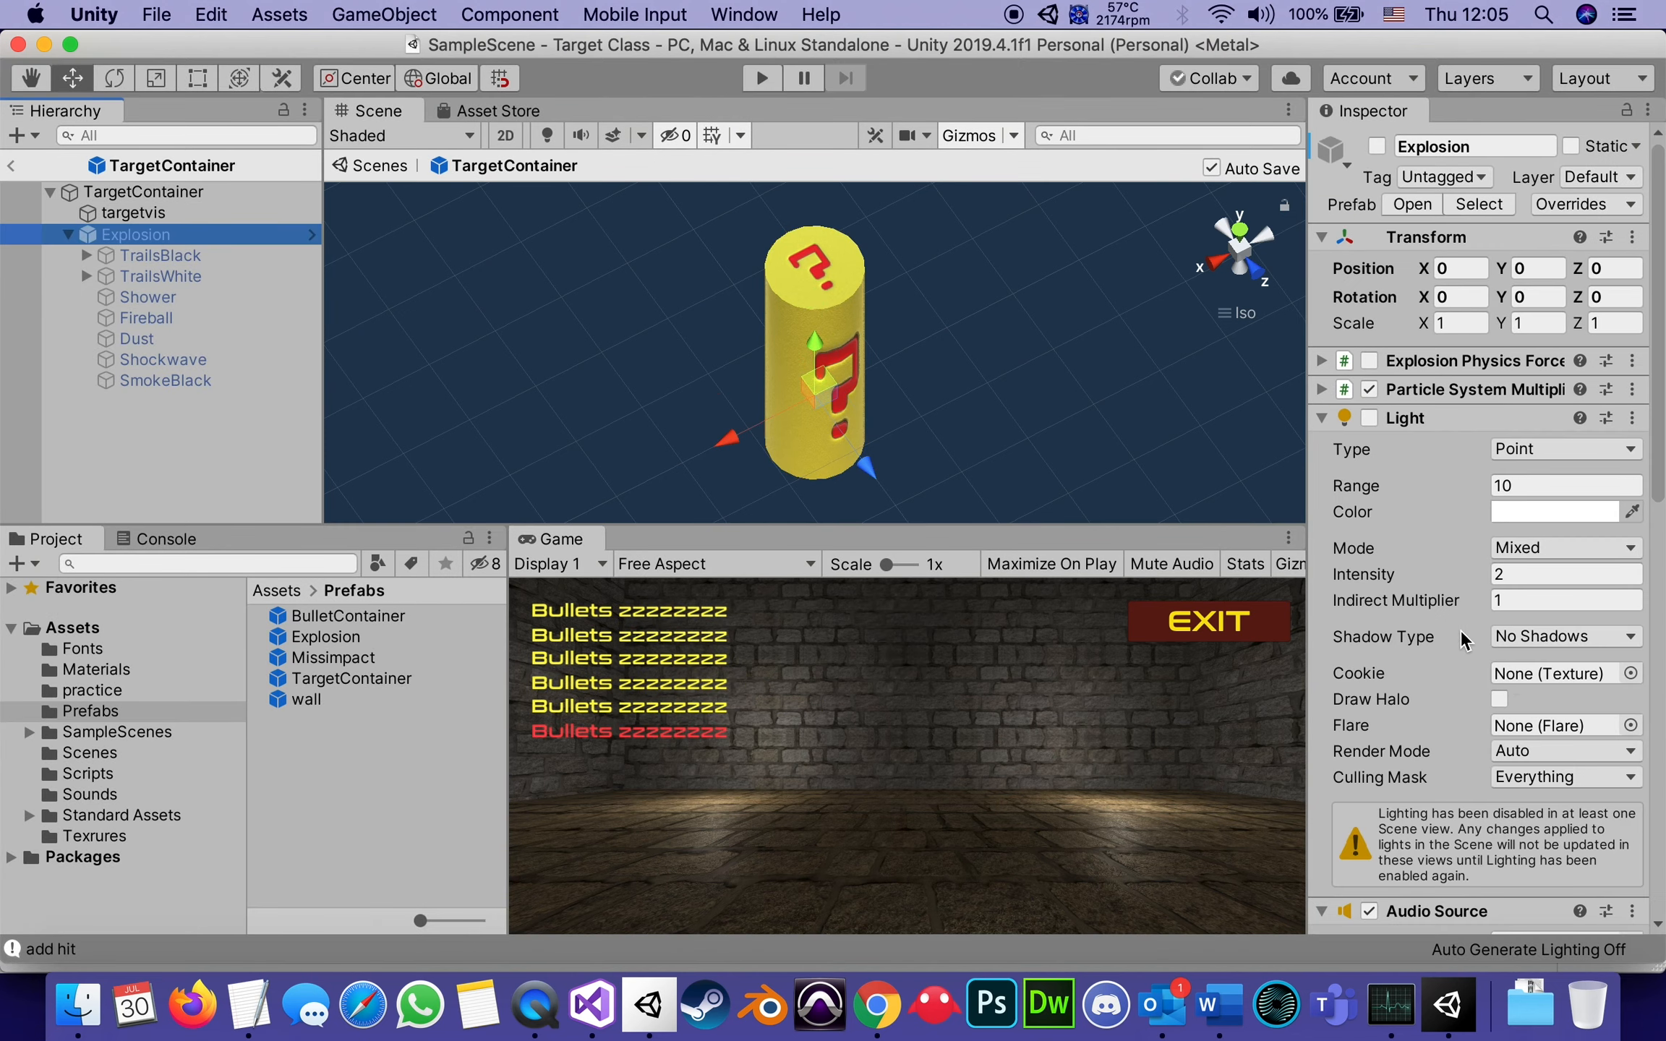
{"action": "scroll", "scroll_direction": "down", "scroll_amount": 3}
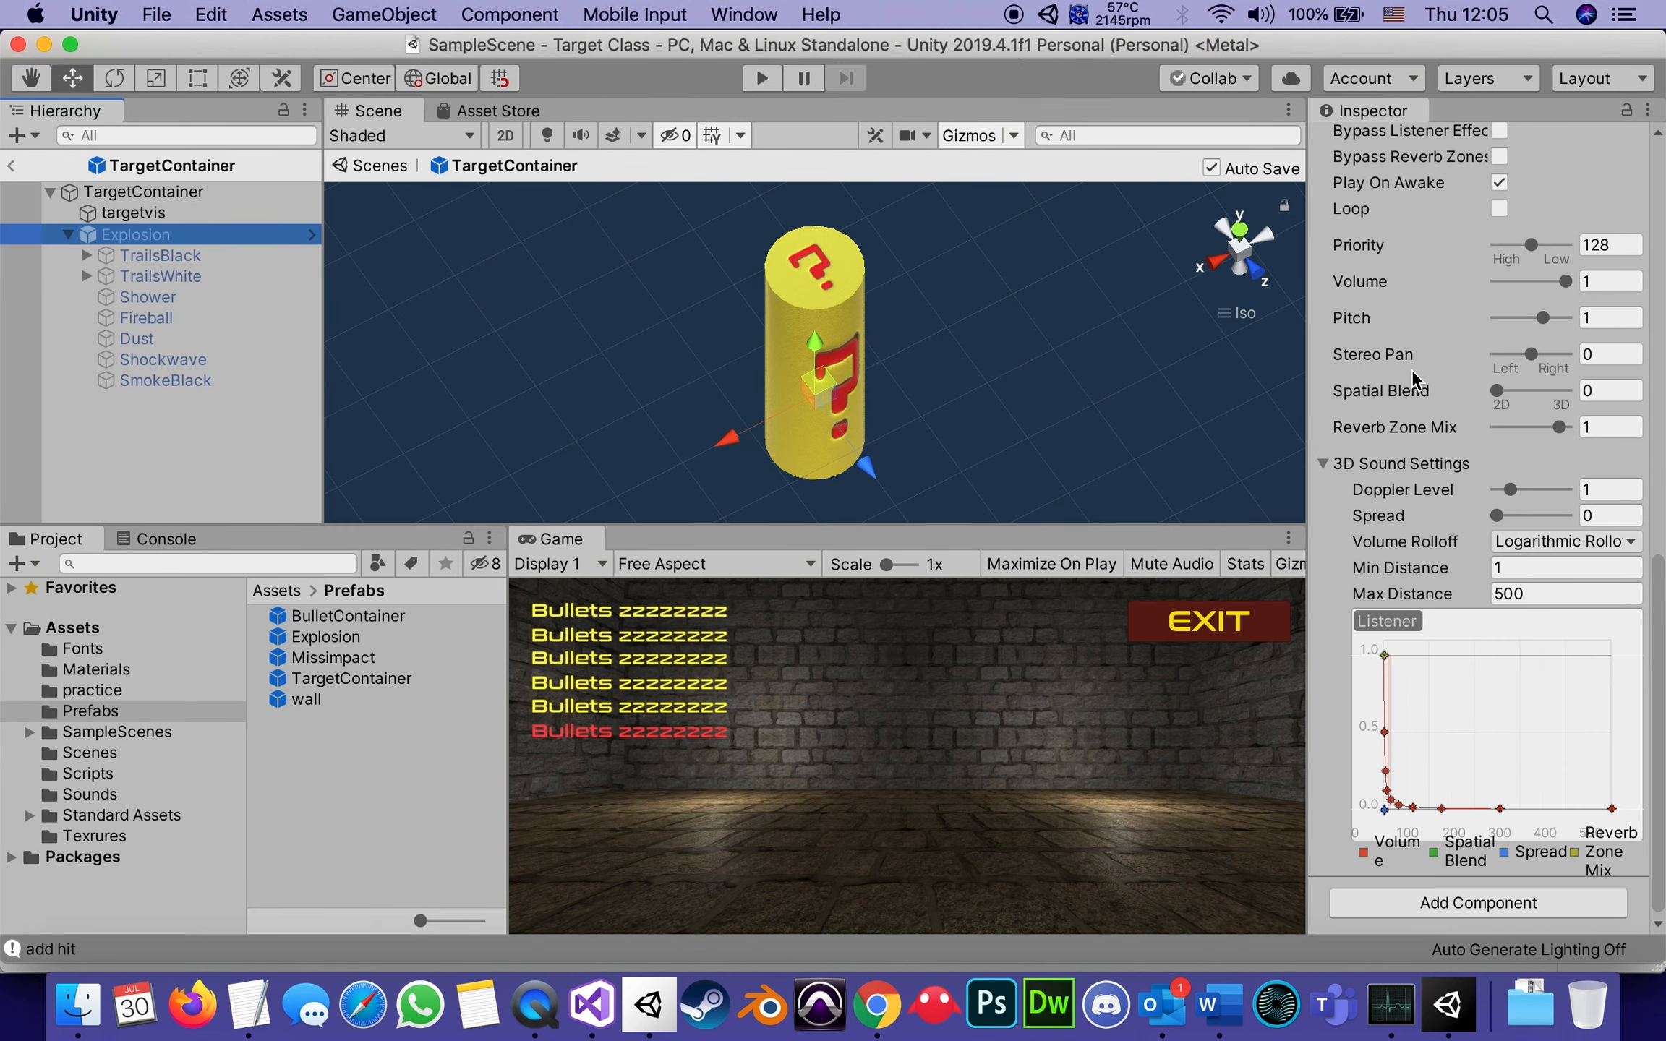
{"action": "scroll", "scroll_direction": "up", "scroll_amount": 3}
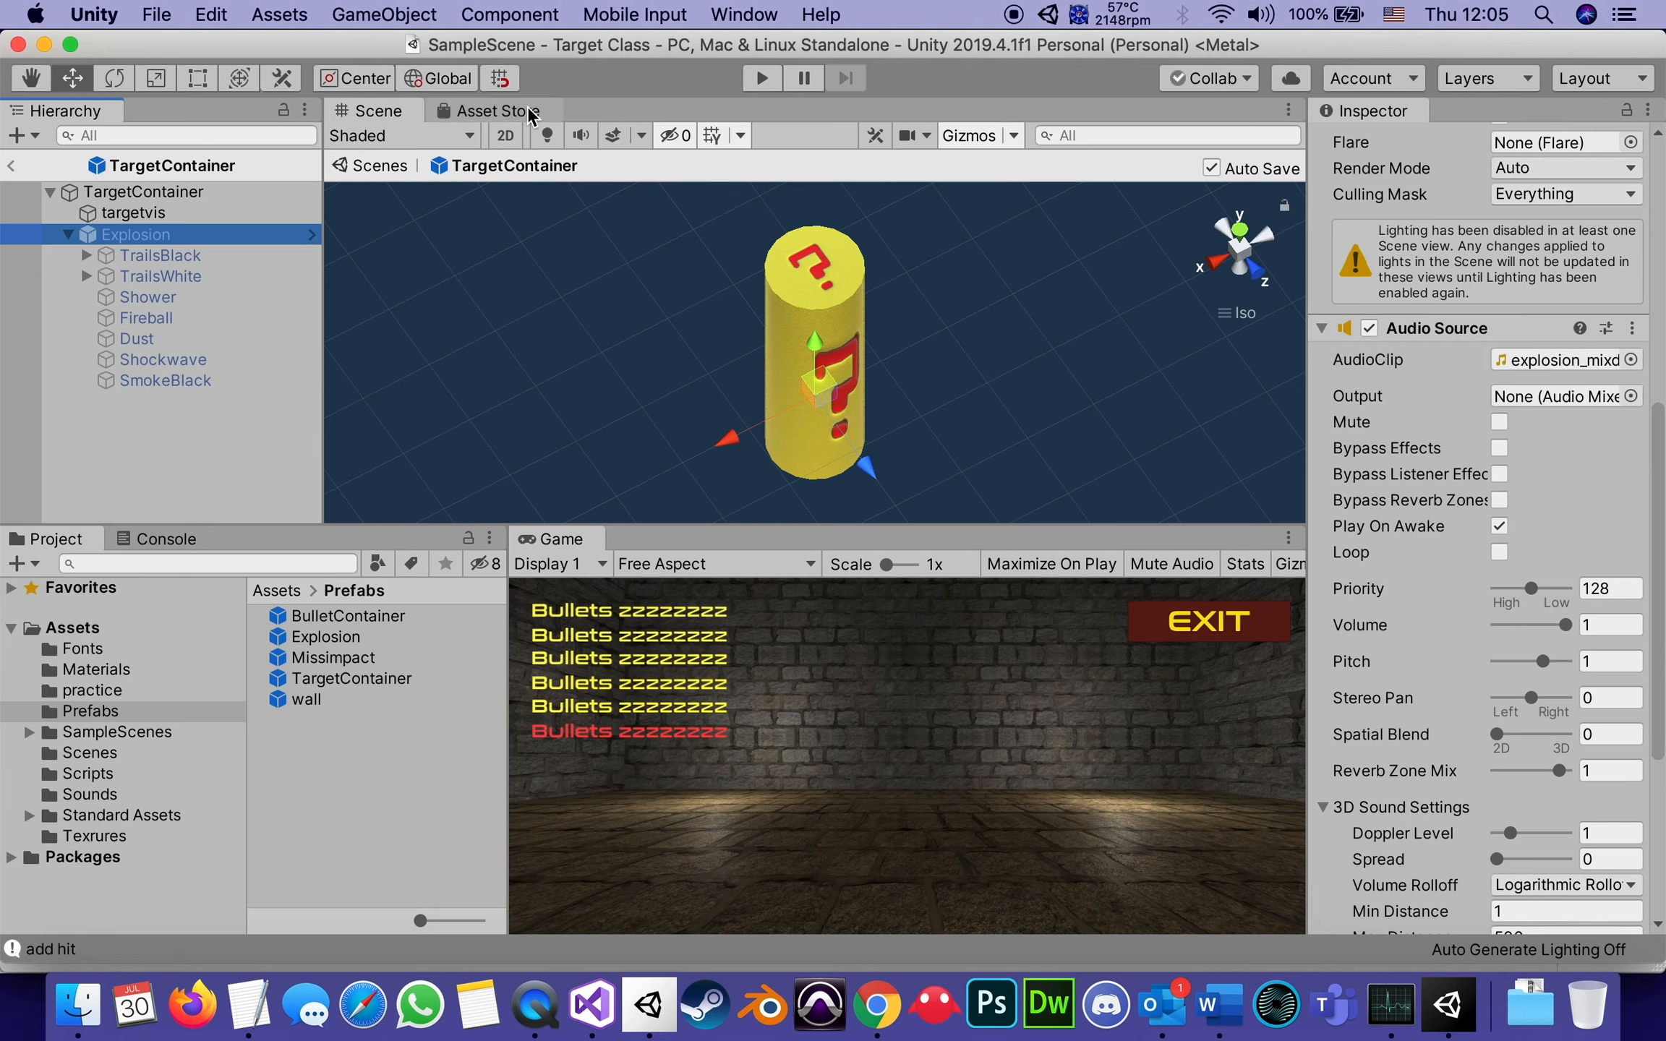
{"action": "mouse_move", "coordinate": [1357, 755]}
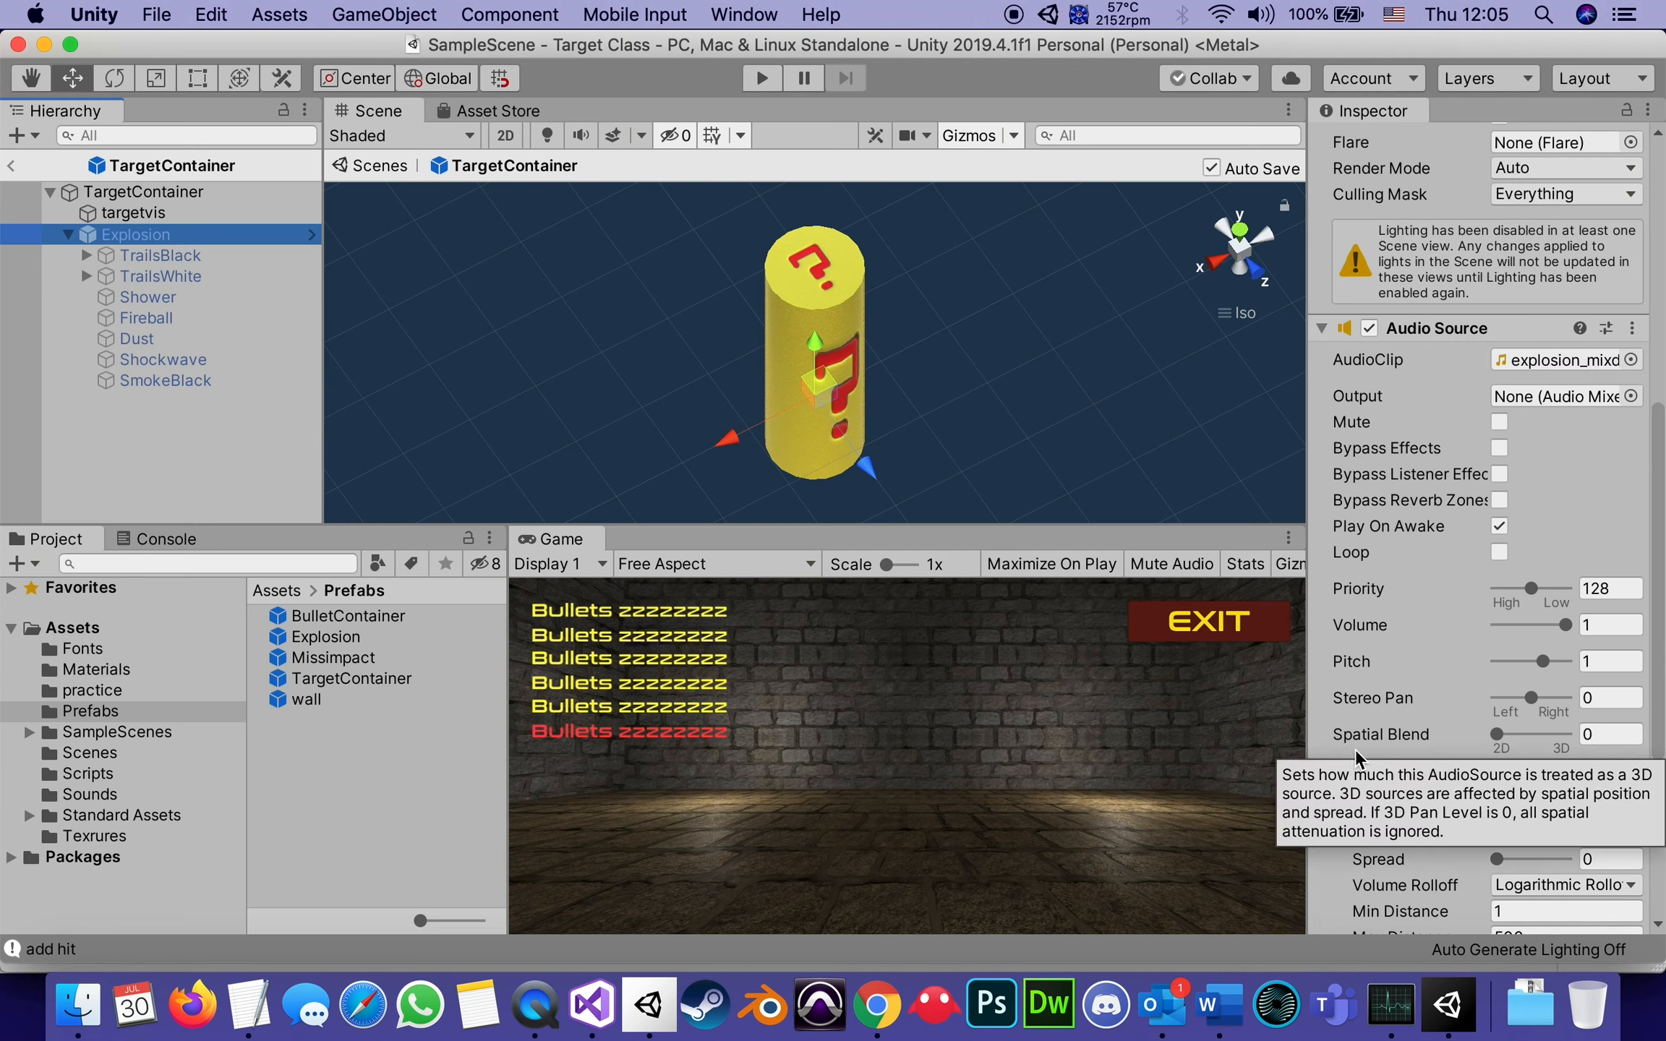
{"action": "mouse_move", "coordinate": [688, 916]}
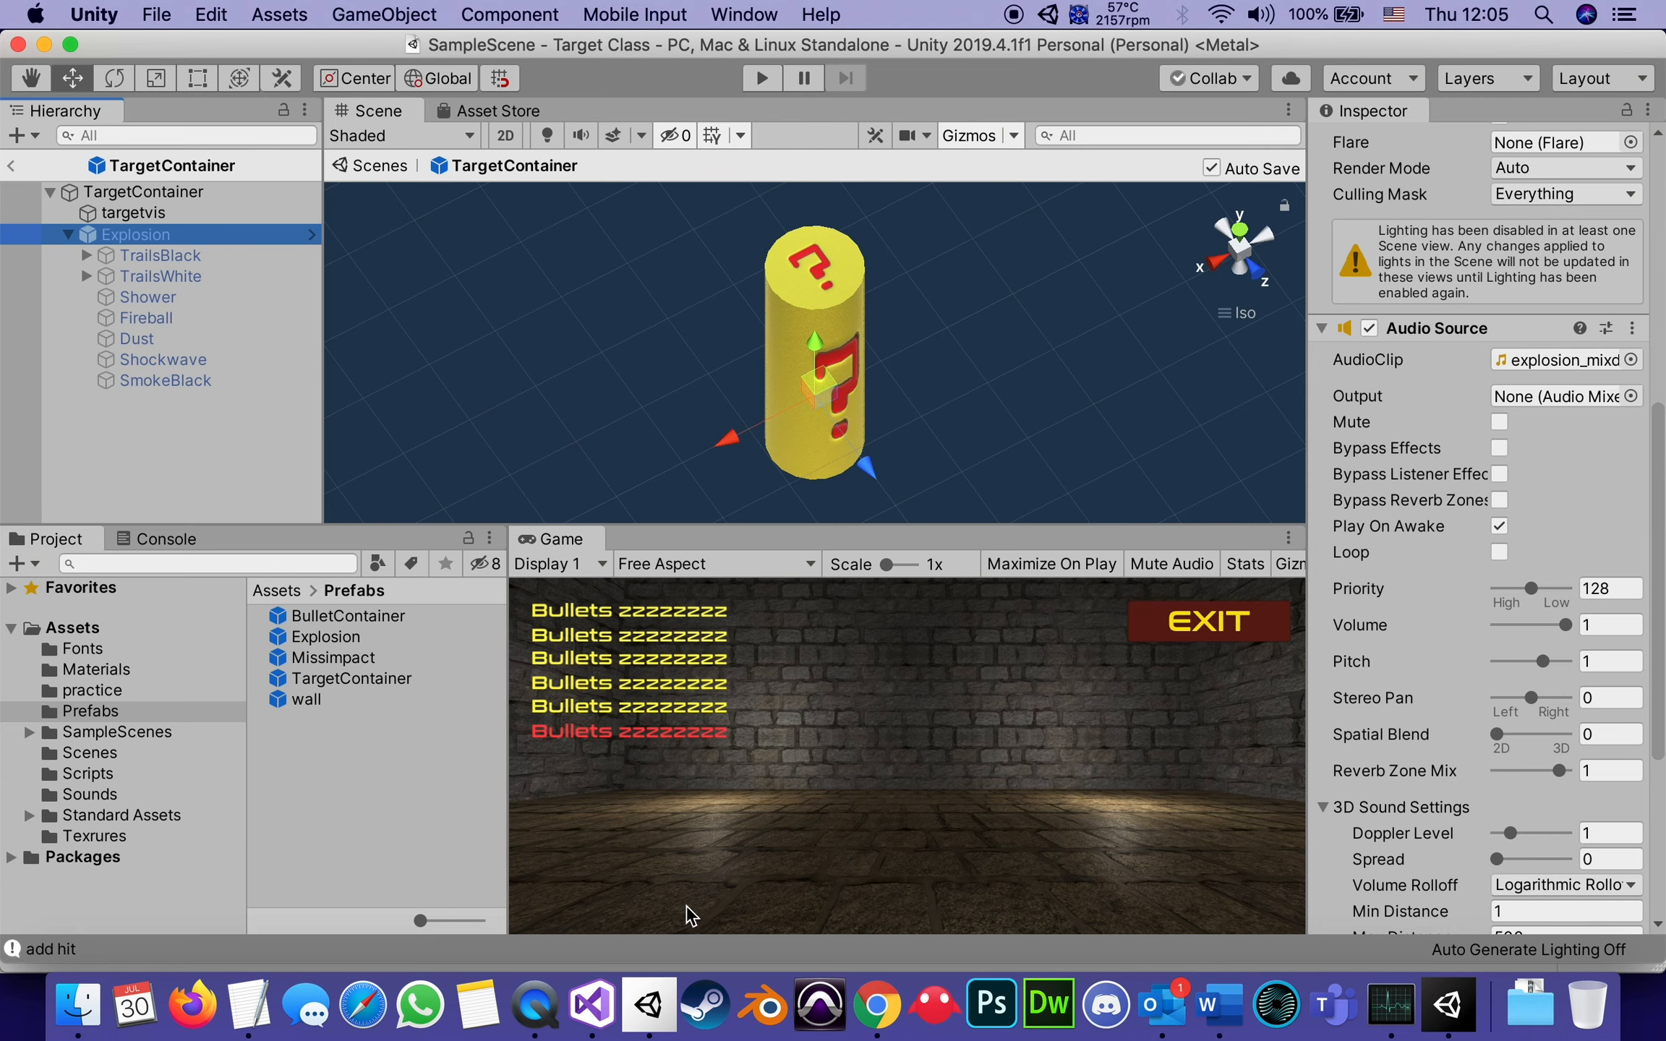
Switch to Visual Studio and scroll through ExplodeWhenHit's Start, Update and OnCollisionEnter code.
{"action": "left_click", "coordinate": [590, 1003]}
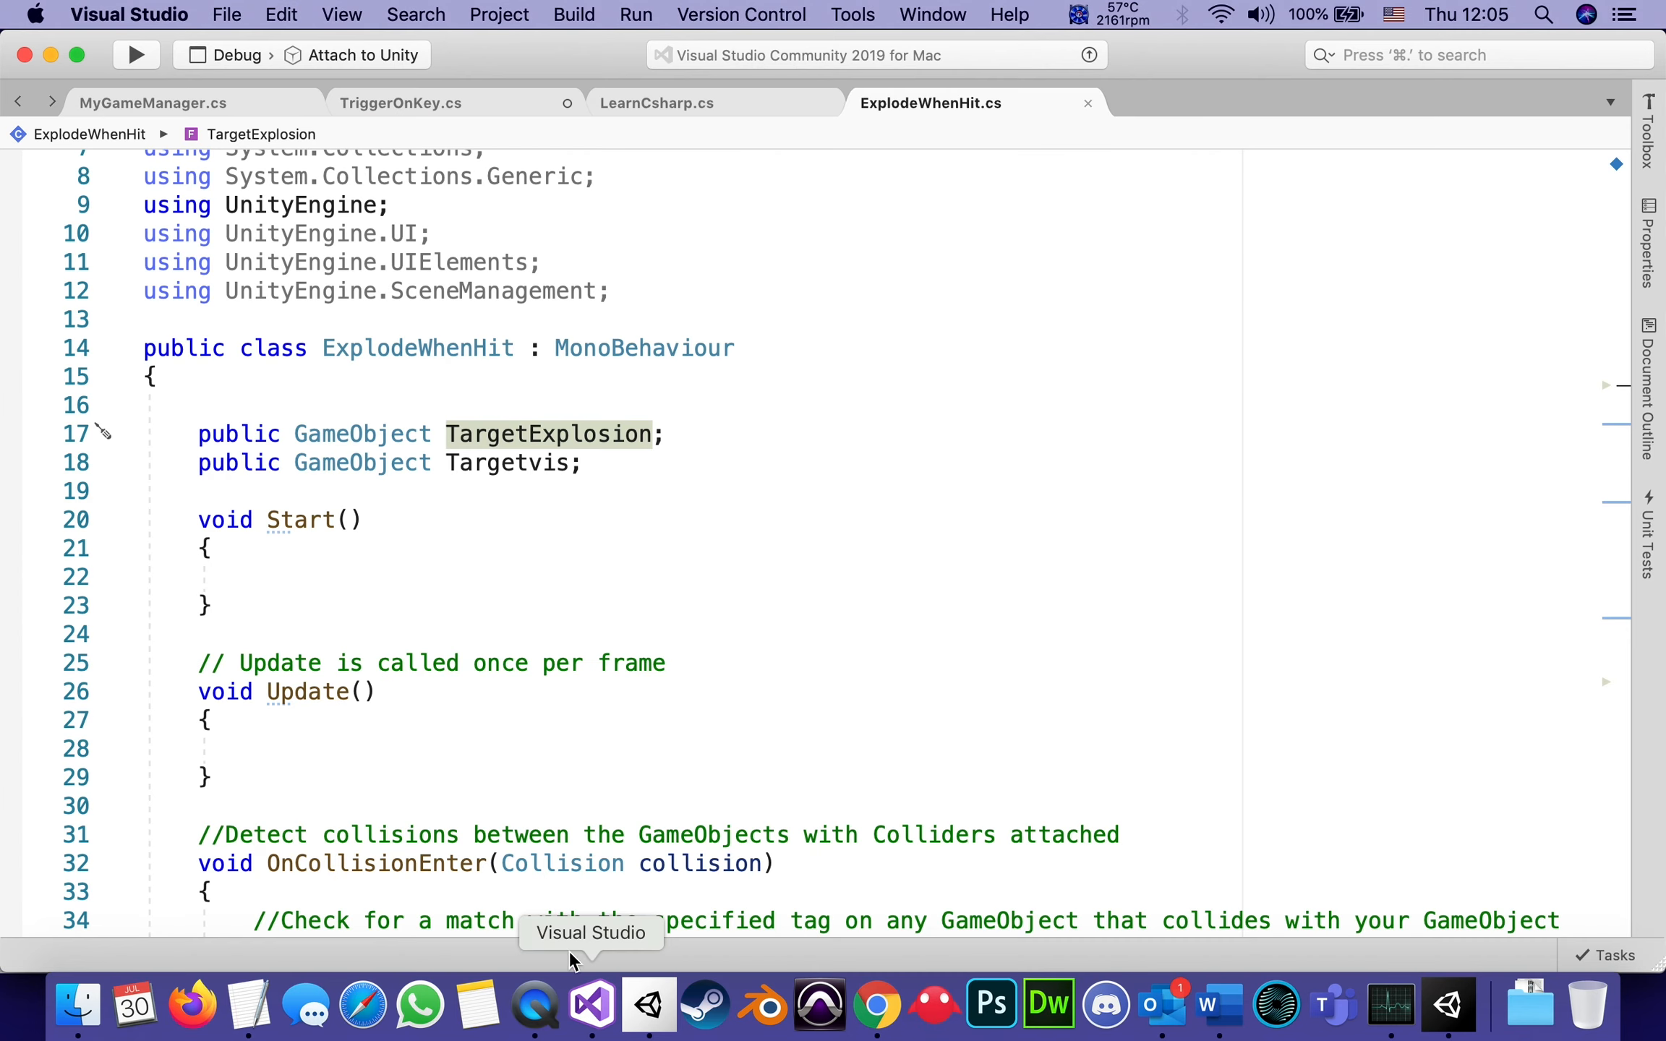
{"action": "mouse_move", "coordinate": [626, 600]}
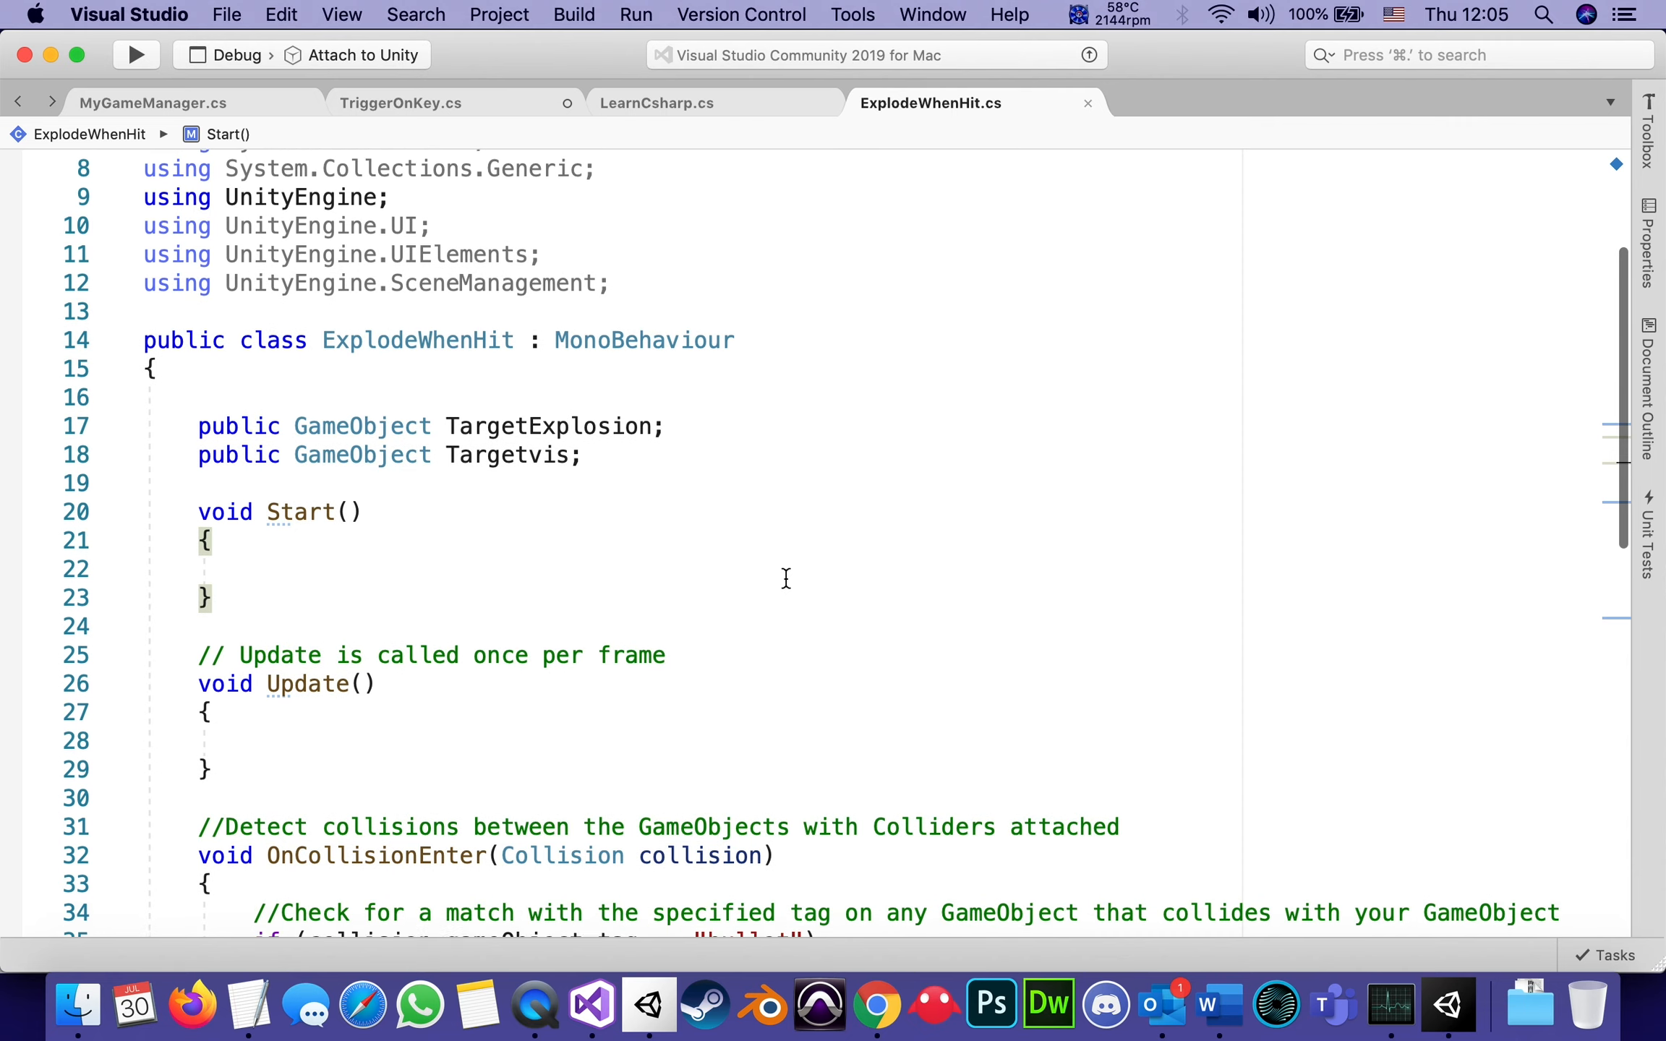
{"action": "scroll", "scroll_direction": "down", "scroll_amount": 3}
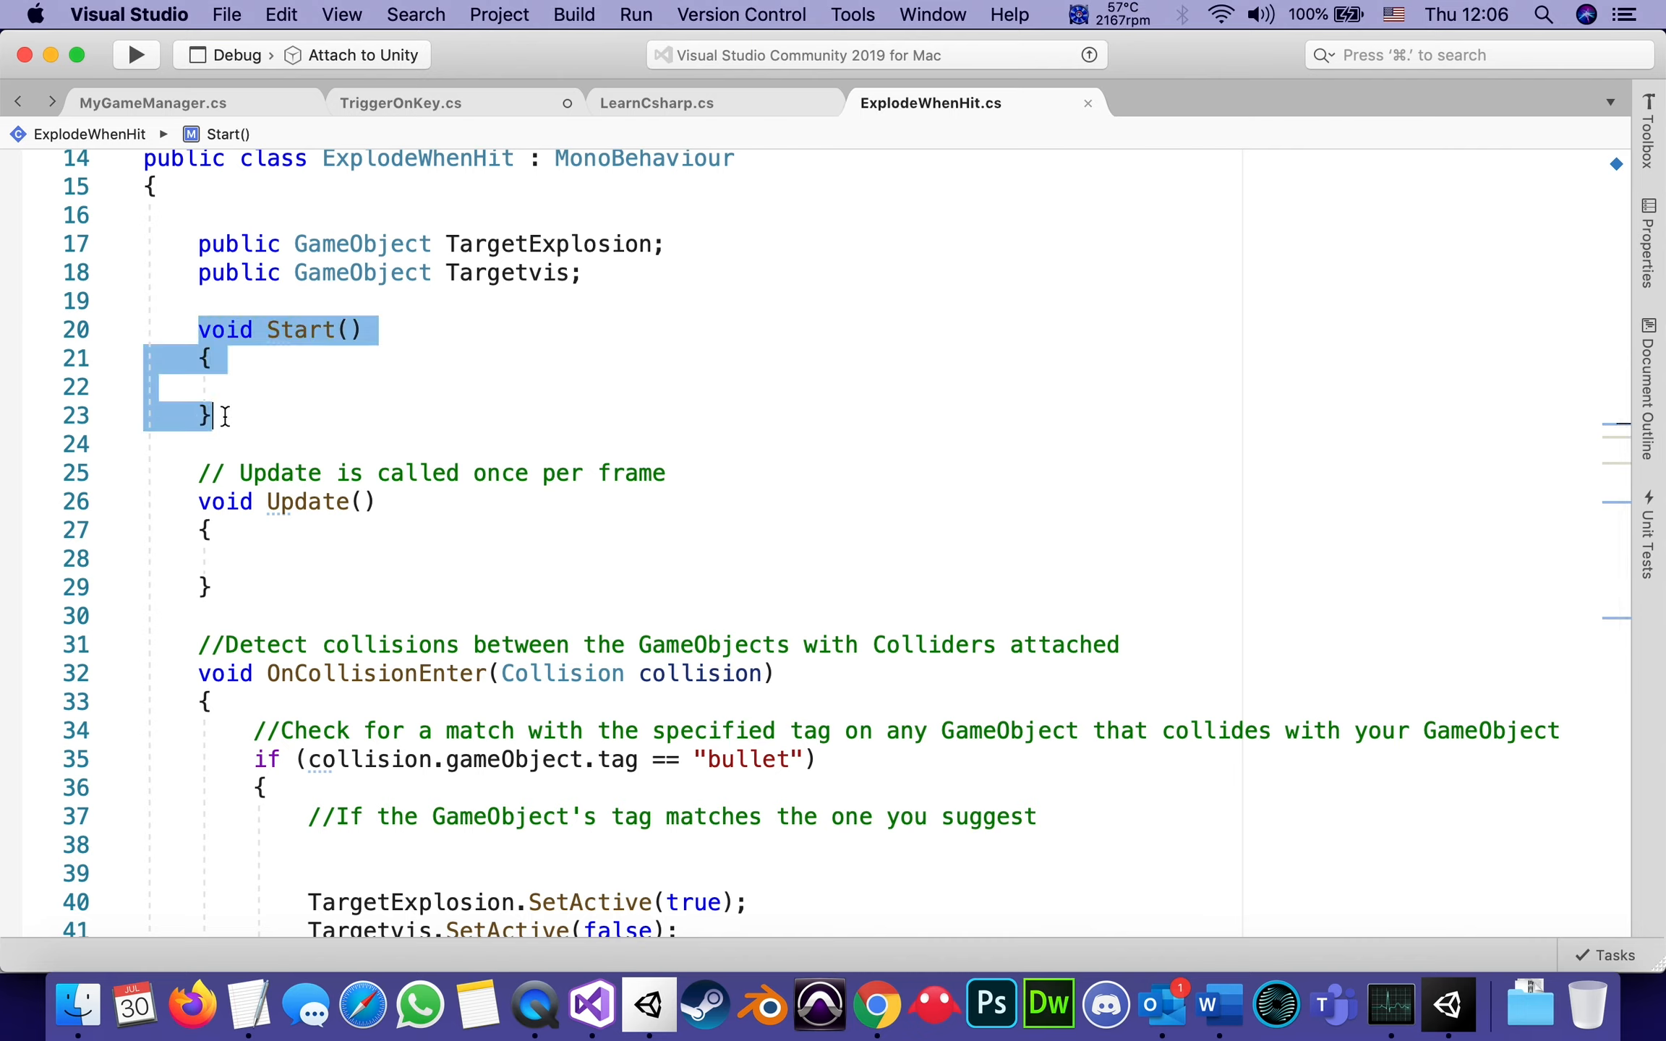
{"action": "mouse_move", "coordinate": [220, 415]}
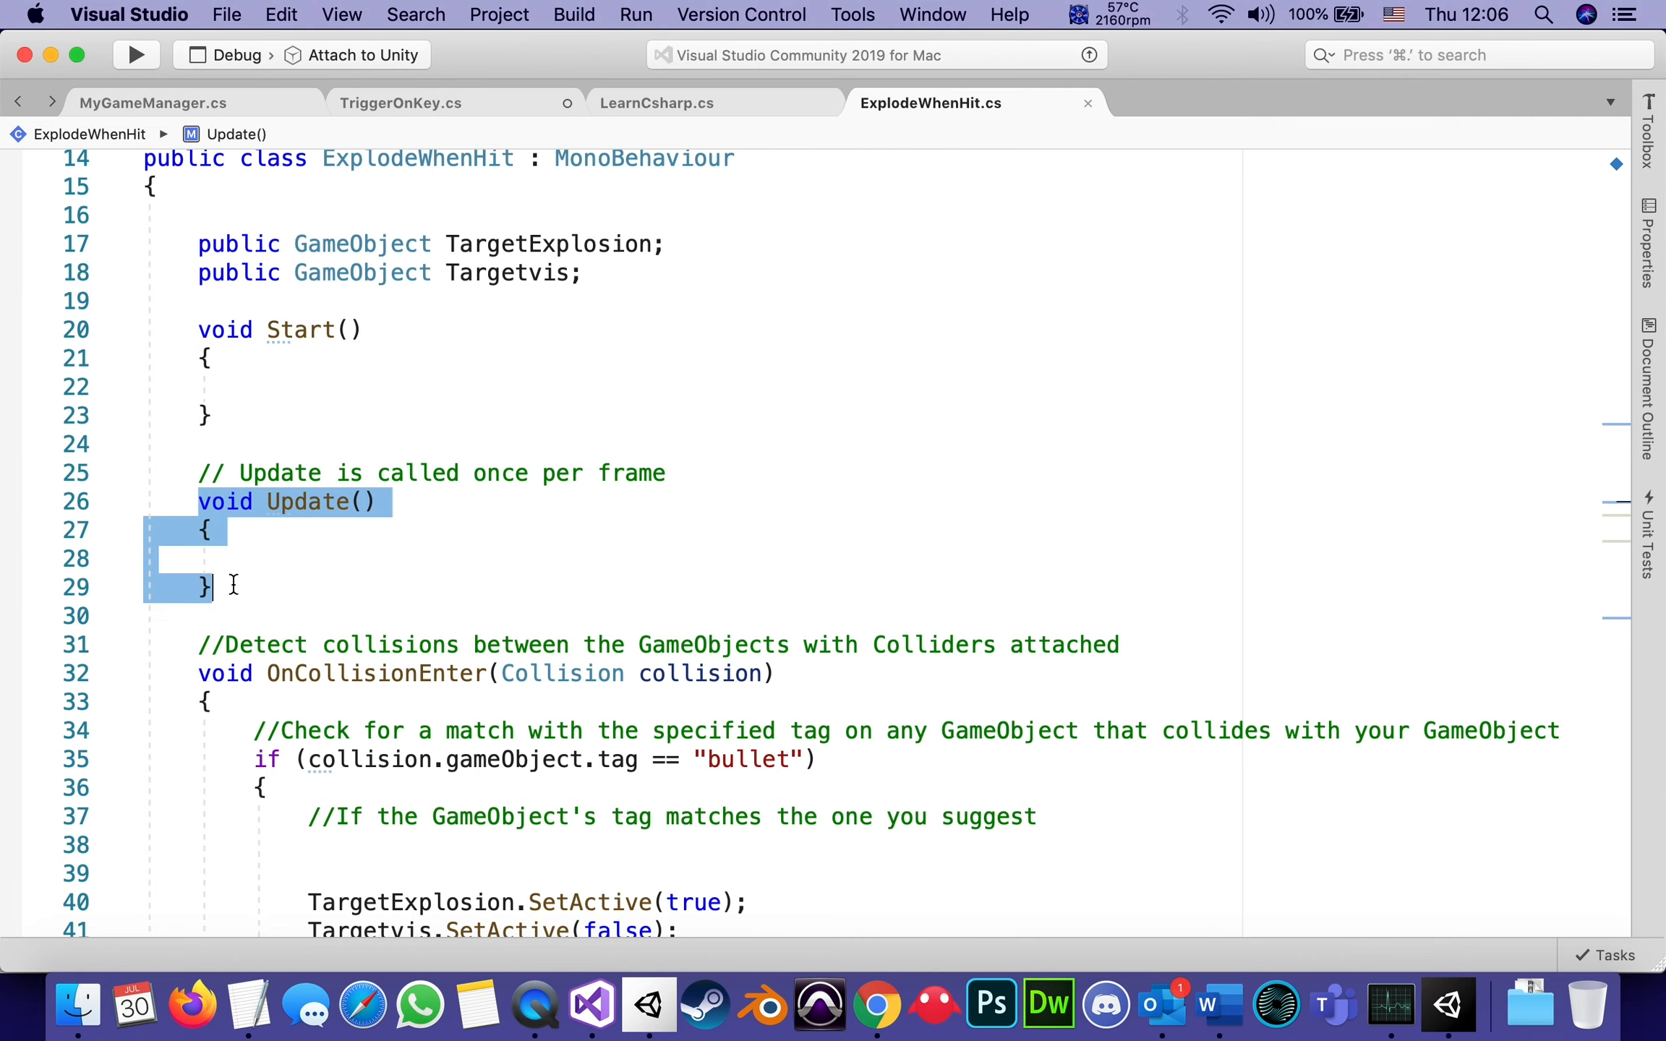
{"action": "scroll", "scroll_direction": "down", "scroll_amount": 3}
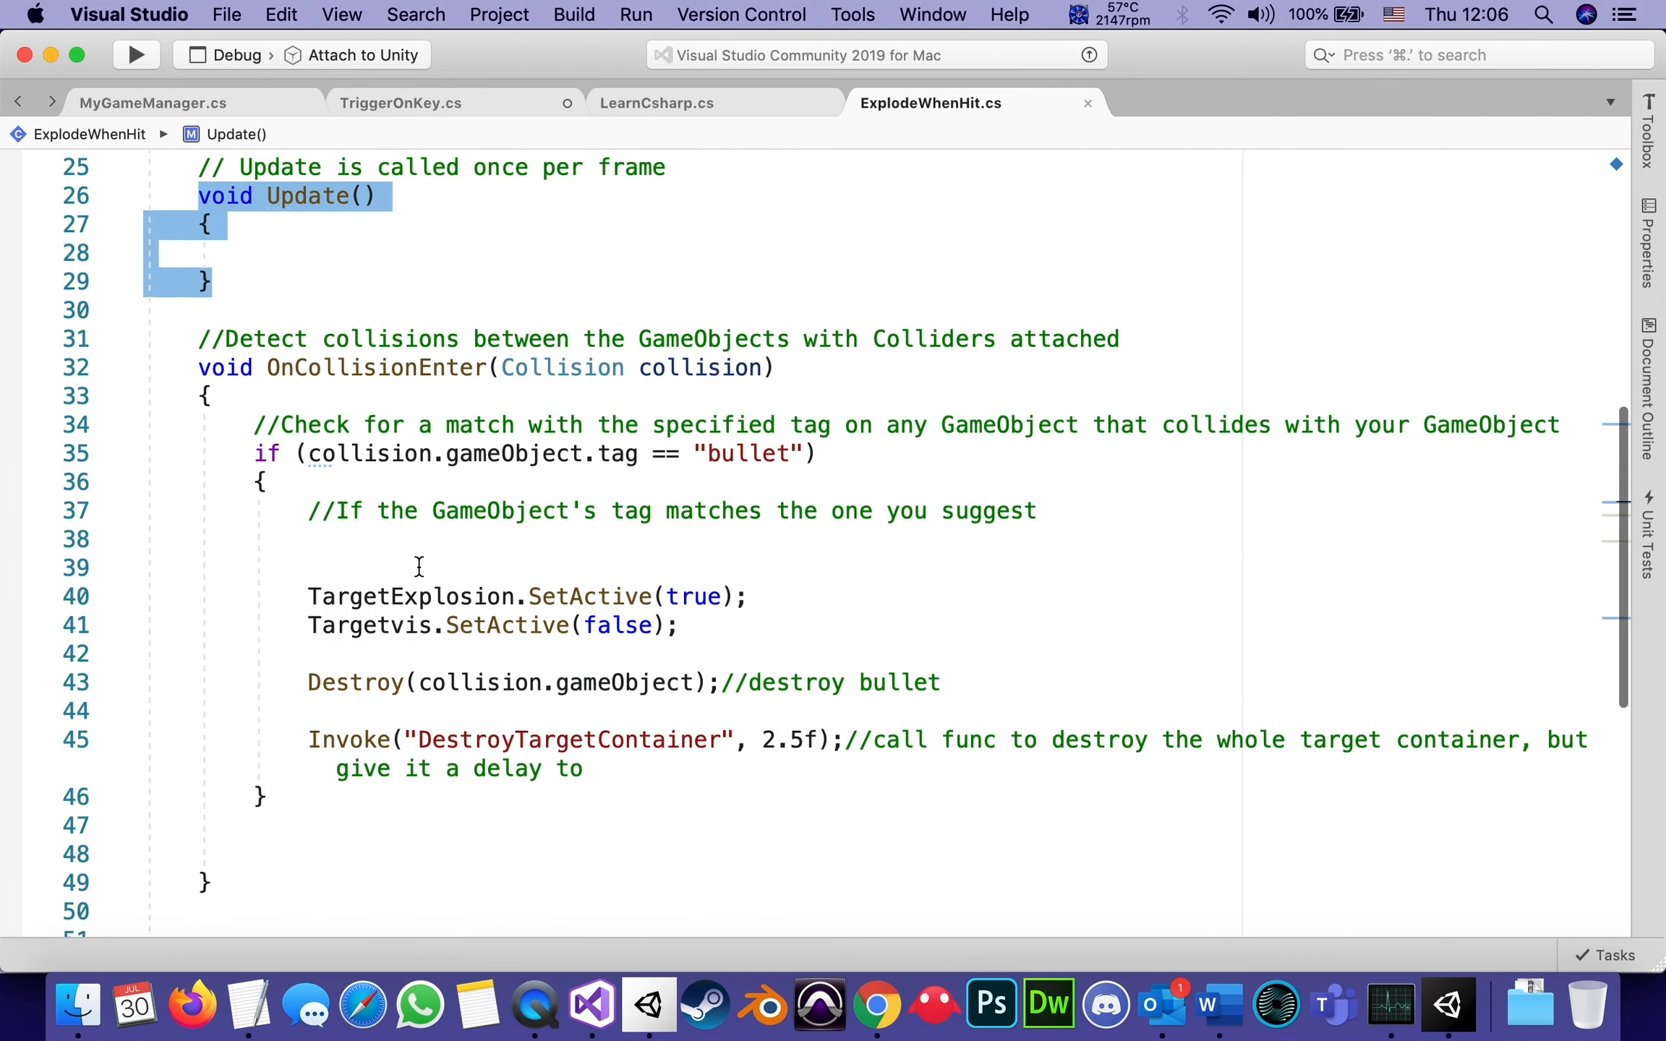
{"action": "scroll", "scroll_direction": "down", "scroll_amount": 3}
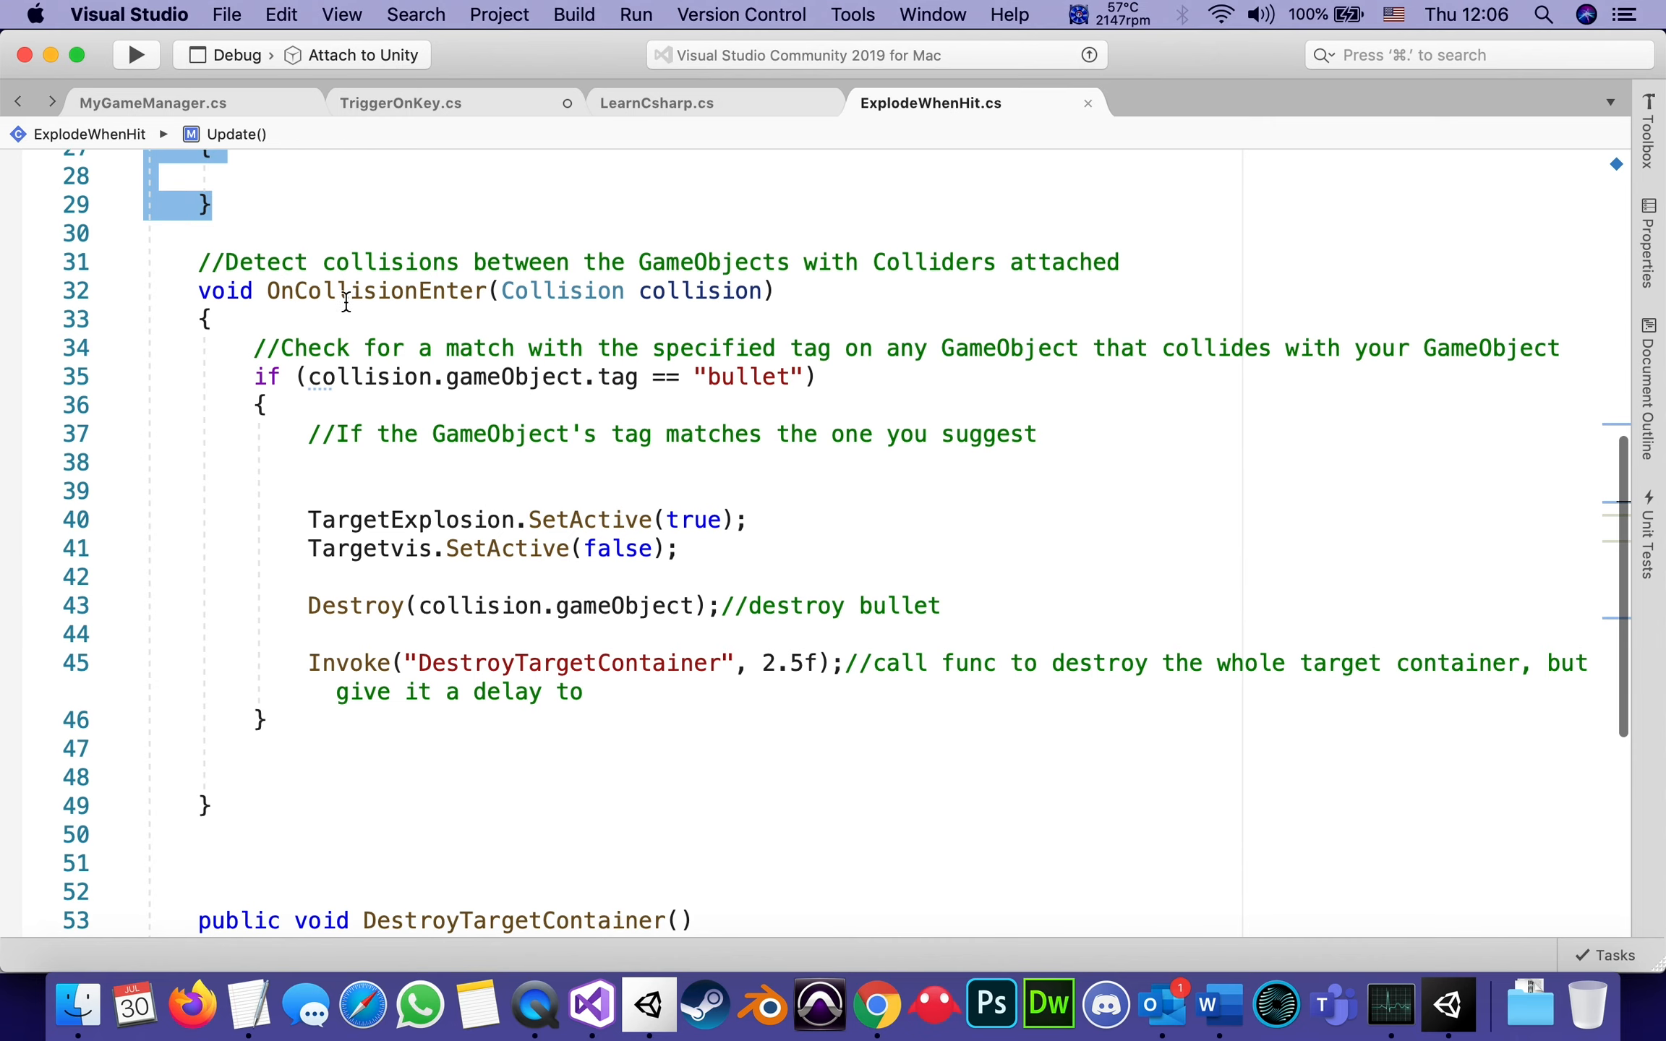
{"action": "mouse_move", "coordinate": [391, 848]}
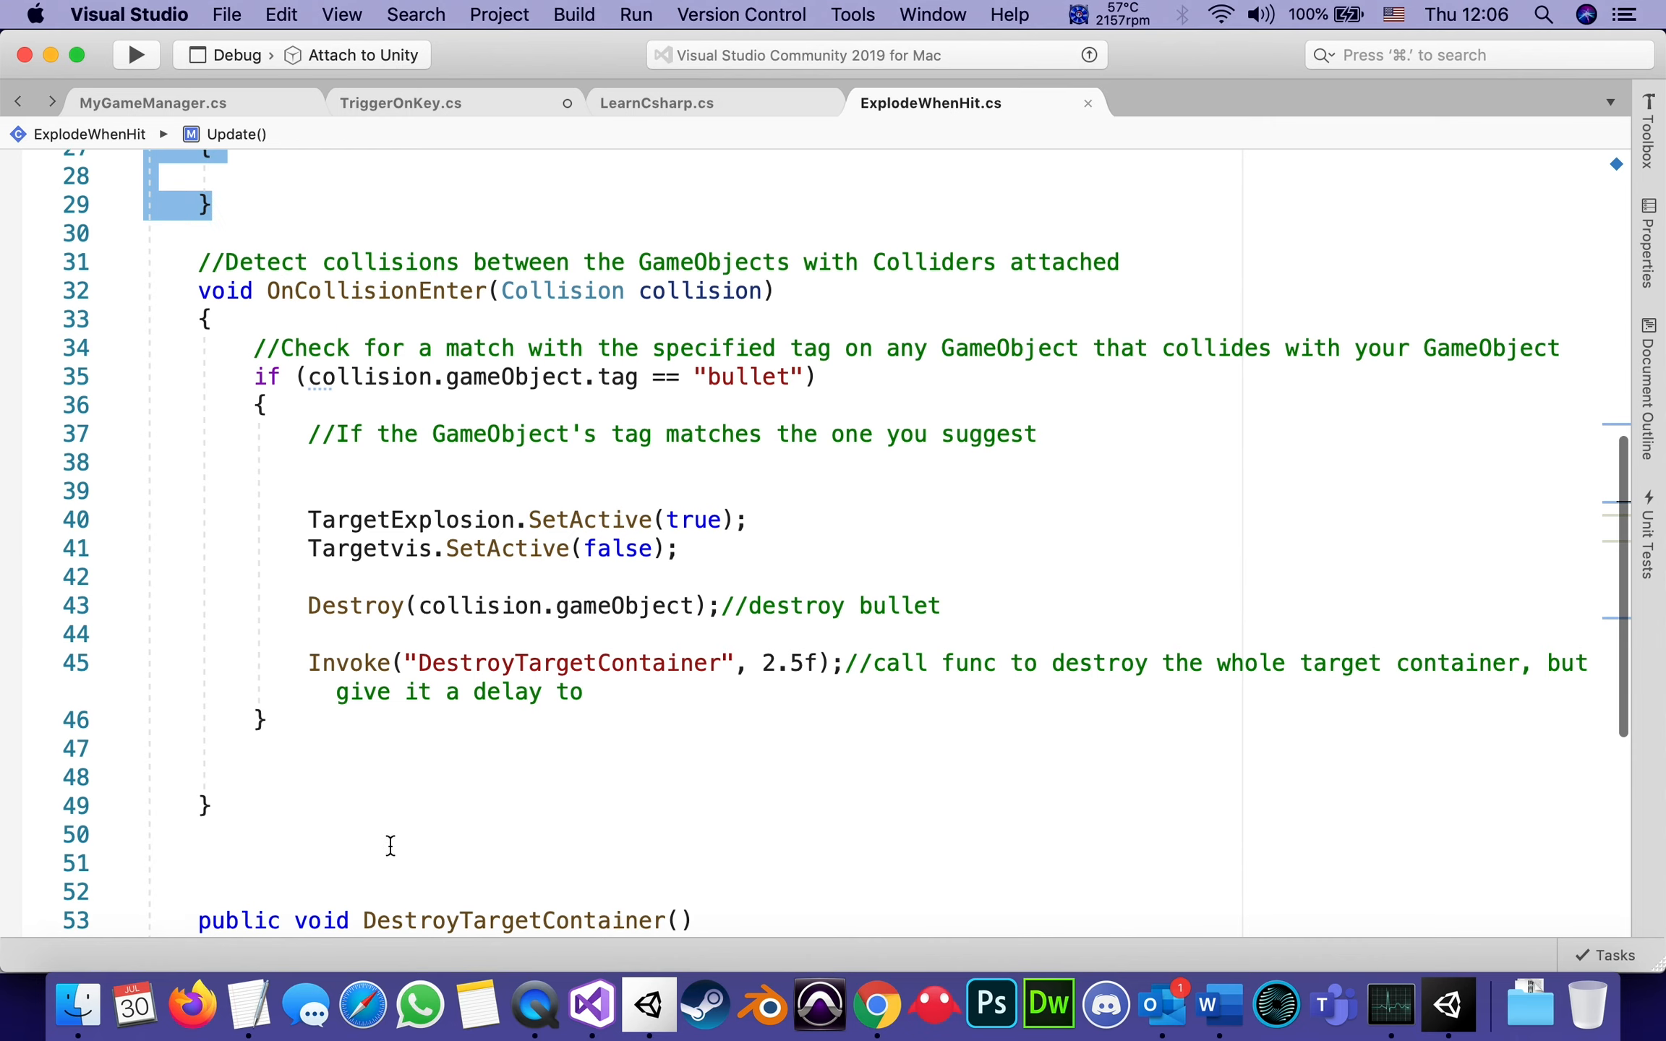
{"action": "scroll", "scroll_direction": "up", "scroll_amount": 3}
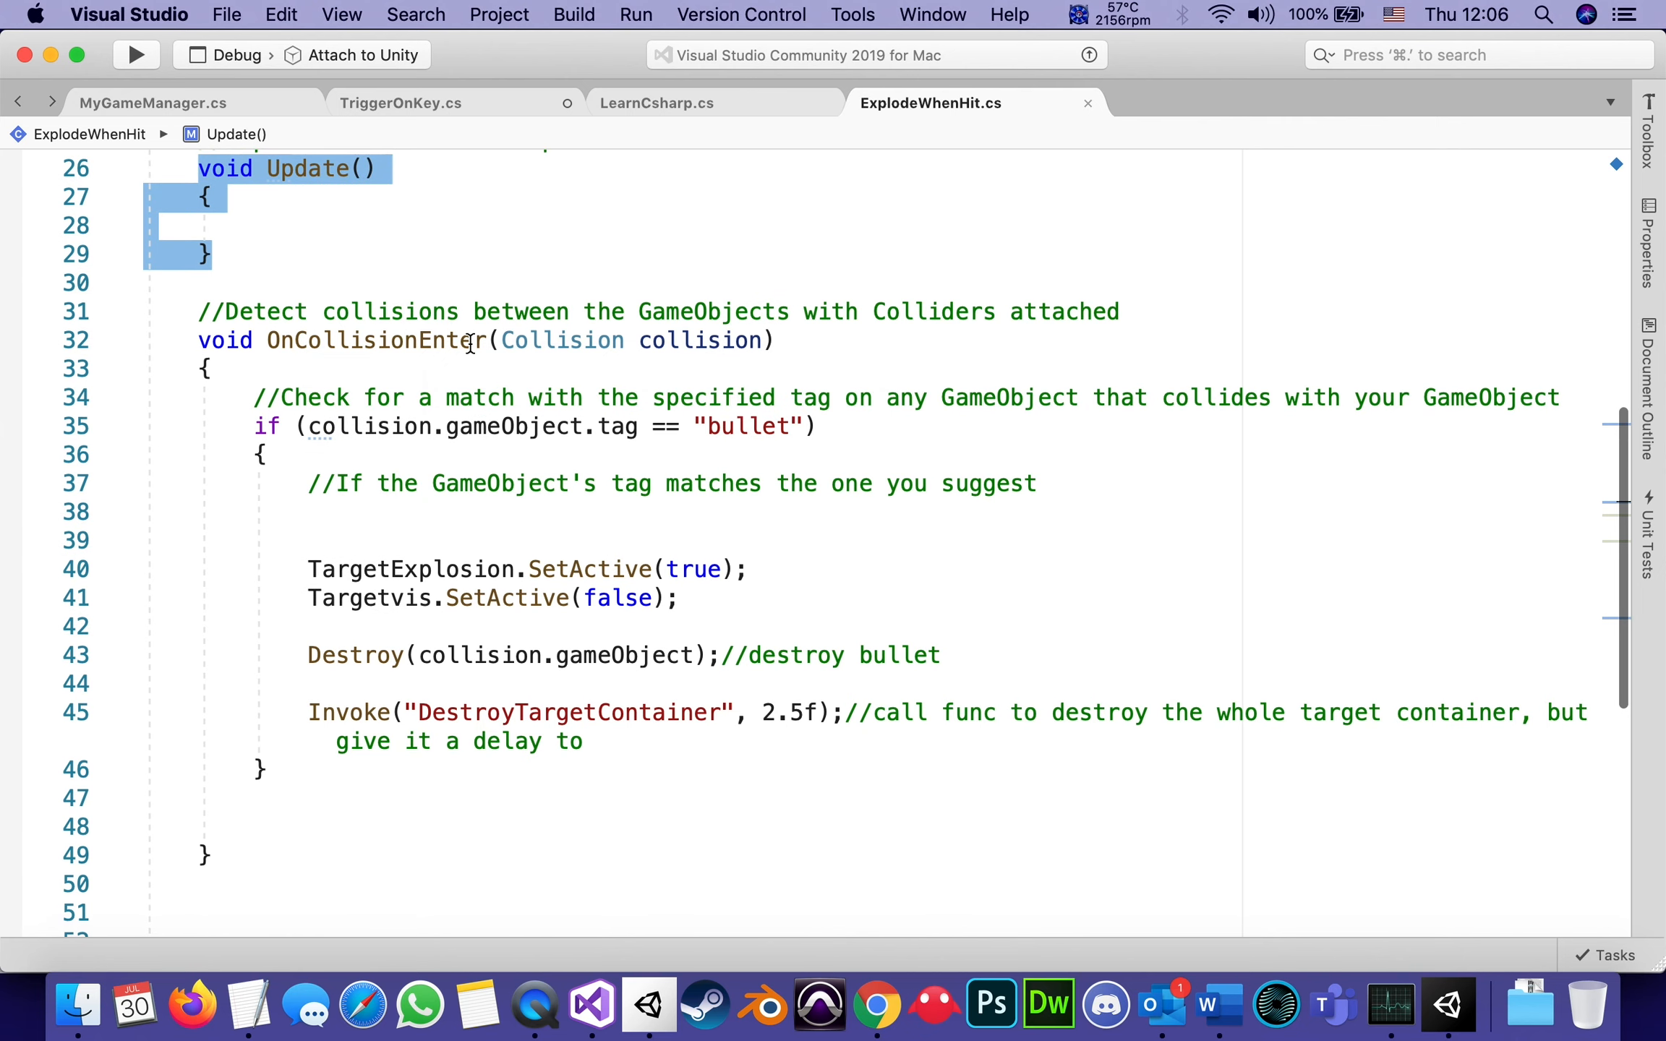
{"action": "mouse_move", "coordinate": [434, 340]}
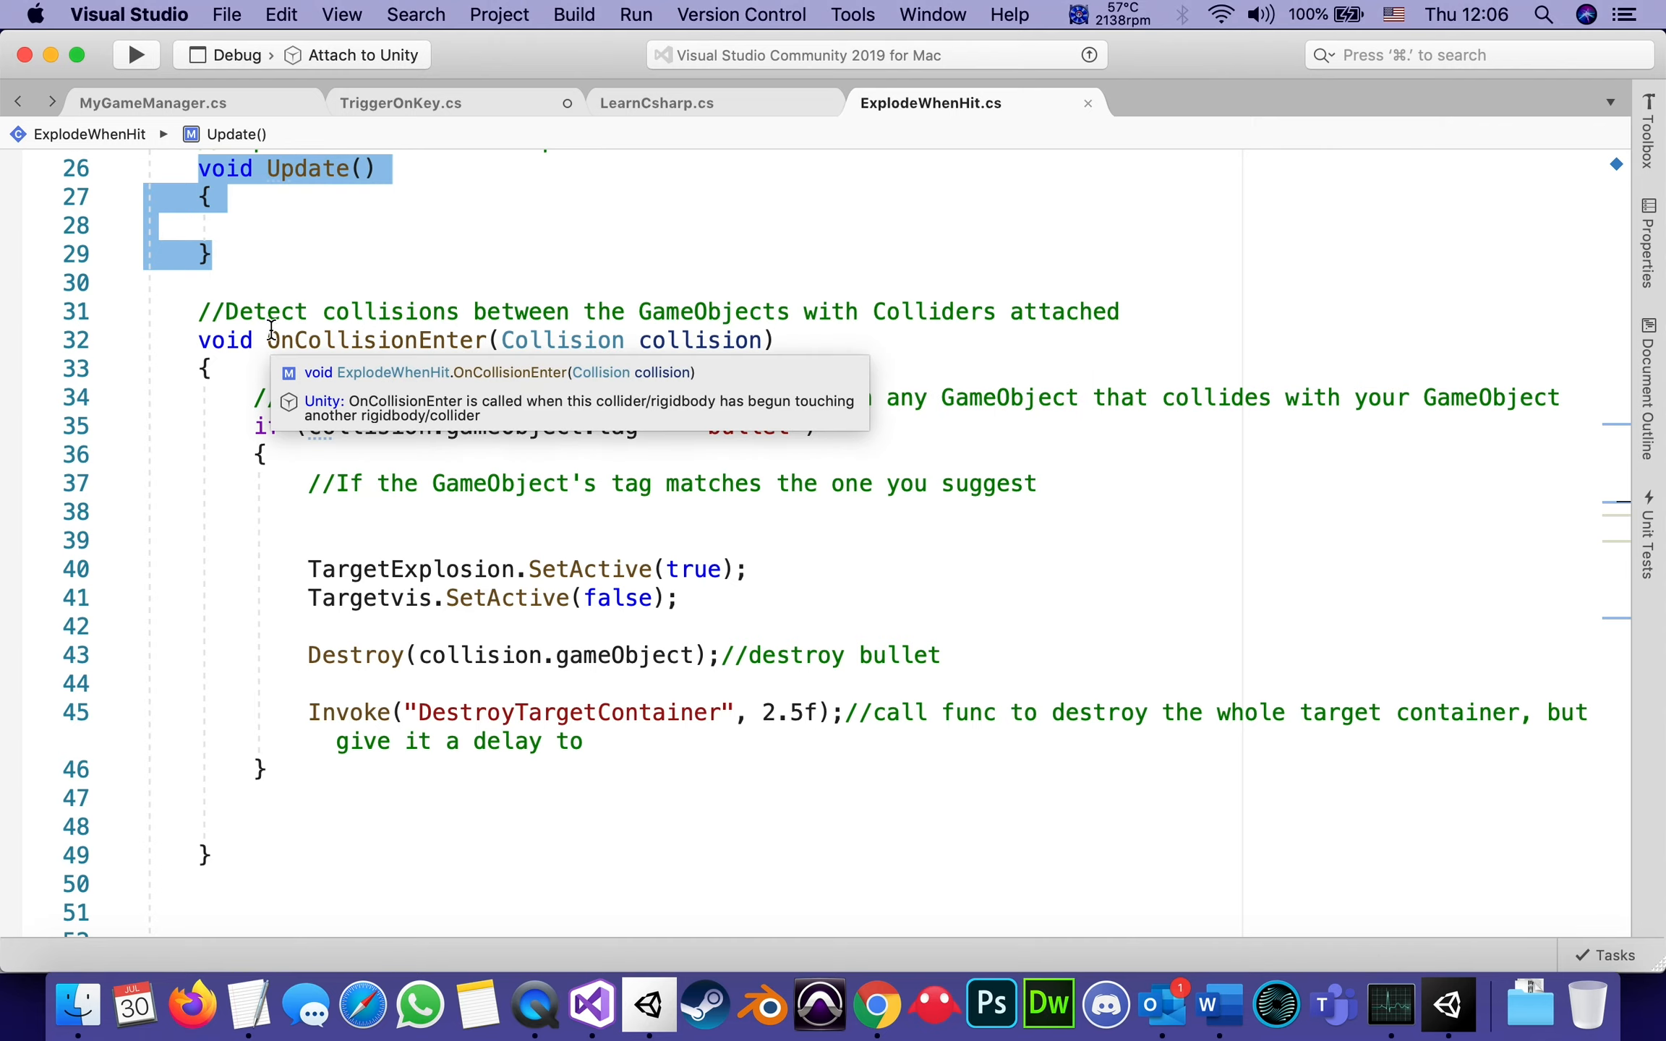
{"action": "mouse_move", "coordinate": [447, 339]}
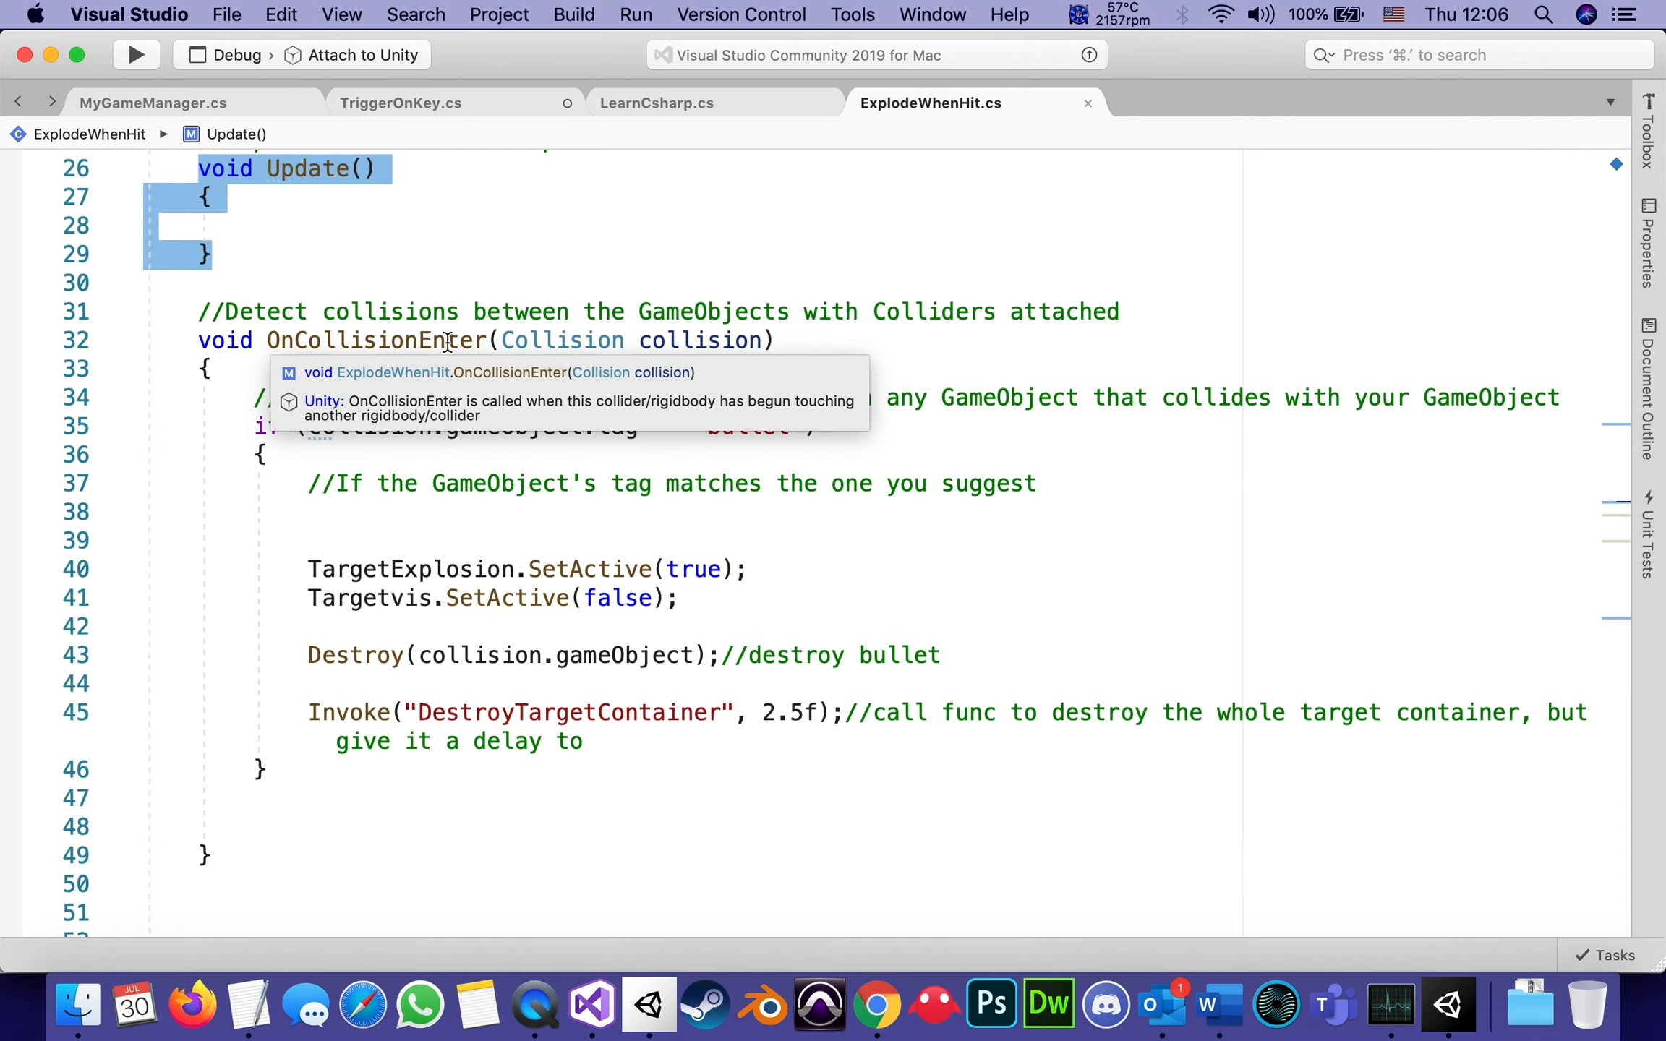
{"action": "mouse_move", "coordinate": [485, 339]}
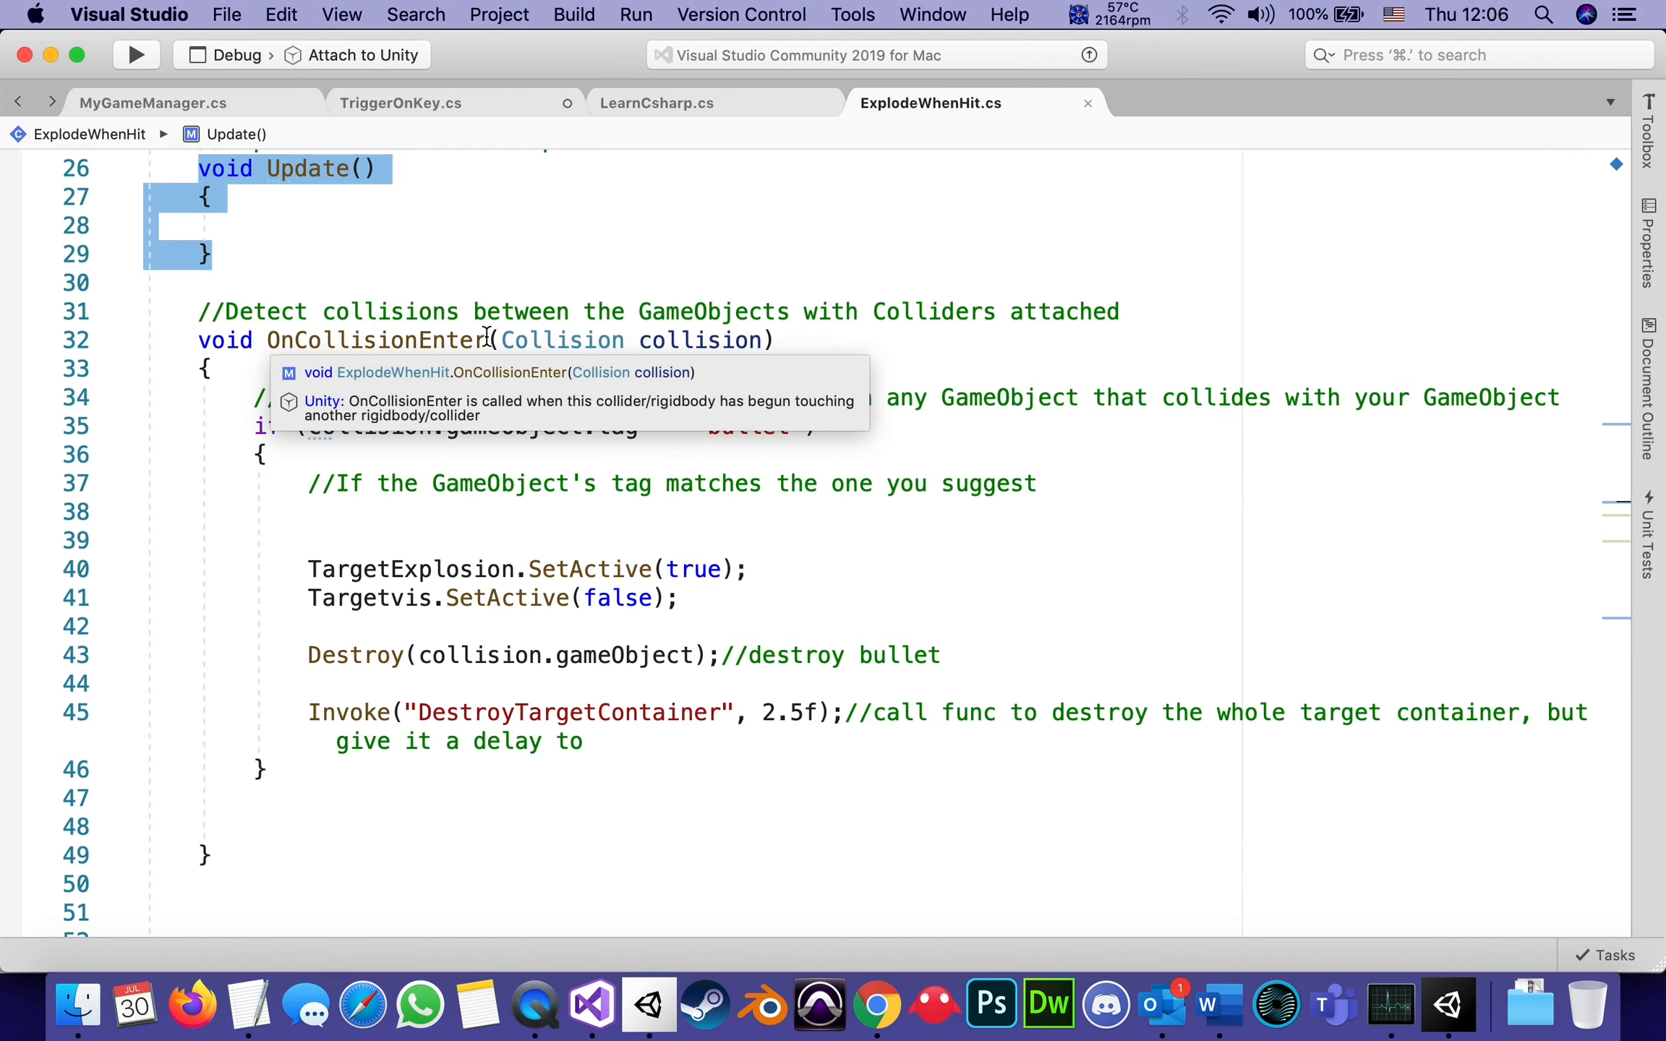
{"action": "left_click", "coordinate": [487, 339]}
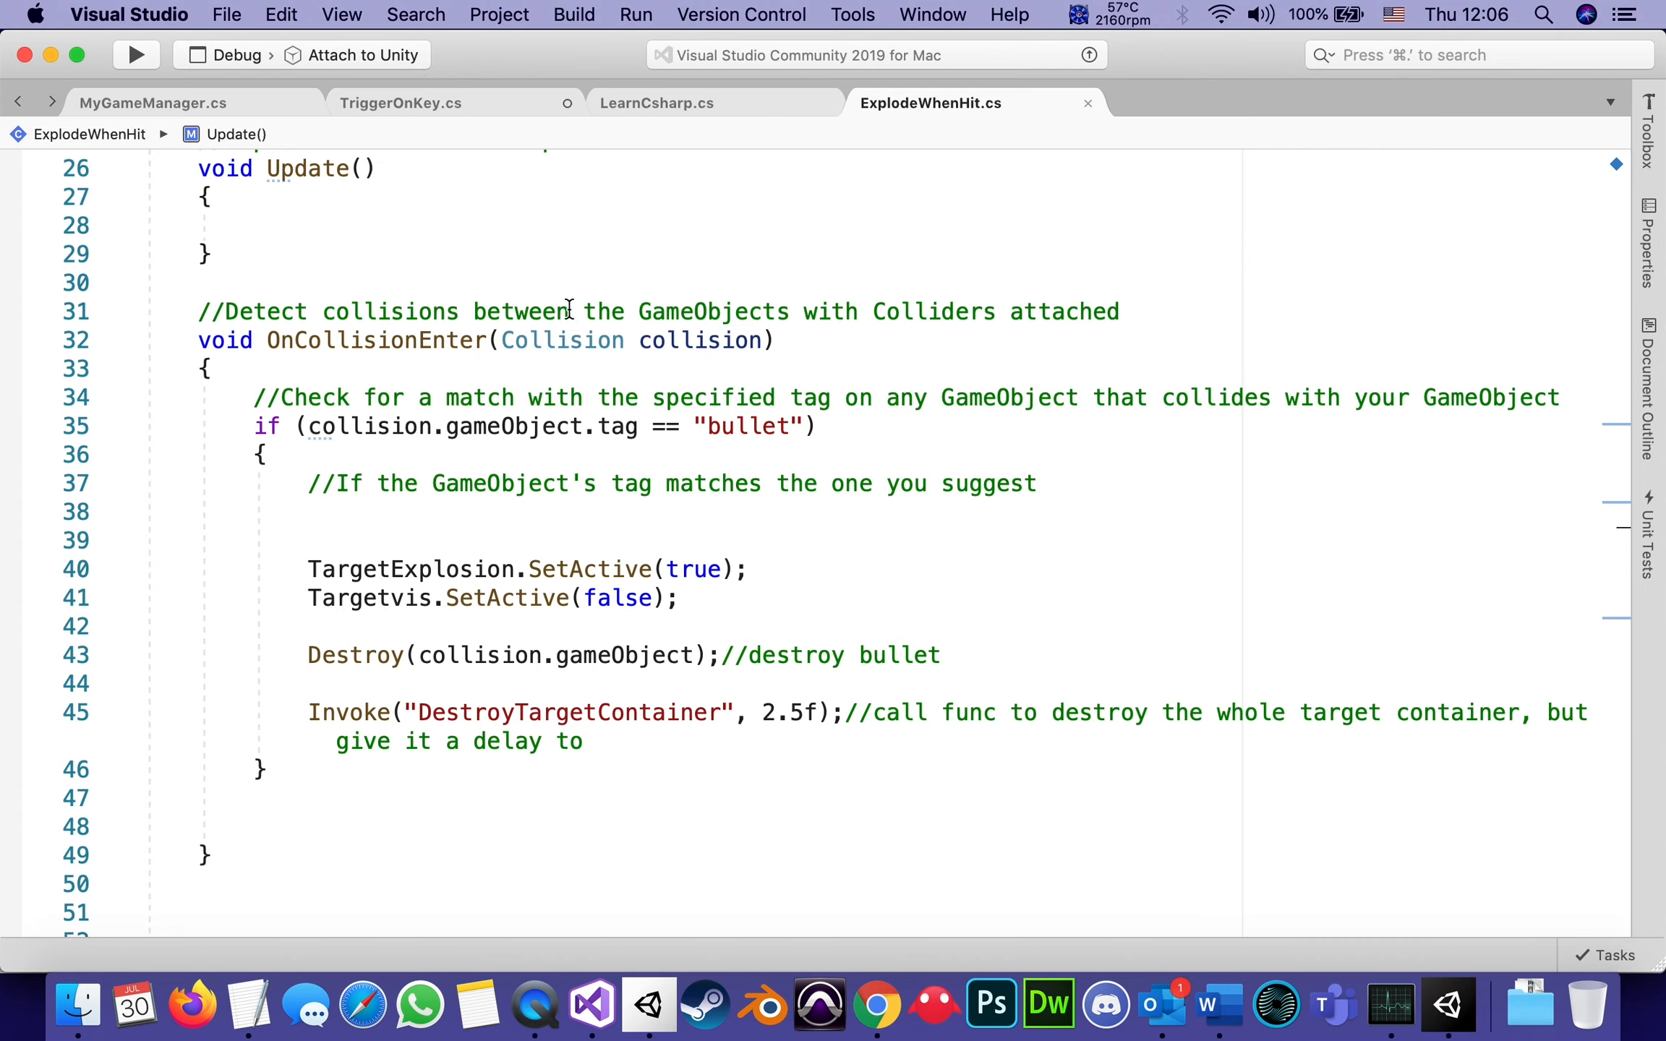
{"action": "mouse_move", "coordinate": [563, 340]}
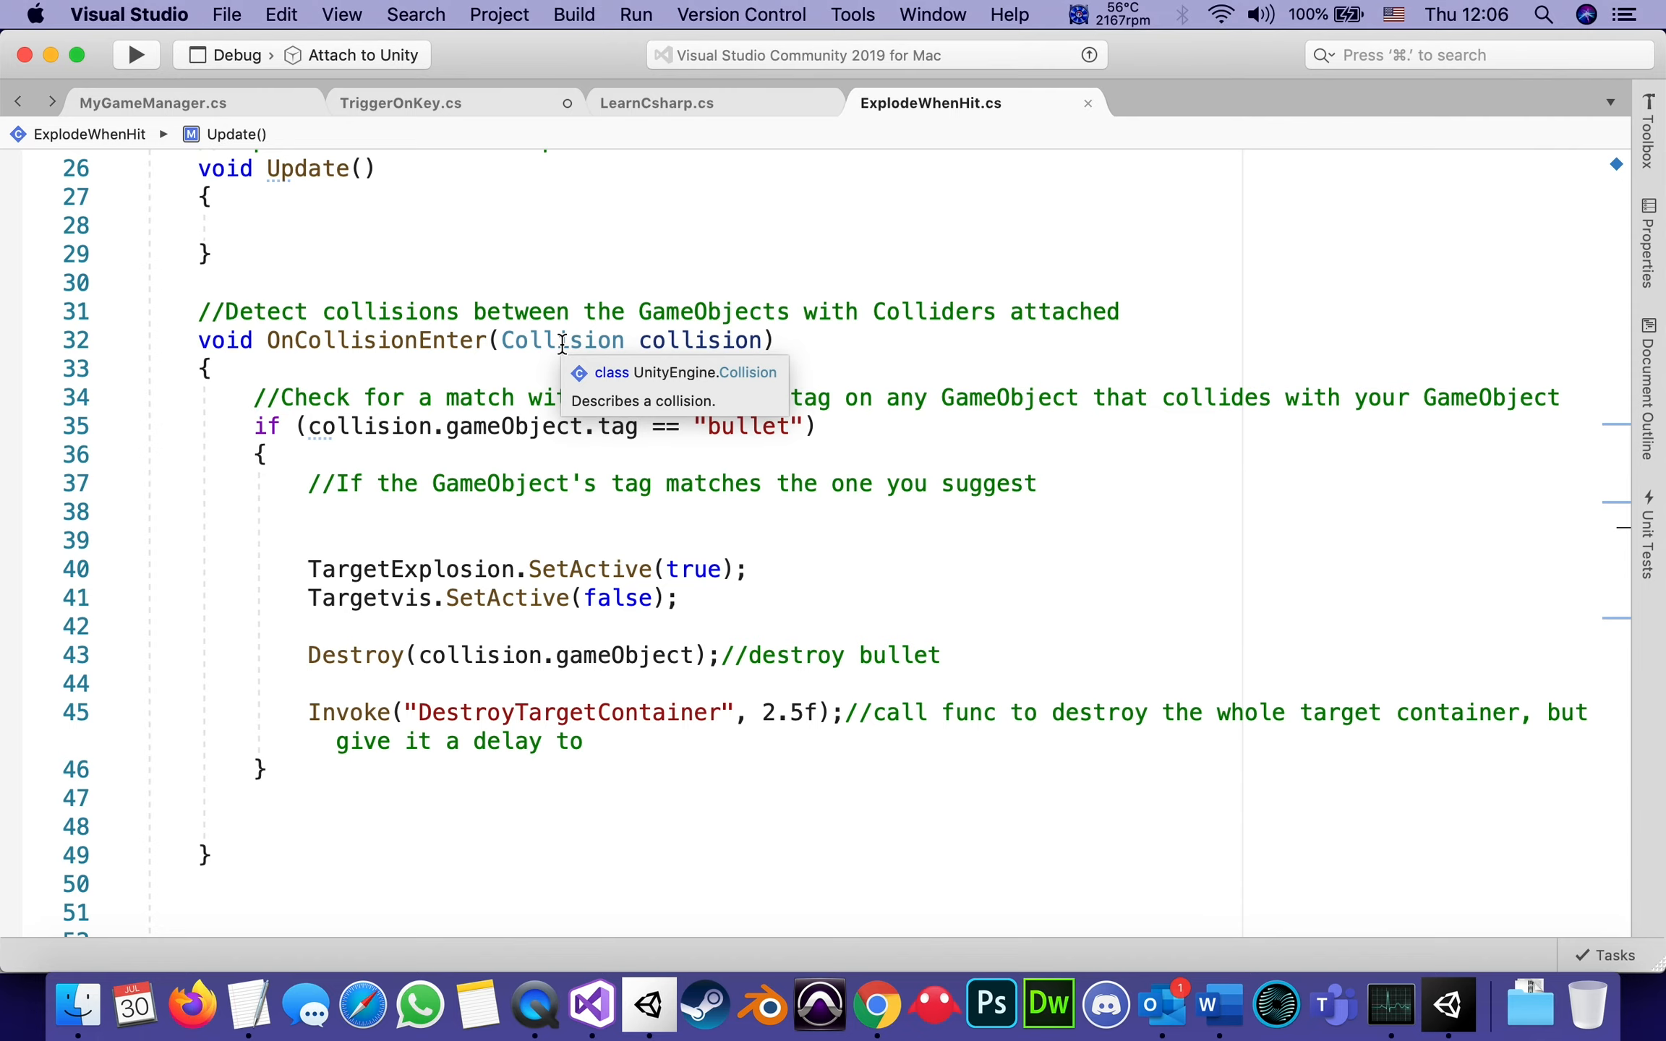
{"action": "mouse_move", "coordinate": [615, 342]}
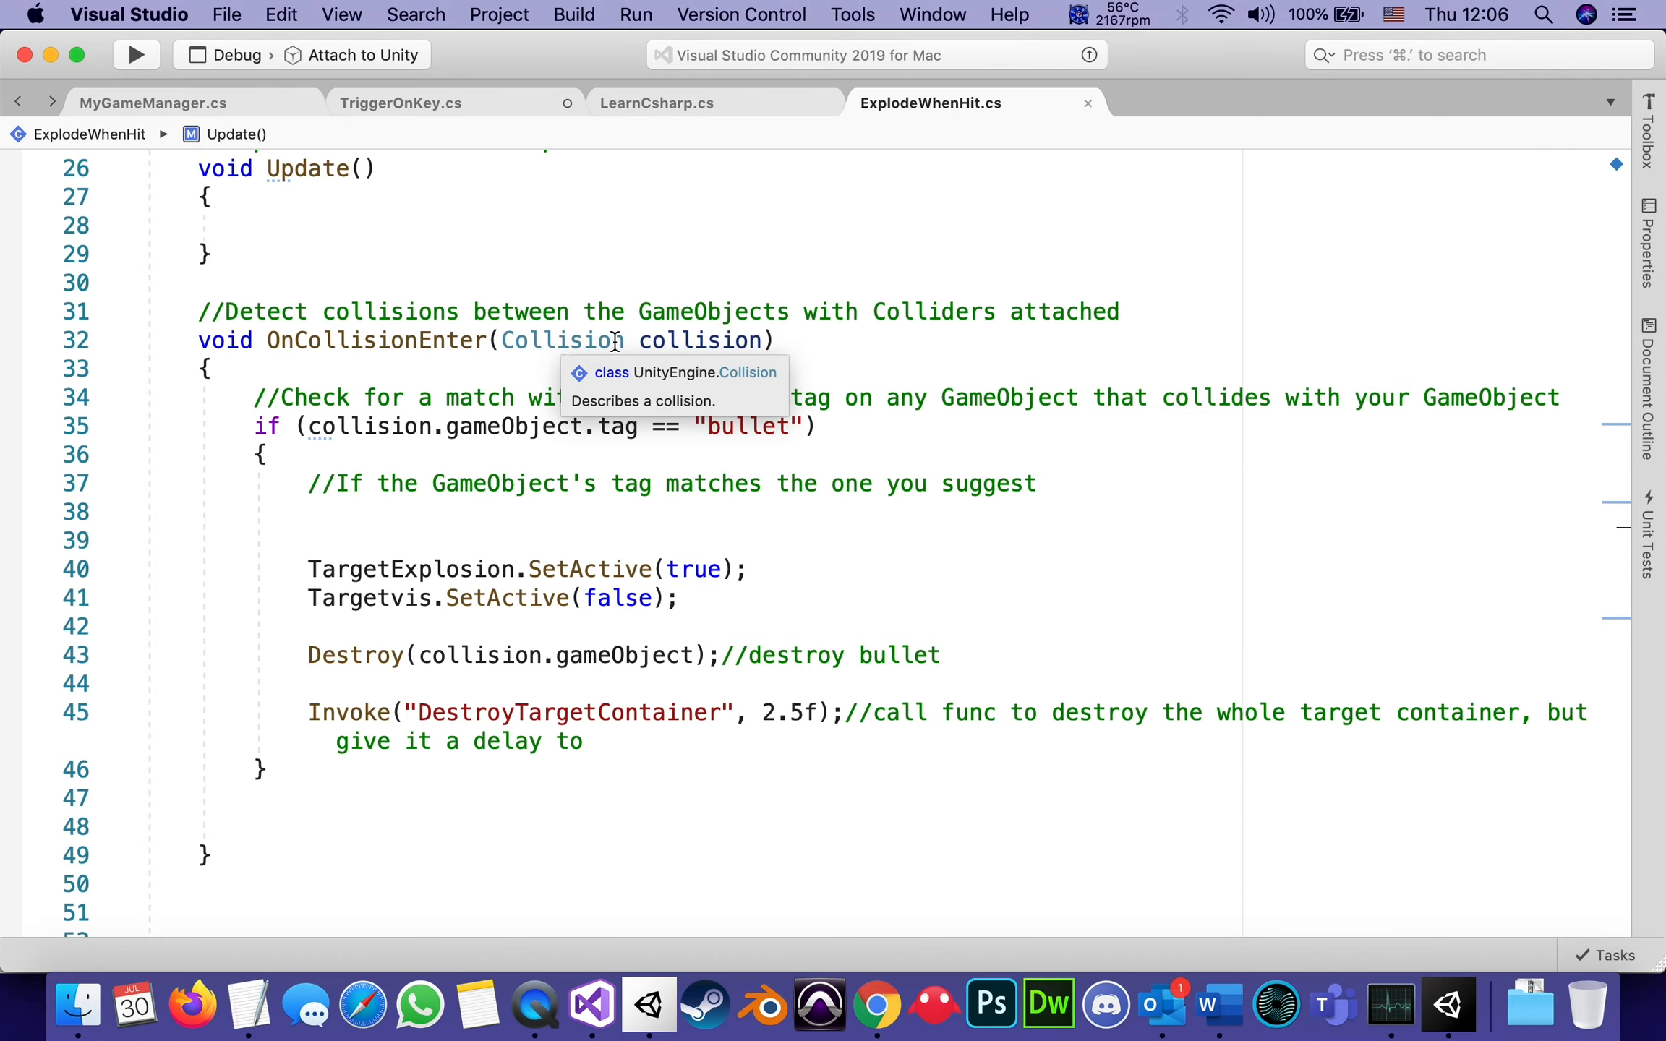
{"action": "mouse_move", "coordinate": [695, 340]}
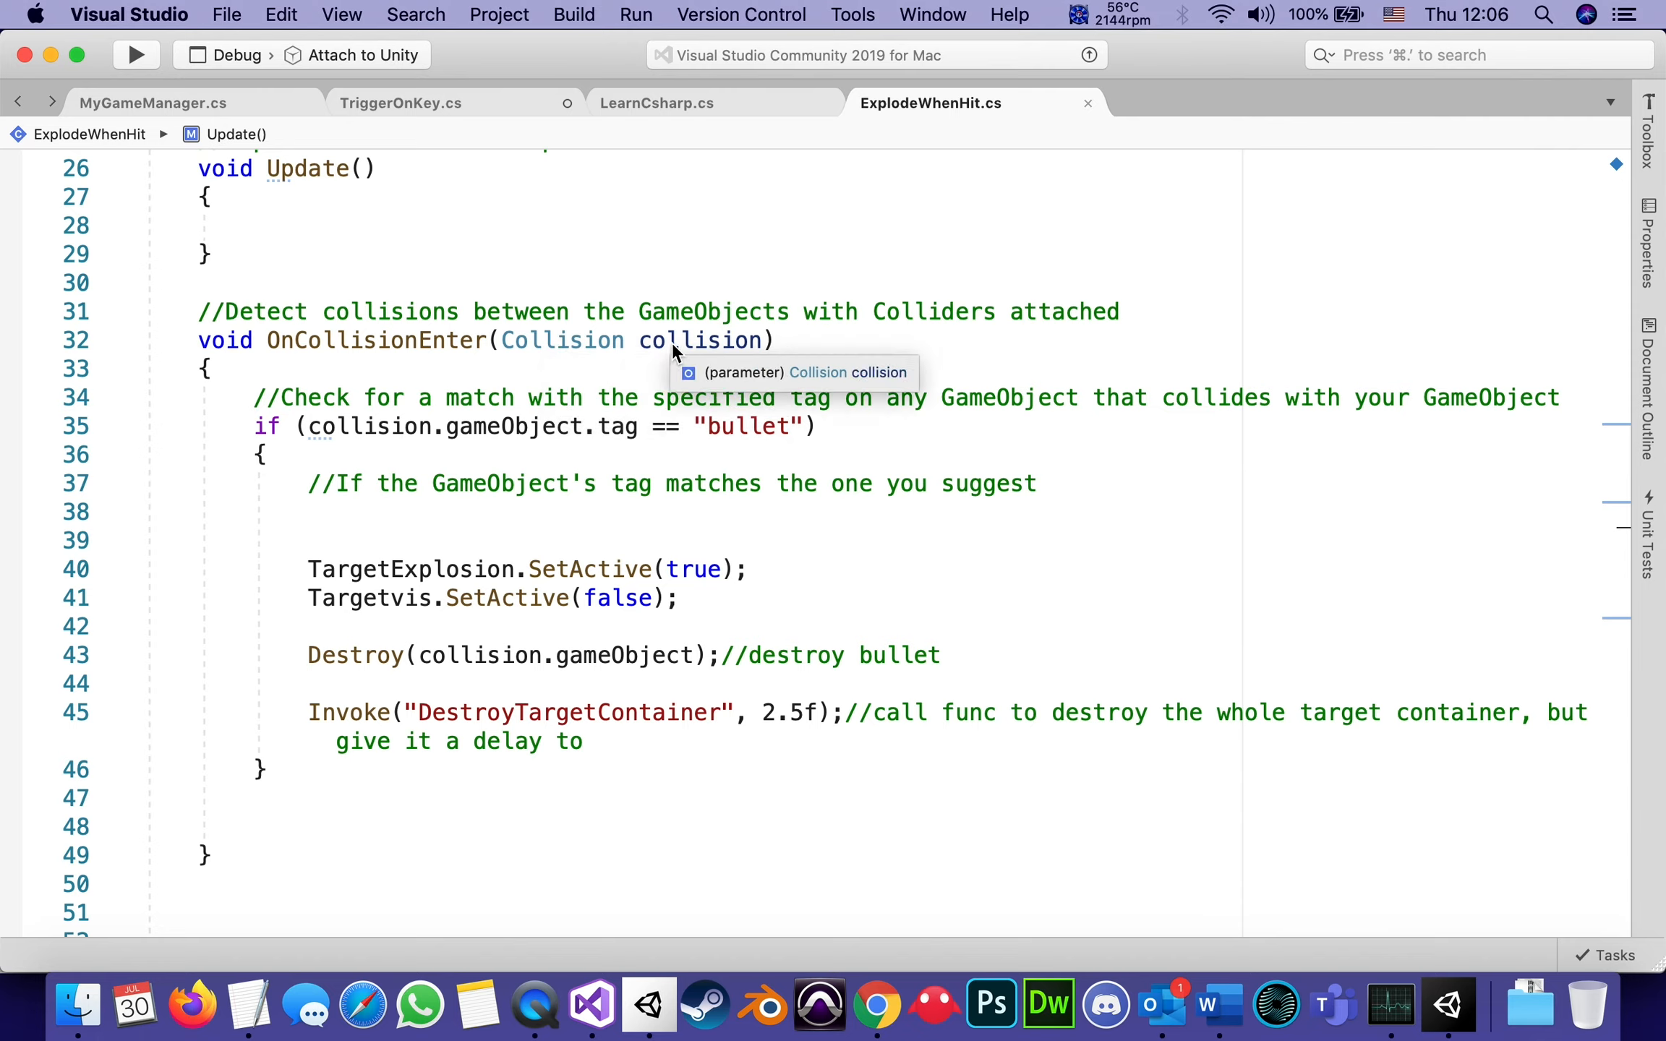
{"action": "mouse_move", "coordinate": [733, 352]}
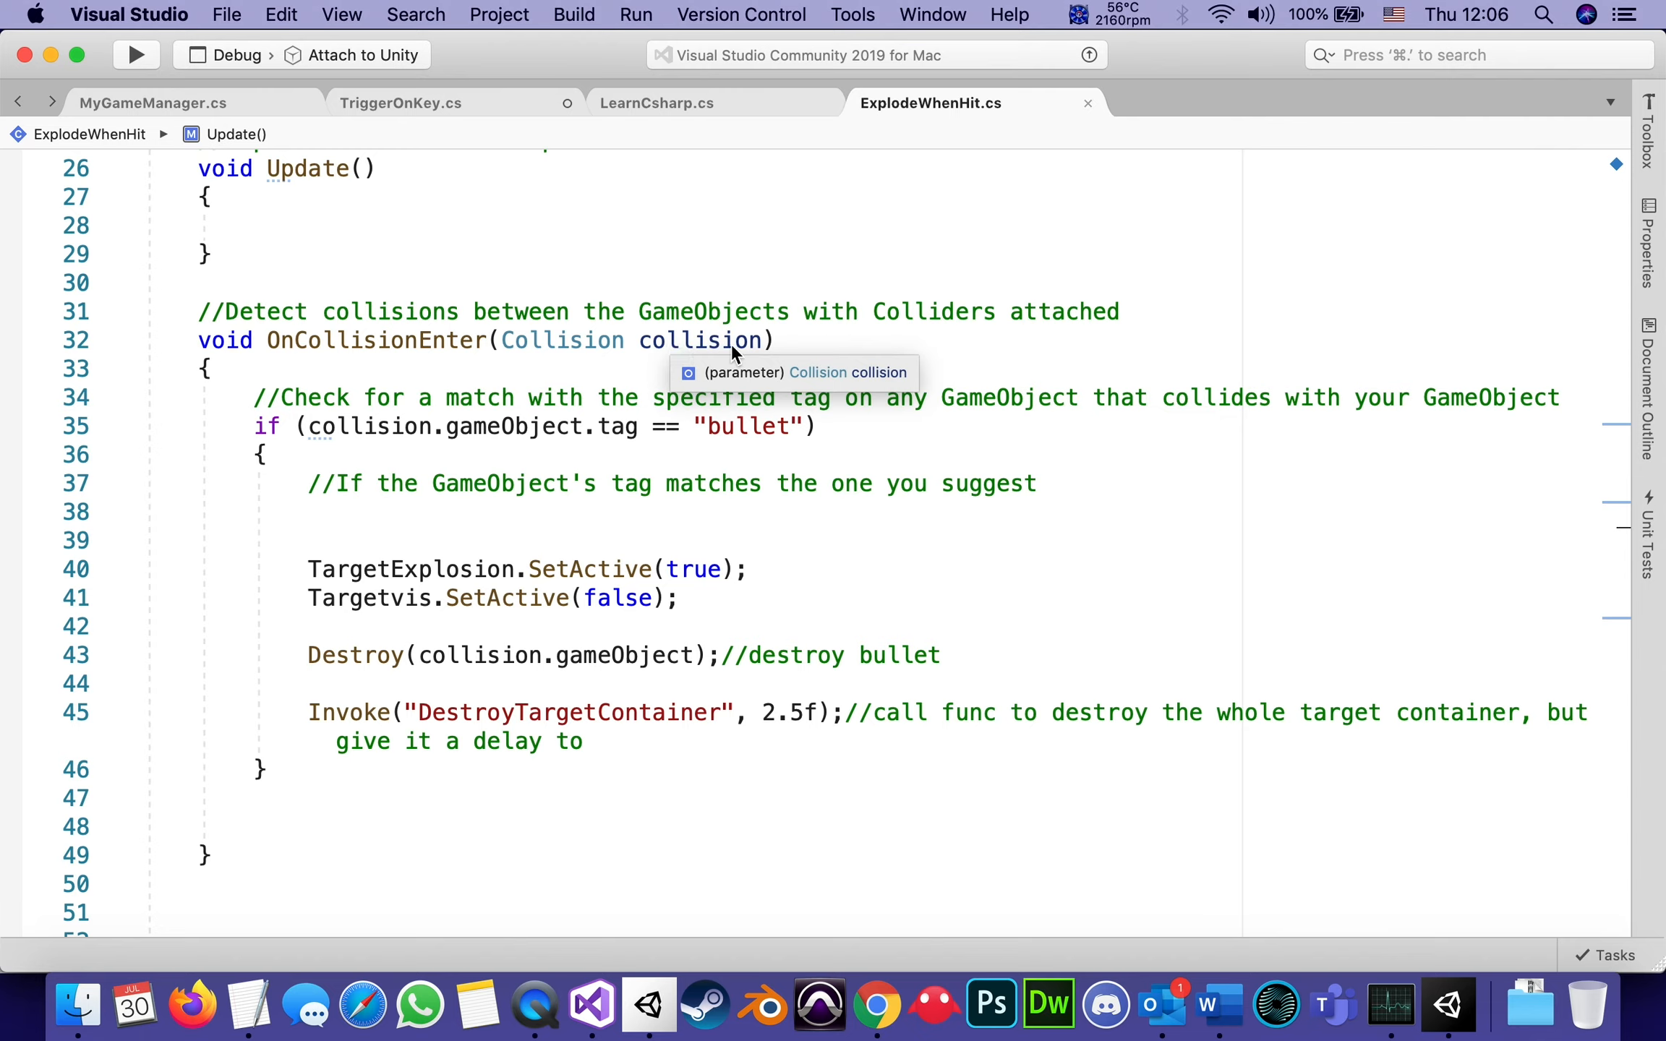
{"action": "mouse_move", "coordinate": [750, 353]}
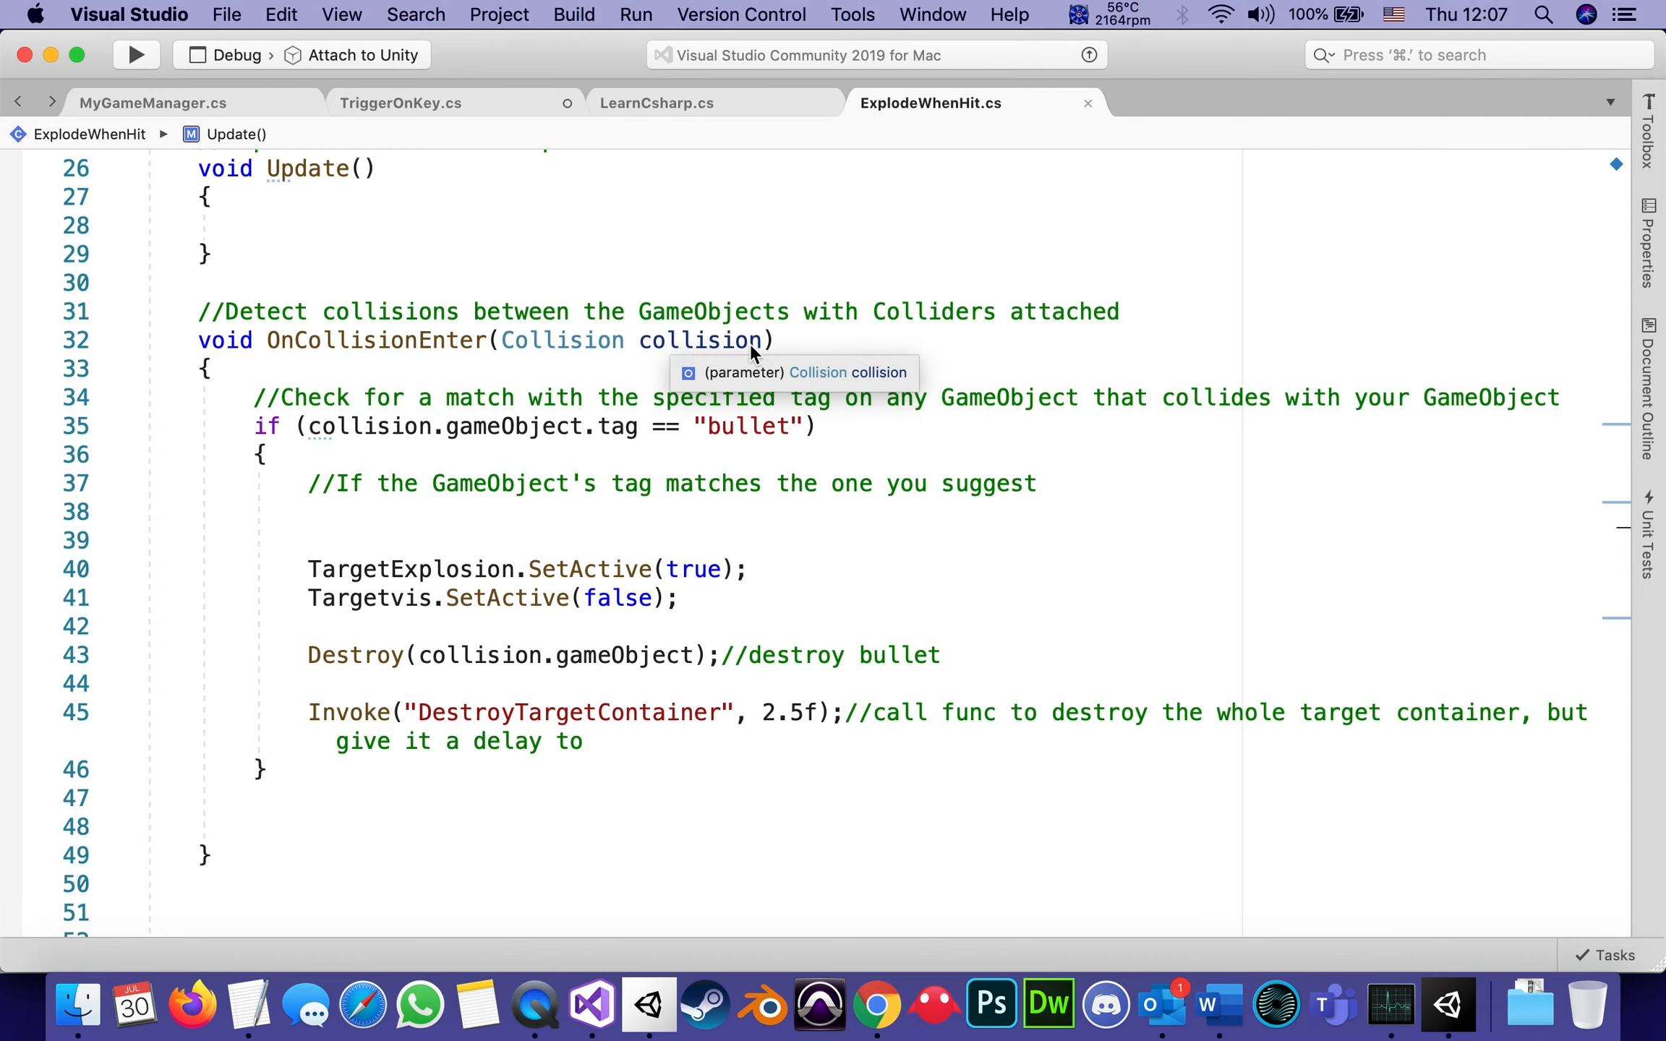
{"action": "mouse_move", "coordinate": [678, 347]}
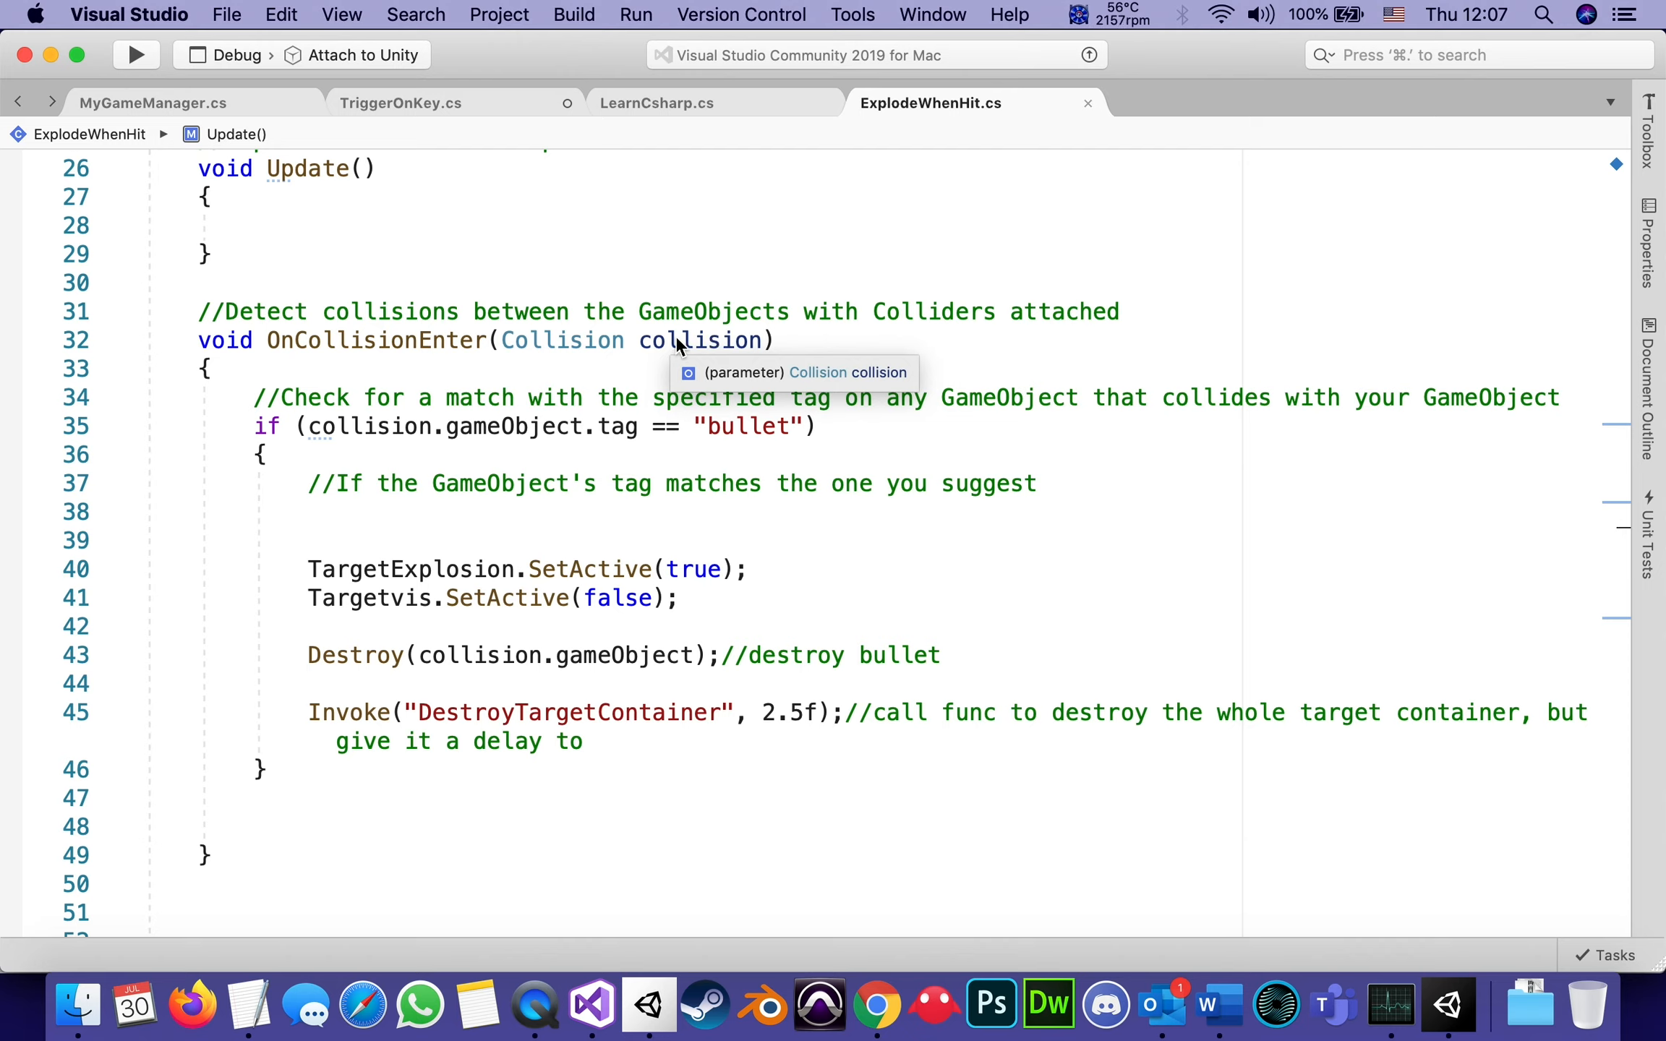
Rename the collision parameter to MyBullet with rename refactoring, updating the tag check and Destroy call.
{"action": "double_click", "coordinate": [691, 339]}
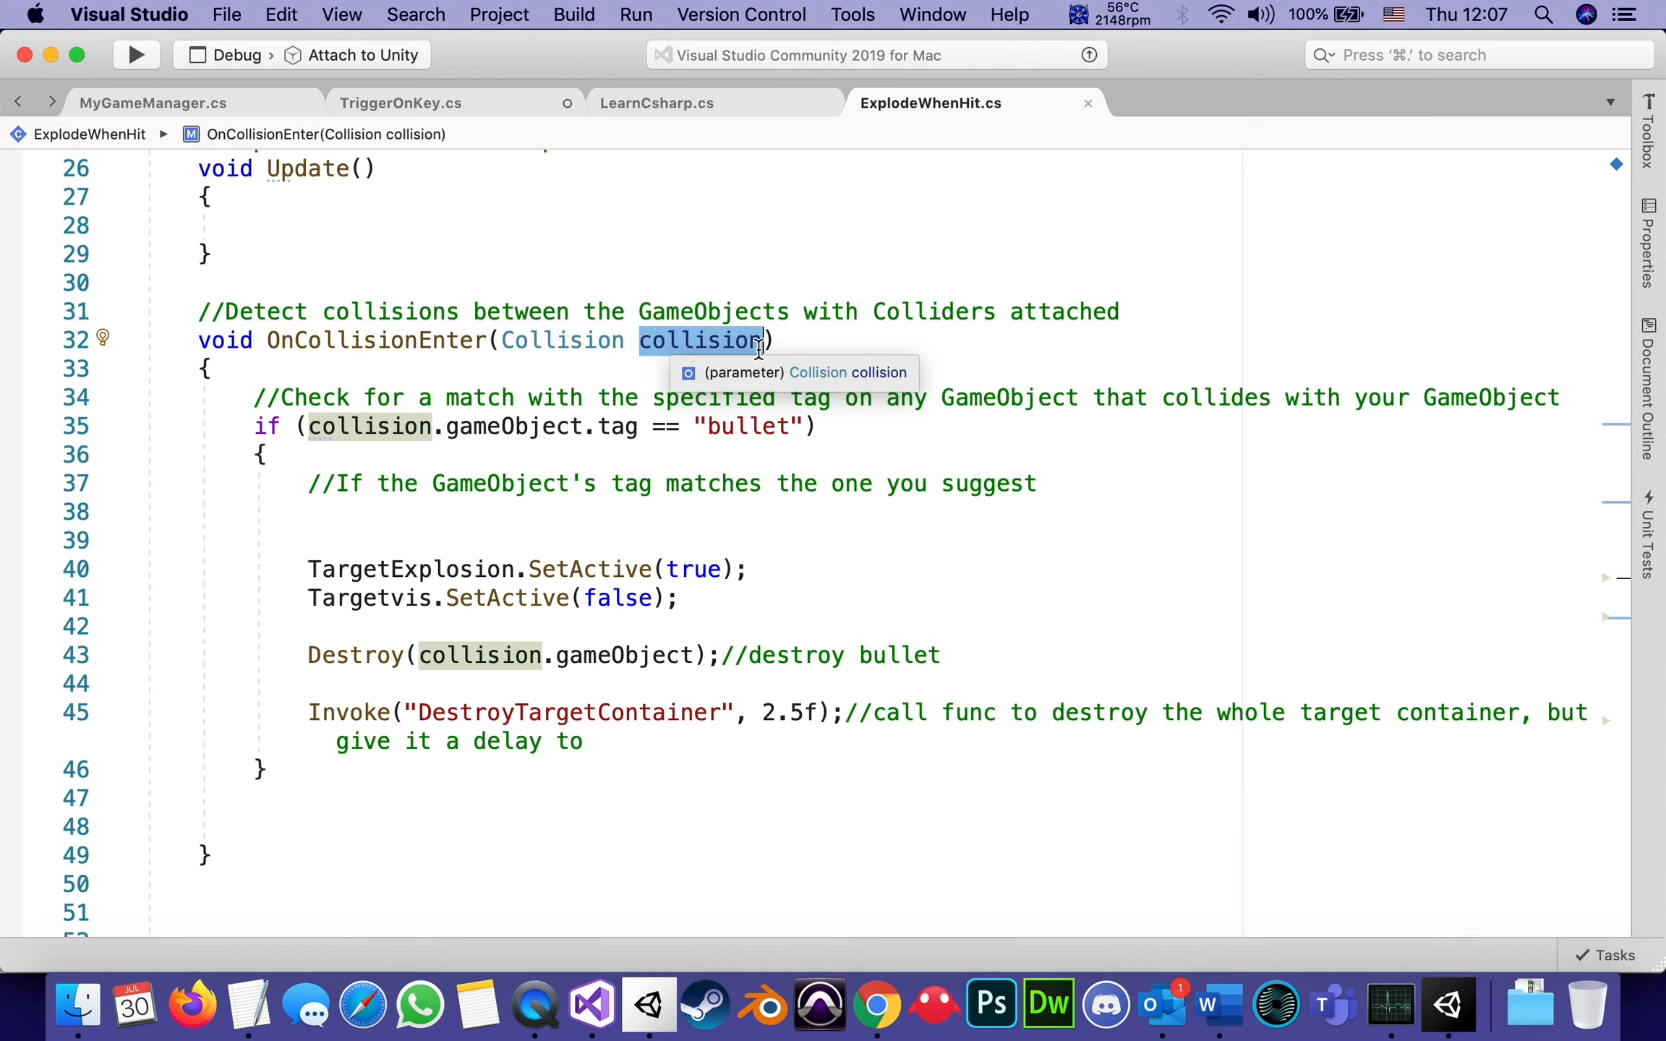
{"action": "type", "text": "m"}
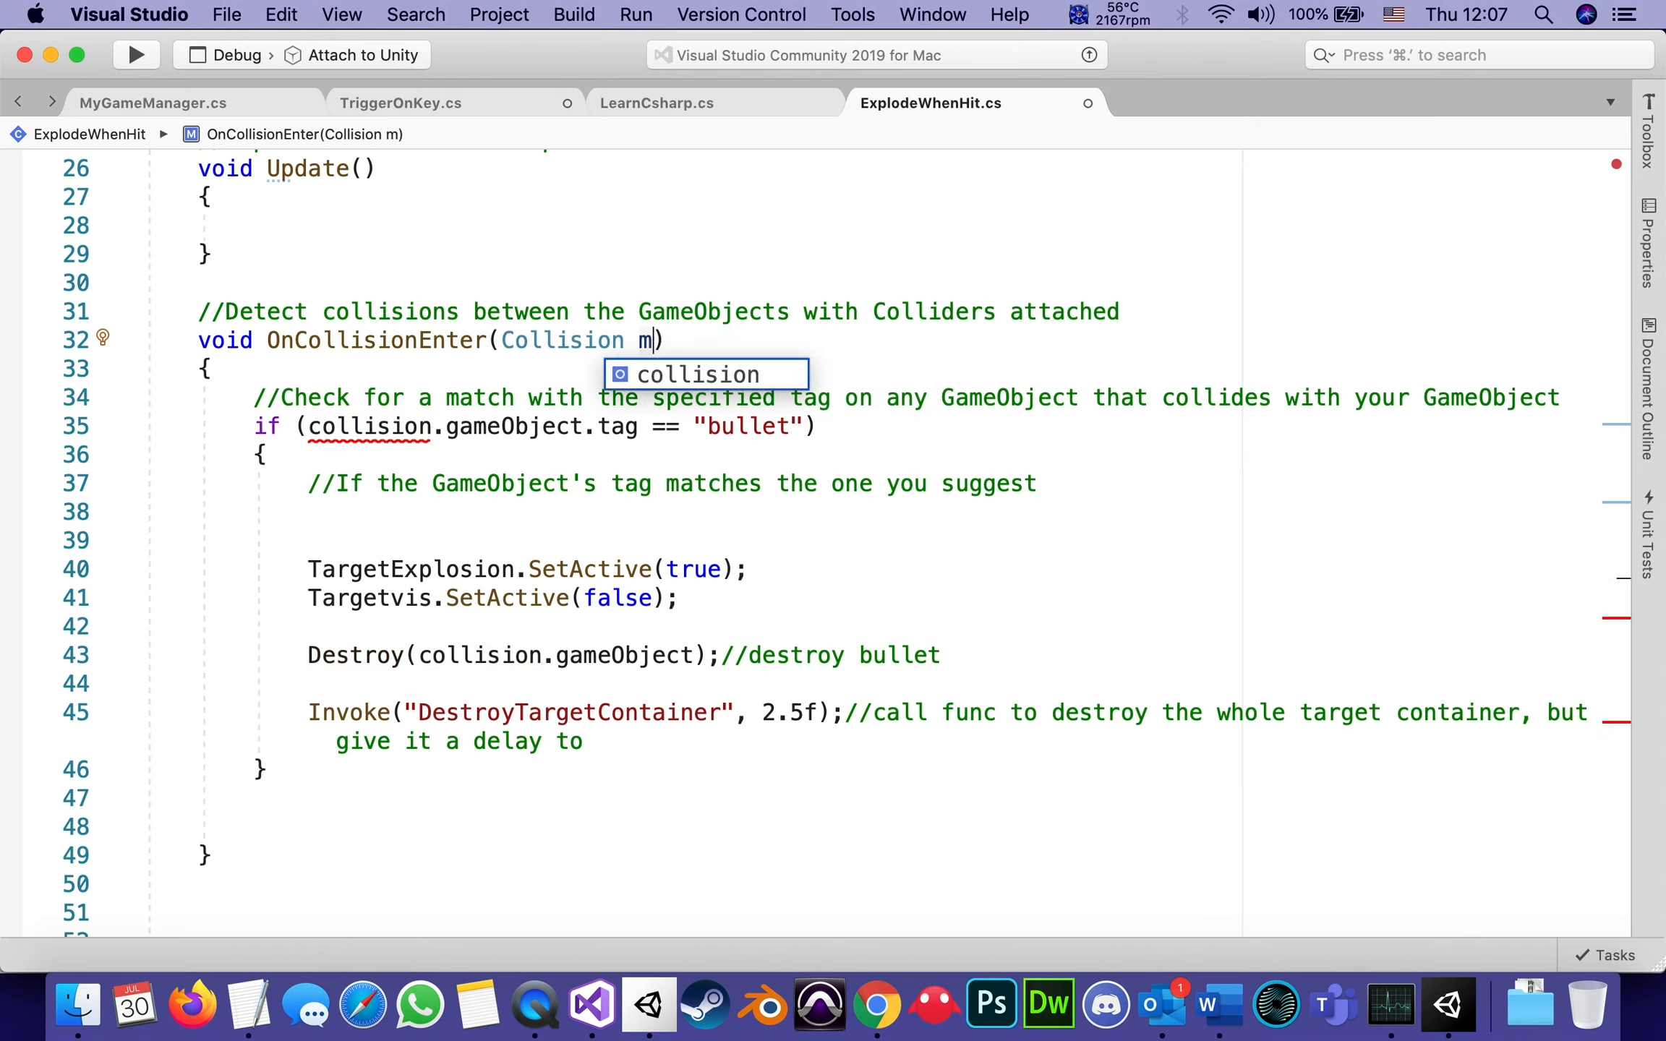
{"action": "type", "text": "yBulle"}
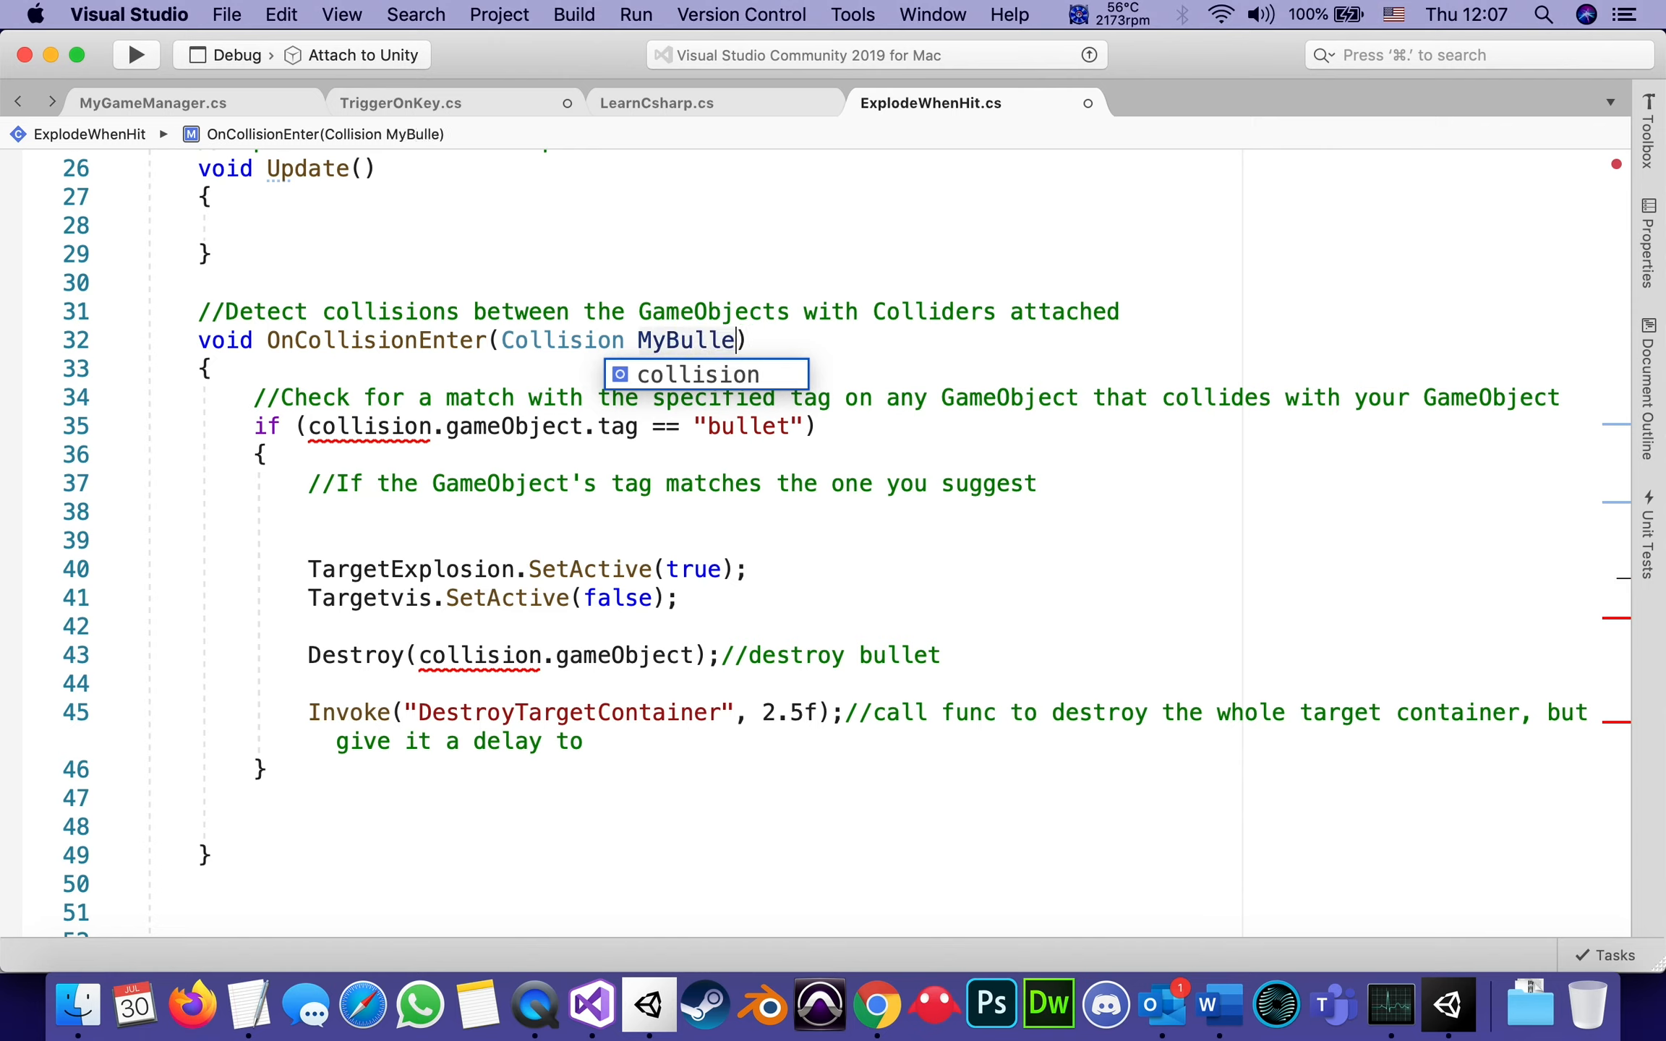
{"action": "type", "text": "t"}
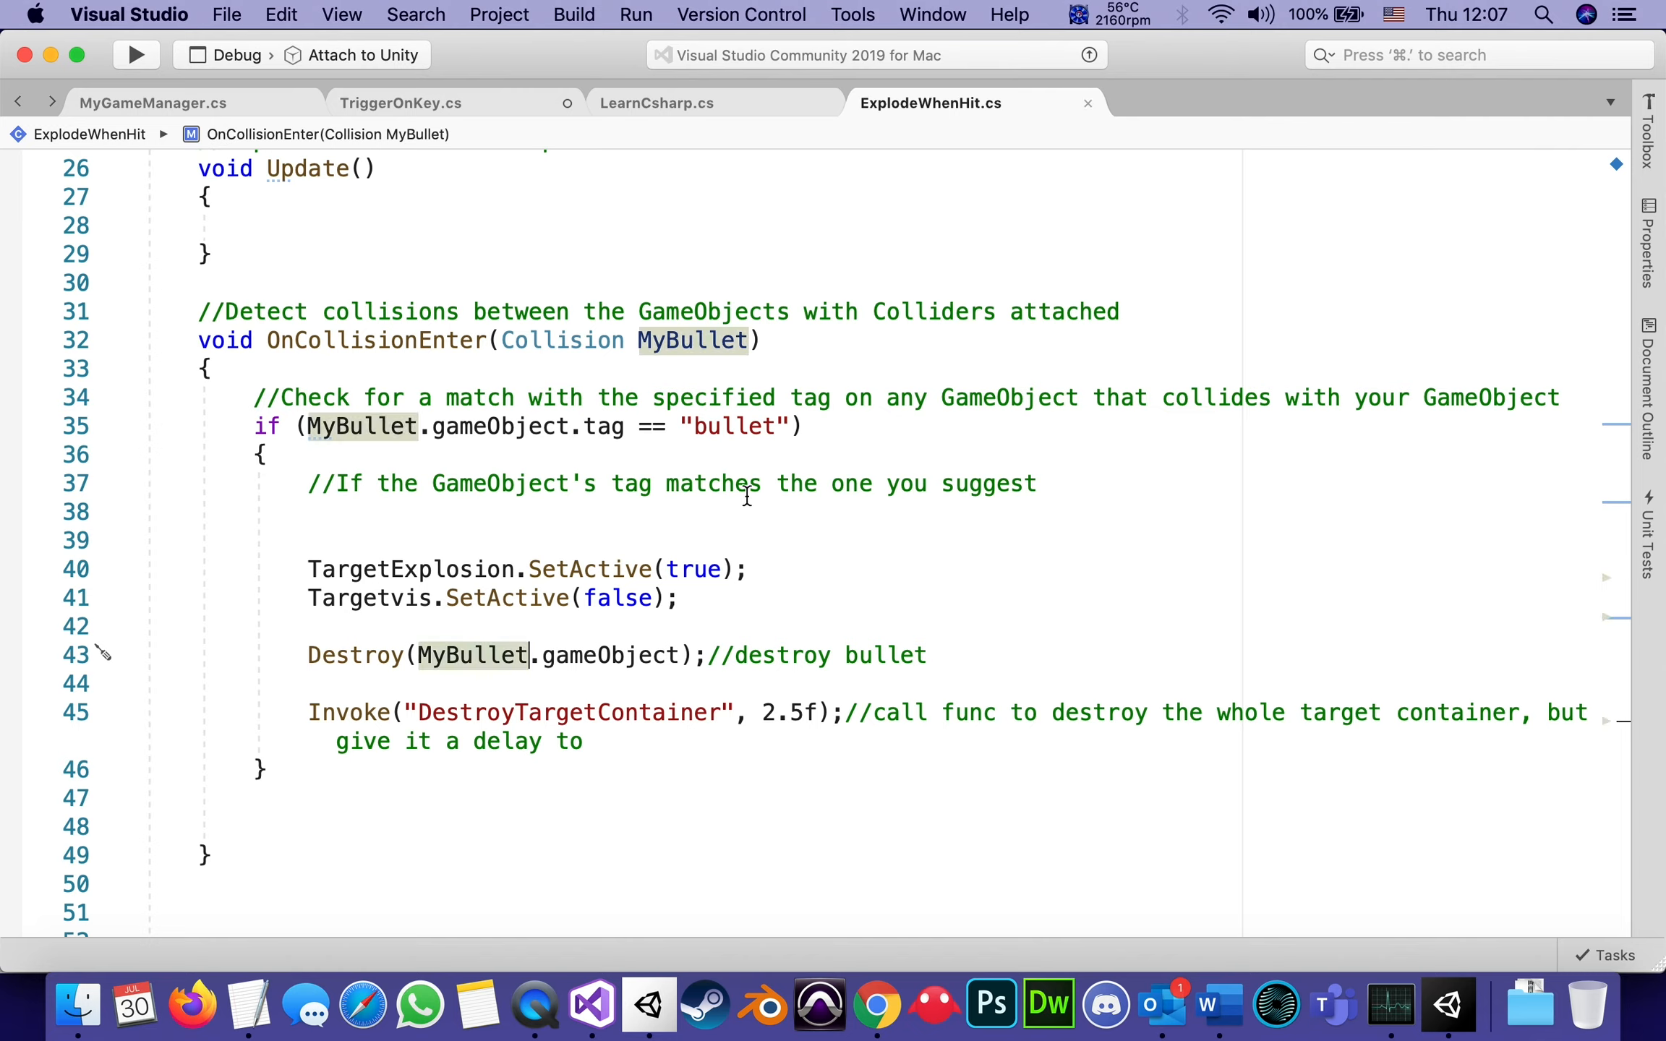
{"action": "left_click", "coordinate": [765, 340]}
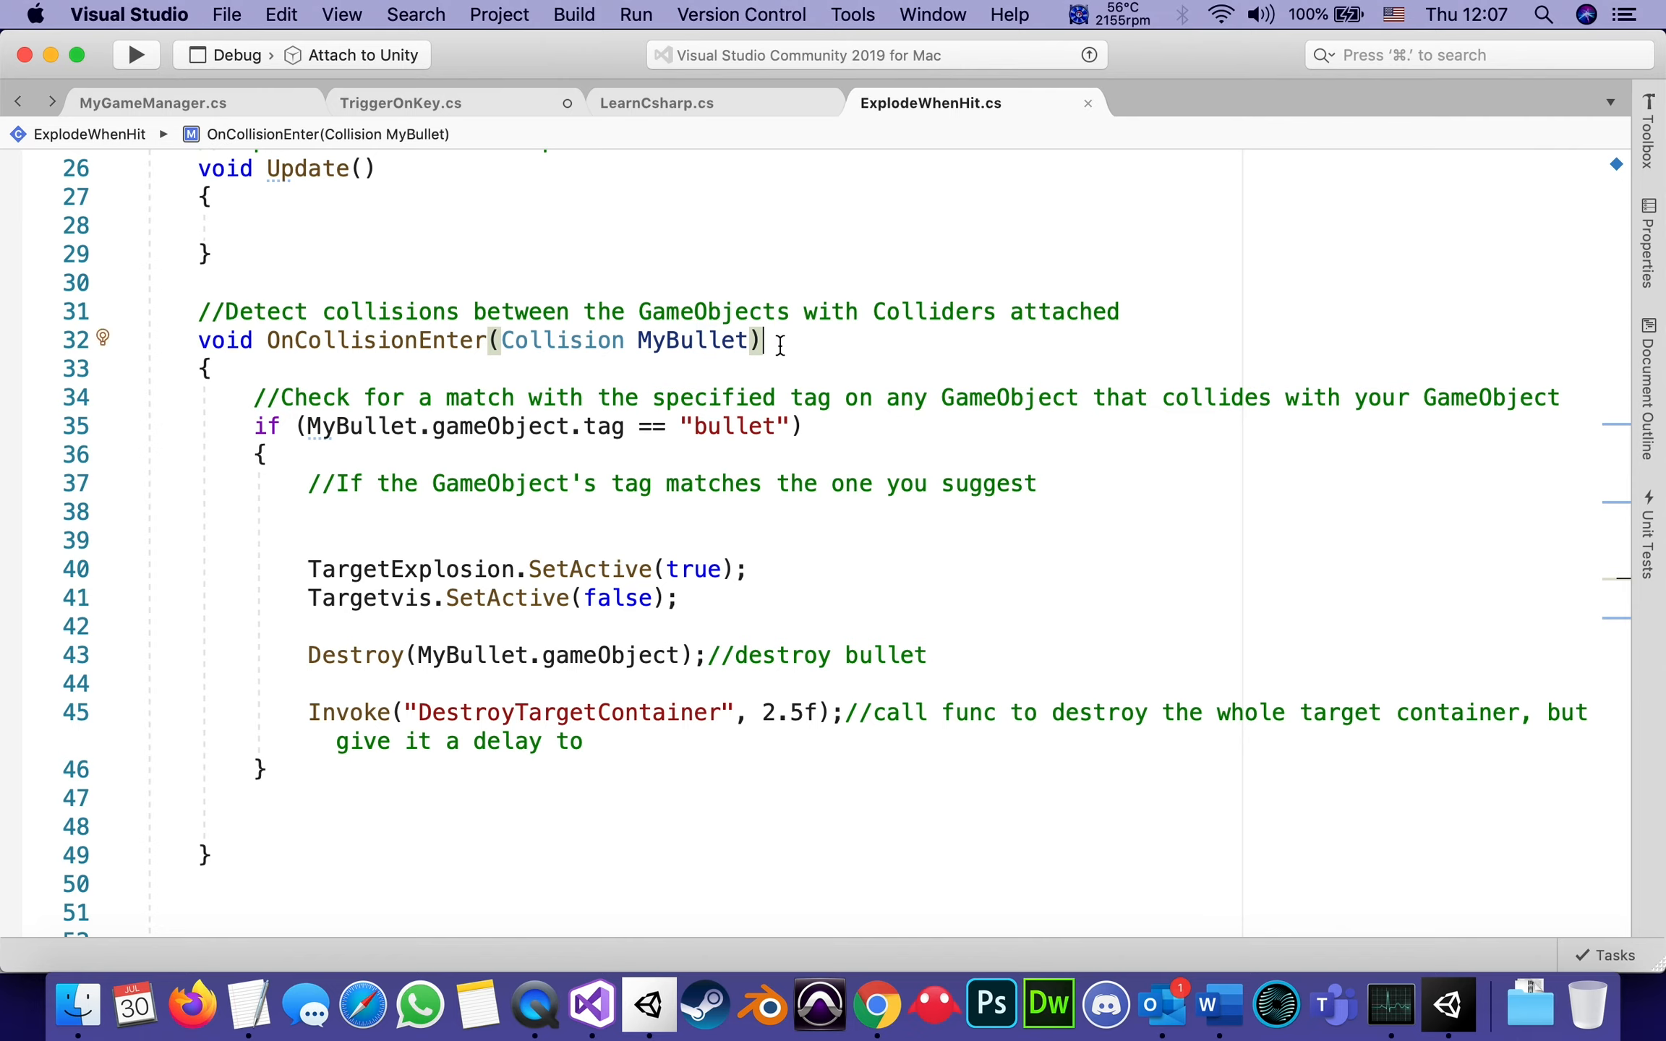
{"action": "mouse_move", "coordinate": [687, 379]}
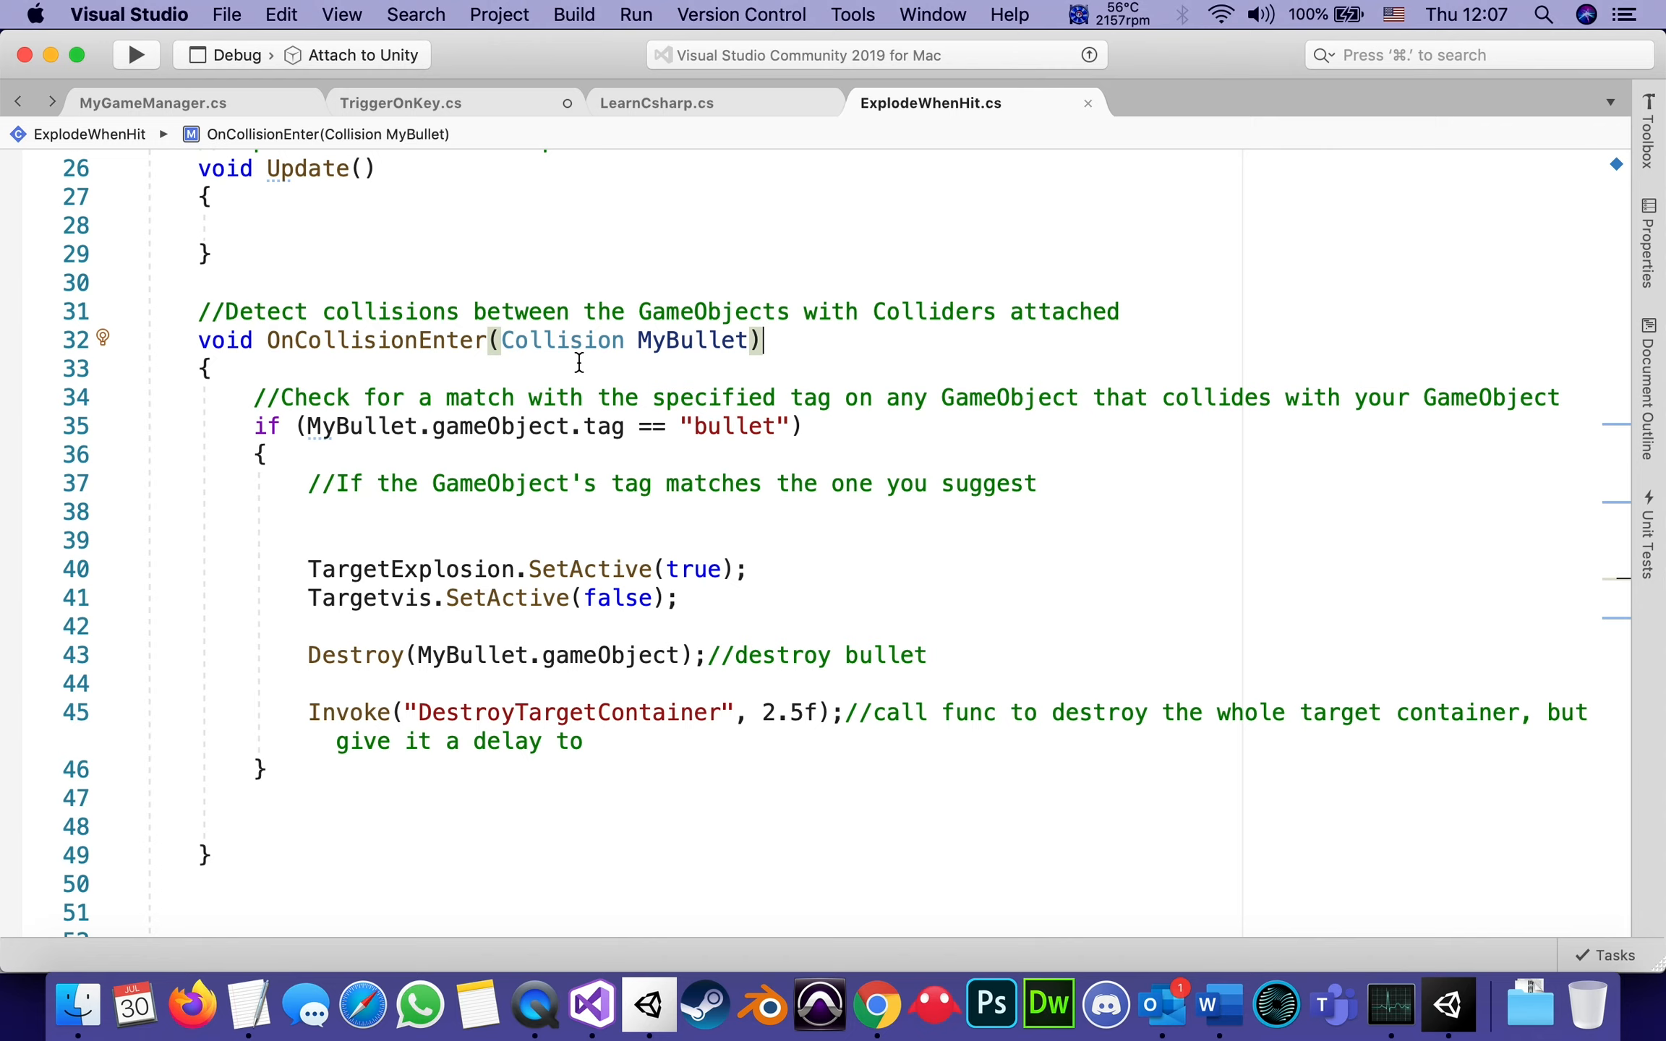
{"action": "mouse_move", "coordinate": [559, 340]}
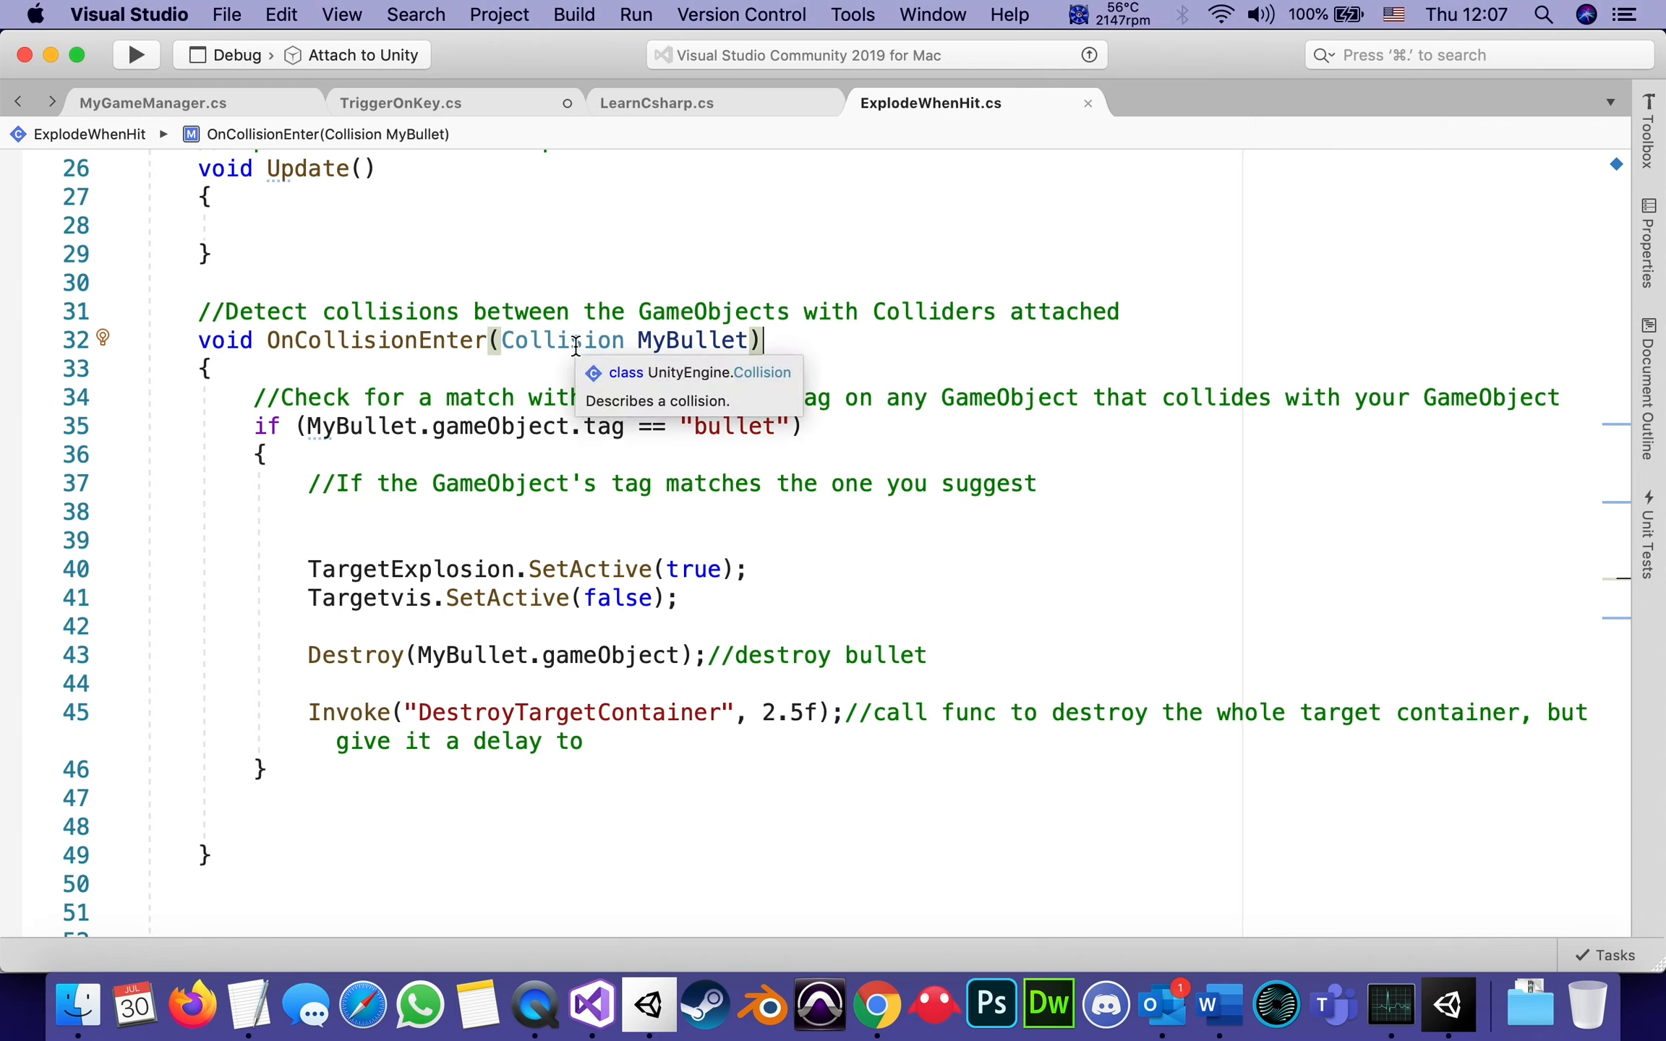
{"action": "mouse_move", "coordinate": [682, 318]}
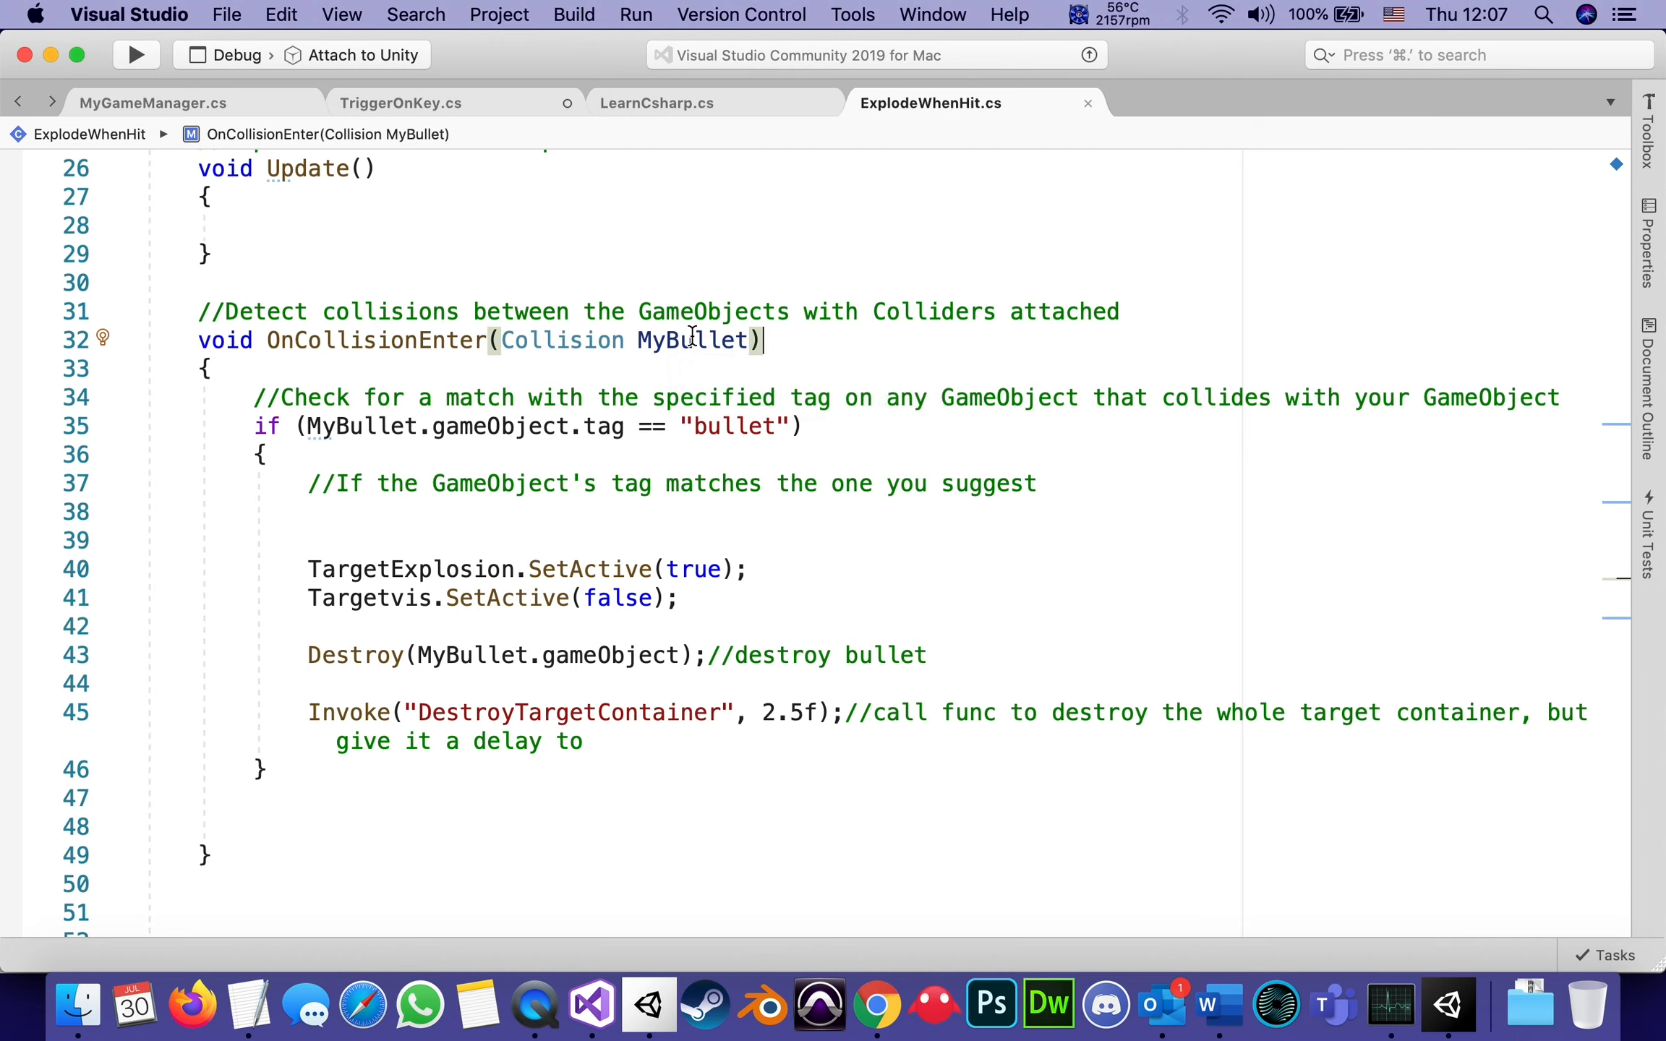
{"action": "mouse_move", "coordinate": [590, 402]}
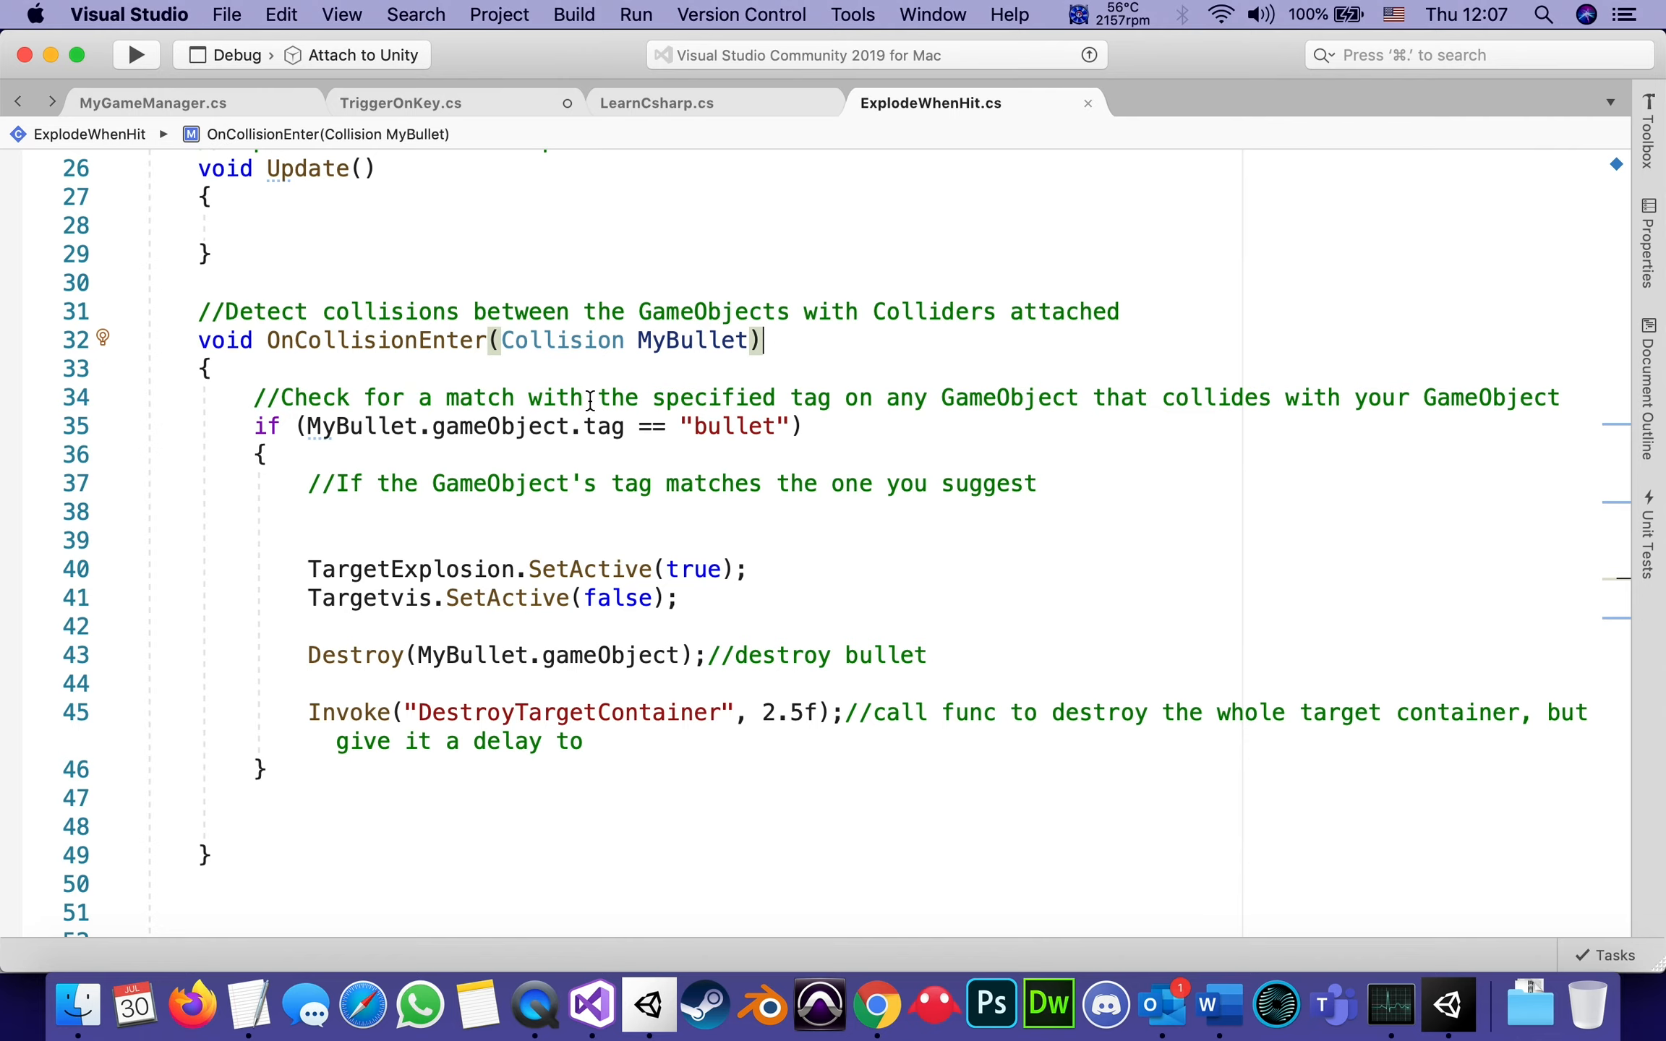
{"action": "mouse_move", "coordinate": [936, 394]}
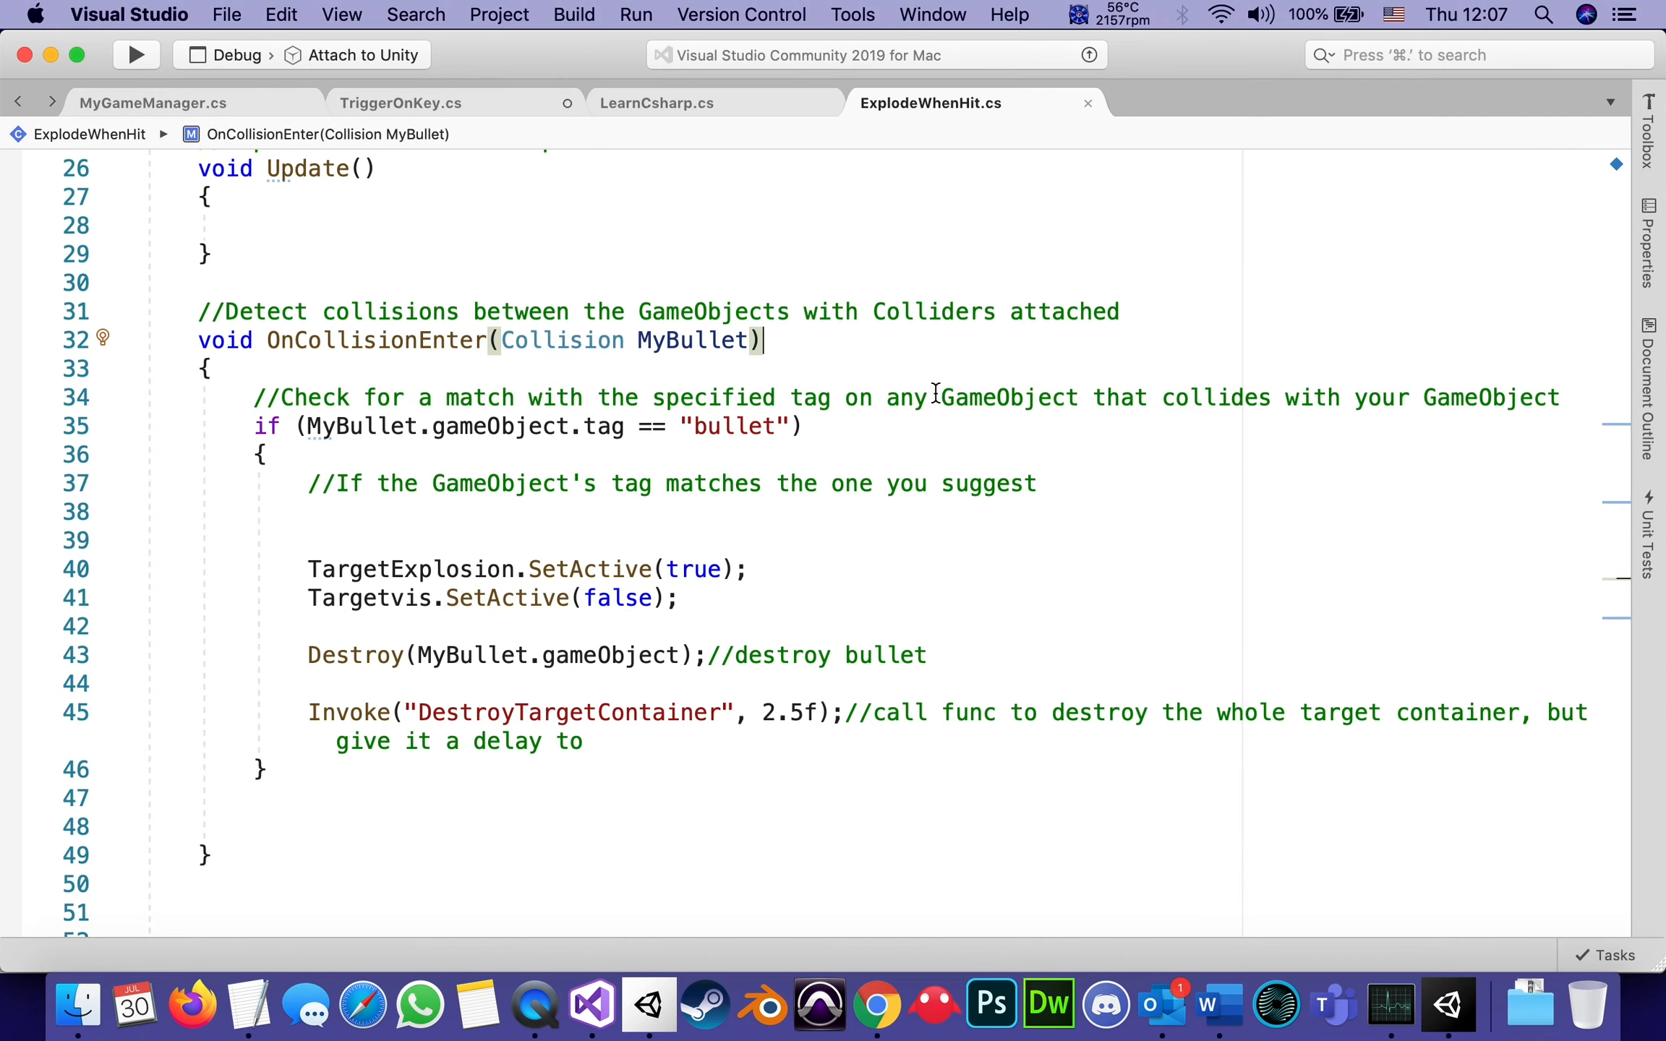
{"action": "mouse_move", "coordinate": [749, 403]}
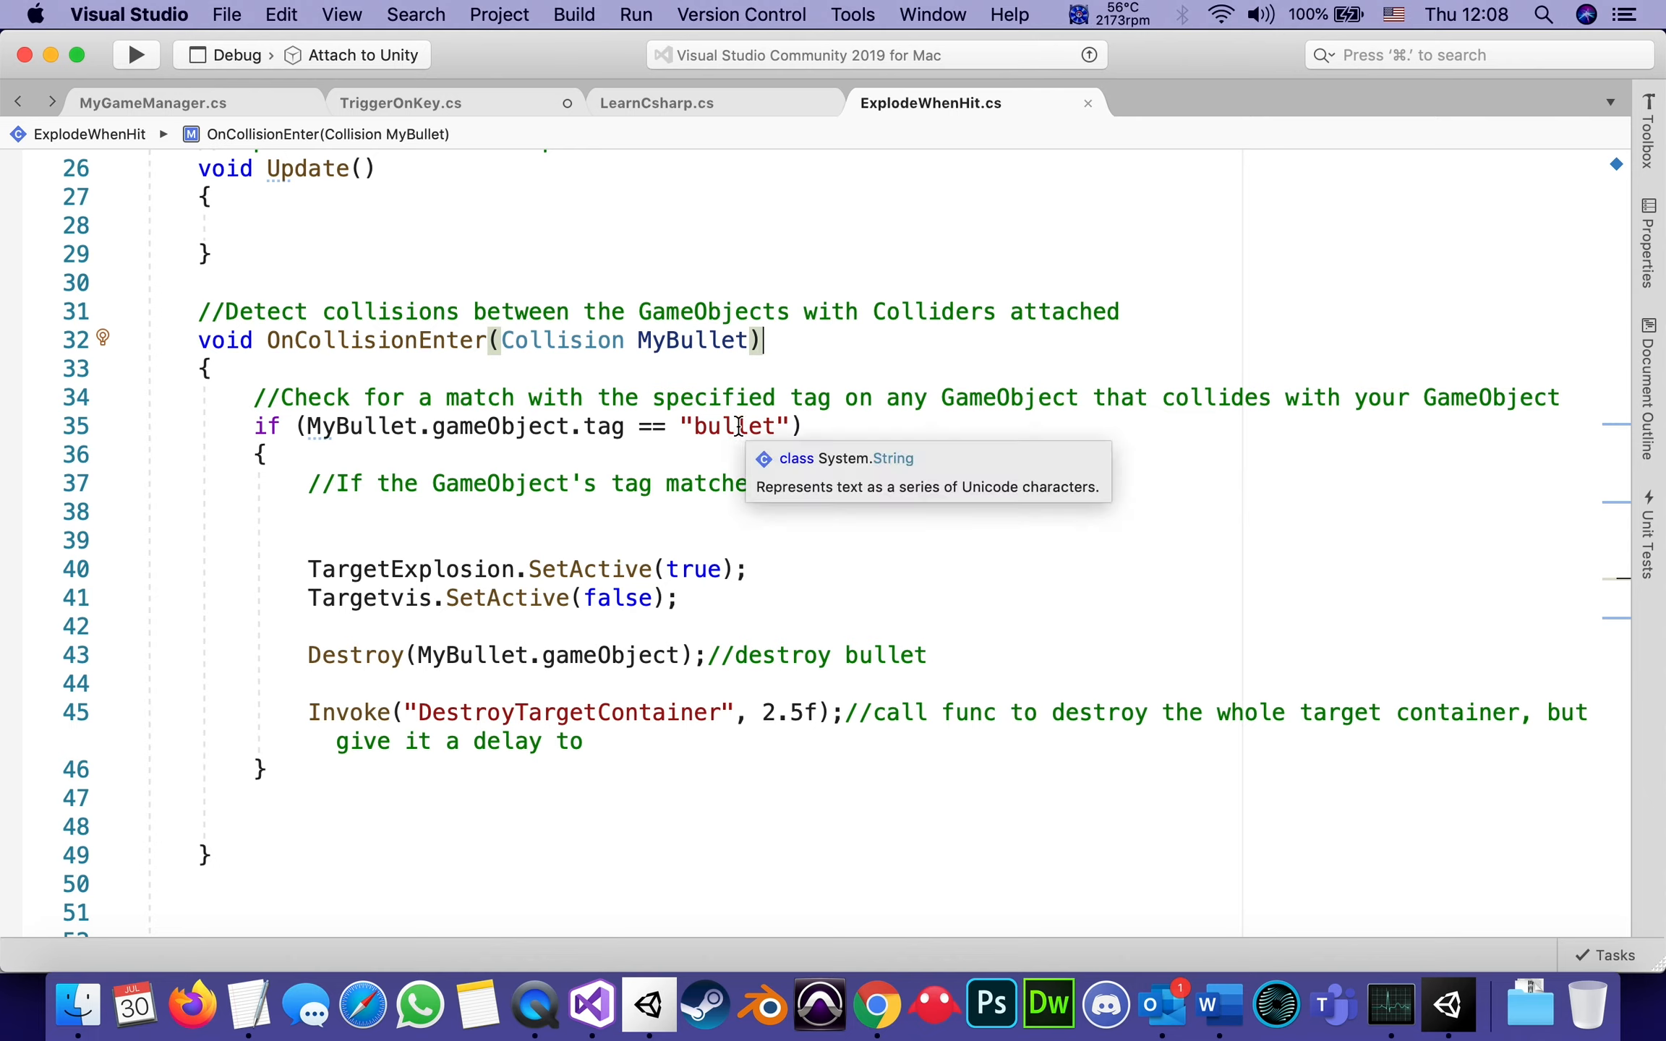
{"action": "mouse_move", "coordinate": [1444, 999]}
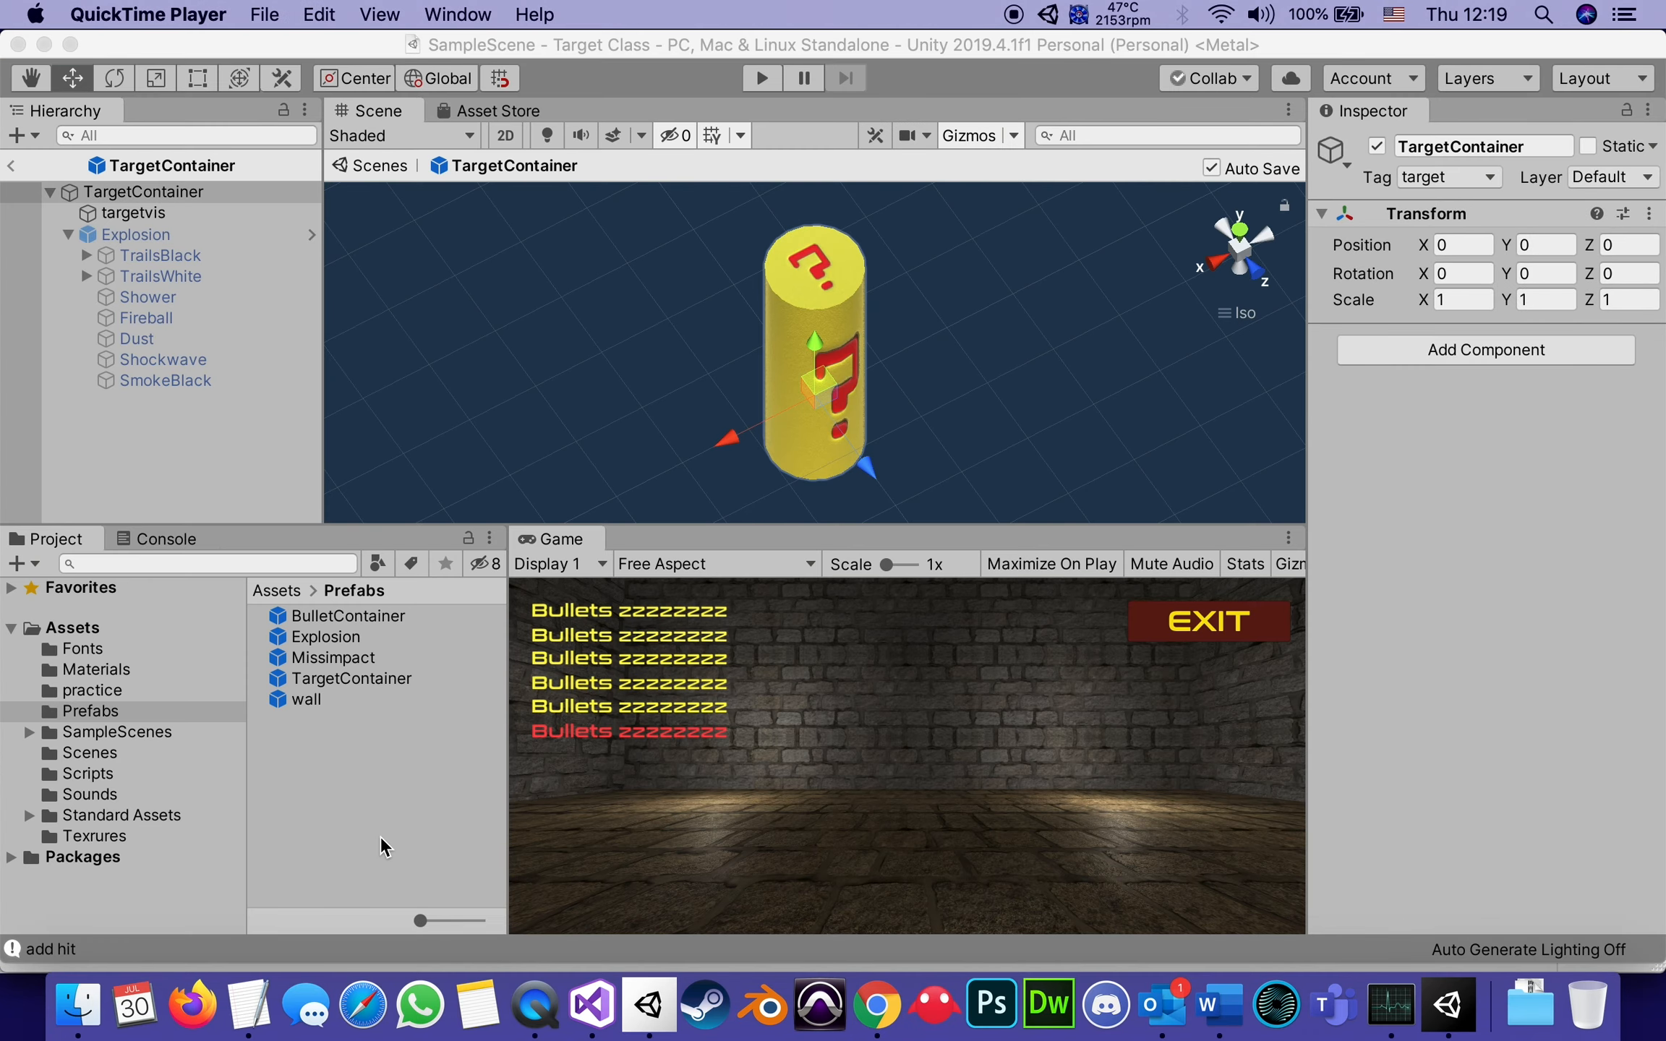
Check targetvis and the BulletContainer prefab's 'bullet' tag, then return to the ExplodeWhenHit script.
{"action": "left_click", "coordinate": [130, 212]}
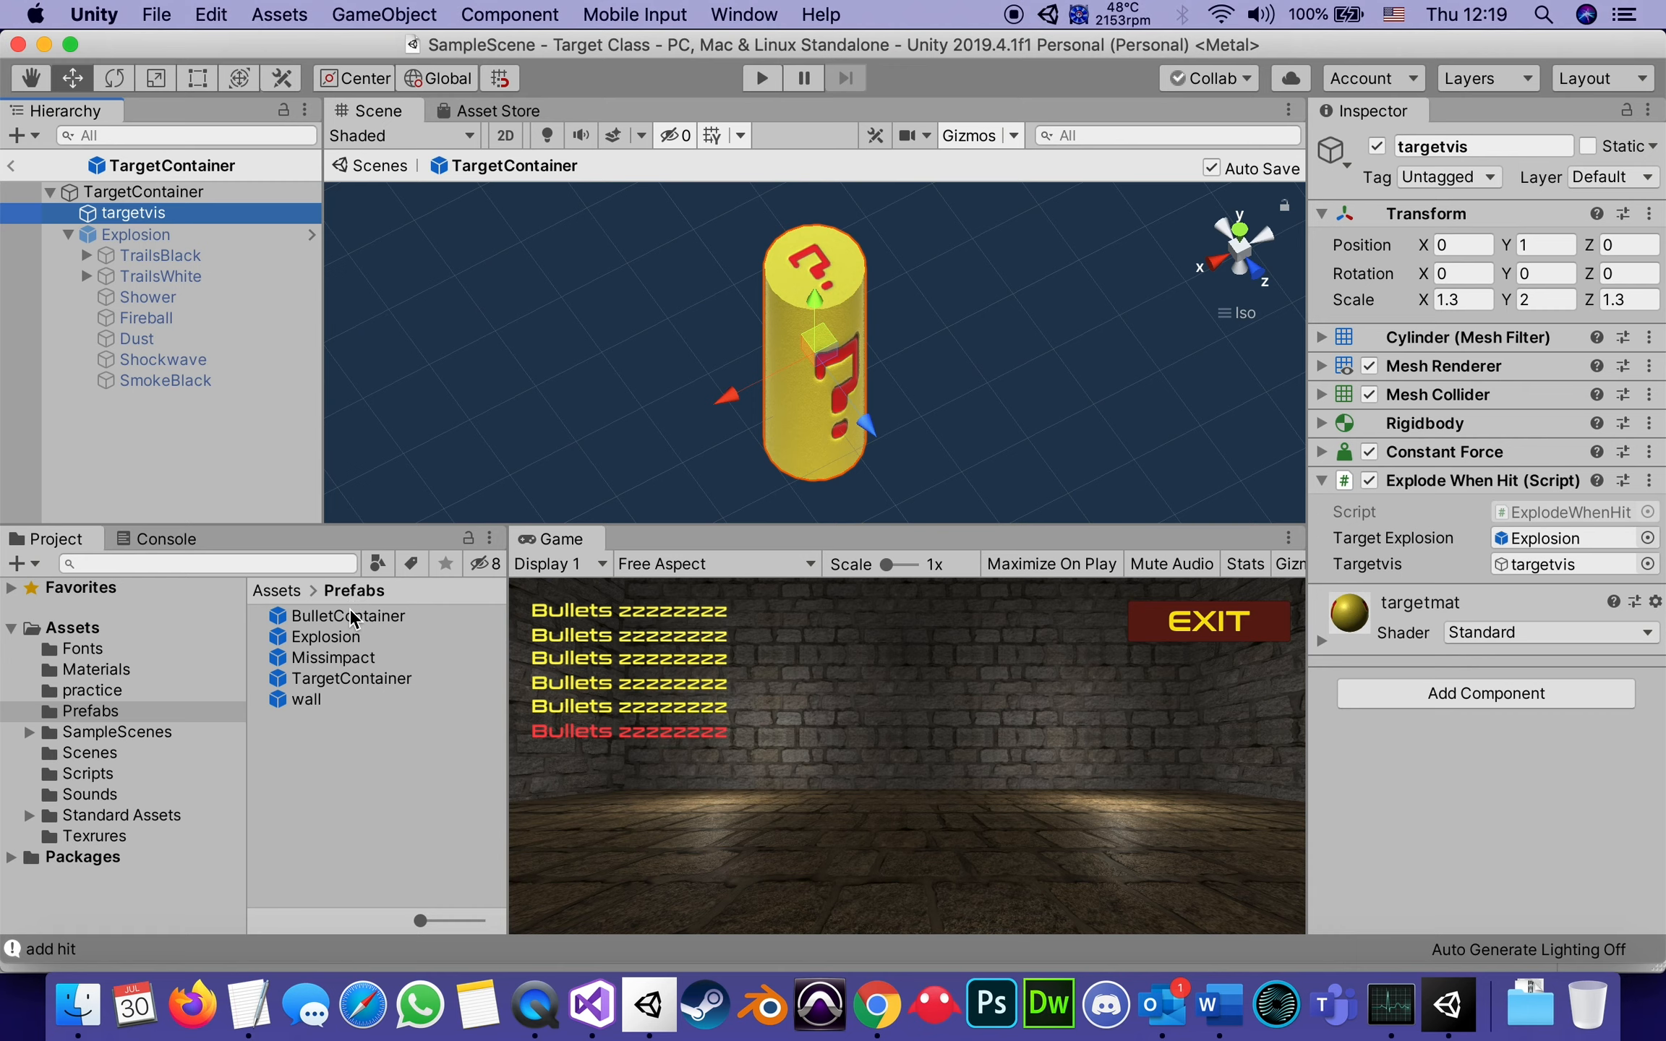
{"action": "left_click", "coordinate": [350, 614]}
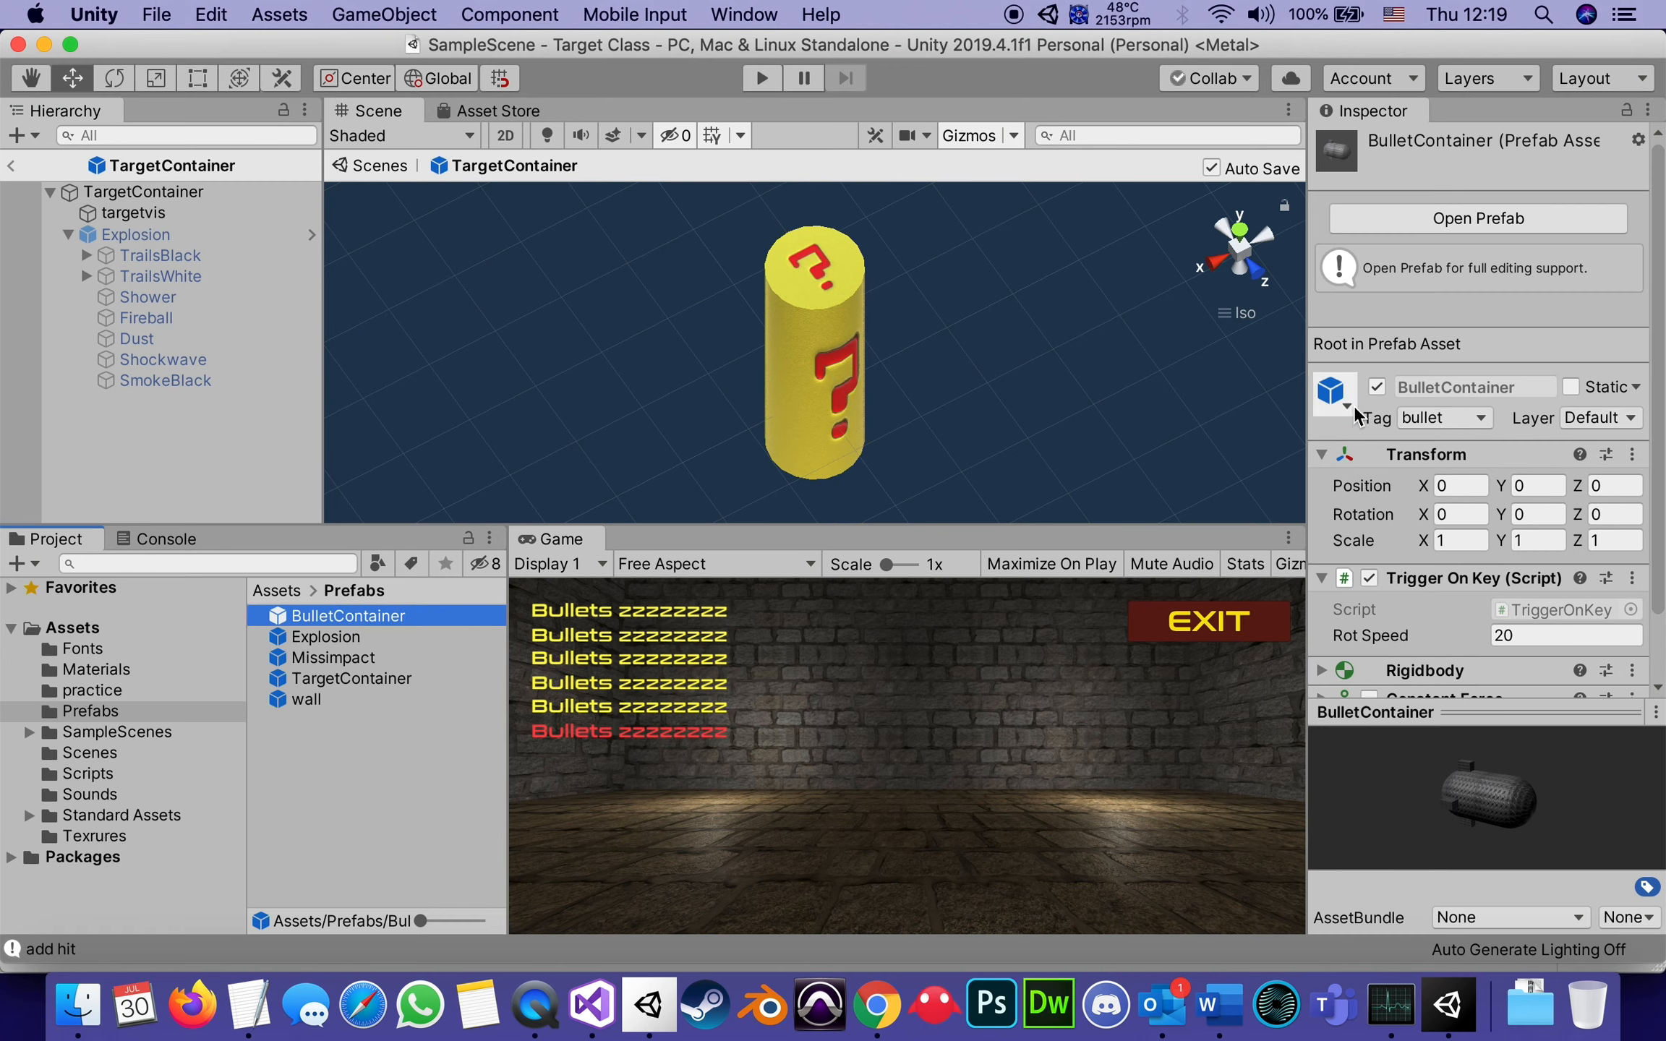
{"action": "mouse_move", "coordinate": [1475, 447]}
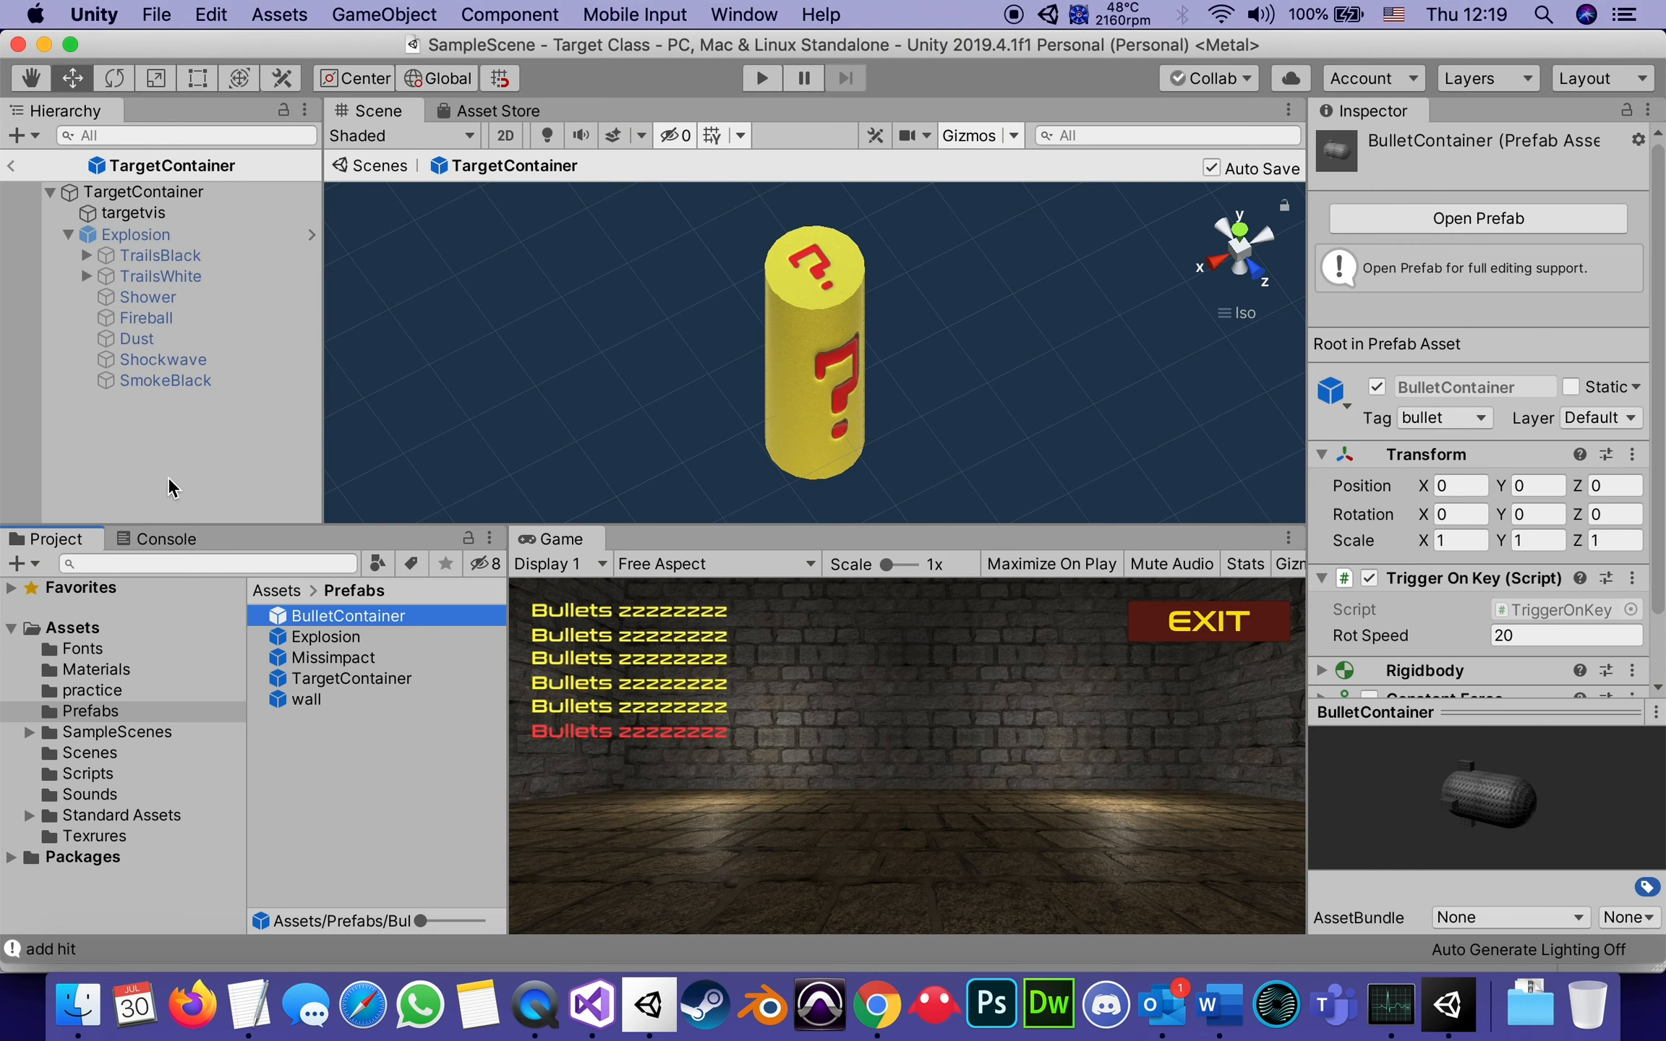
{"action": "mouse_move", "coordinate": [259, 515]}
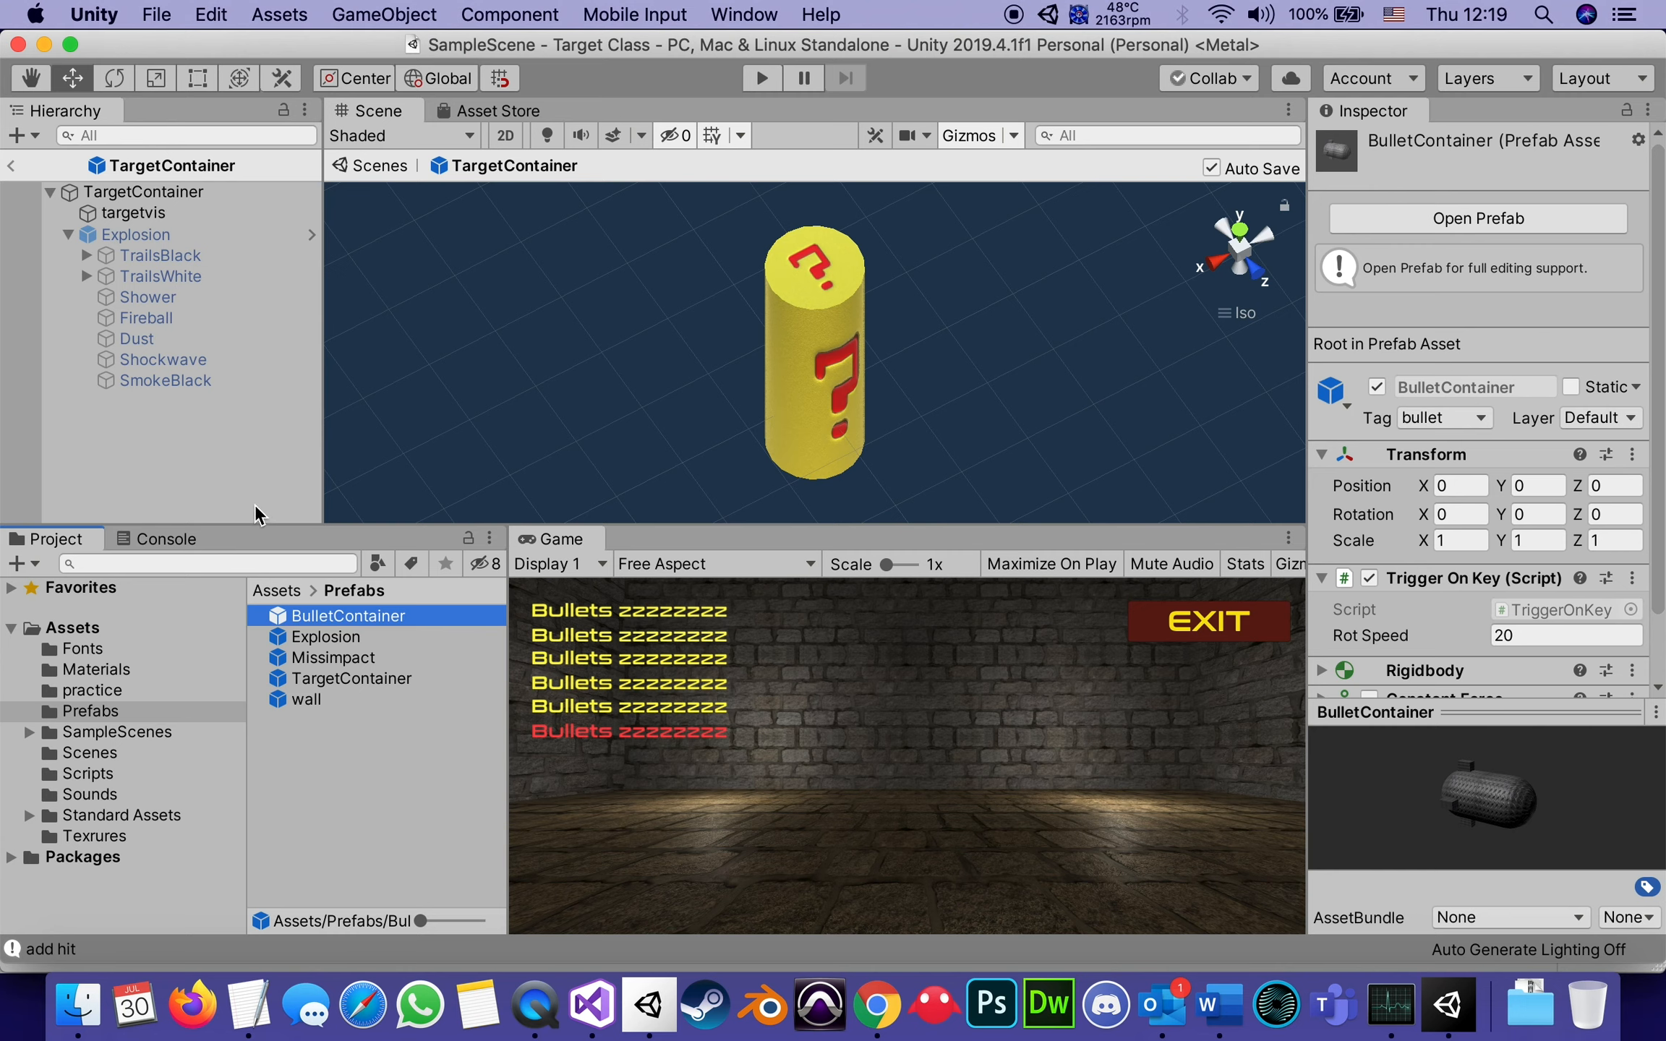
{"action": "mouse_move", "coordinate": [218, 478]}
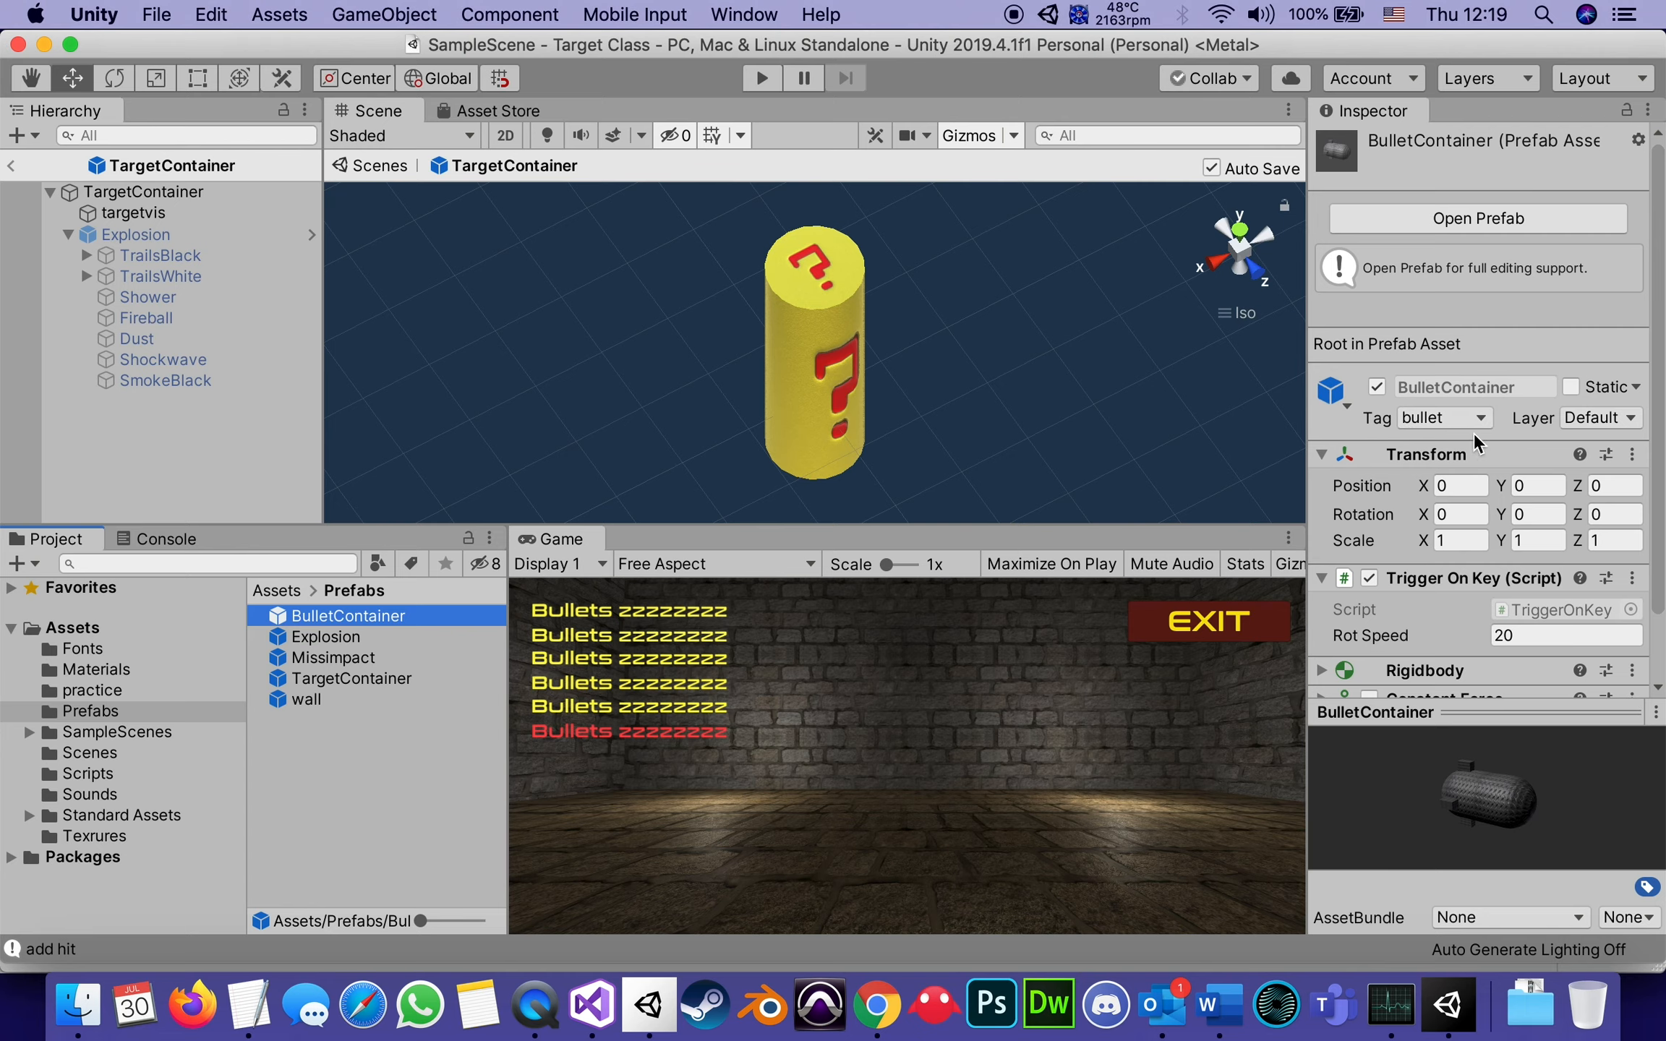
{"action": "mouse_move", "coordinate": [648, 814]}
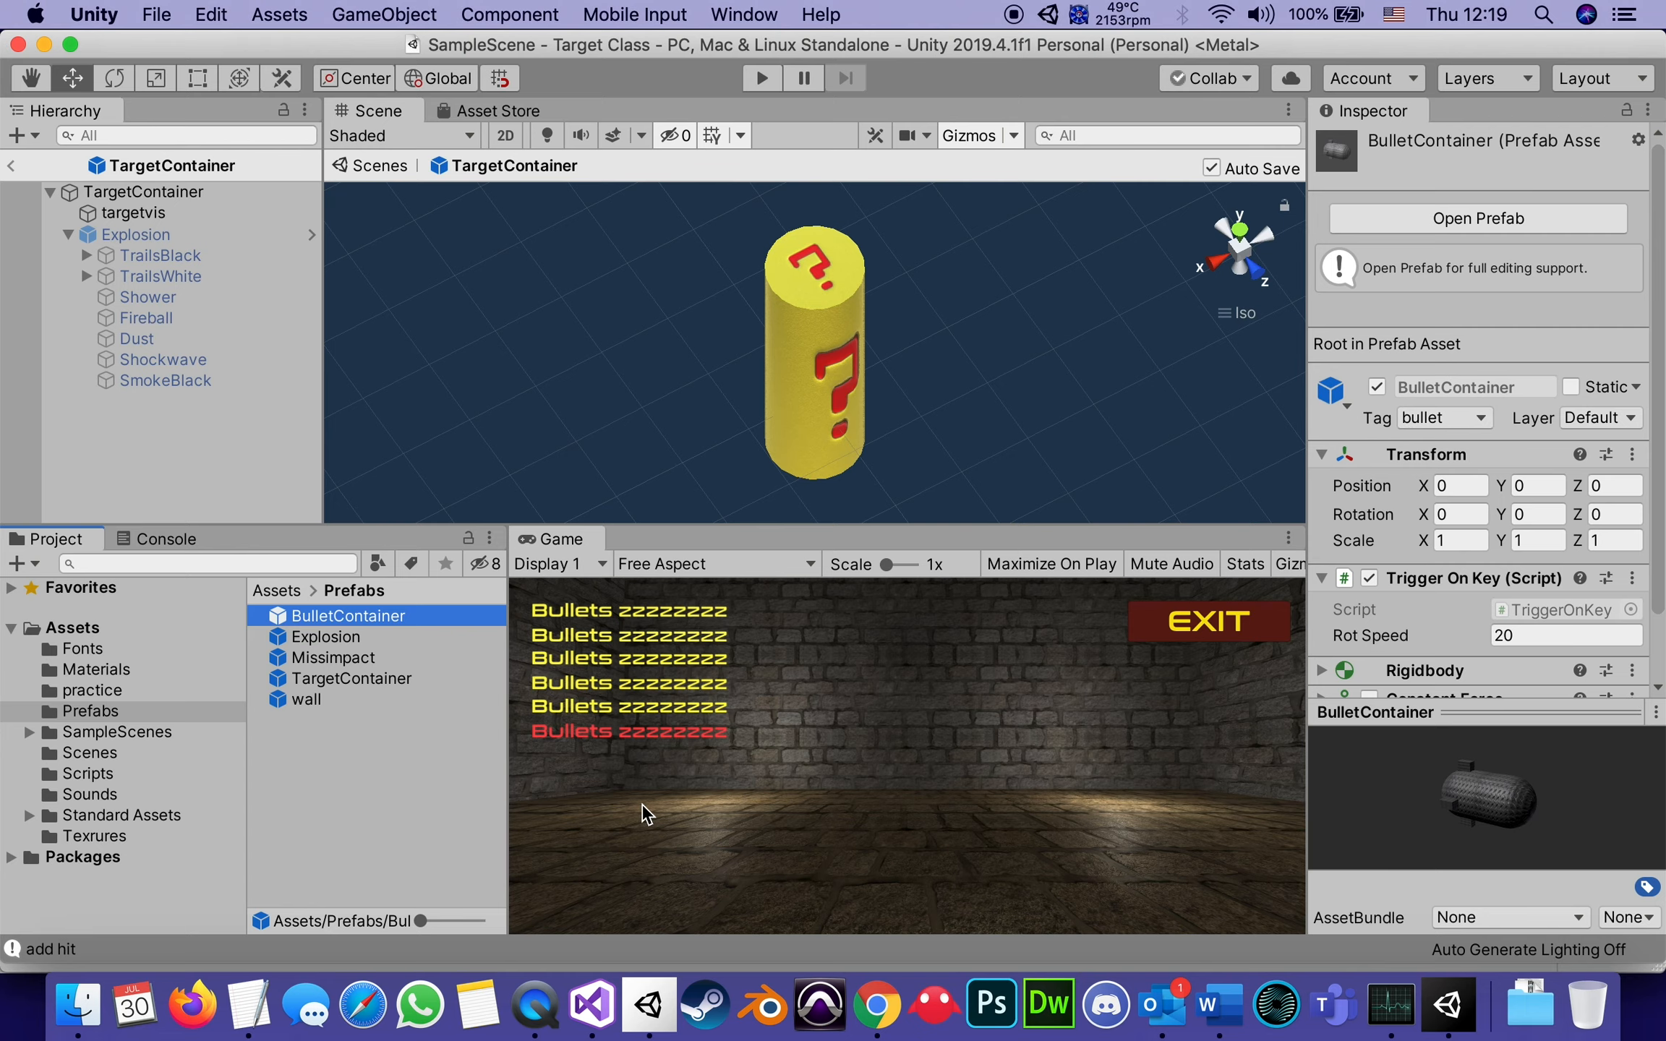
{"action": "left_click", "coordinate": [590, 1004]}
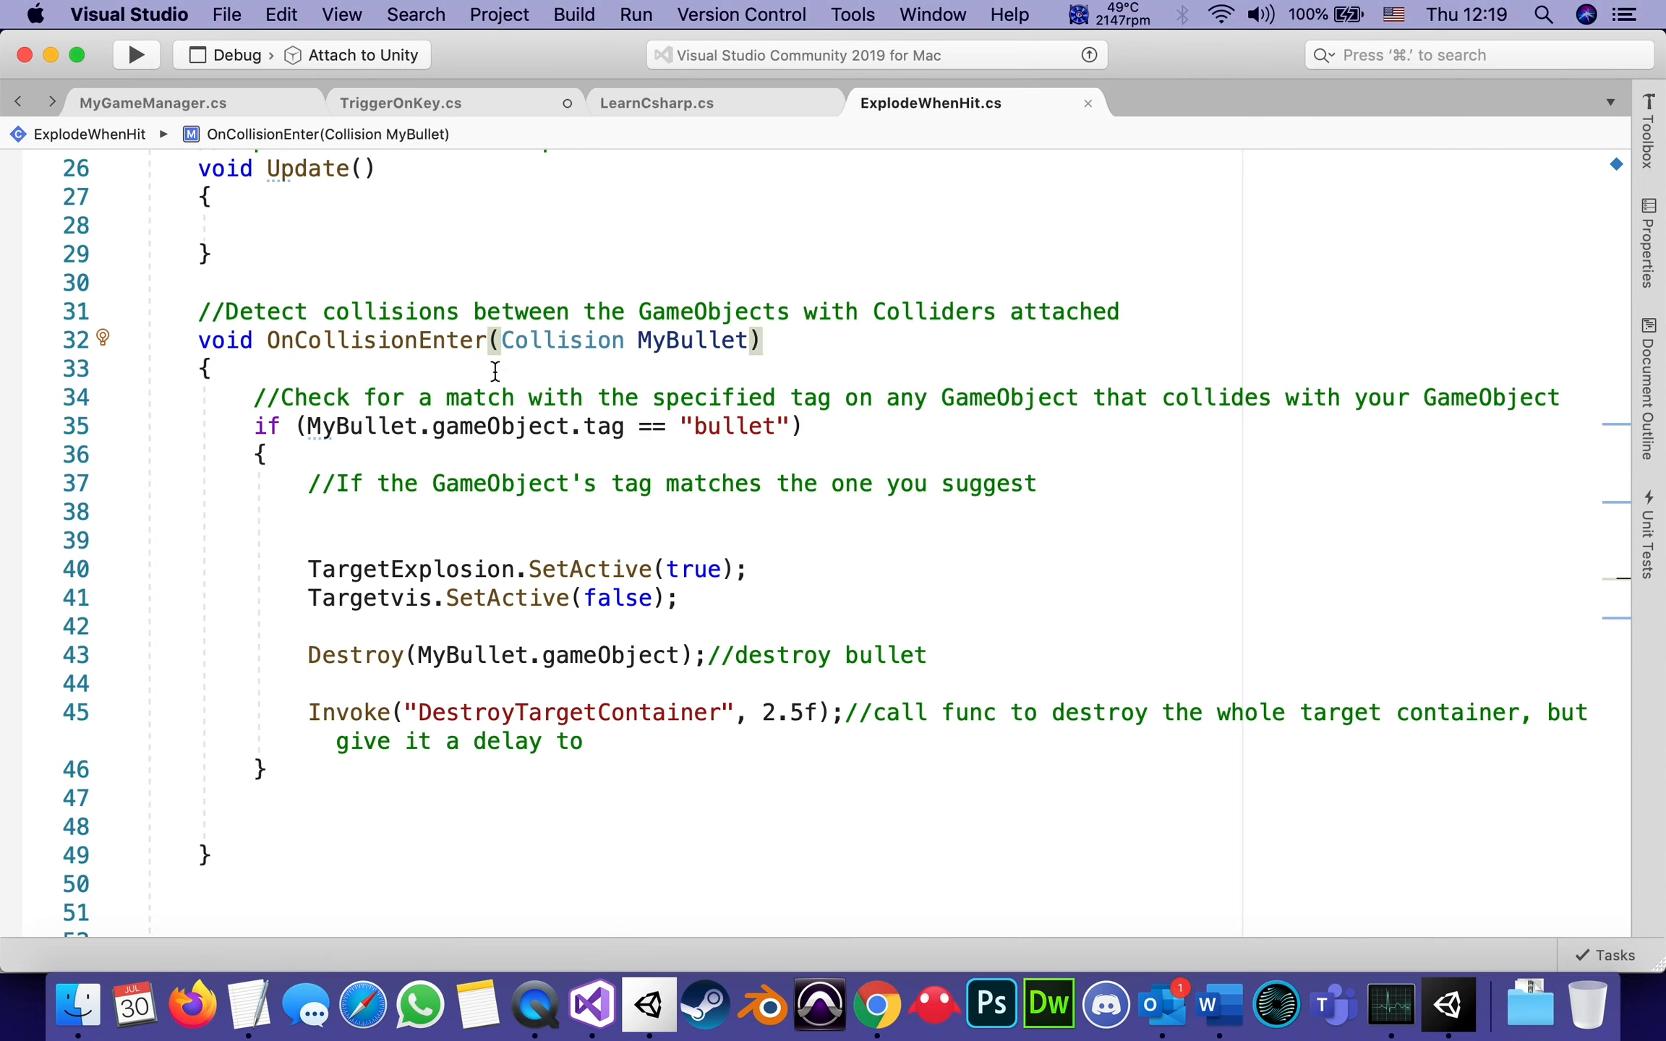
{"action": "mouse_move", "coordinate": [707, 427]}
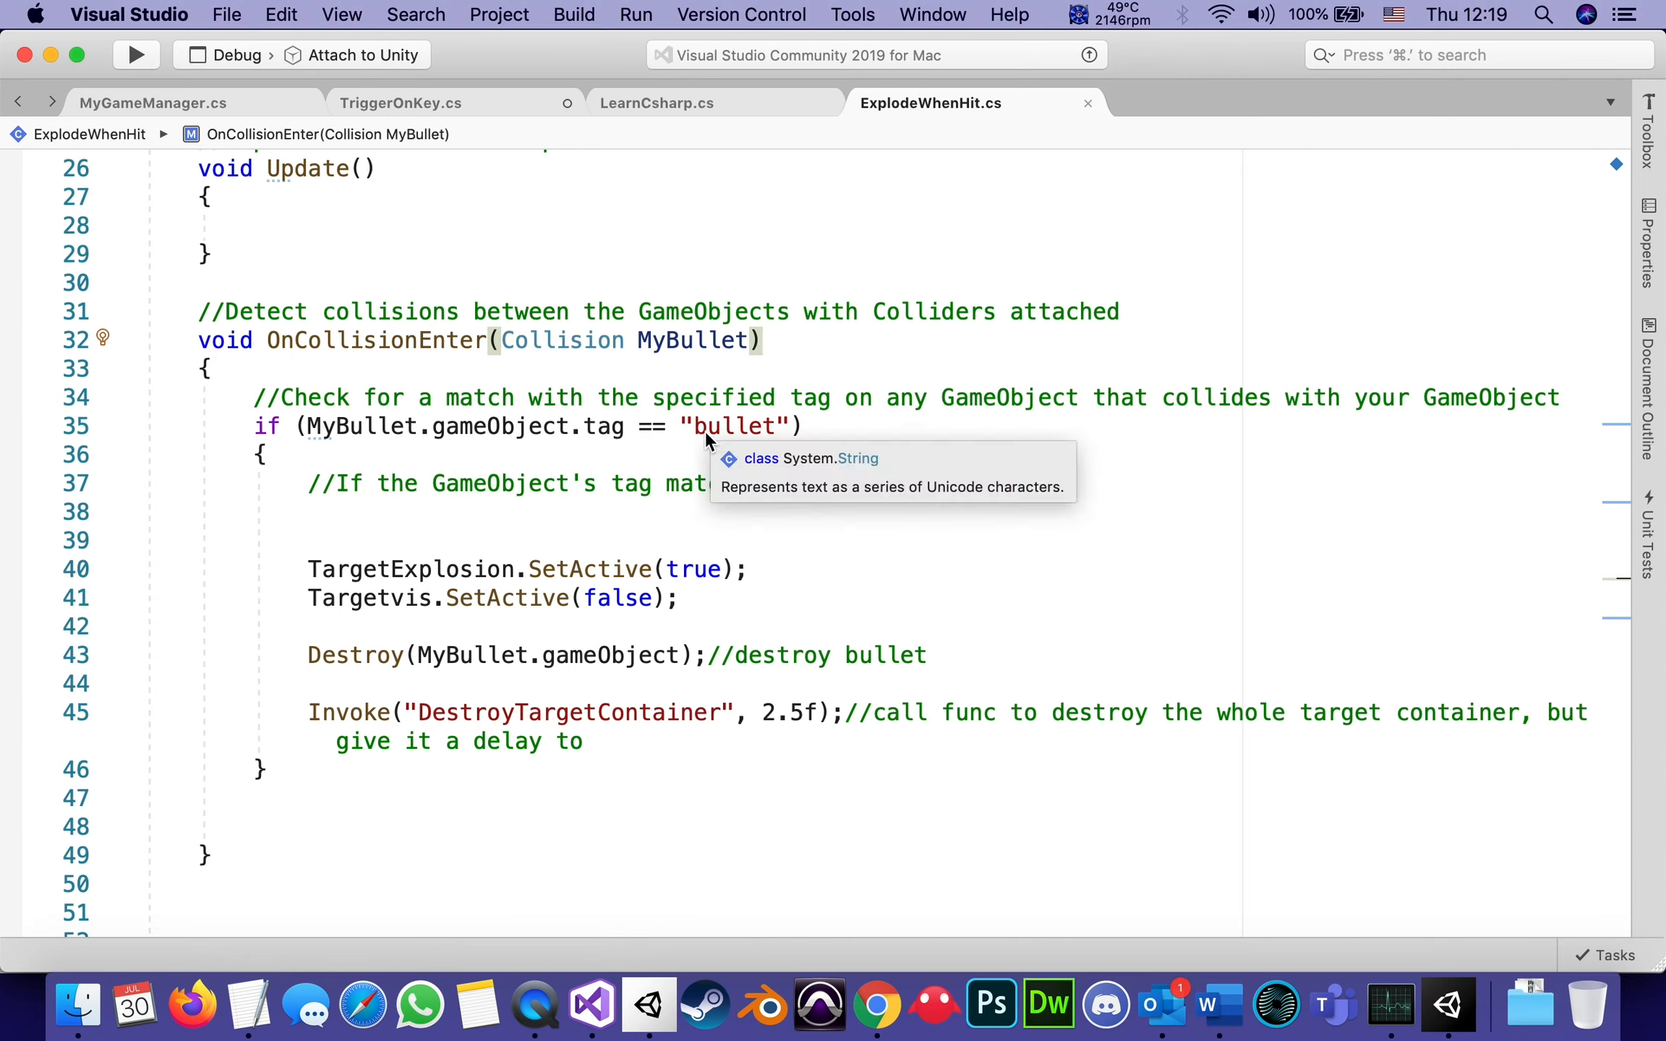
{"action": "mouse_move", "coordinate": [699, 439]}
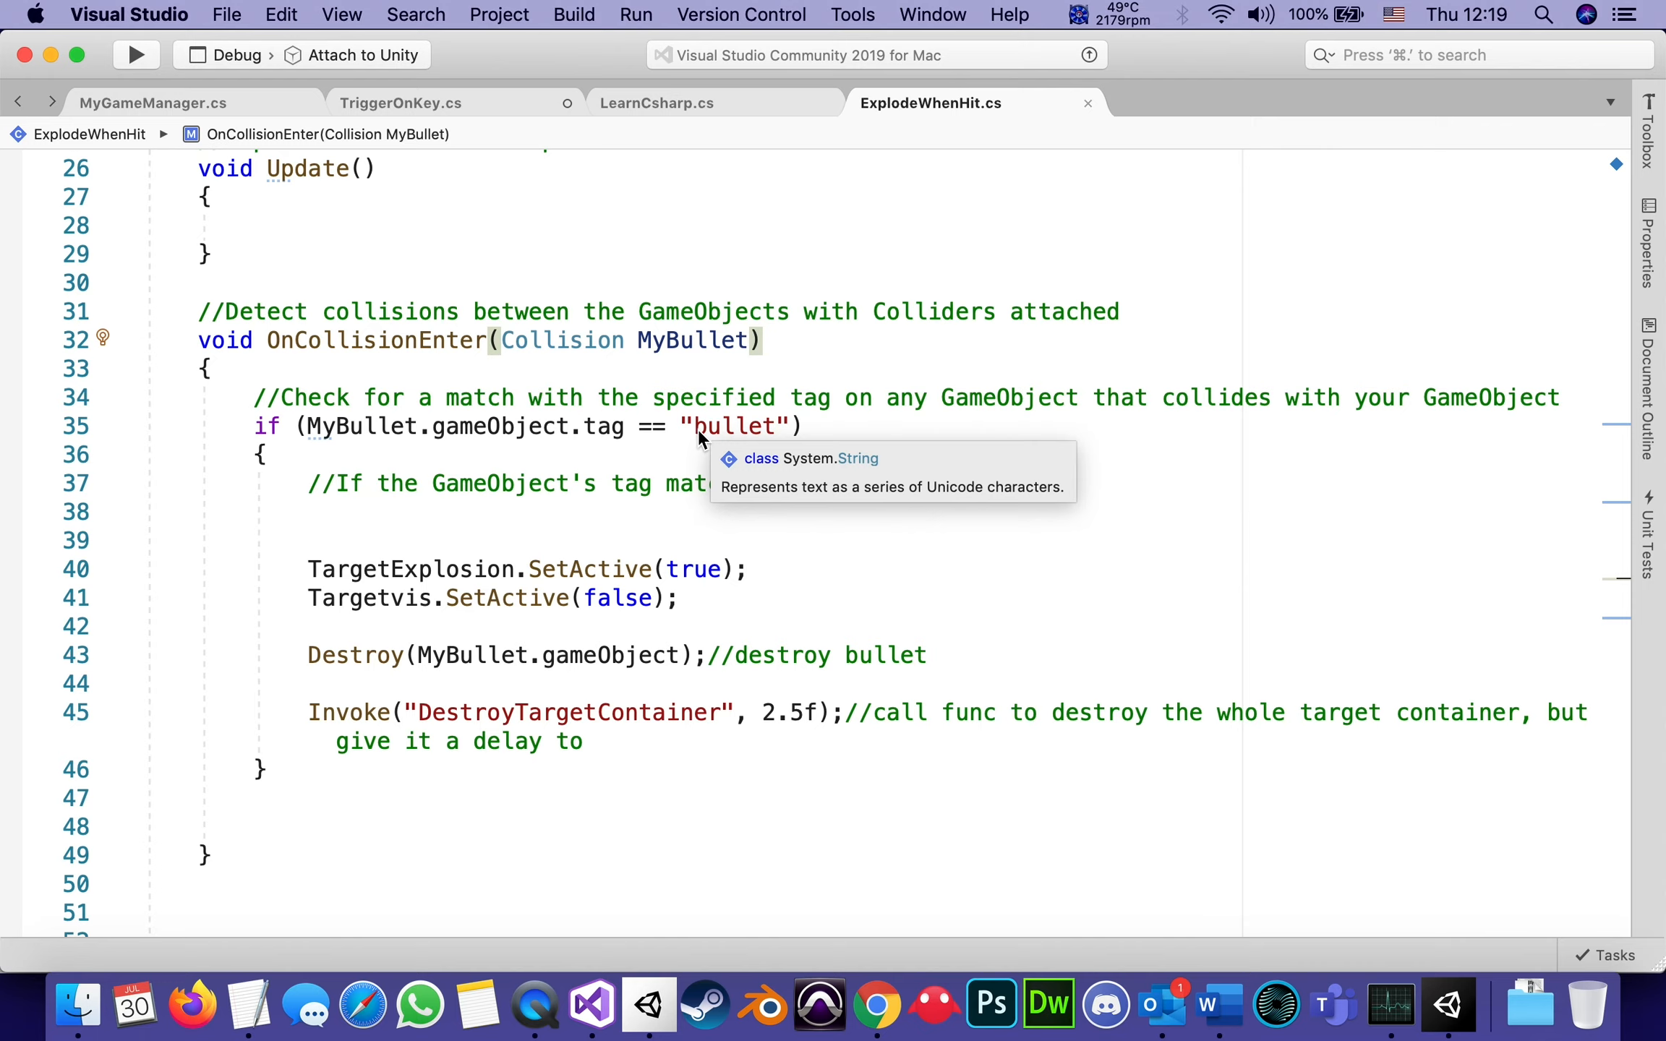
{"action": "mouse_move", "coordinate": [645, 444]}
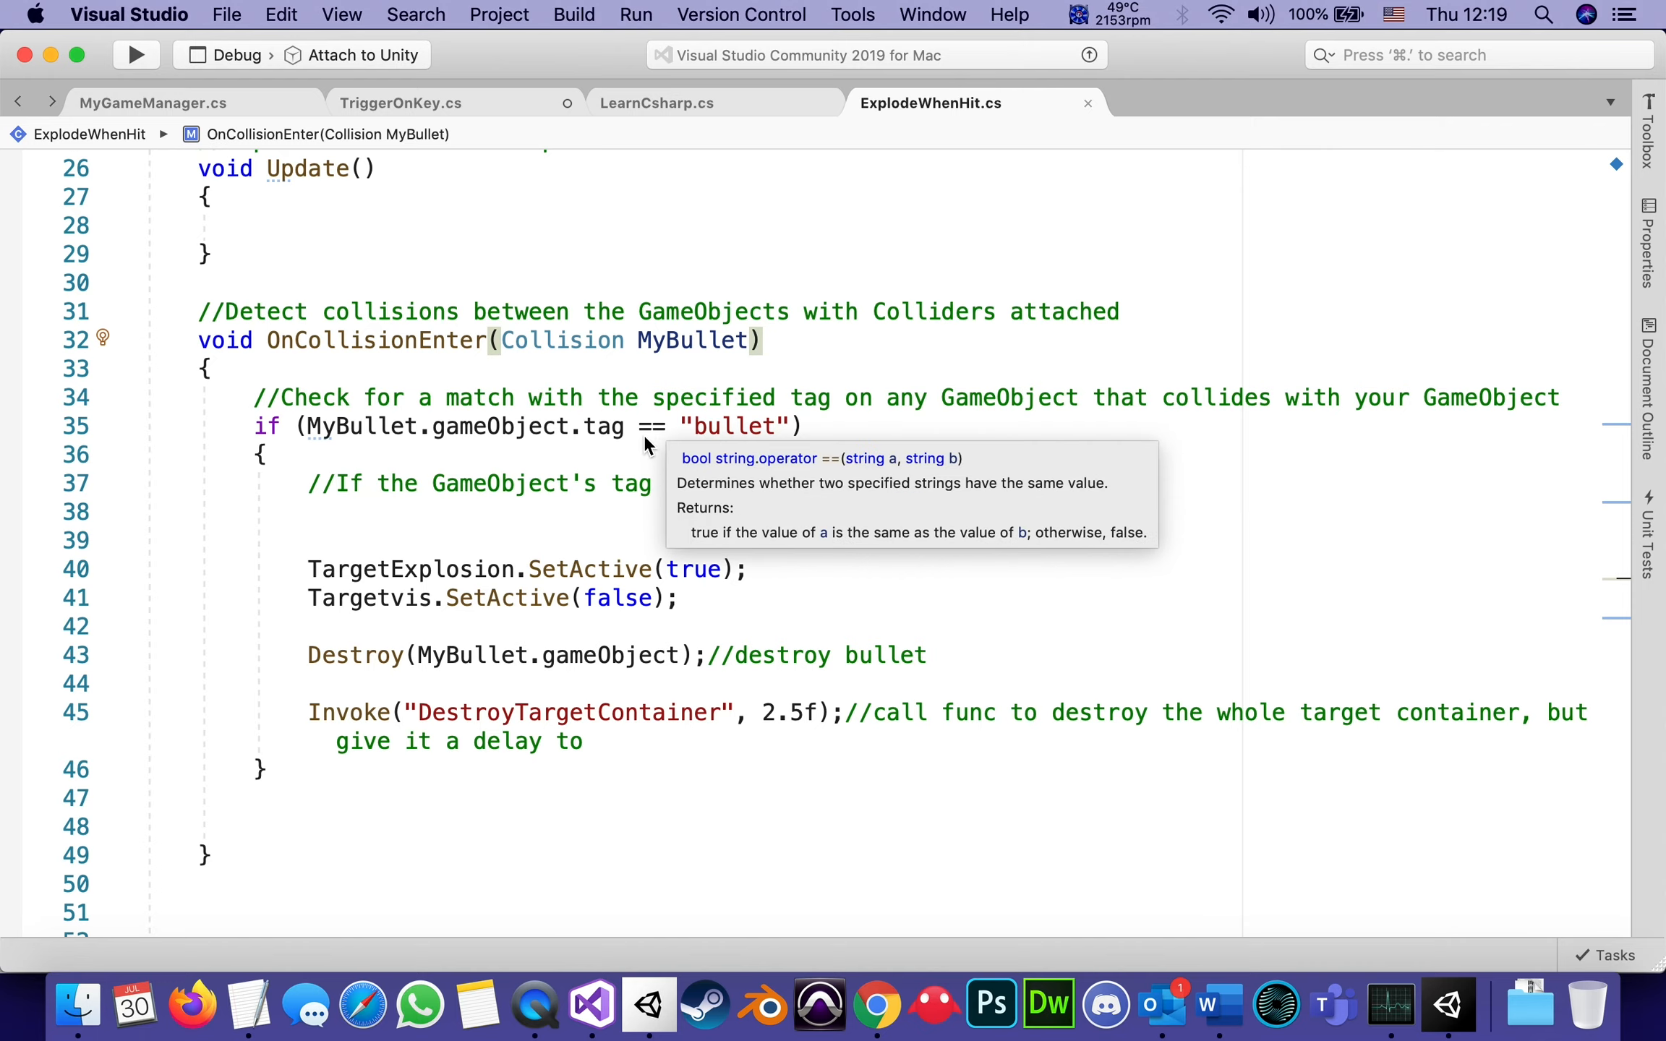
{"action": "mouse_move", "coordinate": [859, 441]}
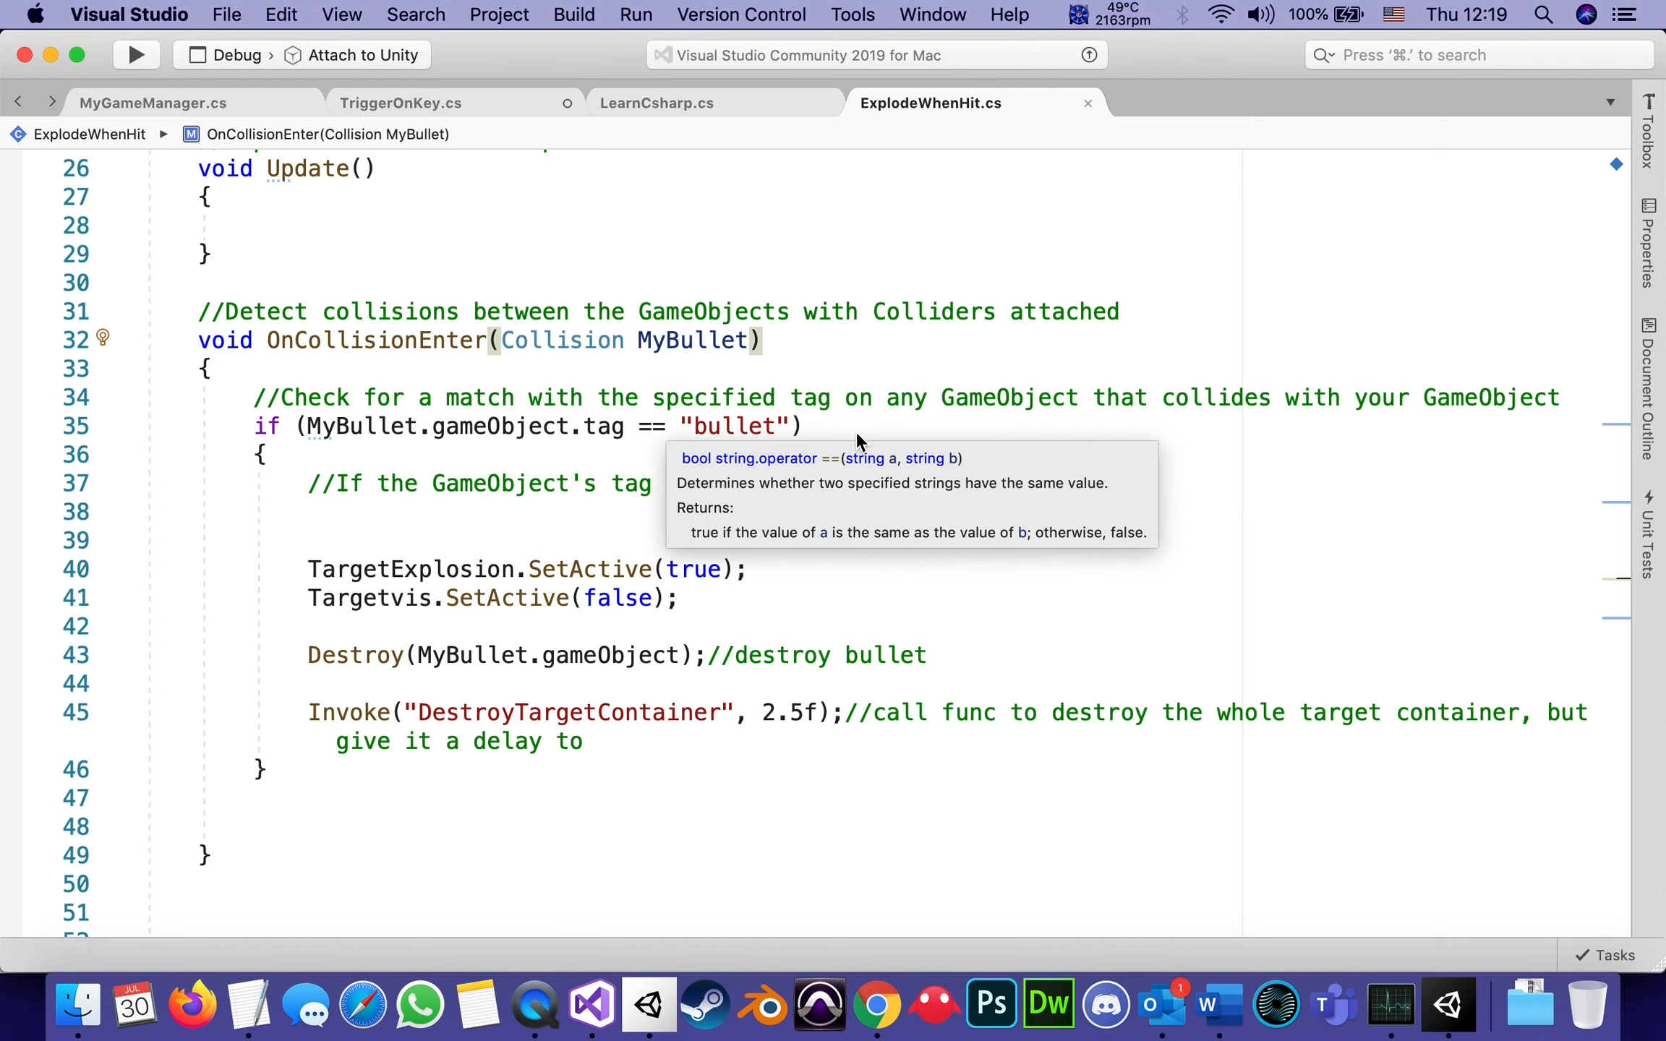
{"action": "mouse_move", "coordinate": [894, 802]}
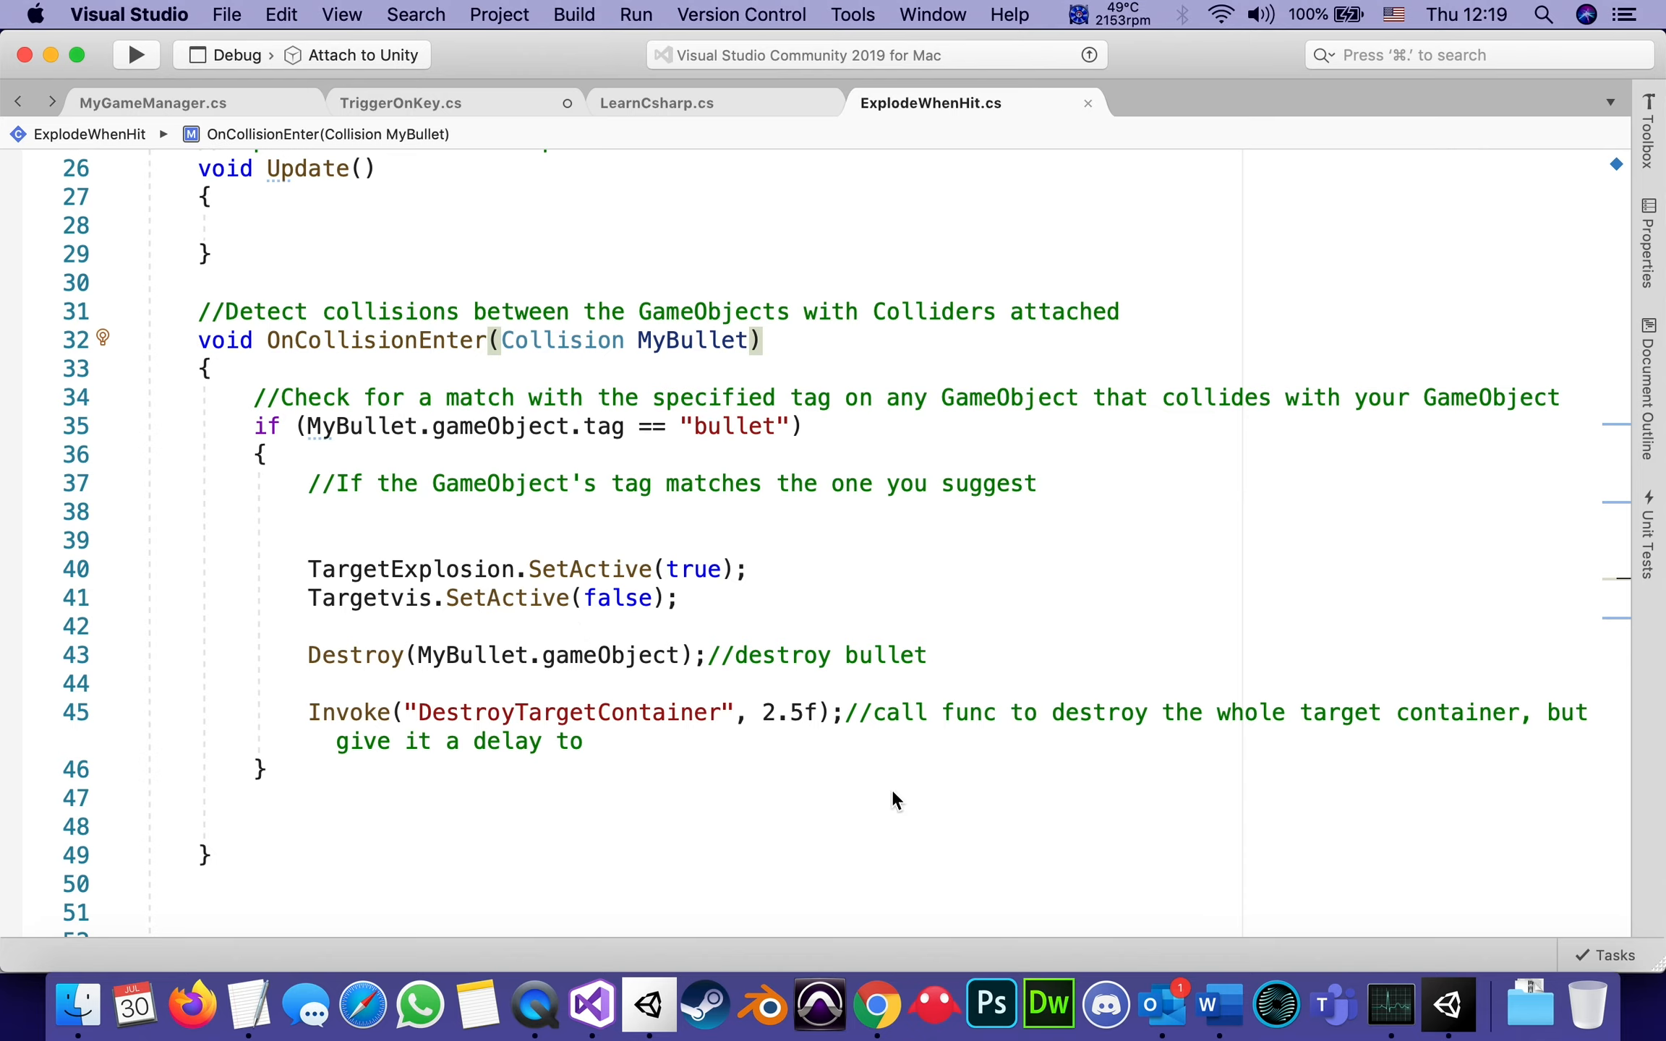
{"action": "mouse_move", "coordinate": [768, 622]}
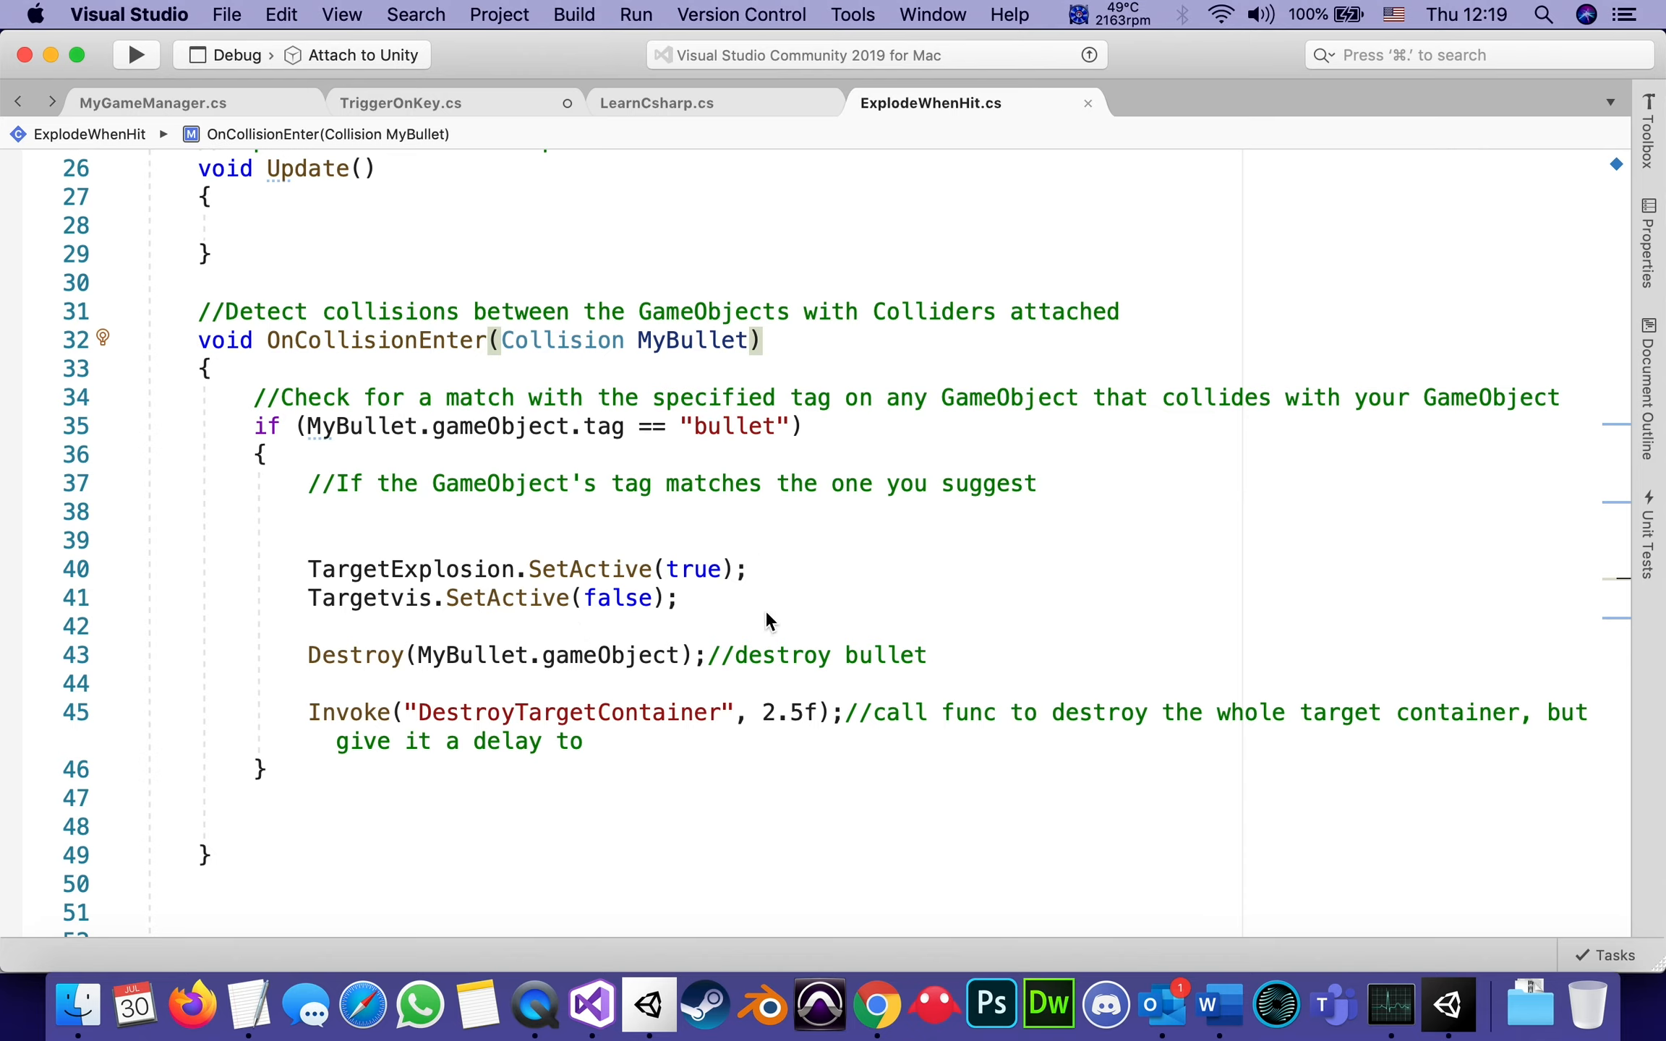
{"action": "mouse_move", "coordinate": [308, 592]}
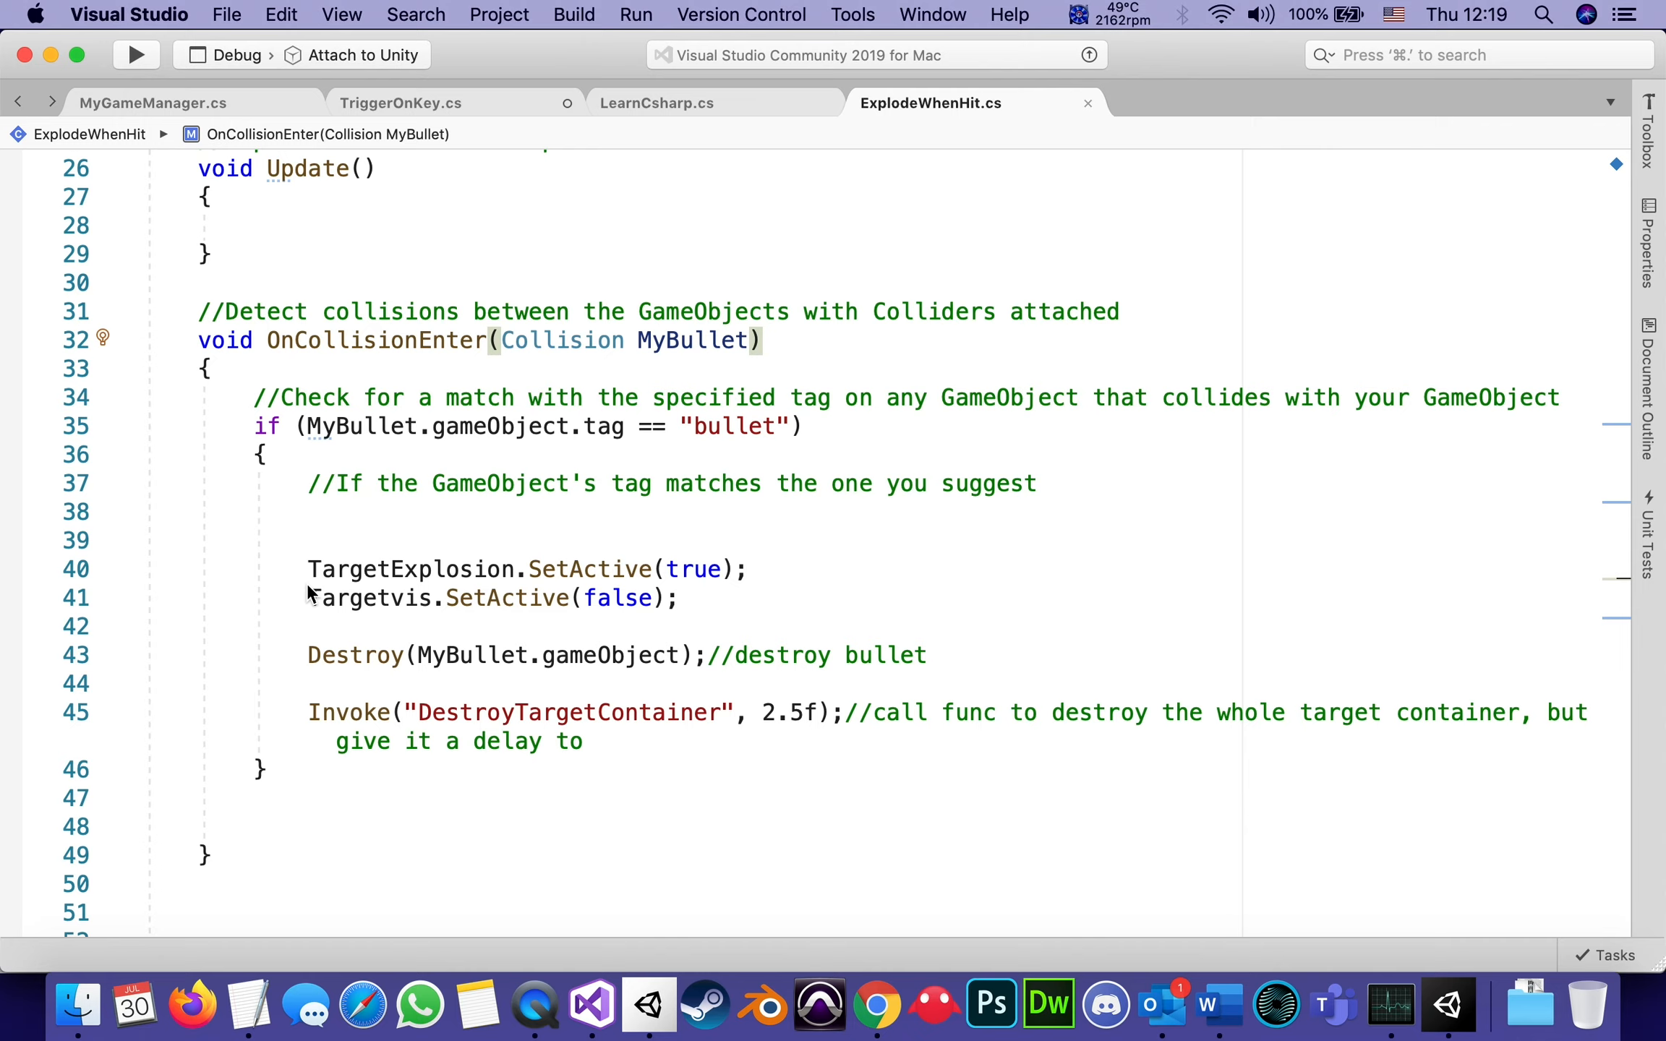
{"action": "mouse_move", "coordinate": [590, 568]}
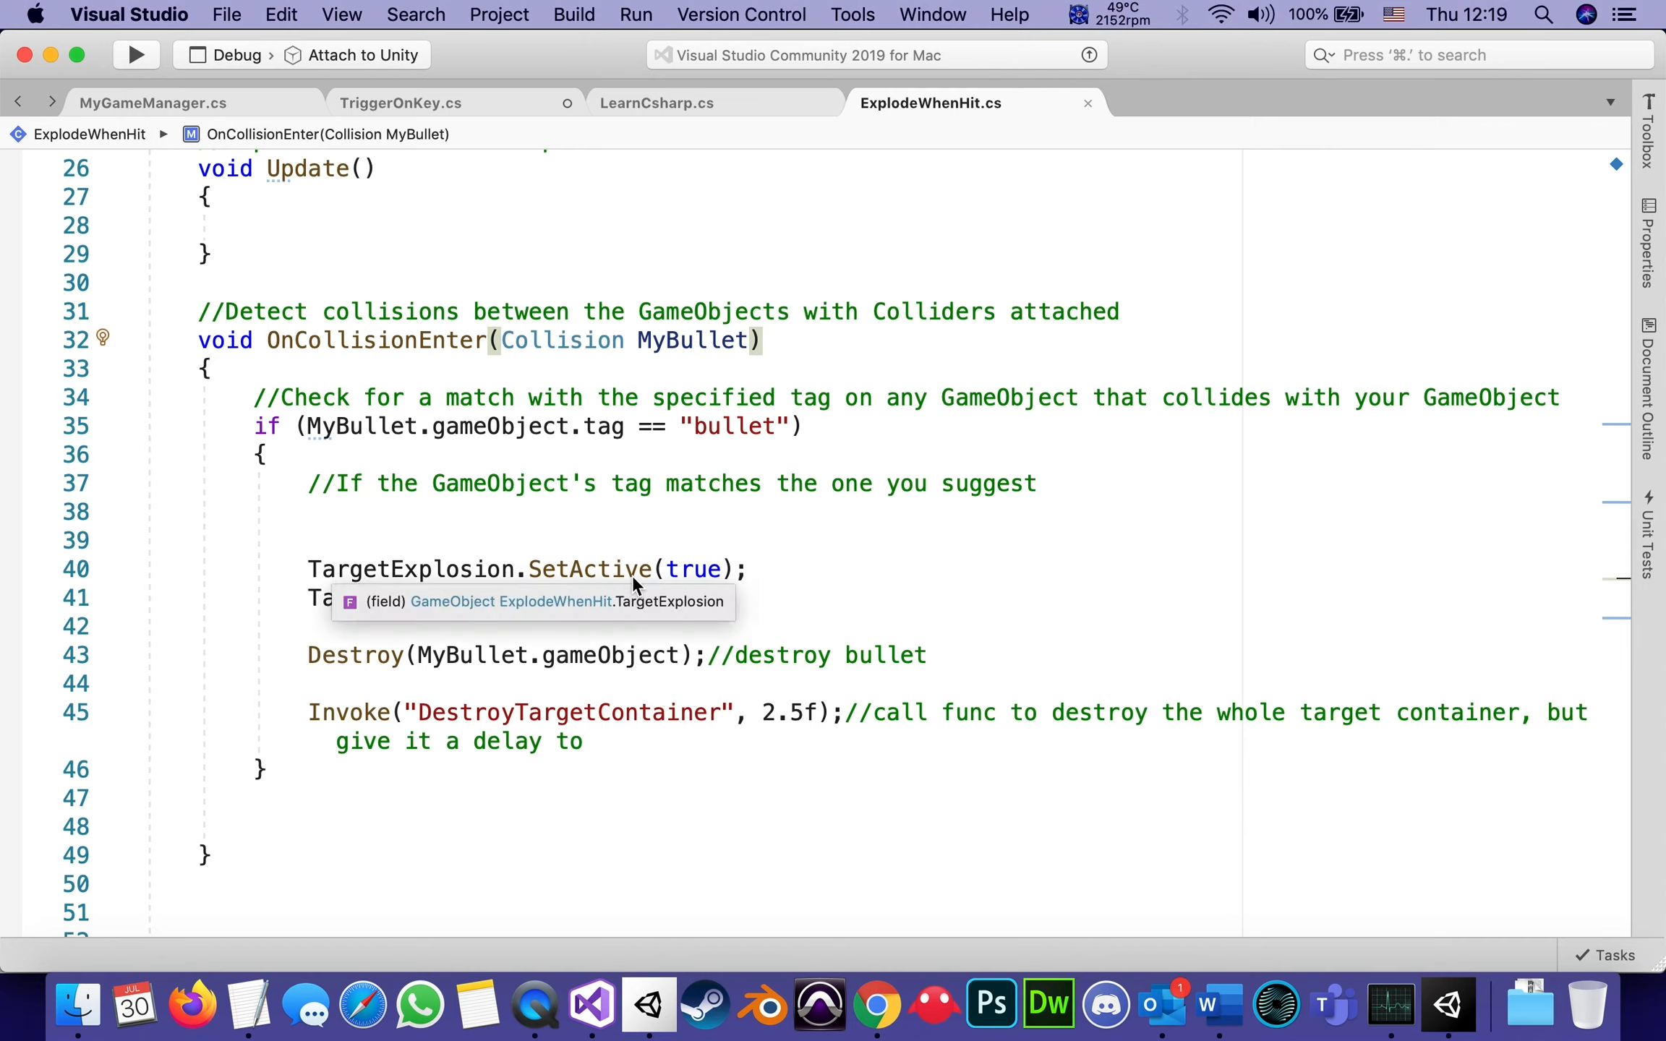
Comment line 40 as '// extivate explosion'.
{"action": "type", "text": "//"}
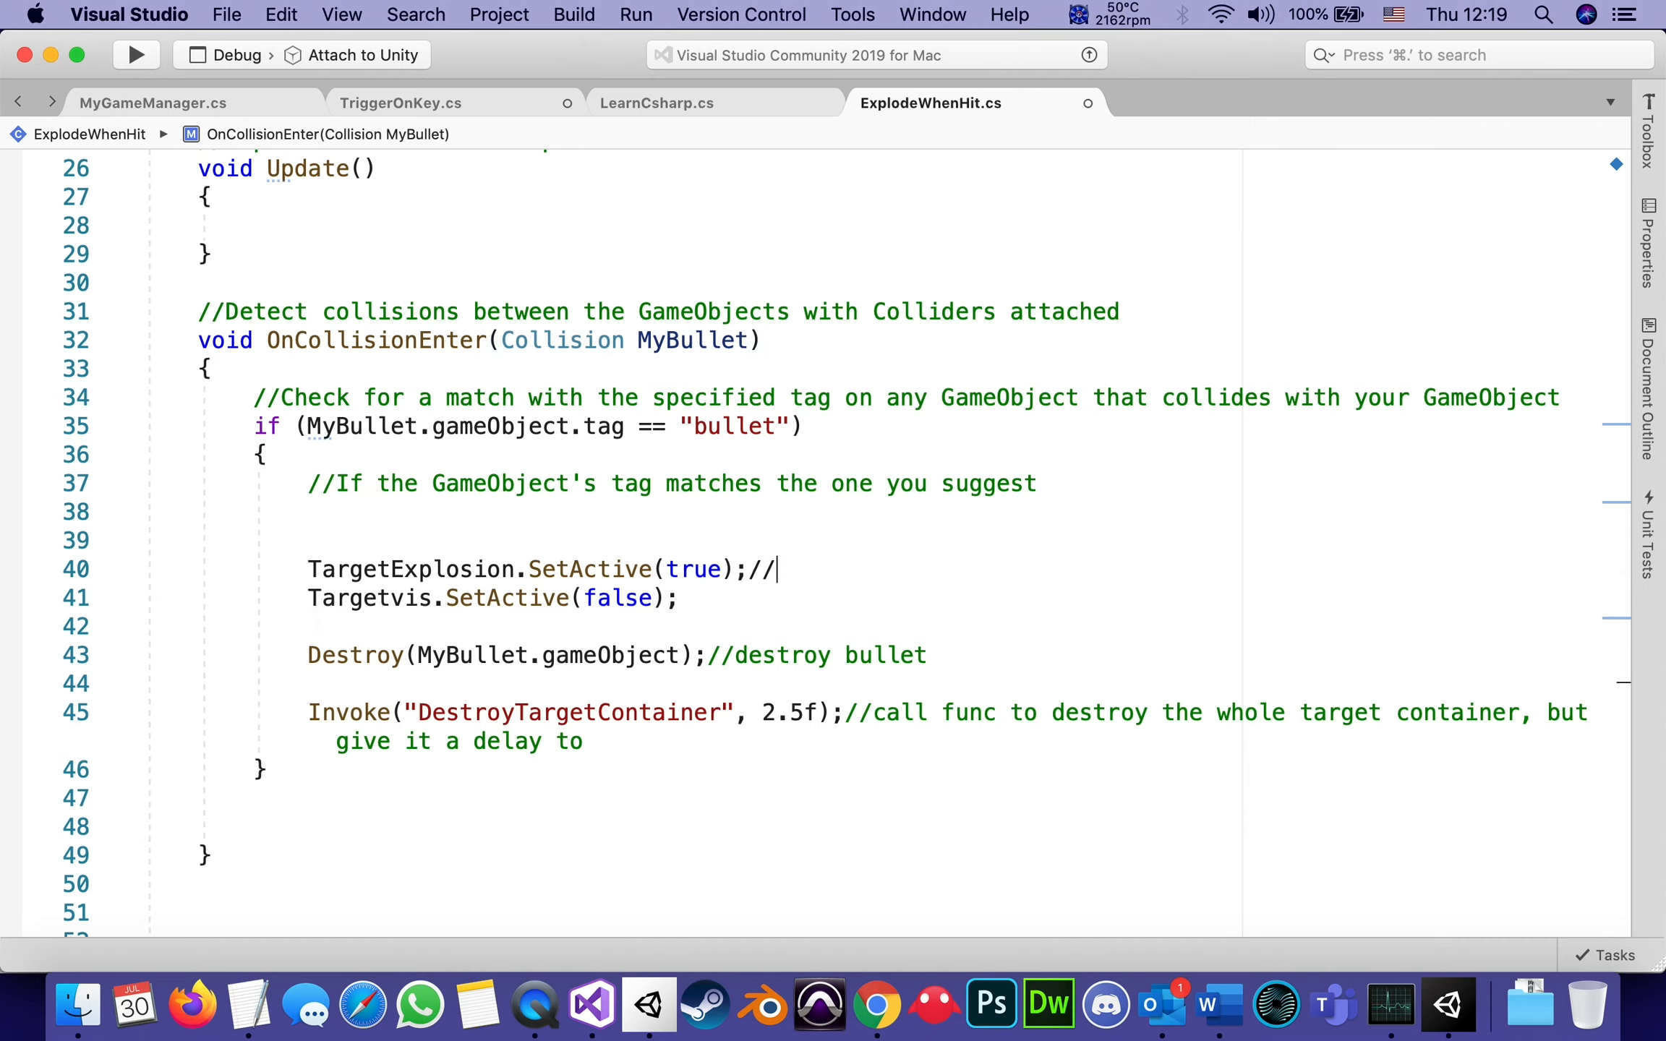
{"action": "type", "text": "exti"}
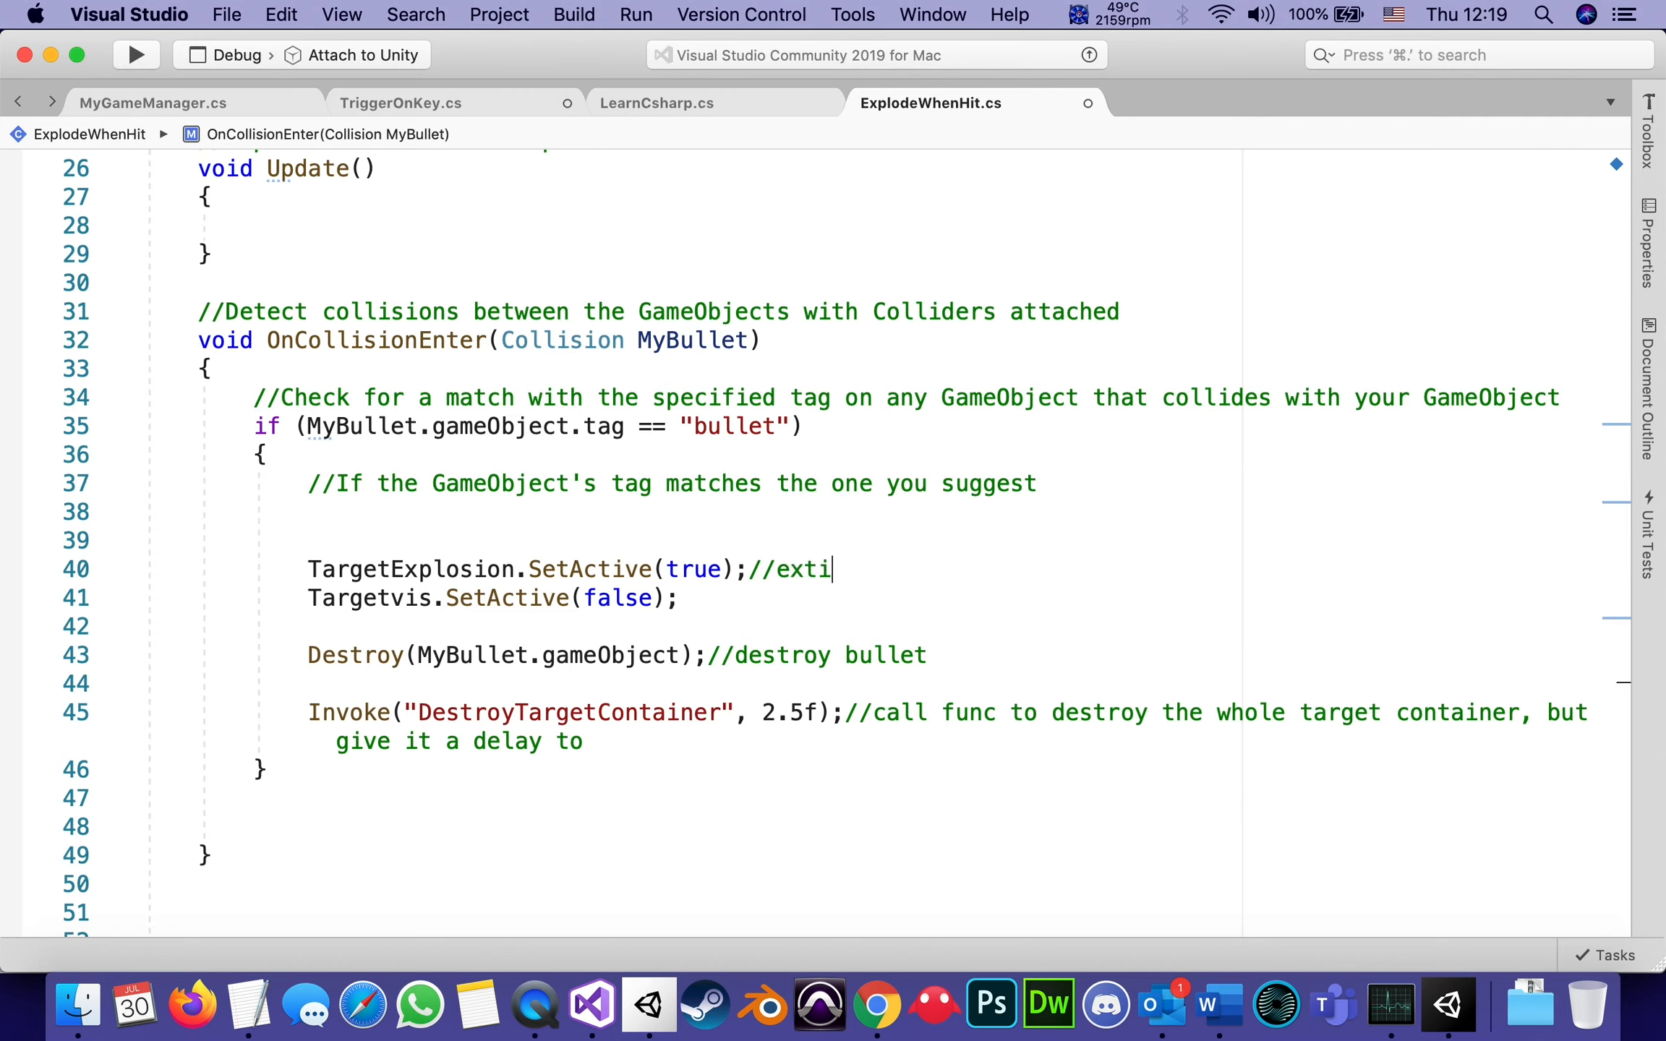
{"action": "type", "text": "vate ex"}
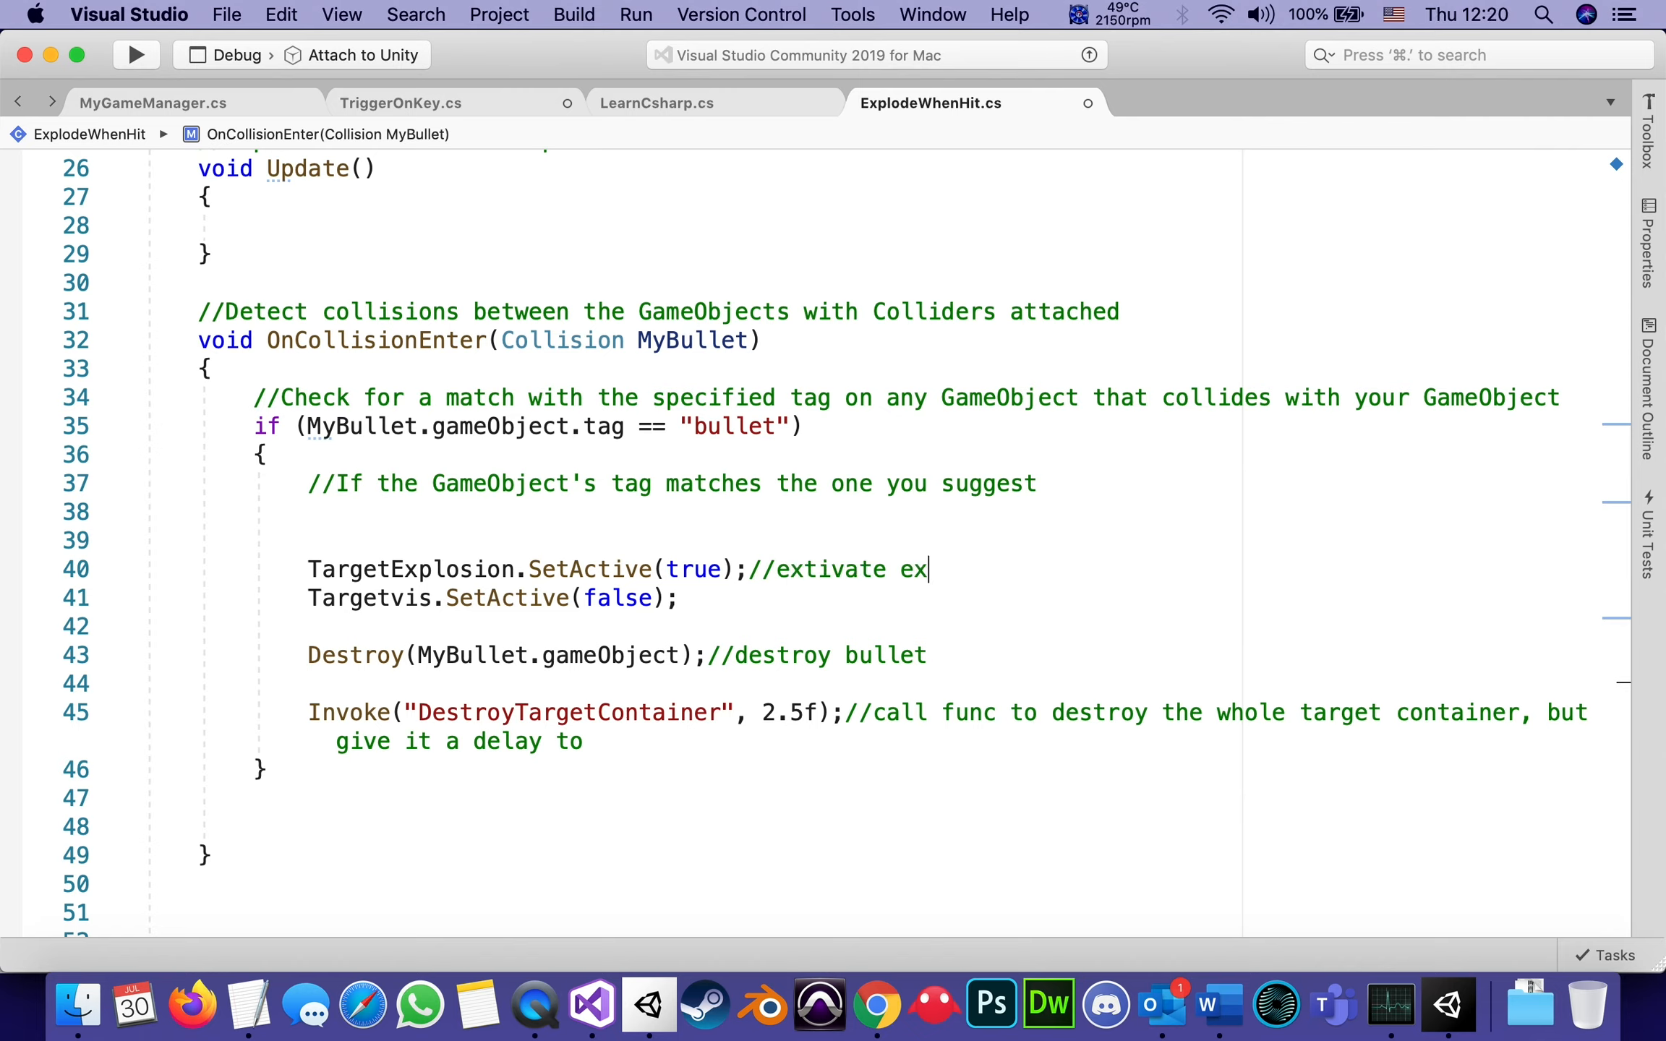
{"action": "type", "text": "plosion"}
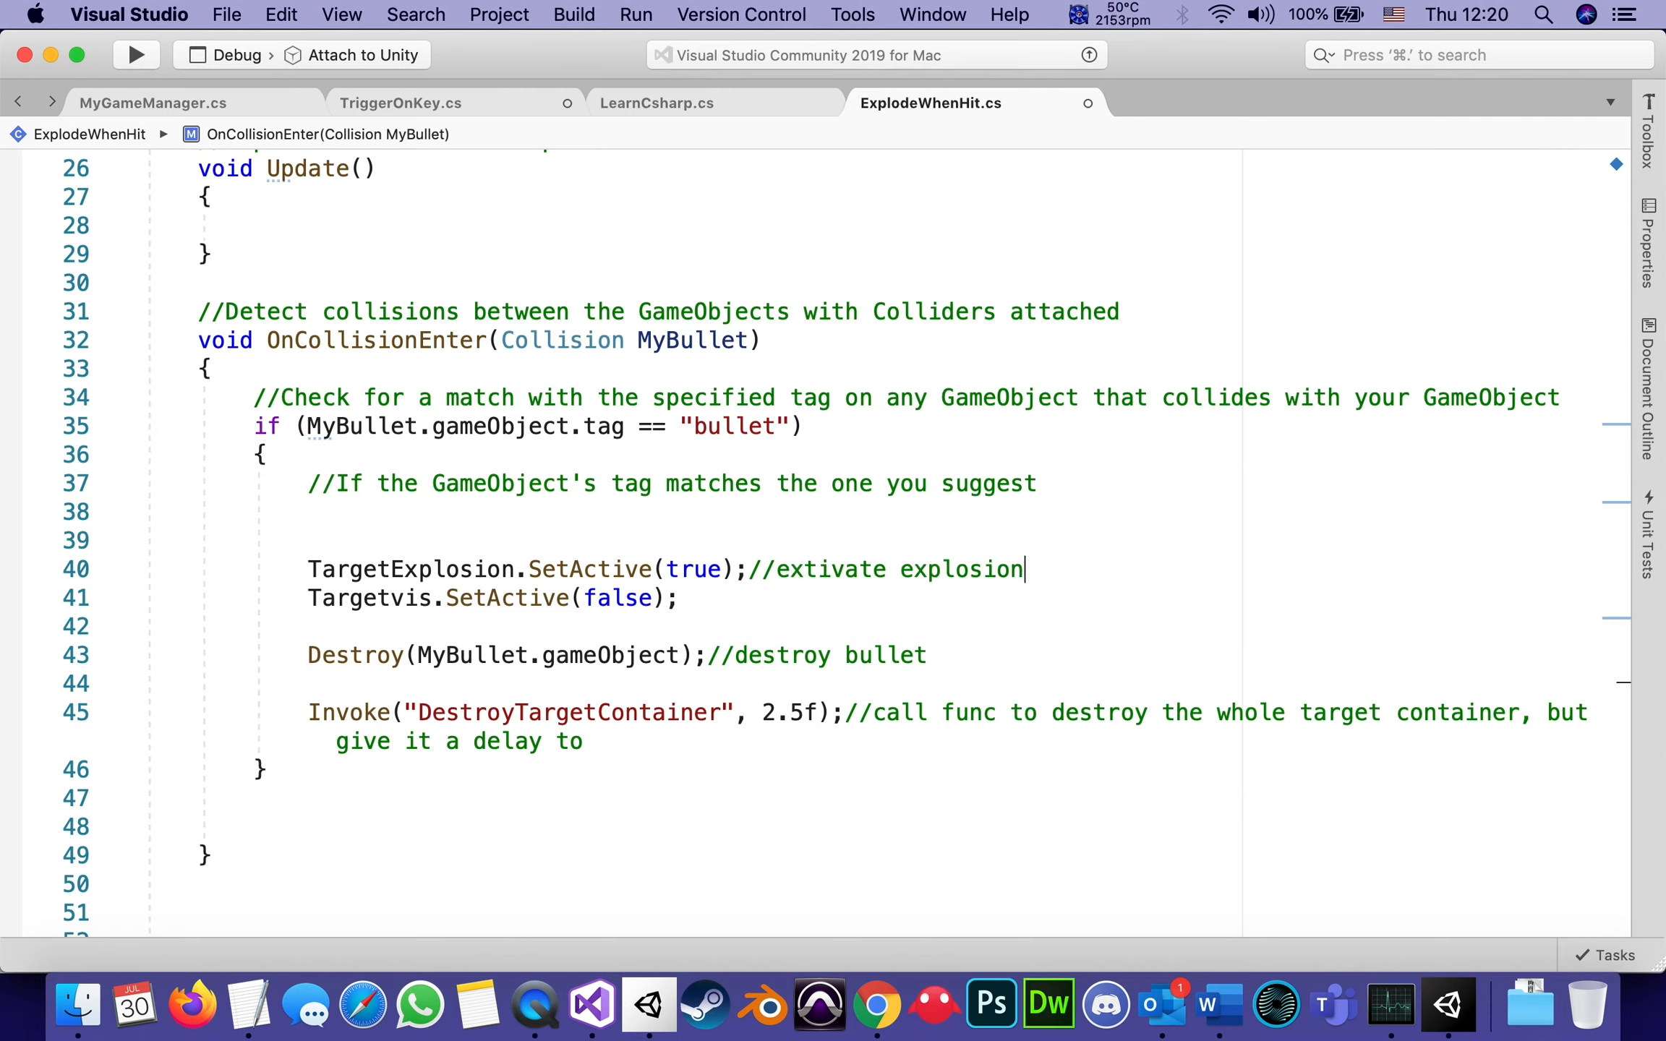
{"action": "mouse_move", "coordinate": [372, 599]}
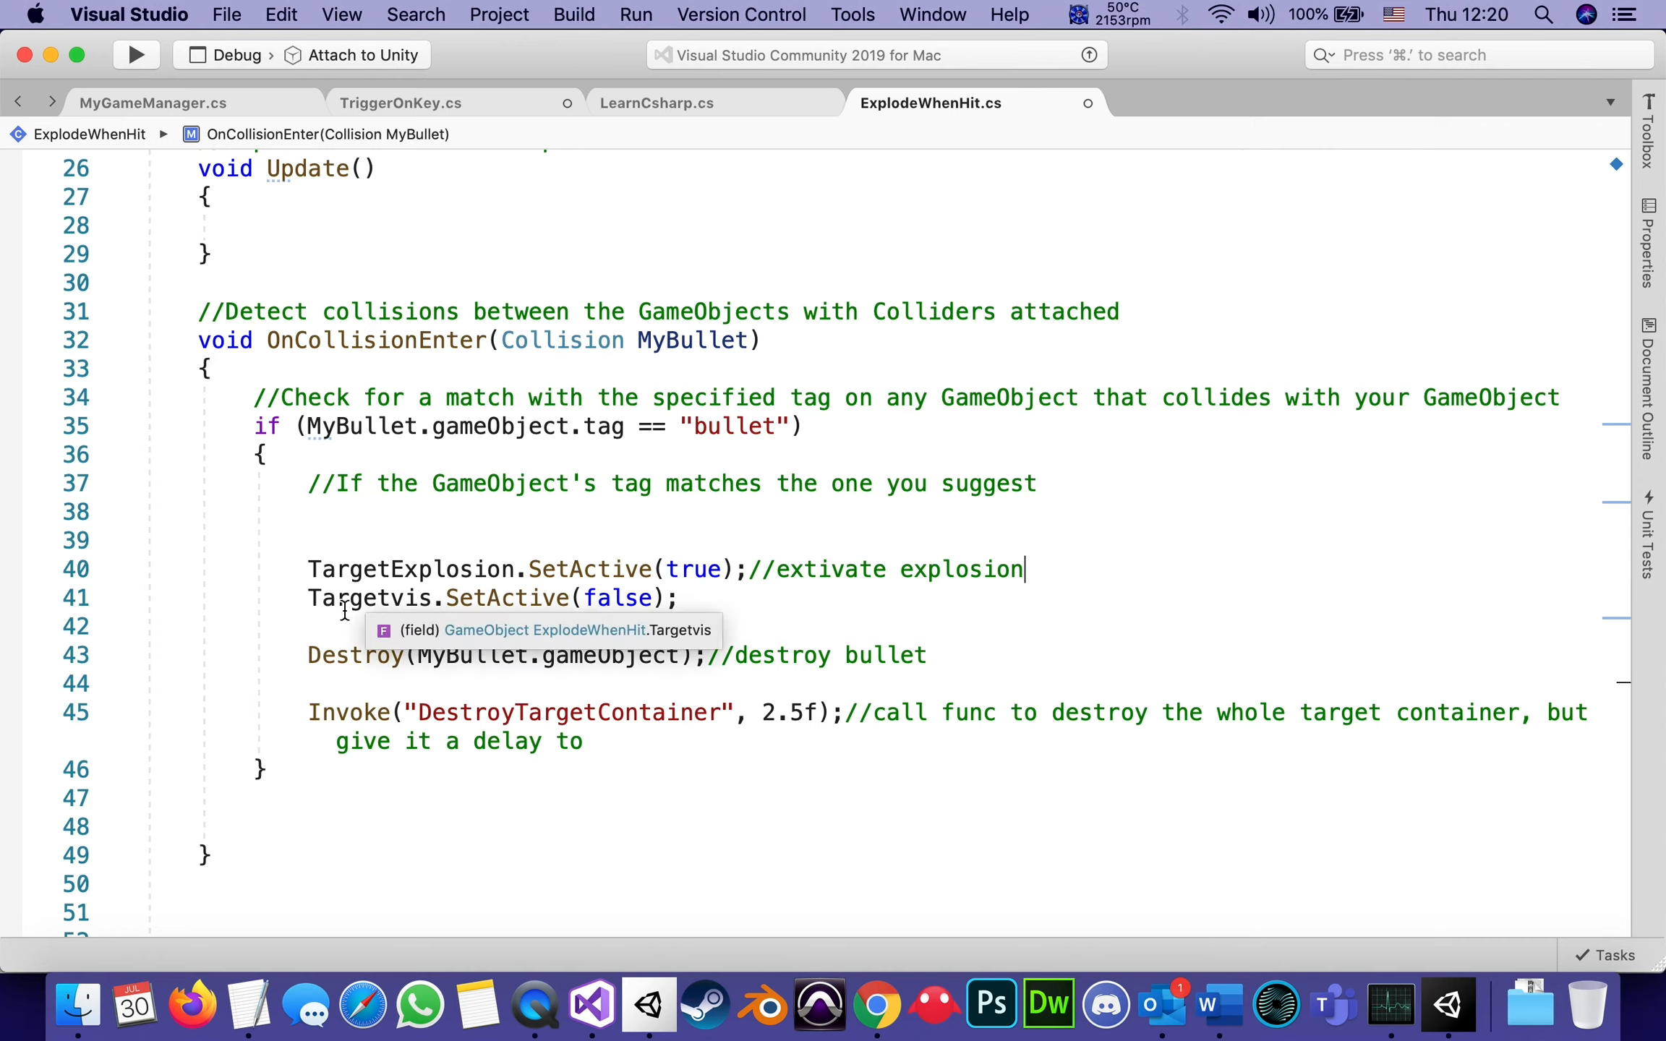
{"action": "mouse_move", "coordinate": [582, 598]}
{"action": "type", "text": "/"}
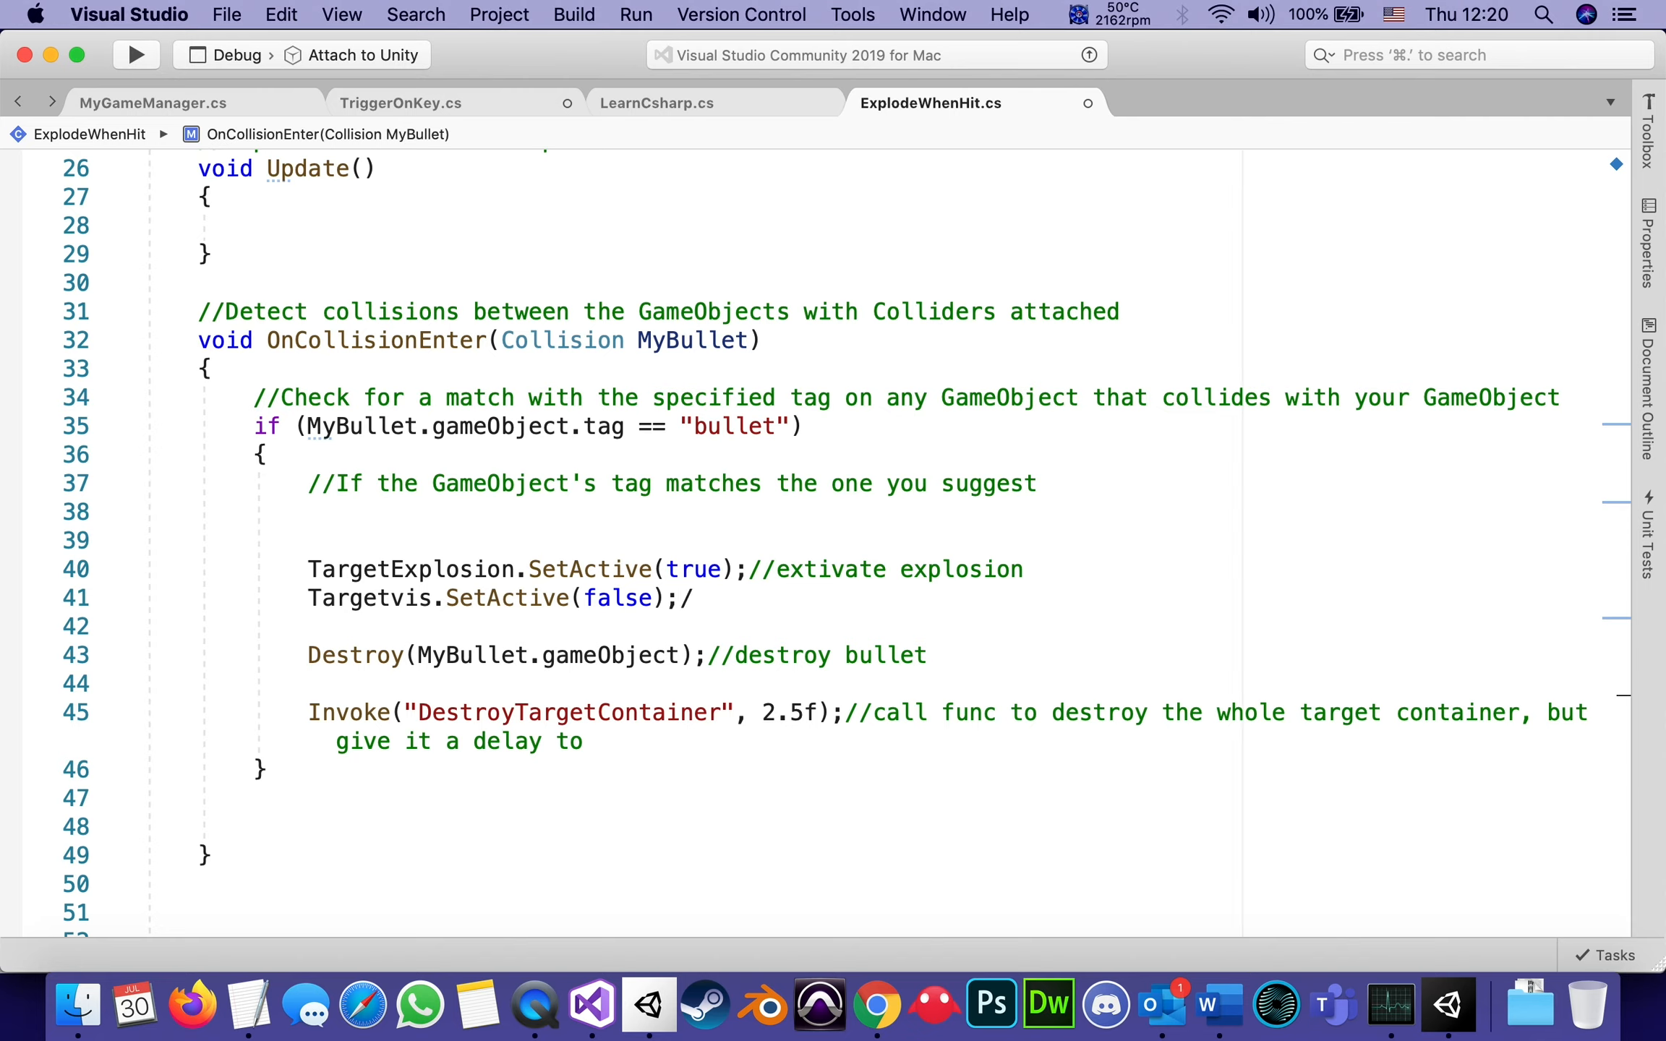
Comment line 41 as hiding the target's visual part (cylinder).
{"action": "type", "text": "hide the"}
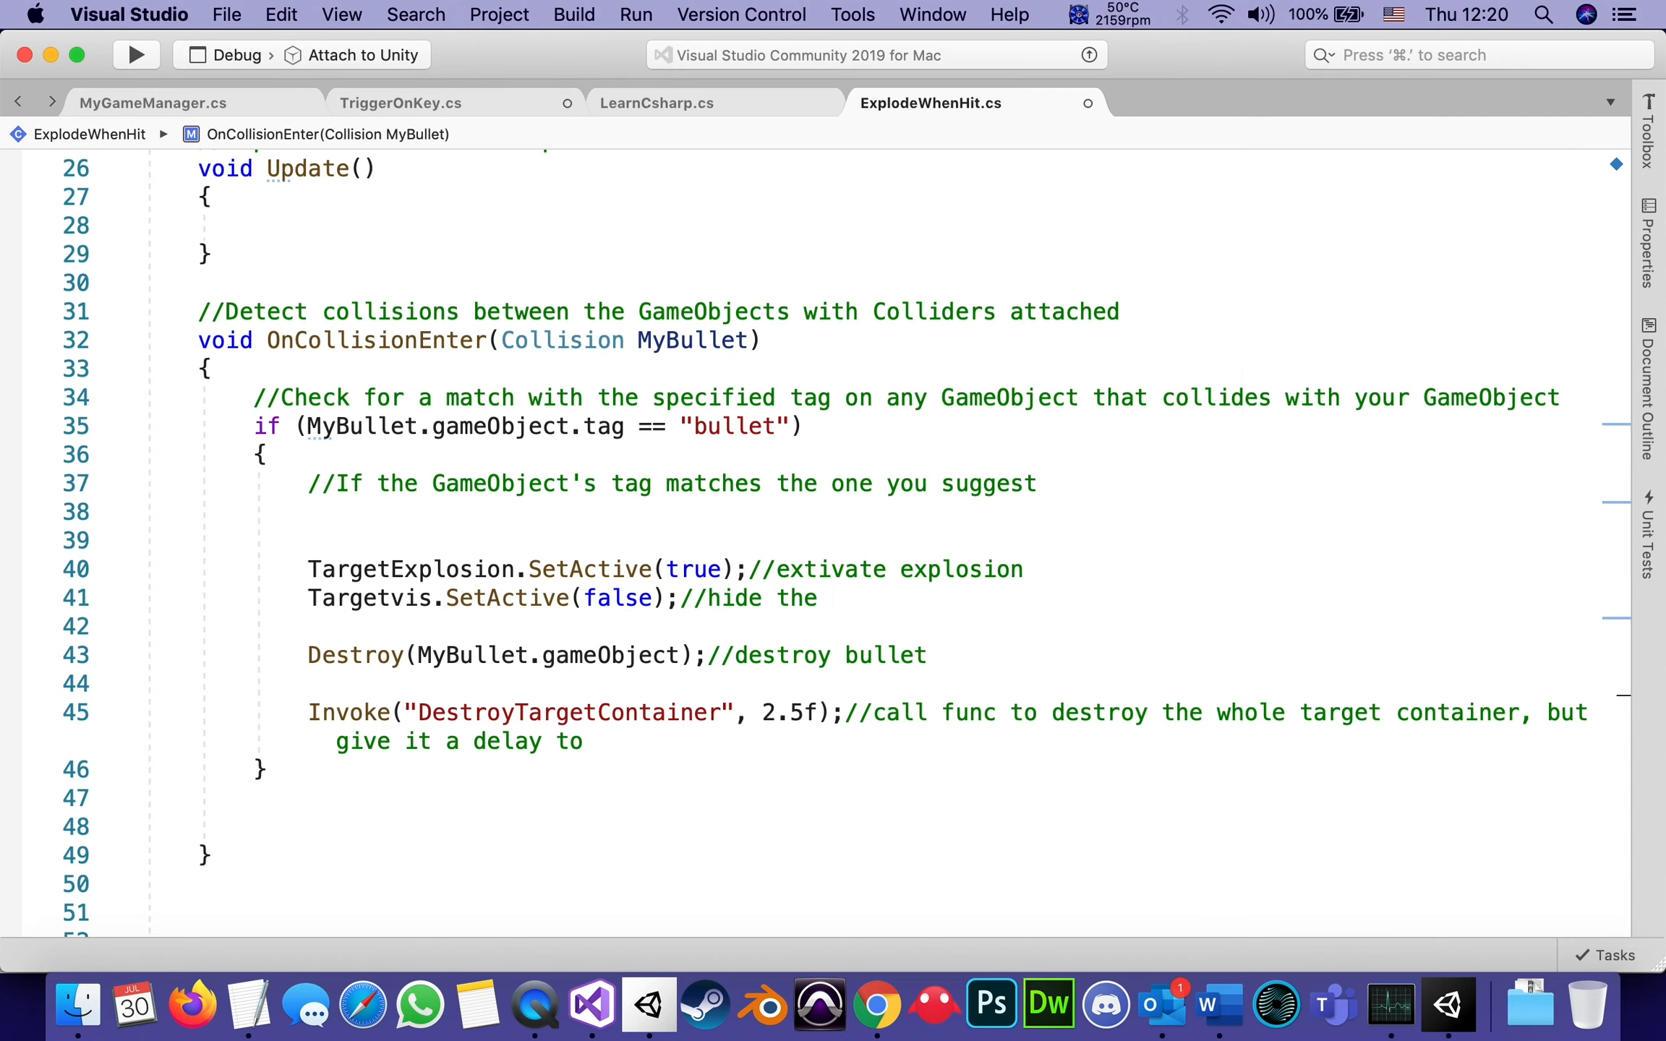
{"action": "type", "text": "visual part of vthe target"}
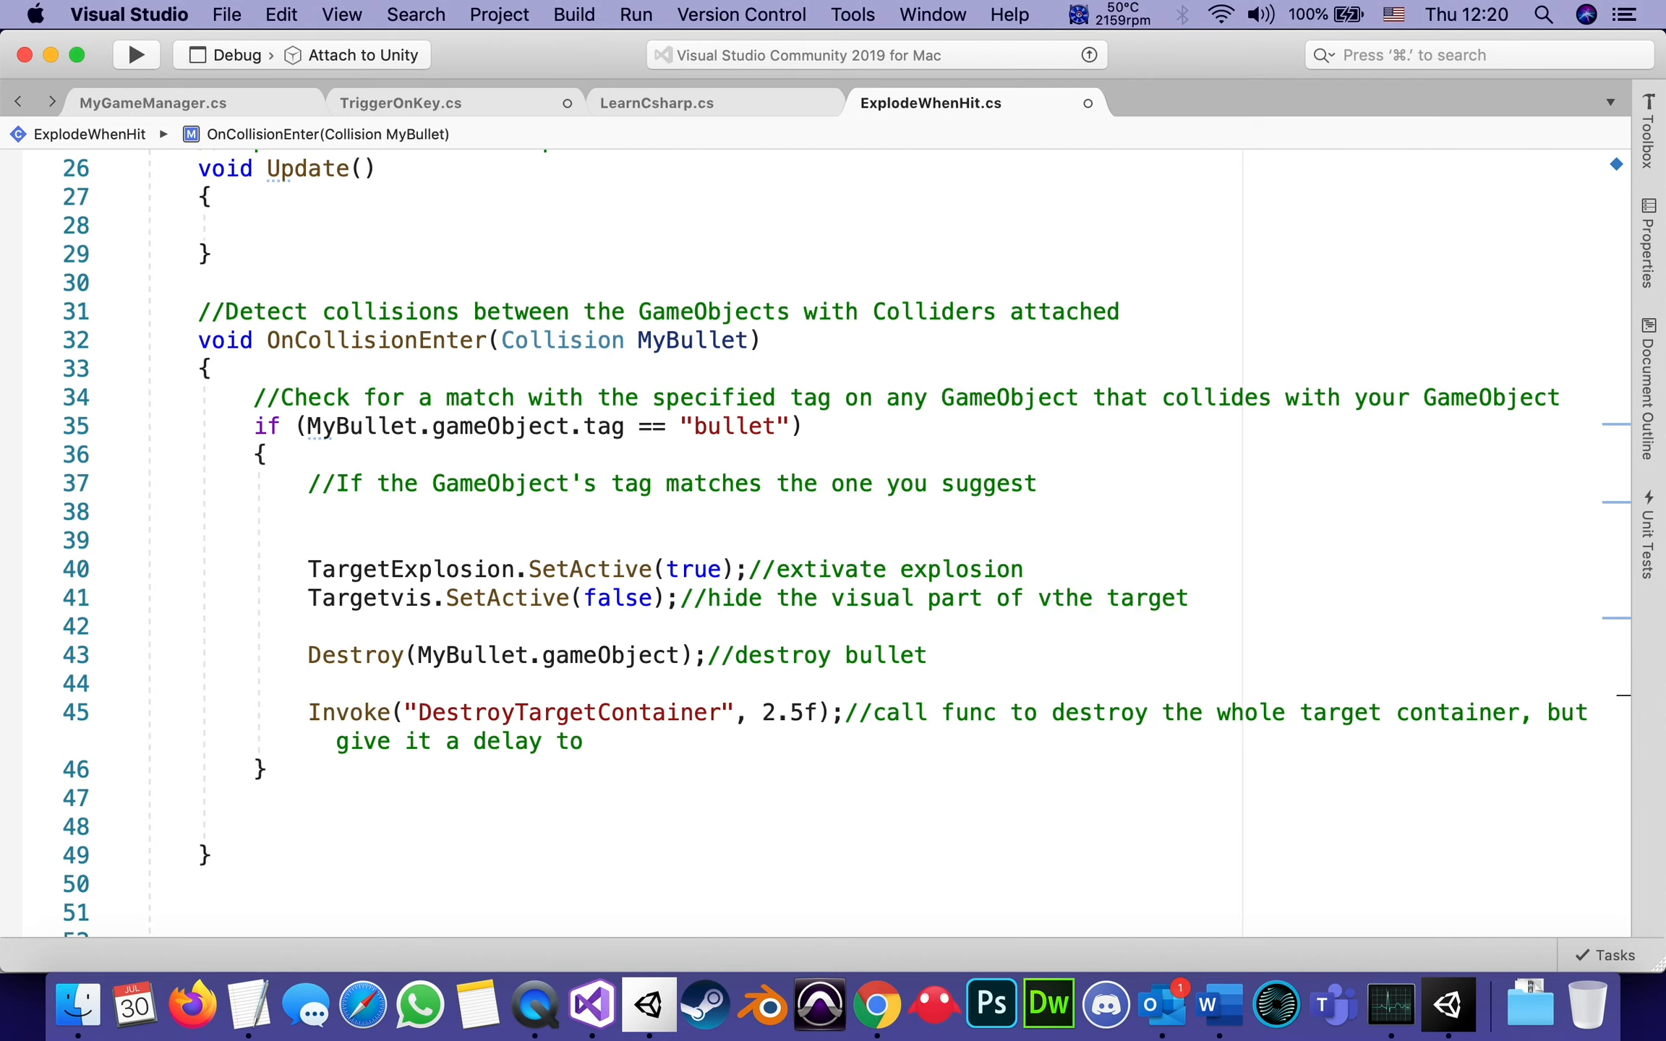
{"action": "type", "text": "(c"}
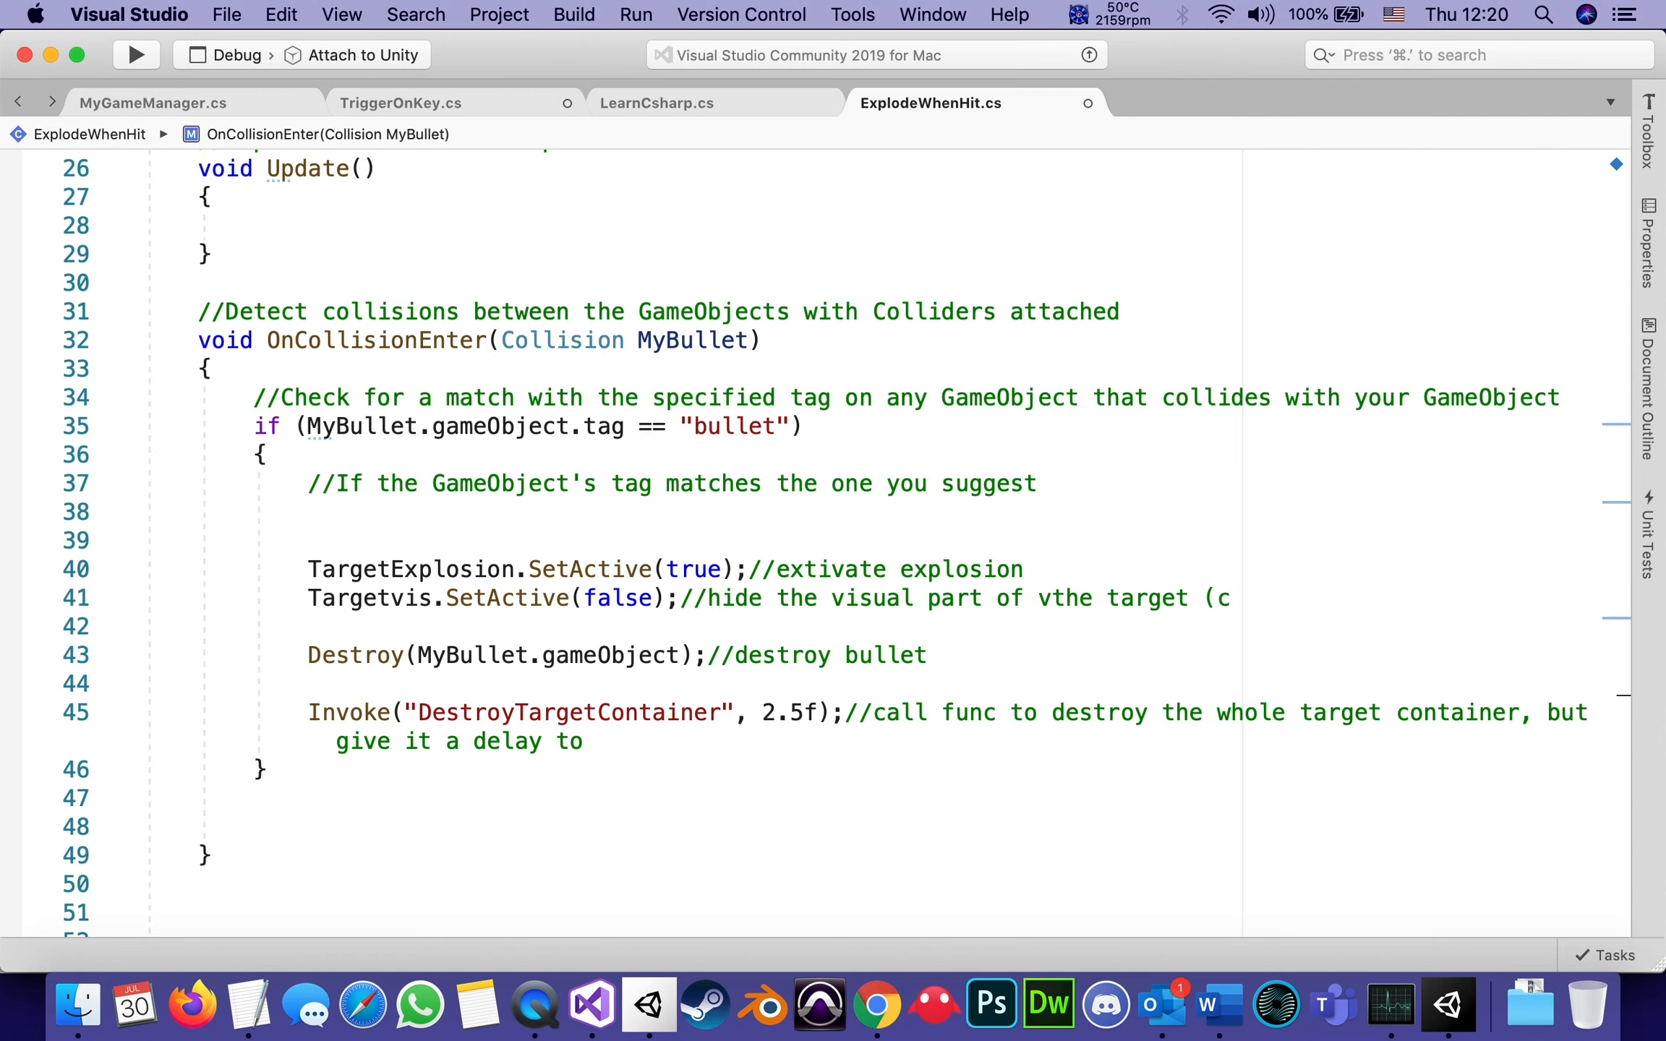
{"action": "type", "text": "yl"}
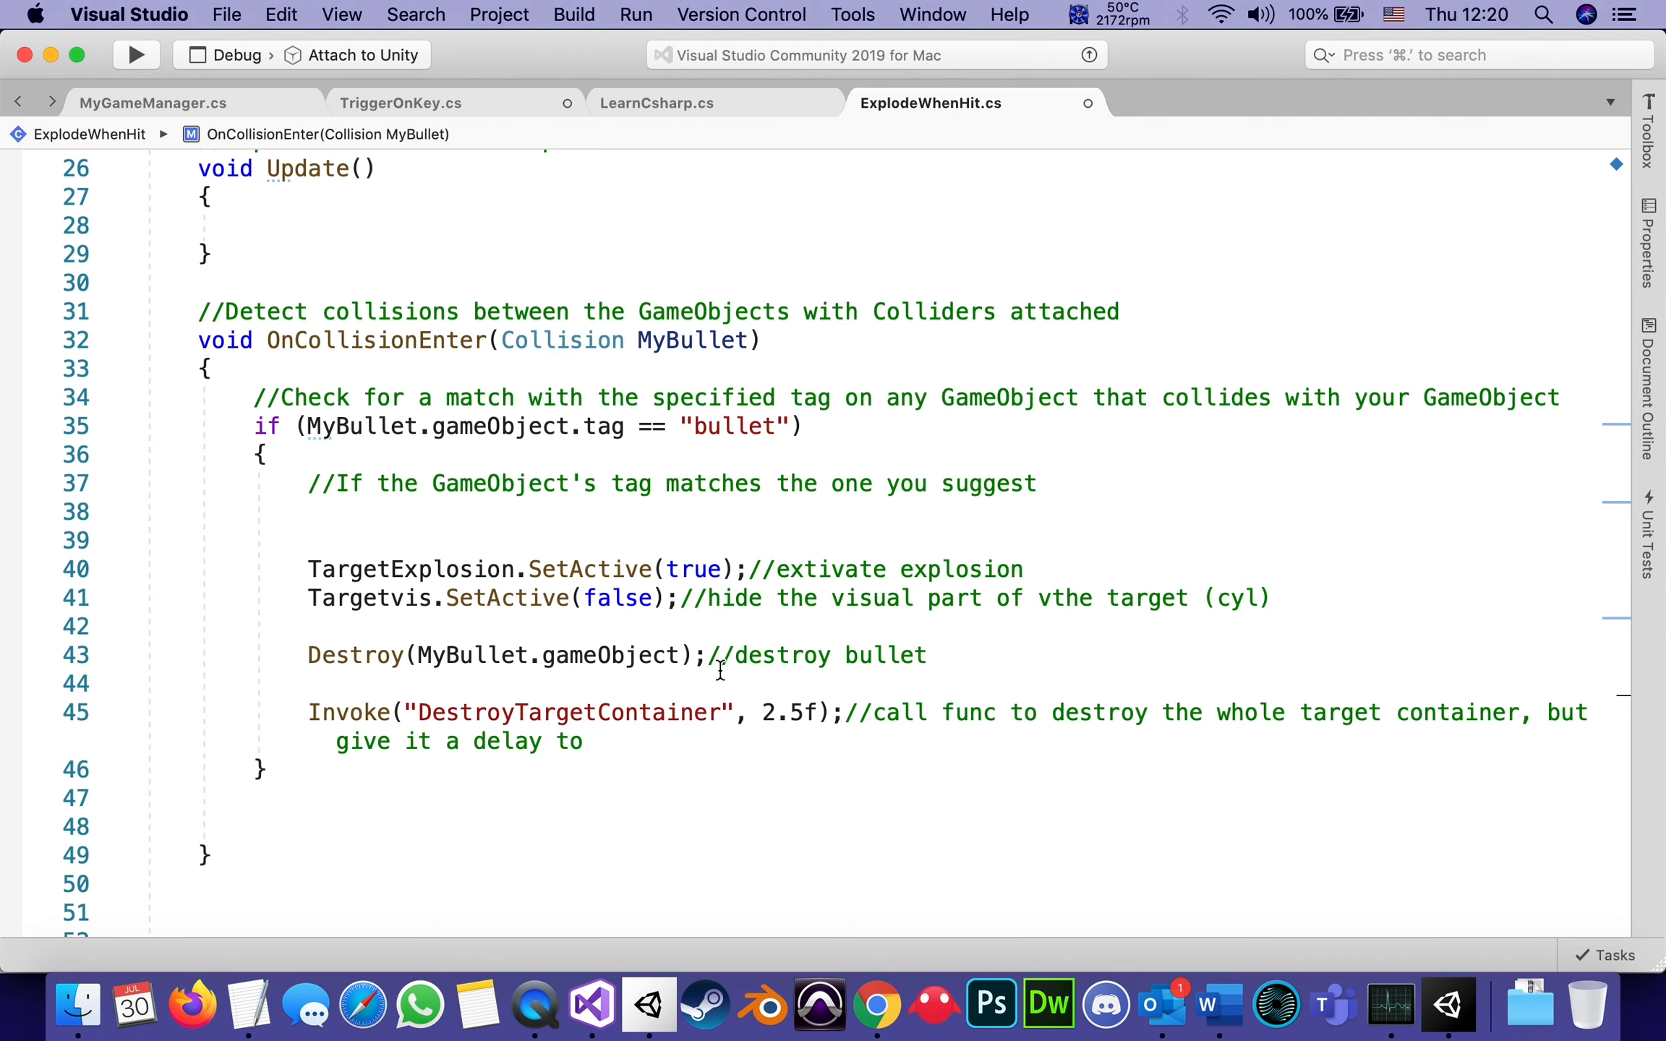
{"action": "scroll", "scroll_direction": "down", "scroll_amount": 3}
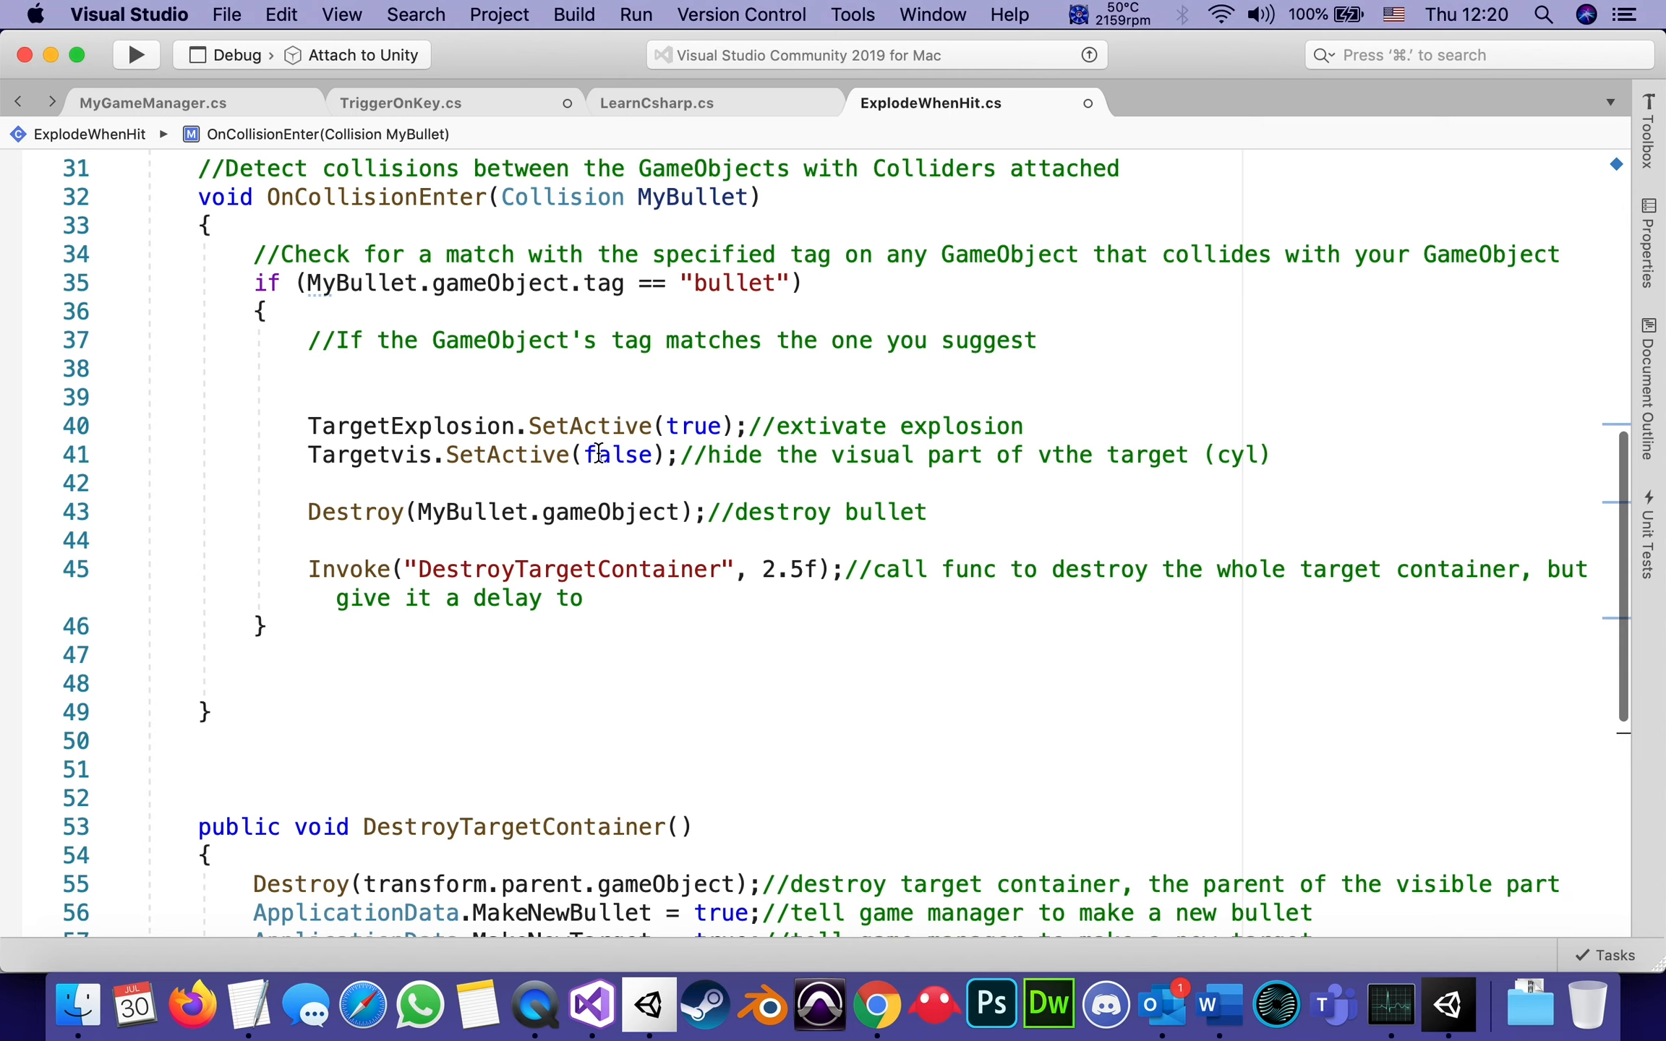
{"action": "mouse_move", "coordinate": [850, 715]}
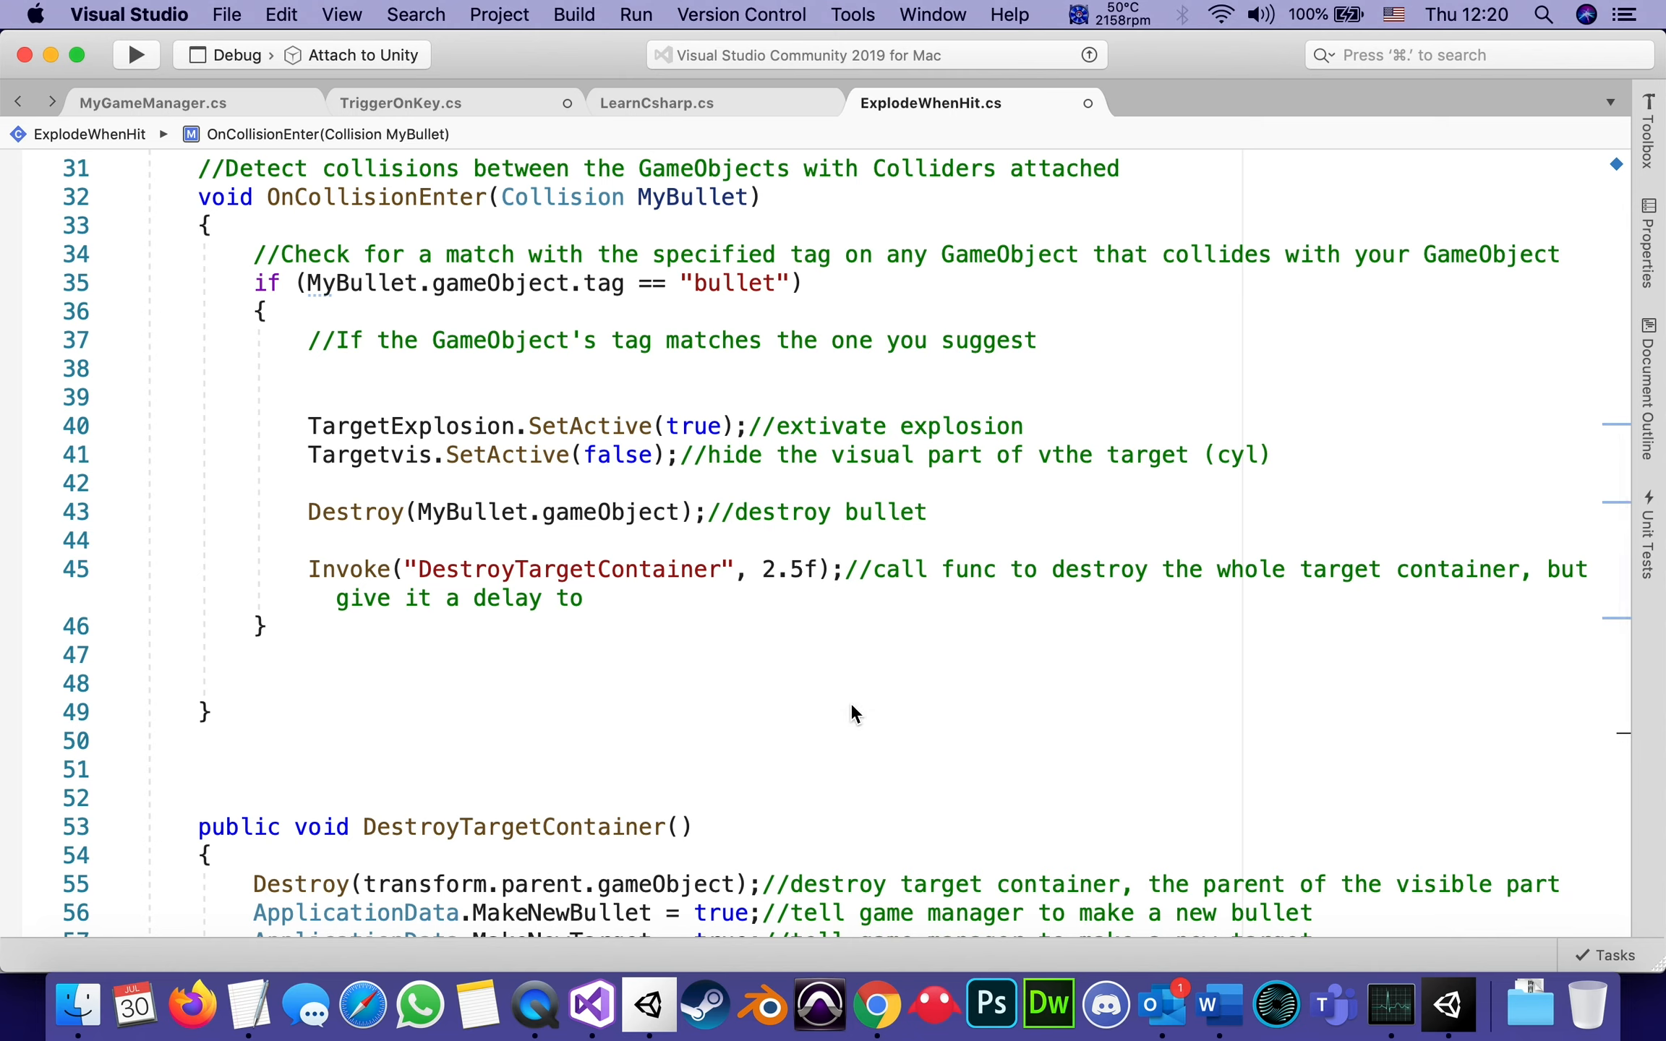
{"action": "mouse_move", "coordinate": [431, 519]}
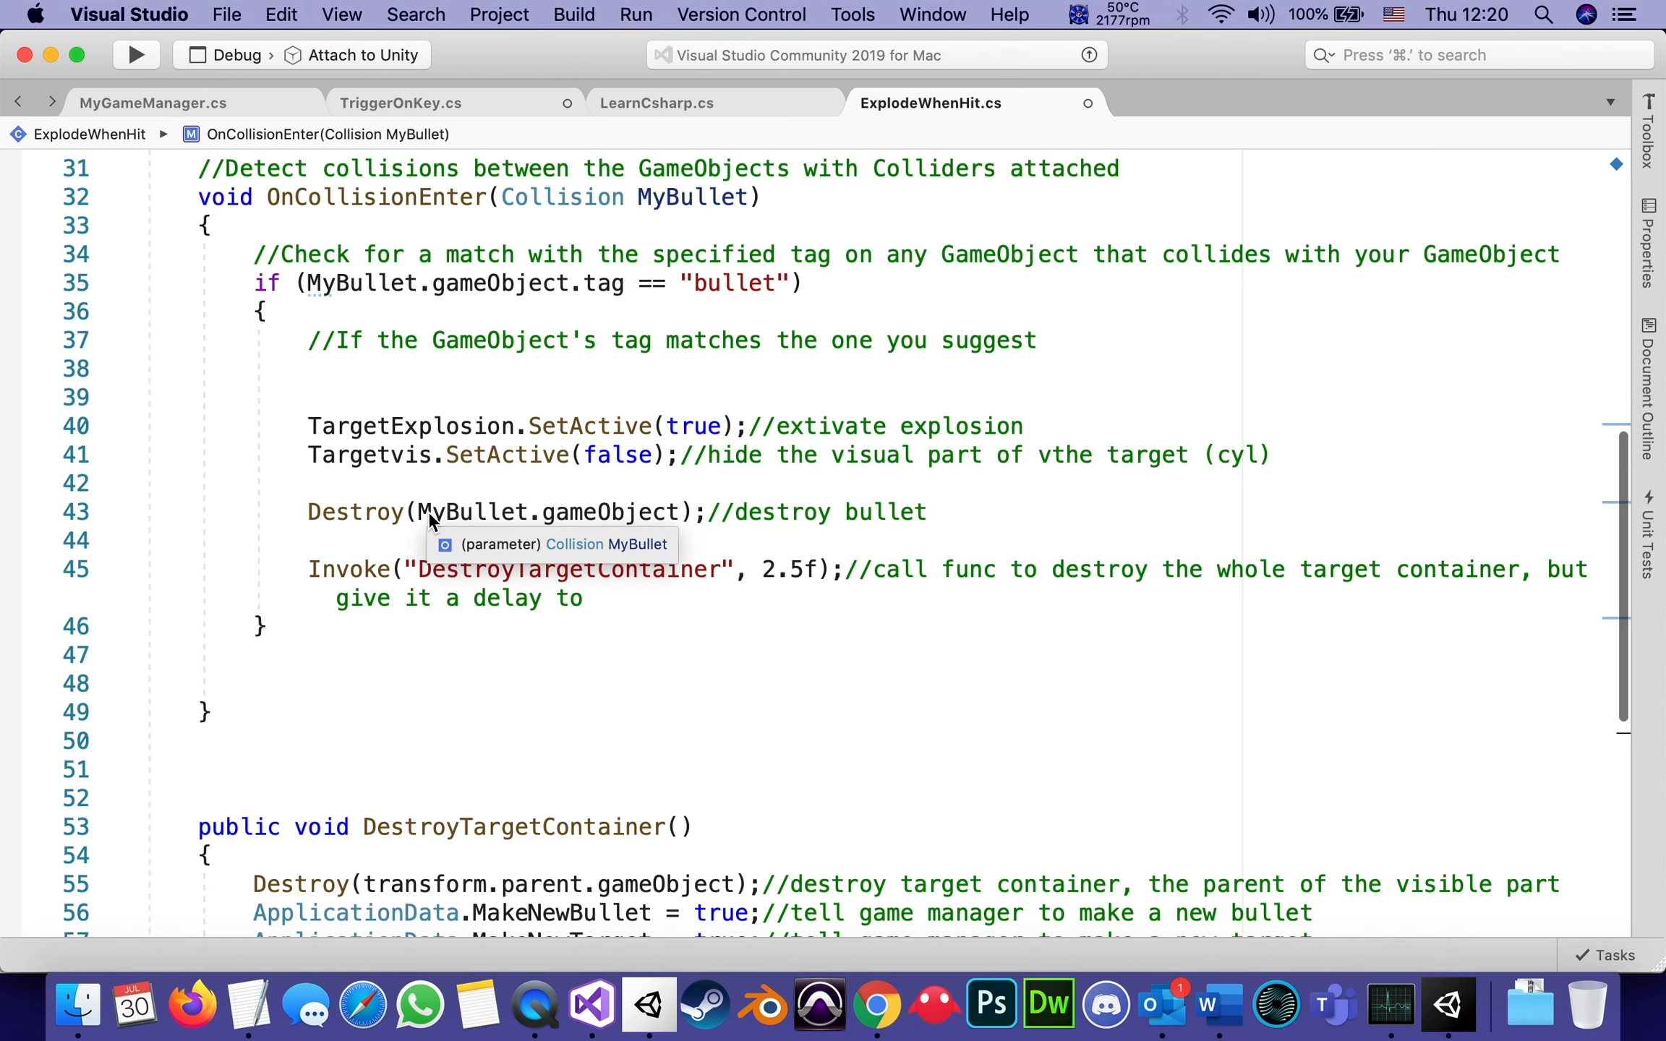
{"action": "mouse_move", "coordinate": [802, 517]}
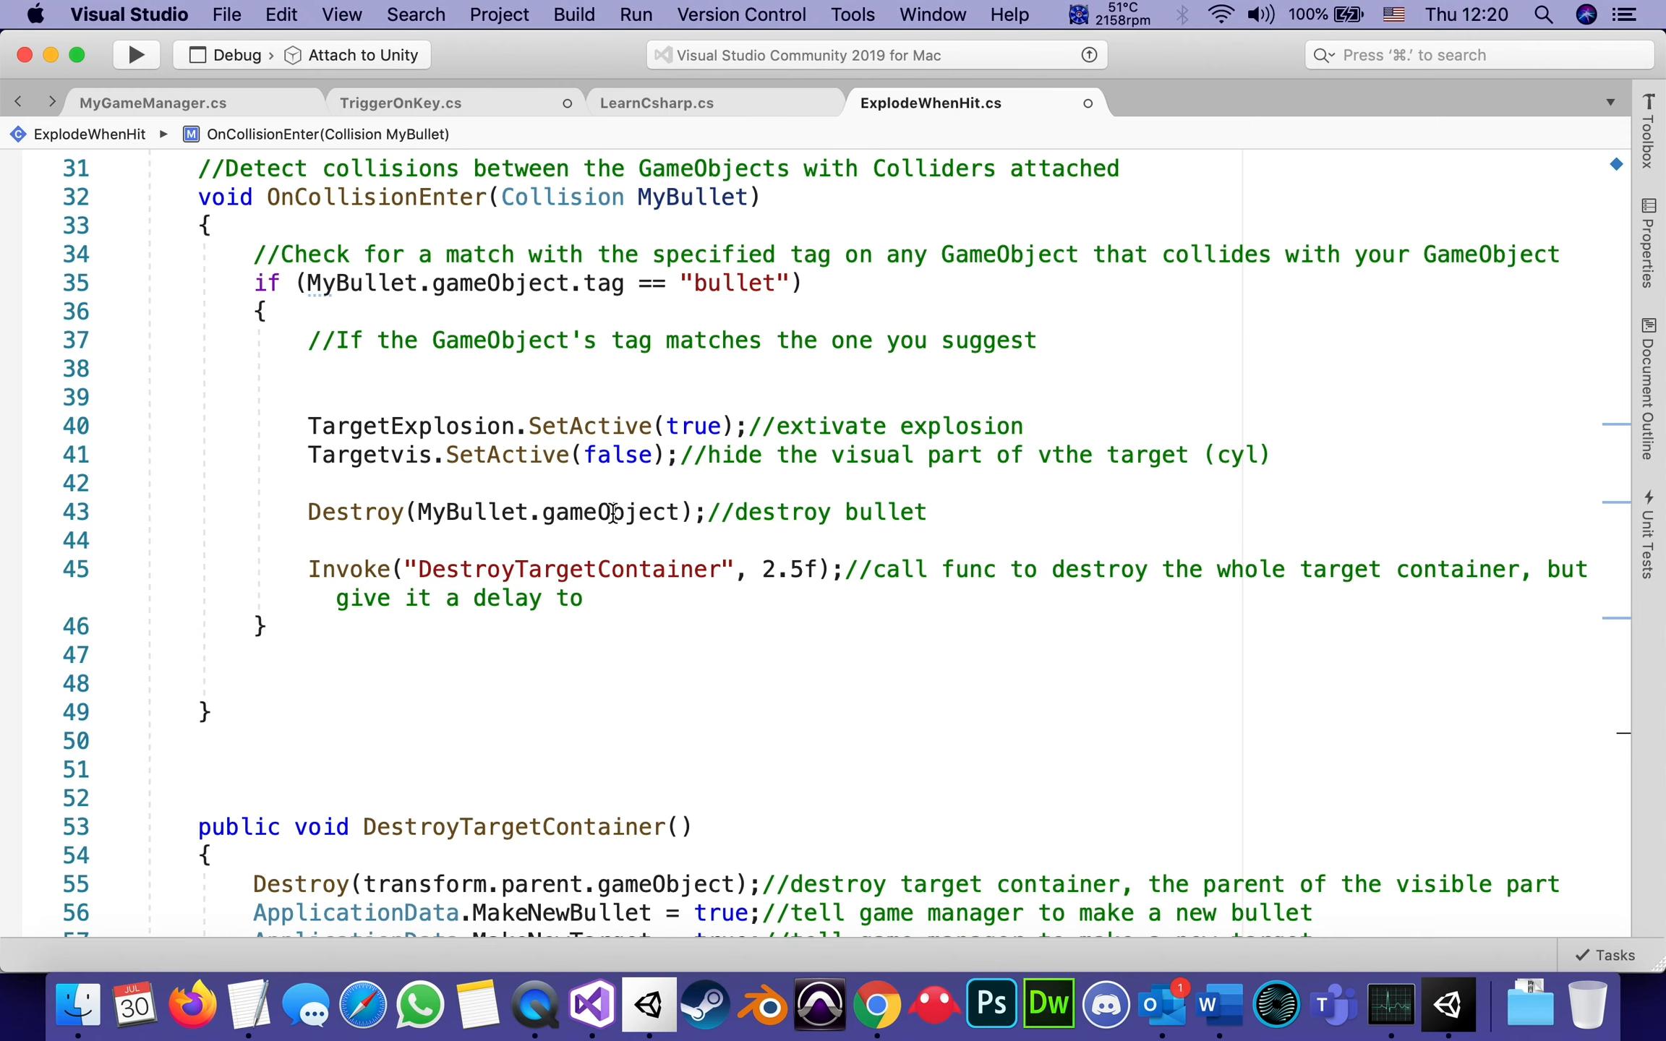
{"action": "mouse_move", "coordinate": [611, 512]}
{"action": "type", "text": "//"}
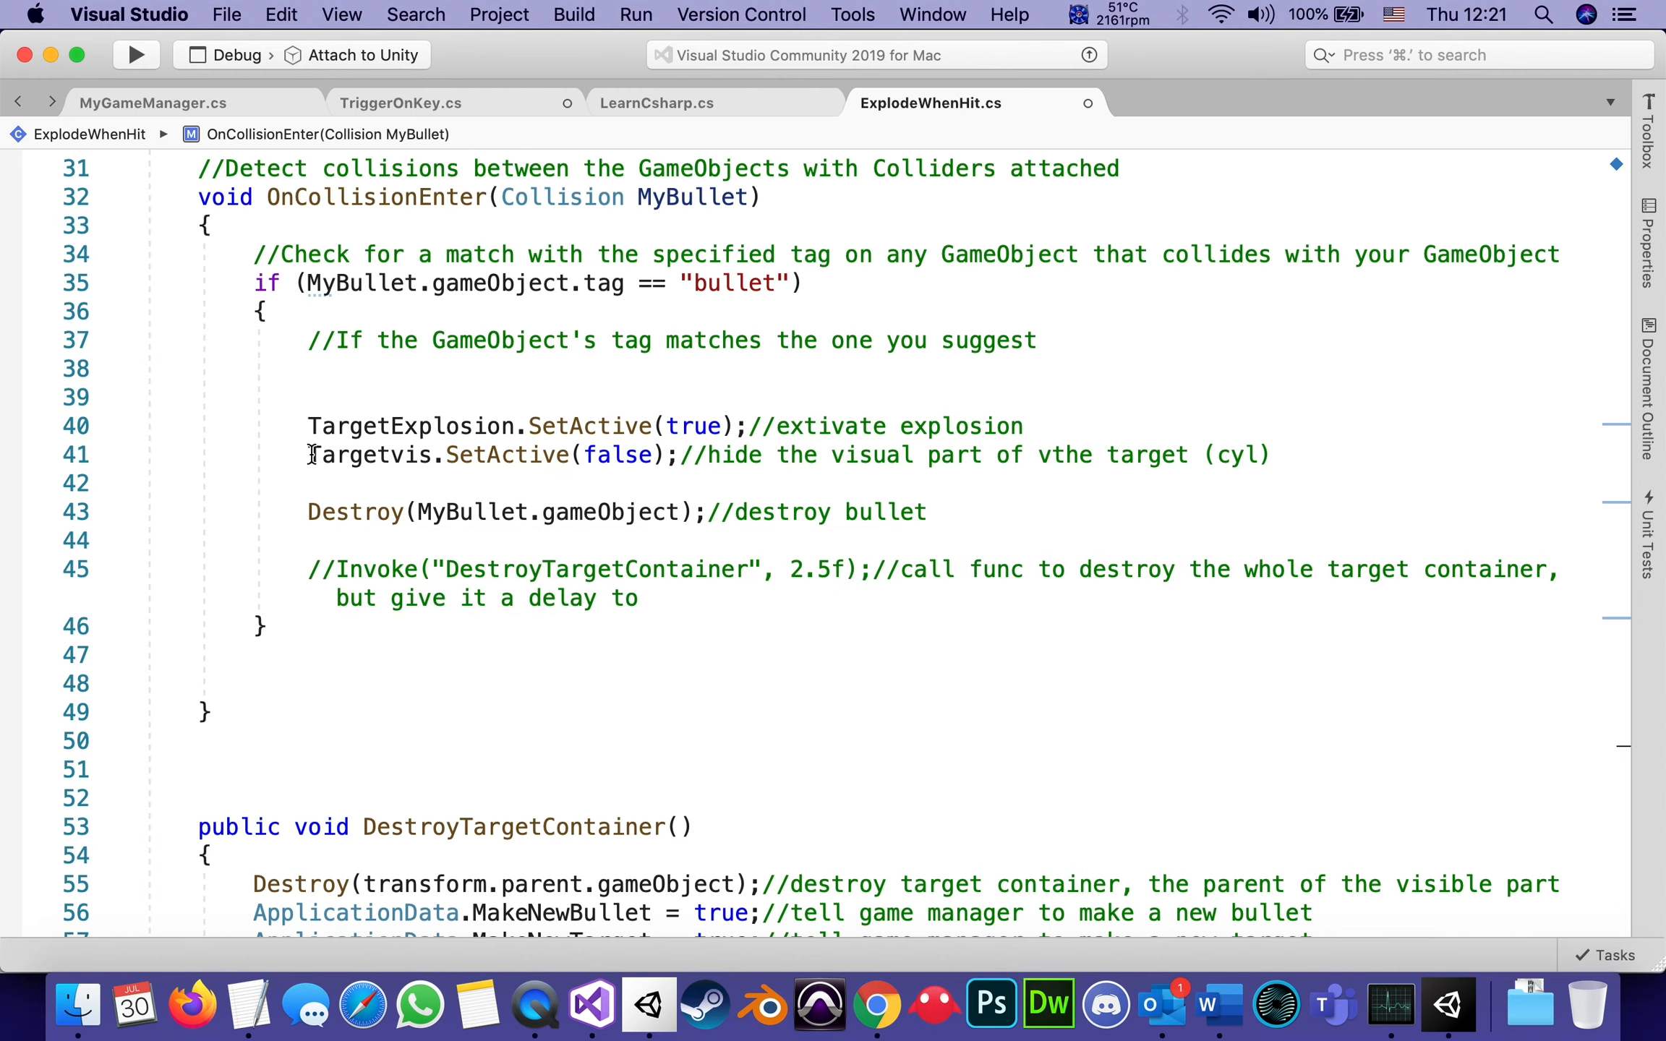
Comment out the Invoke line and add Destroy(transform.parent.gameObject) below the bullet Destroy line.
{"action": "scroll", "scroll_direction": "down", "scroll_amount": 3}
{"action": "type", "text": "Destroy(transform.parent.gameObject);"}
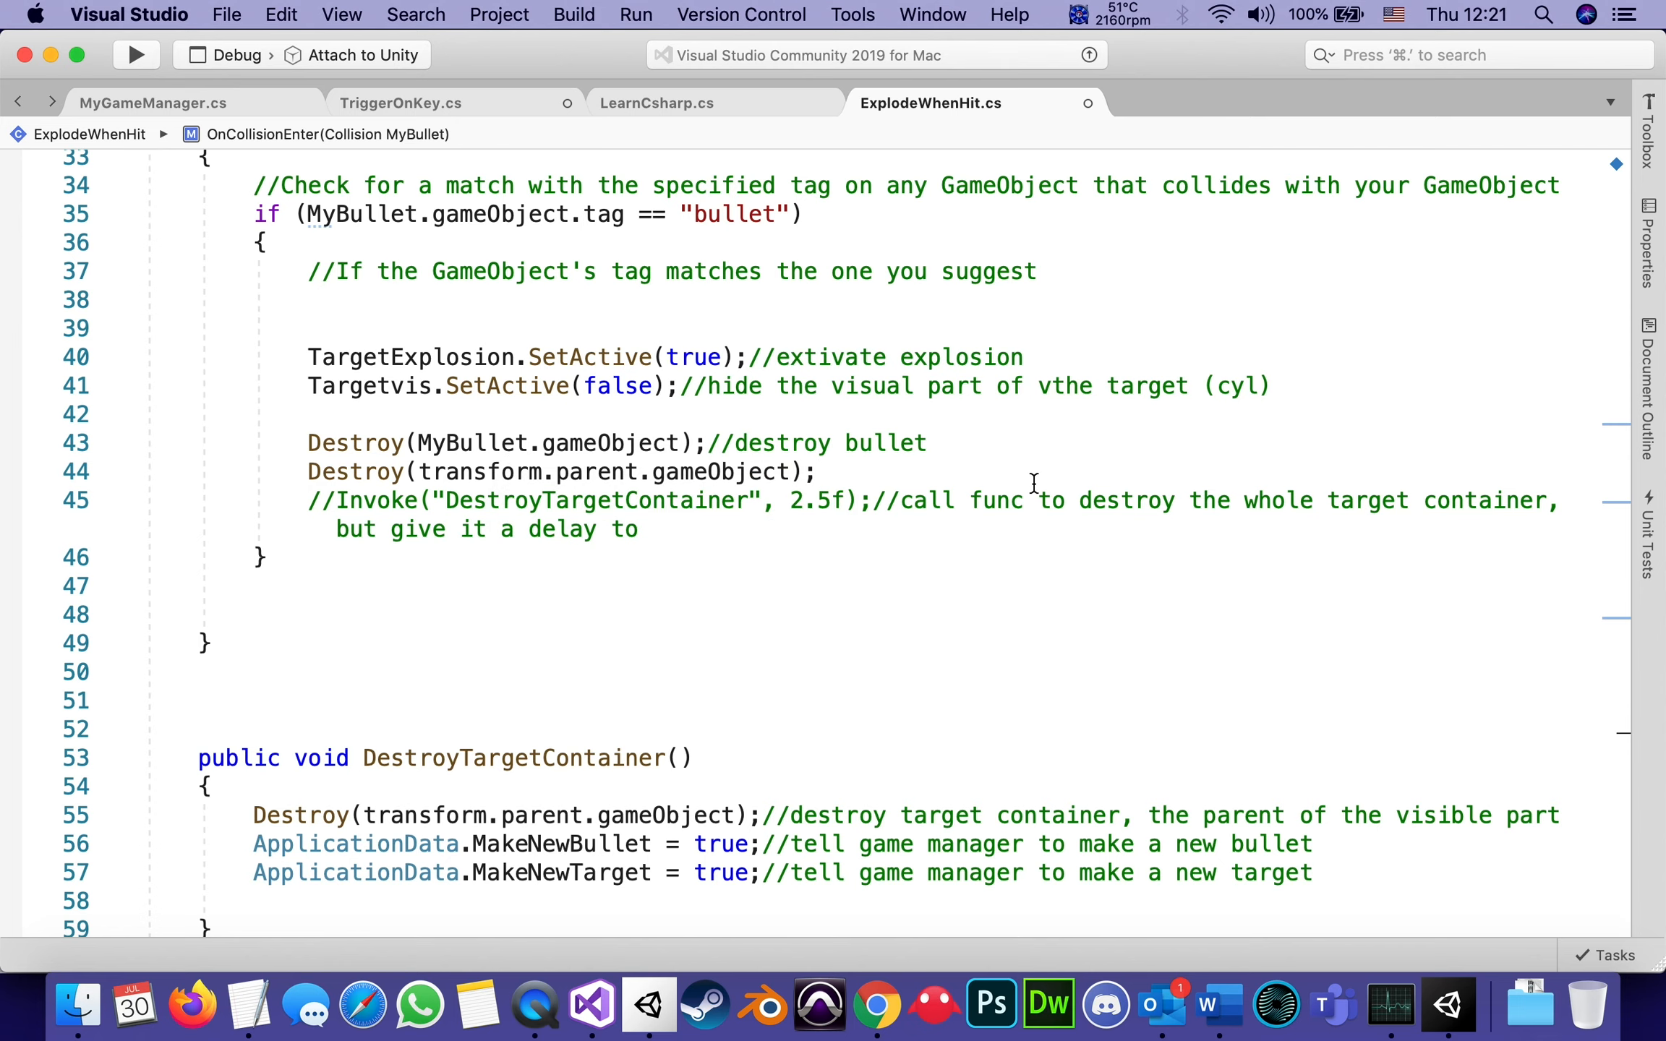
{"action": "scroll", "scroll_direction": "up", "scroll_amount": 3}
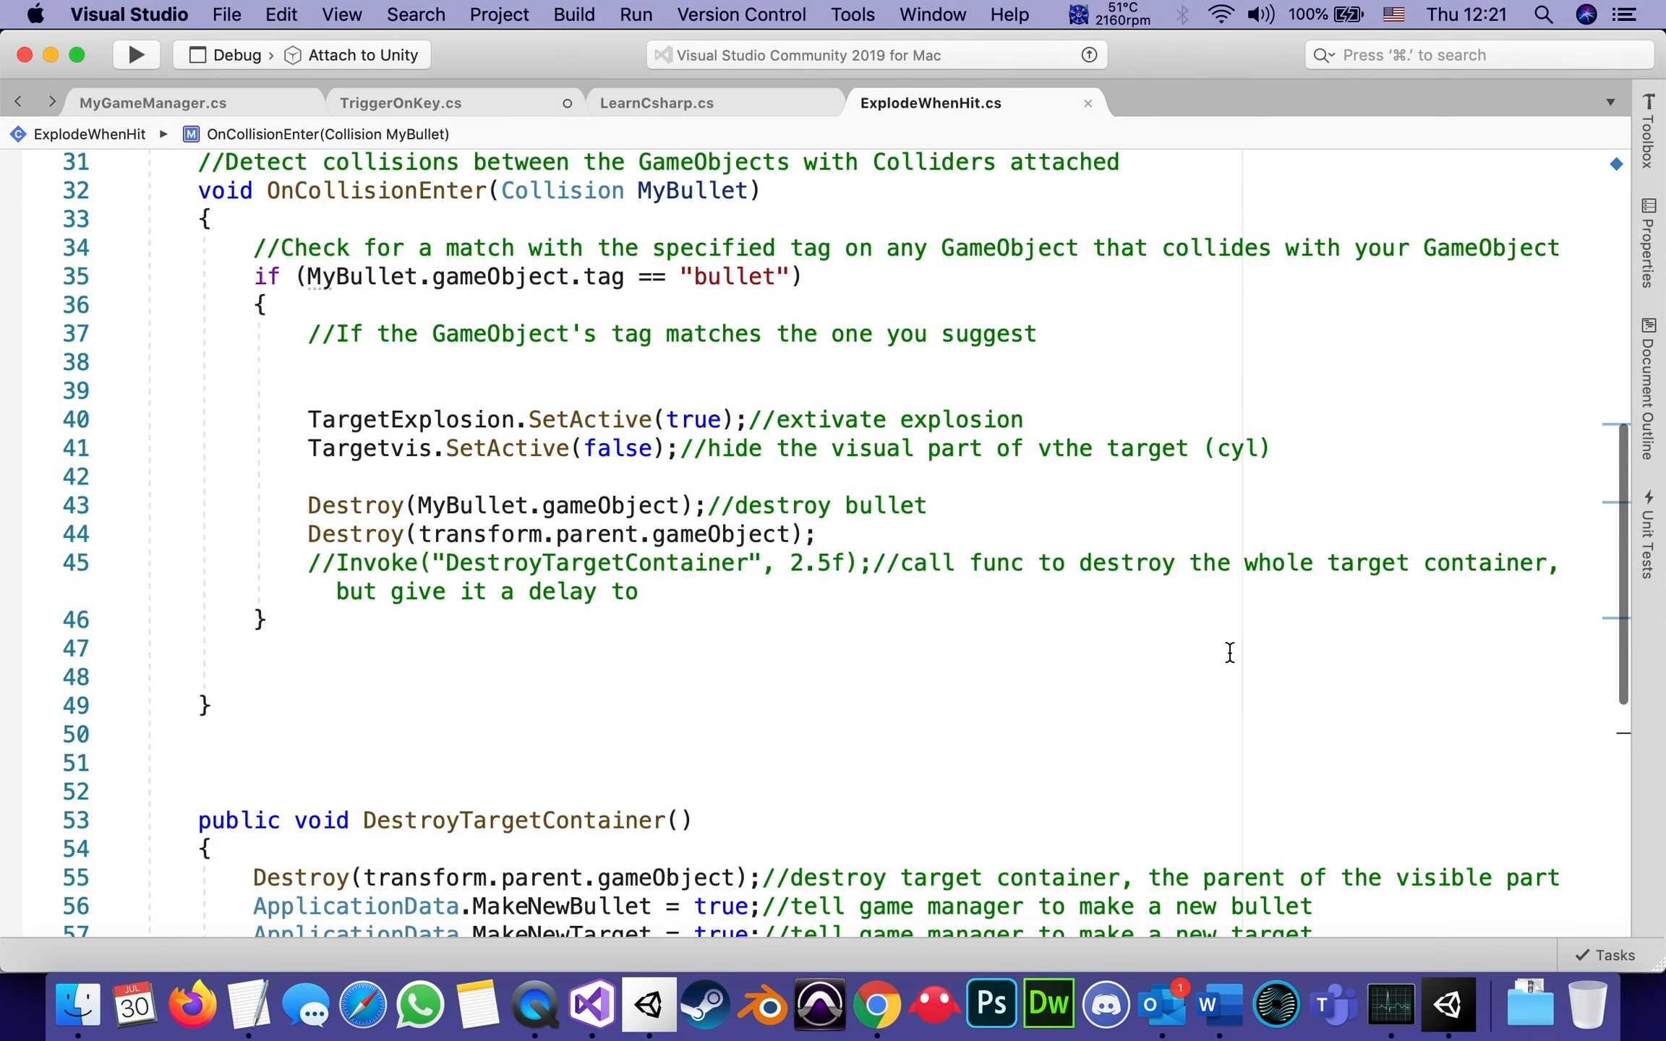
{"action": "mouse_move", "coordinate": [1444, 1003]}
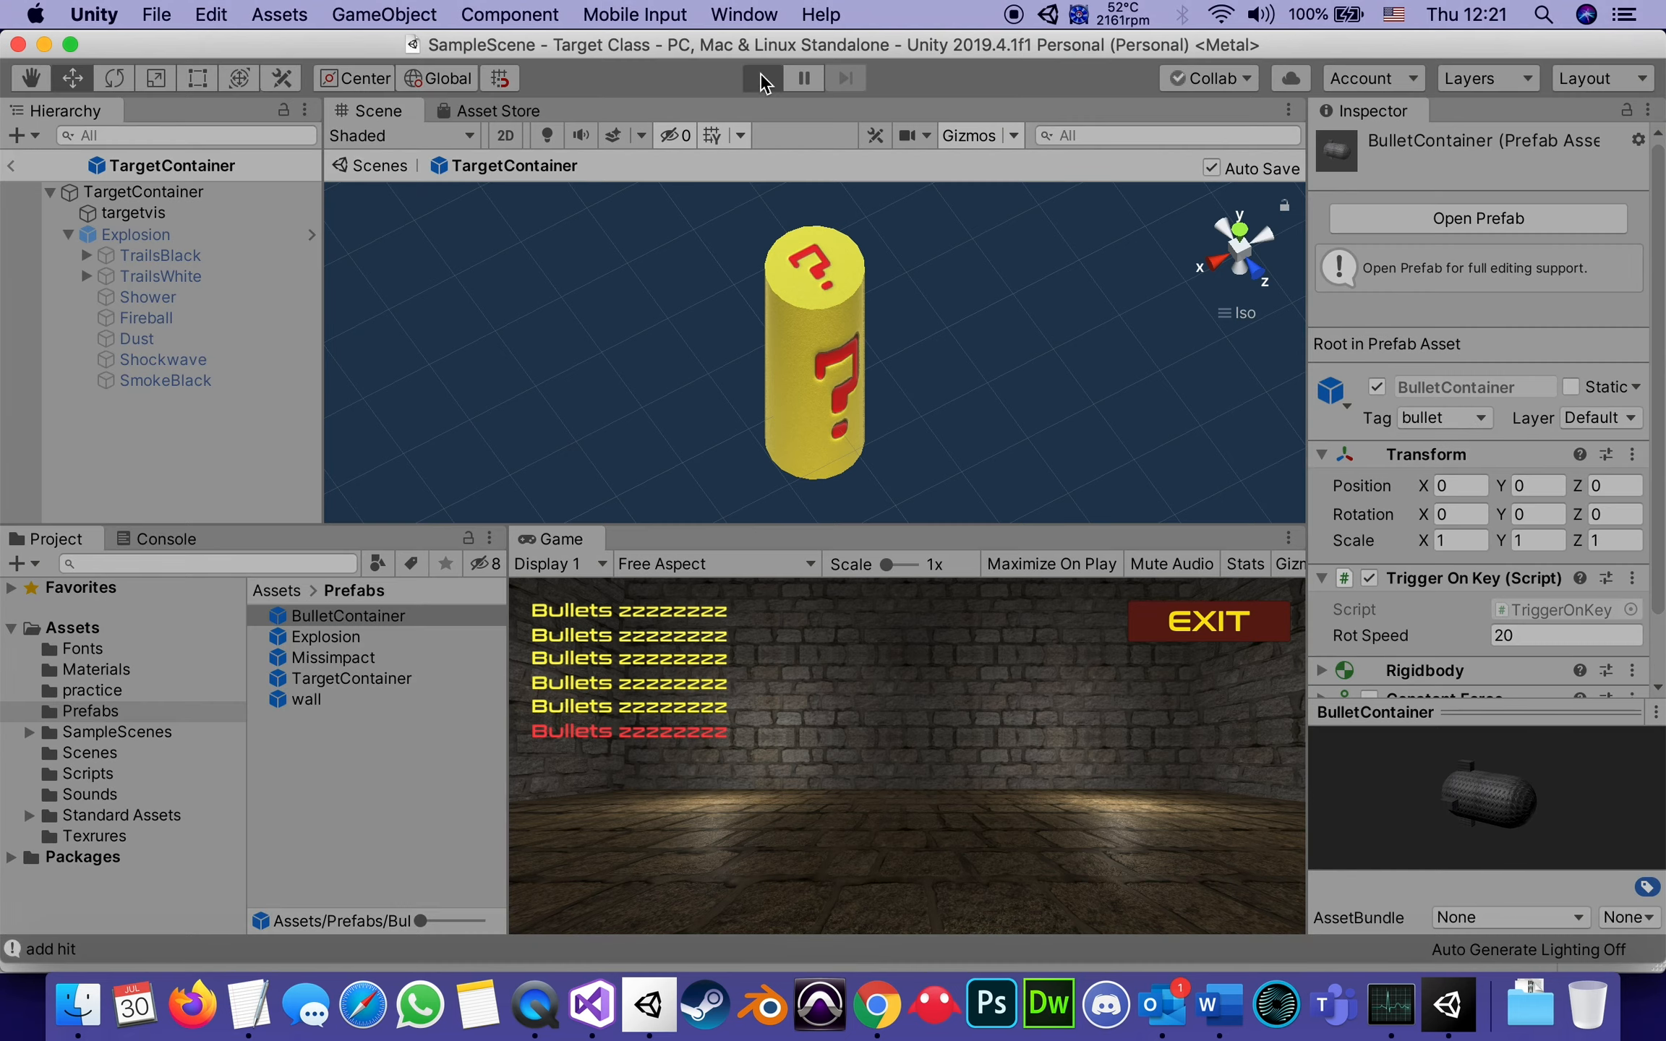
{"action": "left_click", "coordinate": [762, 78]}
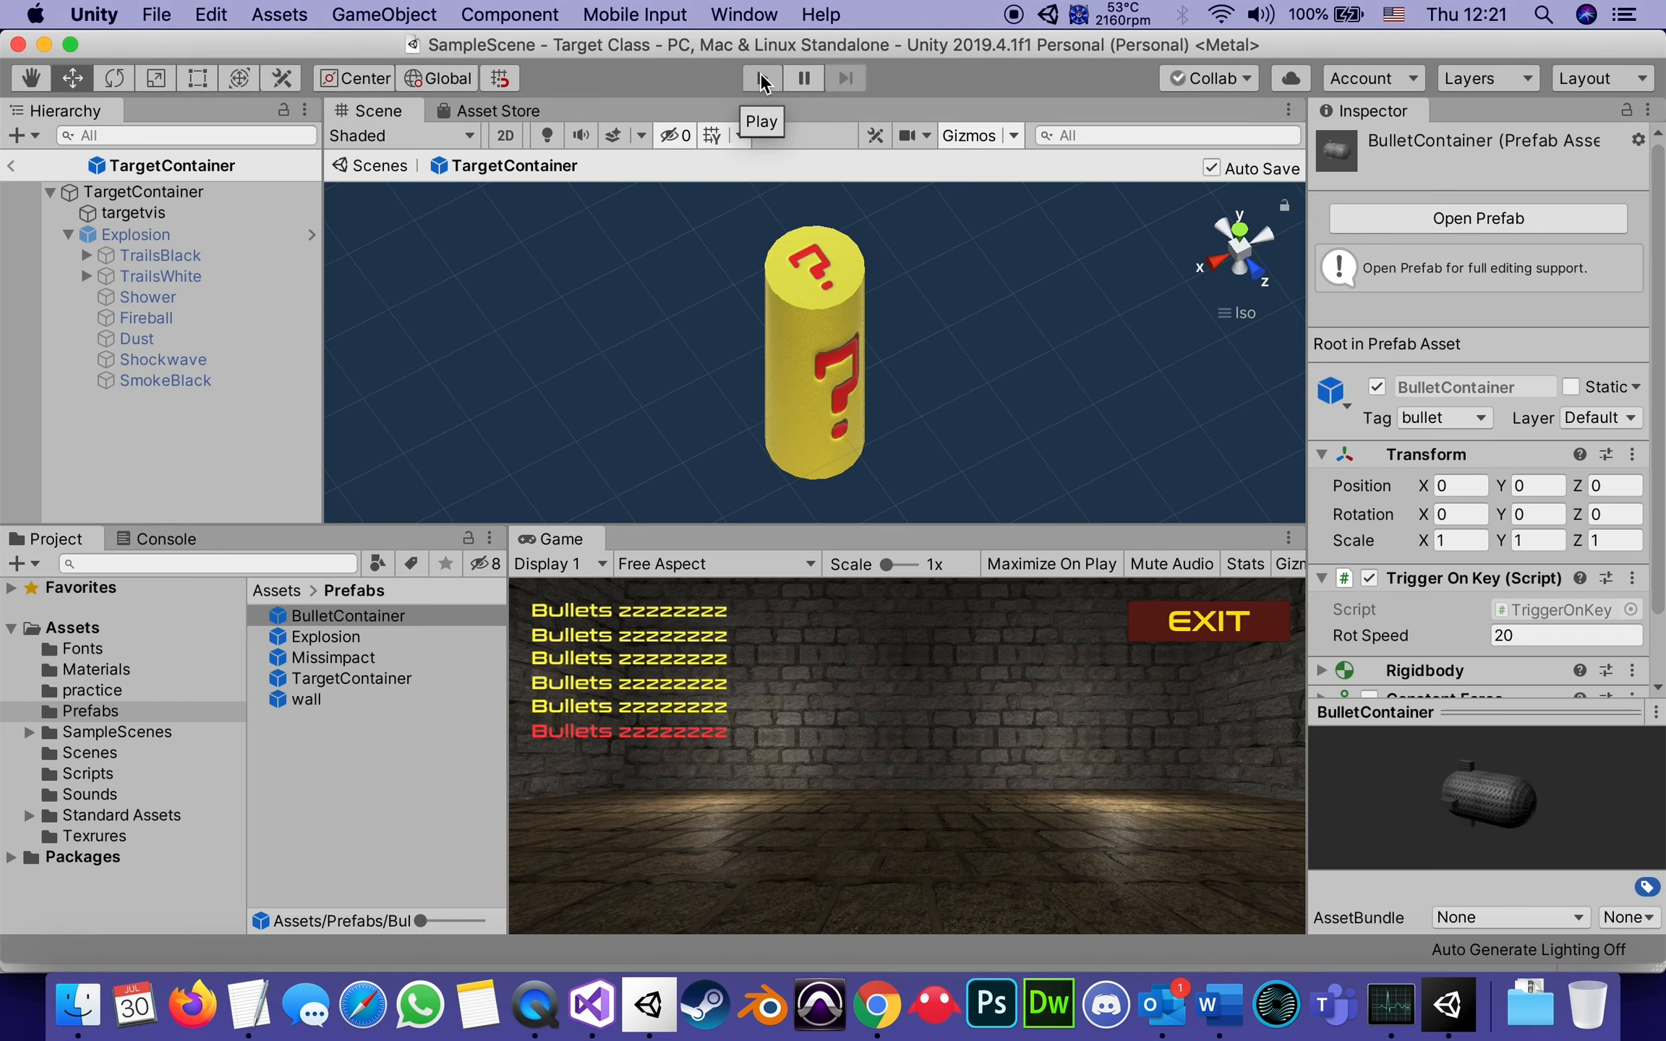
{"action": "mouse_move", "coordinate": [535, 1004]}
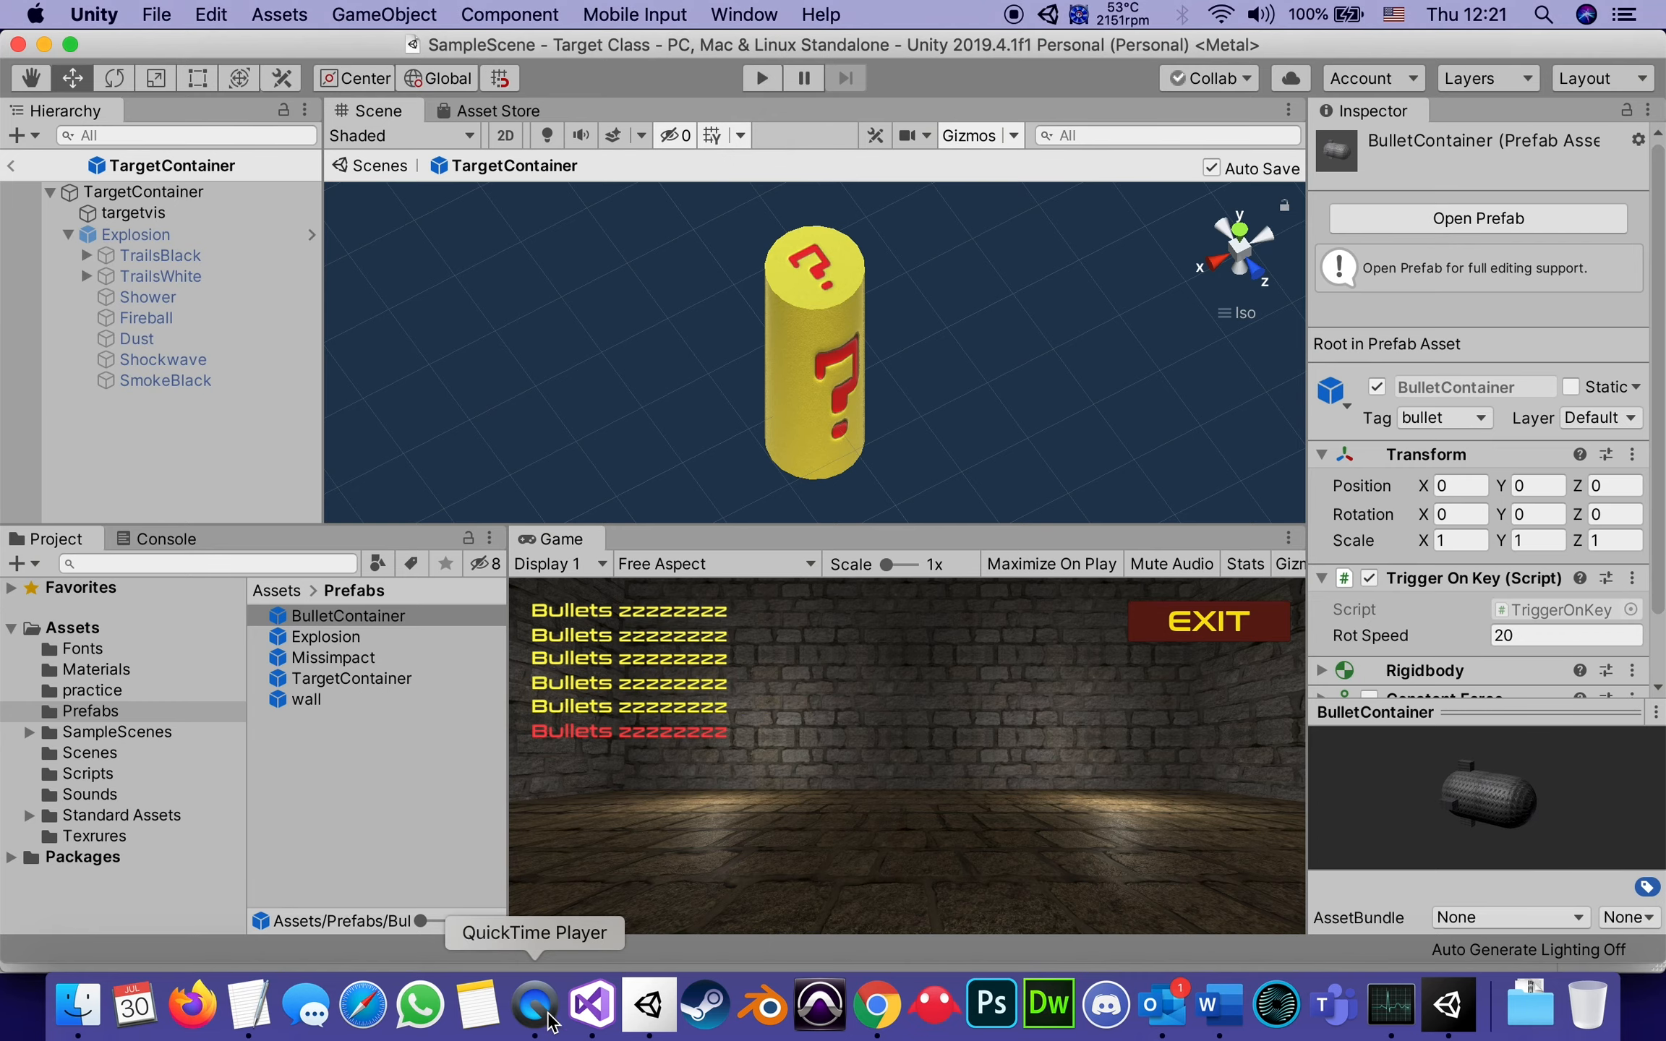
{"action": "left_click", "coordinate": [590, 1003]}
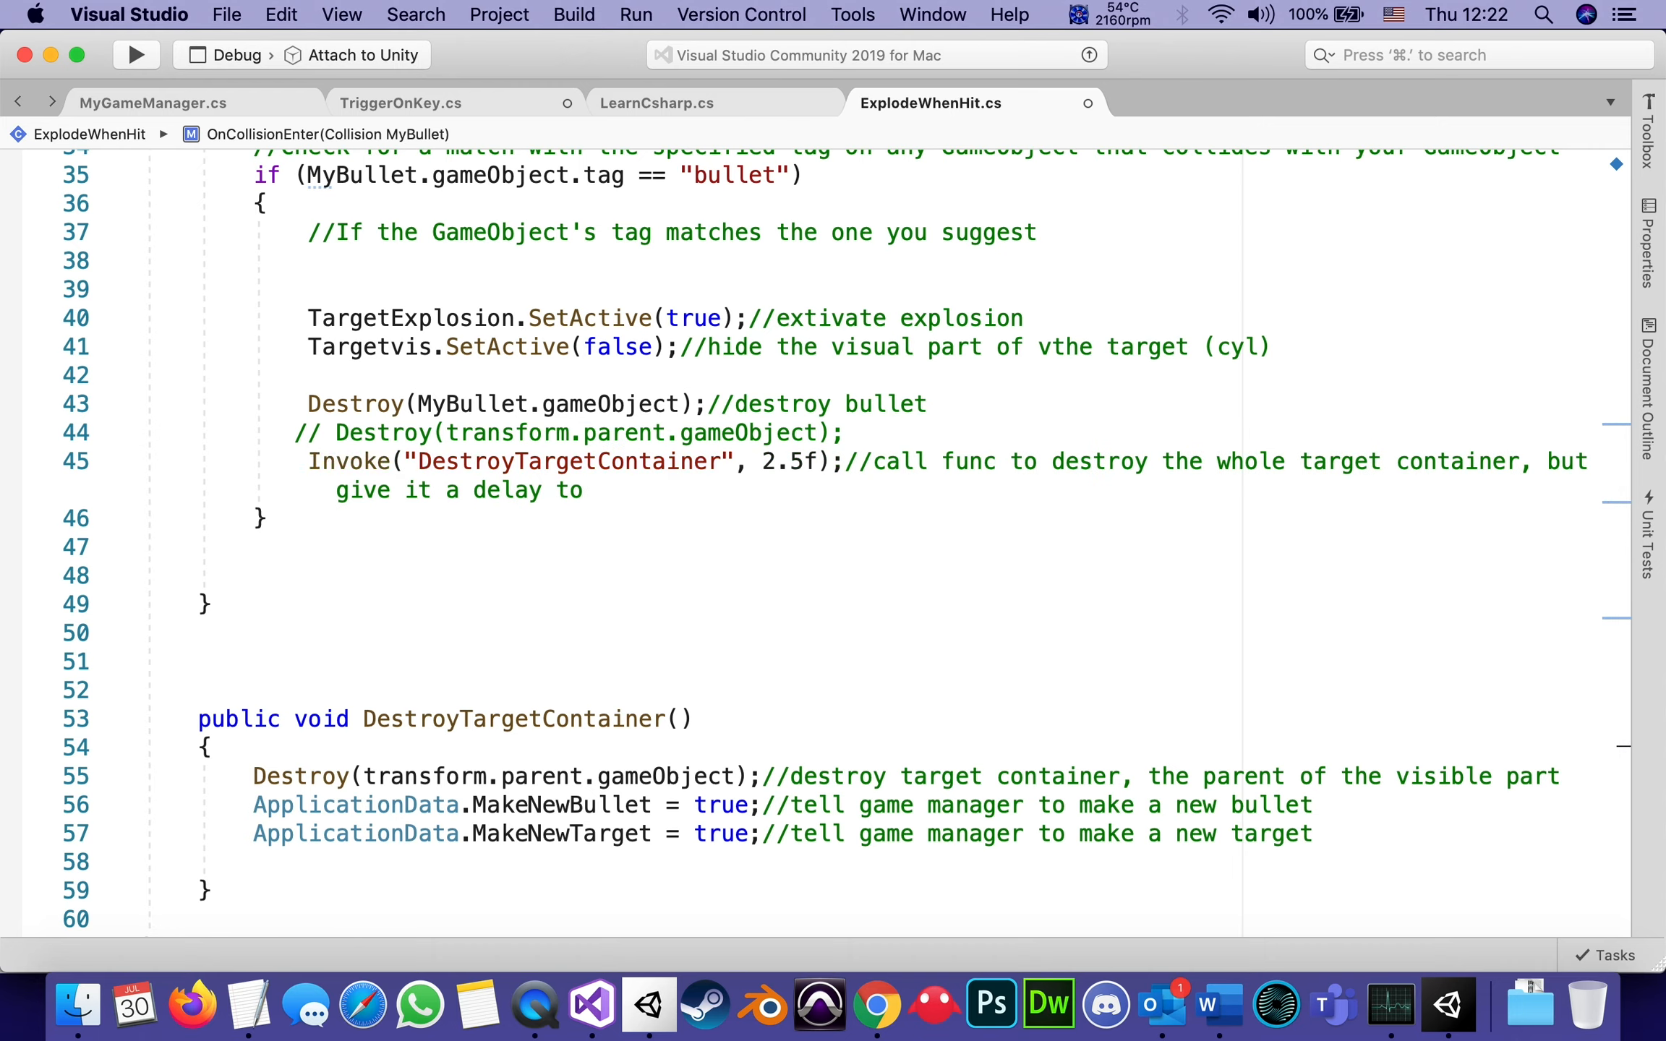
Re-enable the 2.5 s Invoke and end its comment with 'see and hear the explosion'.
{"action": "double_click", "coordinate": [349, 461]}
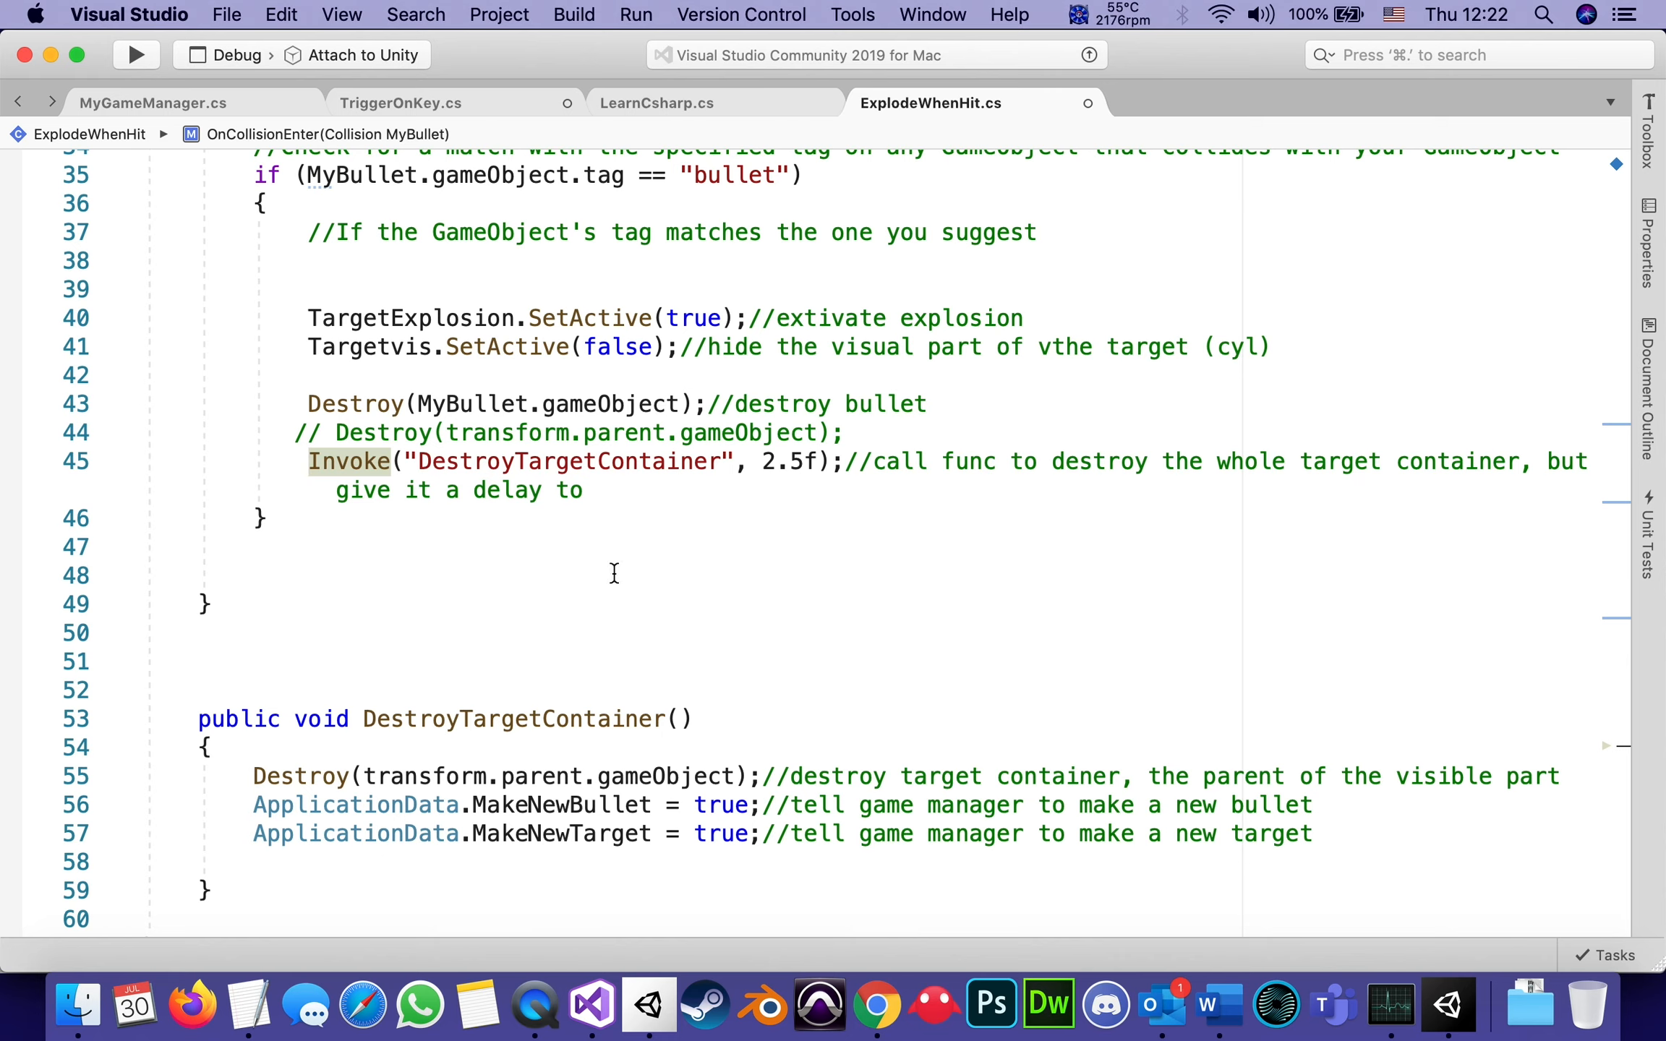
{"action": "mouse_move", "coordinate": [797, 461]}
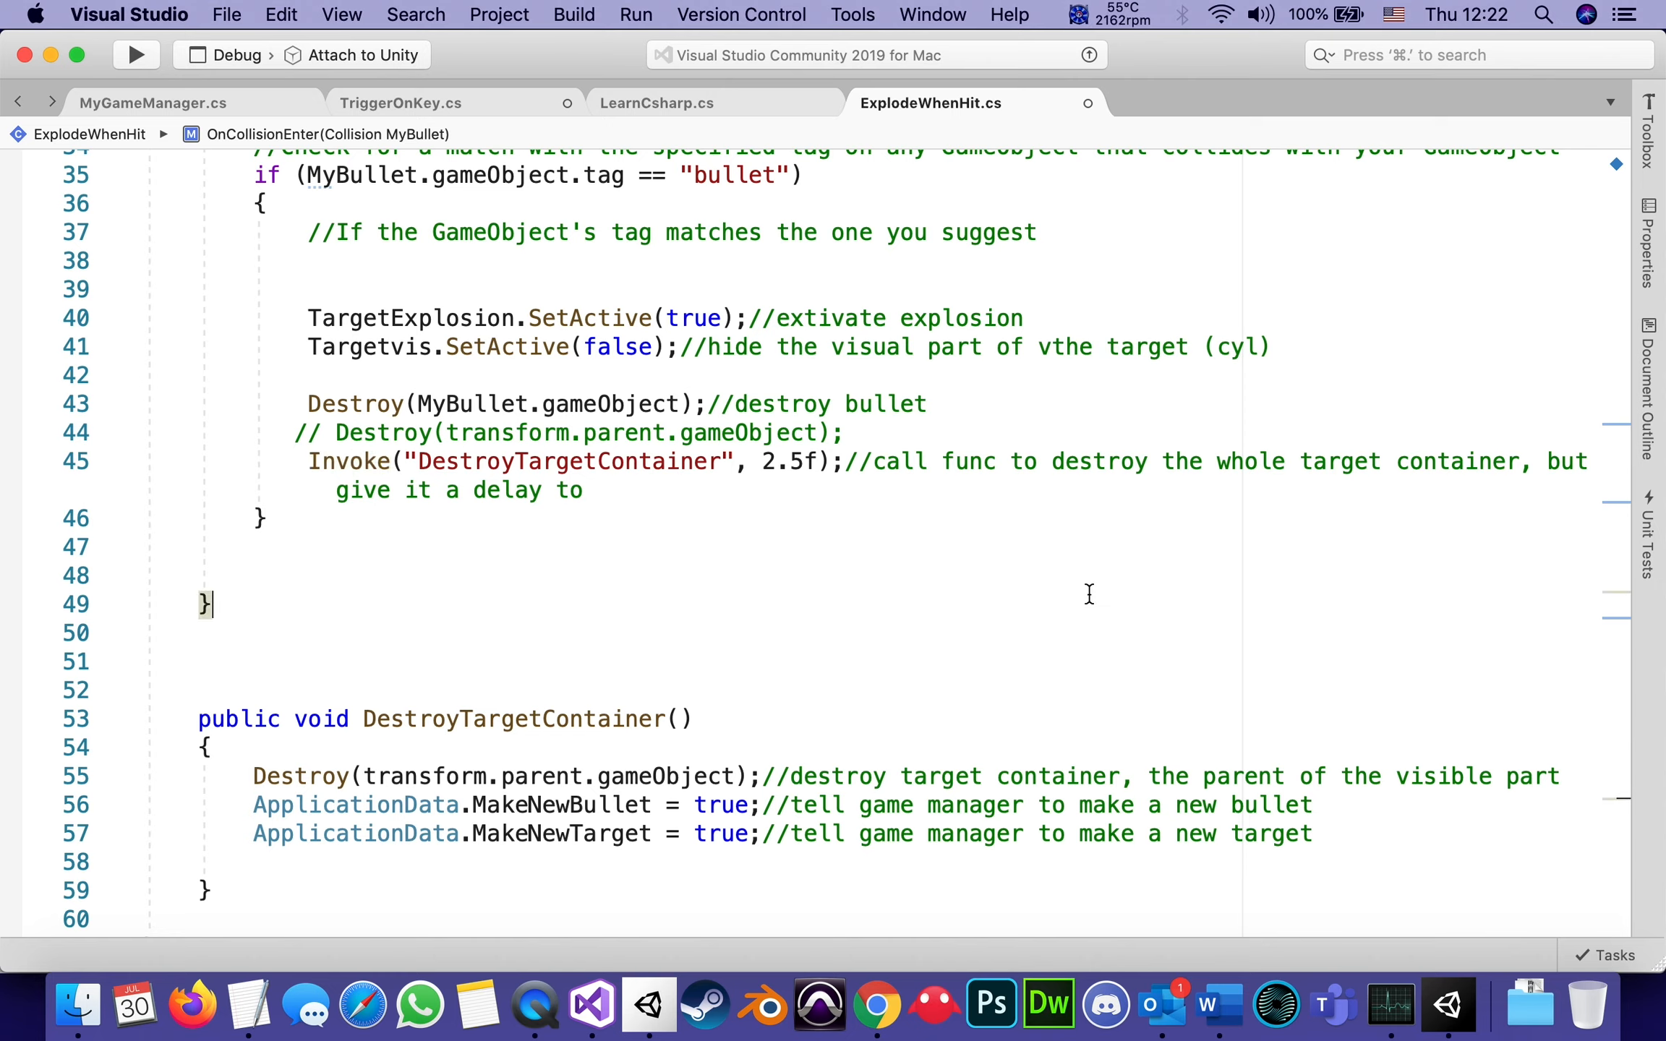
{"action": "mouse_move", "coordinate": [1289, 480]}
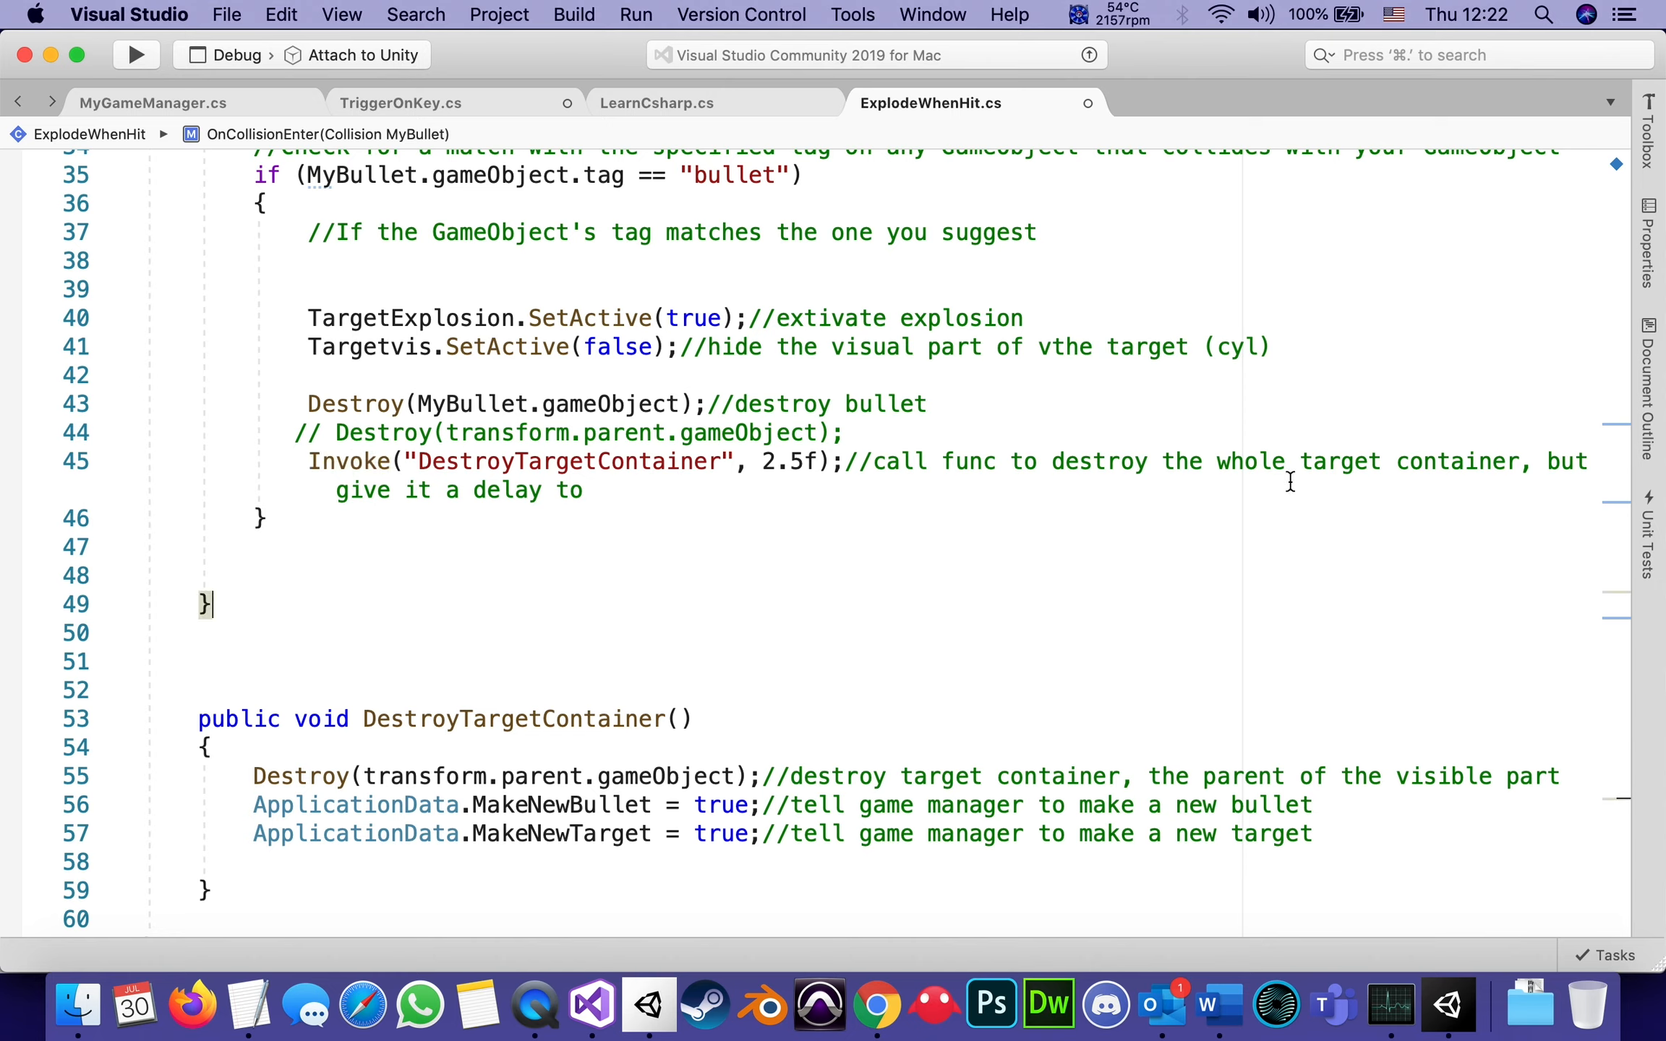
{"action": "mouse_move", "coordinate": [574, 461]}
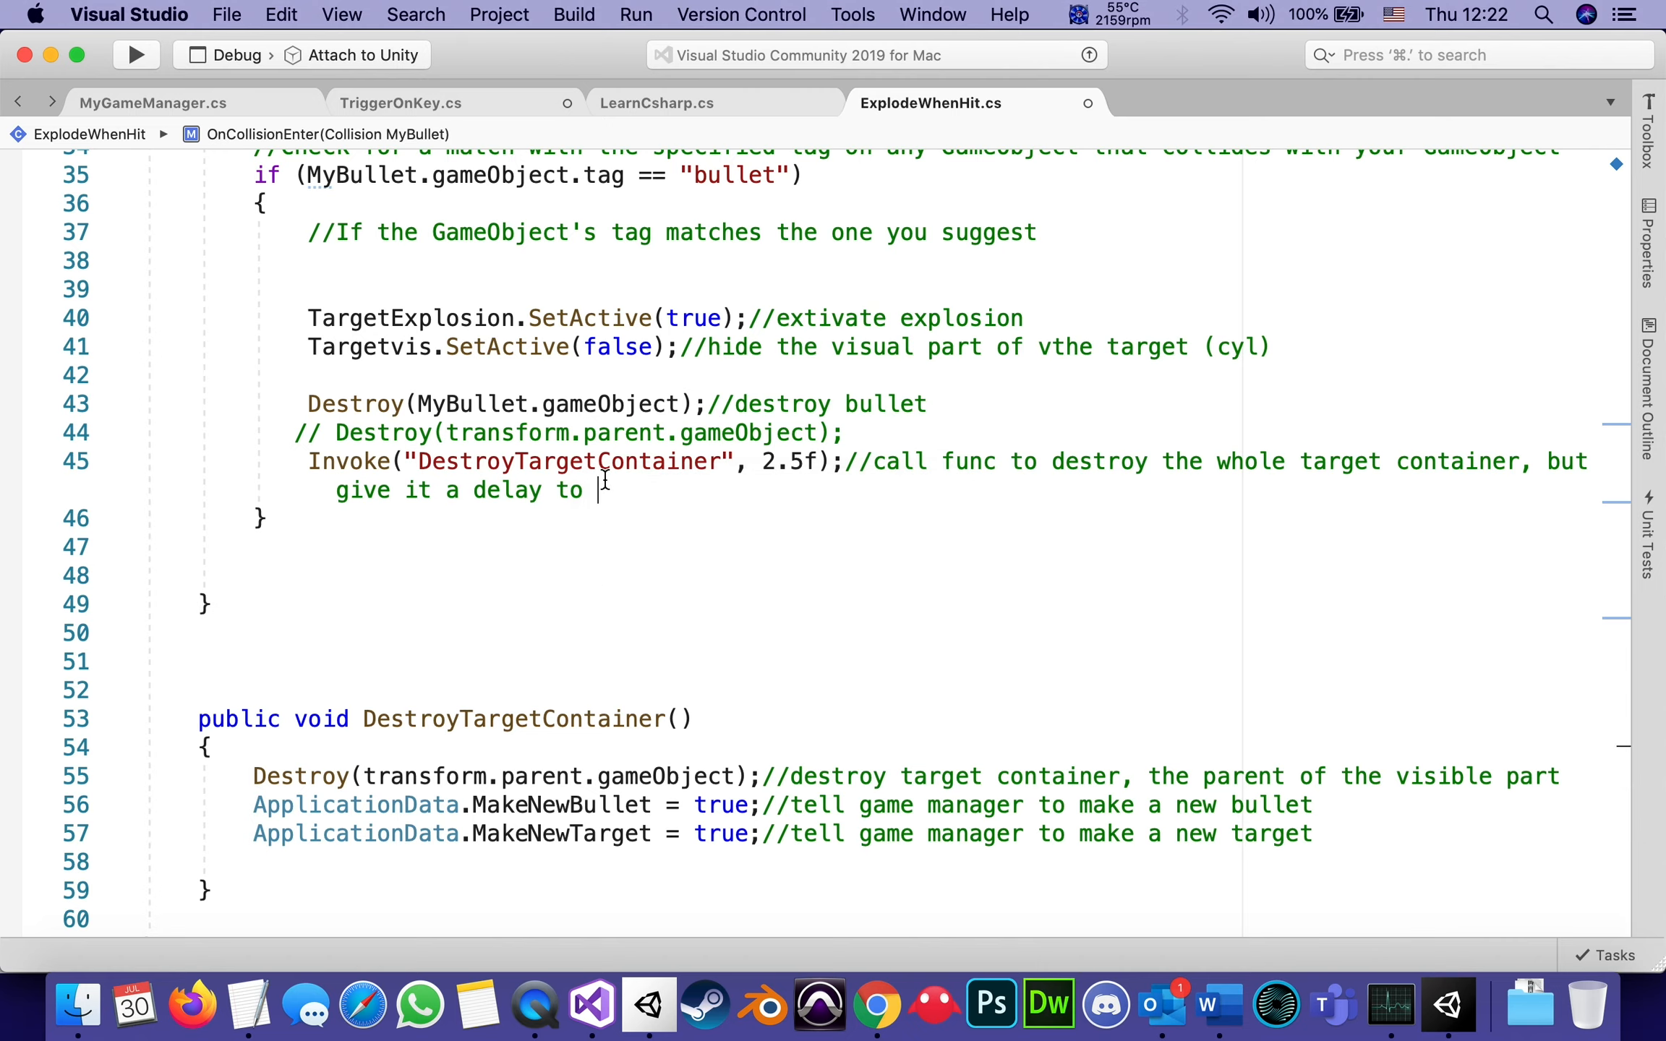
{"action": "type", "text": "s"}
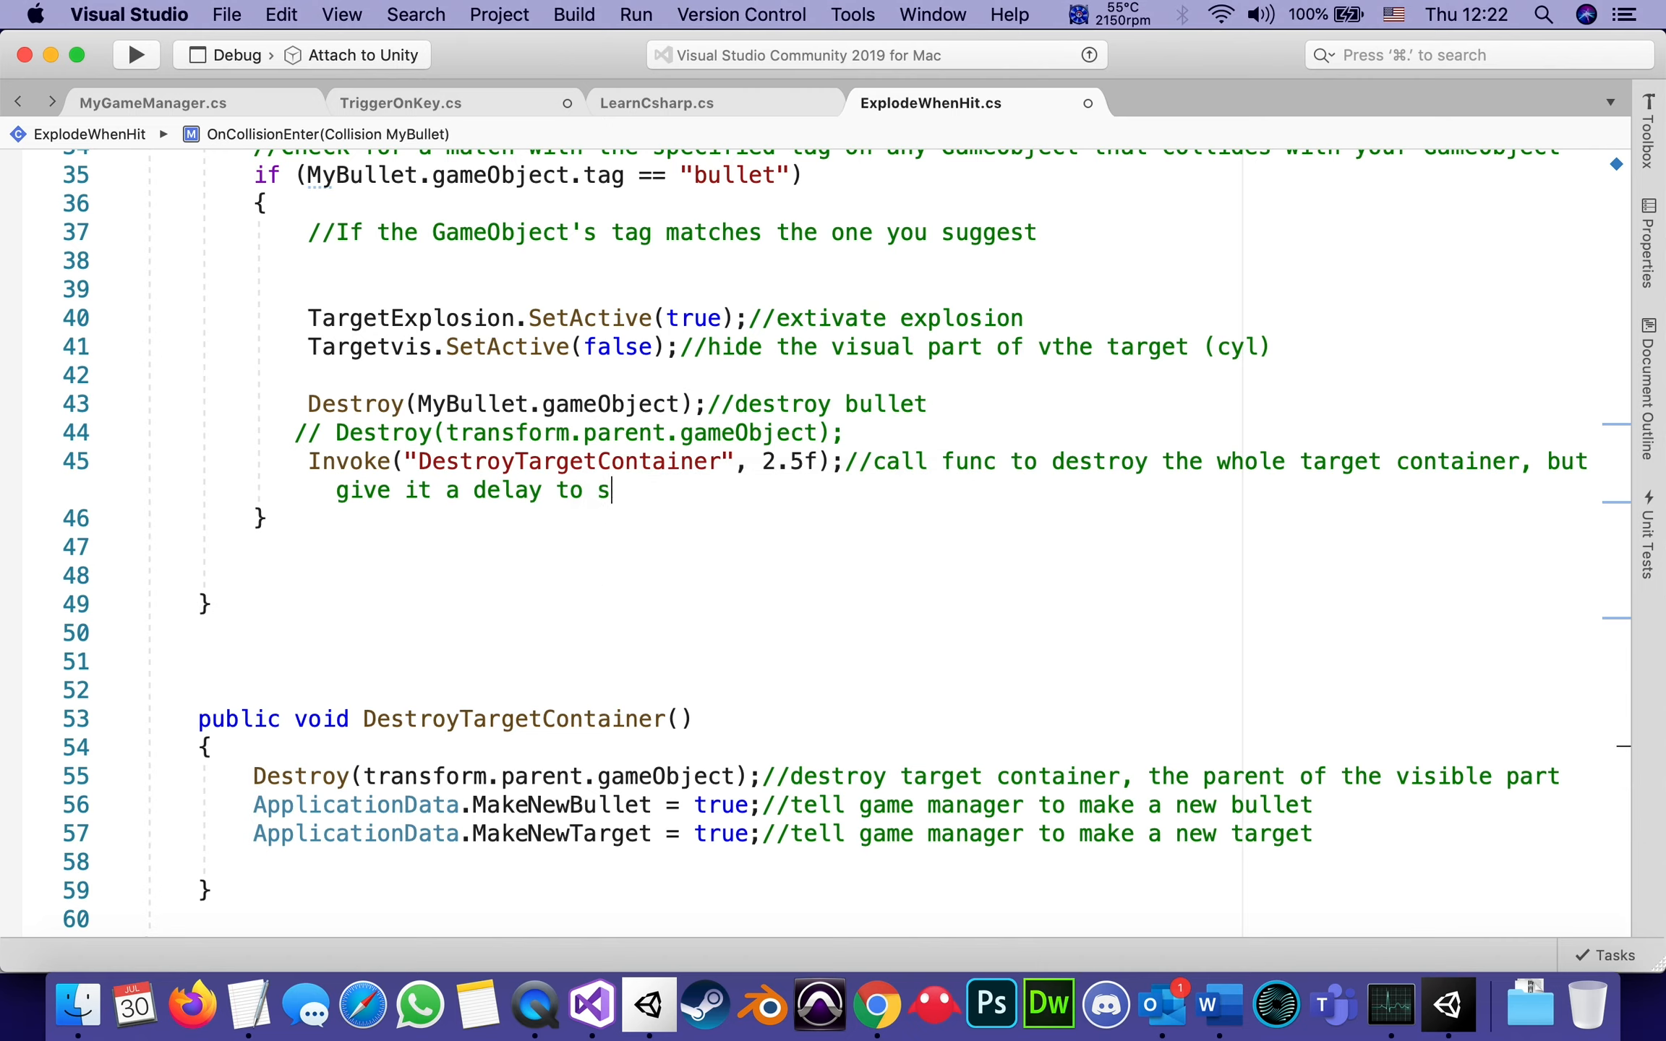
{"action": "type", "text": "ee and h"}
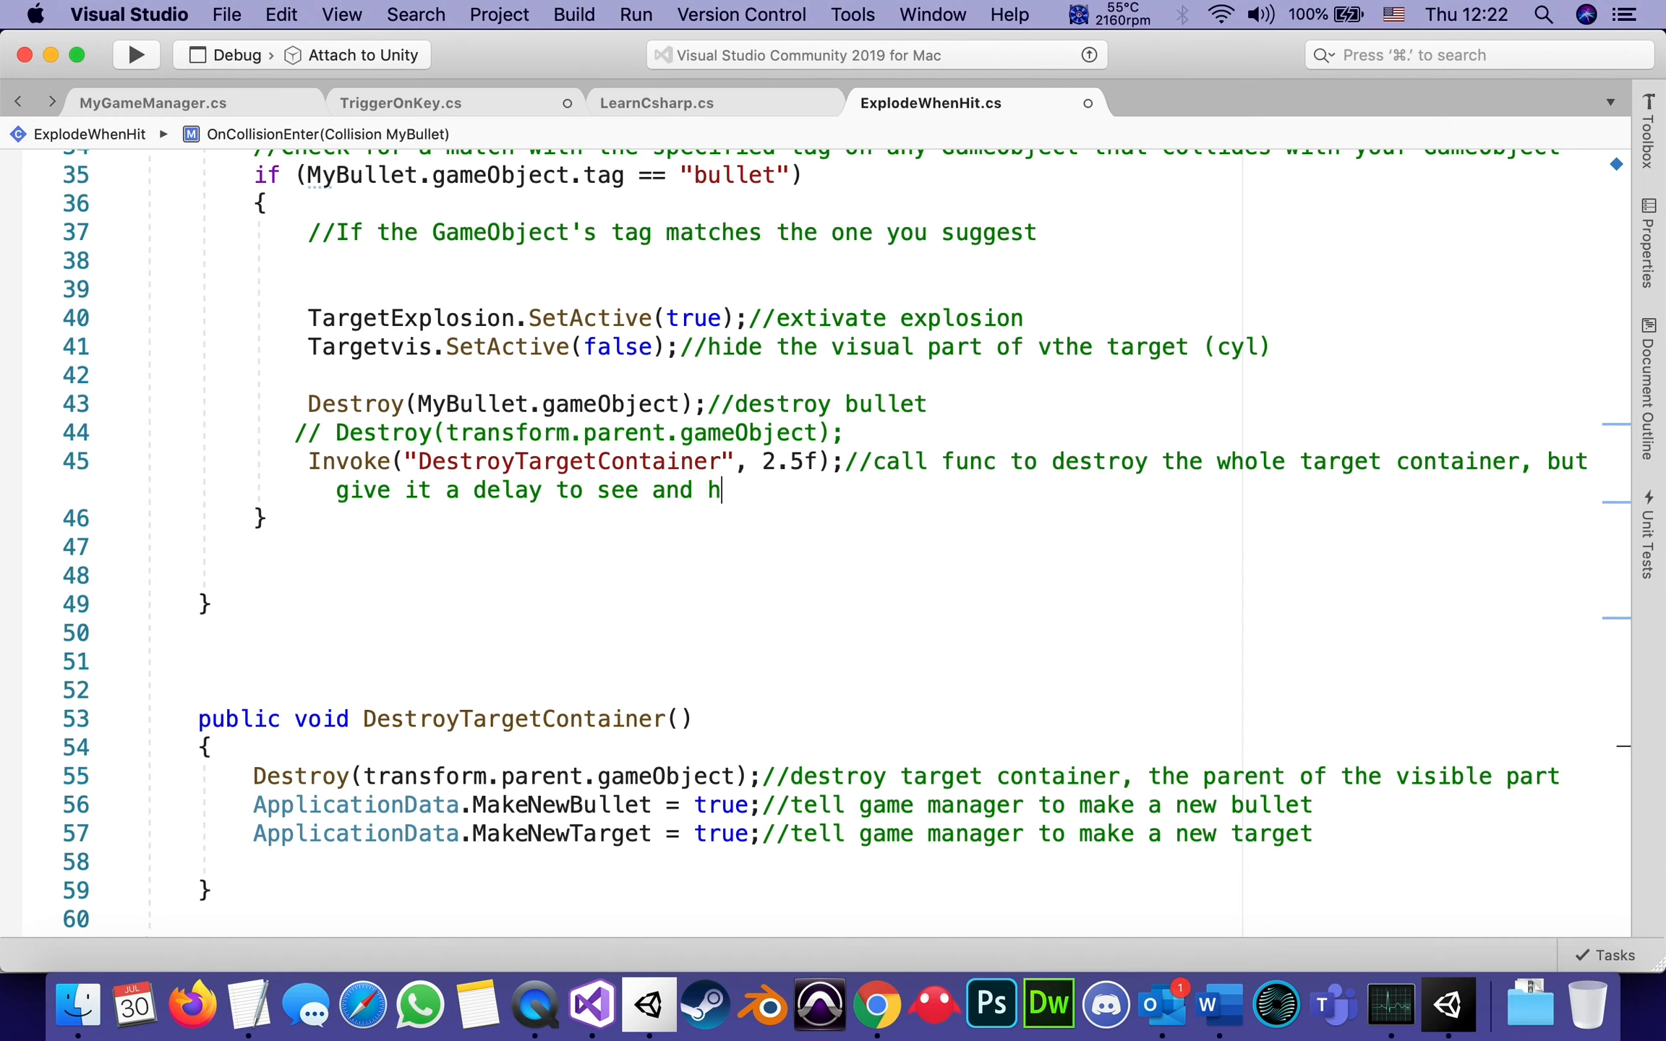
{"action": "type", "text": "ear the"}
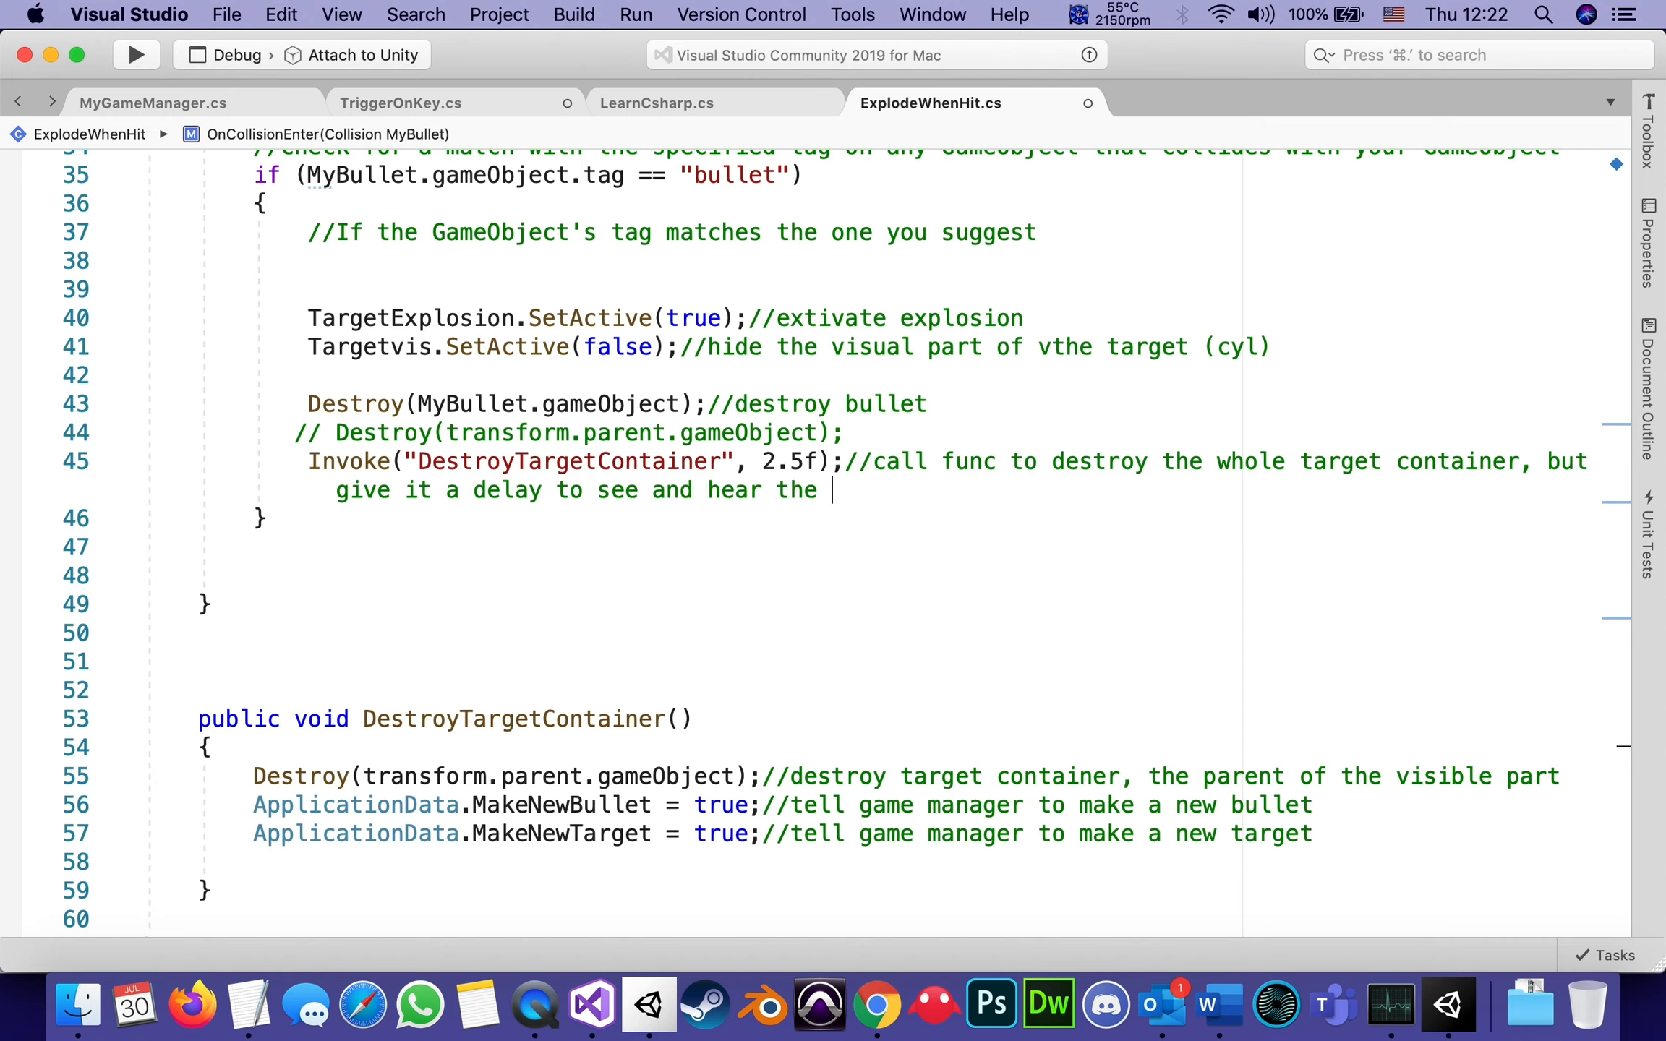
{"action": "type", "text": "expl"}
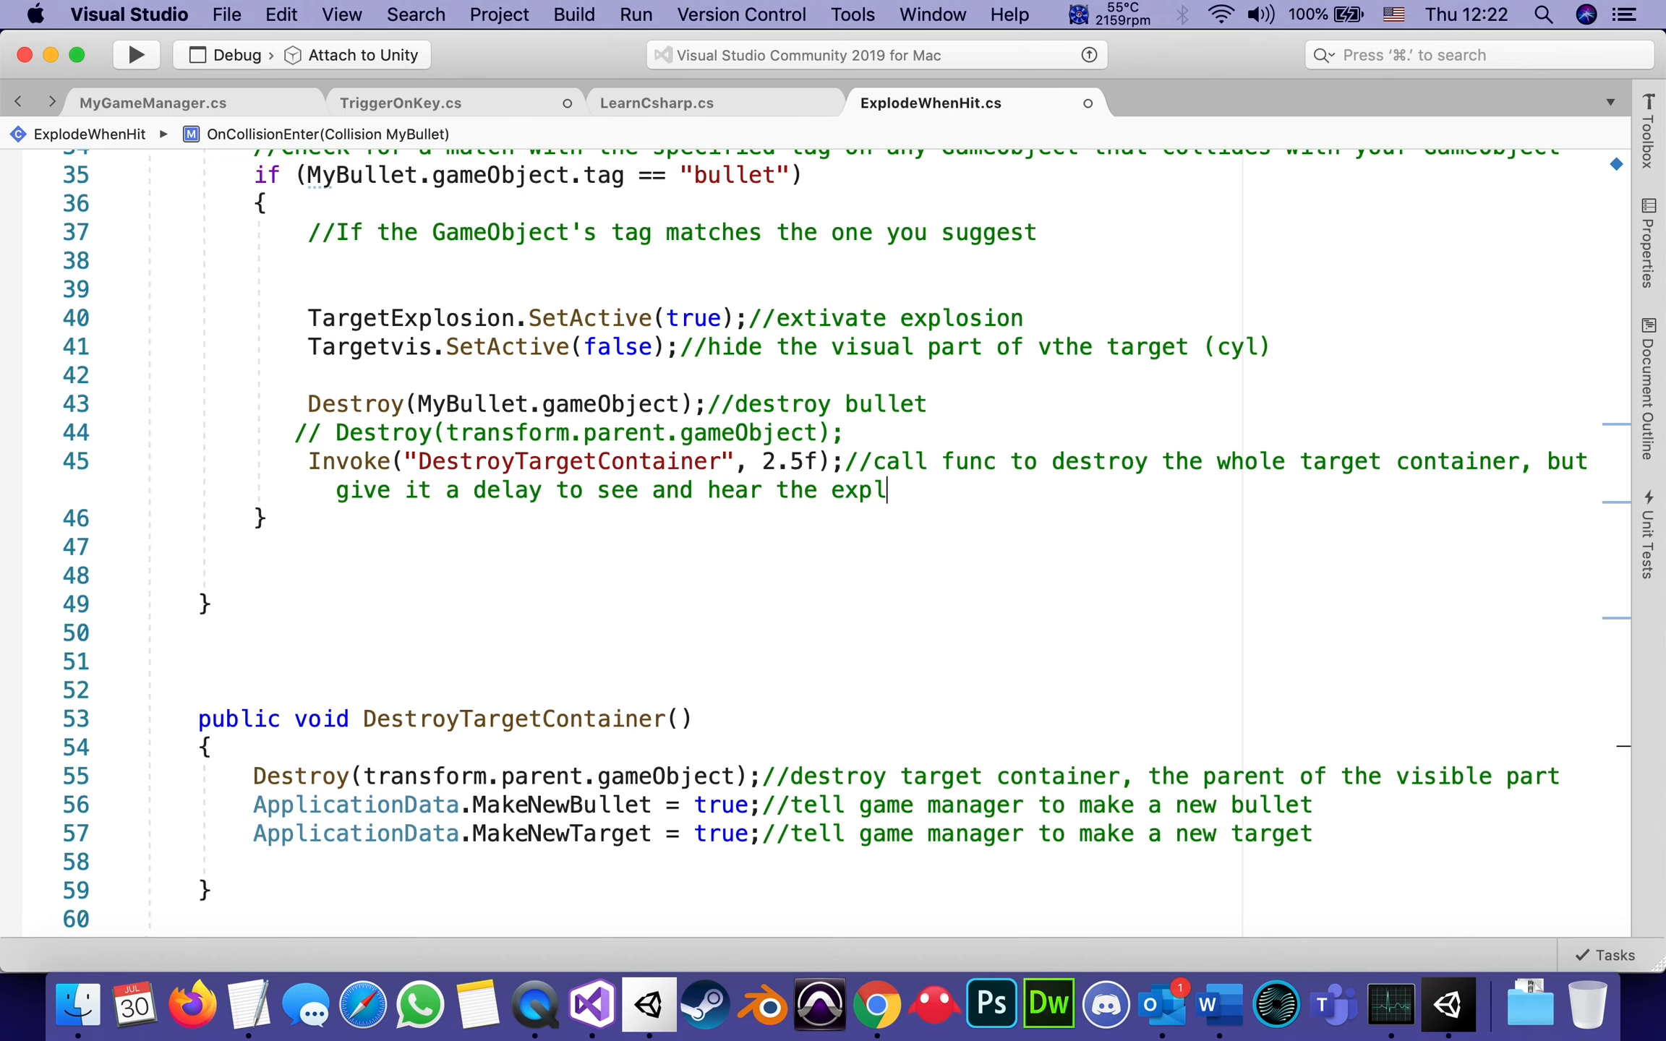
{"action": "type", "text": "osio"}
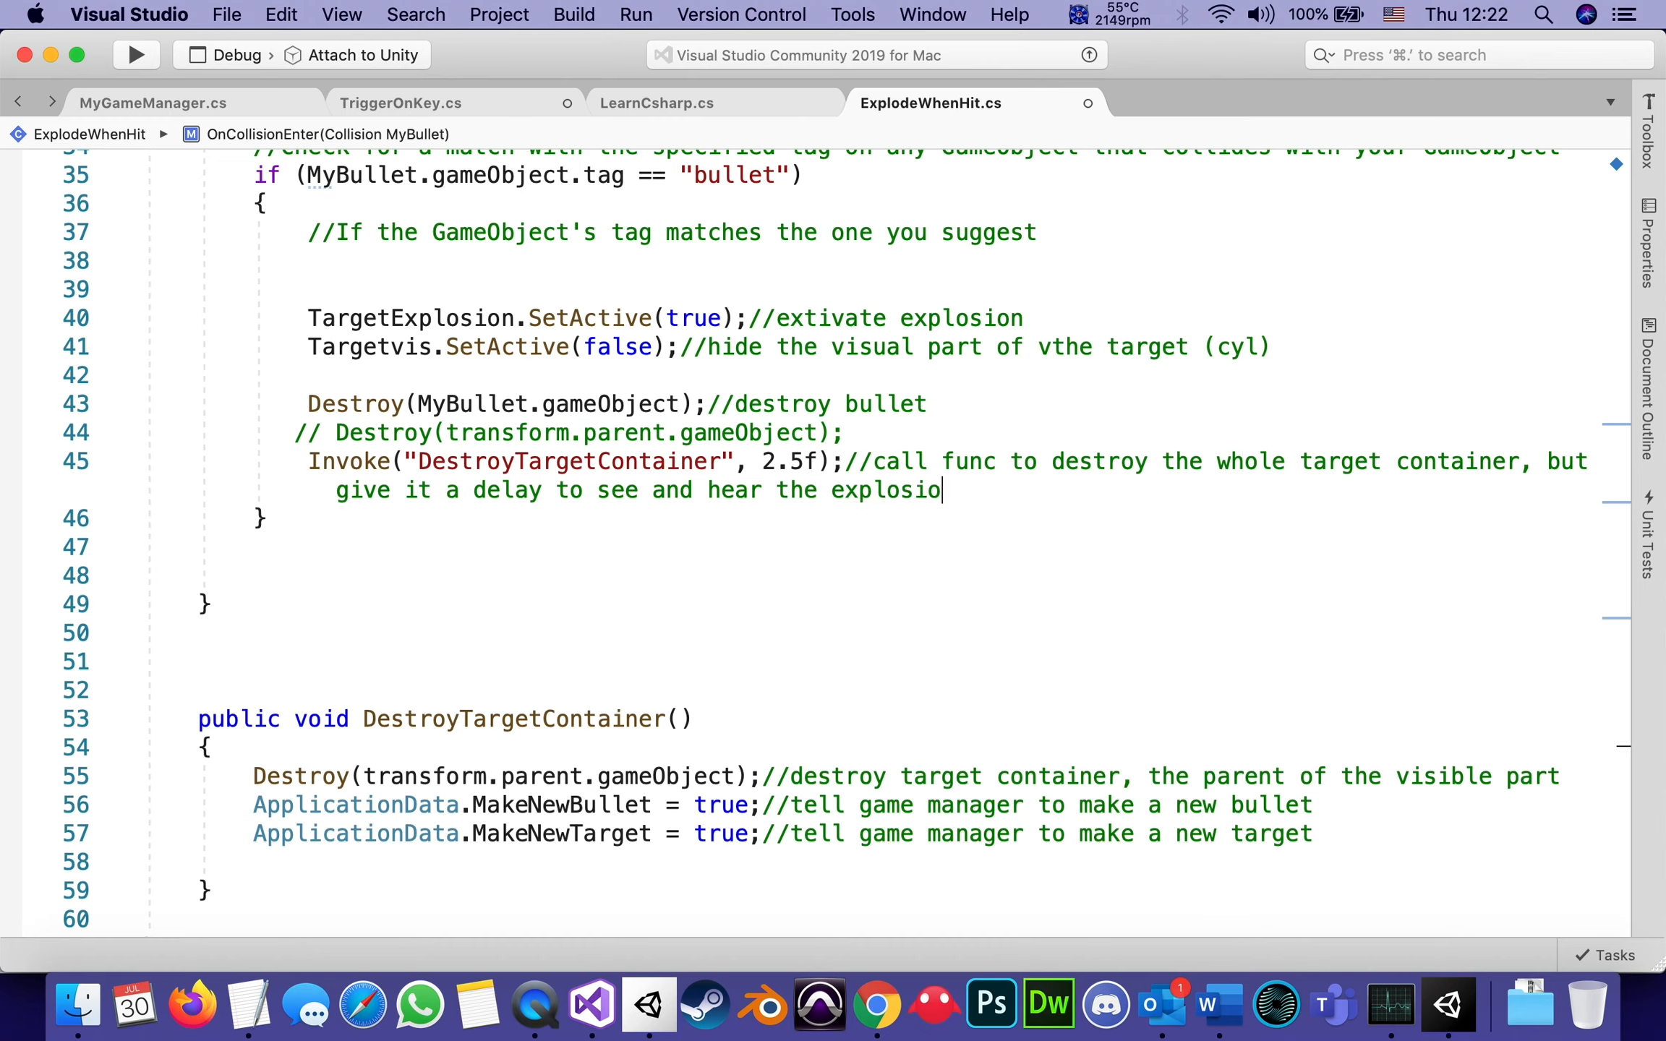
{"action": "type", "text": "n"}
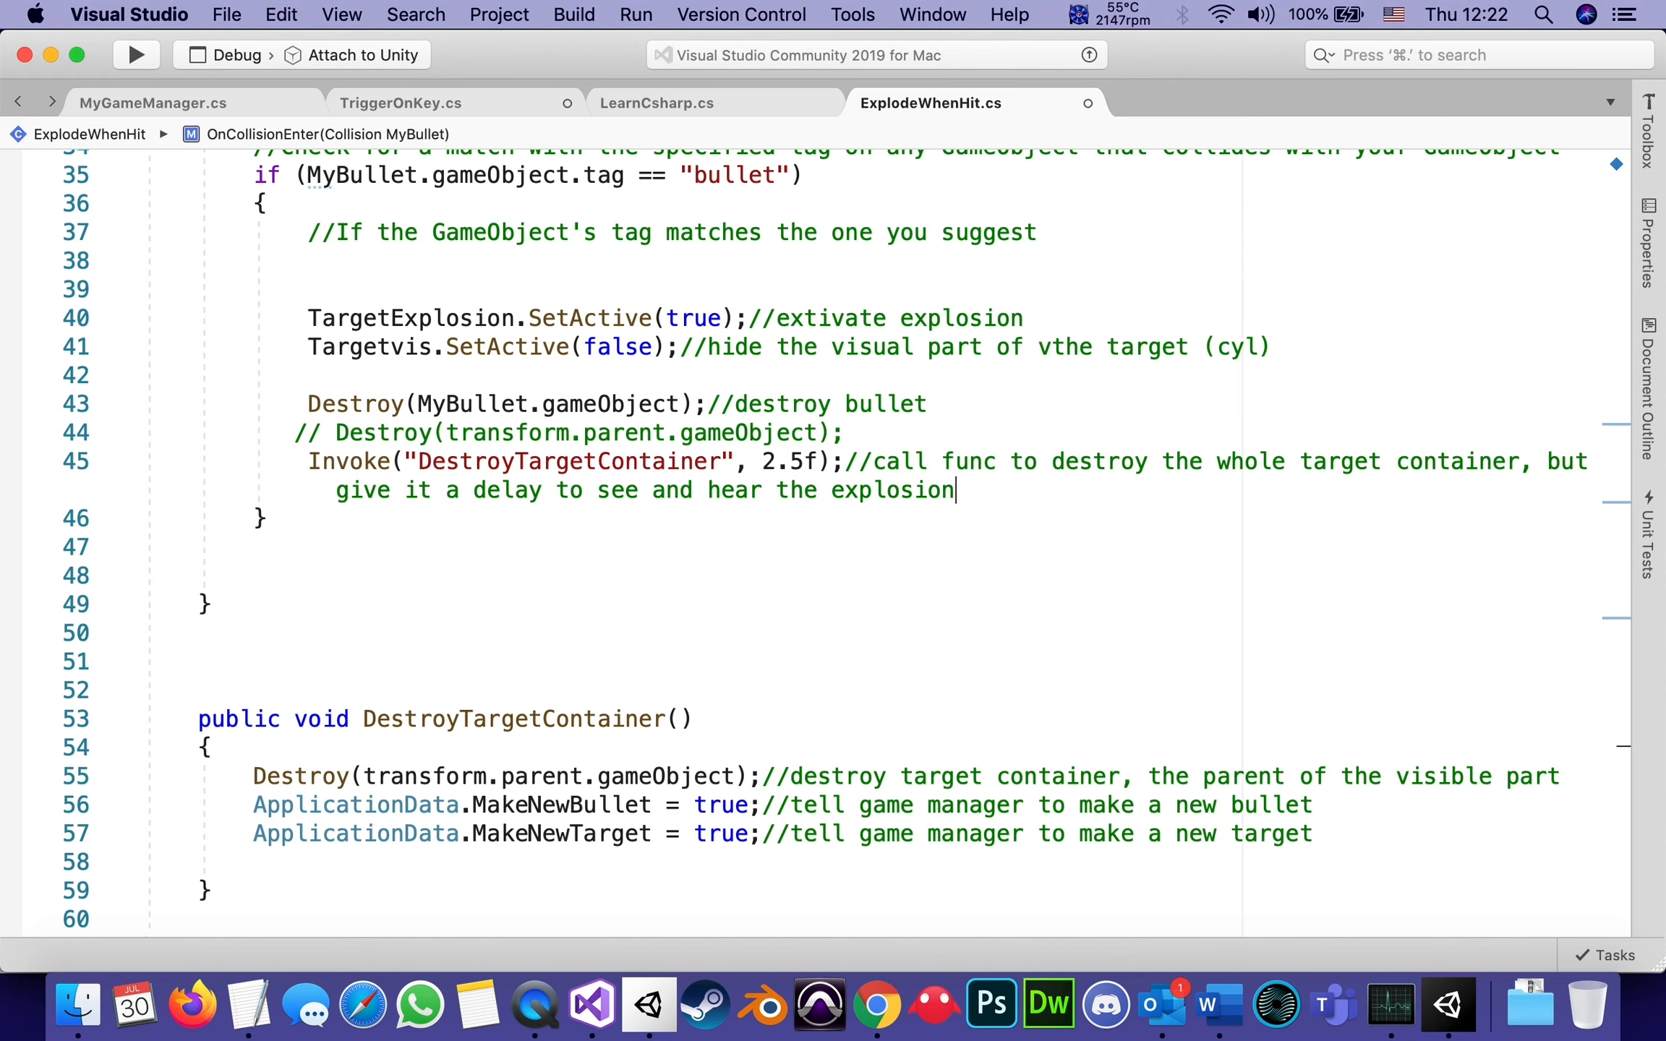
Scroll through ExplodeWhenHit.cs down to the DestroyTargetContainer method and closing brace.
{"action": "scroll", "scroll_direction": "up", "scroll_amount": 3}
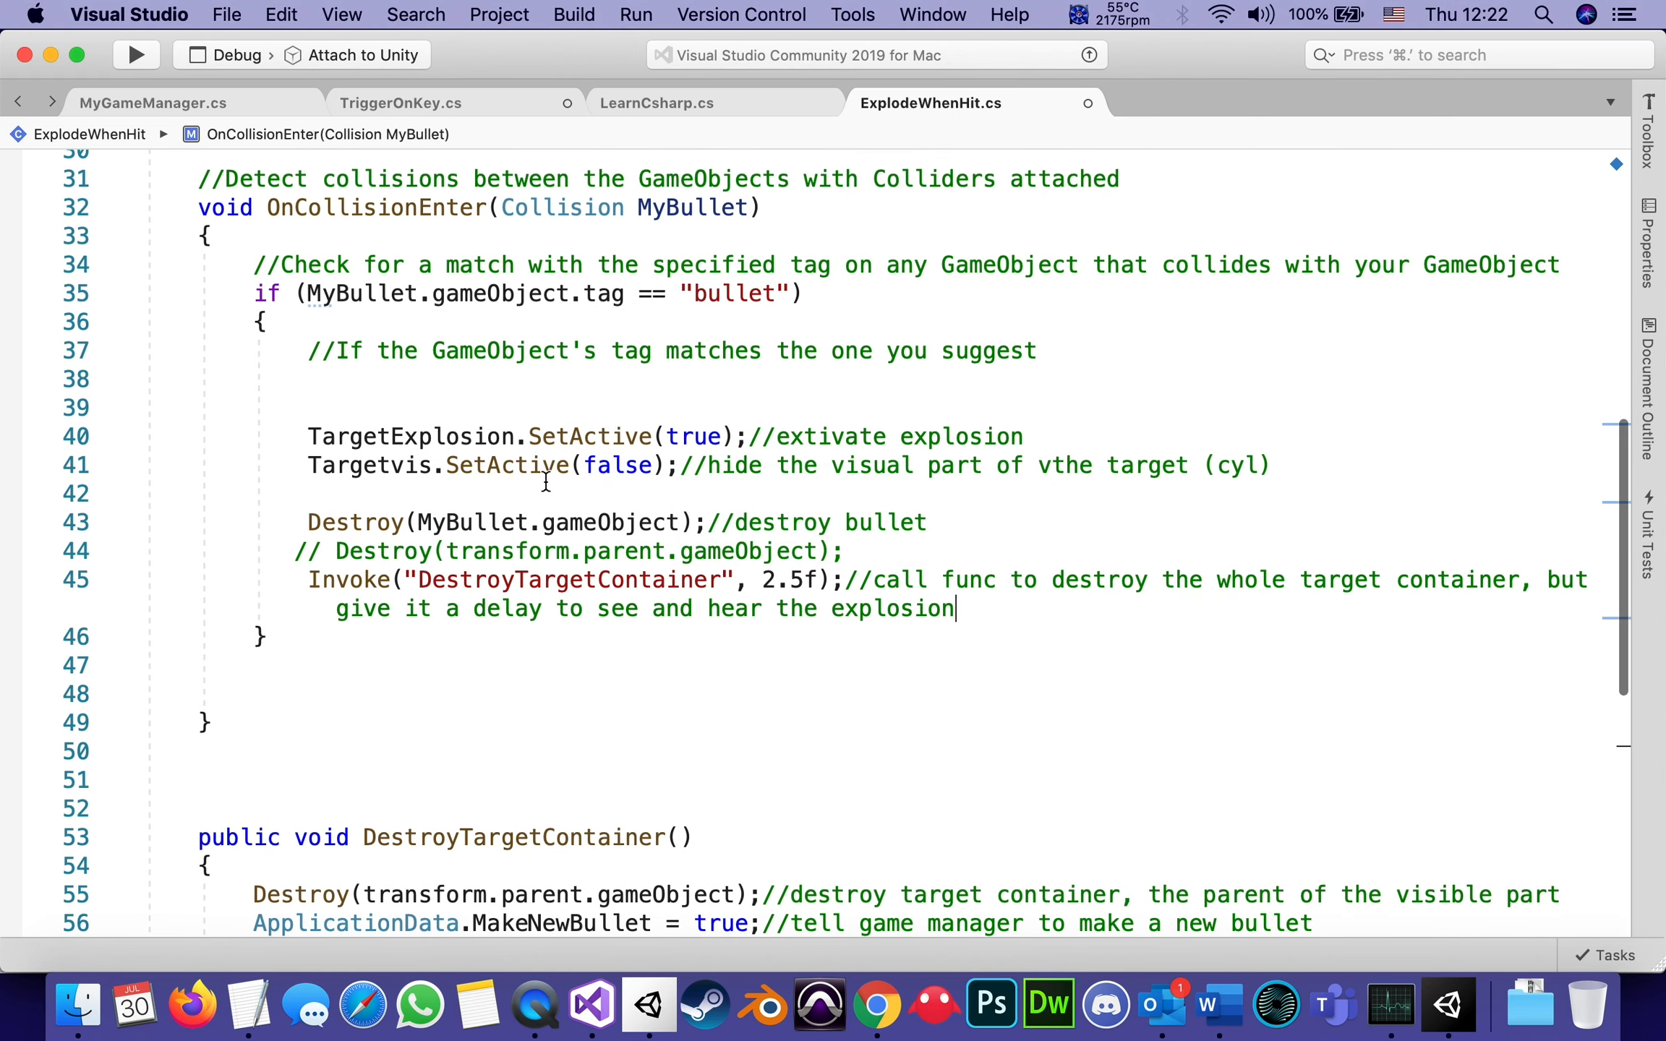
{"action": "mouse_move", "coordinate": [590, 435]}
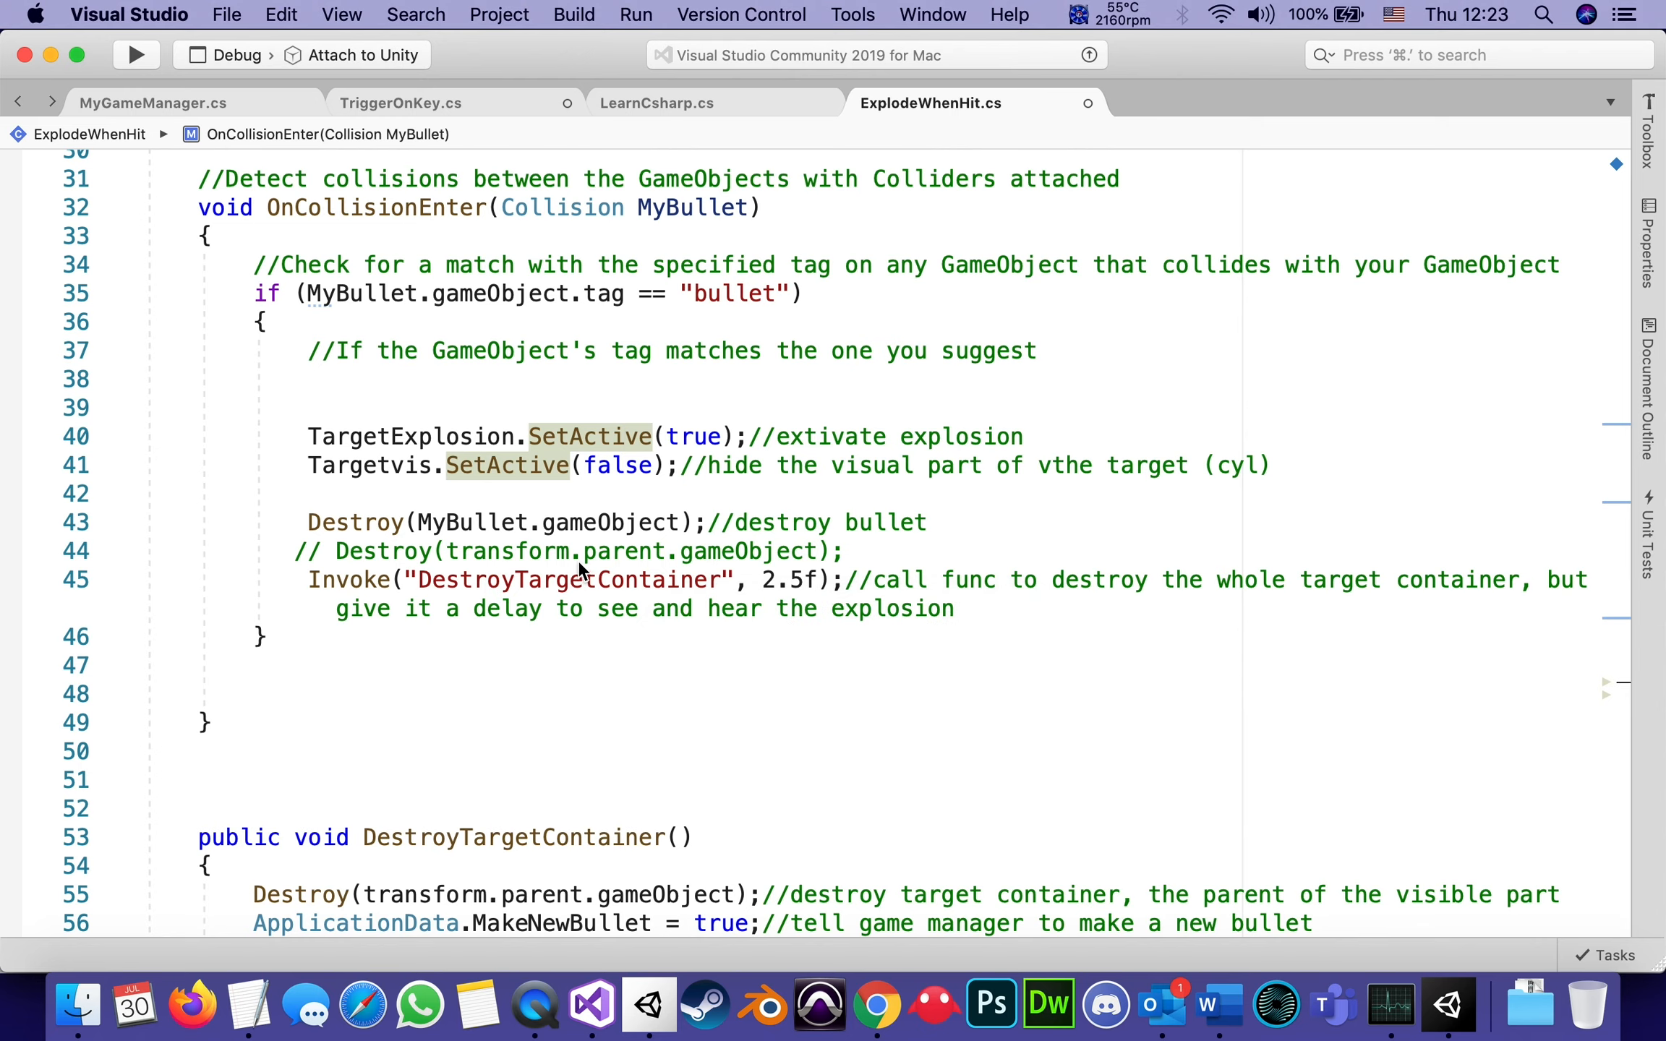
{"action": "scroll", "scroll_direction": "down", "scroll_amount": 3}
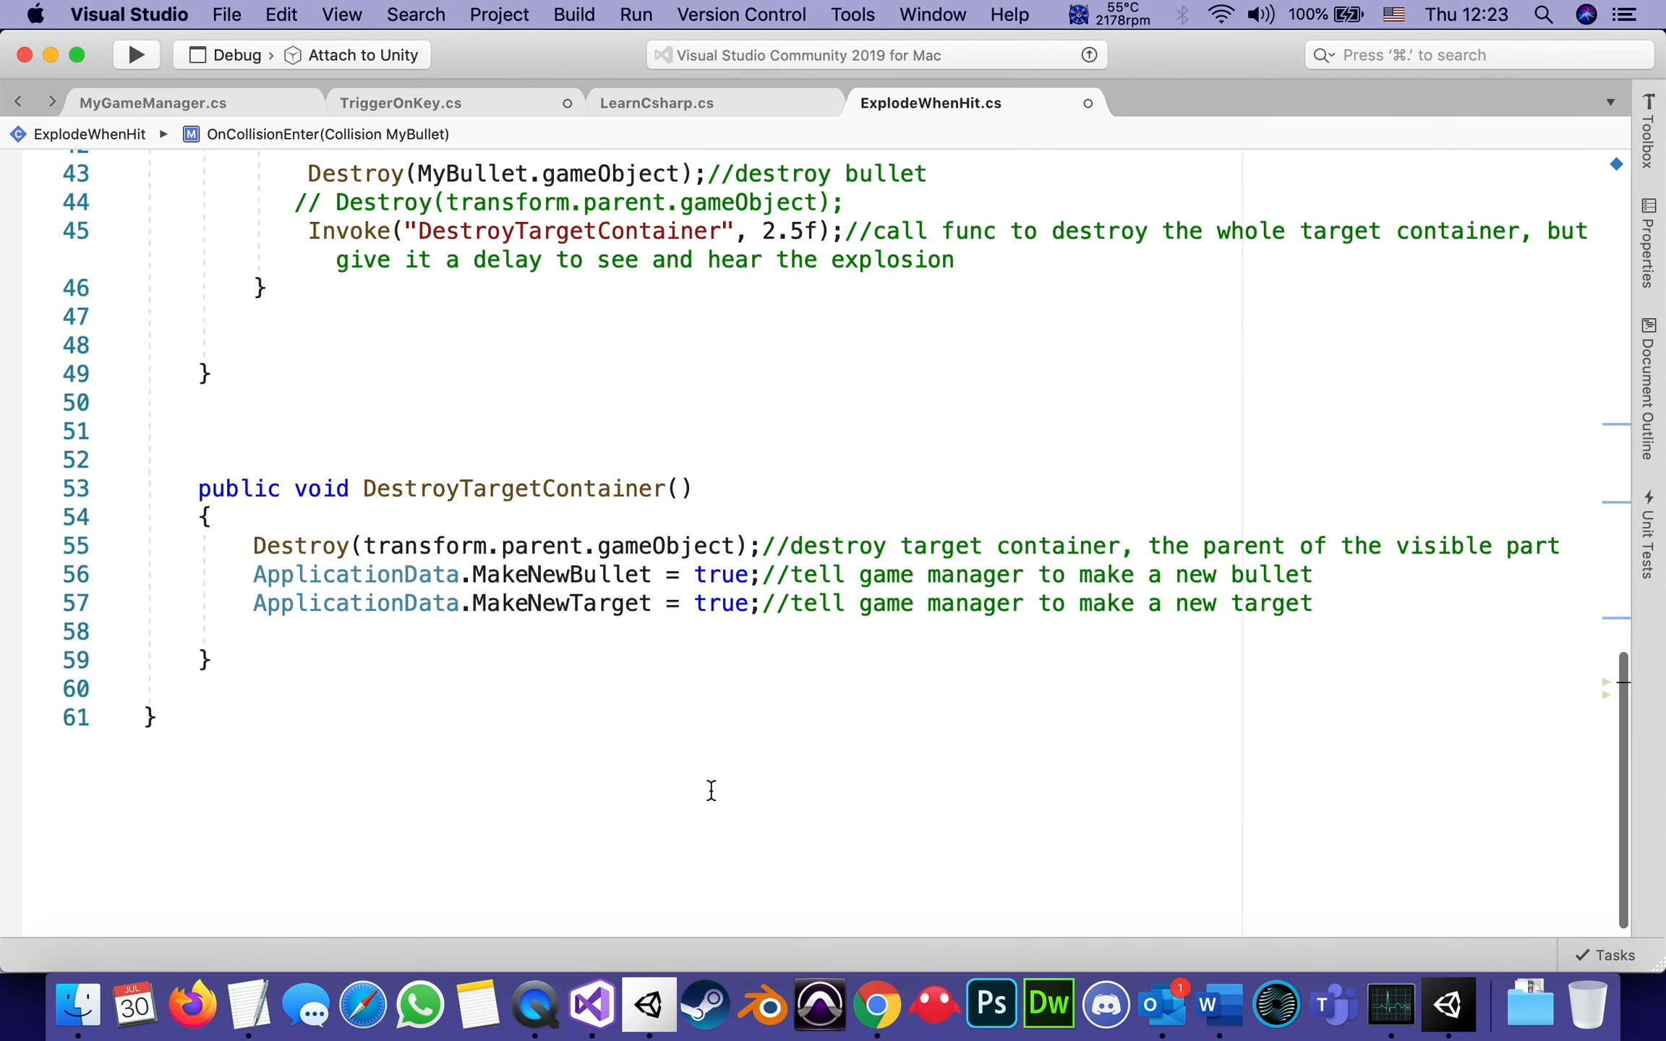
{"action": "mouse_move", "coordinate": [308, 547]}
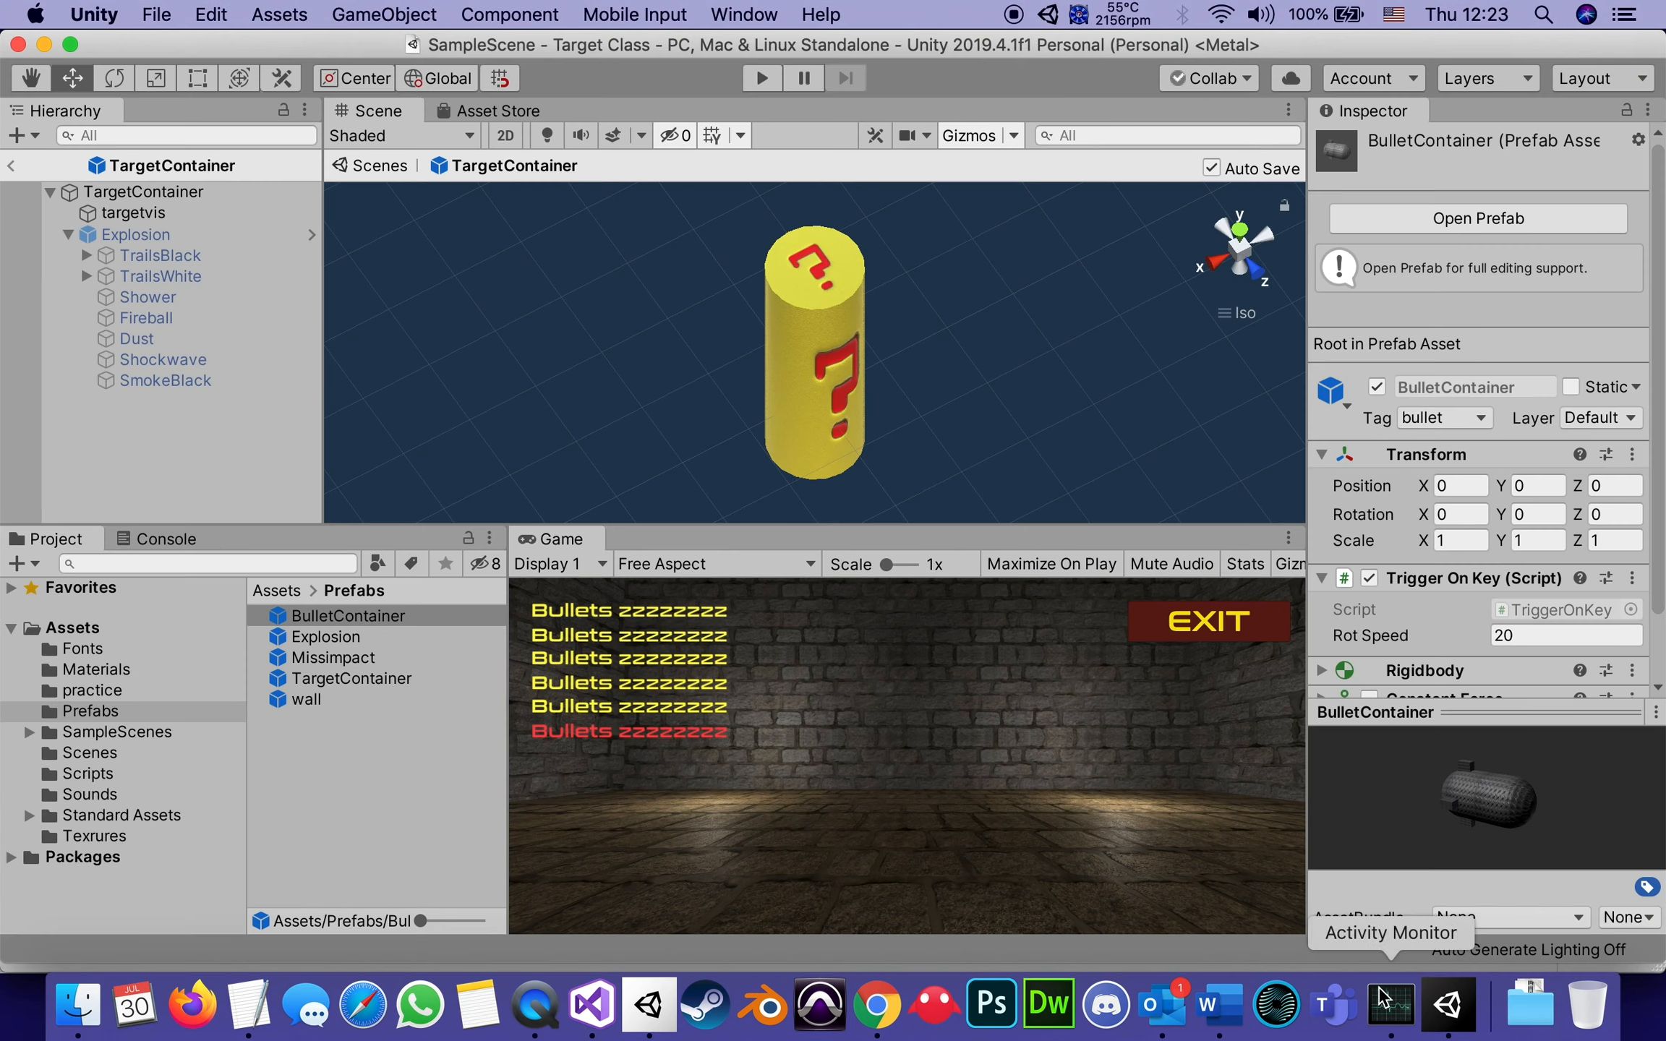
Inspect targetvis's Explode When Hit component, then its parent TargetContainer in the Hierarchy.
{"action": "left_click", "coordinate": [134, 213]}
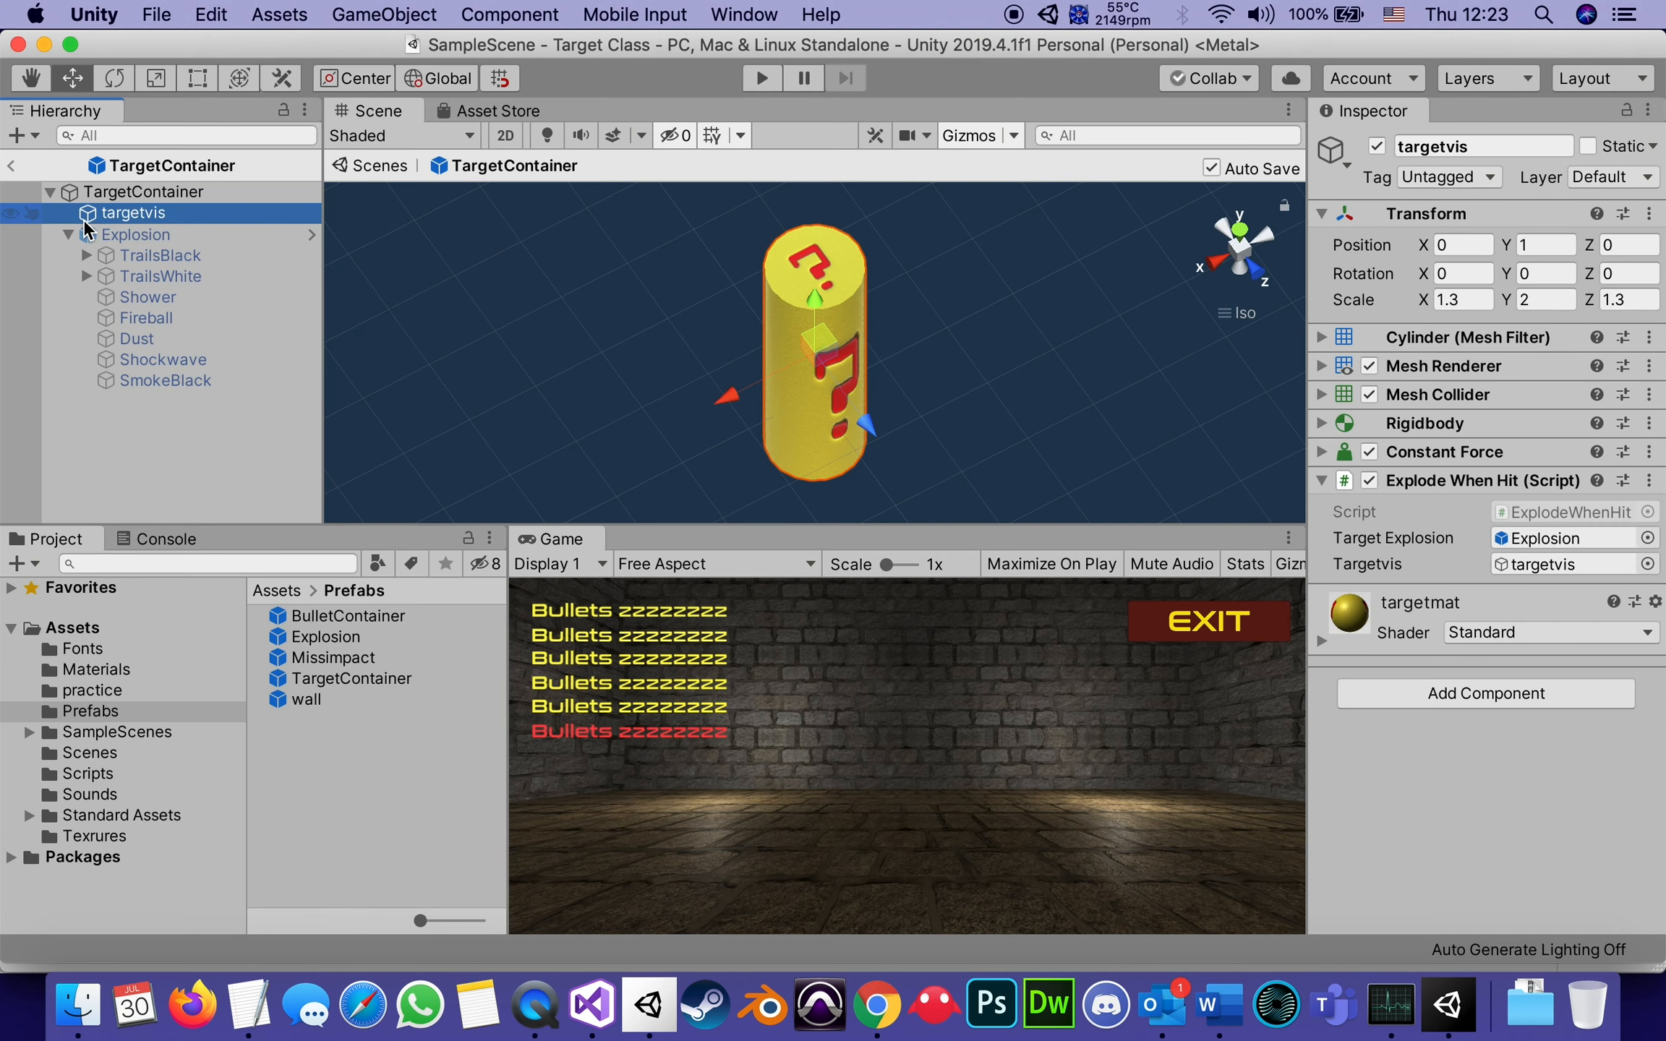
{"action": "left_click", "coordinate": [141, 191]}
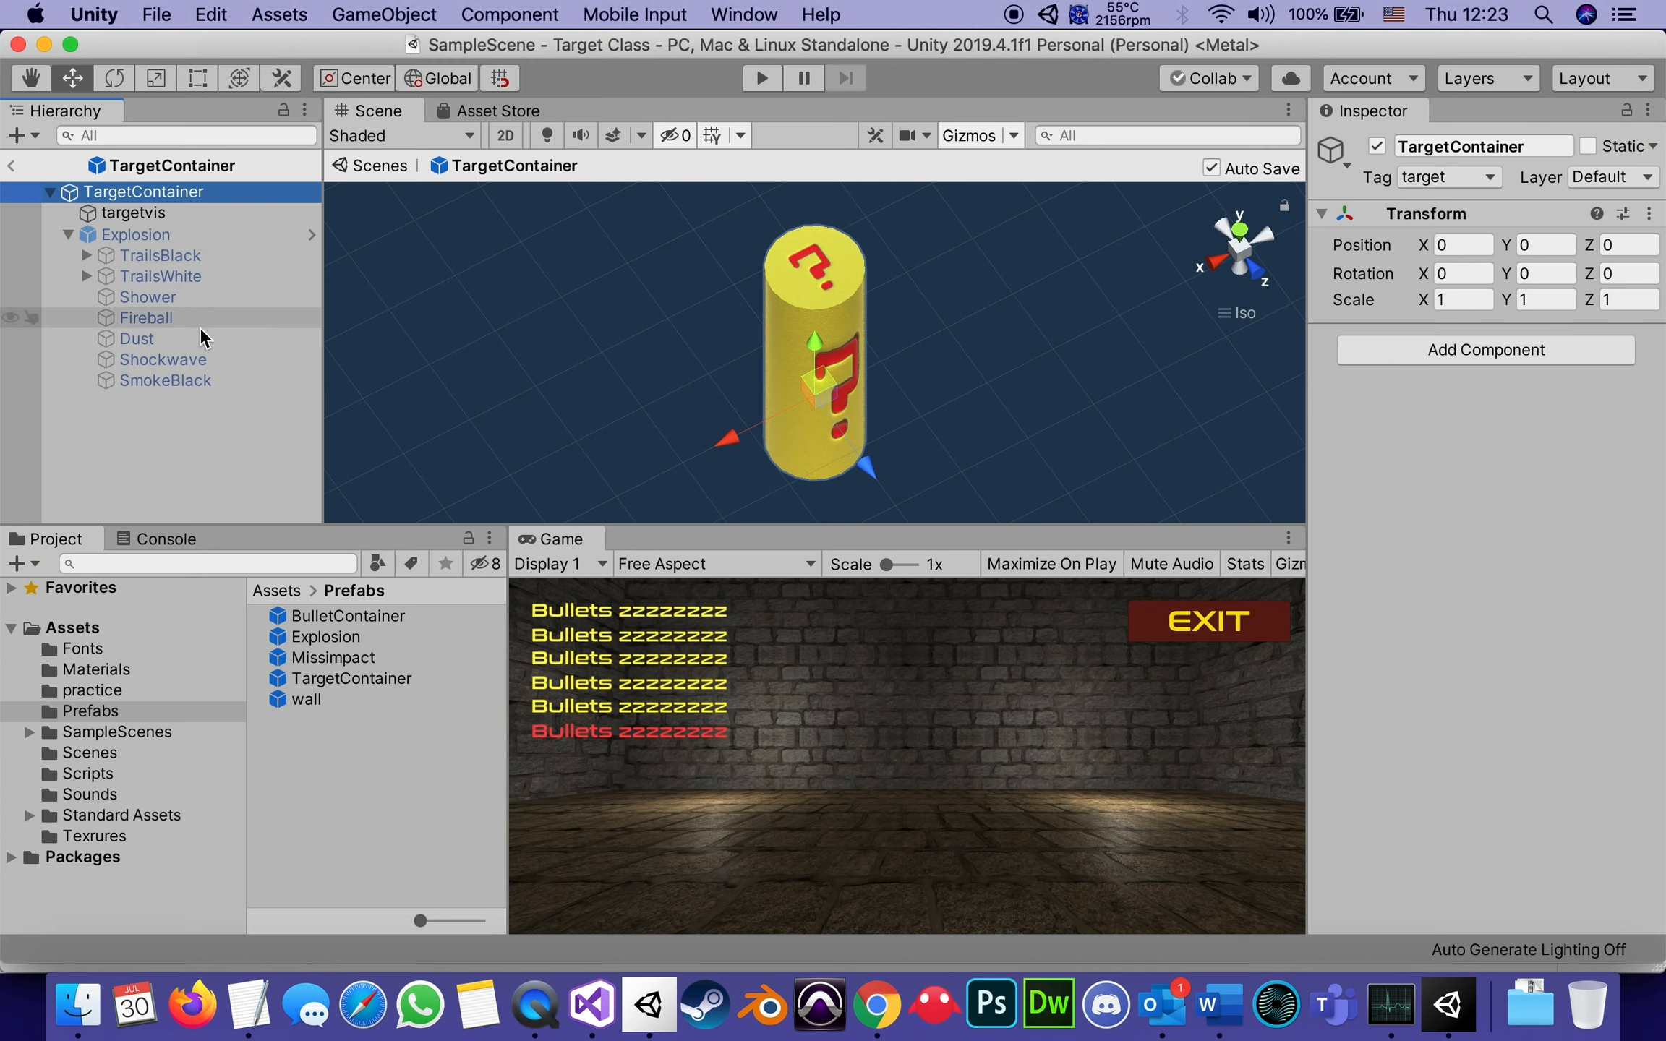
{"action": "mouse_move", "coordinate": [1485, 932]}
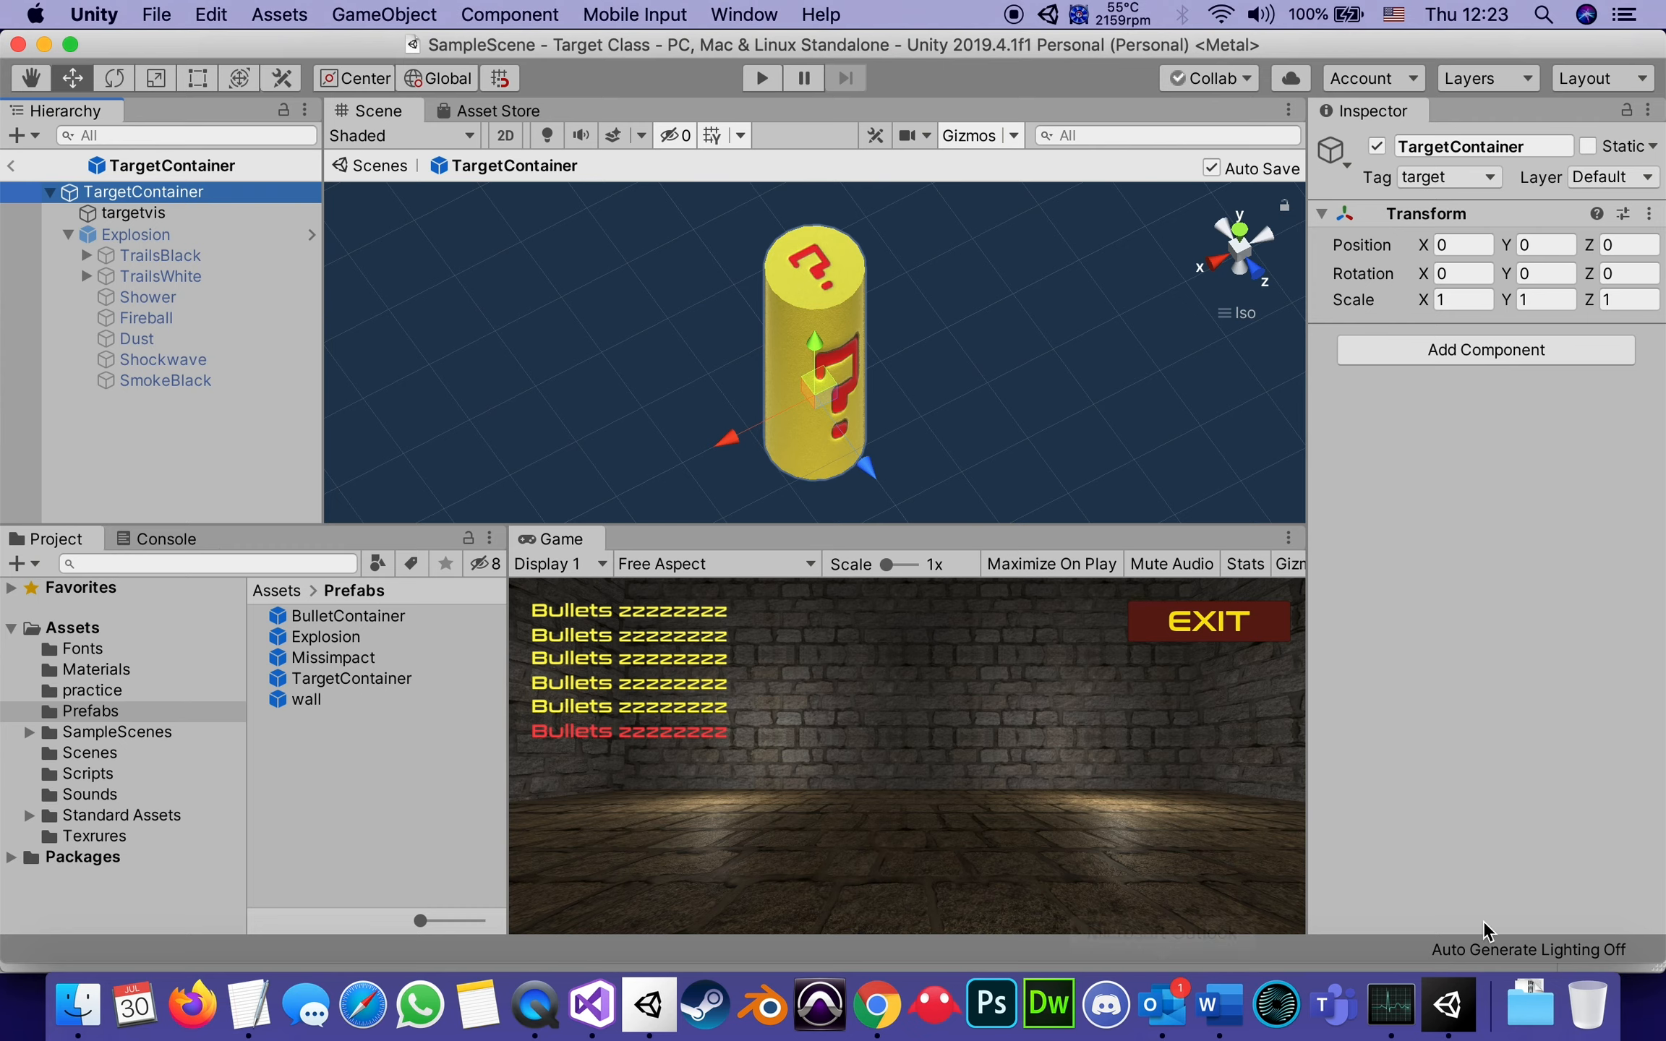
{"action": "mouse_move", "coordinate": [535, 1003]}
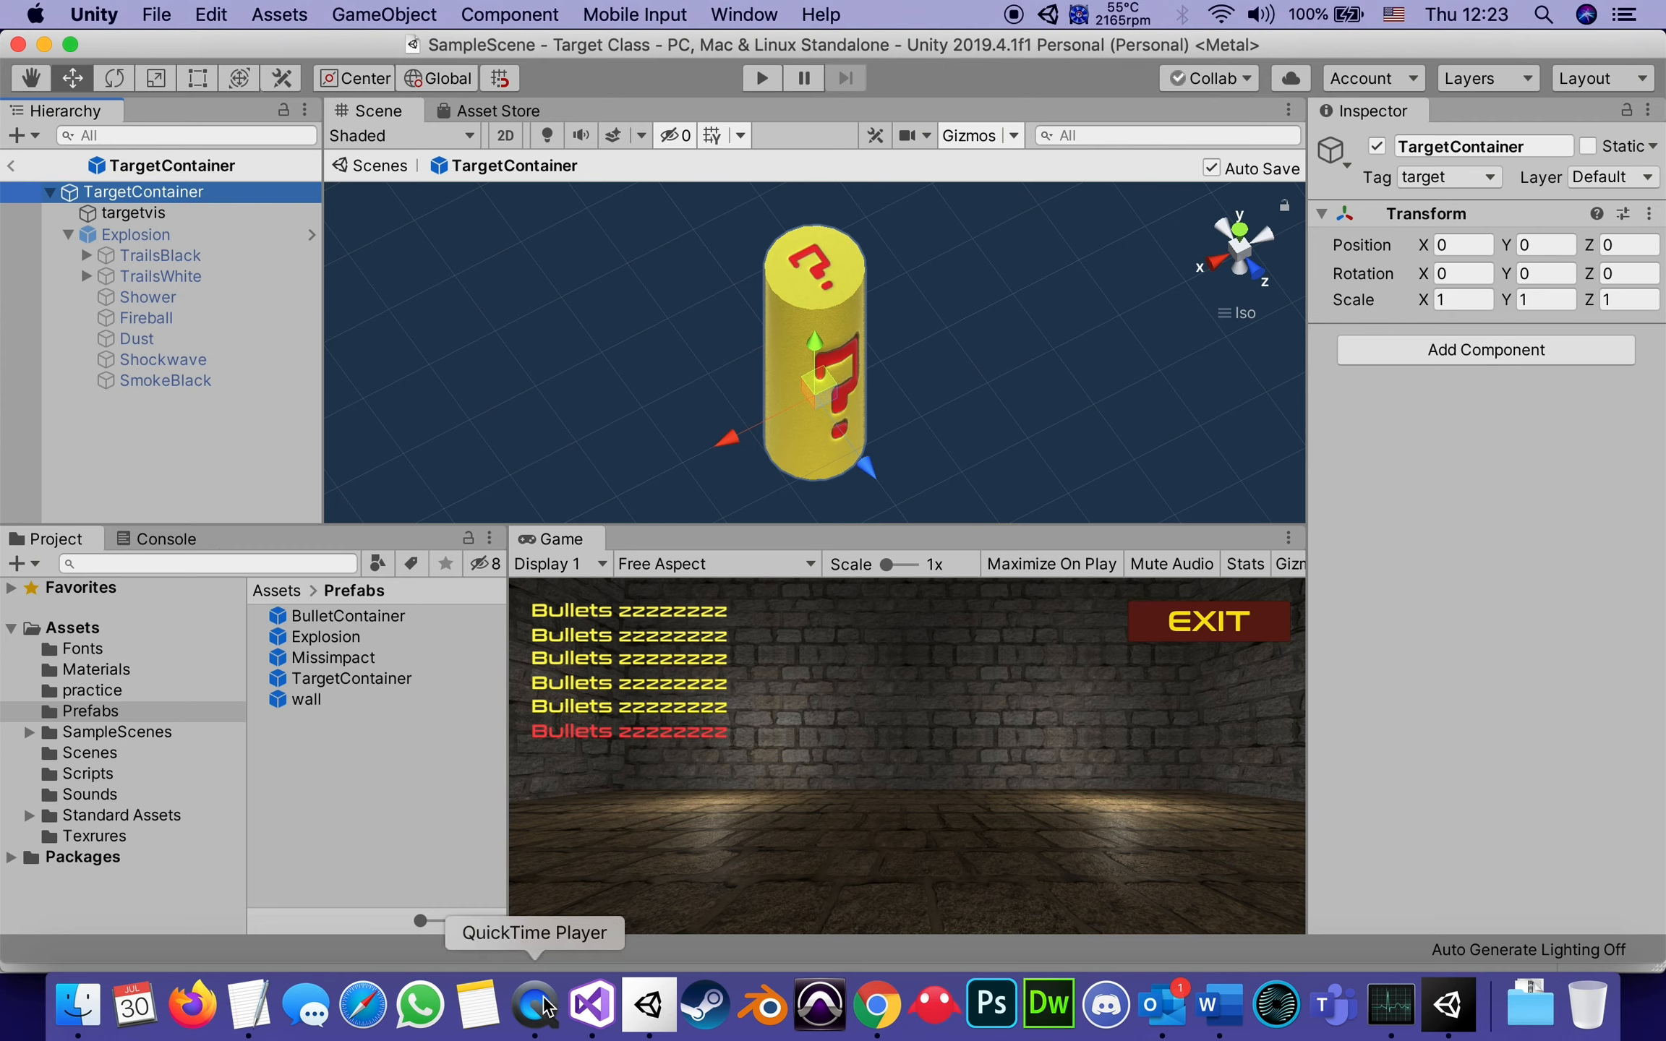
{"action": "mouse_move", "coordinate": [646, 1003]}
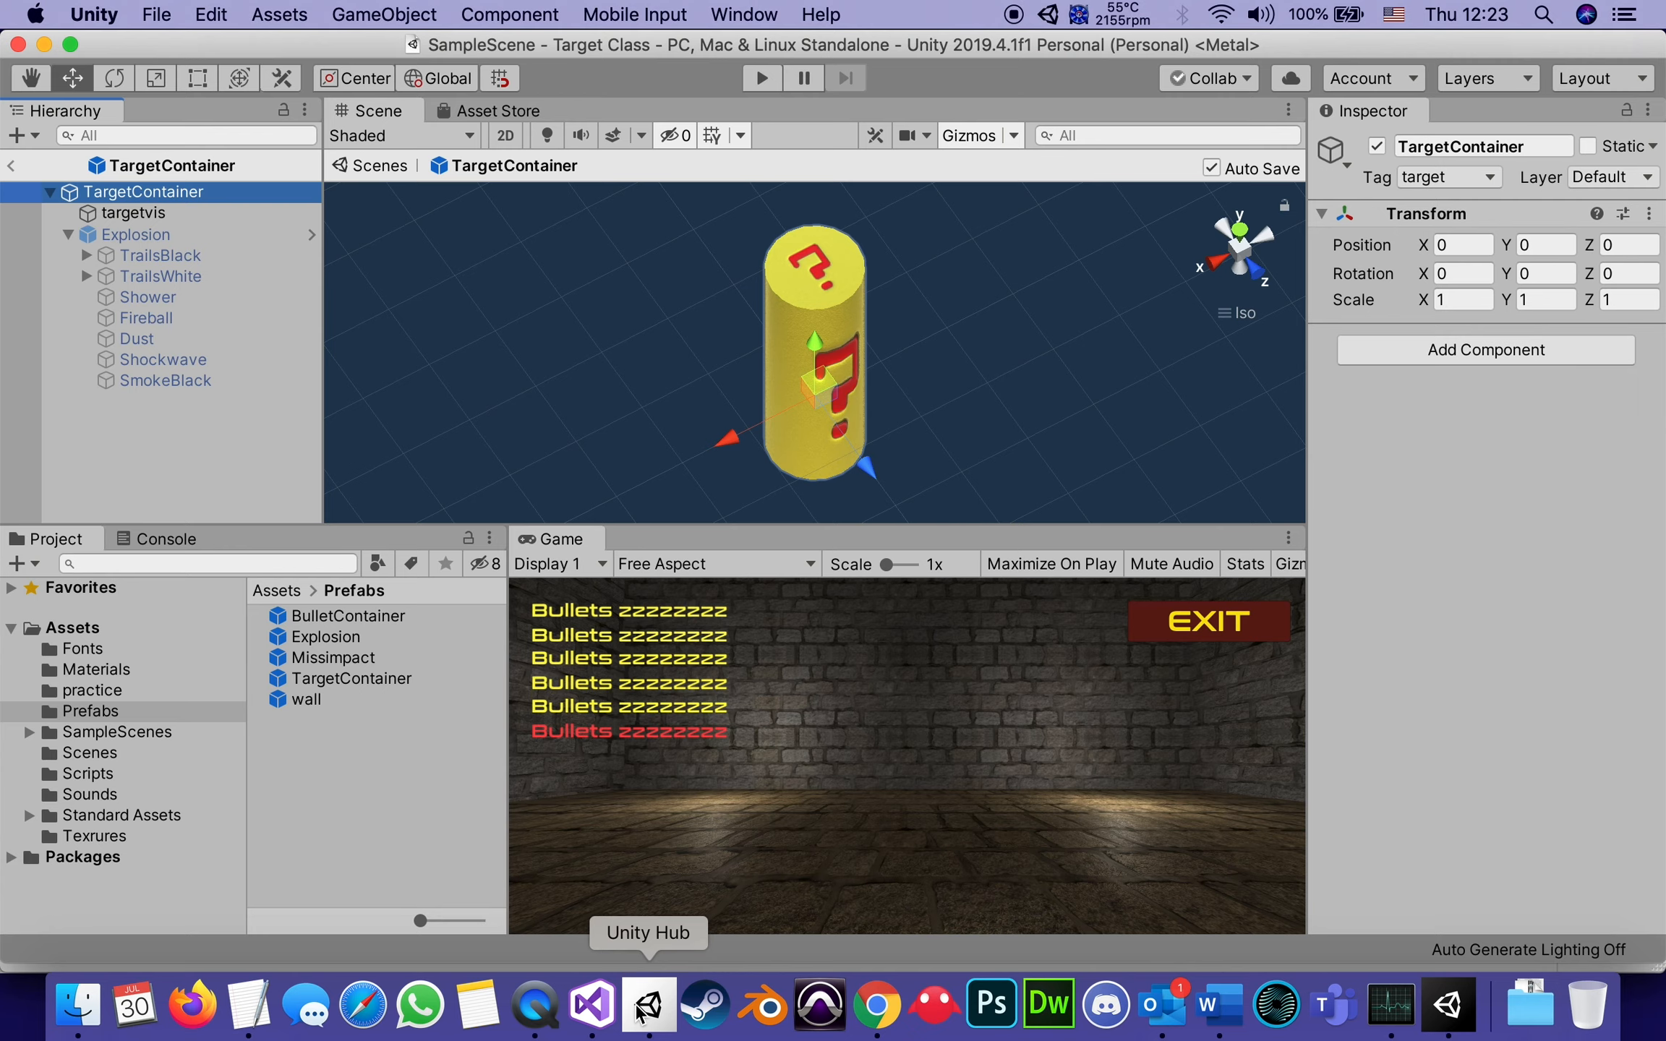
Add ApplicationData.MakeNewTarget = true; in DestroyTargetContainer, then view MyGameManager.cs.
{"action": "left_click", "coordinate": [589, 1004]}
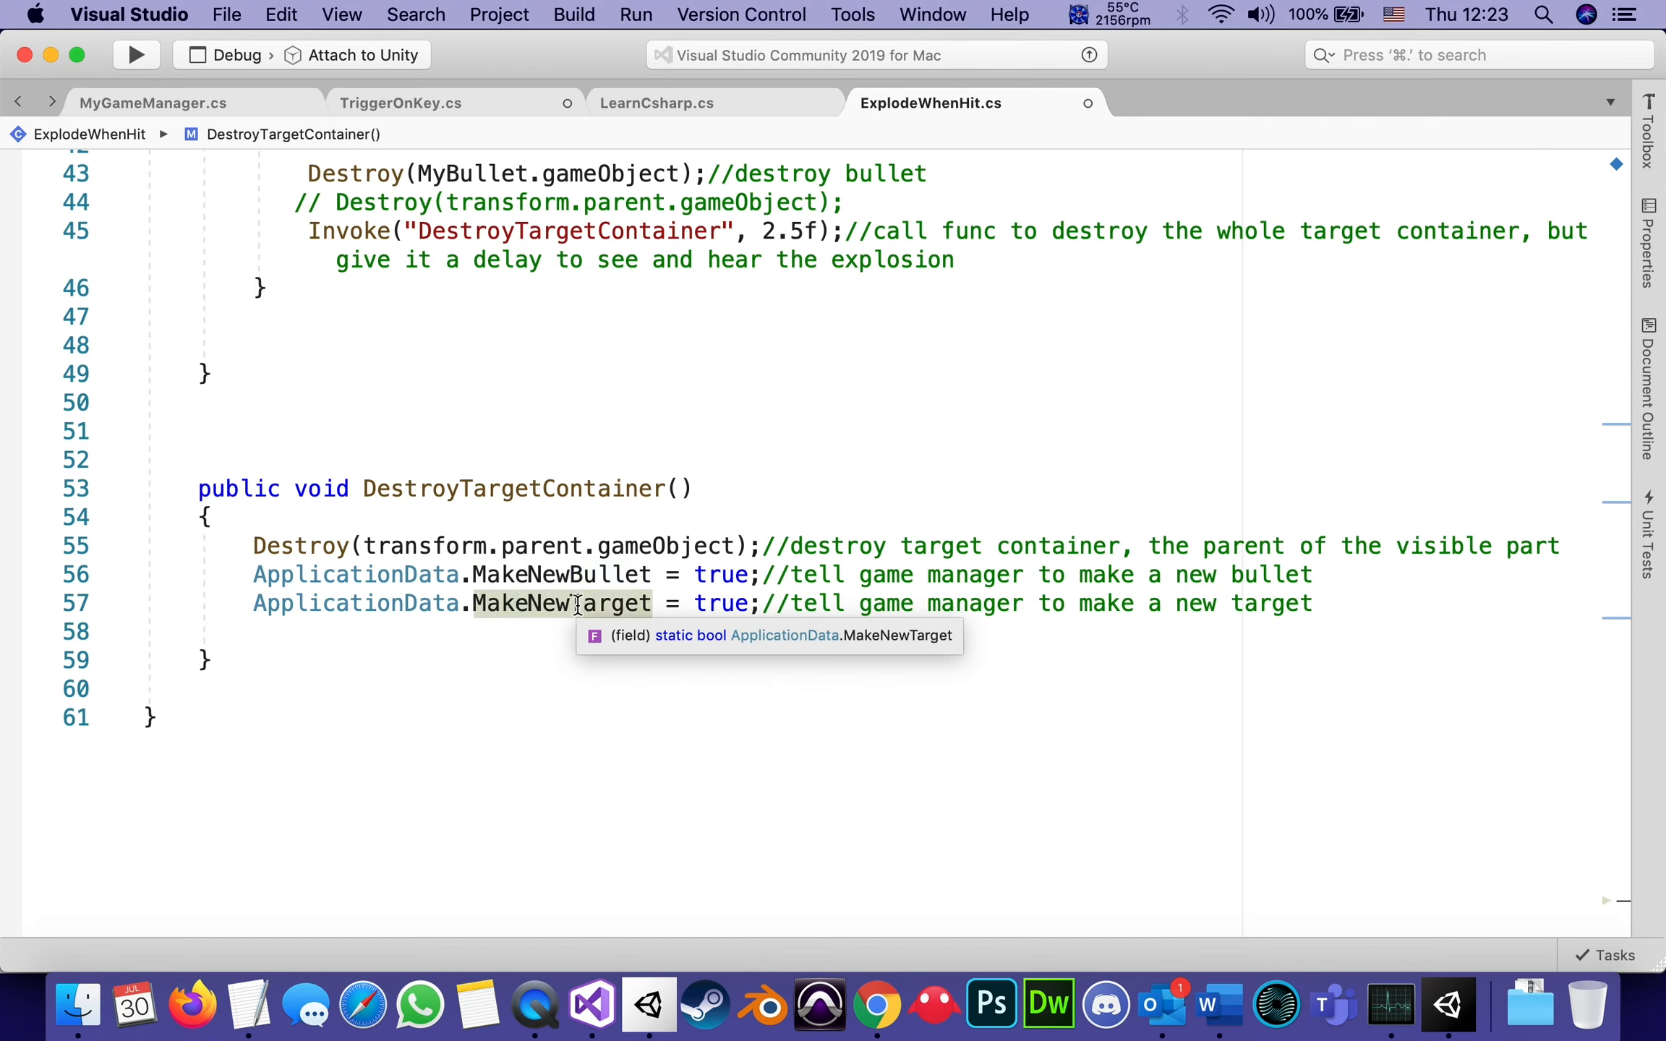
{"action": "mouse_move", "coordinate": [720, 574]}
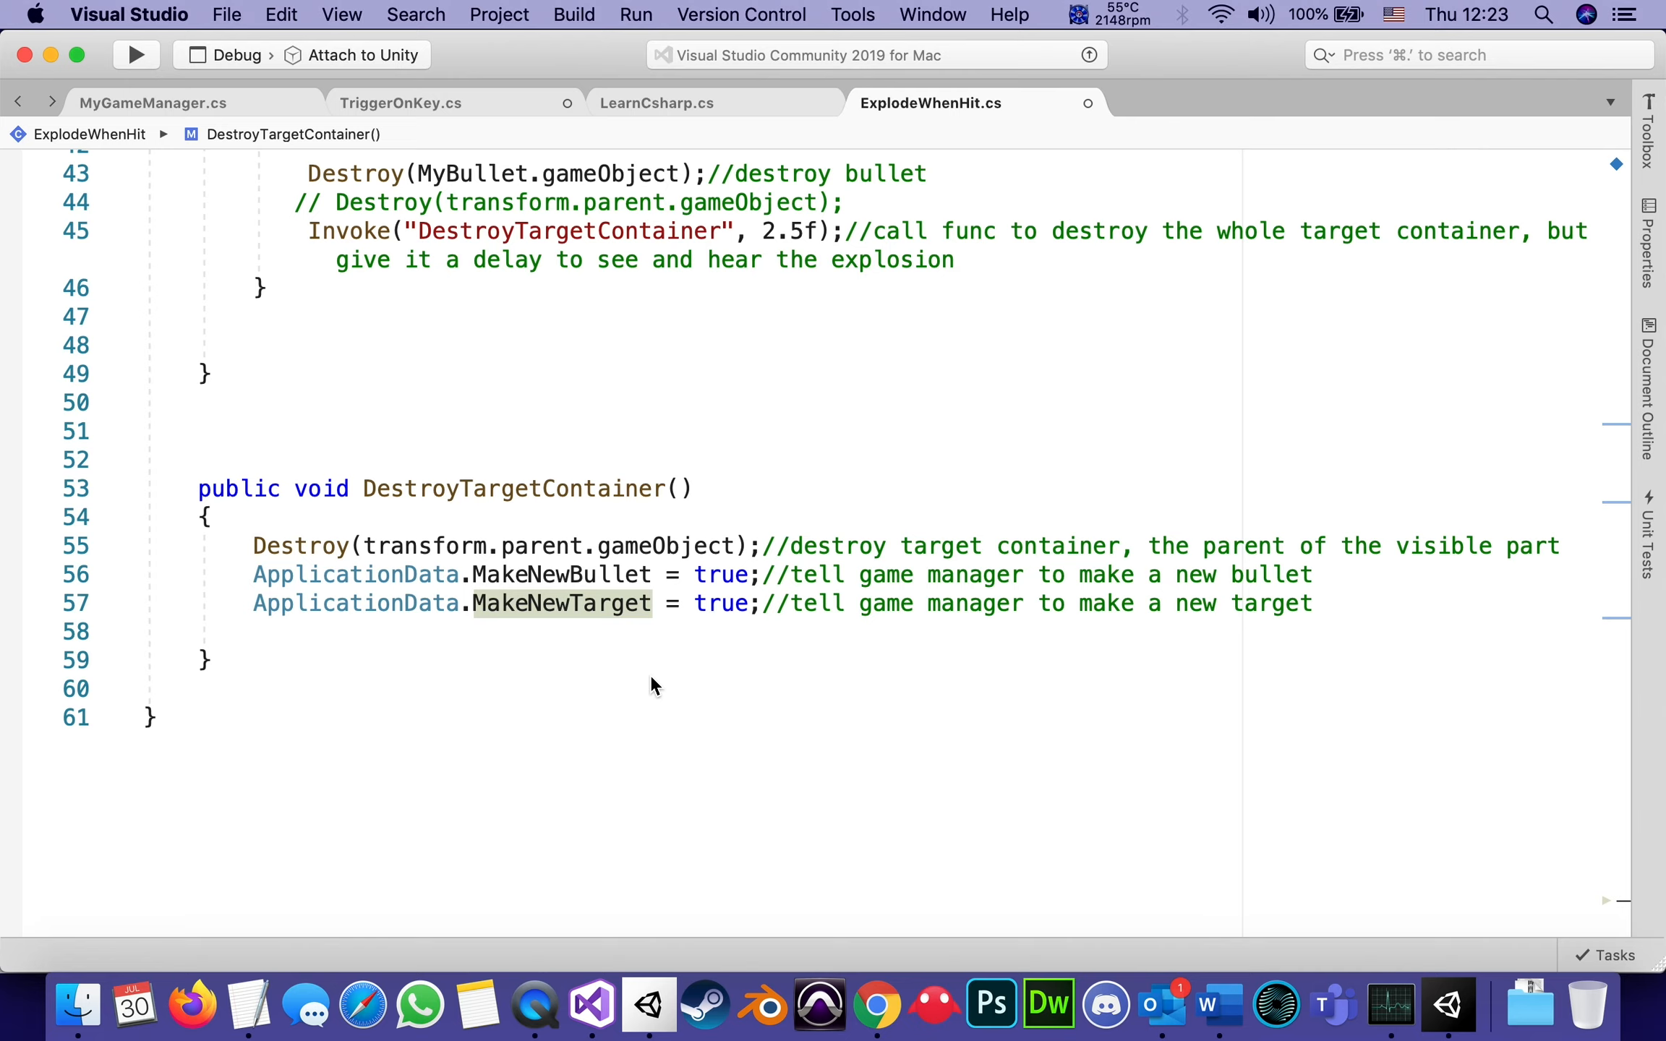
{"action": "mouse_move", "coordinate": [723, 574]}
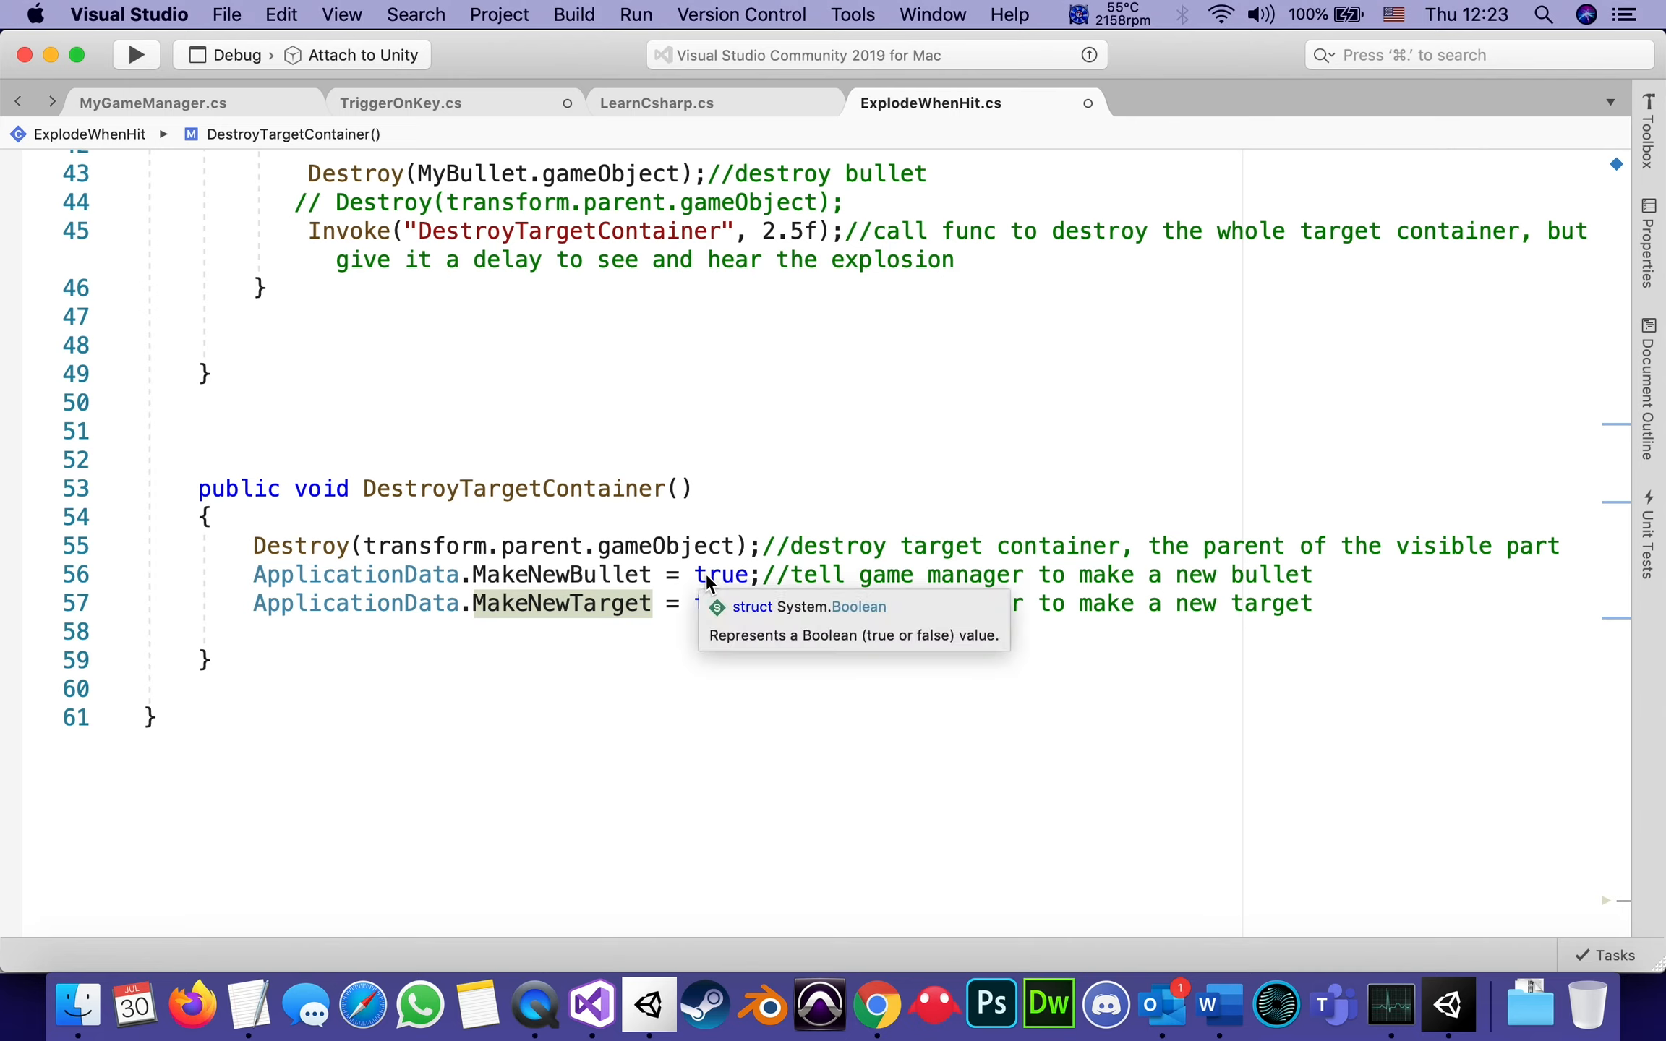
{"action": "mouse_move", "coordinate": [702, 614]}
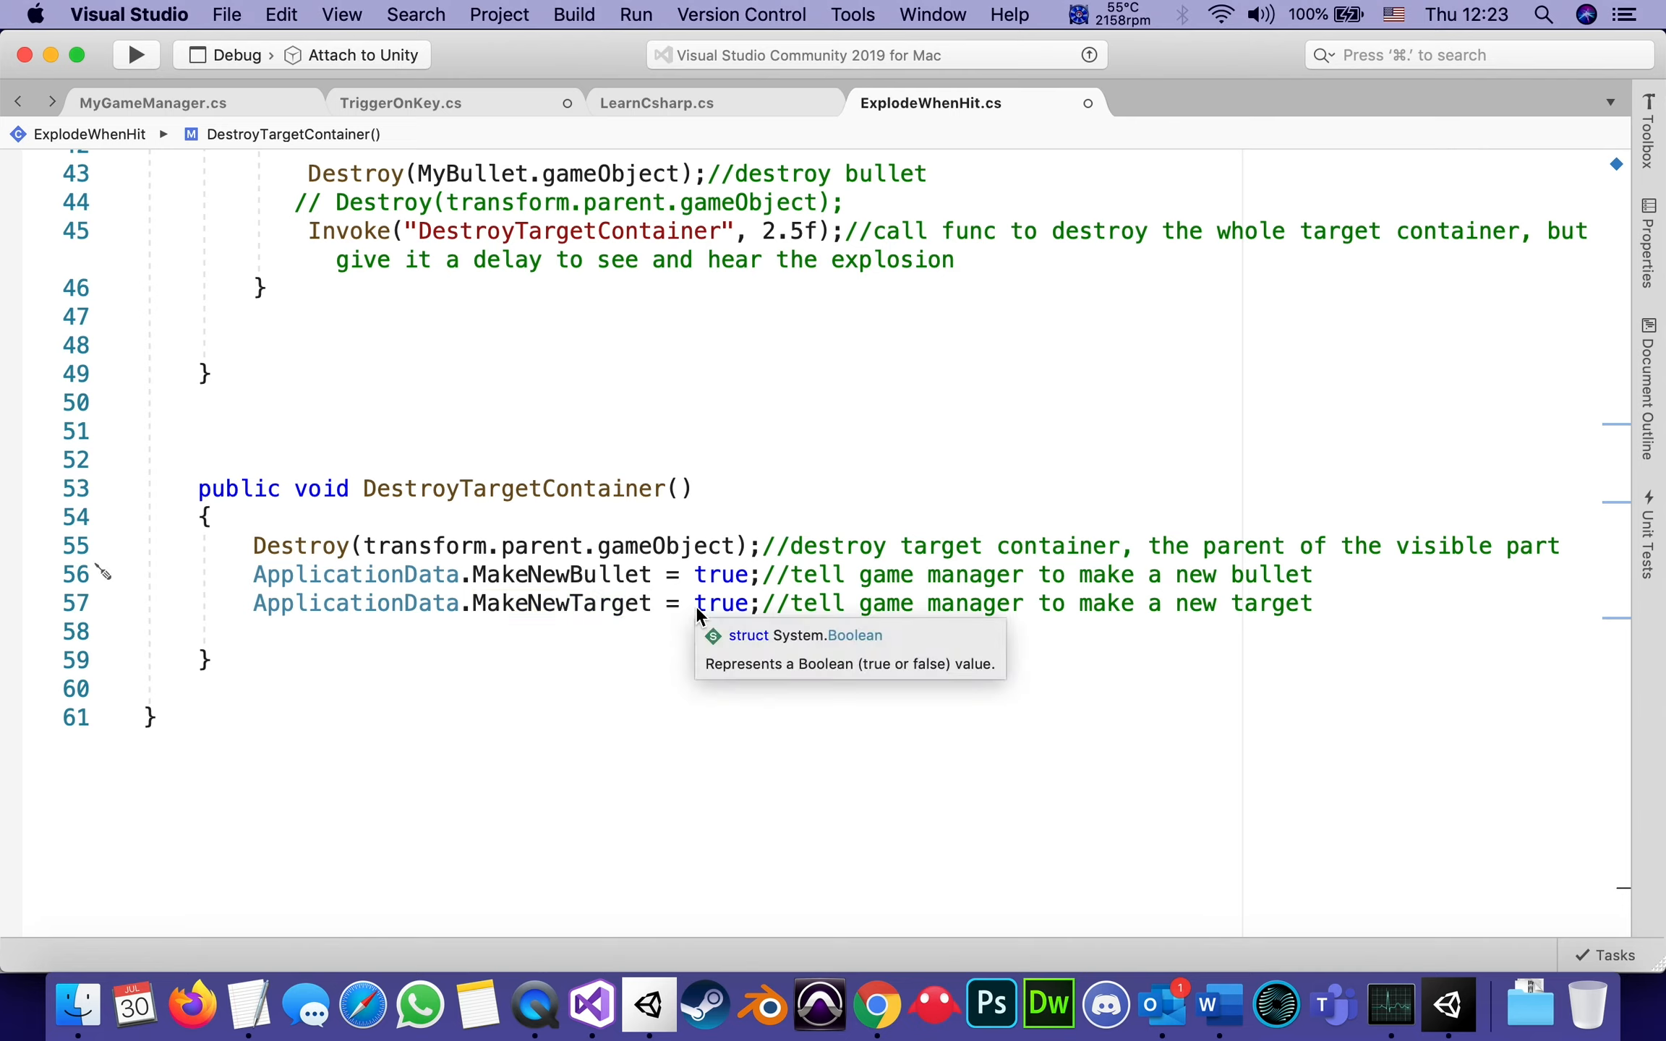
{"action": "mouse_move", "coordinate": [595, 574]}
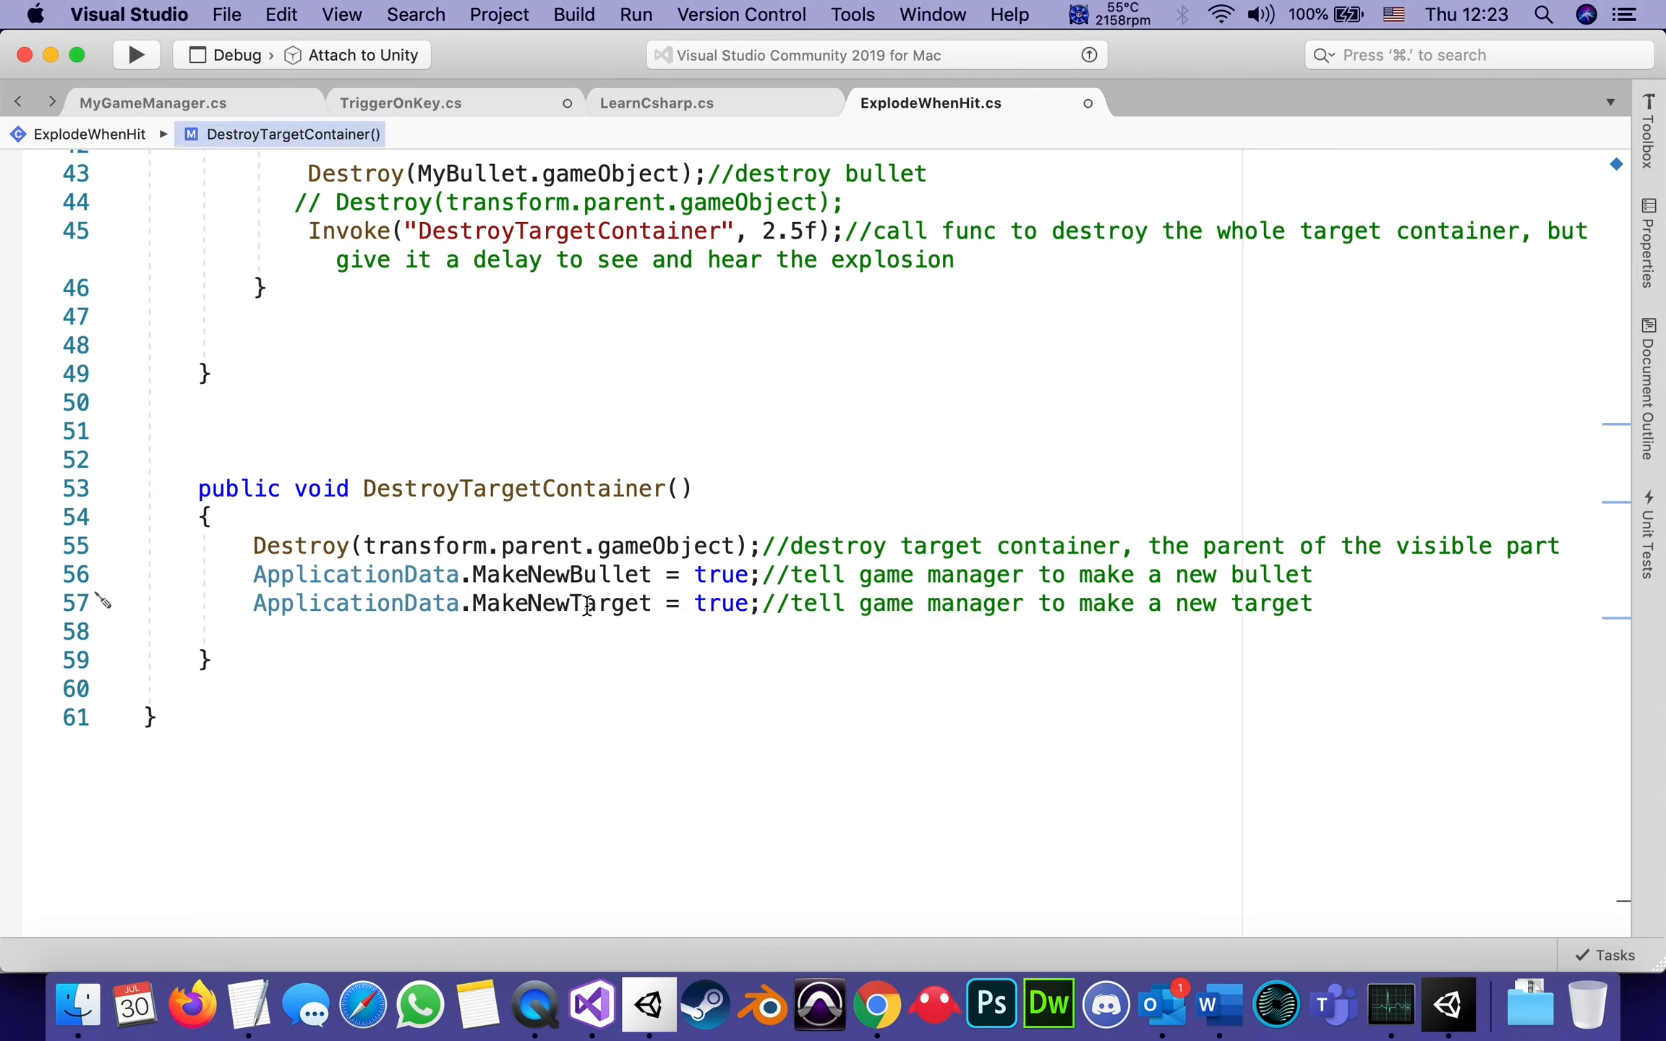
{"action": "left_click", "coordinate": [152, 103]}
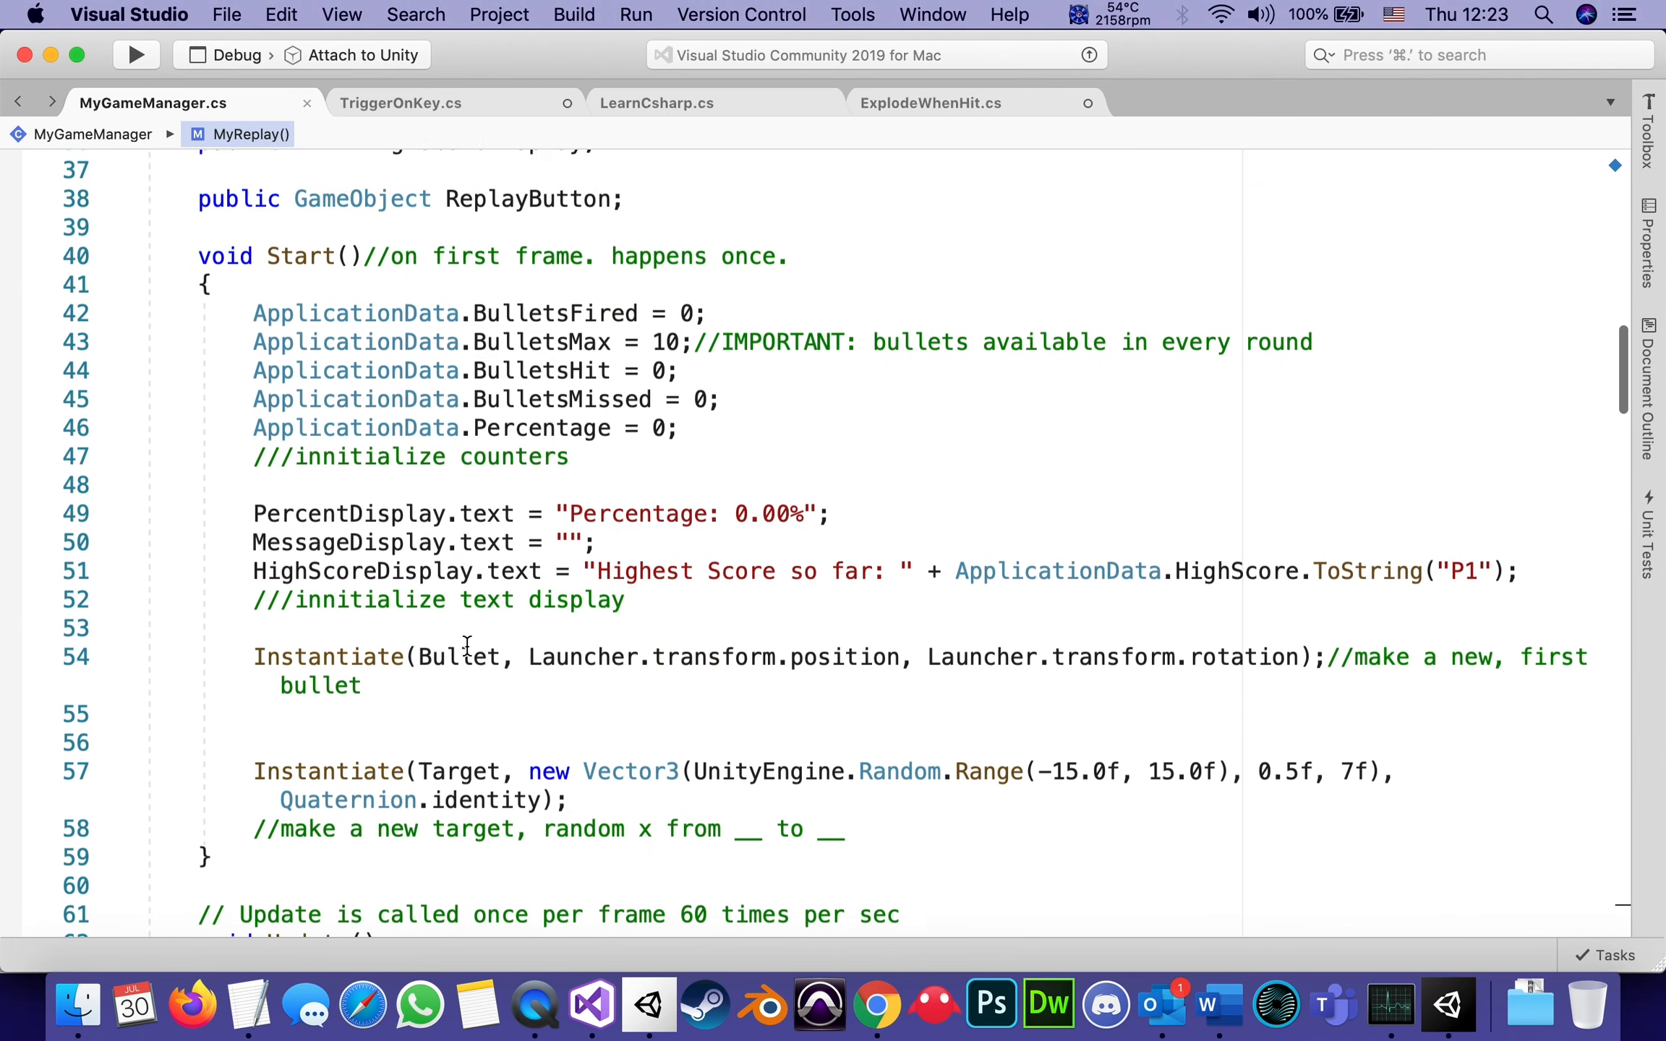
{"action": "scroll", "scroll_direction": "down", "scroll_amount": 3}
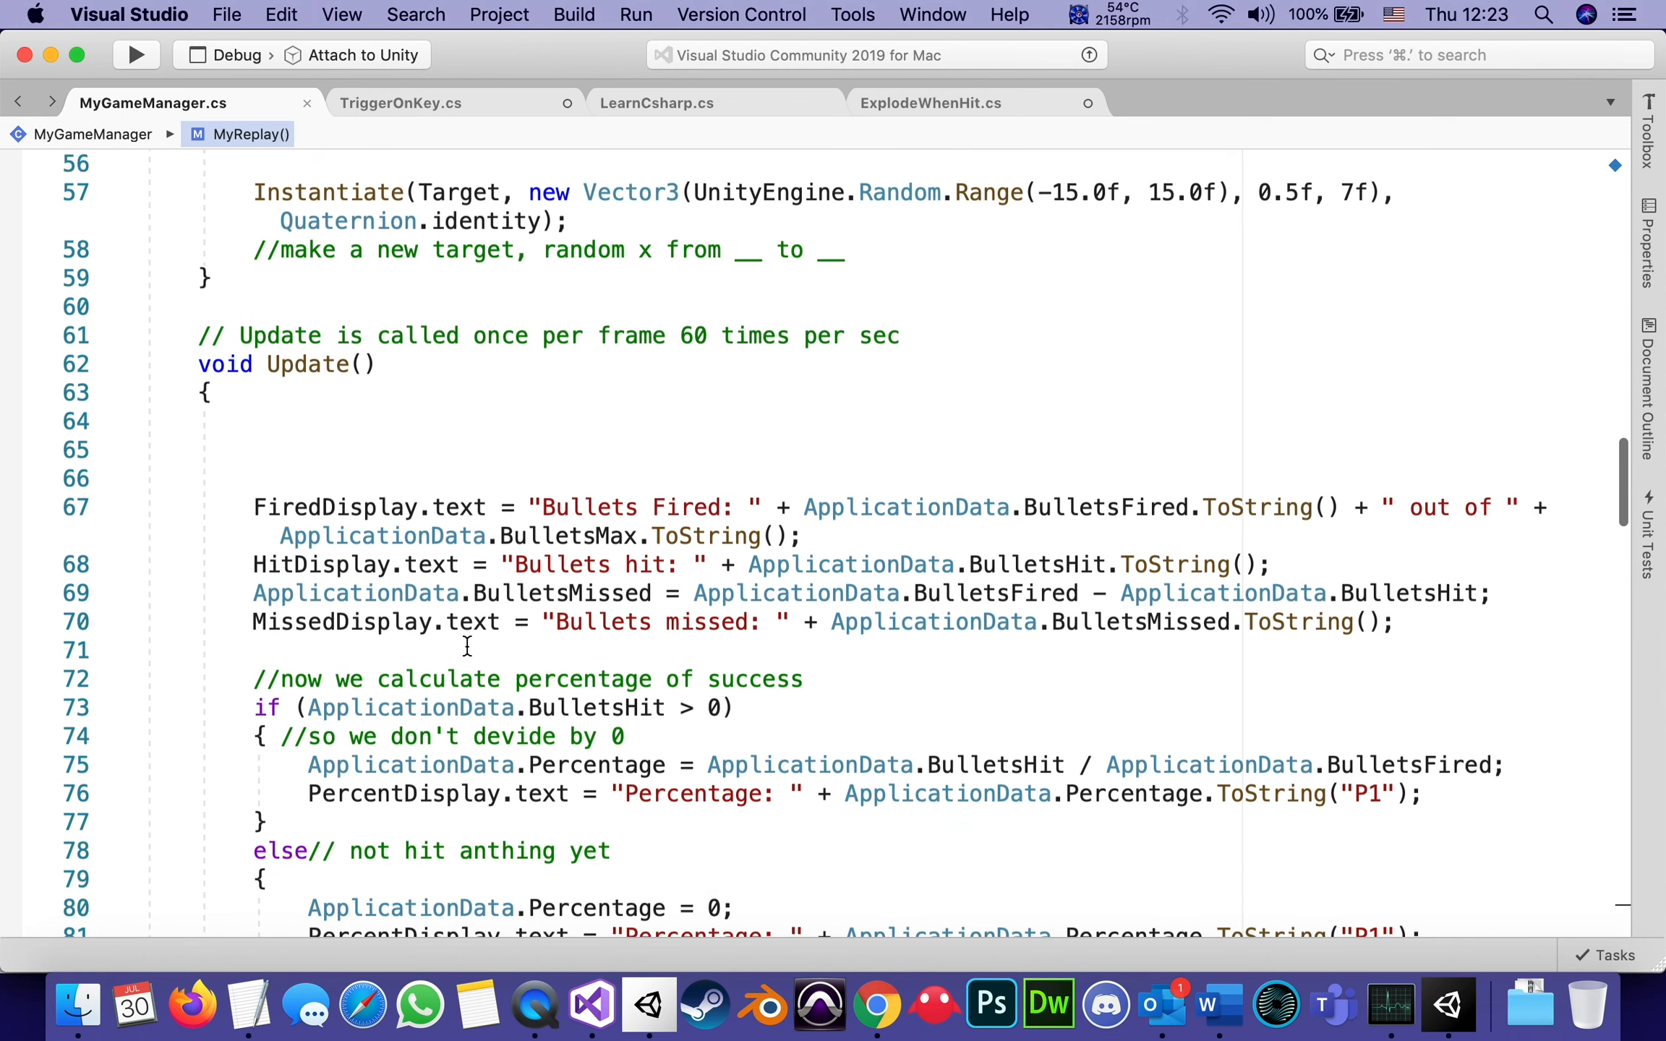
{"action": "scroll", "scroll_direction": "up", "scroll_amount": 3}
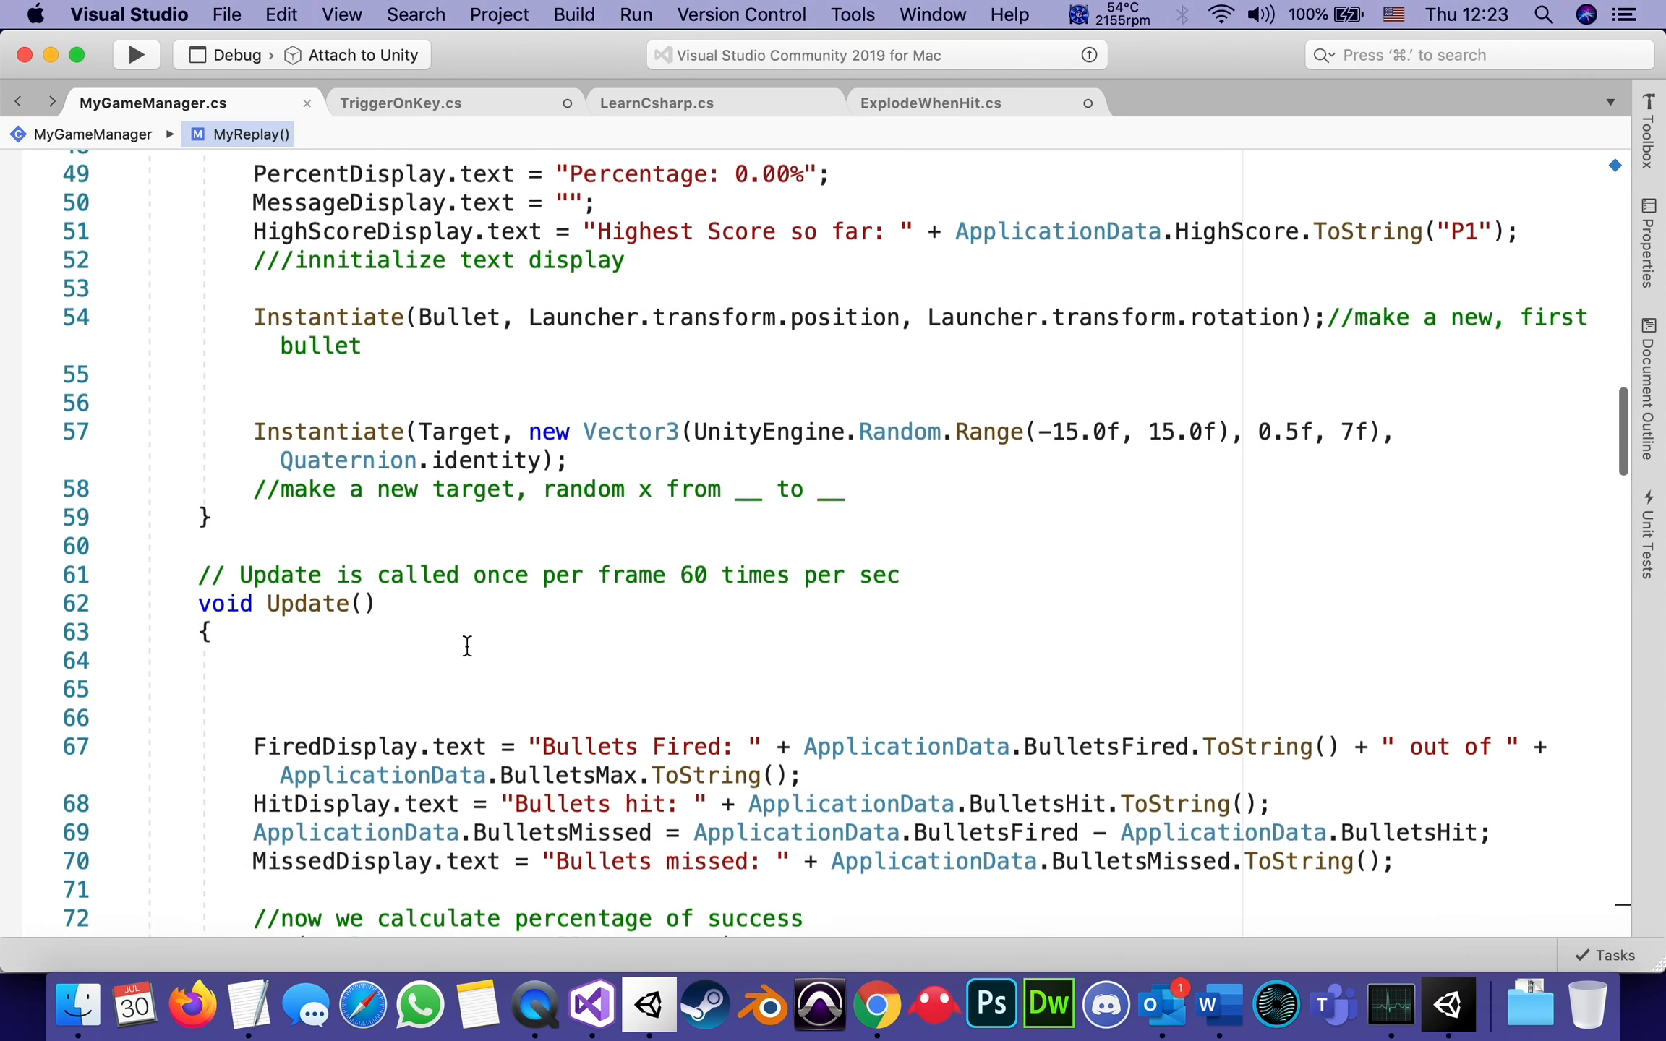
{"action": "scroll", "scroll_direction": "down", "scroll_amount": 3}
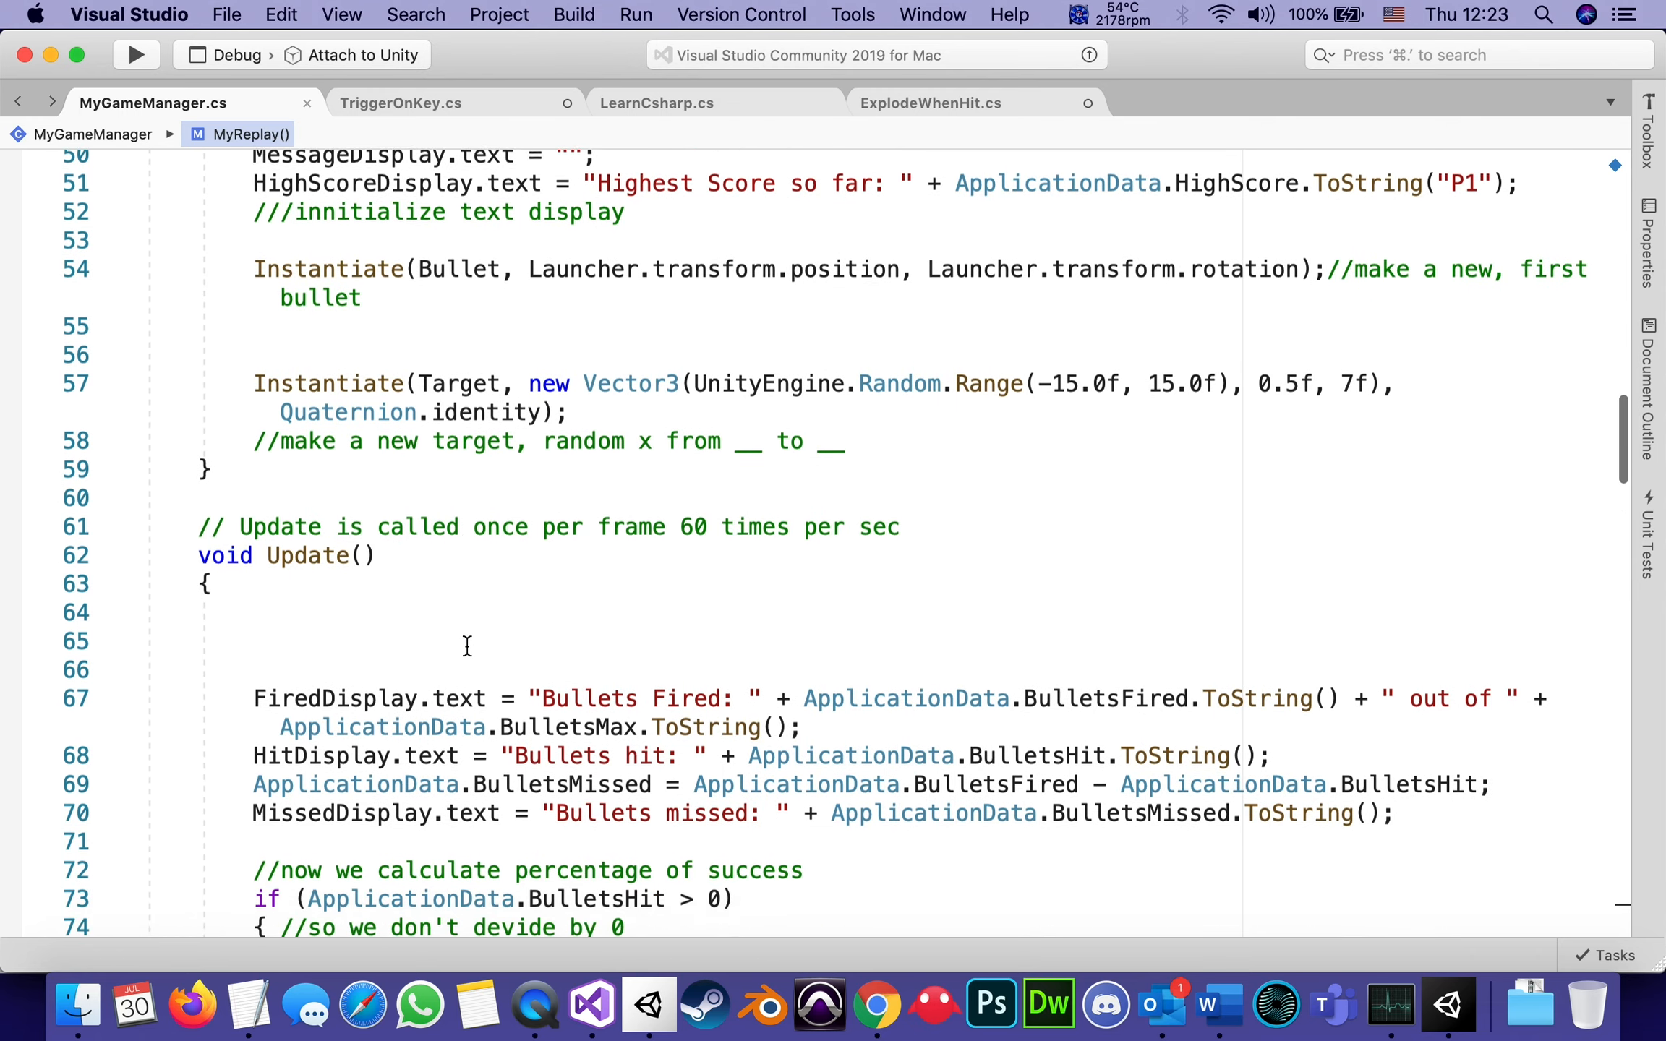
{"action": "scroll", "scroll_direction": "down", "scroll_amount": 3}
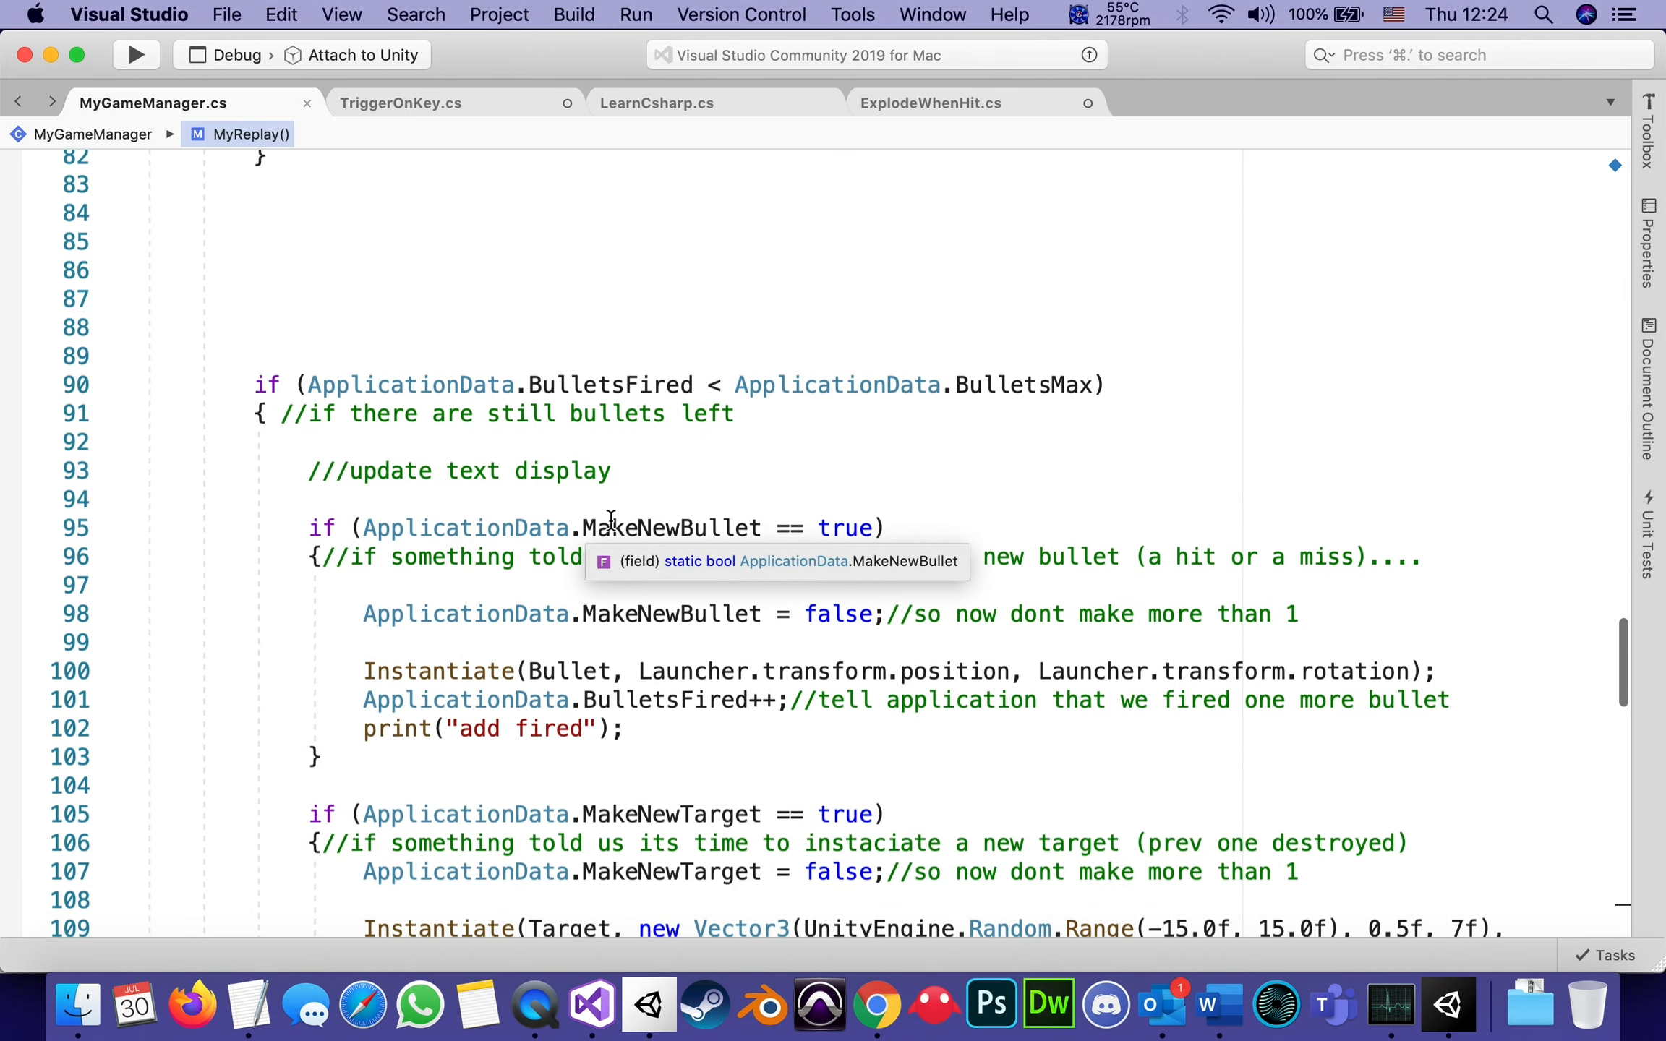
{"action": "mouse_move", "coordinate": [791, 528]}
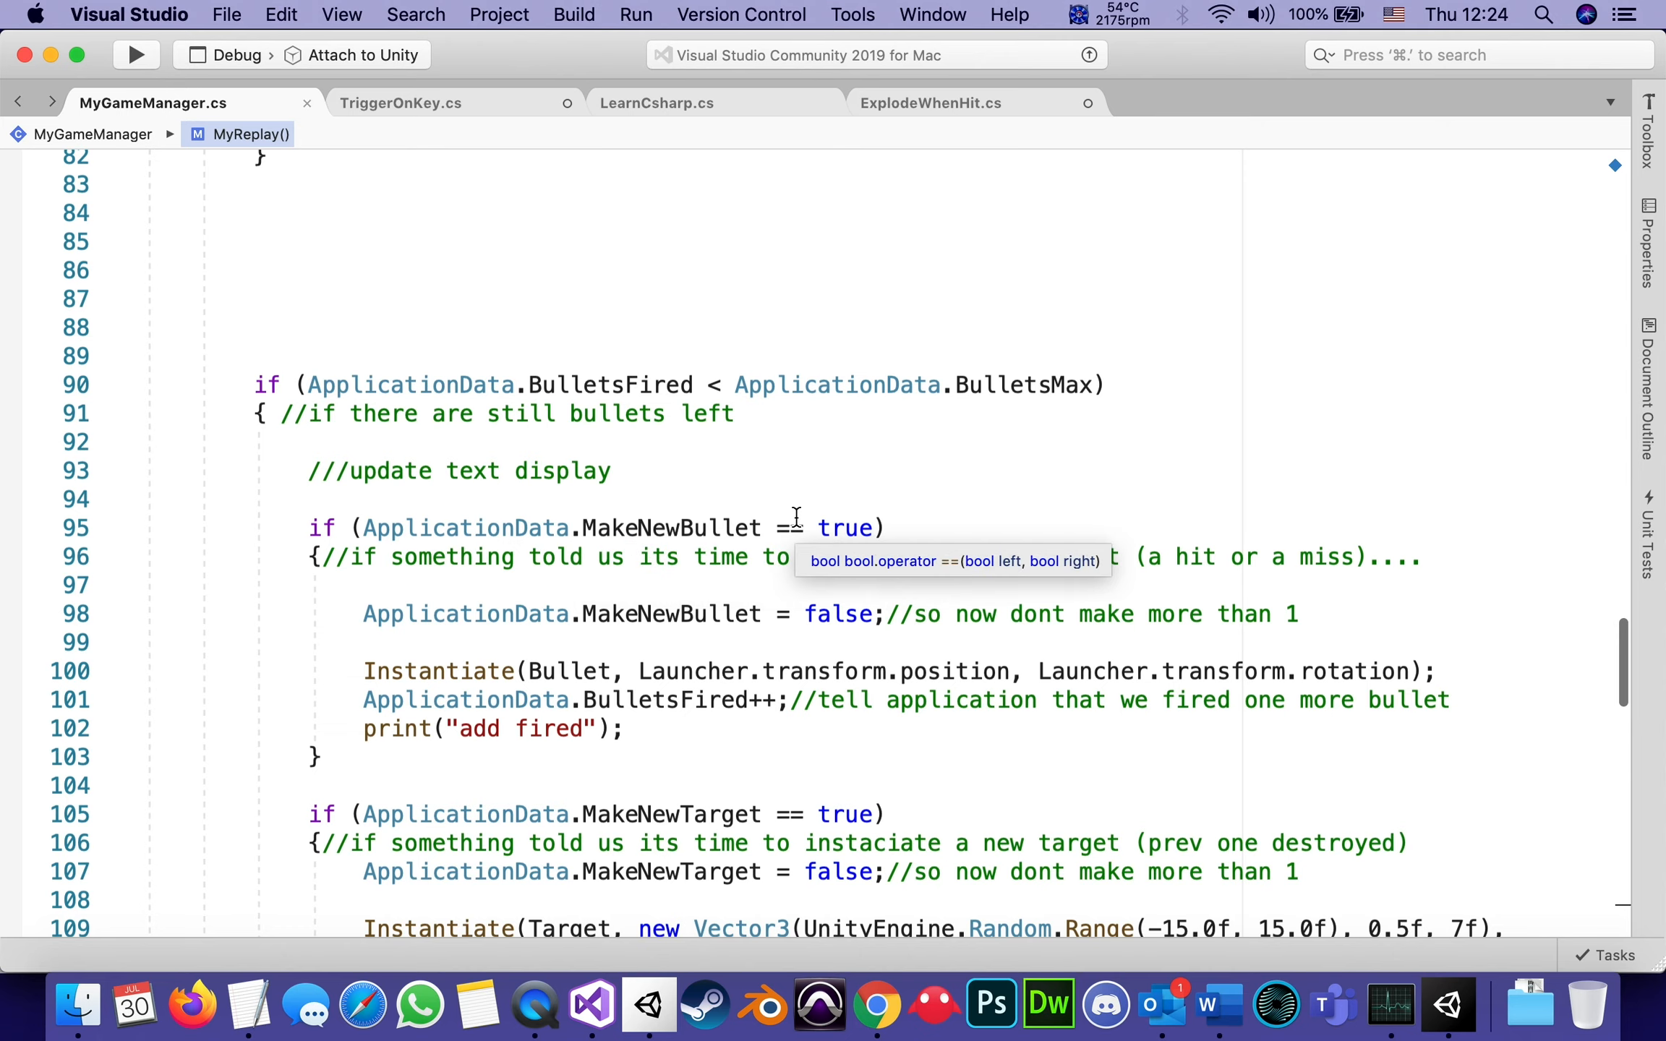
{"action": "mouse_move", "coordinate": [400, 613]}
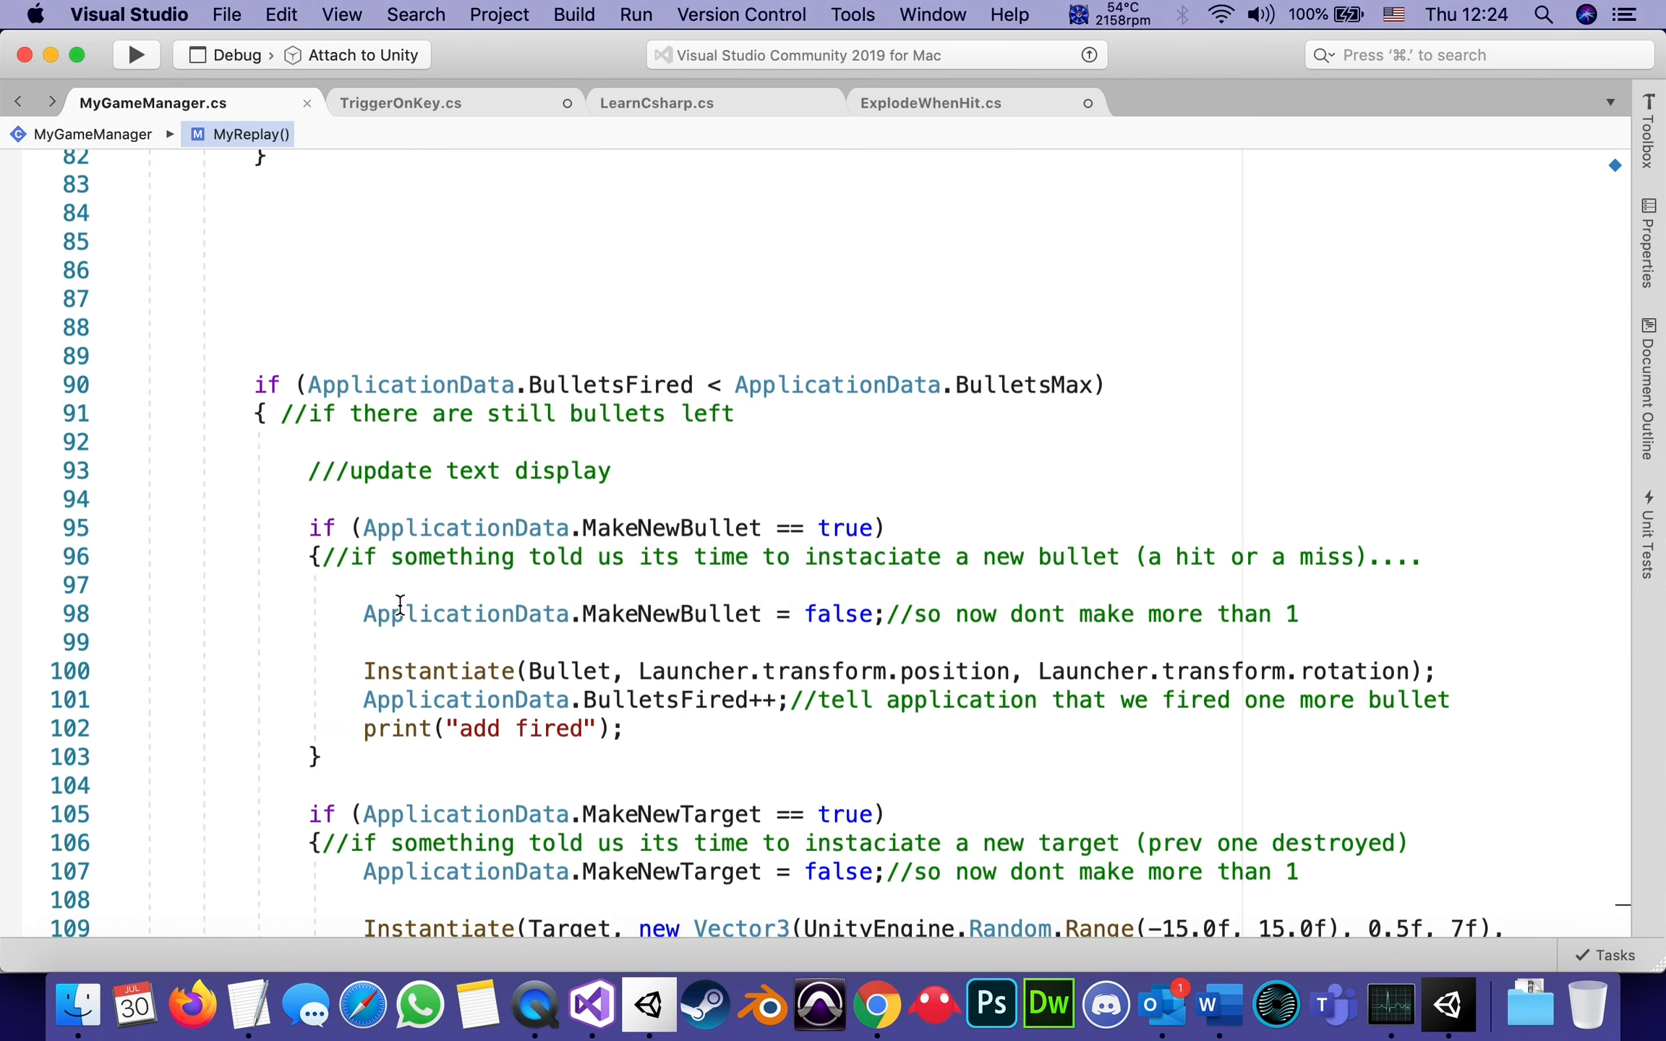
{"action": "left_click", "coordinate": [438, 671]}
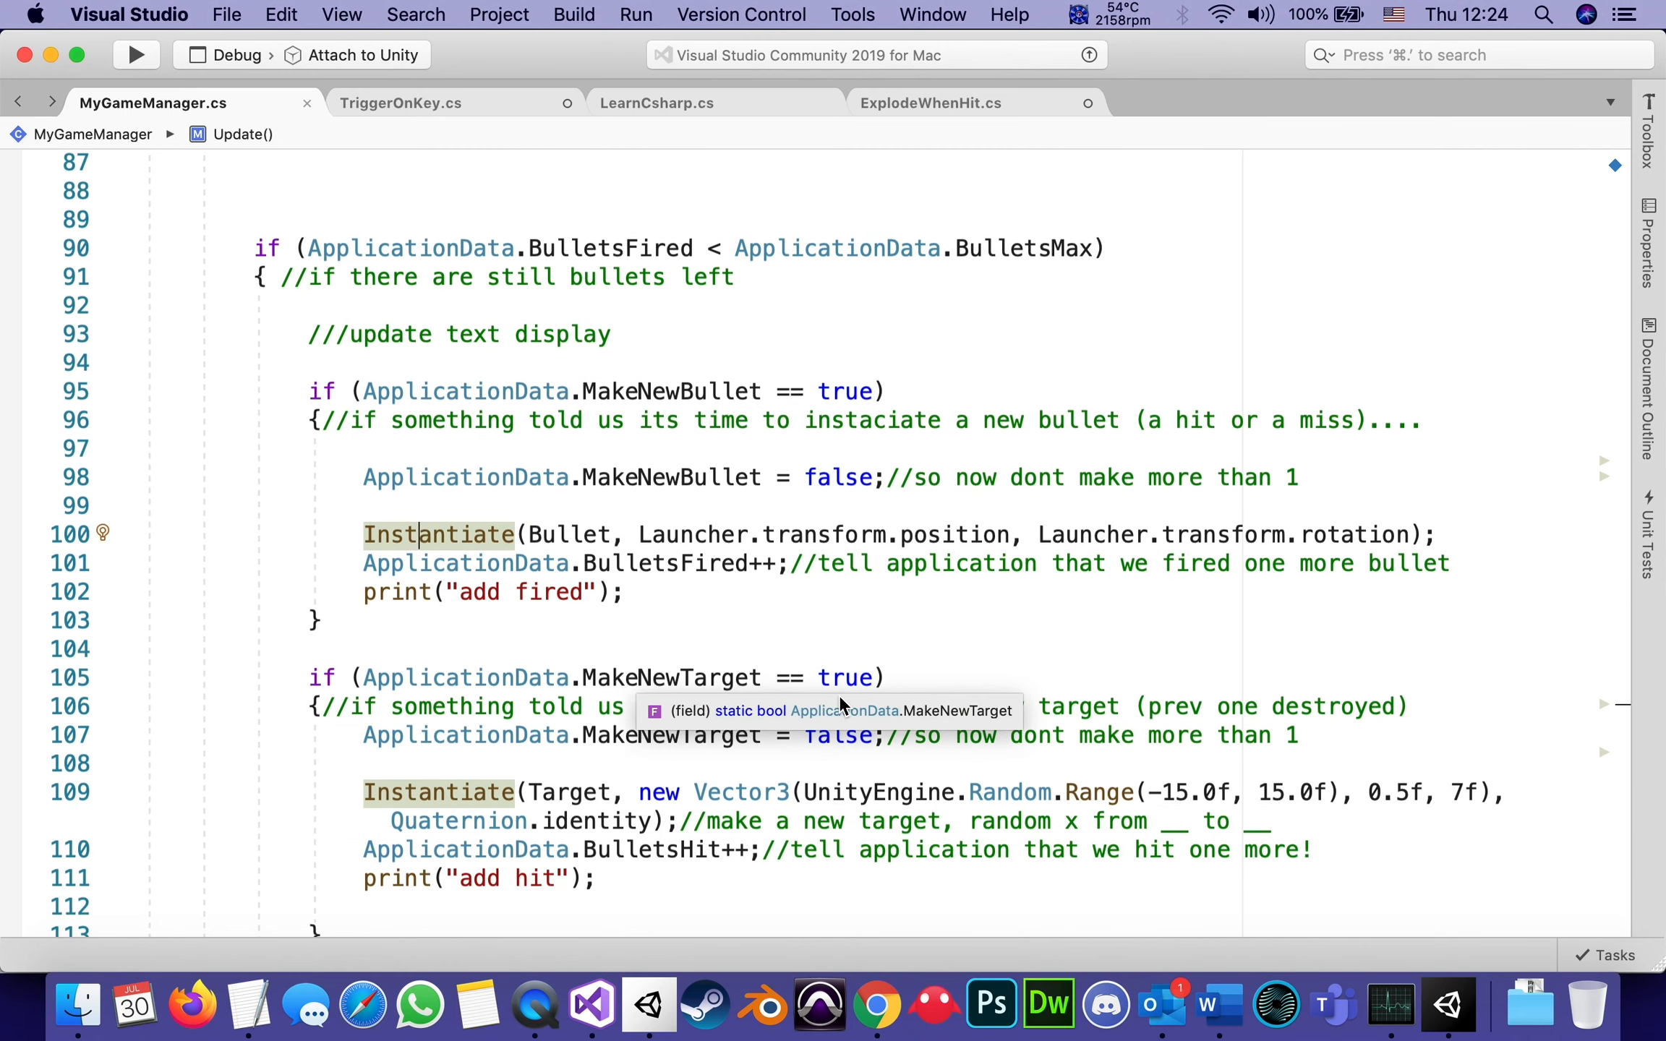
{"action": "mouse_move", "coordinate": [651, 597]}
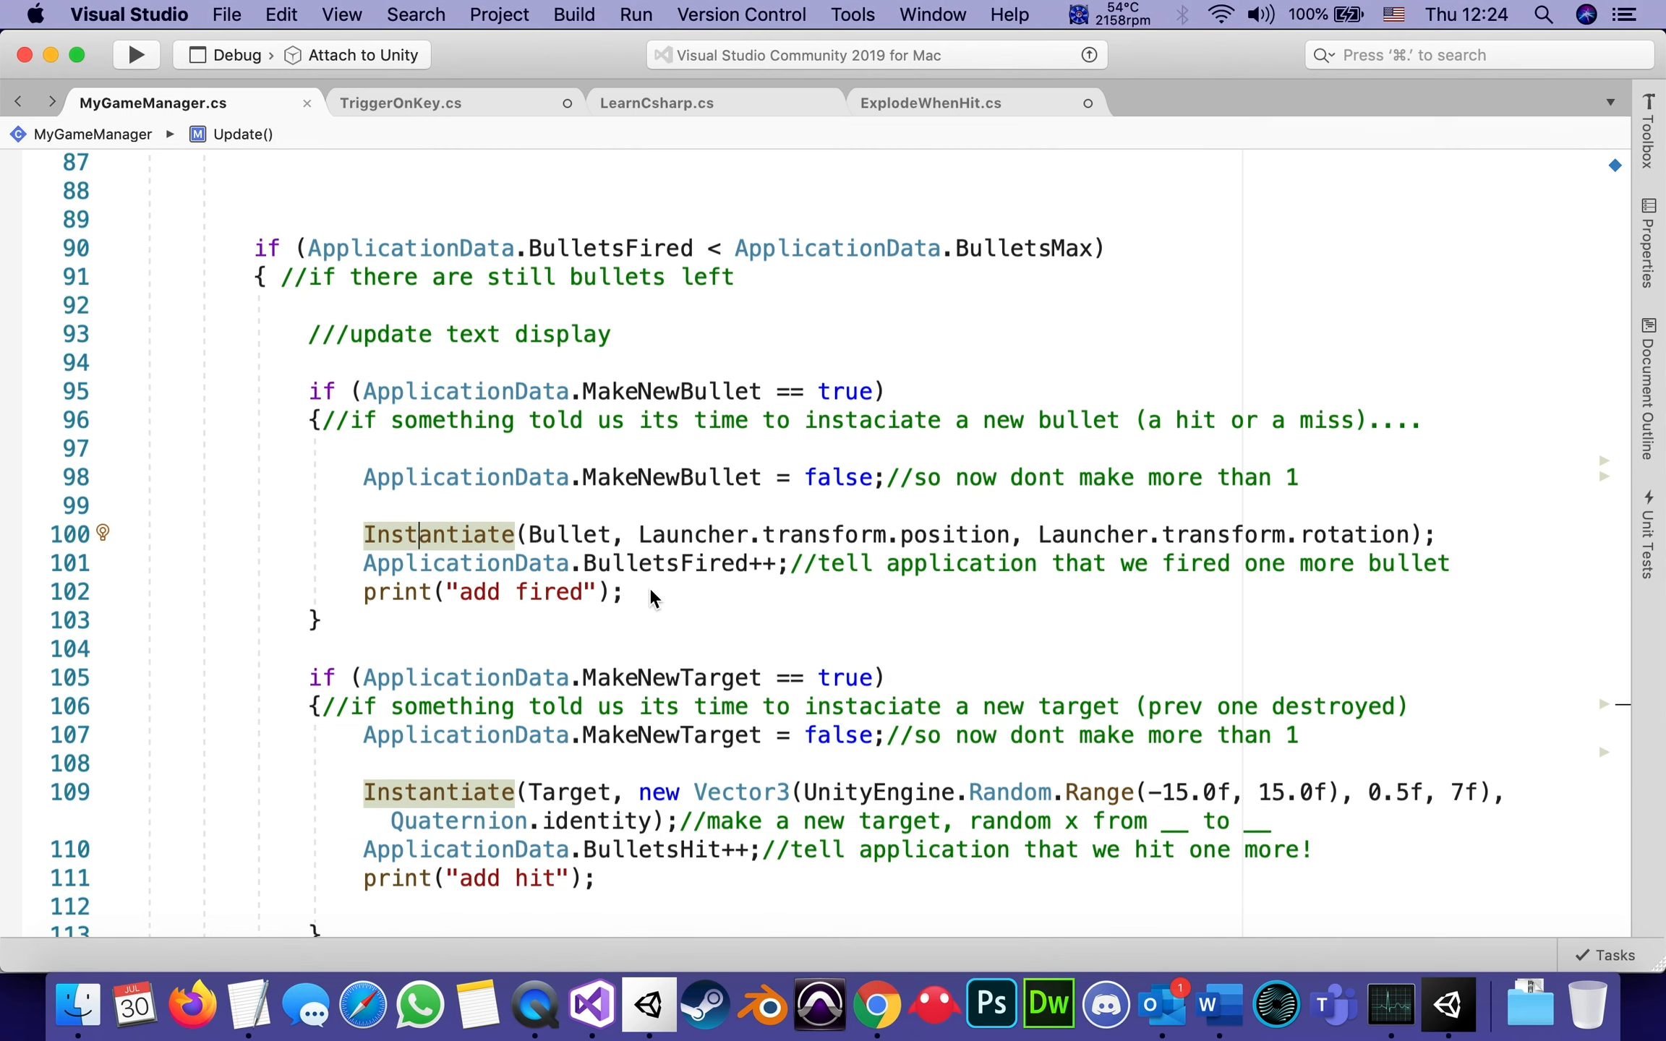
{"action": "mouse_move", "coordinate": [481, 752]}
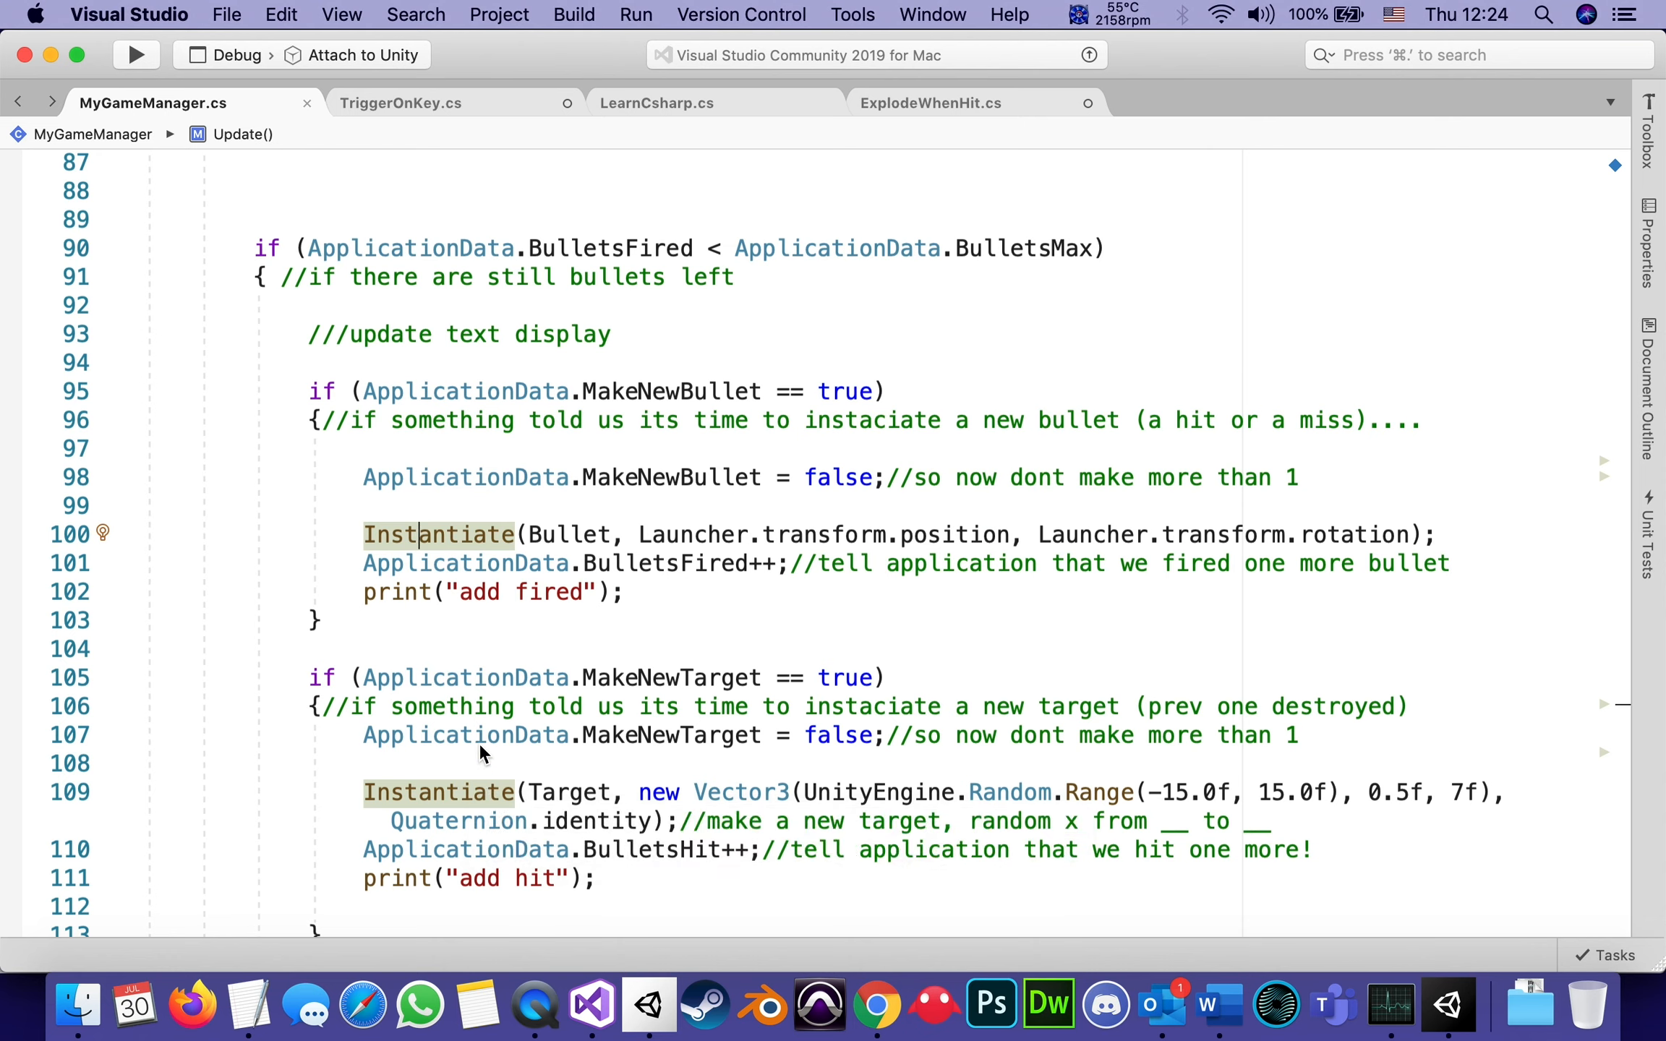
{"action": "mouse_move", "coordinate": [464, 391]}
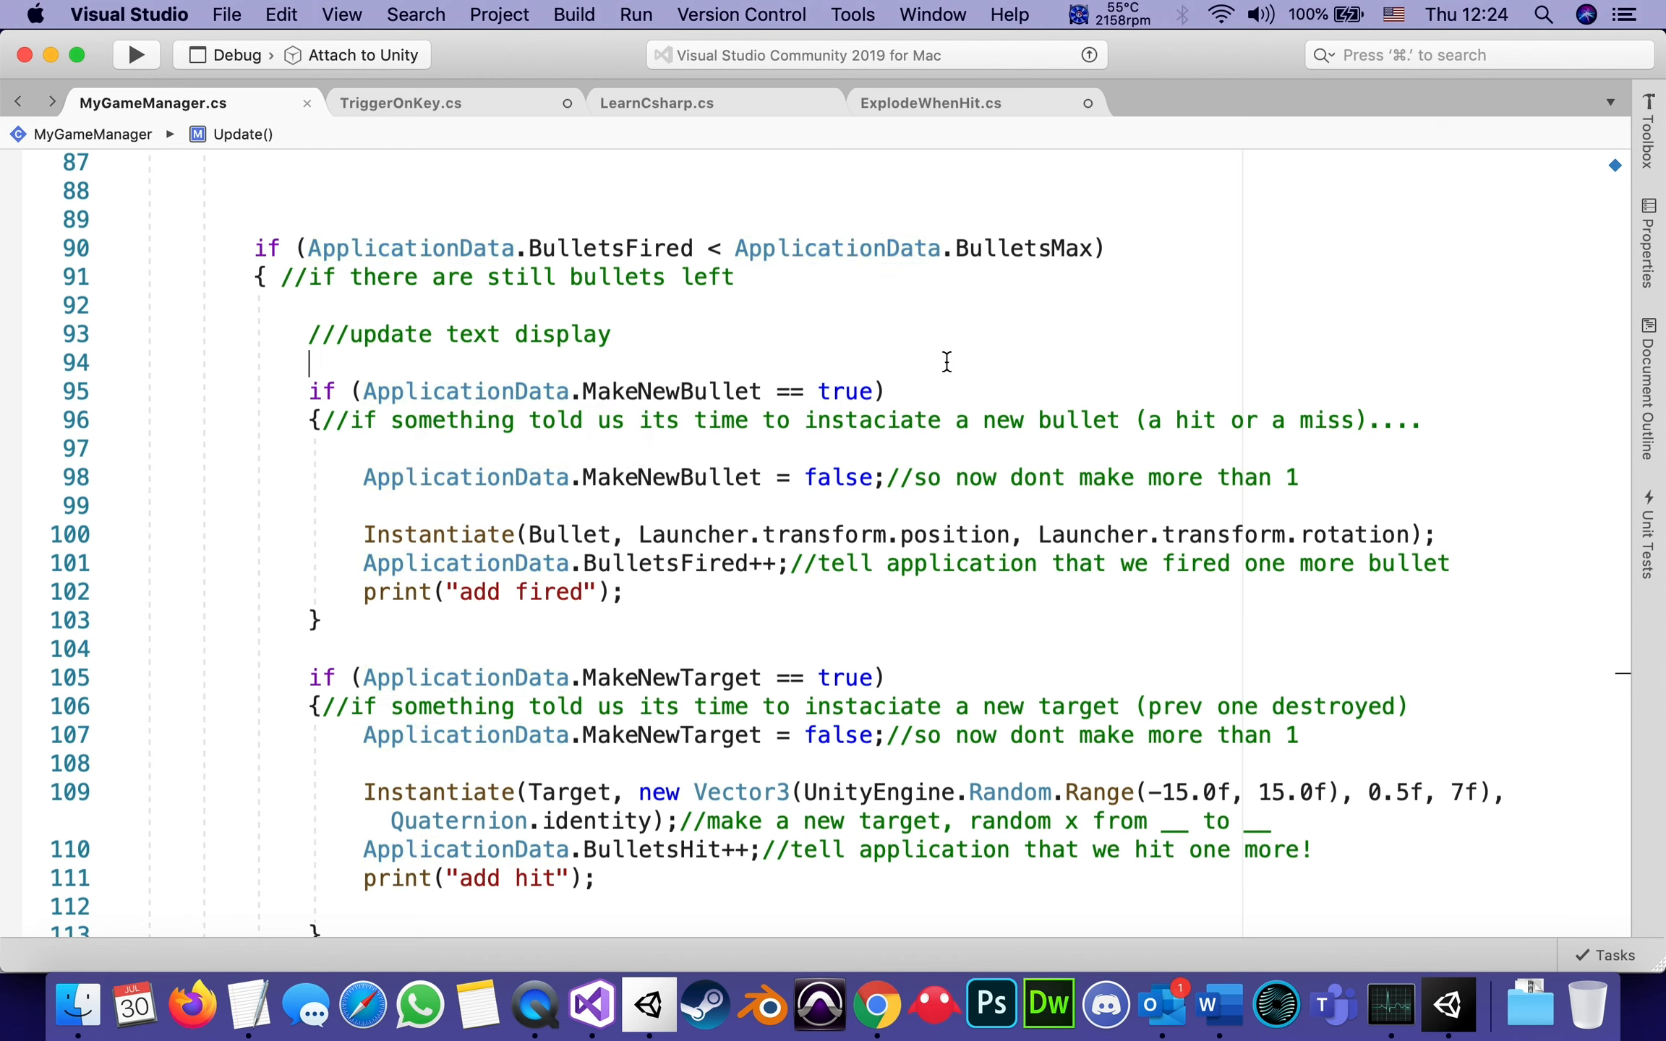
{"action": "mouse_move", "coordinate": [590, 1002]}
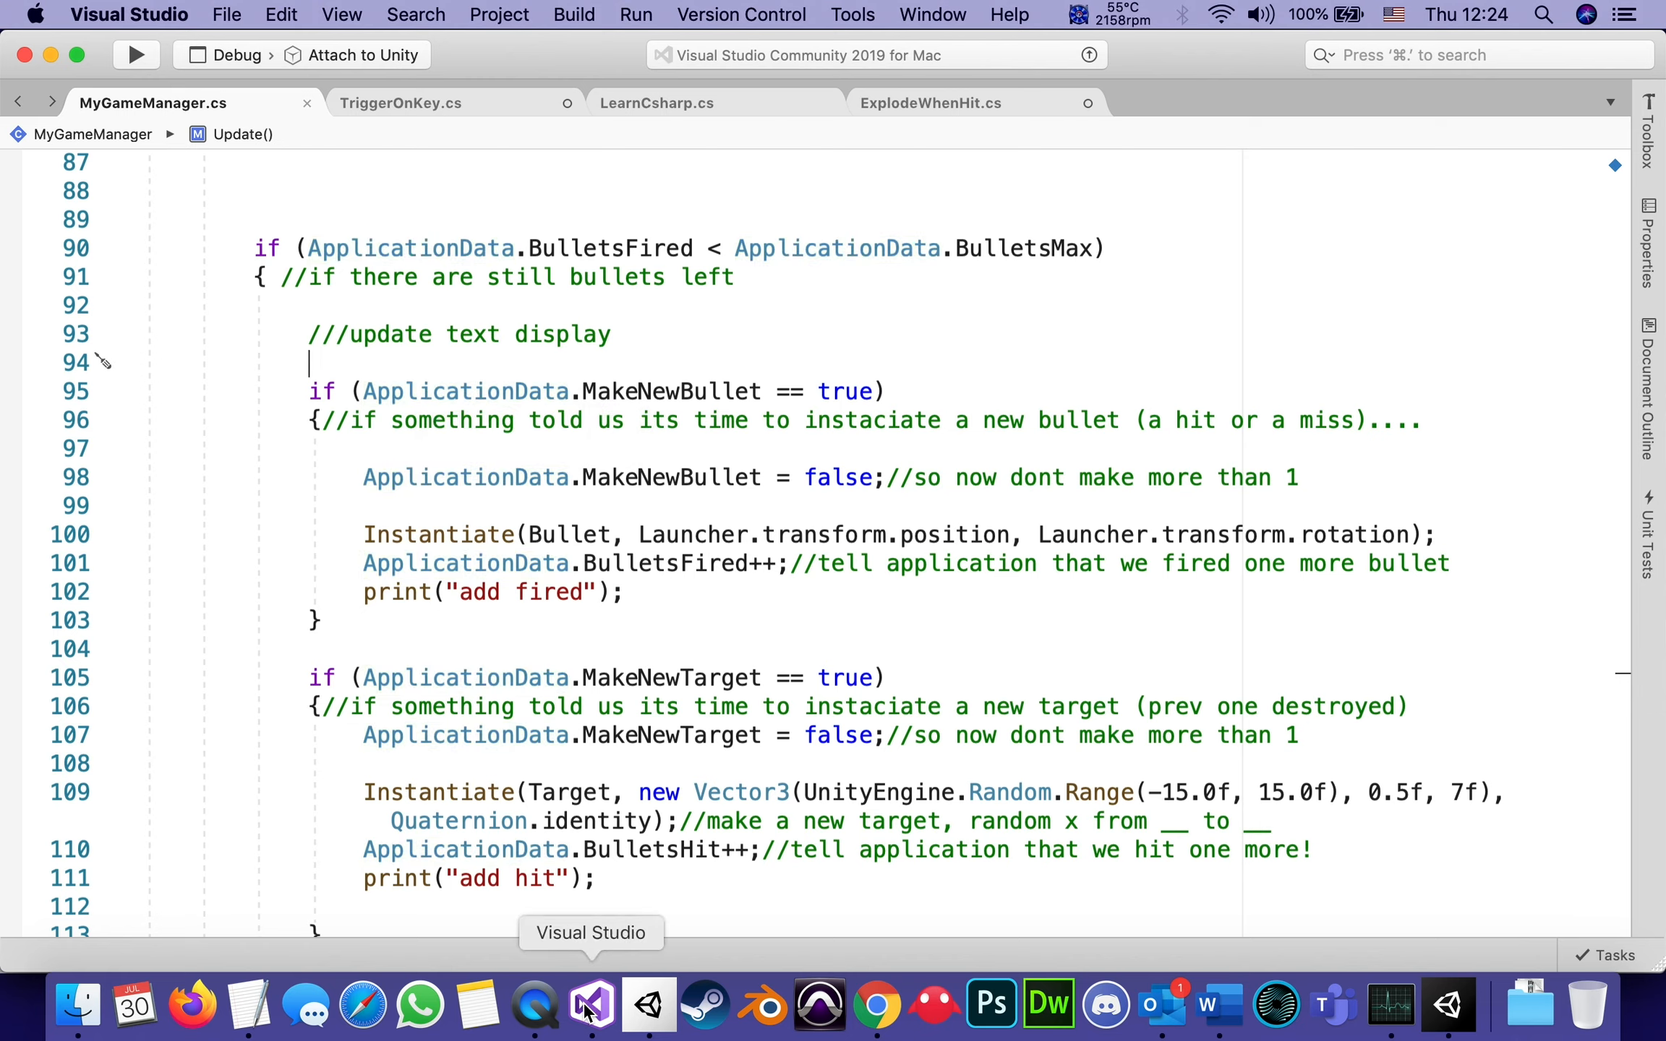
{"action": "mouse_move", "coordinate": [1161, 1003]}
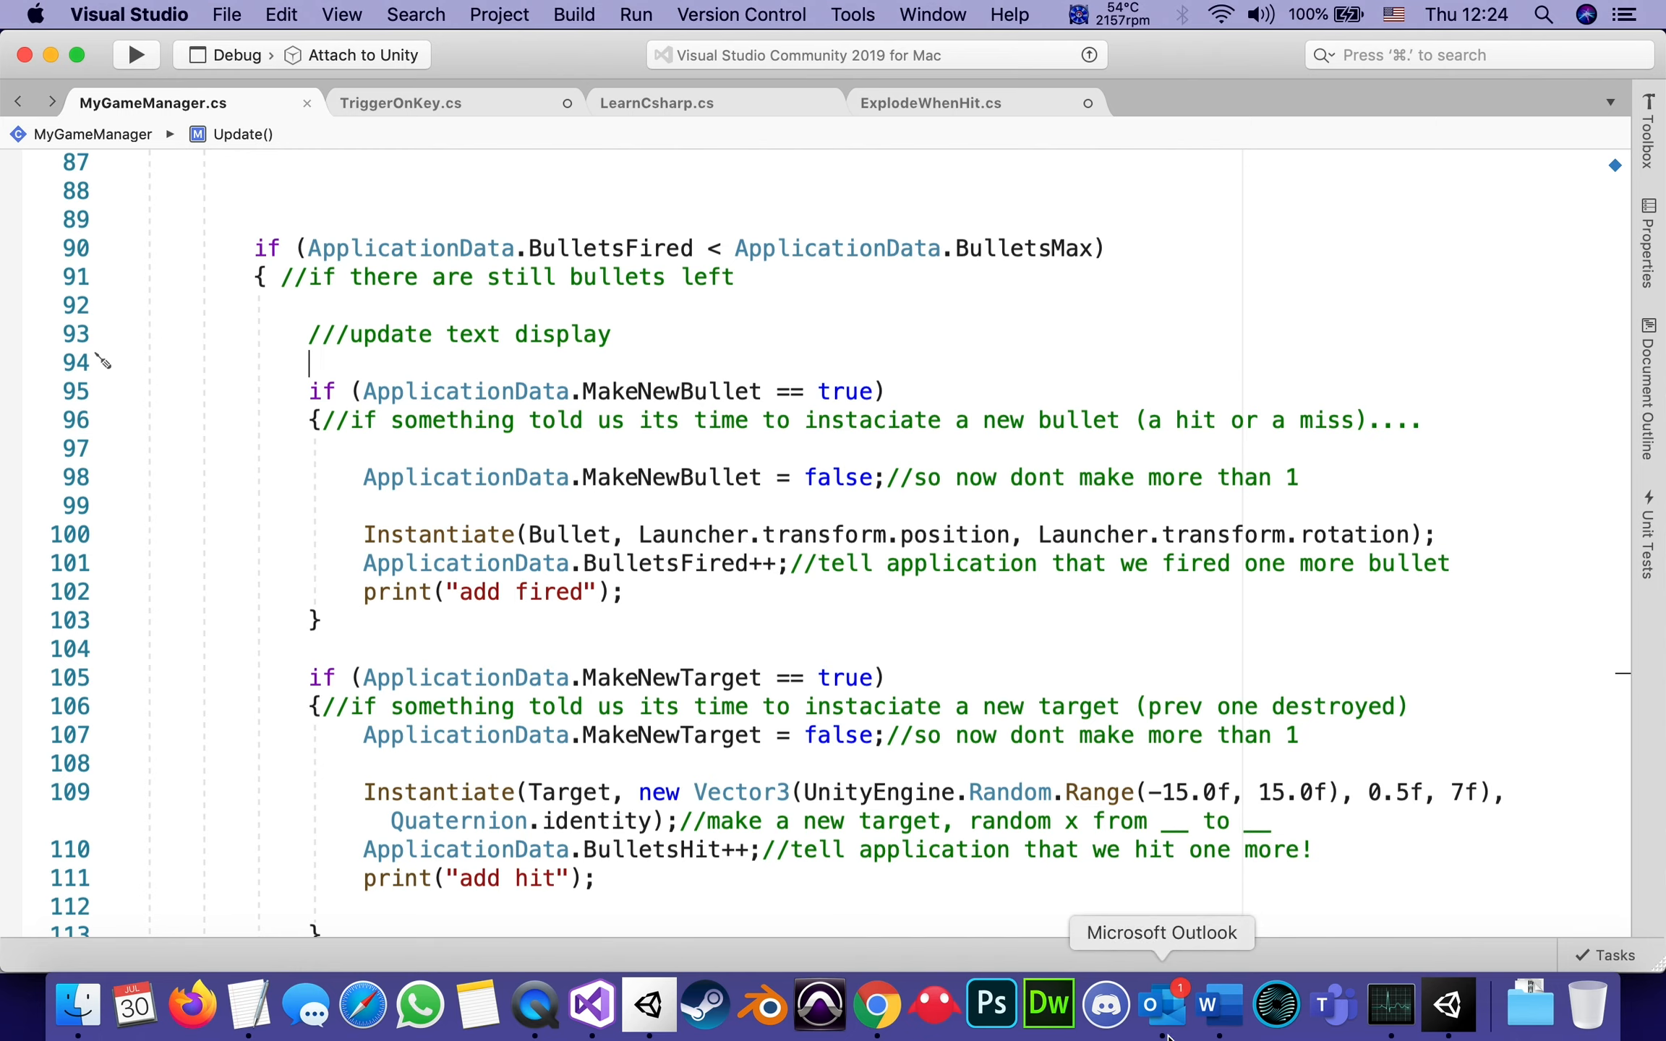
Run a brief play test in Unity, stop it, and return to MyGameManager in Visual Studio.
{"action": "left_click", "coordinate": [1447, 1003]}
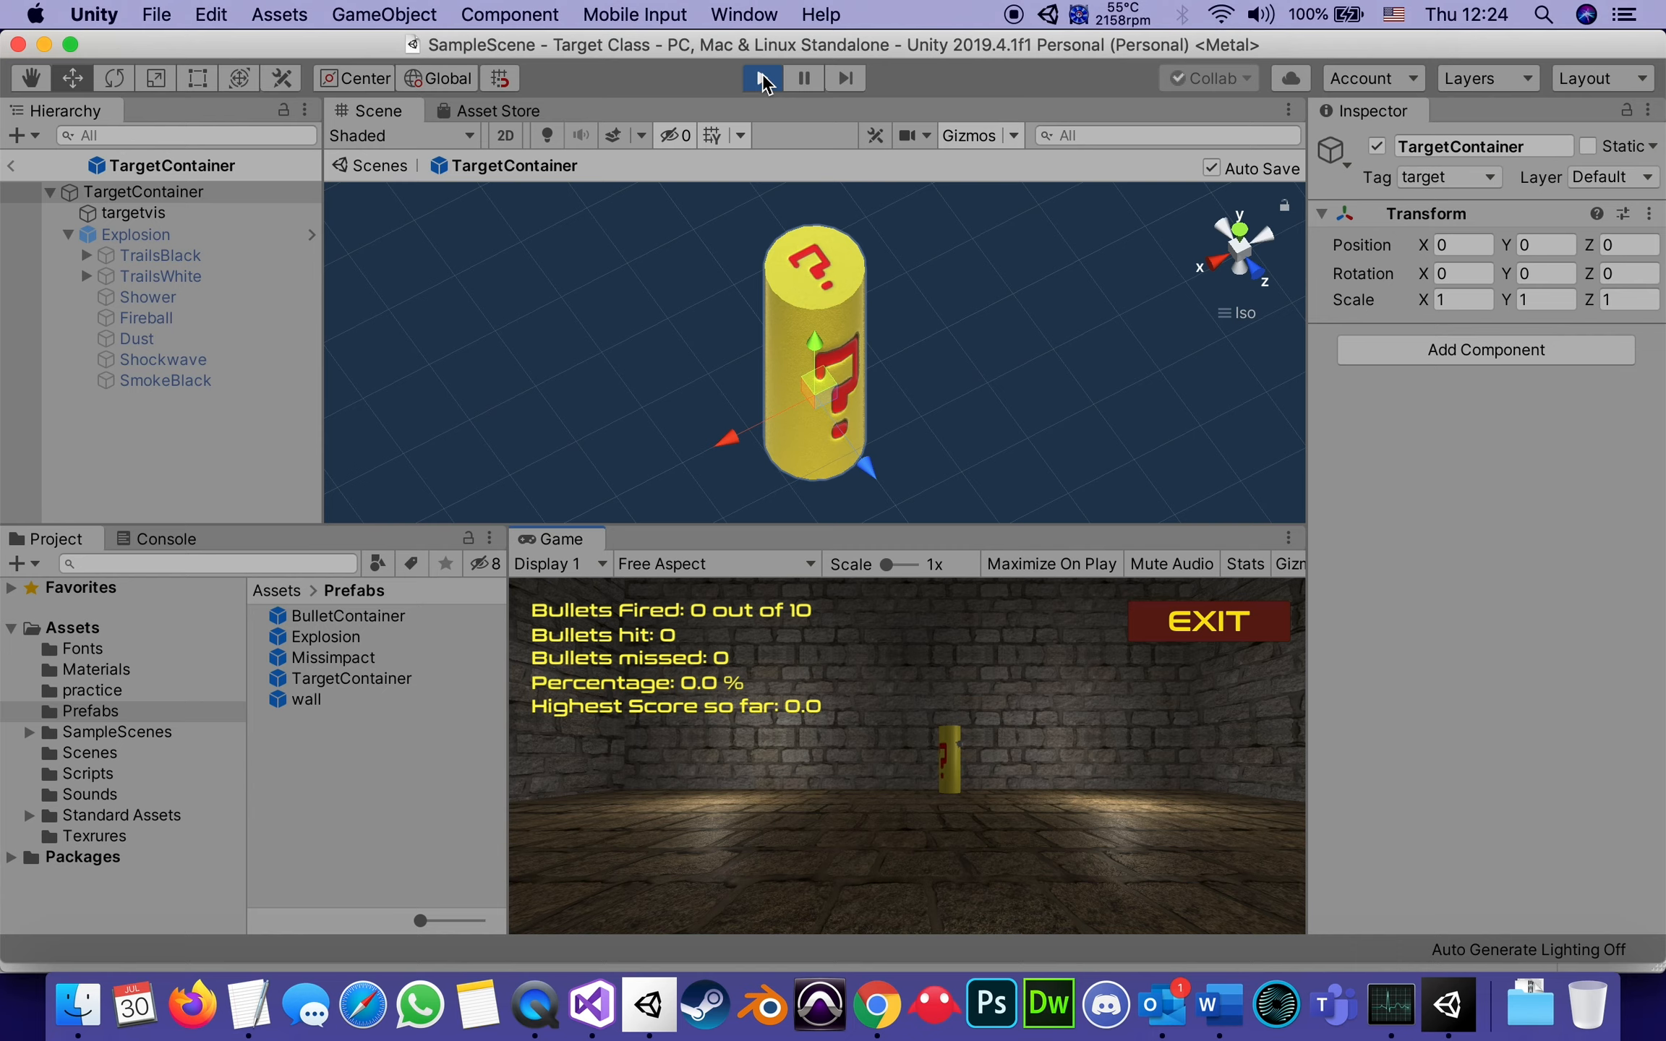
{"action": "left_click", "coordinate": [761, 76]}
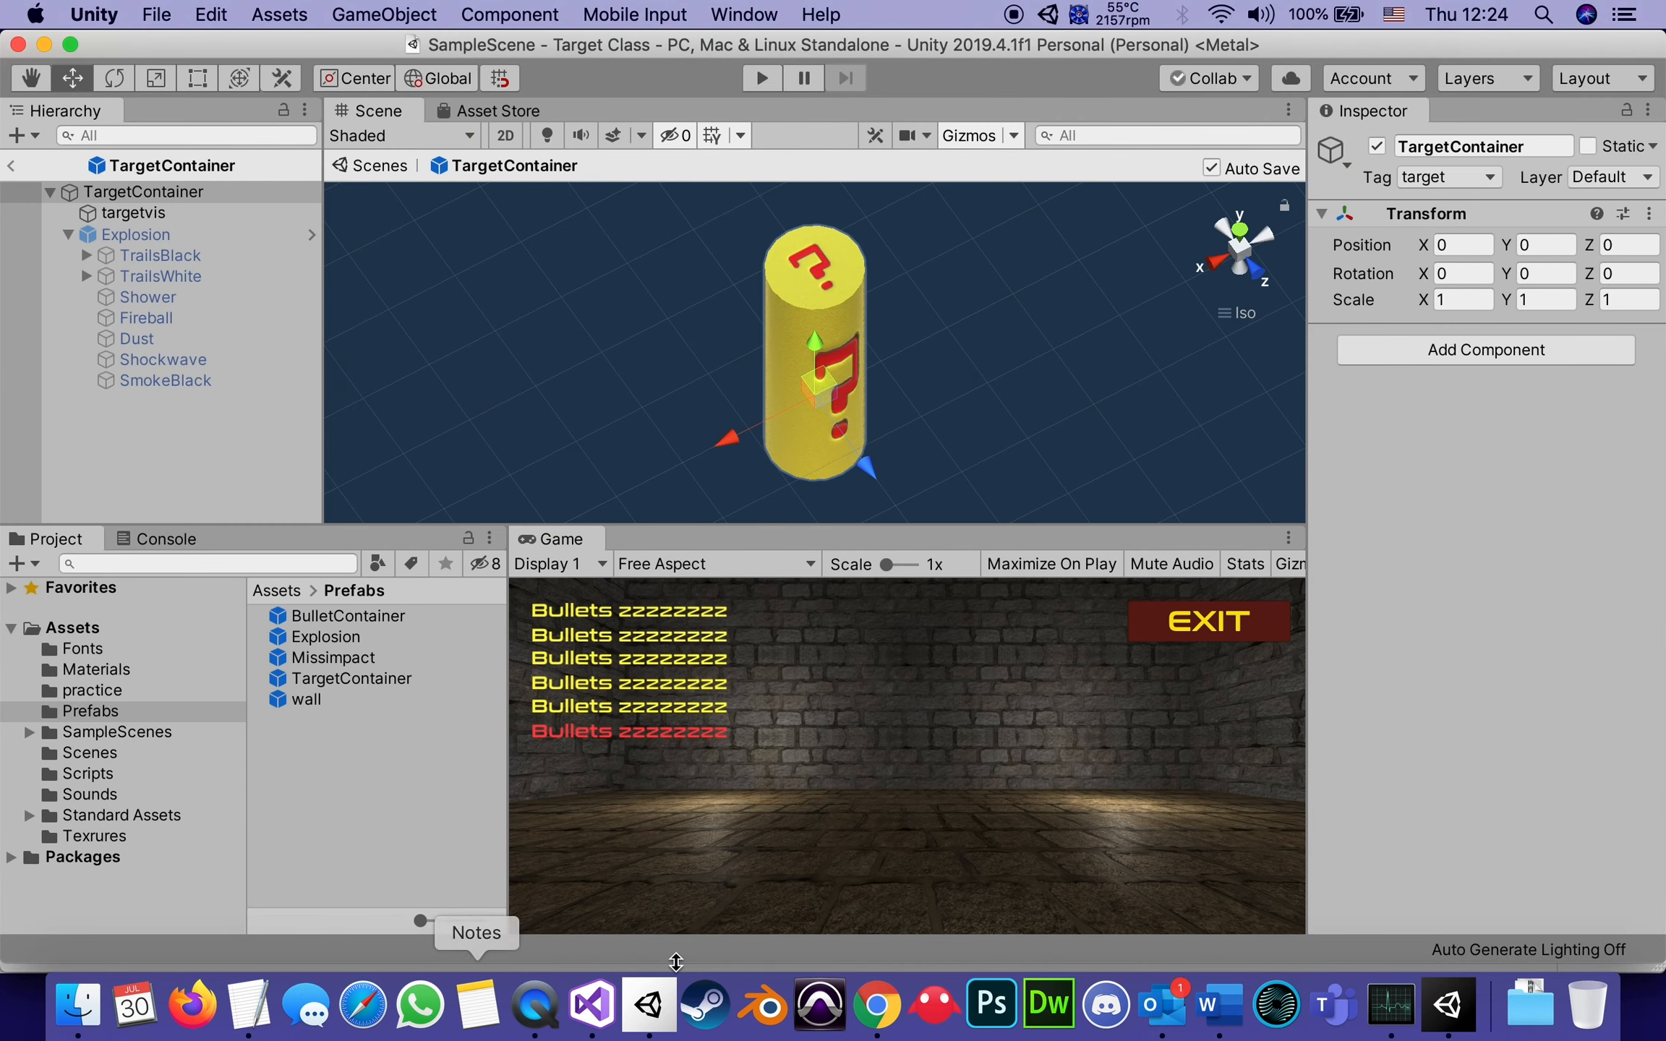
{"action": "mouse_move", "coordinate": [590, 1004]}
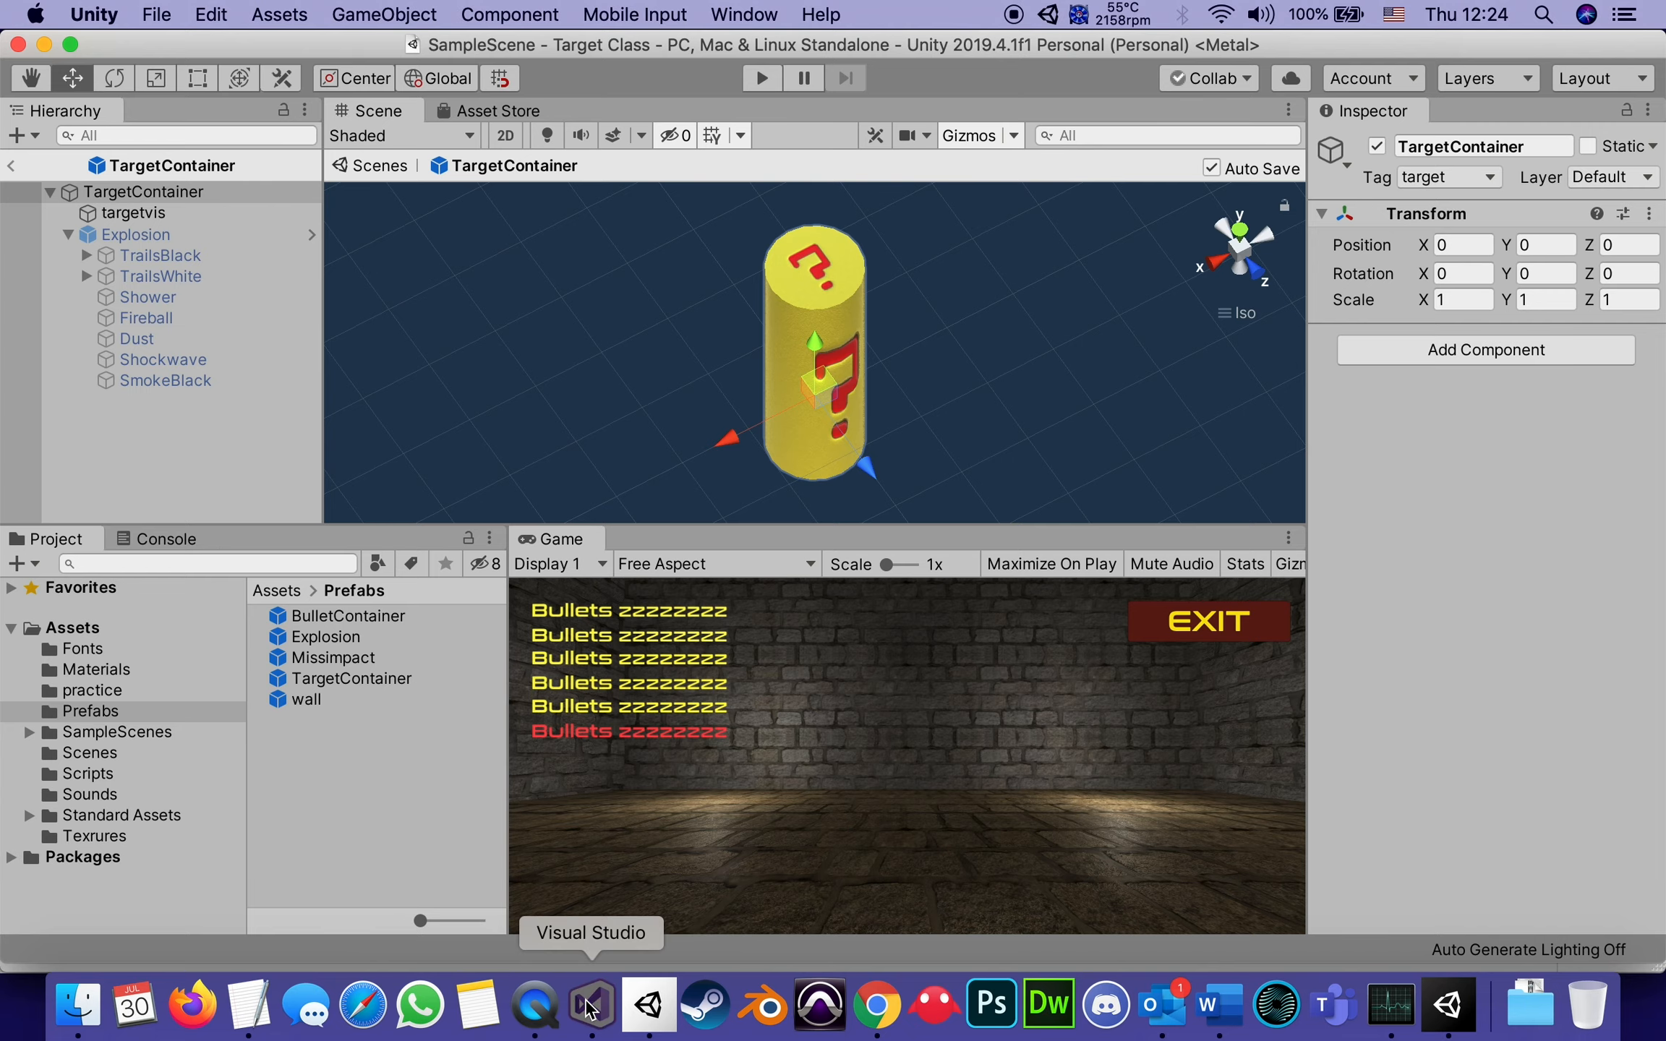
{"action": "left_click", "coordinate": [590, 1003]}
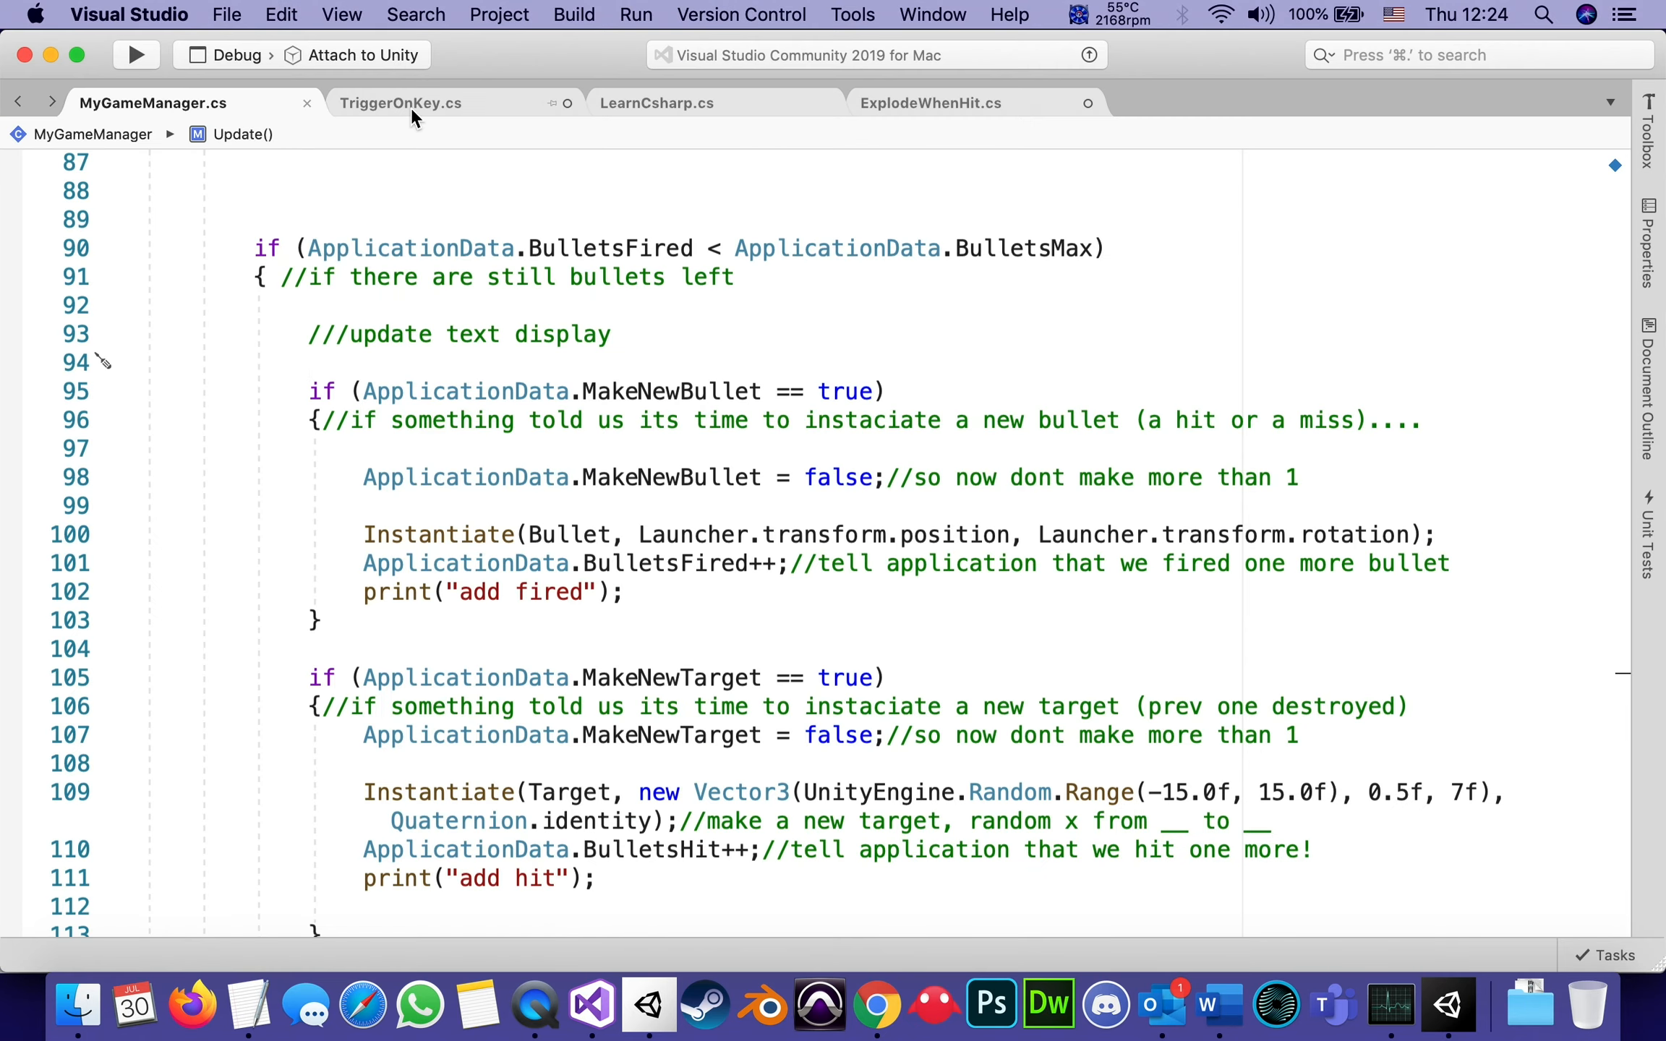
Review TriggerOnKey.cs, rerun and stop the game, and select targetvis to see its Explode When Hit component.
{"action": "left_click", "coordinate": [401, 103]}
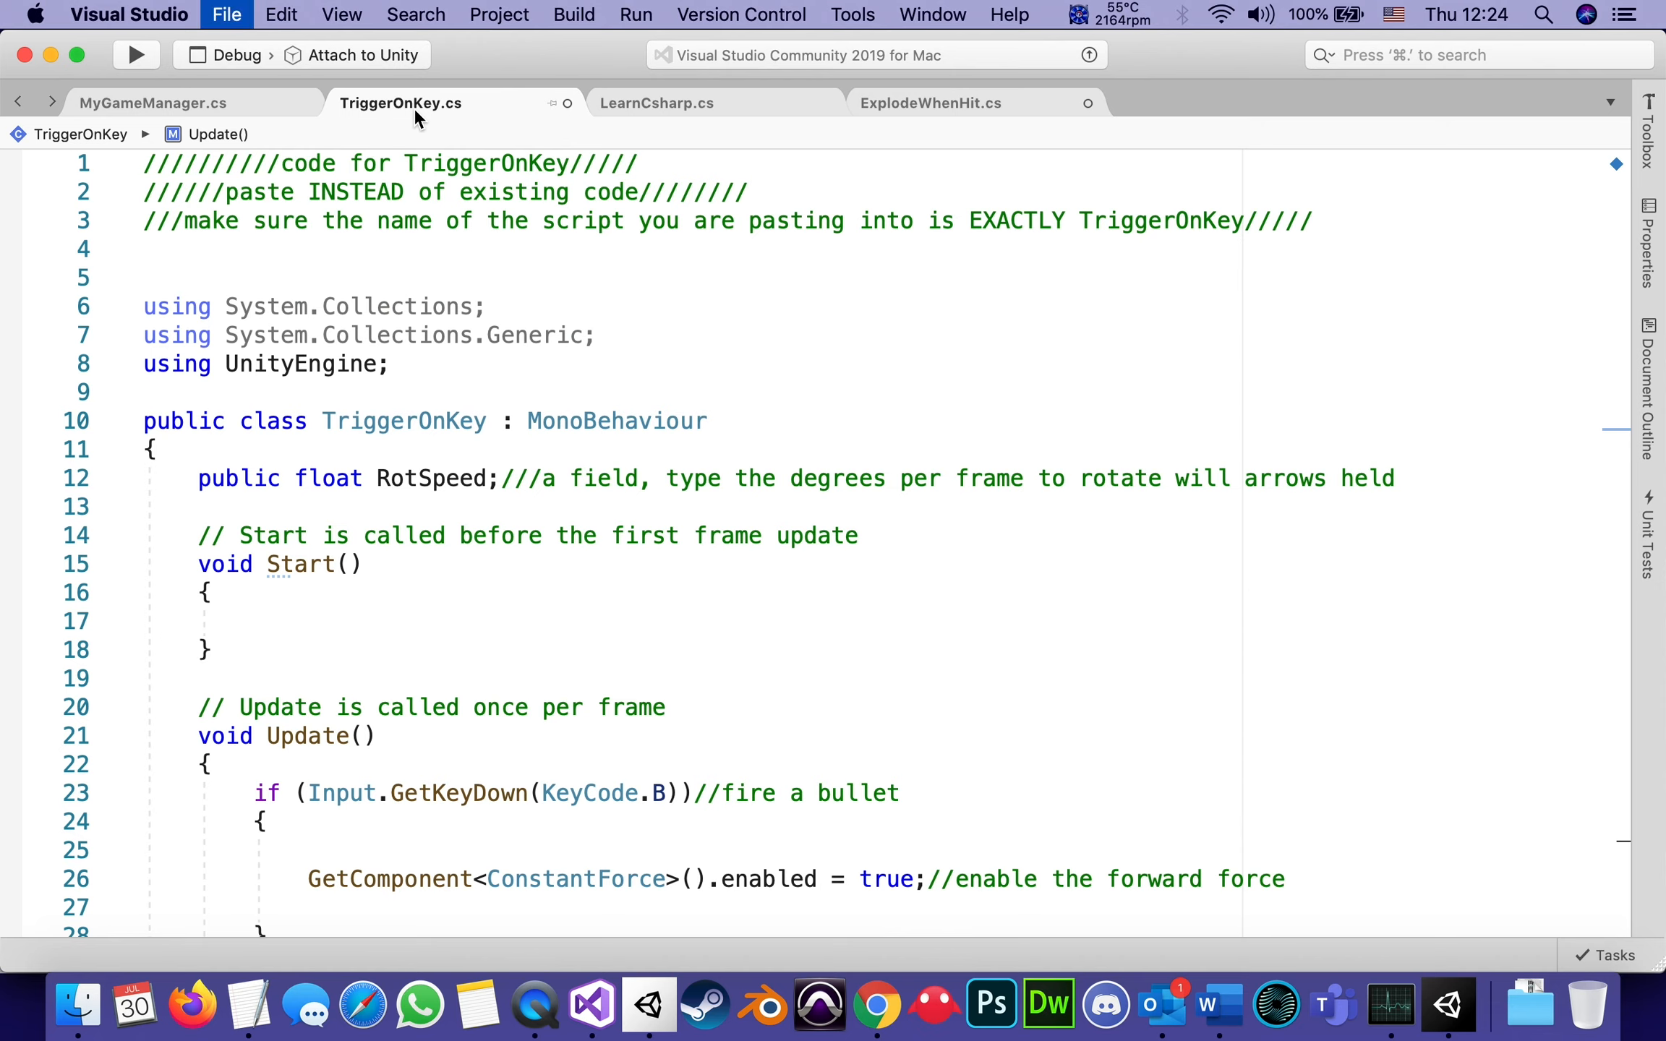
{"action": "mouse_move", "coordinate": [1445, 1003]}
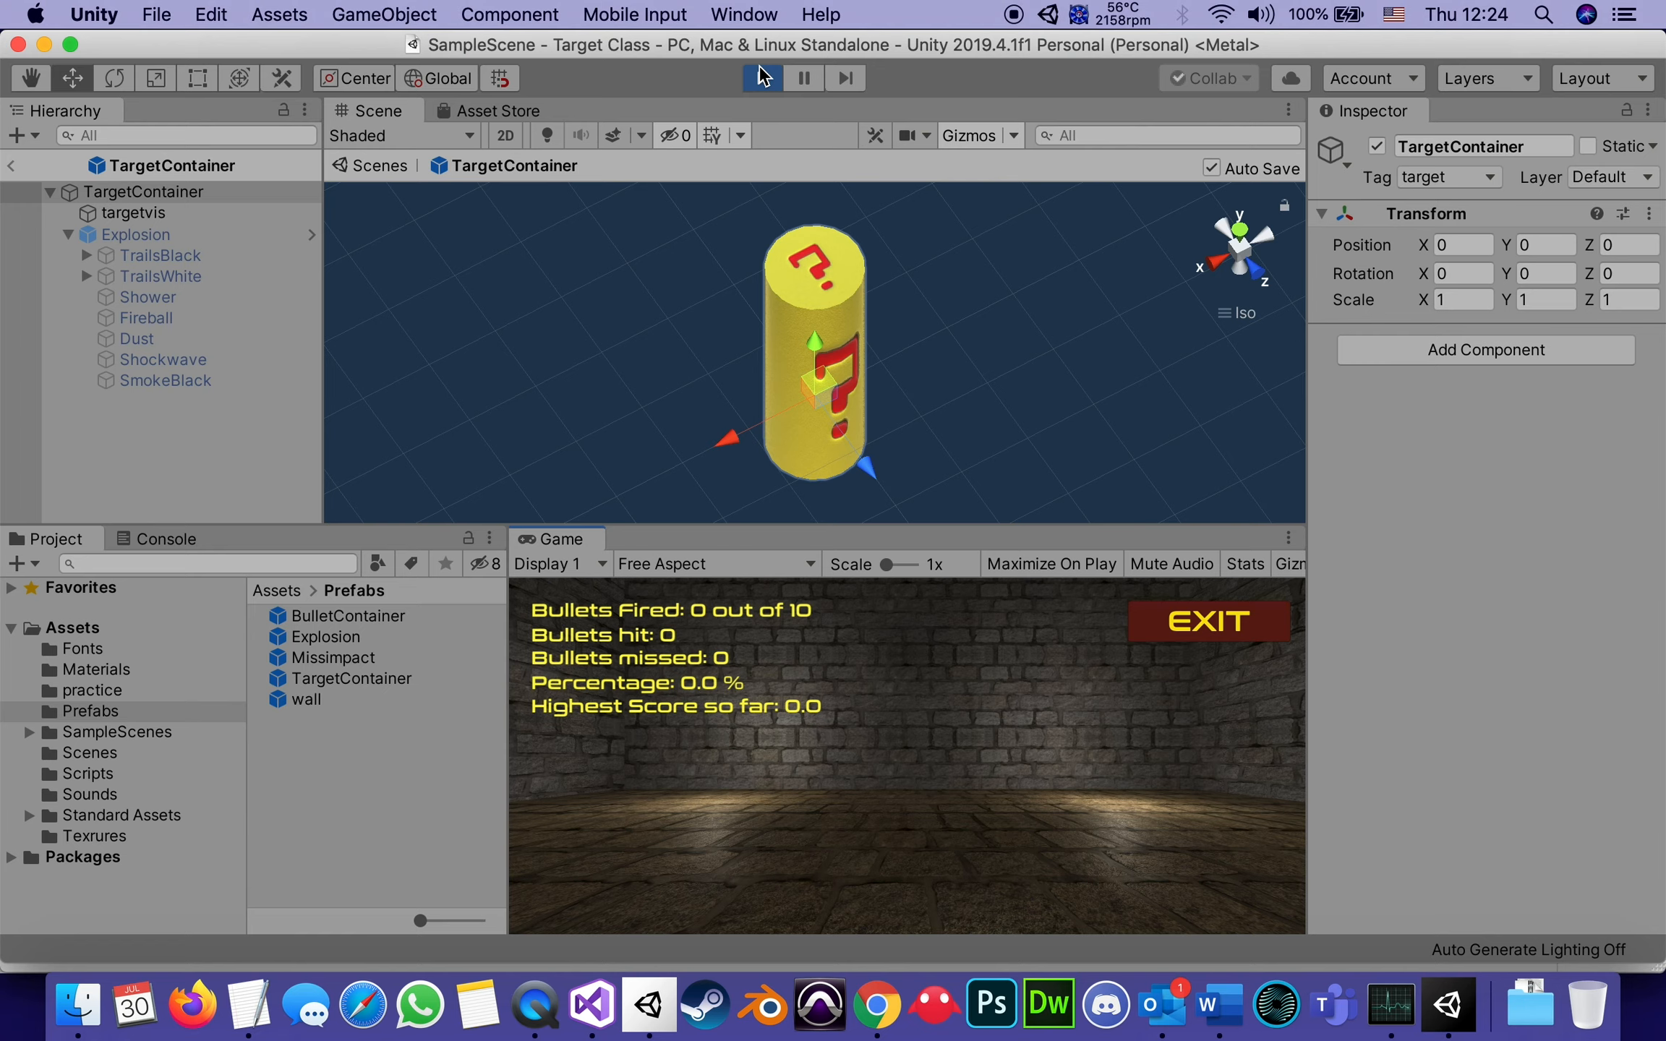
{"action": "left_click", "coordinate": [761, 77]}
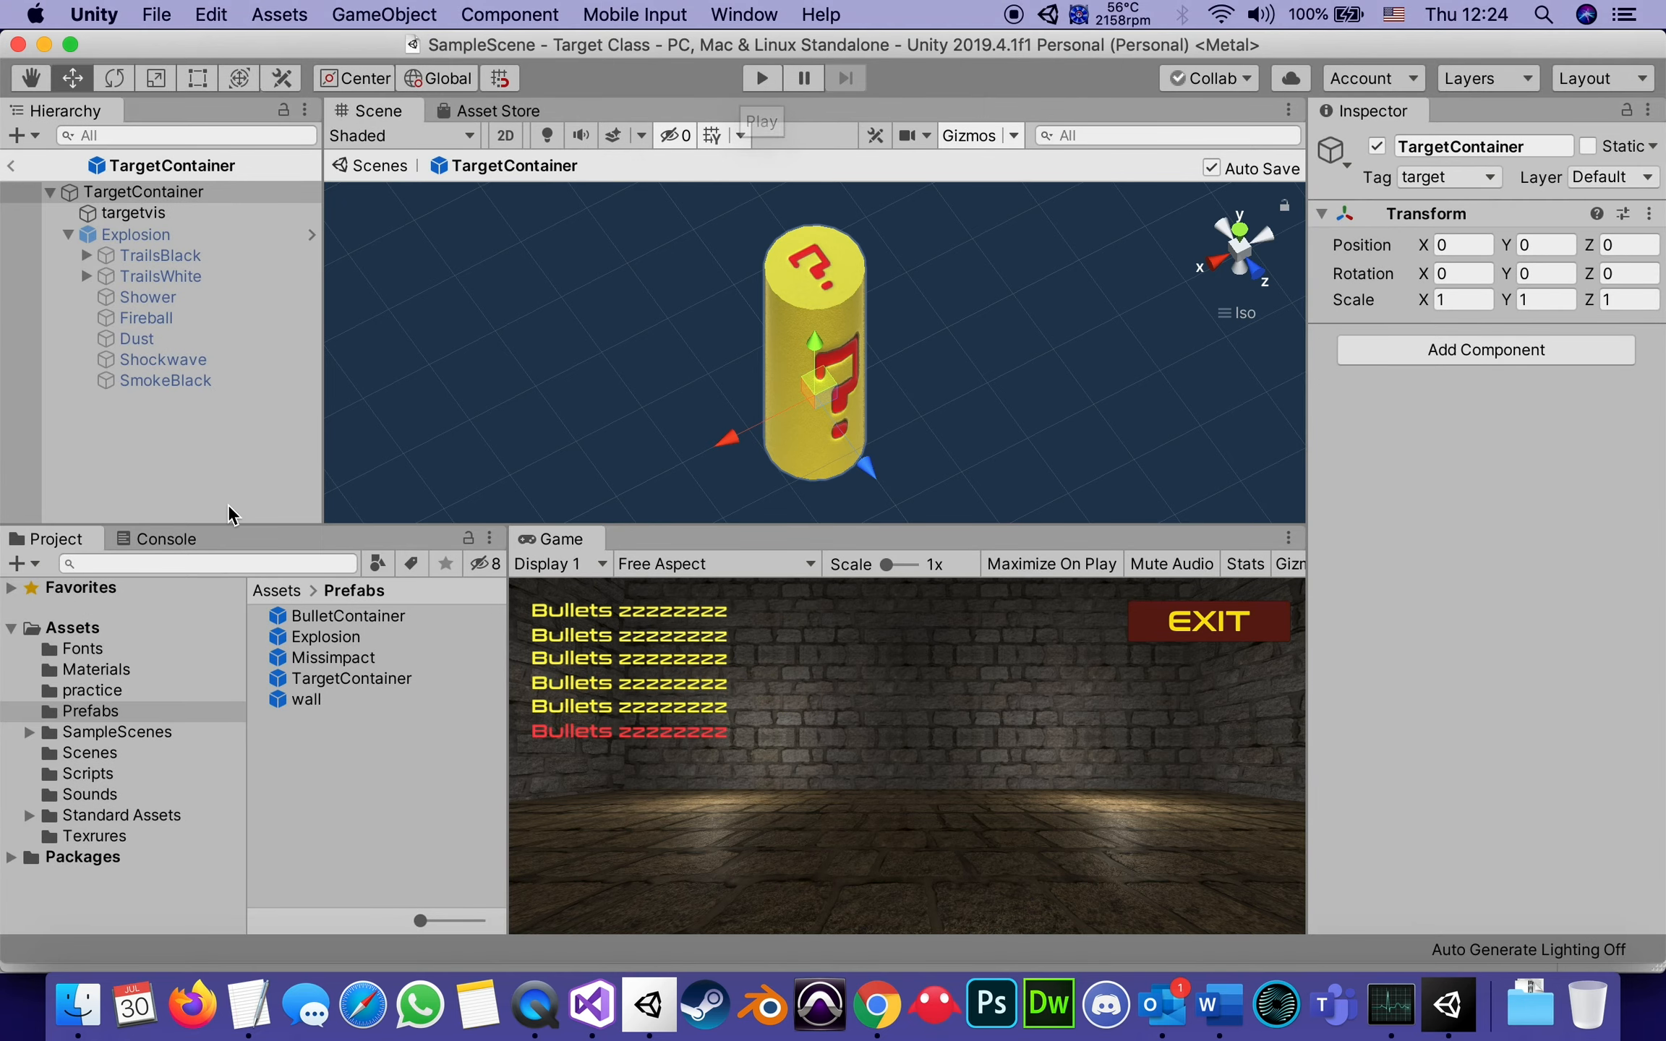
{"action": "left_click", "coordinate": [136, 212]}
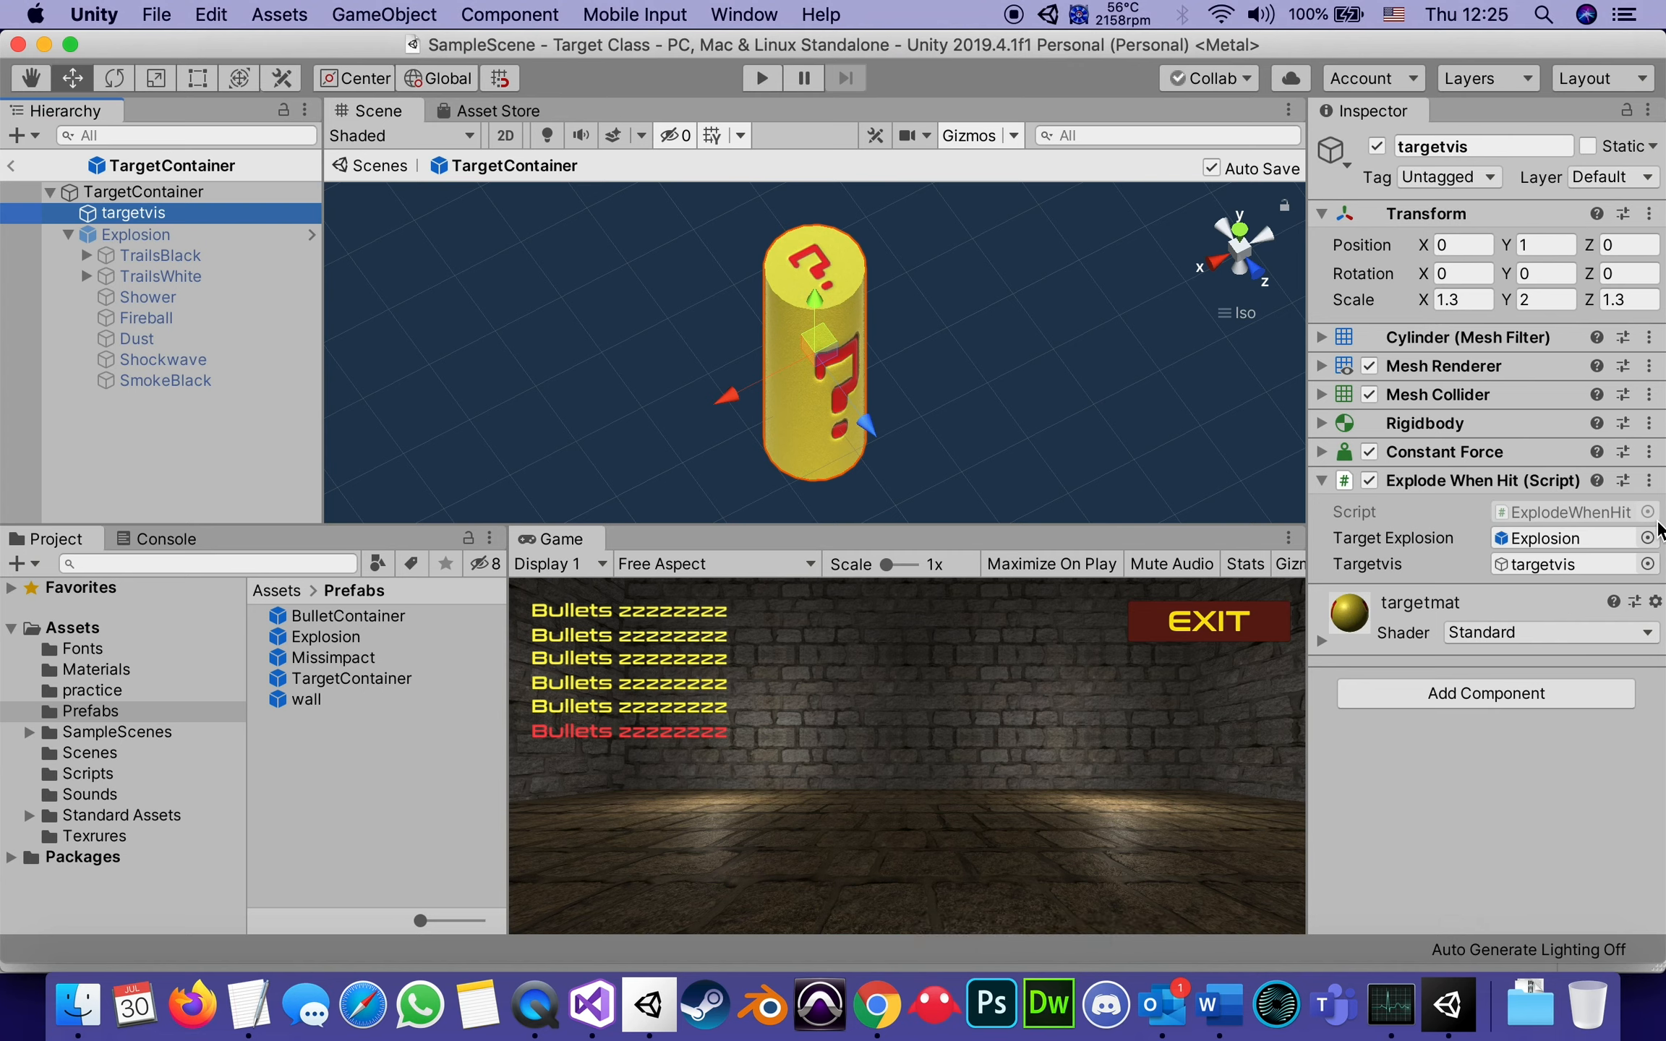
Edit ExplodeWhenHit so DestroyTargetContainer sets MakeNewBullet and MakeNewTarget to true.
{"action": "left_click", "coordinate": [1649, 480]}
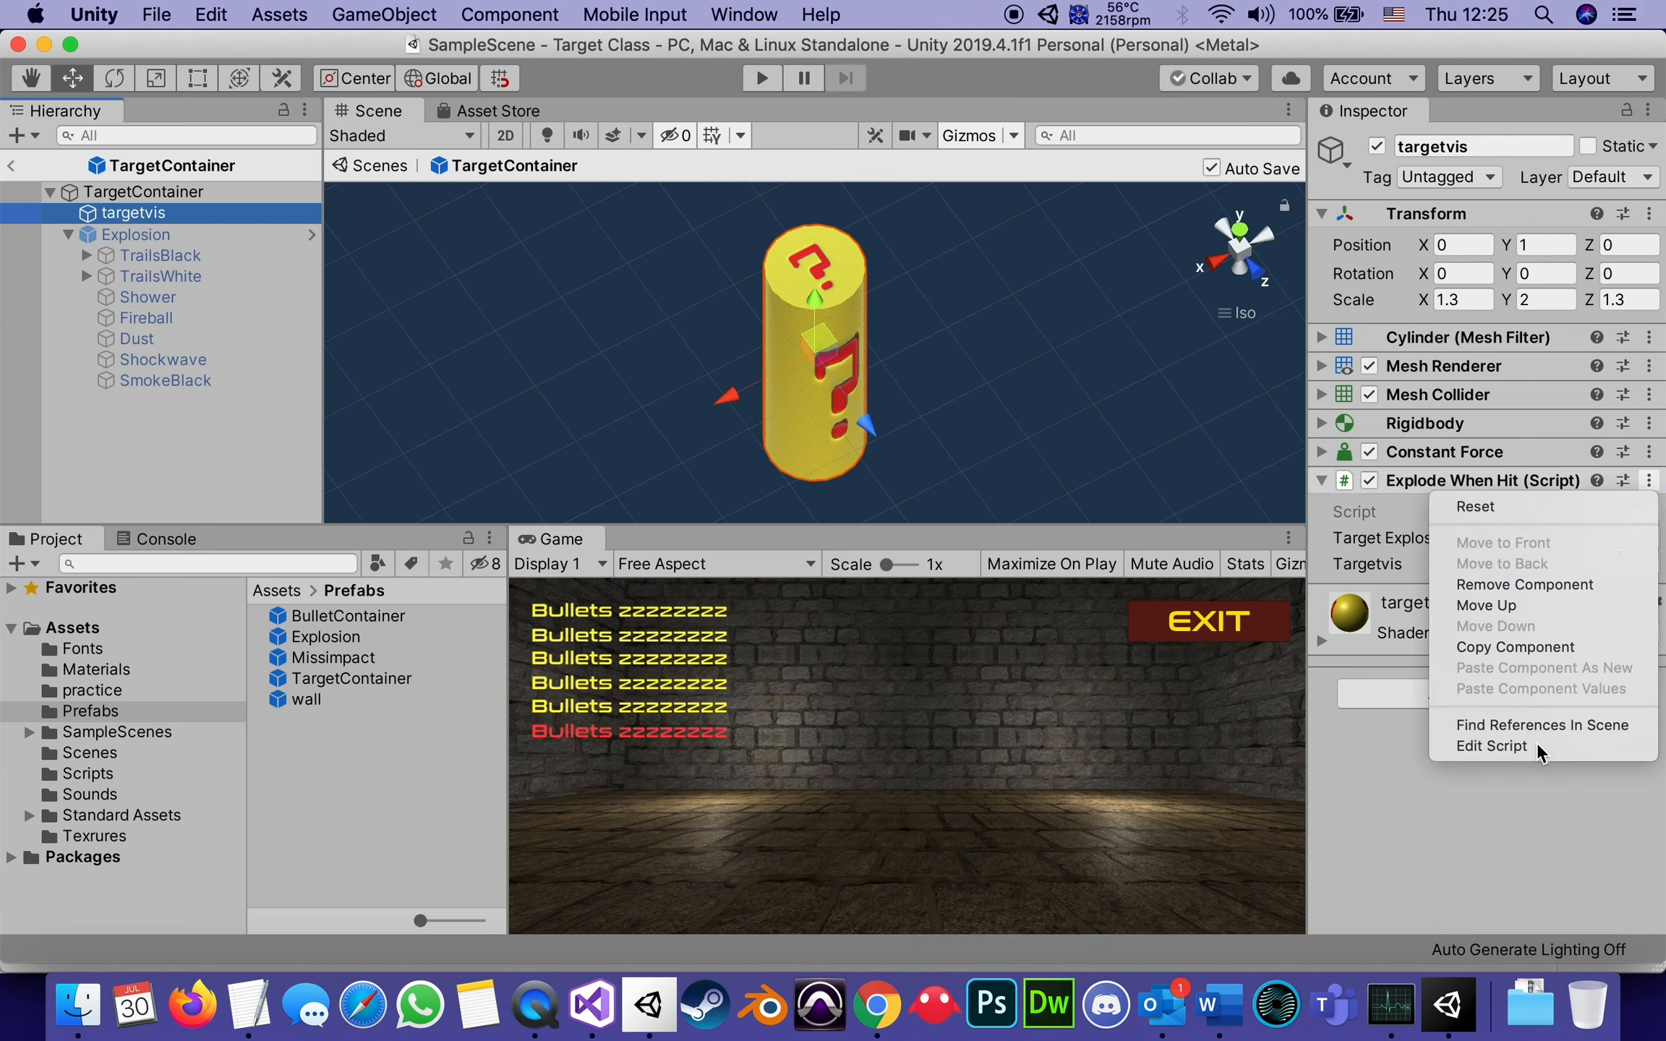
{"action": "left_click", "coordinate": [1491, 746]}
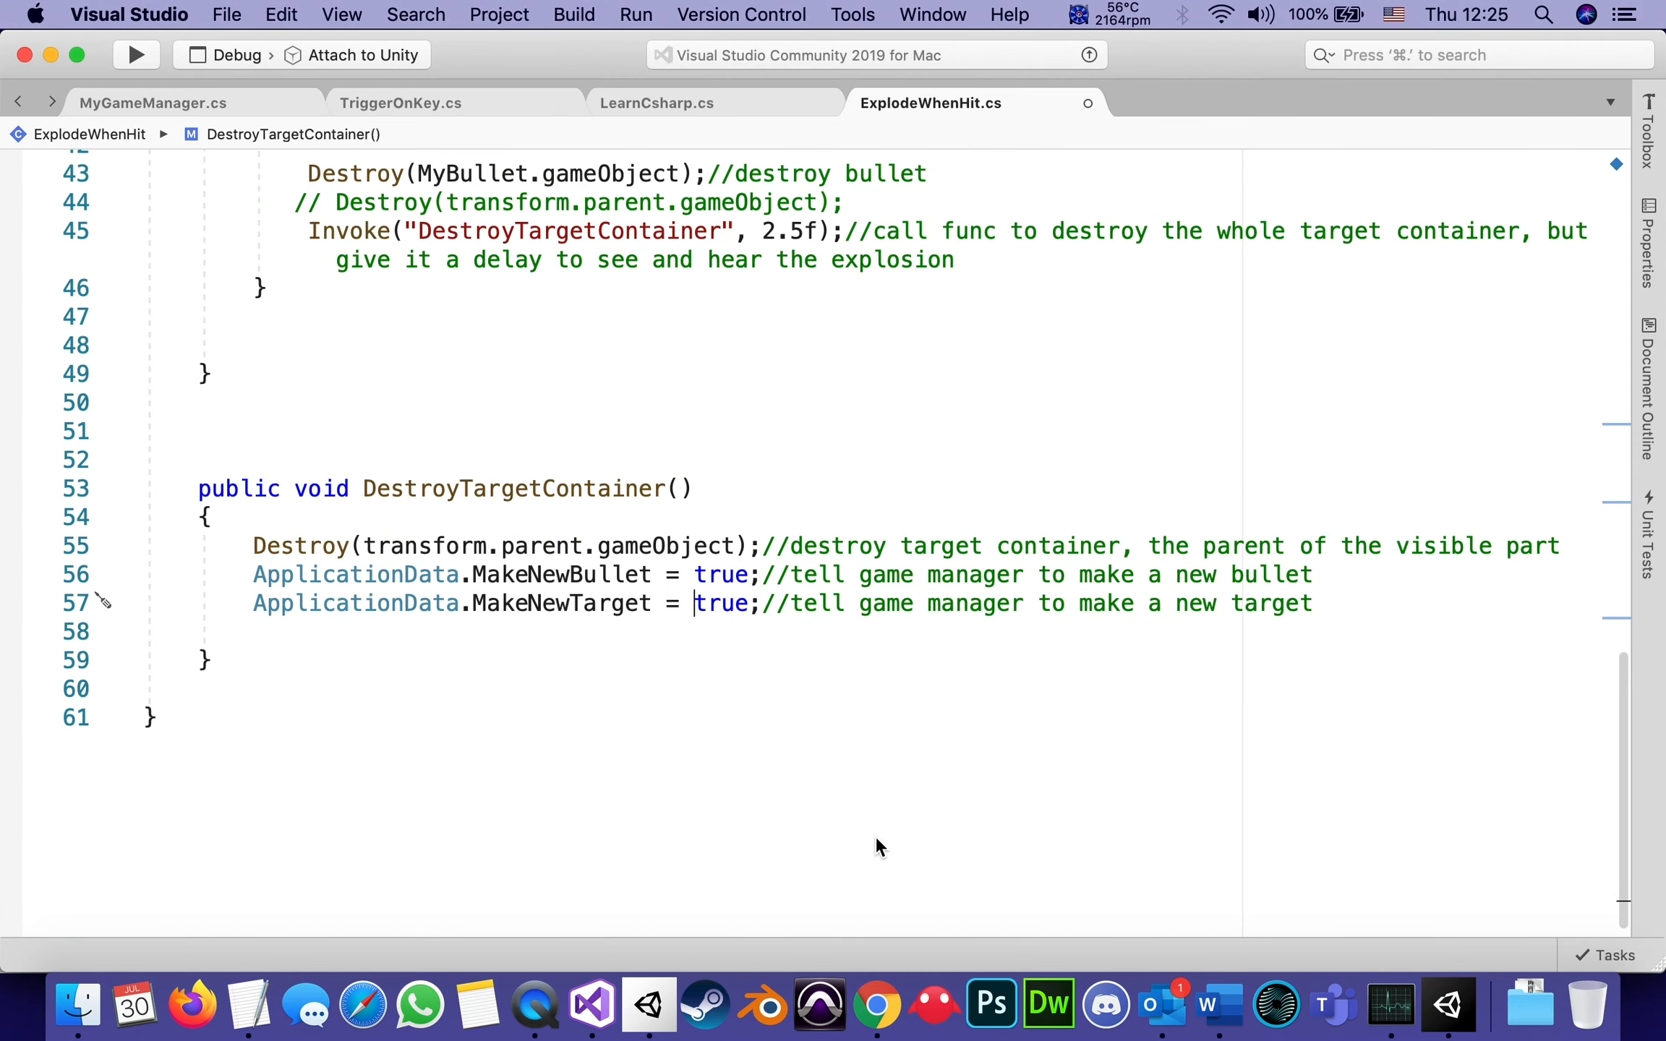
{"action": "scroll", "scroll_direction": "up", "scroll_amount": 3}
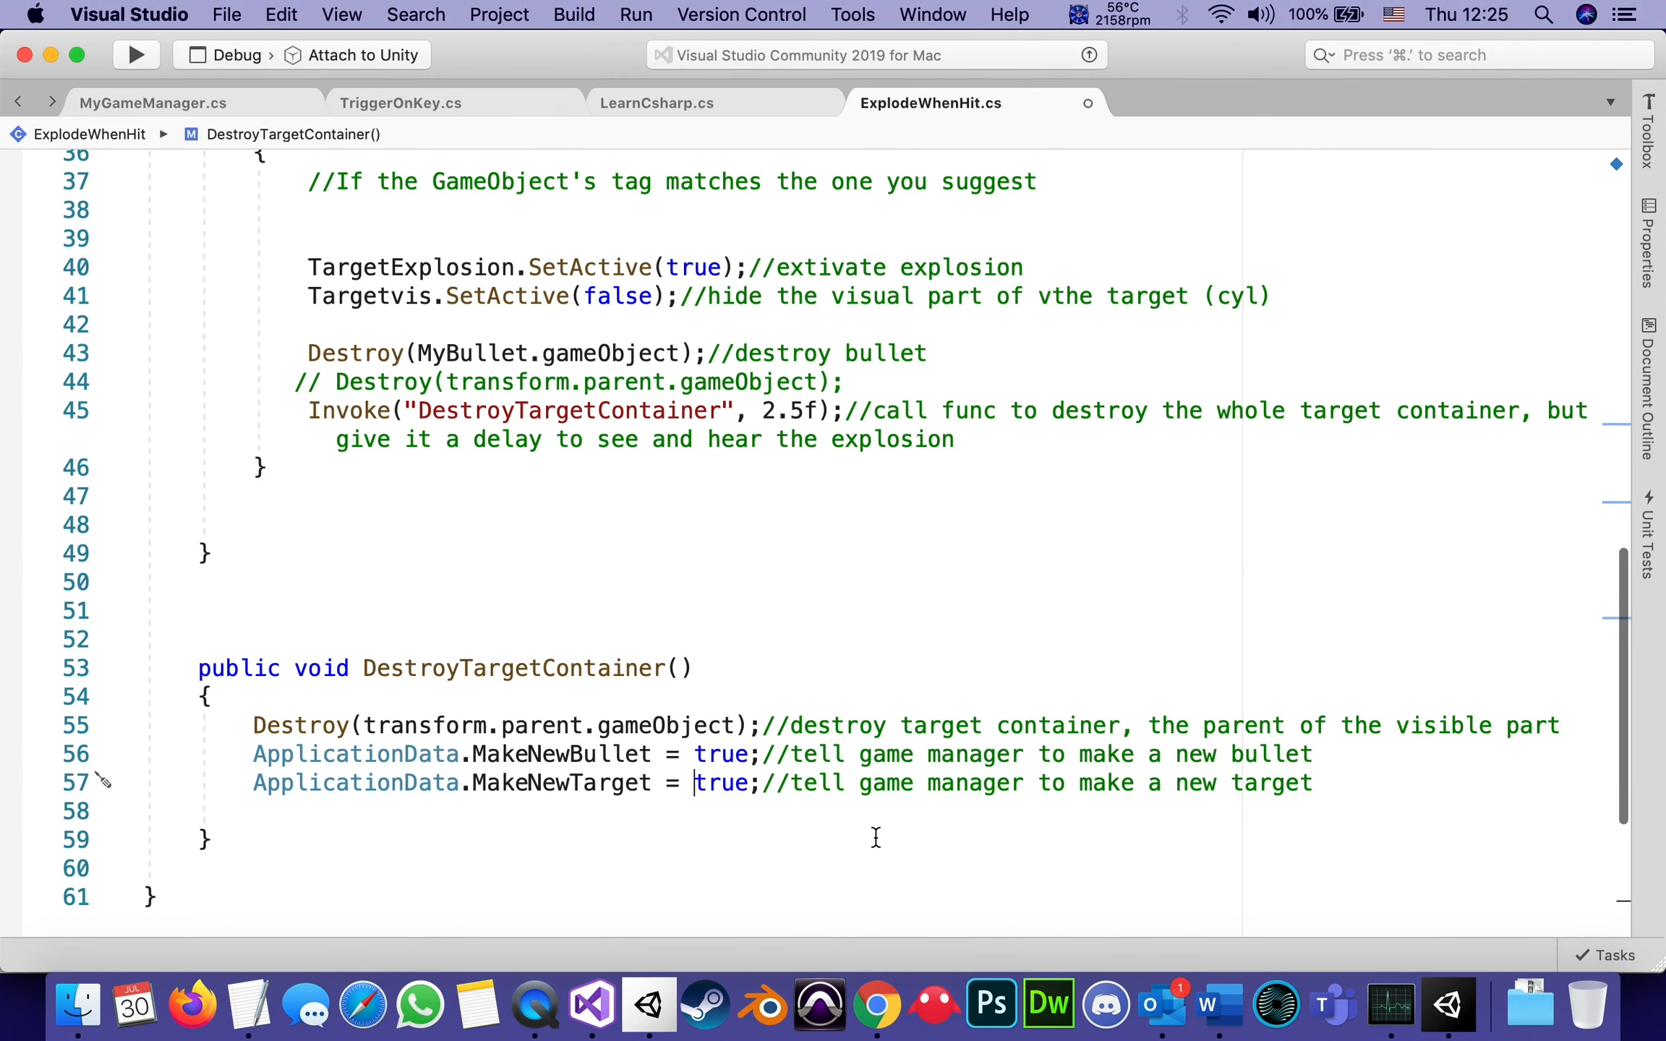
{"action": "mouse_move", "coordinate": [522, 434]}
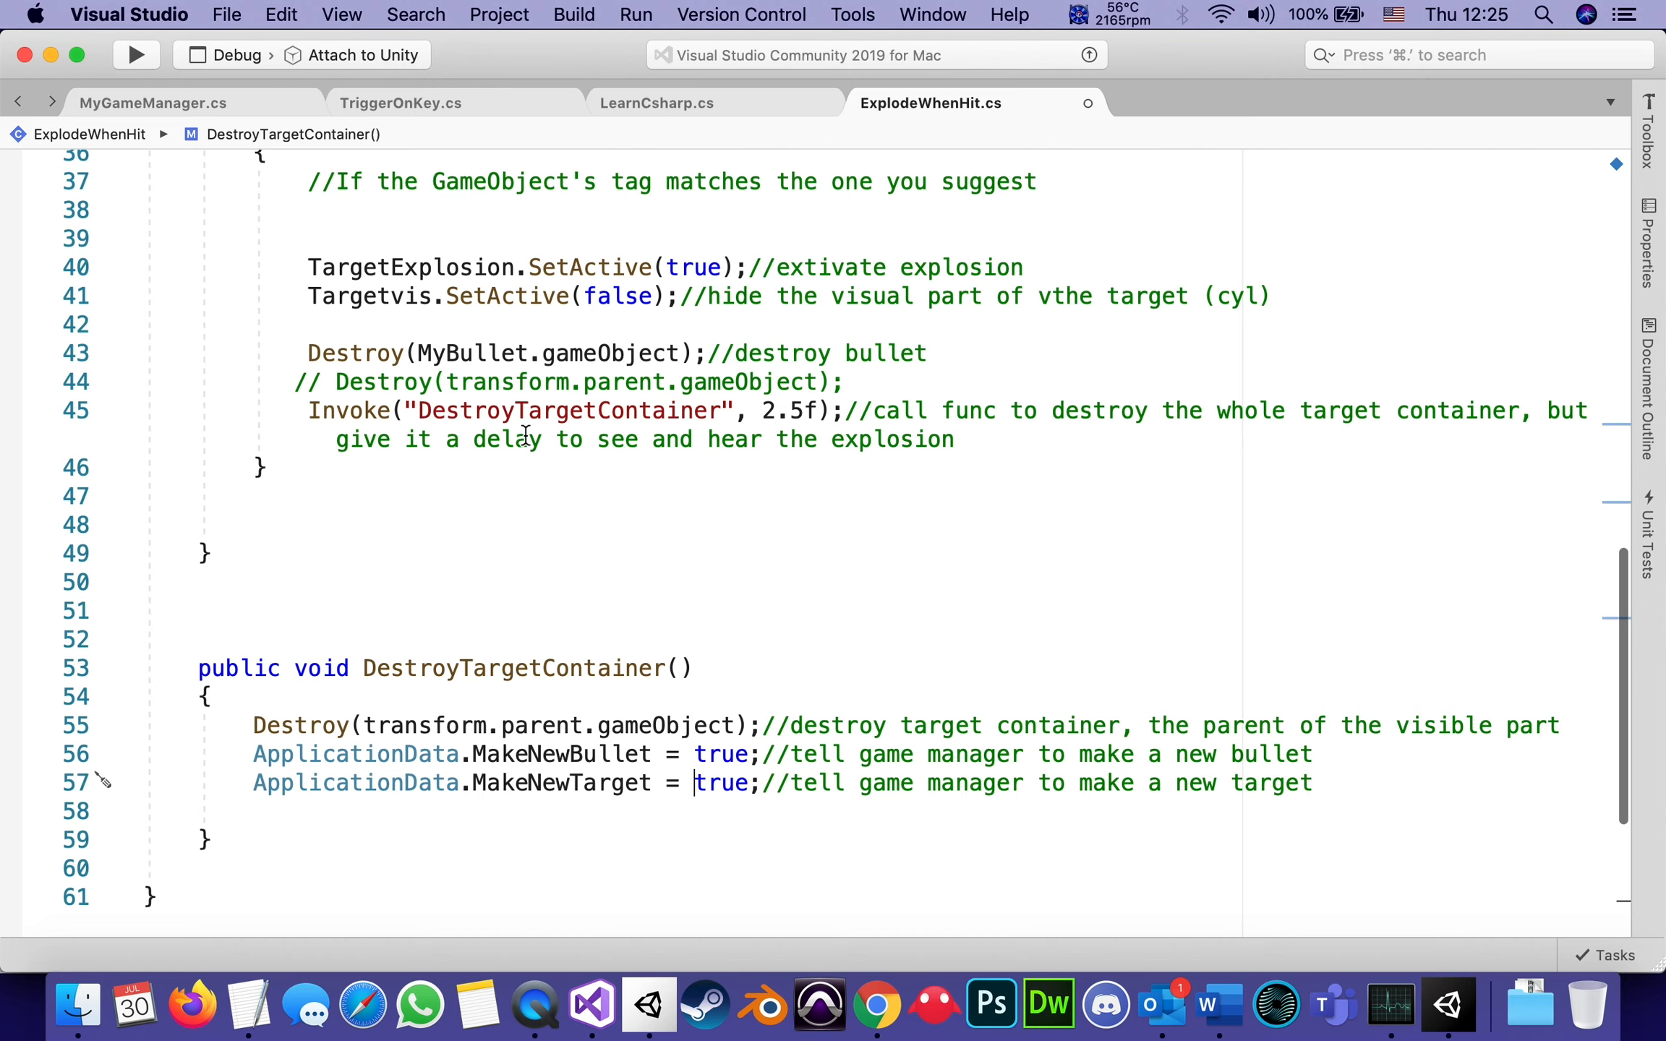
{"action": "mouse_move", "coordinate": [663, 652]}
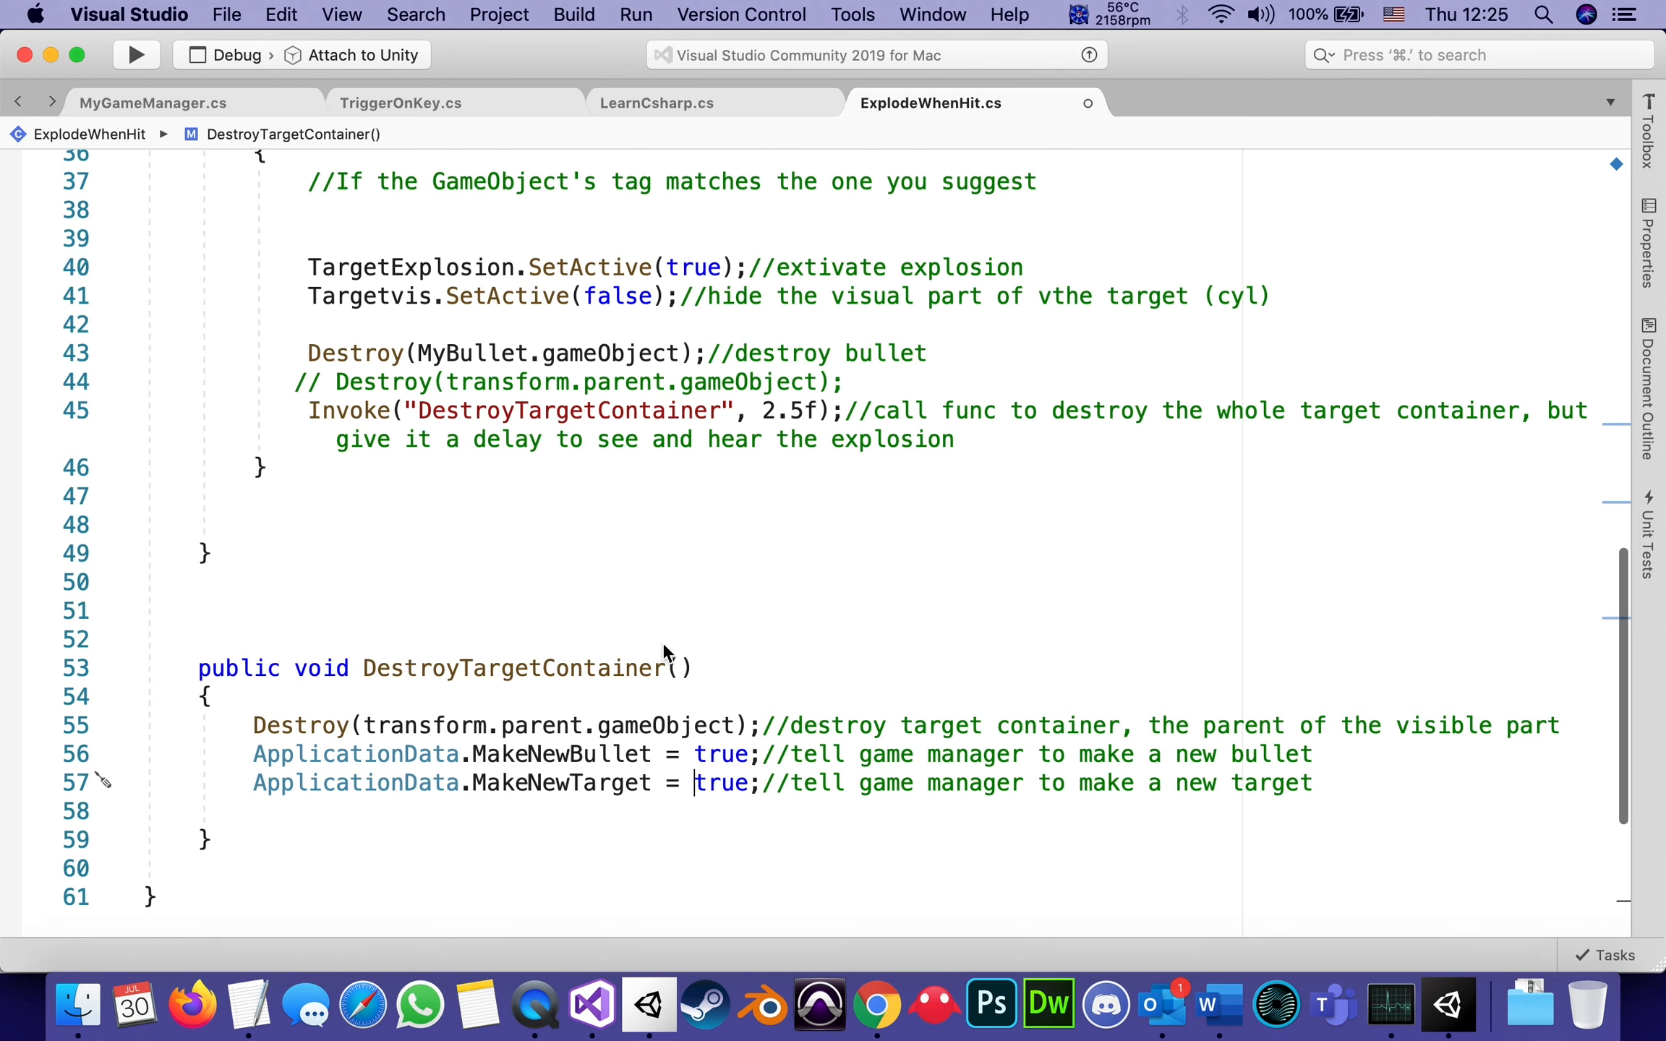
{"action": "scroll", "scroll_direction": "up", "scroll_amount": 3}
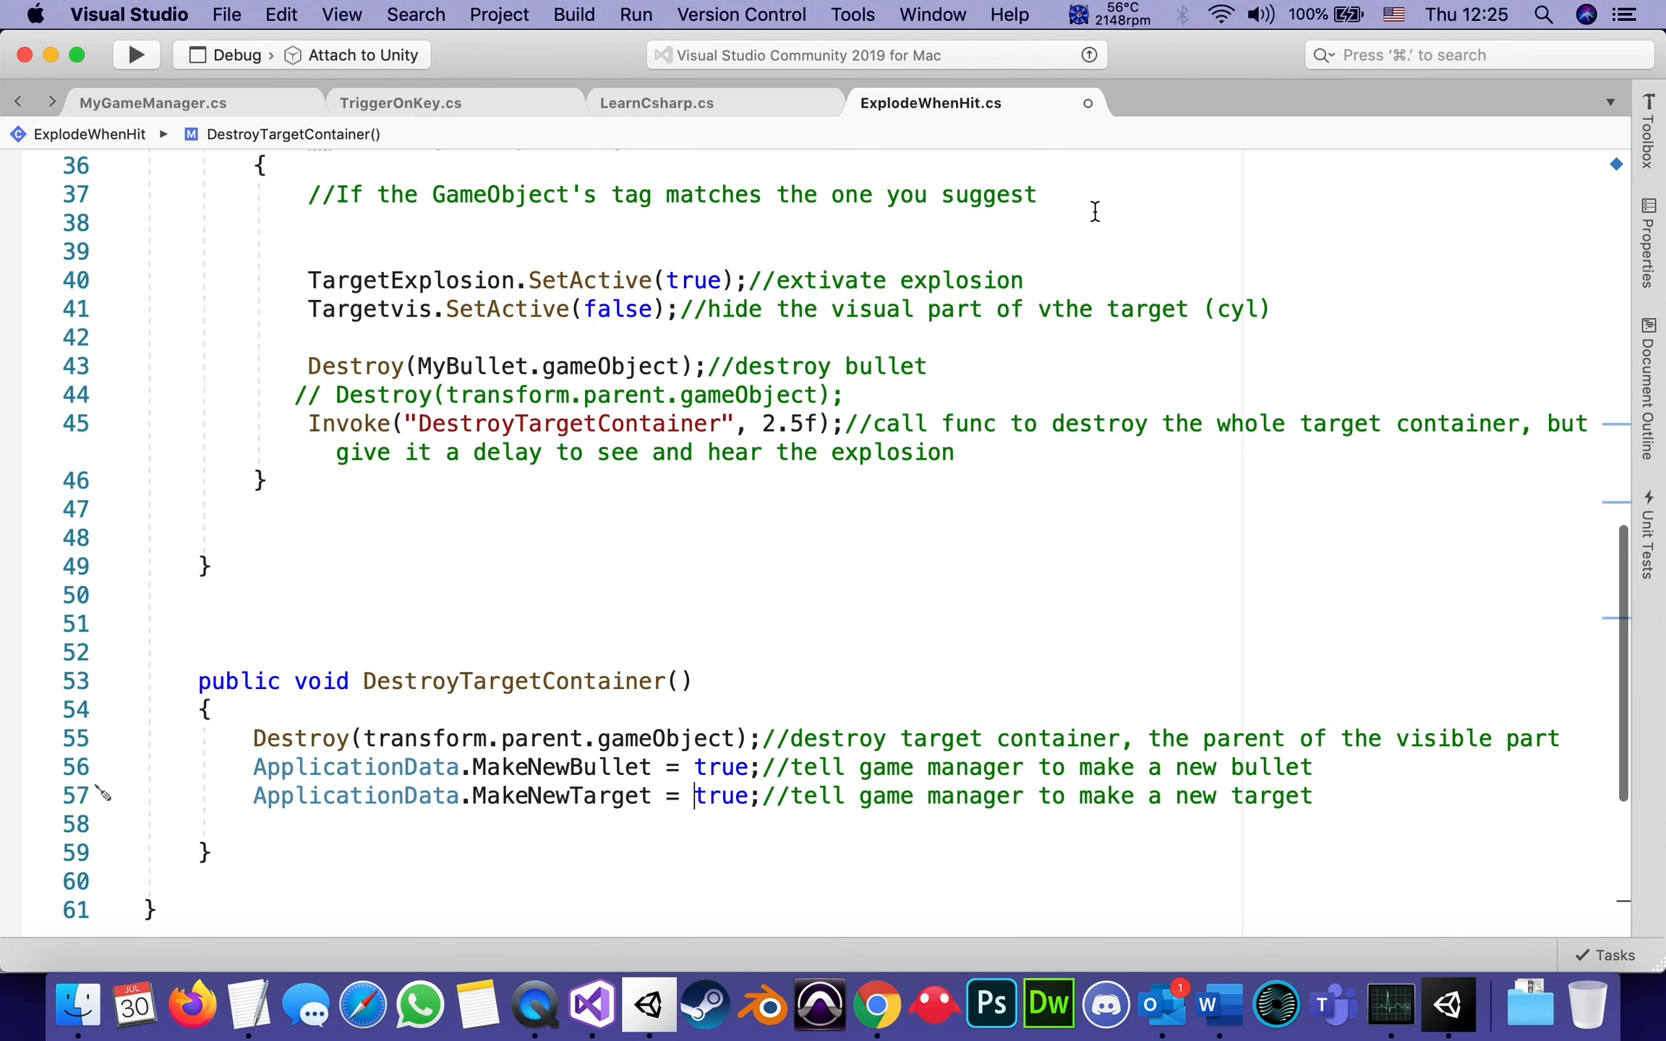
{"action": "mouse_move", "coordinate": [1107, 124]}
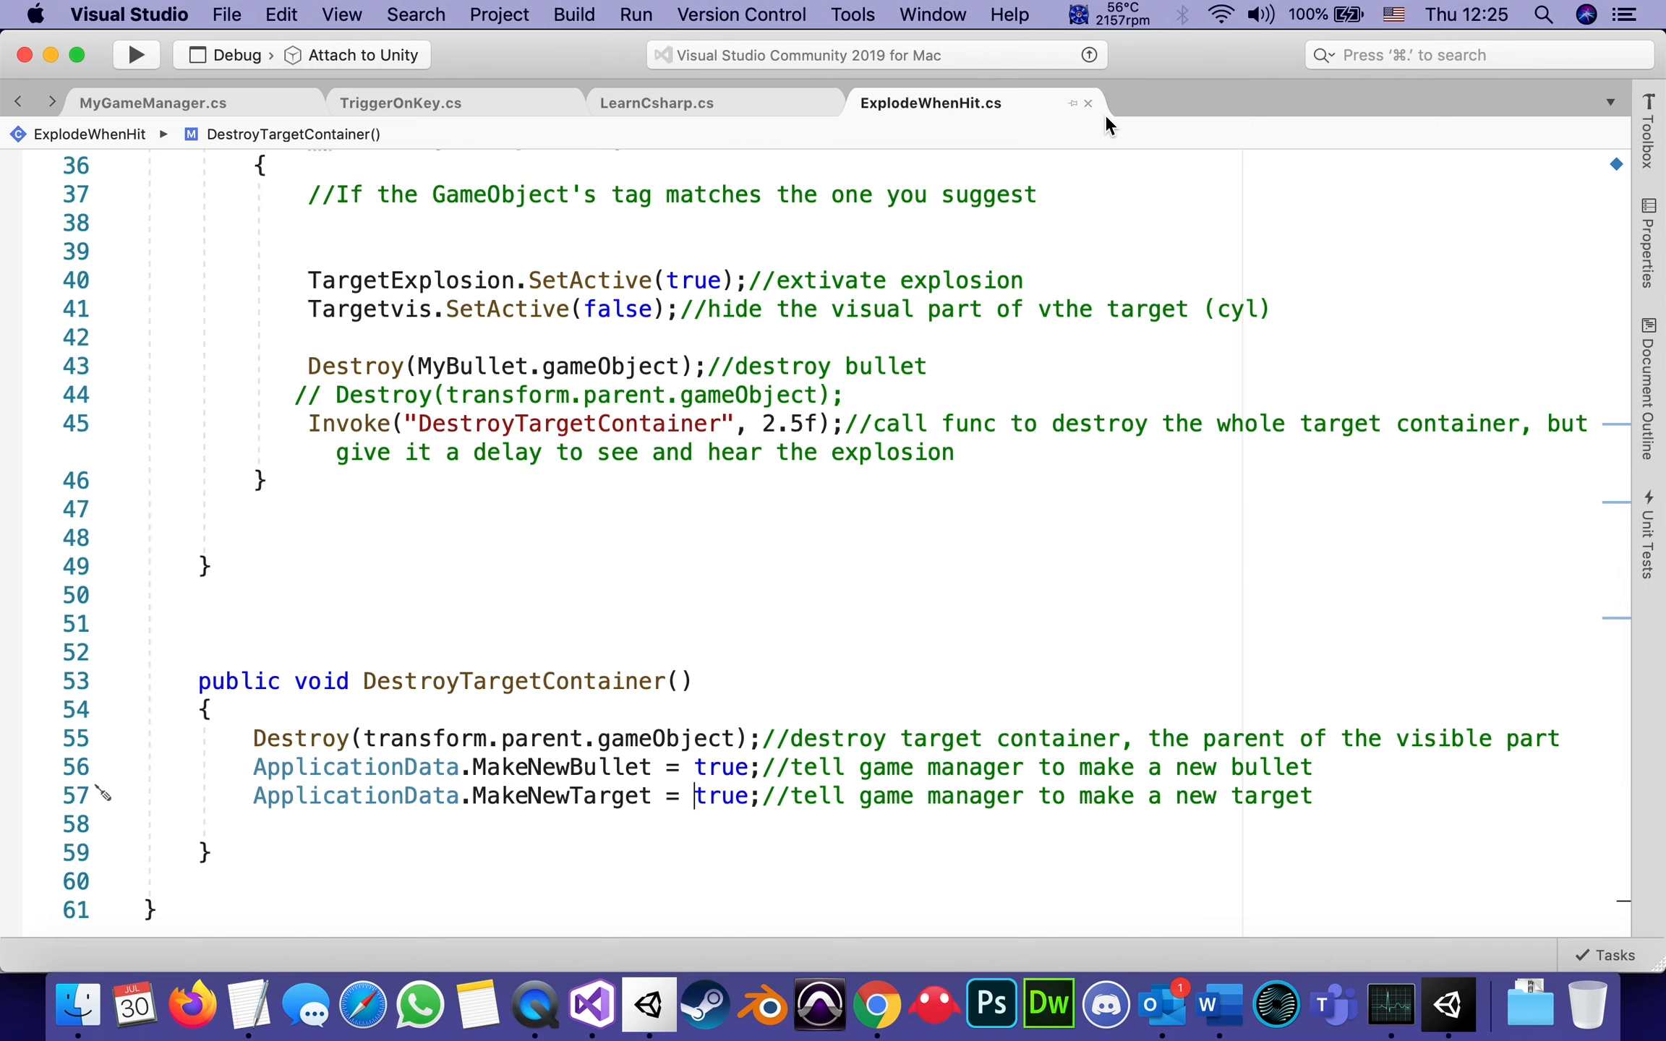
{"action": "mouse_move", "coordinate": [860, 107]}
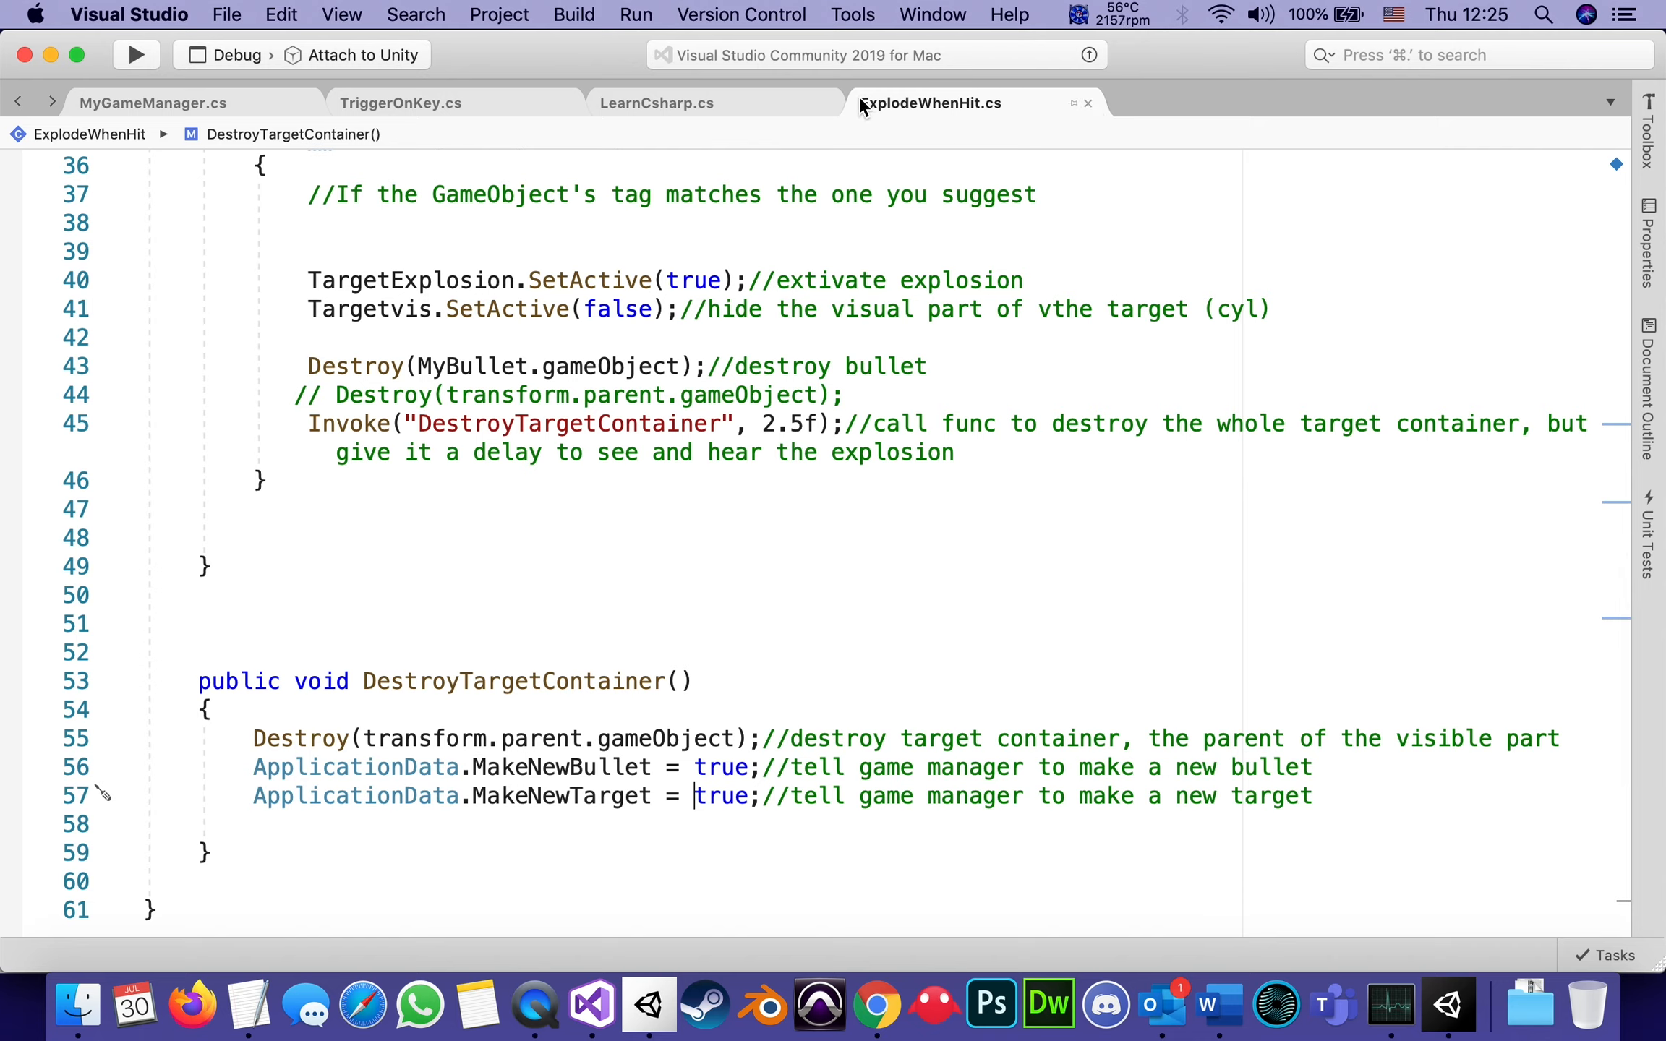
{"action": "mouse_move", "coordinate": [399, 125]}
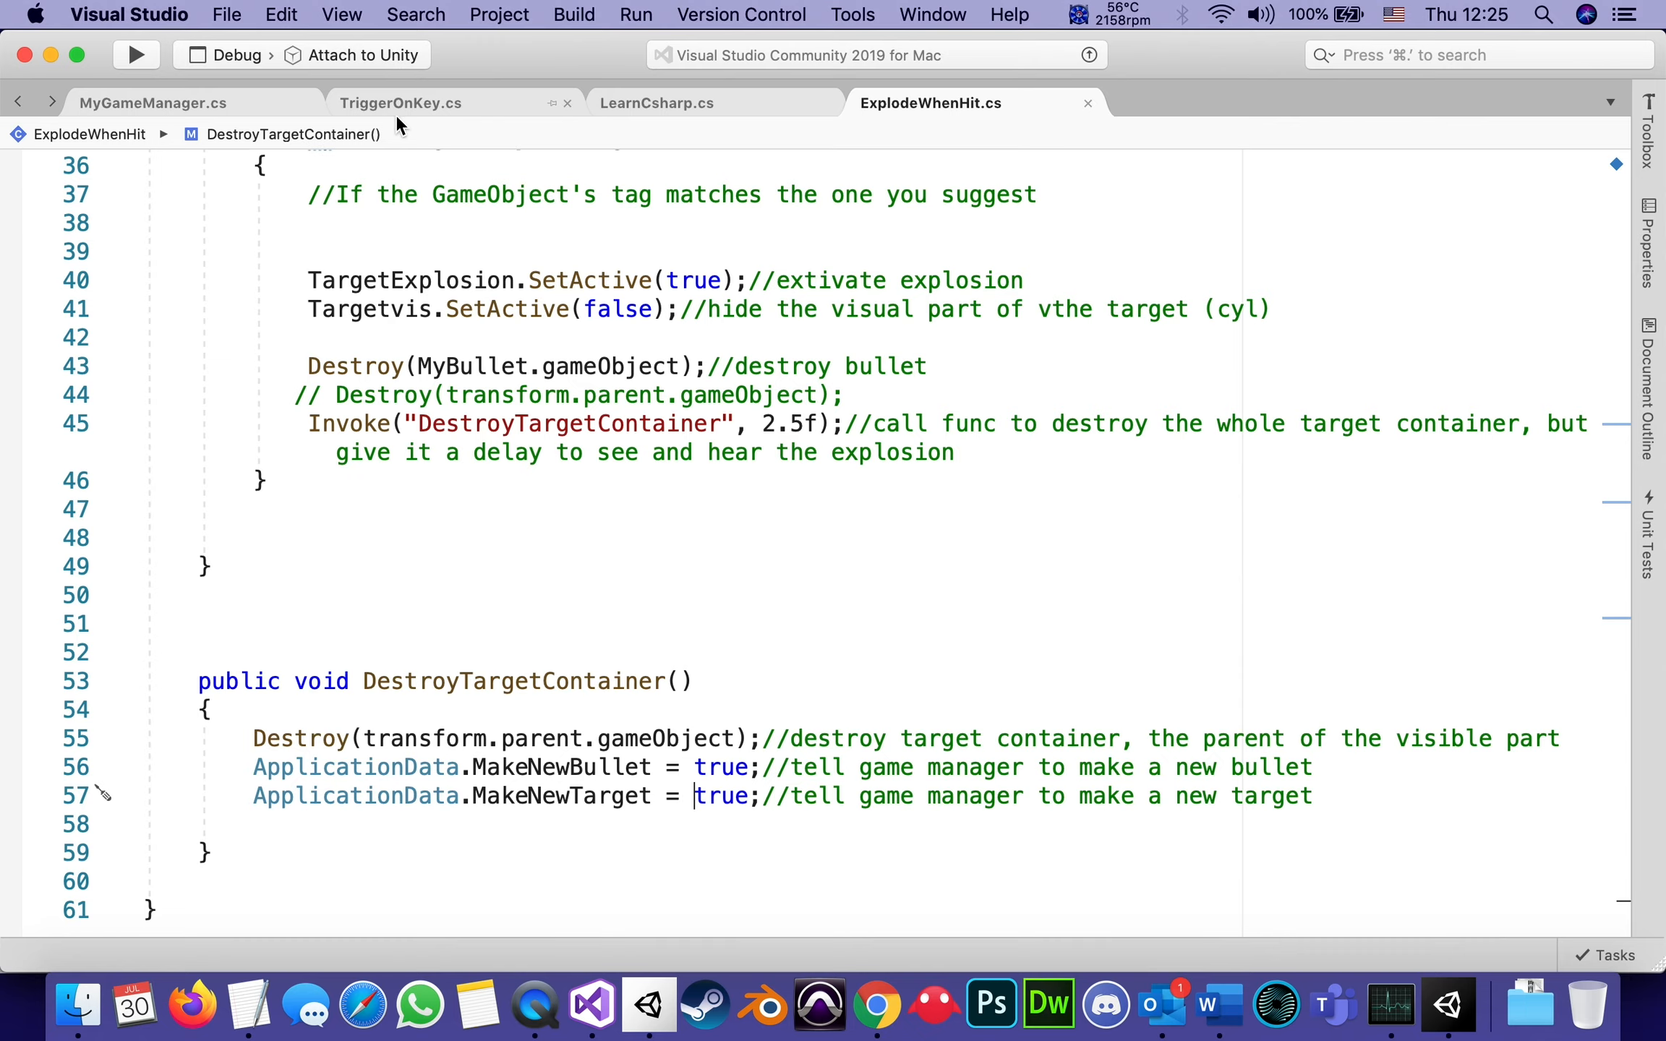
{"action": "mouse_move", "coordinate": [1446, 1003]}
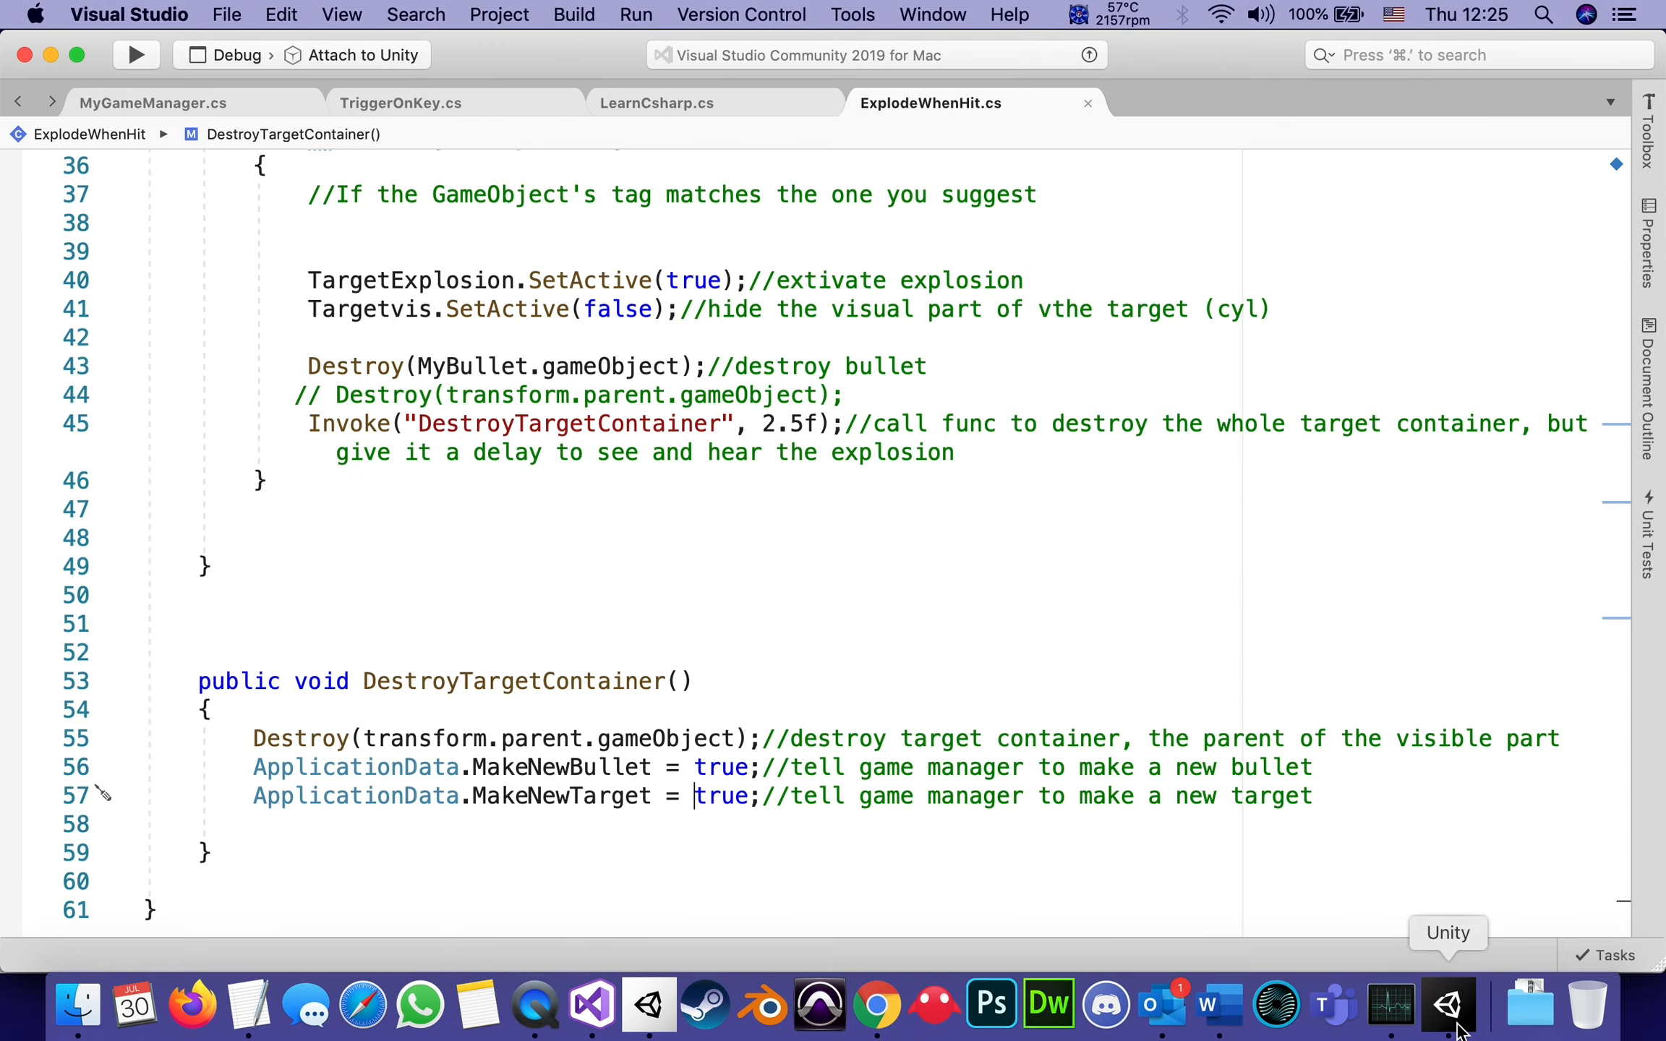
Play the game in Unity and score one hit for 1 of 10 bullets at 100% accuracy.
{"action": "left_click", "coordinate": [1447, 1004]}
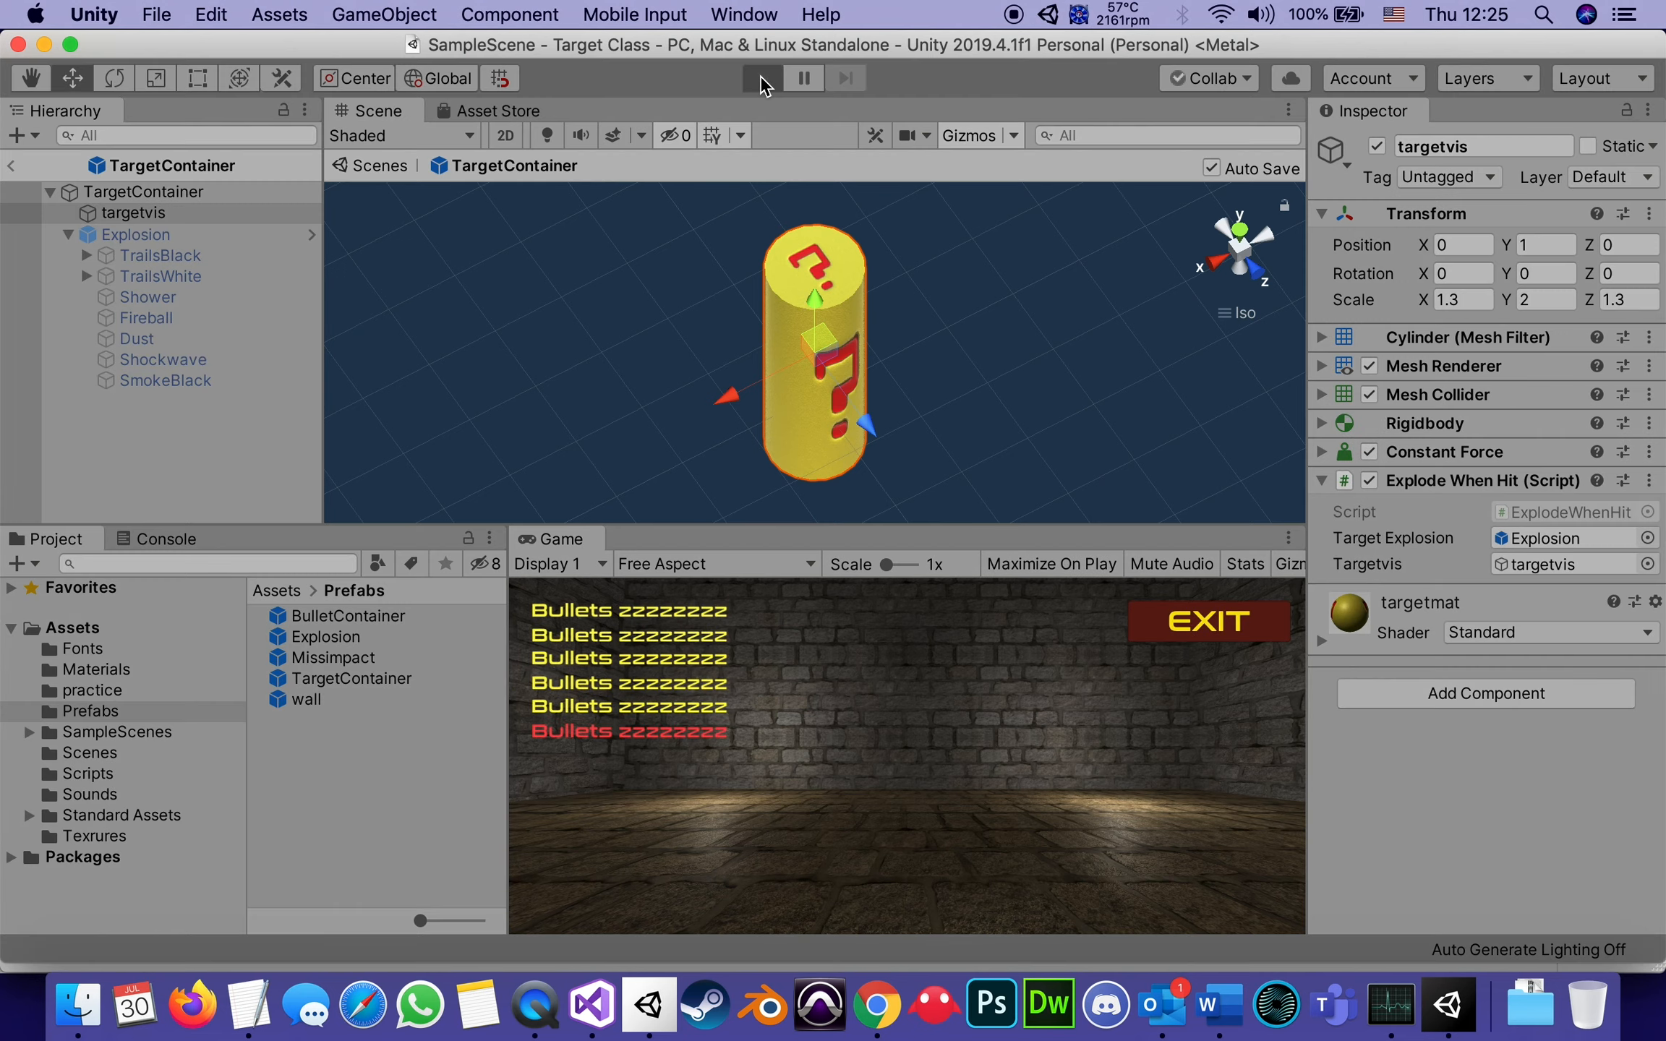
{"action": "left_click", "coordinate": [761, 77]}
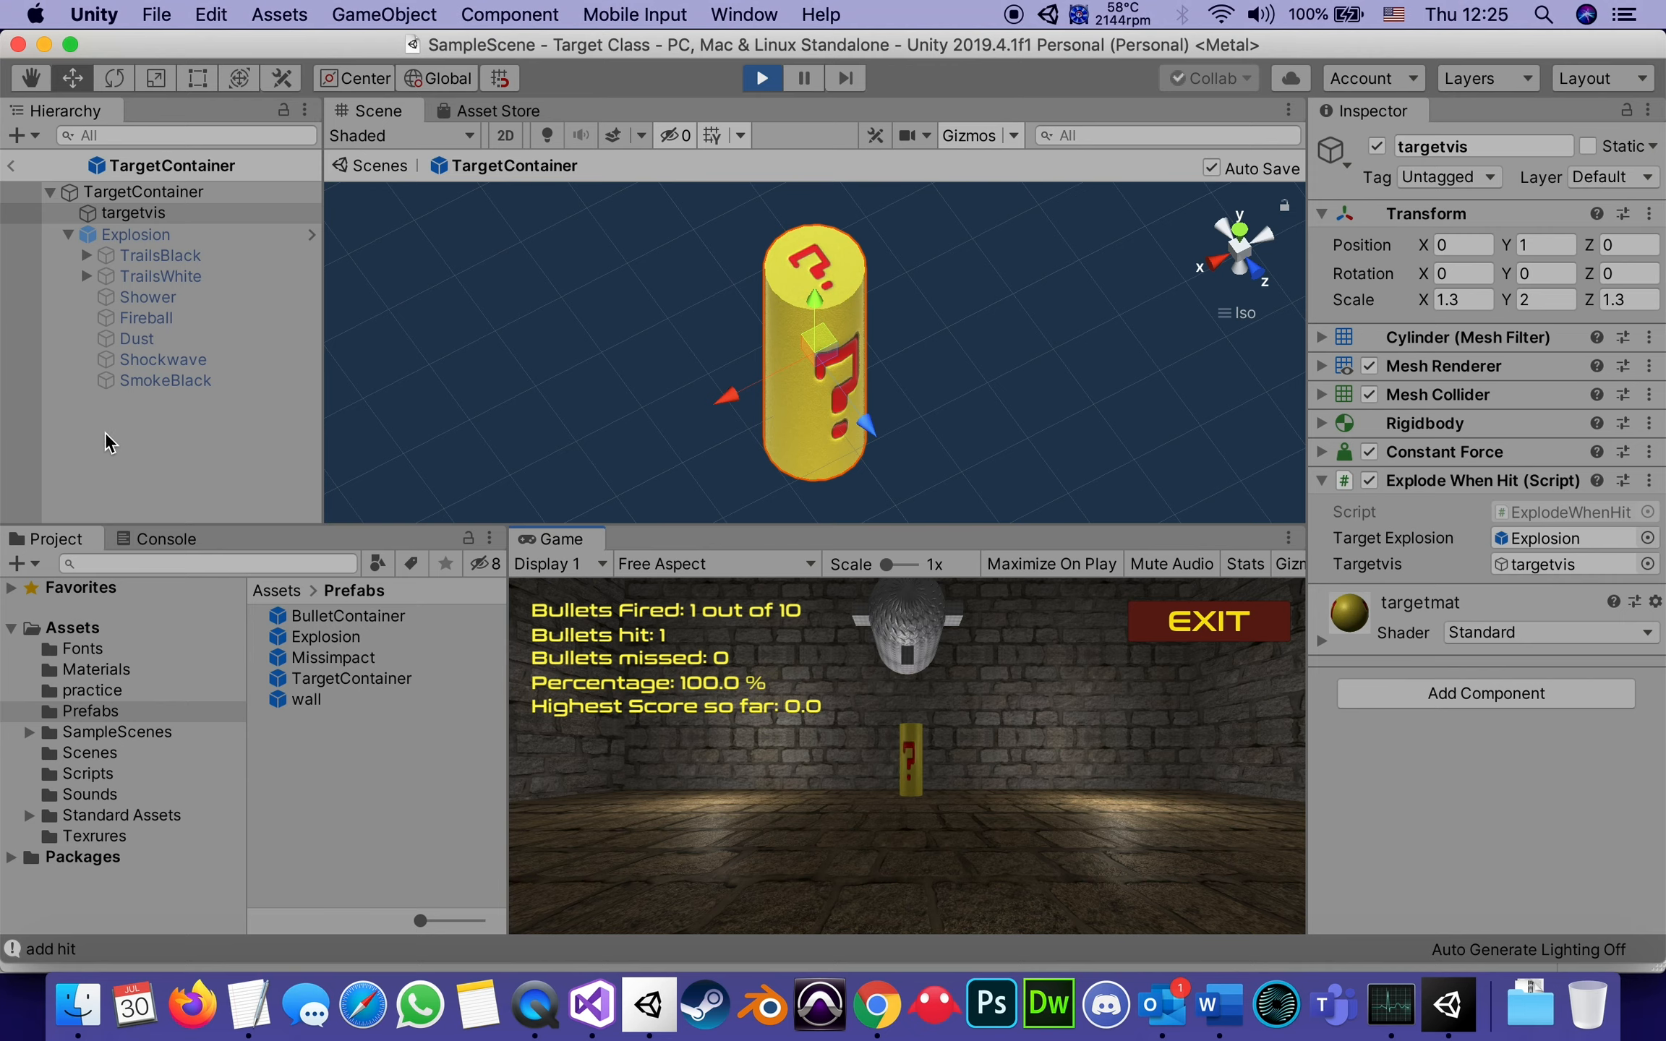
{"action": "mouse_move", "coordinate": [810, 194]}
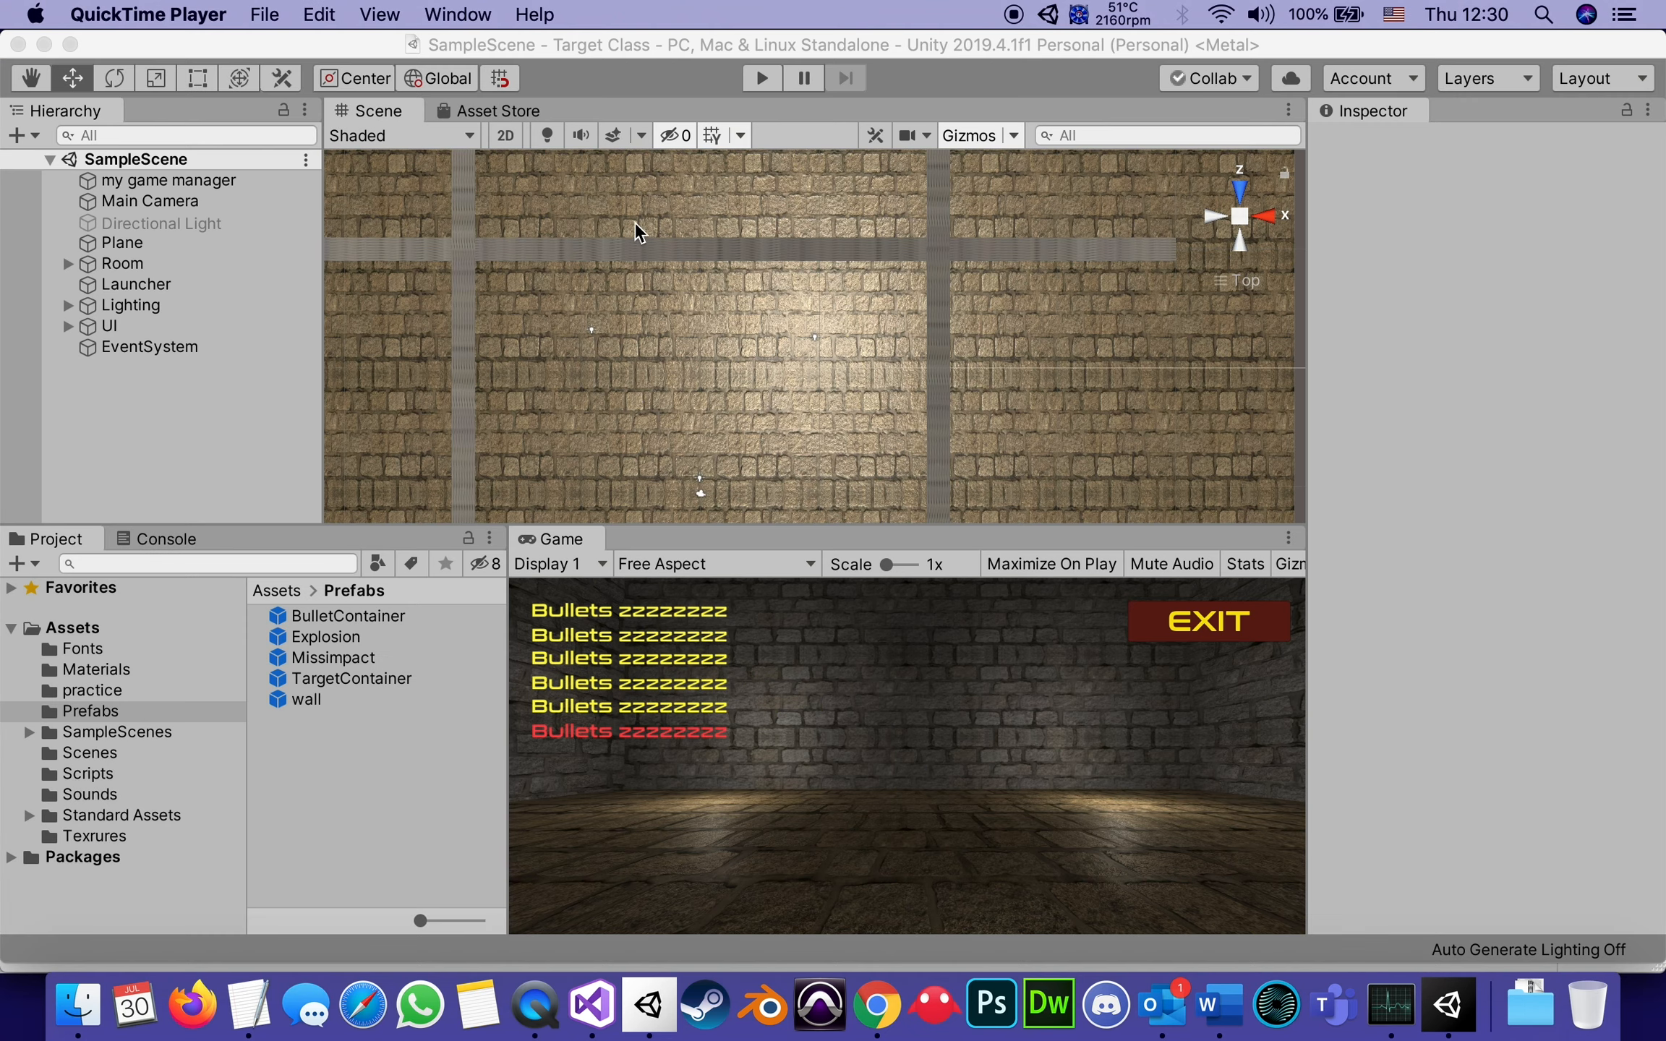
{"action": "mouse_move", "coordinate": [759, 78]}
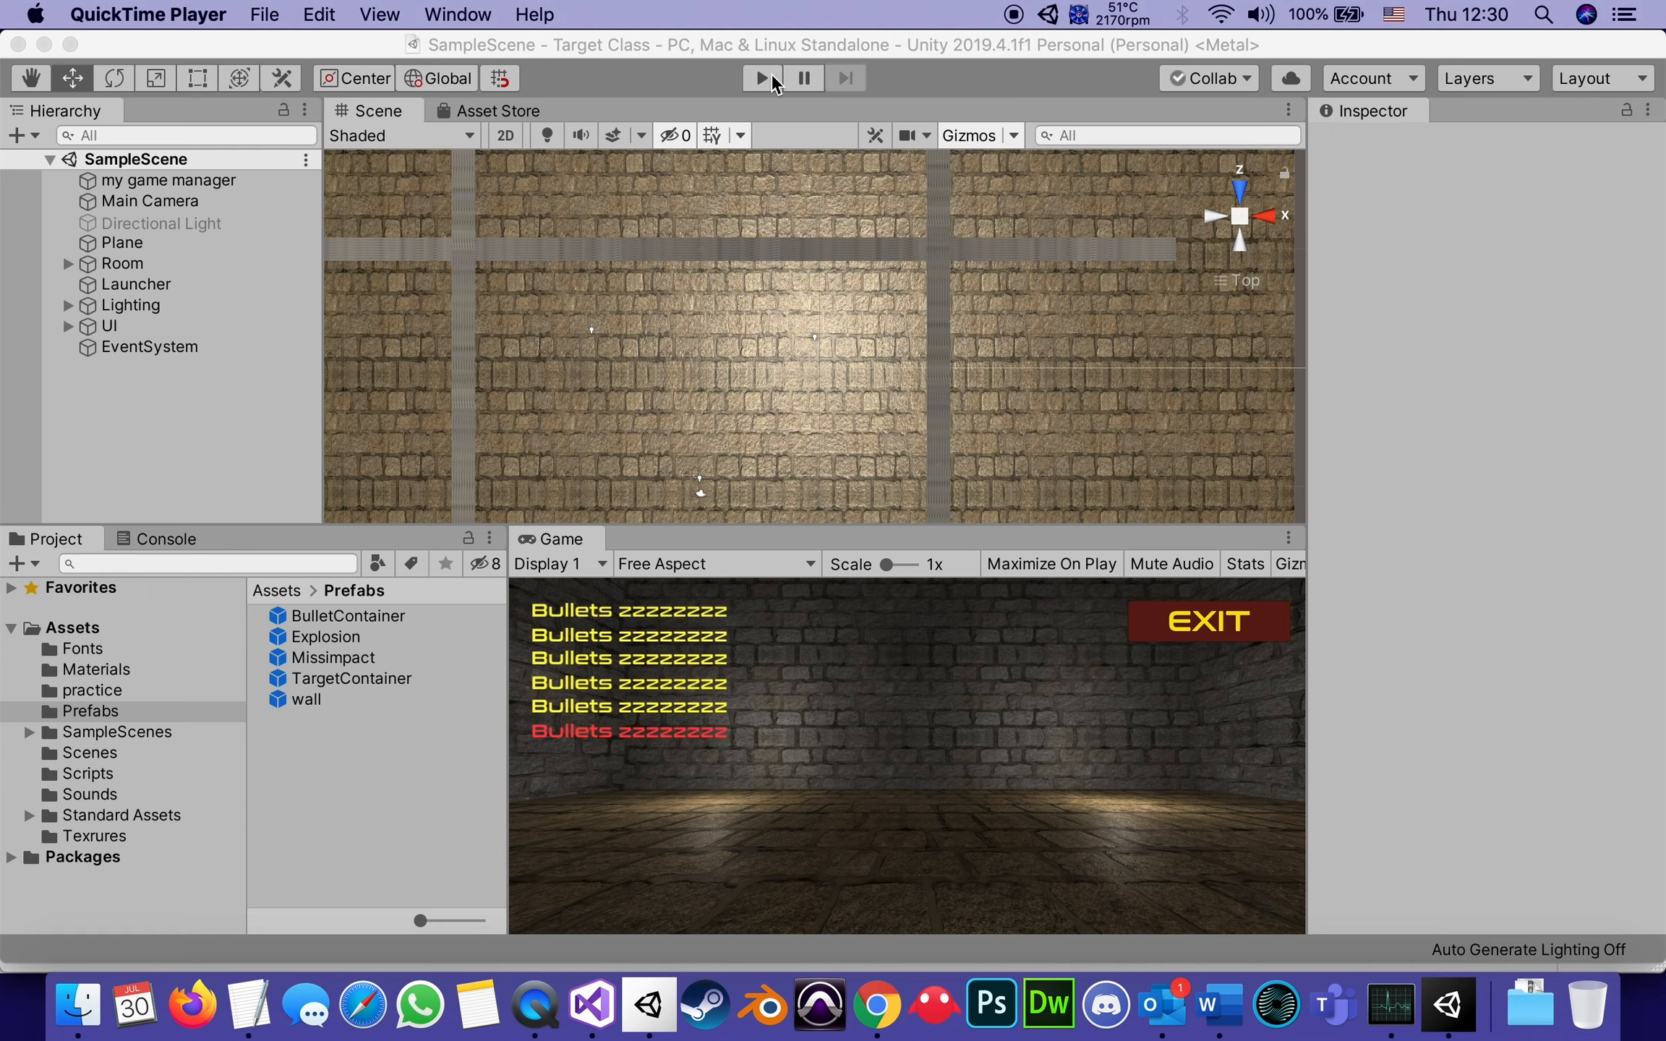
{"action": "left_click", "coordinate": [760, 78]}
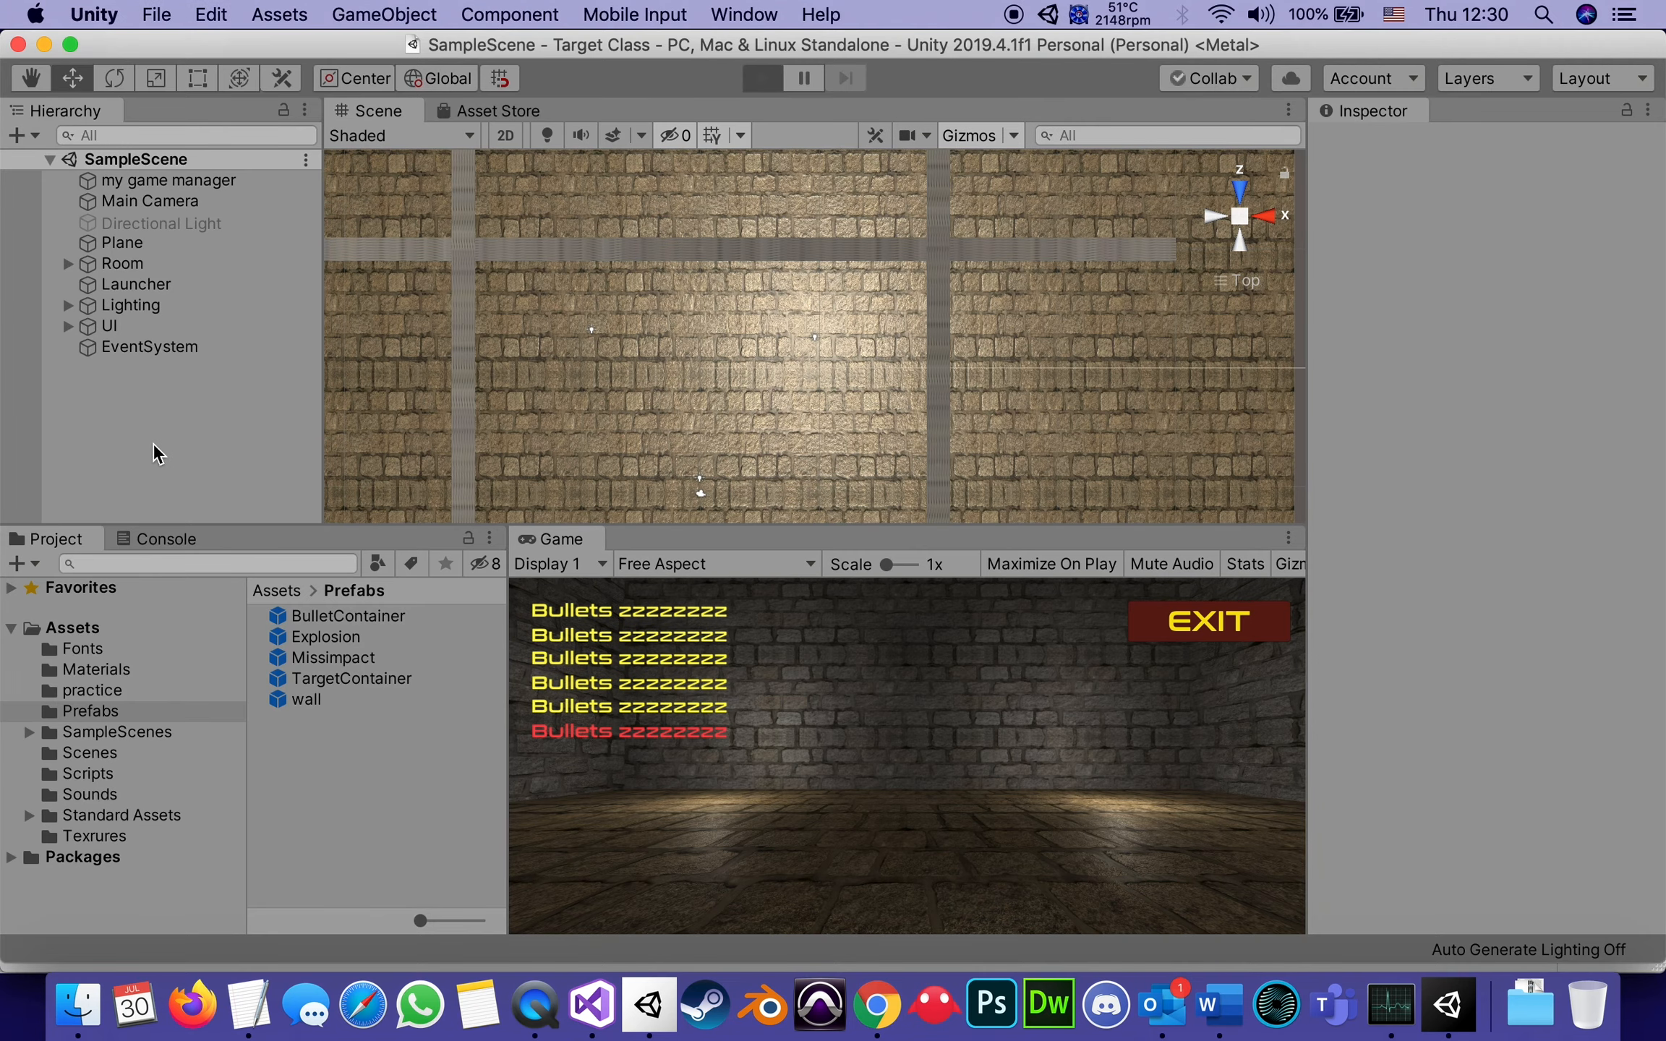
{"action": "left_click", "coordinate": [762, 78]}
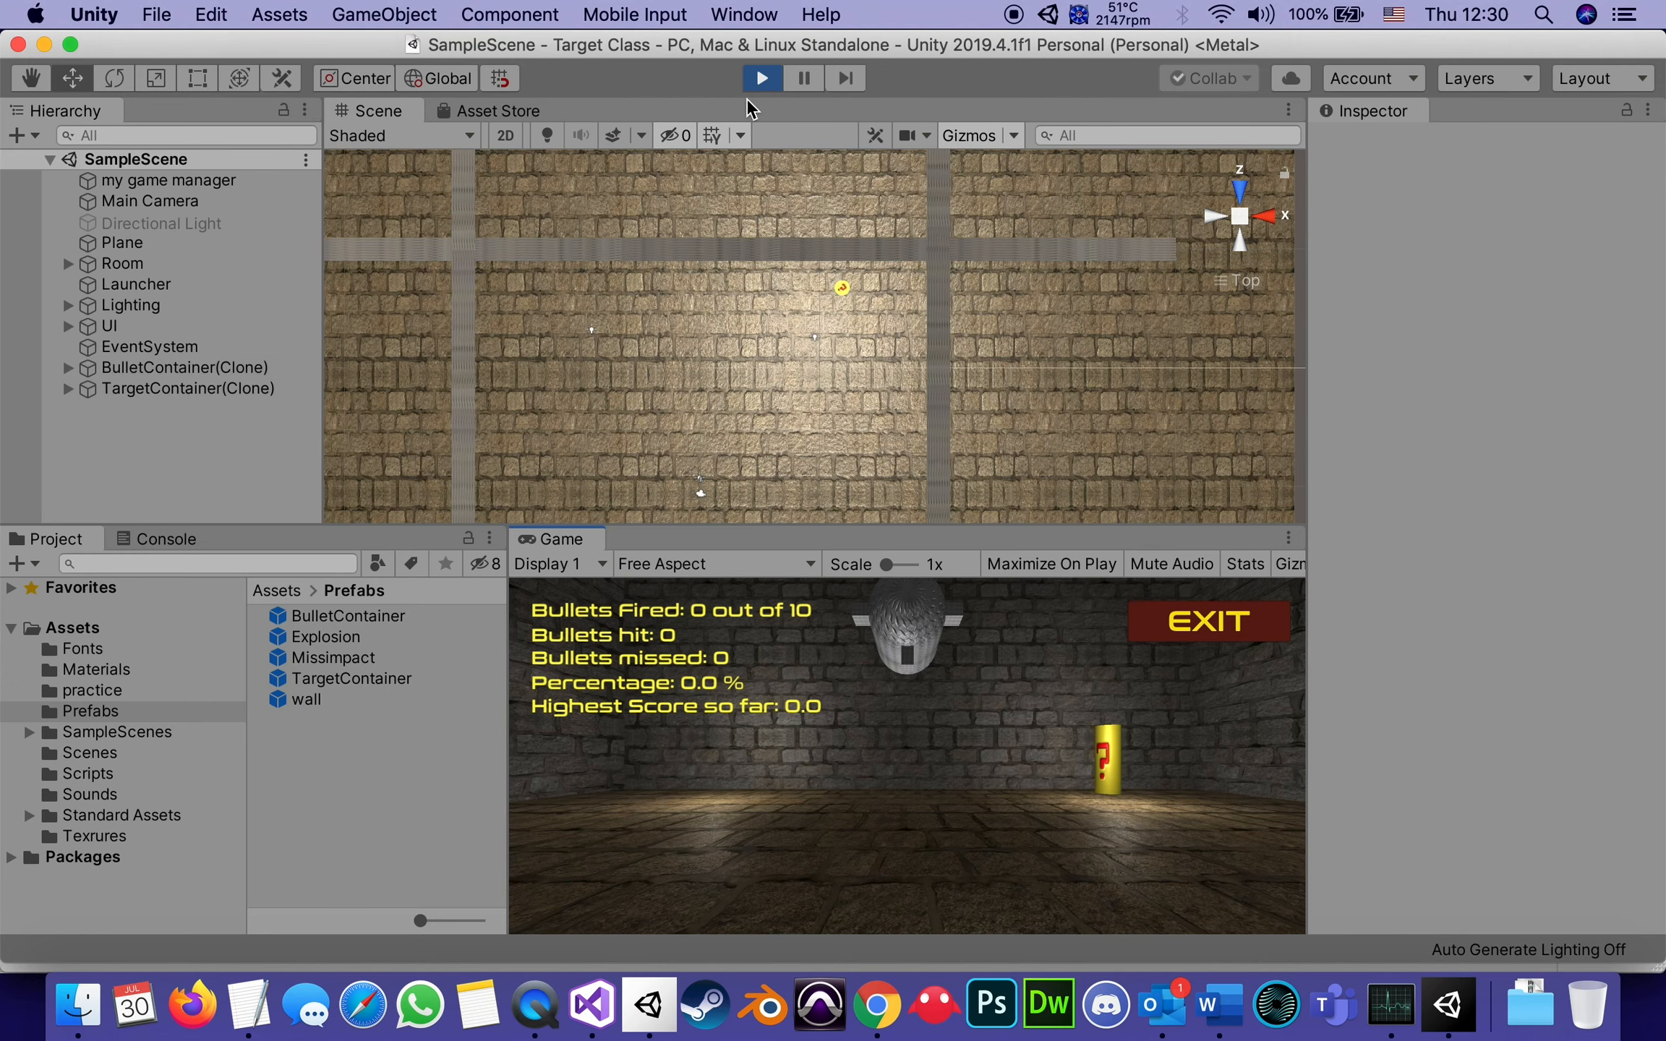
{"action": "left_click", "coordinate": [762, 78]}
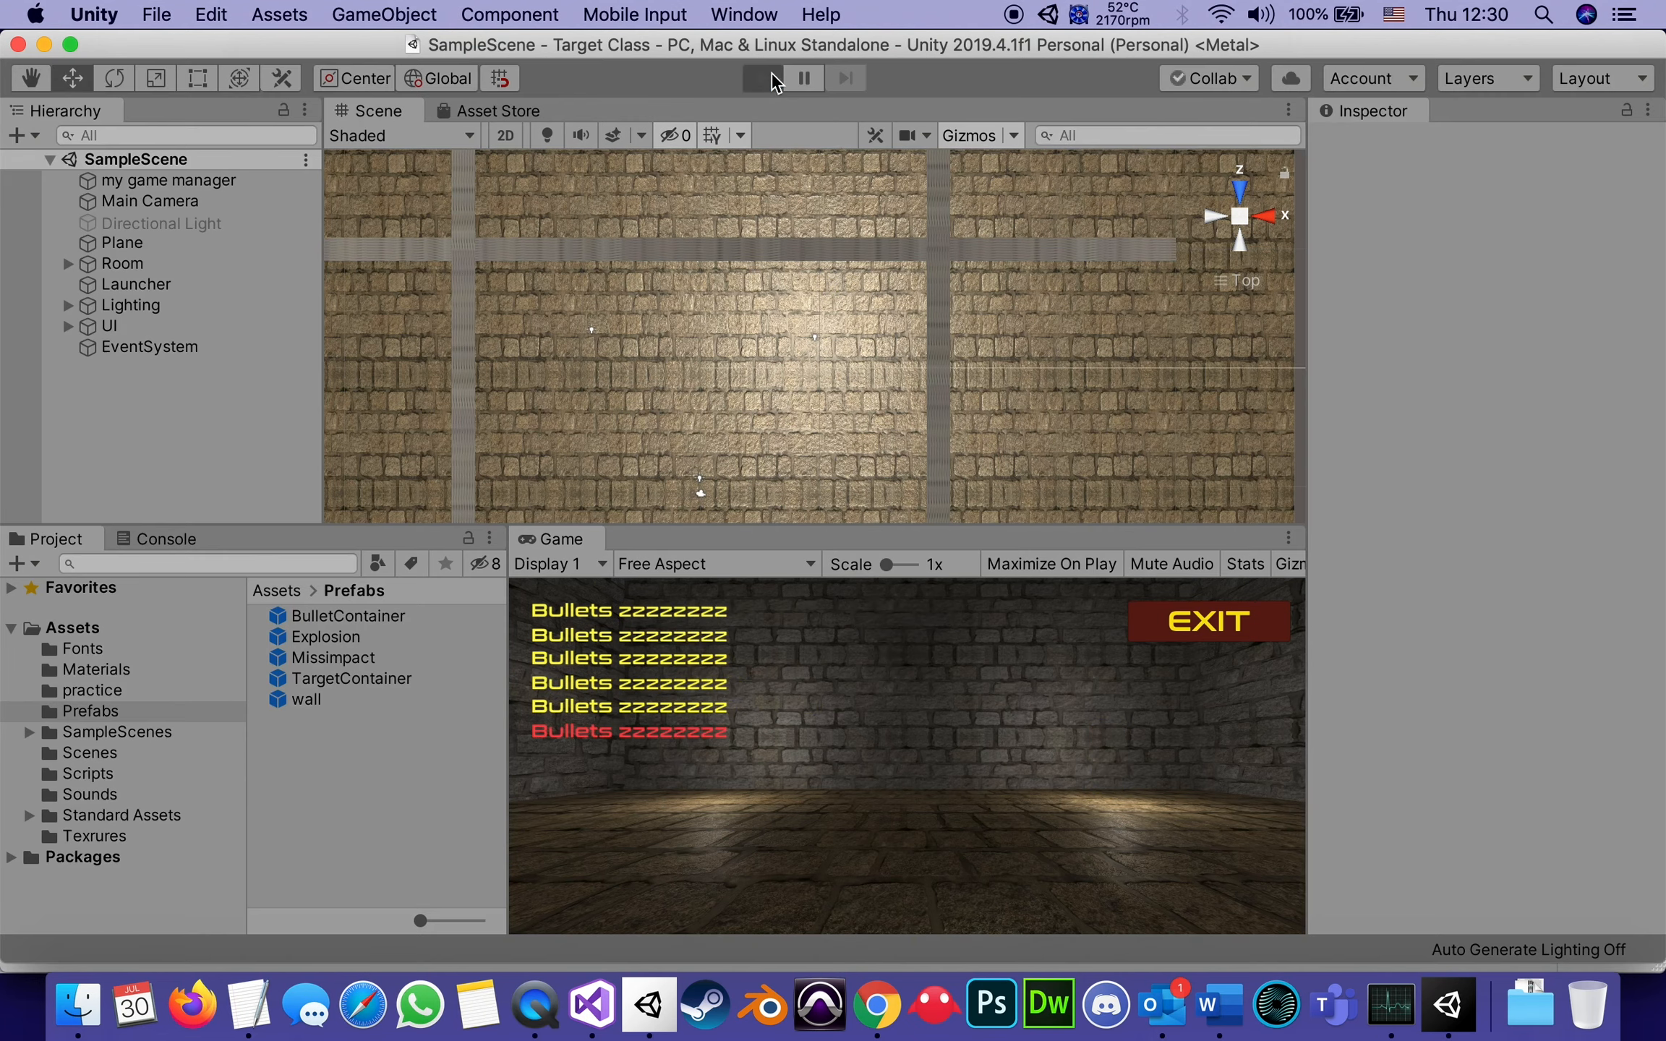
{"action": "left_click", "coordinate": [762, 78]}
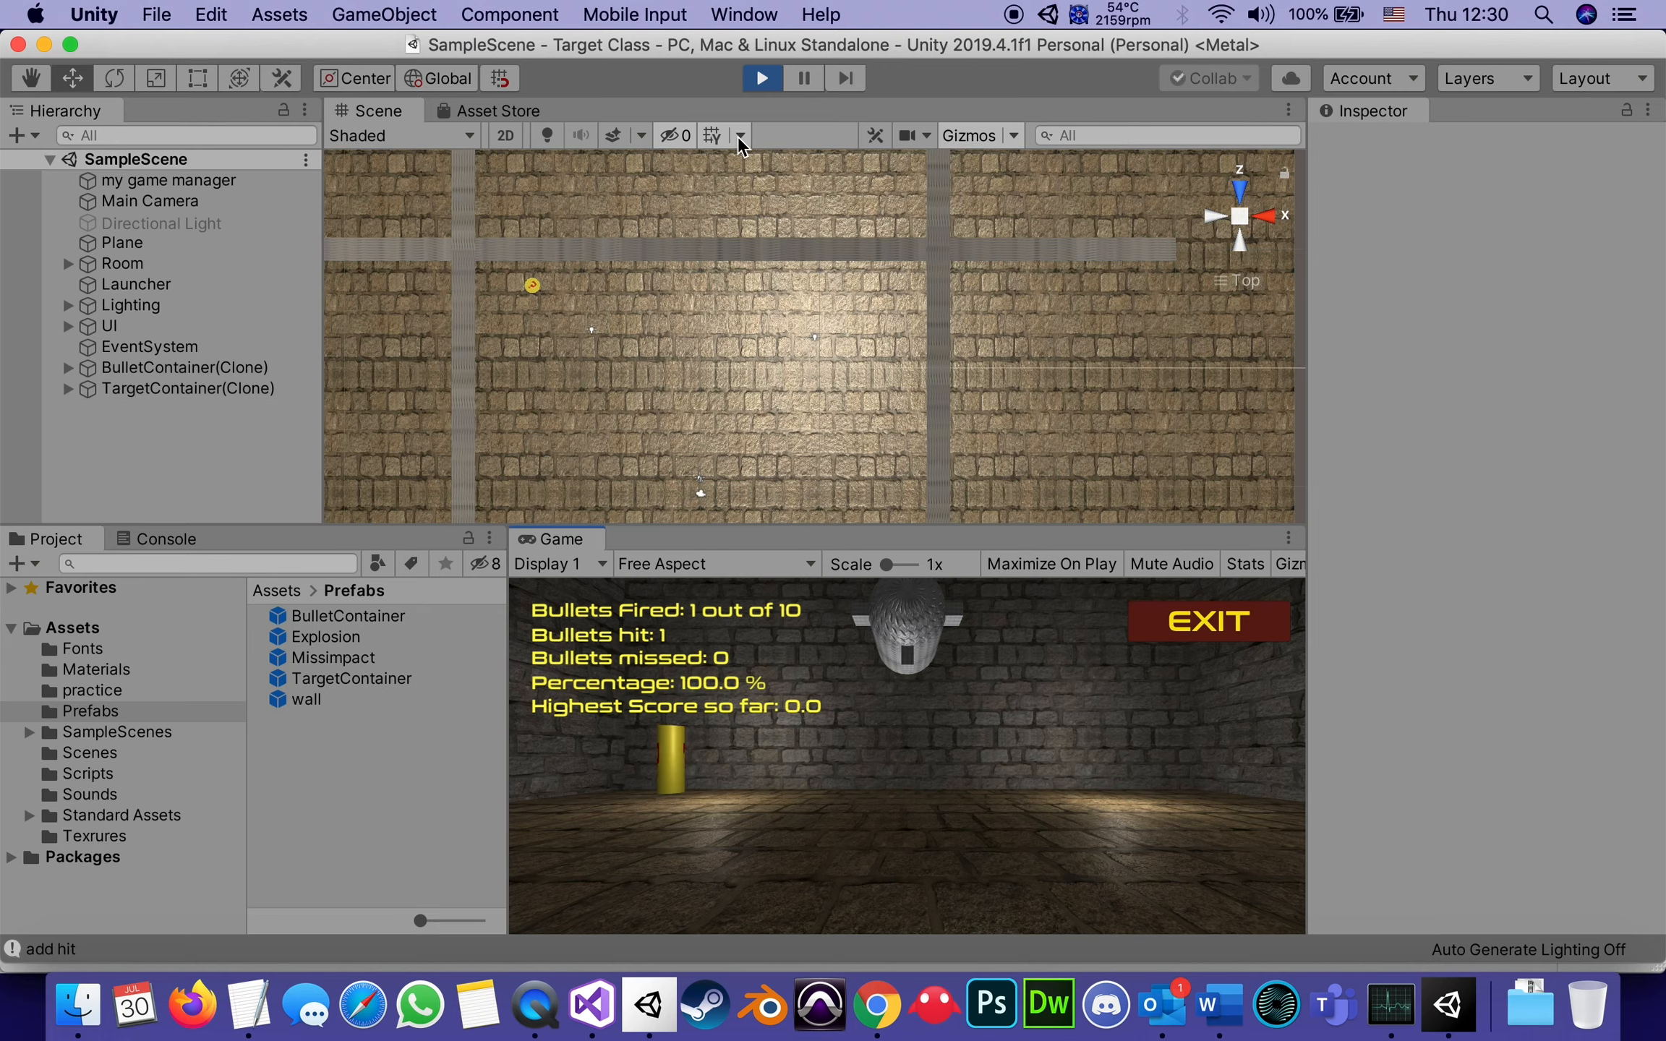
{"action": "left_click", "coordinate": [761, 76]}
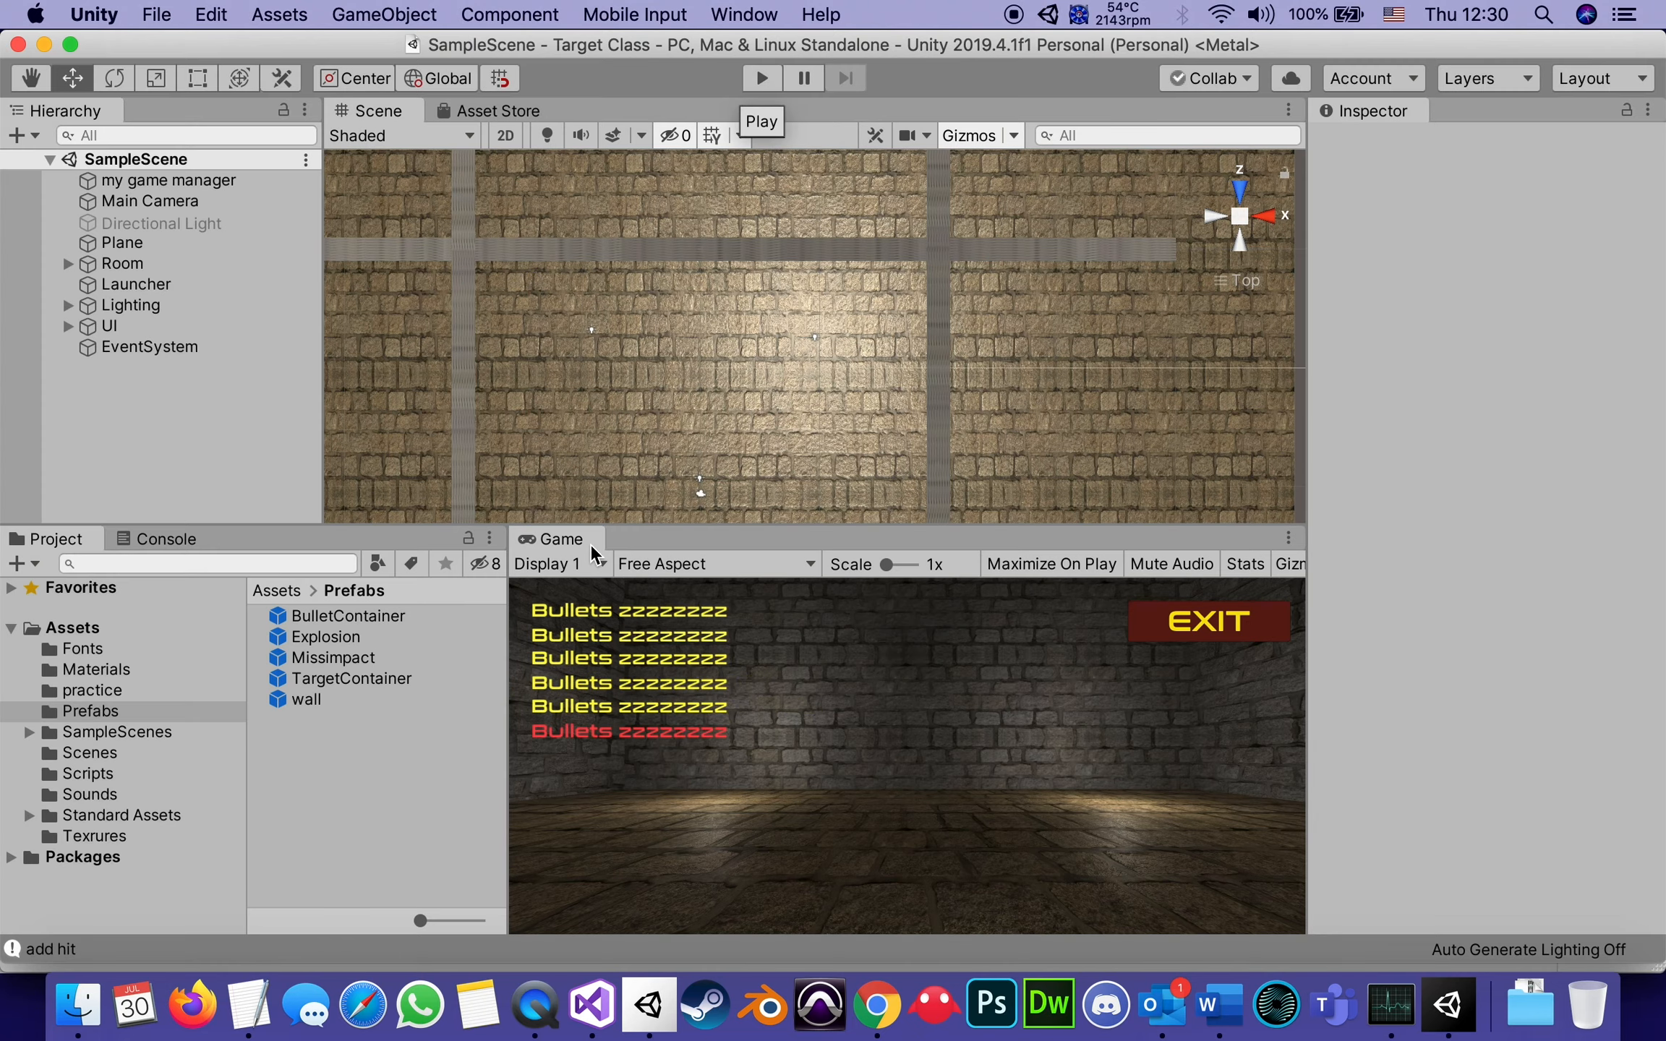
Review ExplodeWhenHit.cs from the delayed Invoke and DestroyTargetContainer up to its header comments.
{"action": "left_click", "coordinate": [590, 1002]}
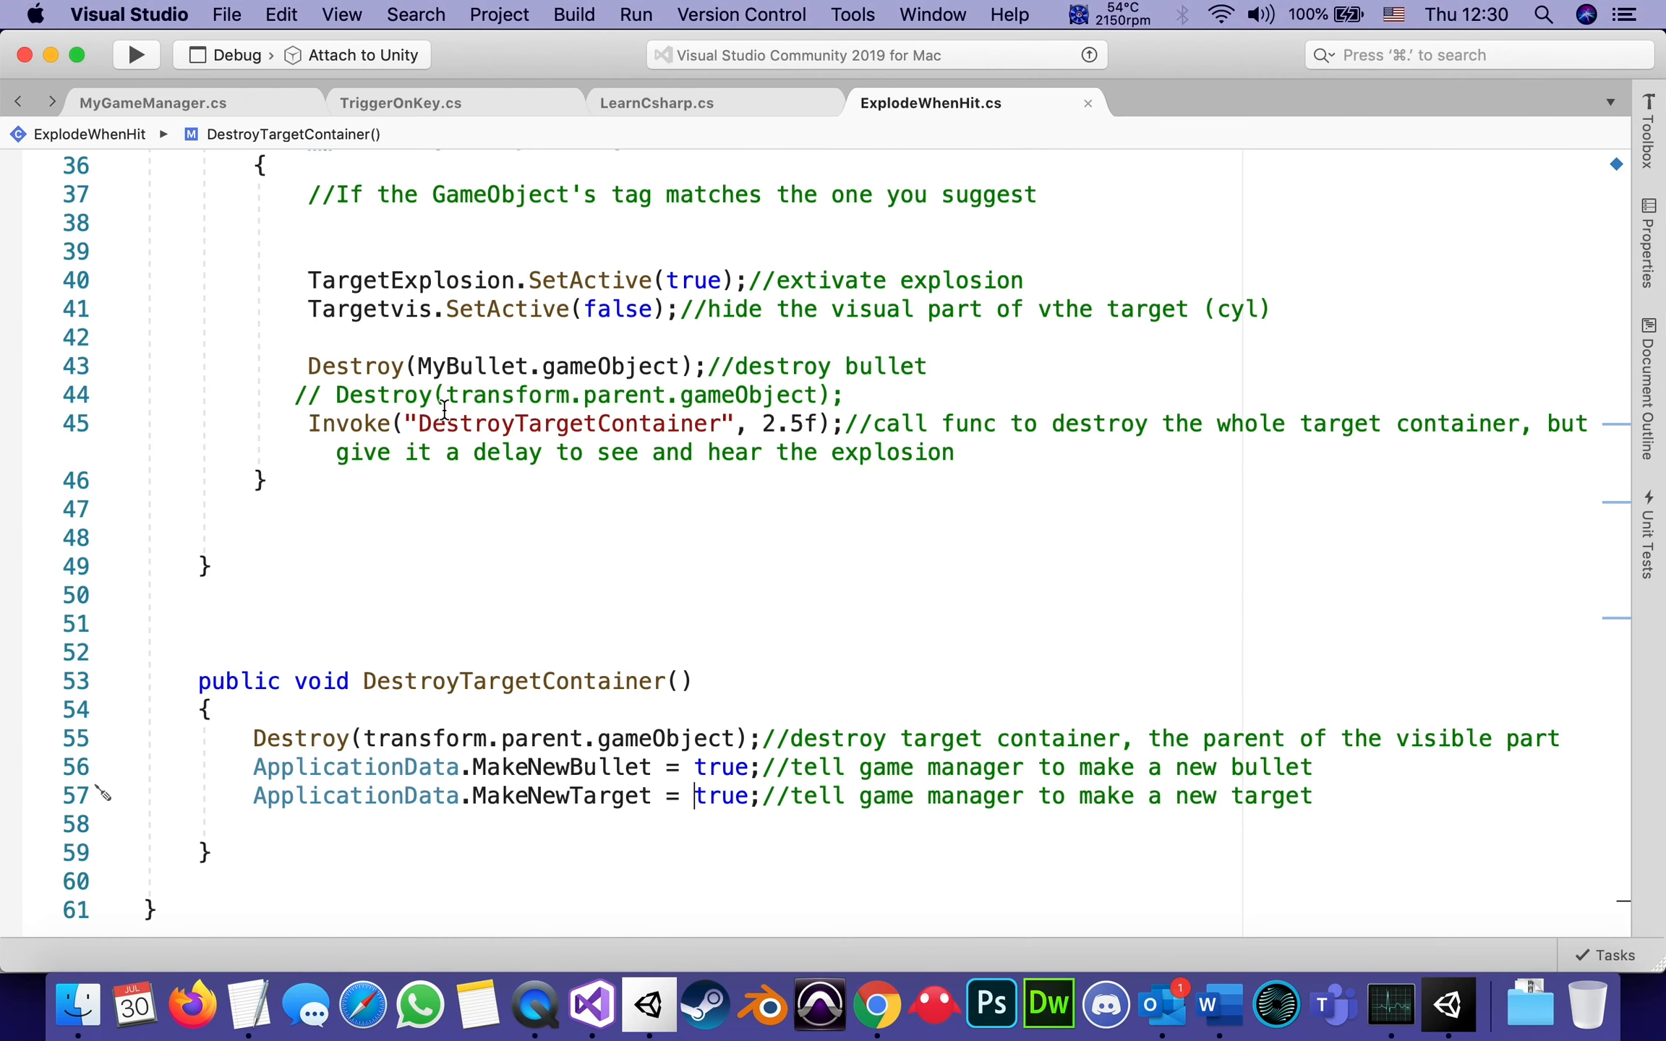
{"action": "mouse_move", "coordinate": [574, 424]}
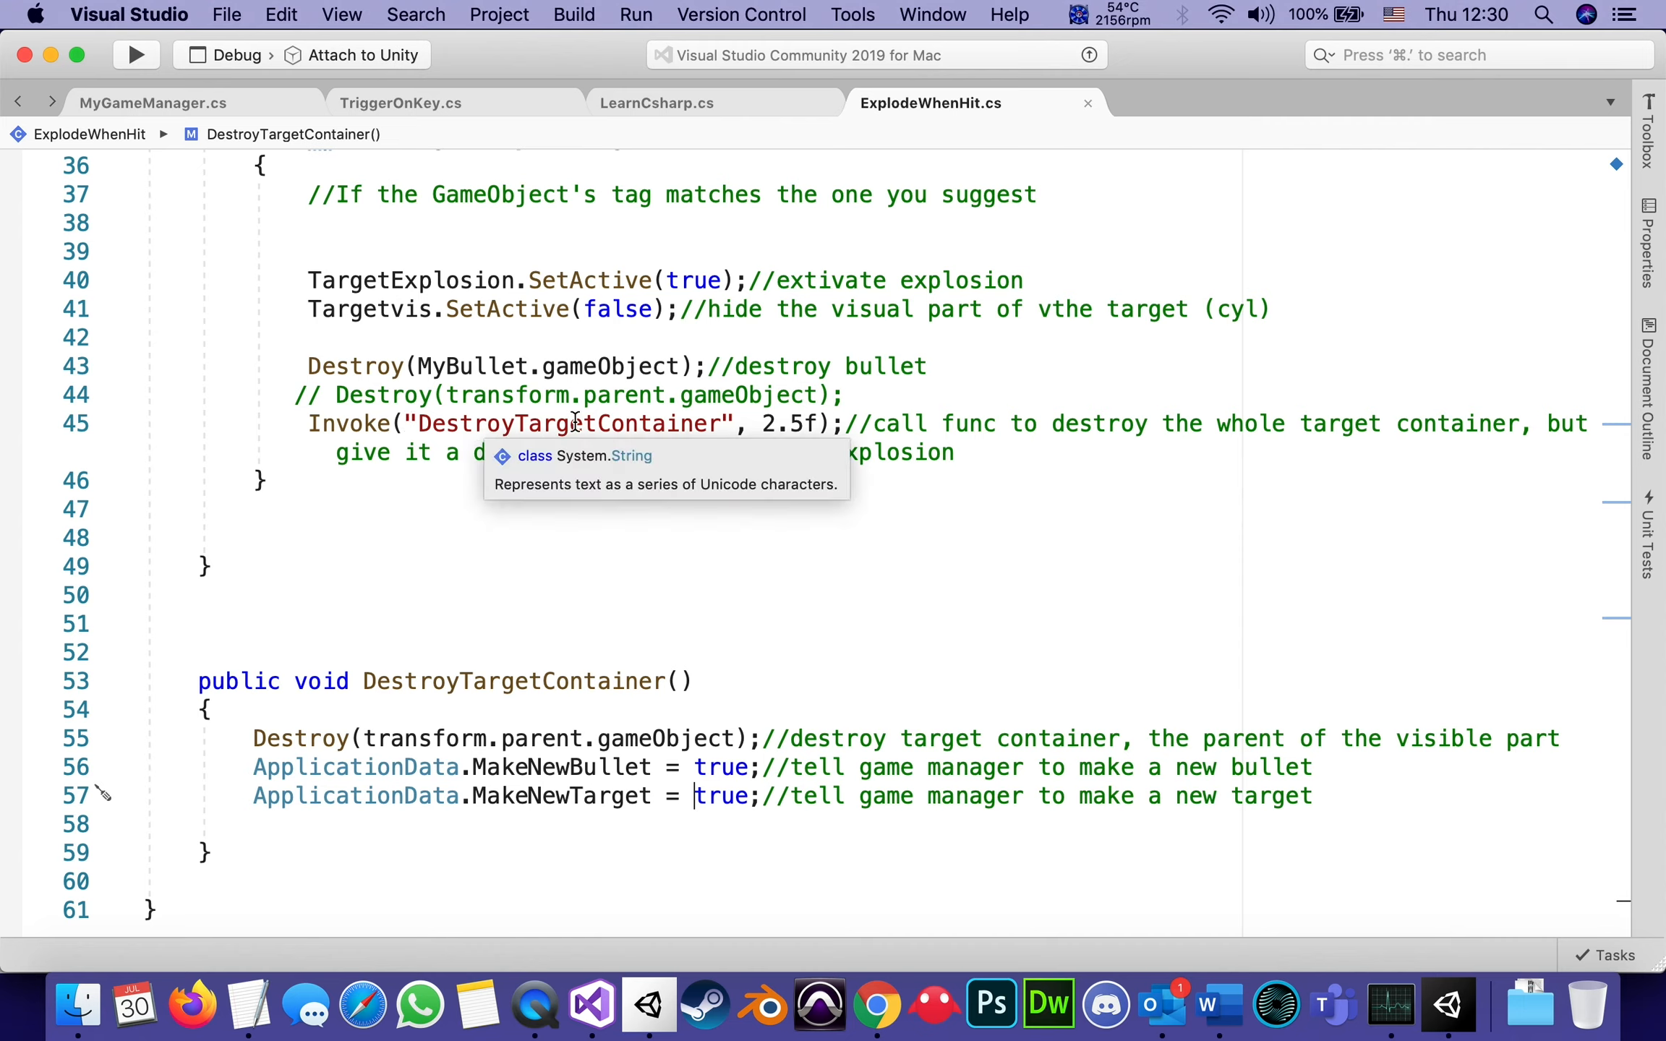
{"action": "mouse_move", "coordinate": [474, 819]}
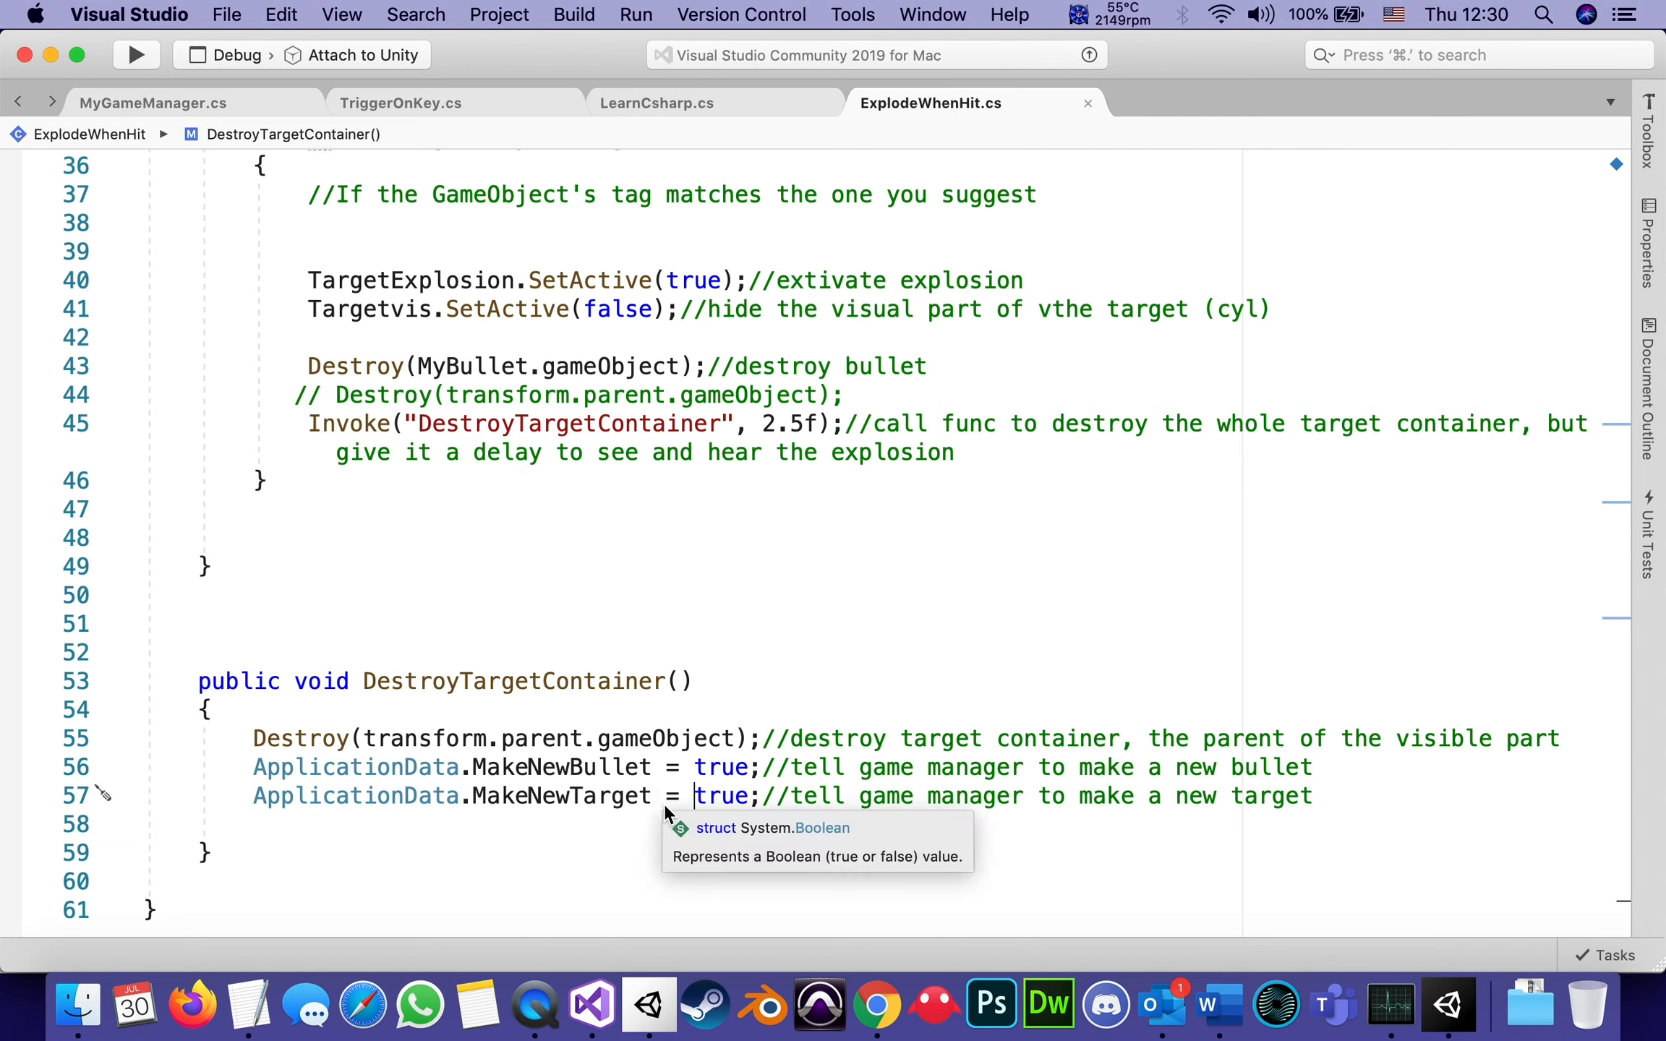
{"action": "mouse_move", "coordinate": [775, 429]}
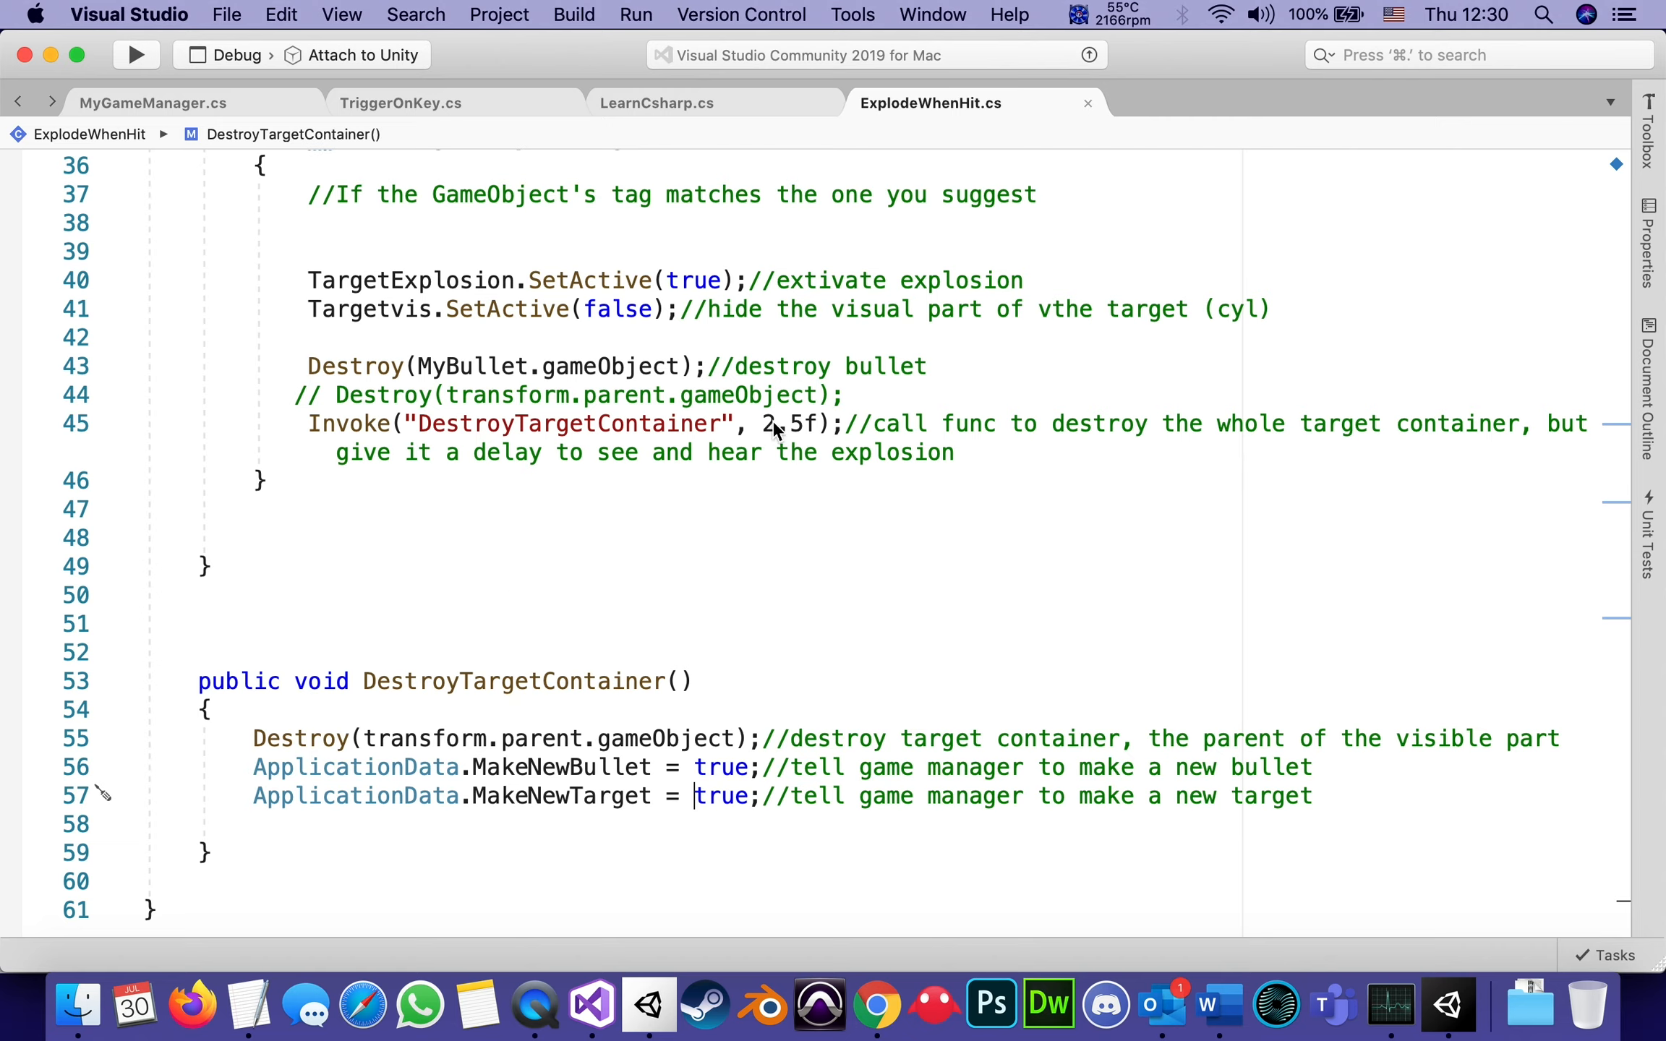
{"action": "mouse_move", "coordinate": [759, 489]}
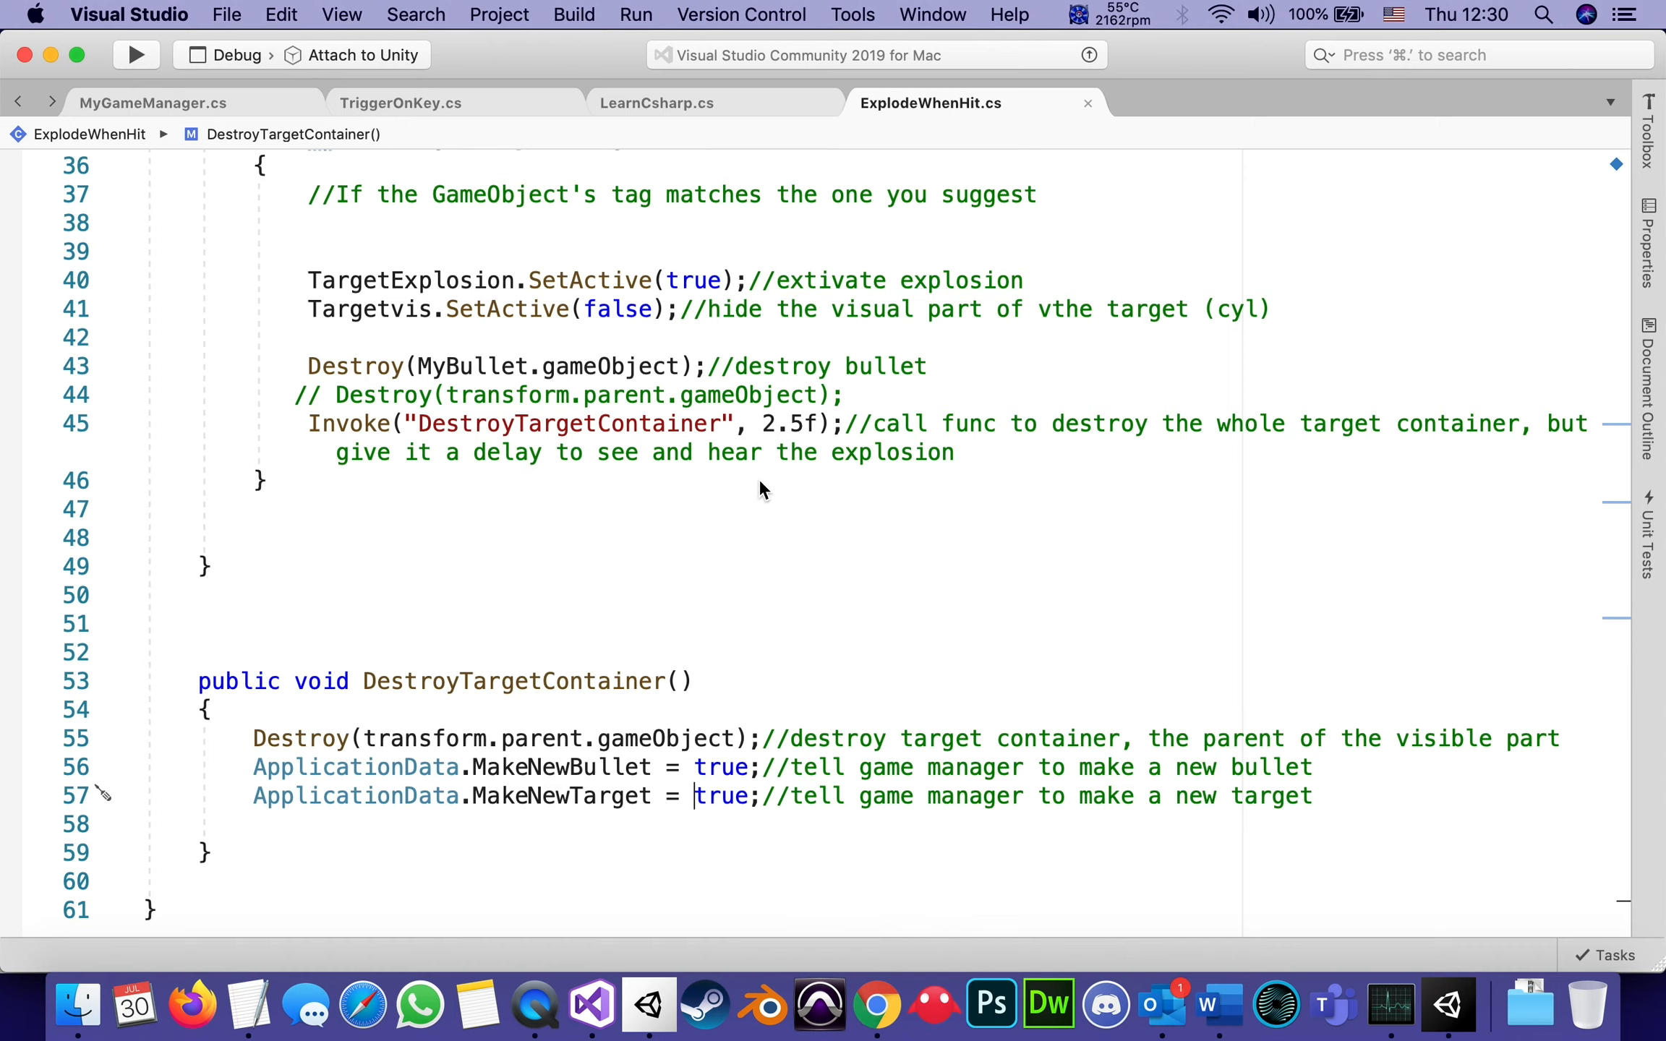
{"action": "mouse_move", "coordinate": [819, 879]}
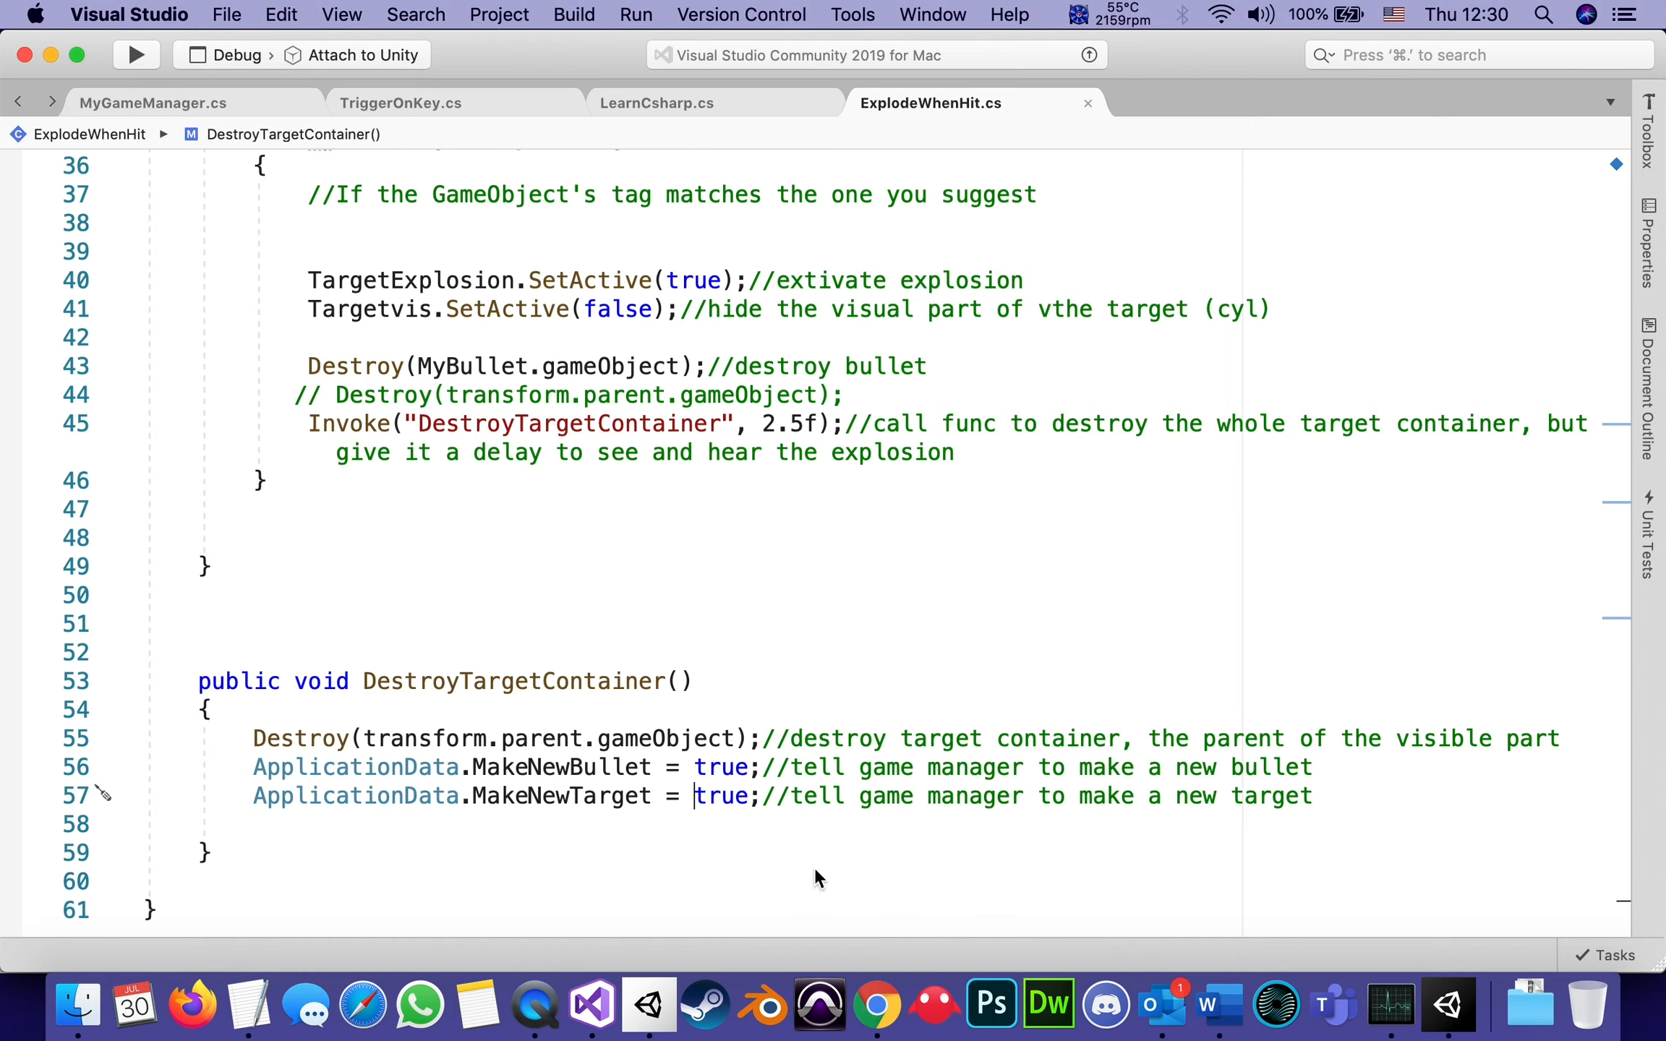
{"action": "mouse_move", "coordinate": [898, 779]}
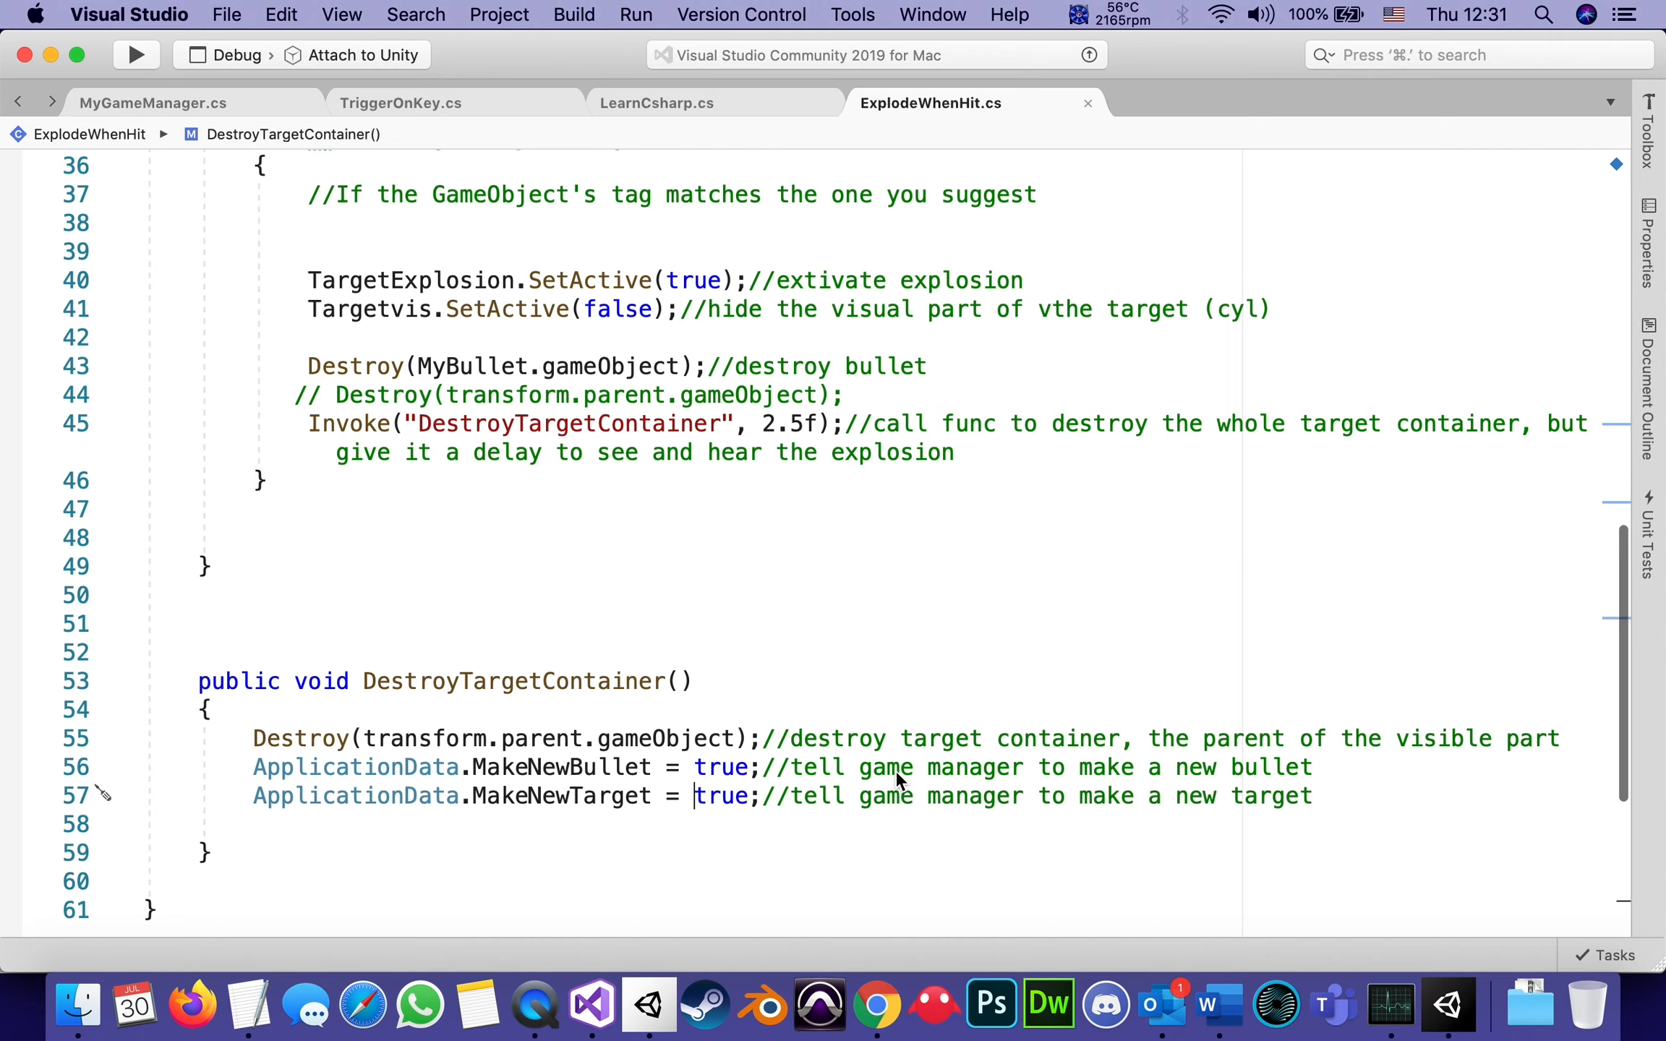
{"action": "mouse_move", "coordinate": [1086, 375]}
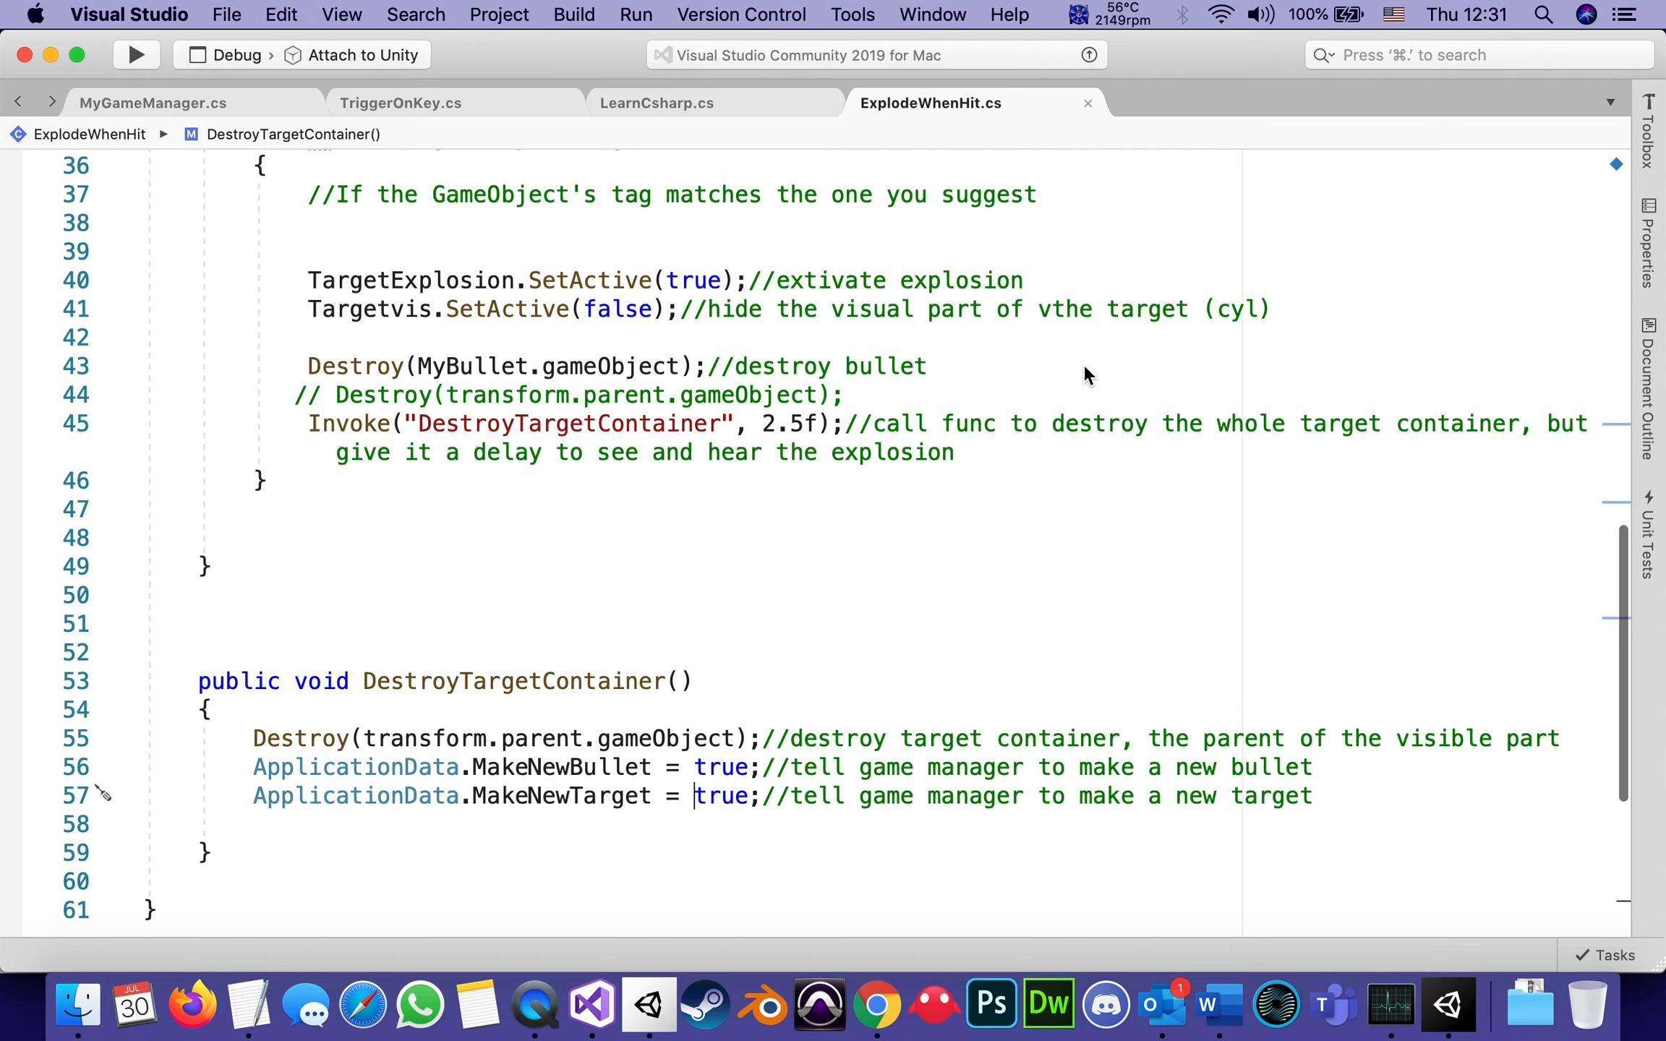
{"action": "scroll", "scroll_direction": "up", "scroll_amount": 3}
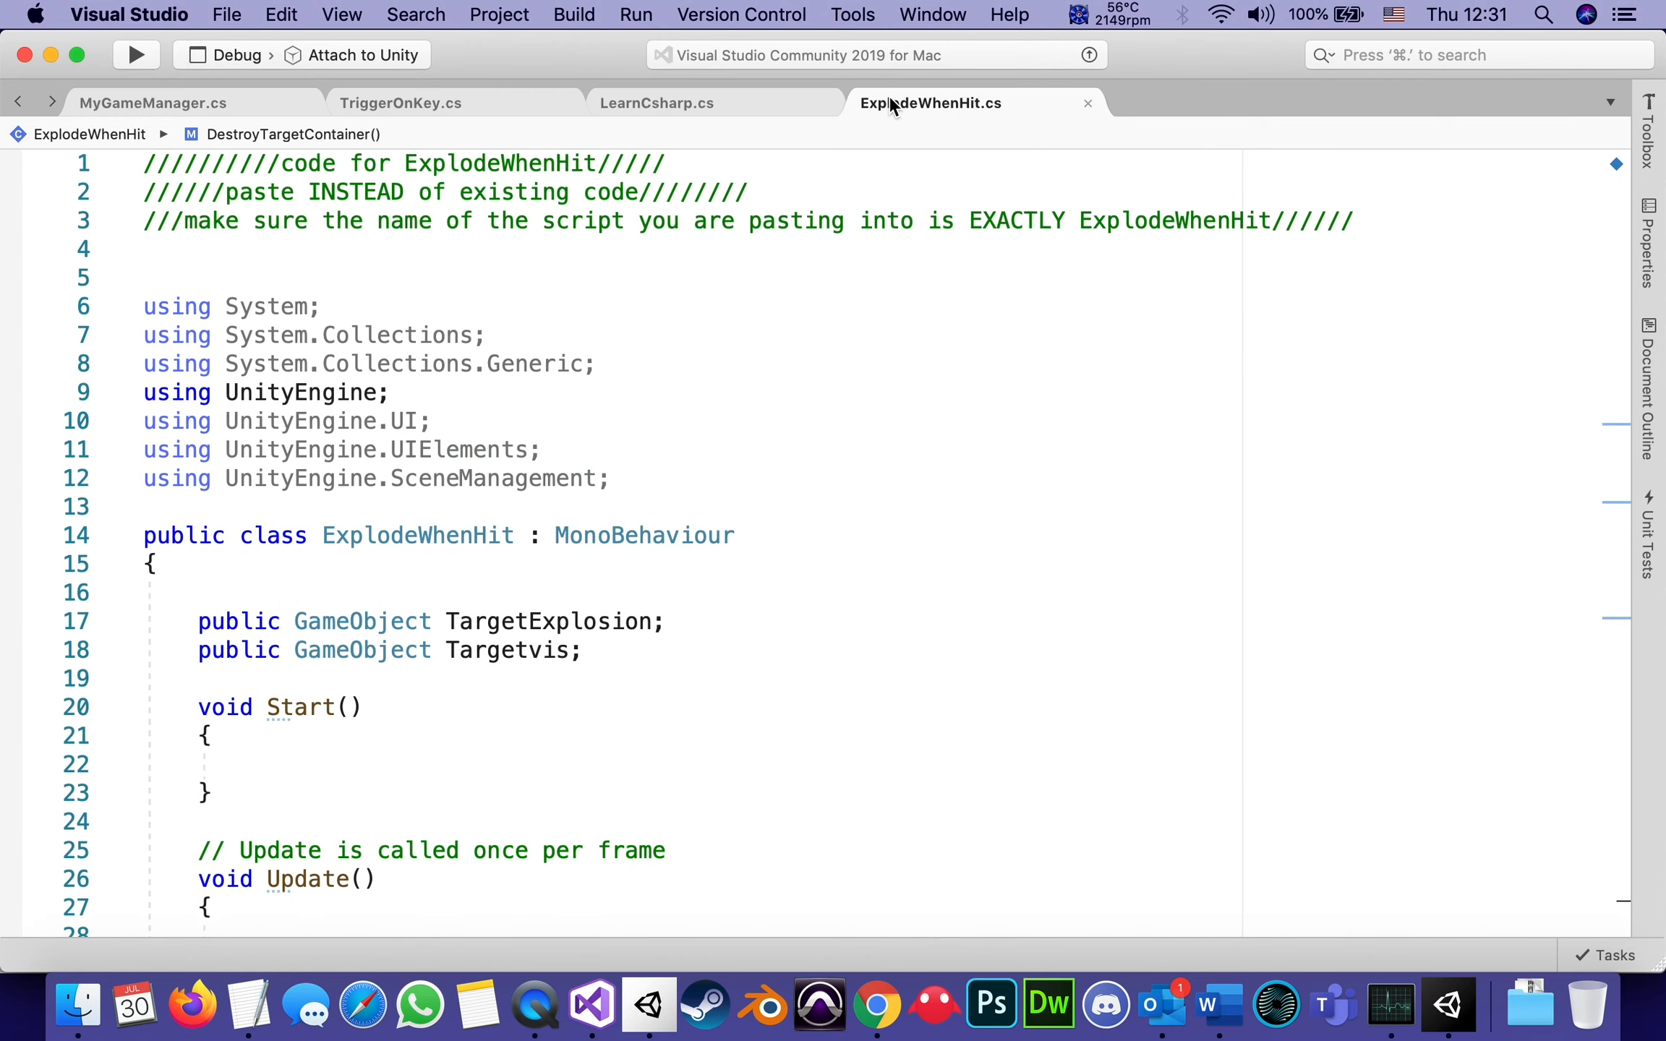
{"action": "mouse_move", "coordinate": [904, 239]}
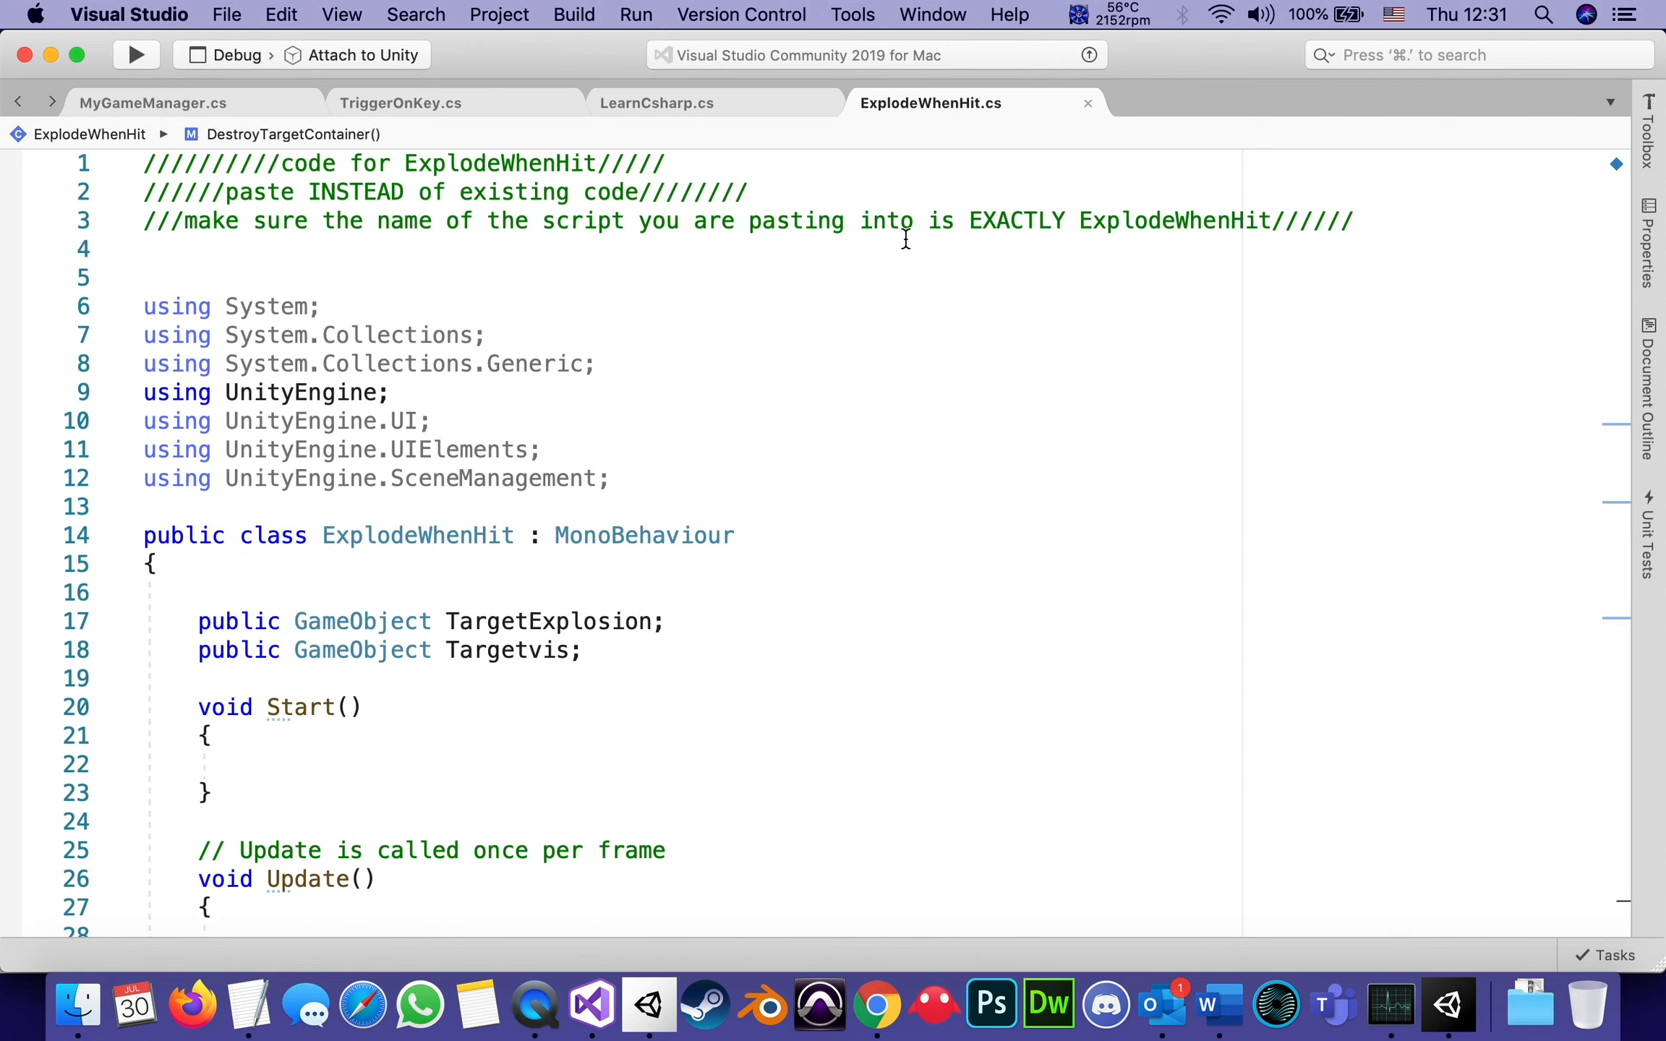
{"action": "mouse_move", "coordinate": [535, 1002]}
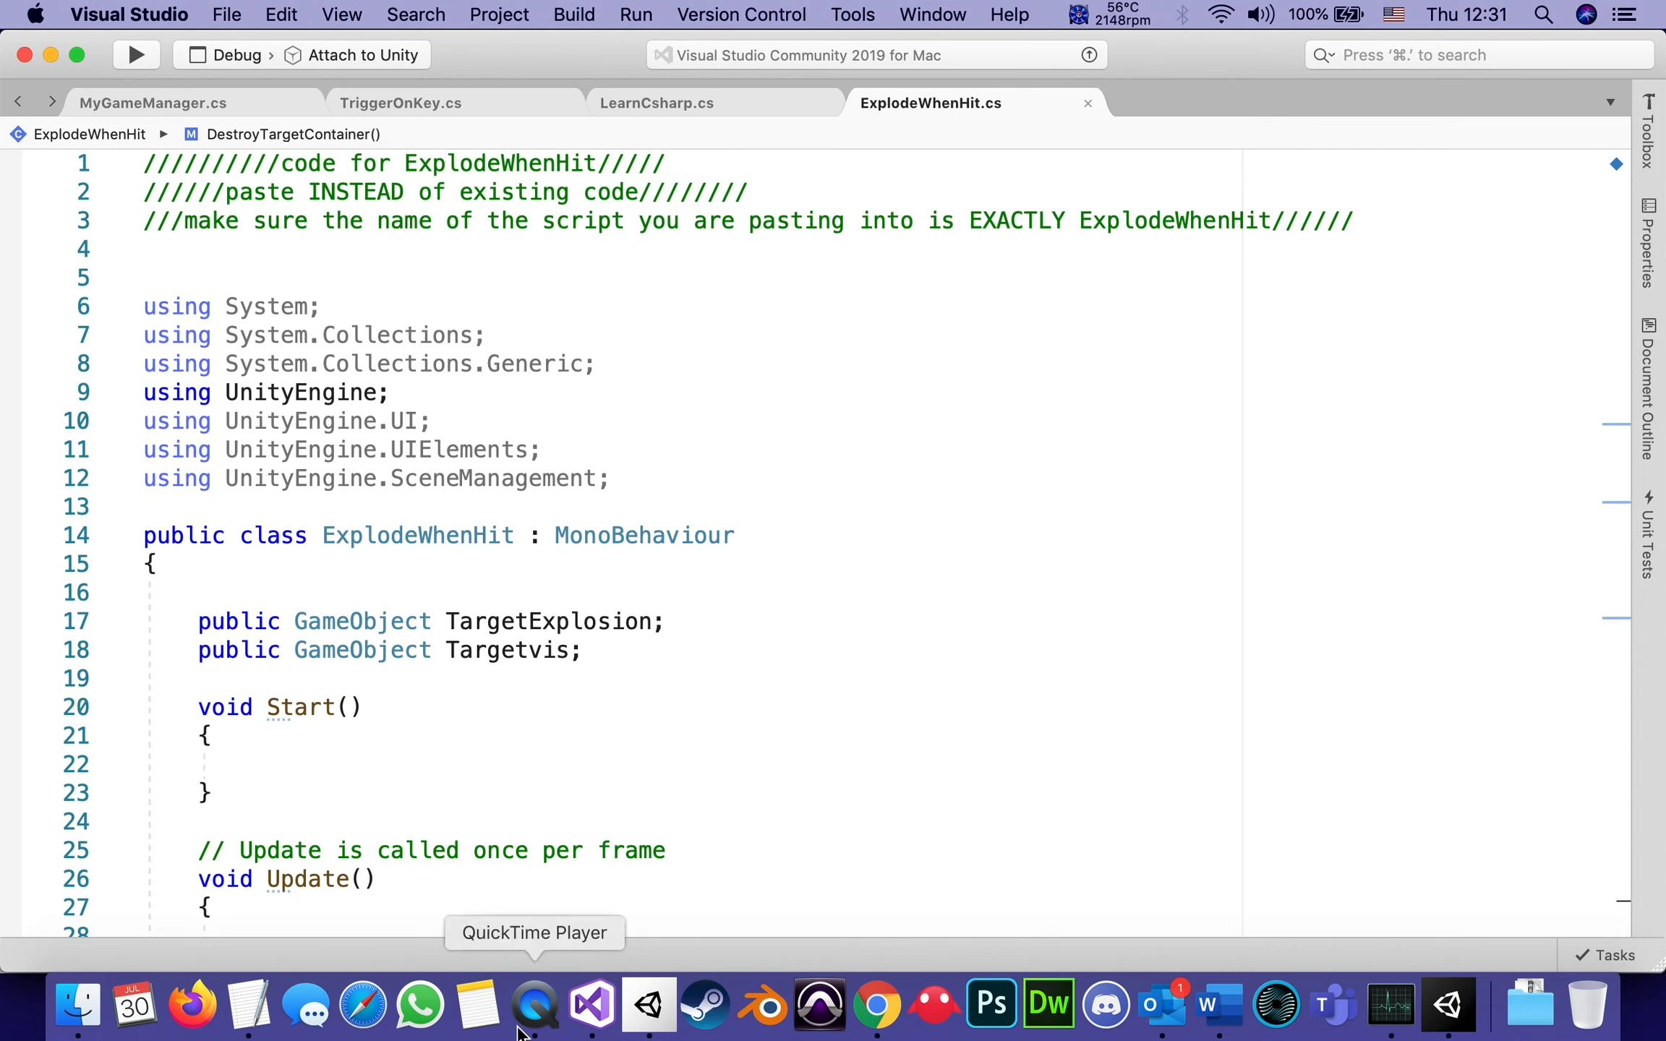
{"action": "mouse_move", "coordinate": [386, 860]}
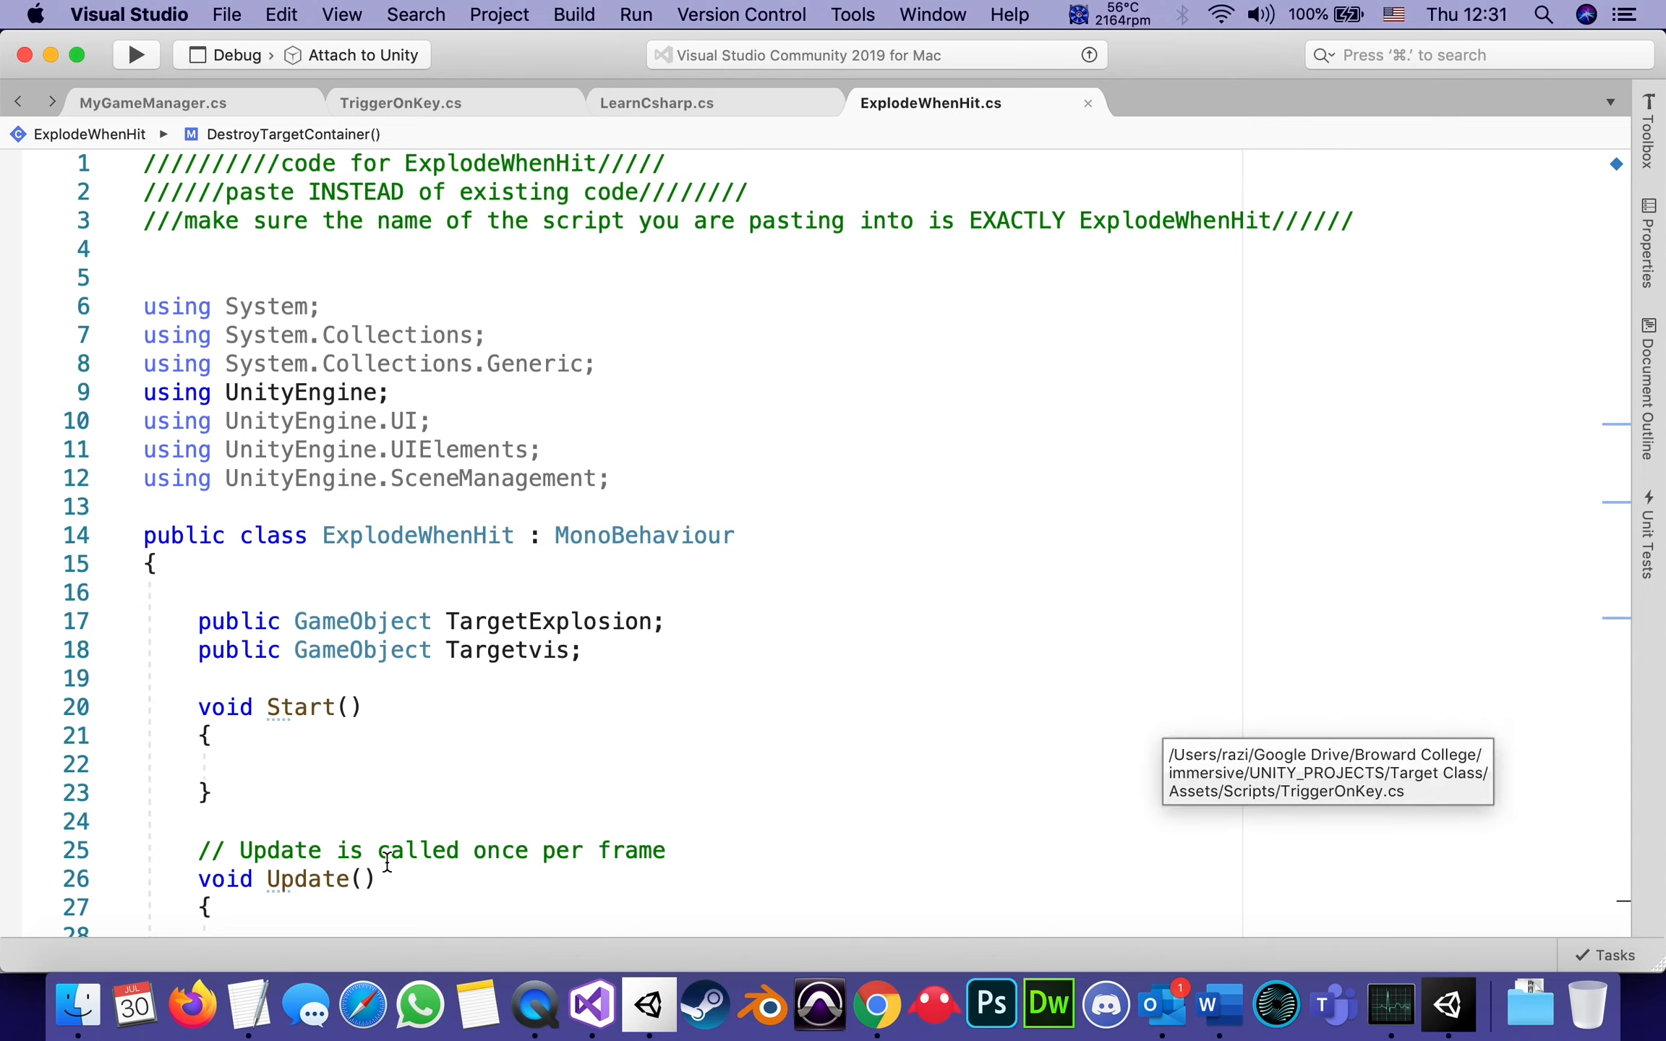
{"action": "mouse_move", "coordinate": [795, 633]}
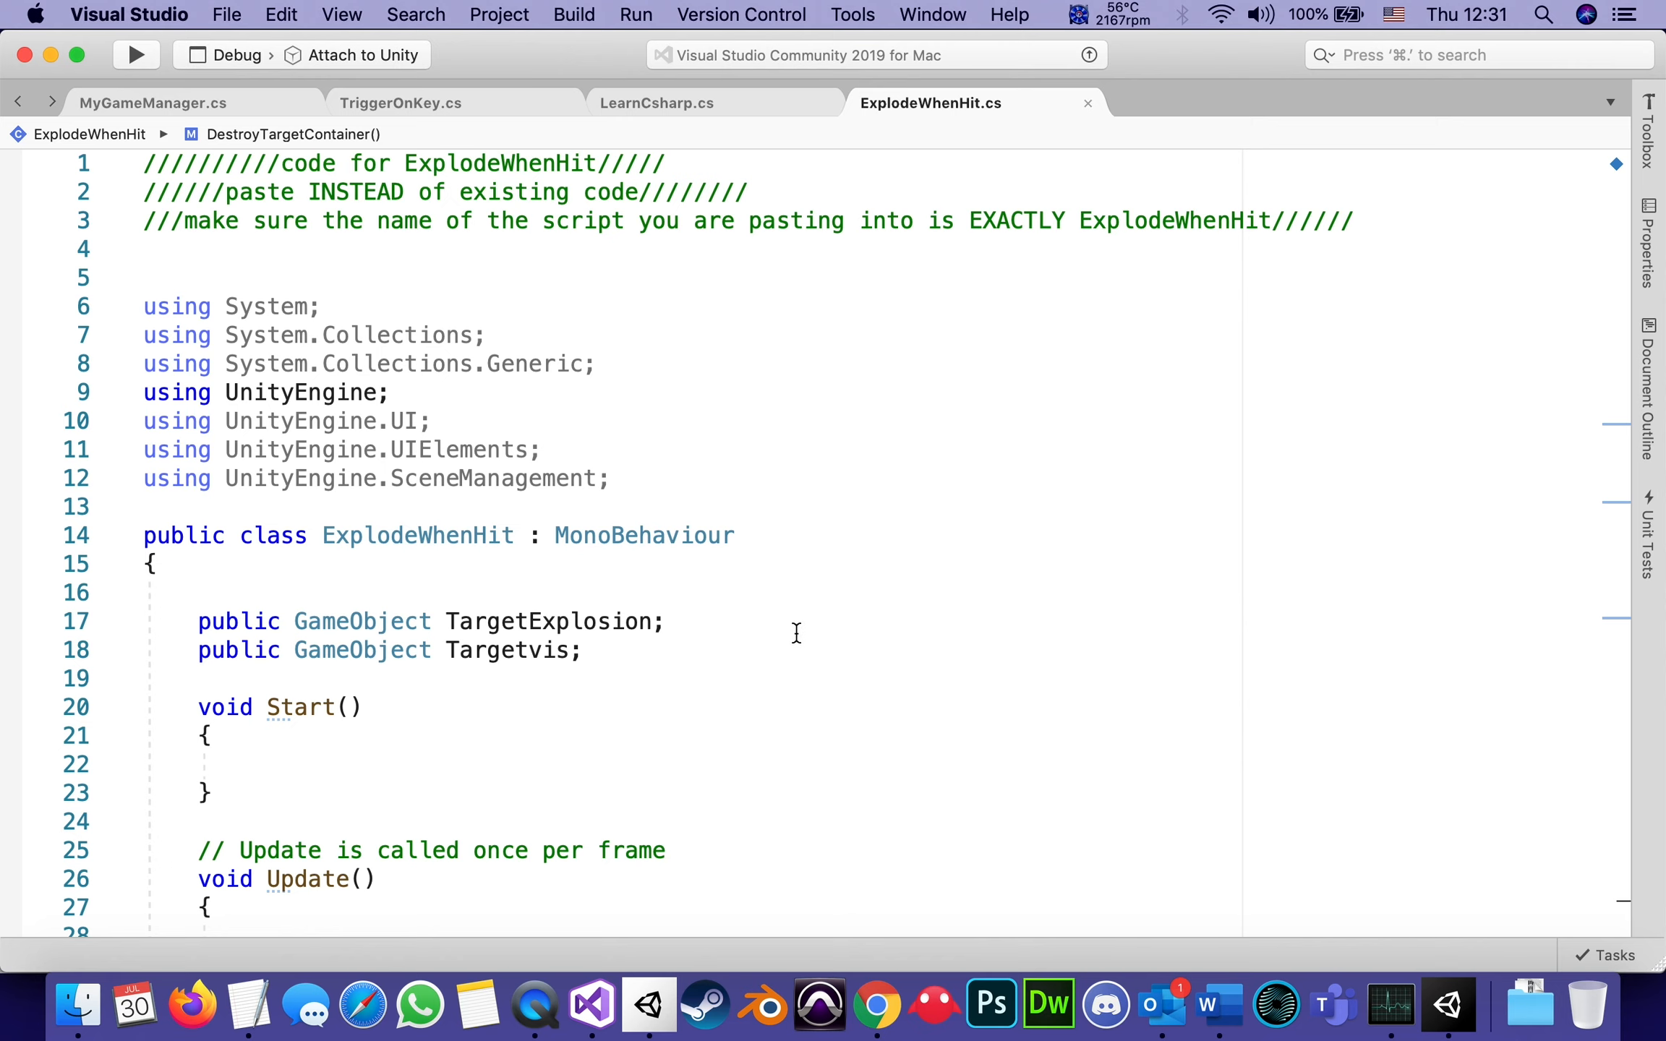
{"action": "mouse_move", "coordinate": [1498, 971]}
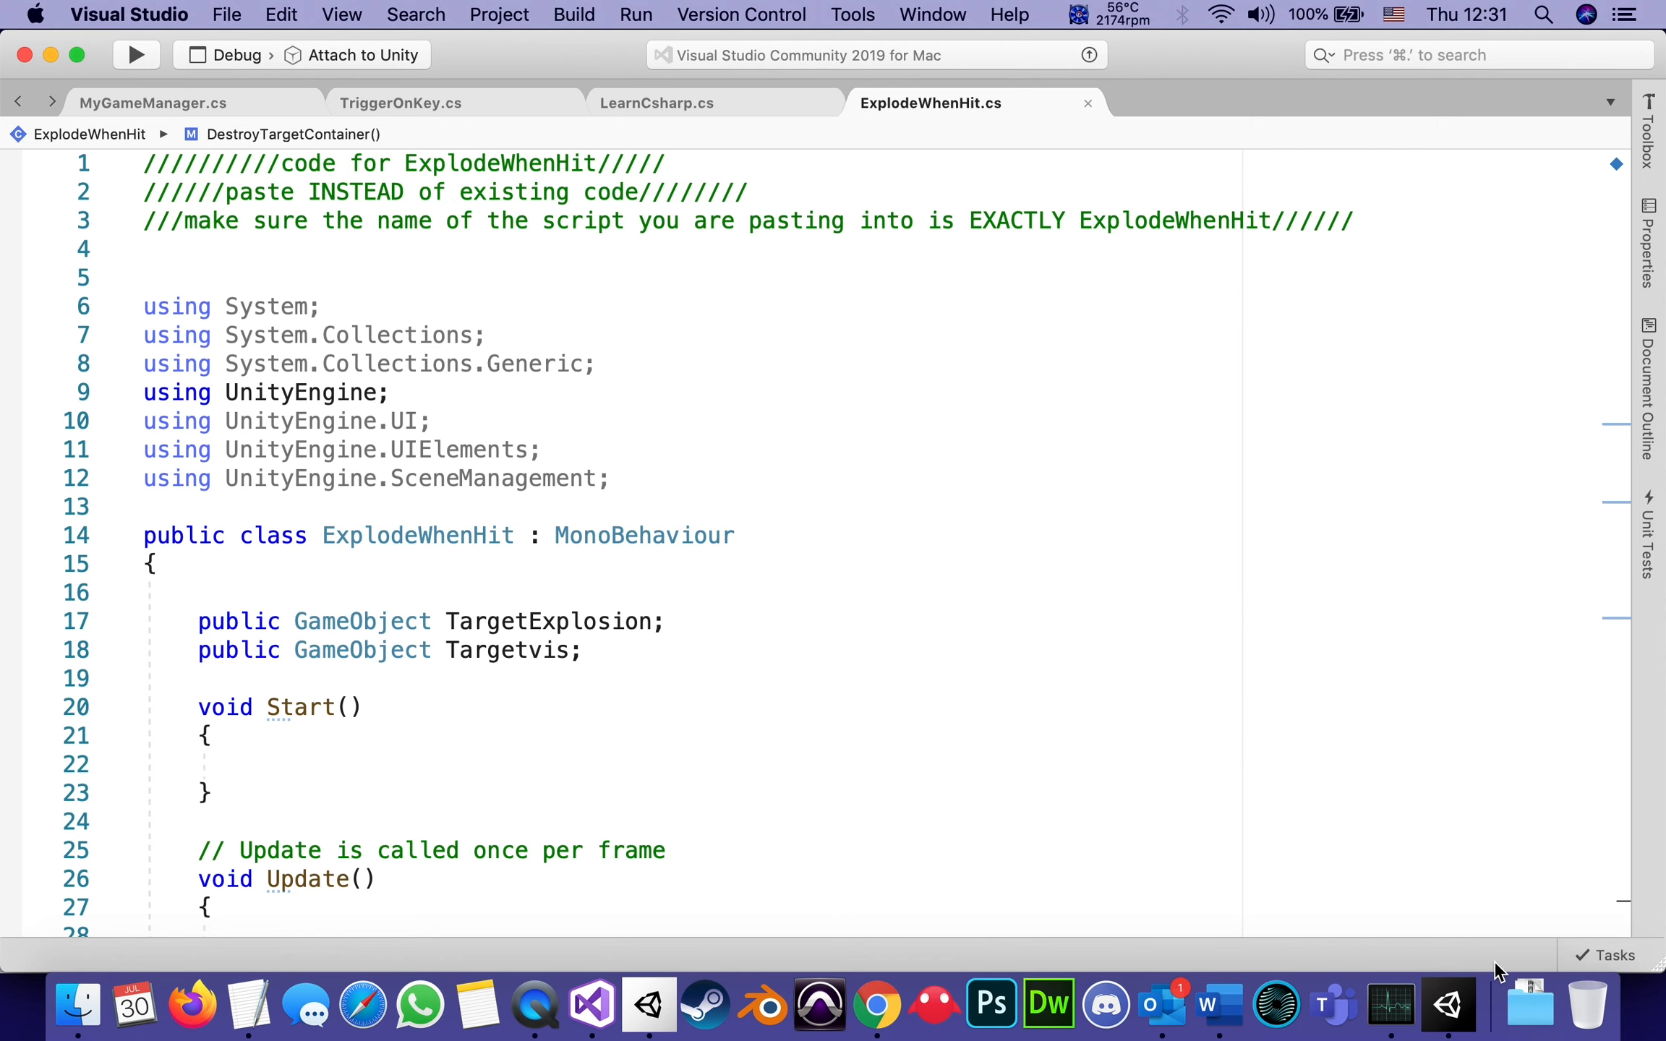
Select the wall prefab and scroll its Inspector down to the Audio Source and Catch Miss Script components.
{"action": "left_click", "coordinate": [1448, 1004]}
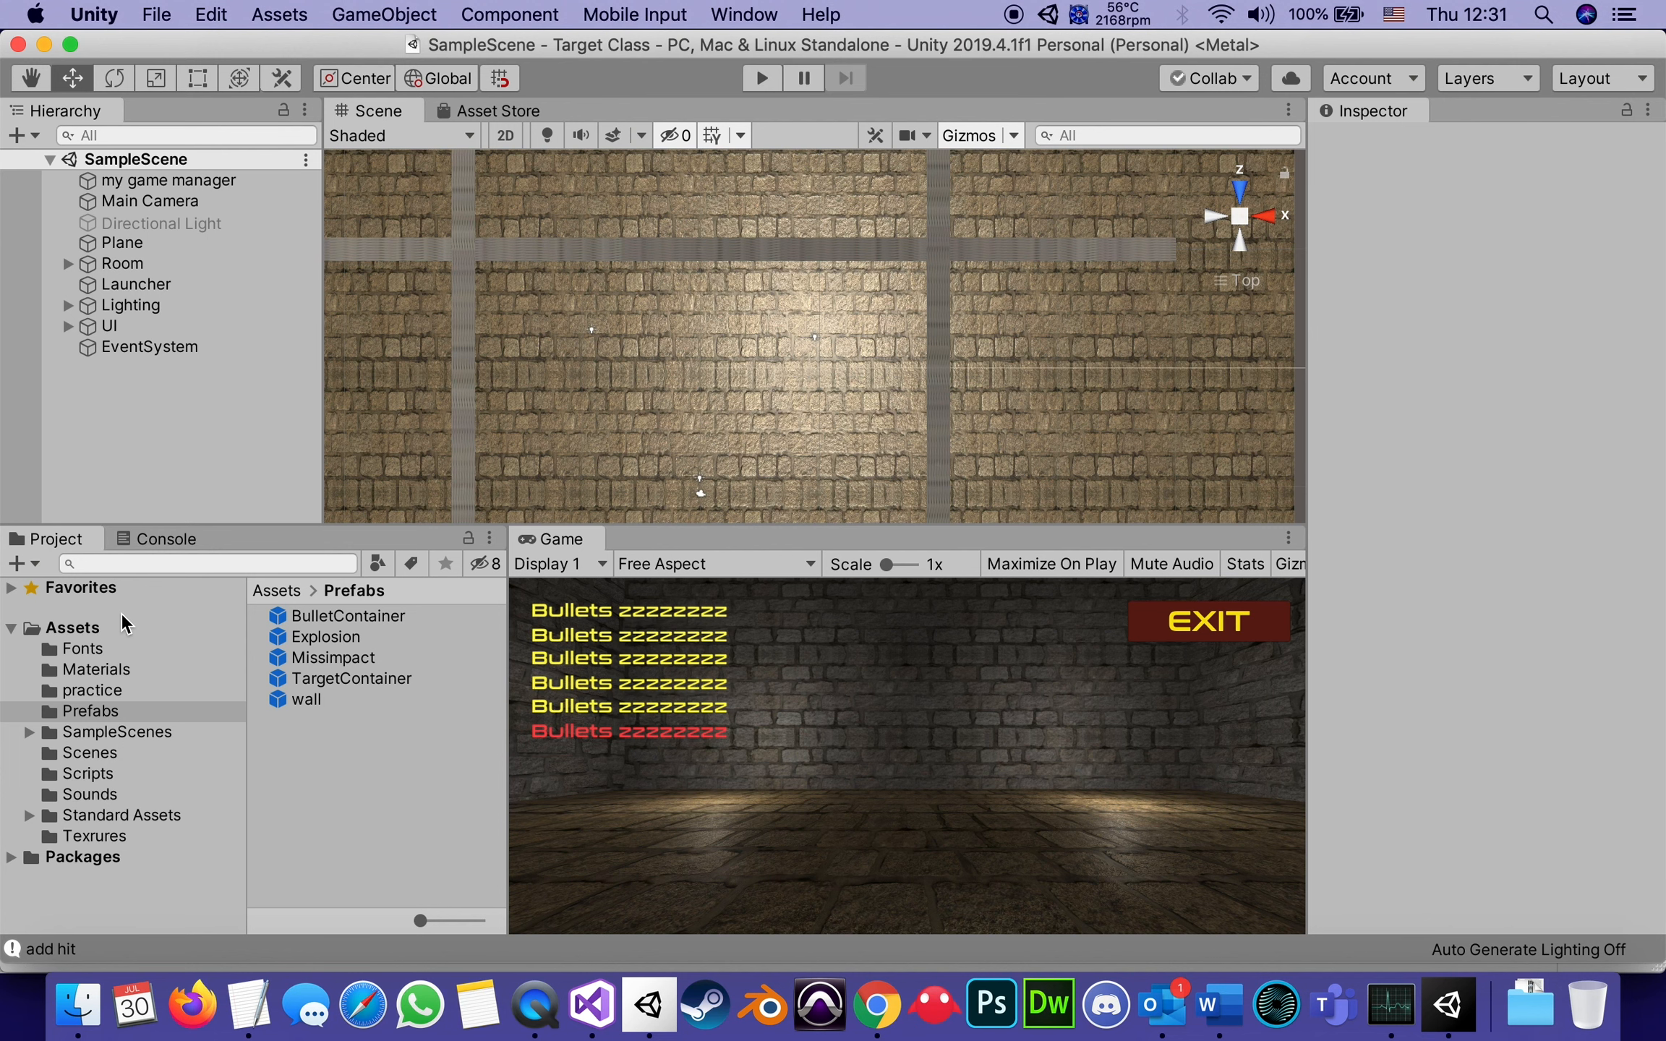
{"action": "left_click", "coordinate": [308, 698]}
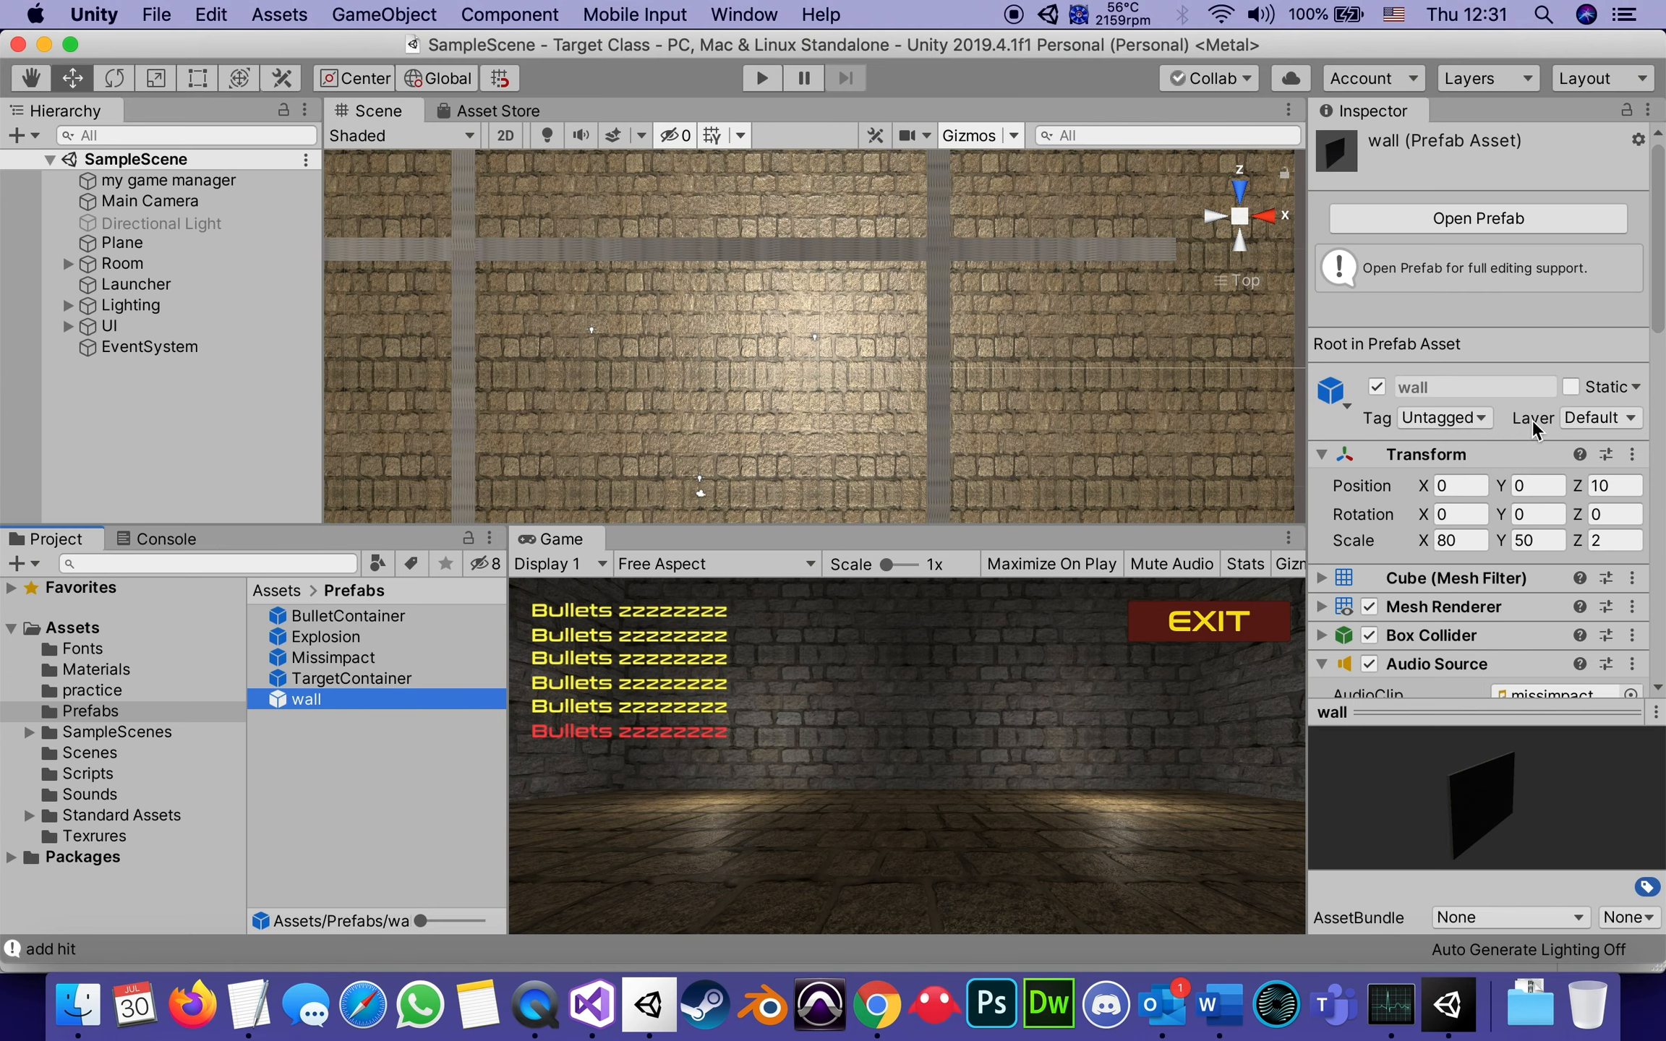
{"action": "scroll", "scroll_direction": "down", "scroll_amount": 3}
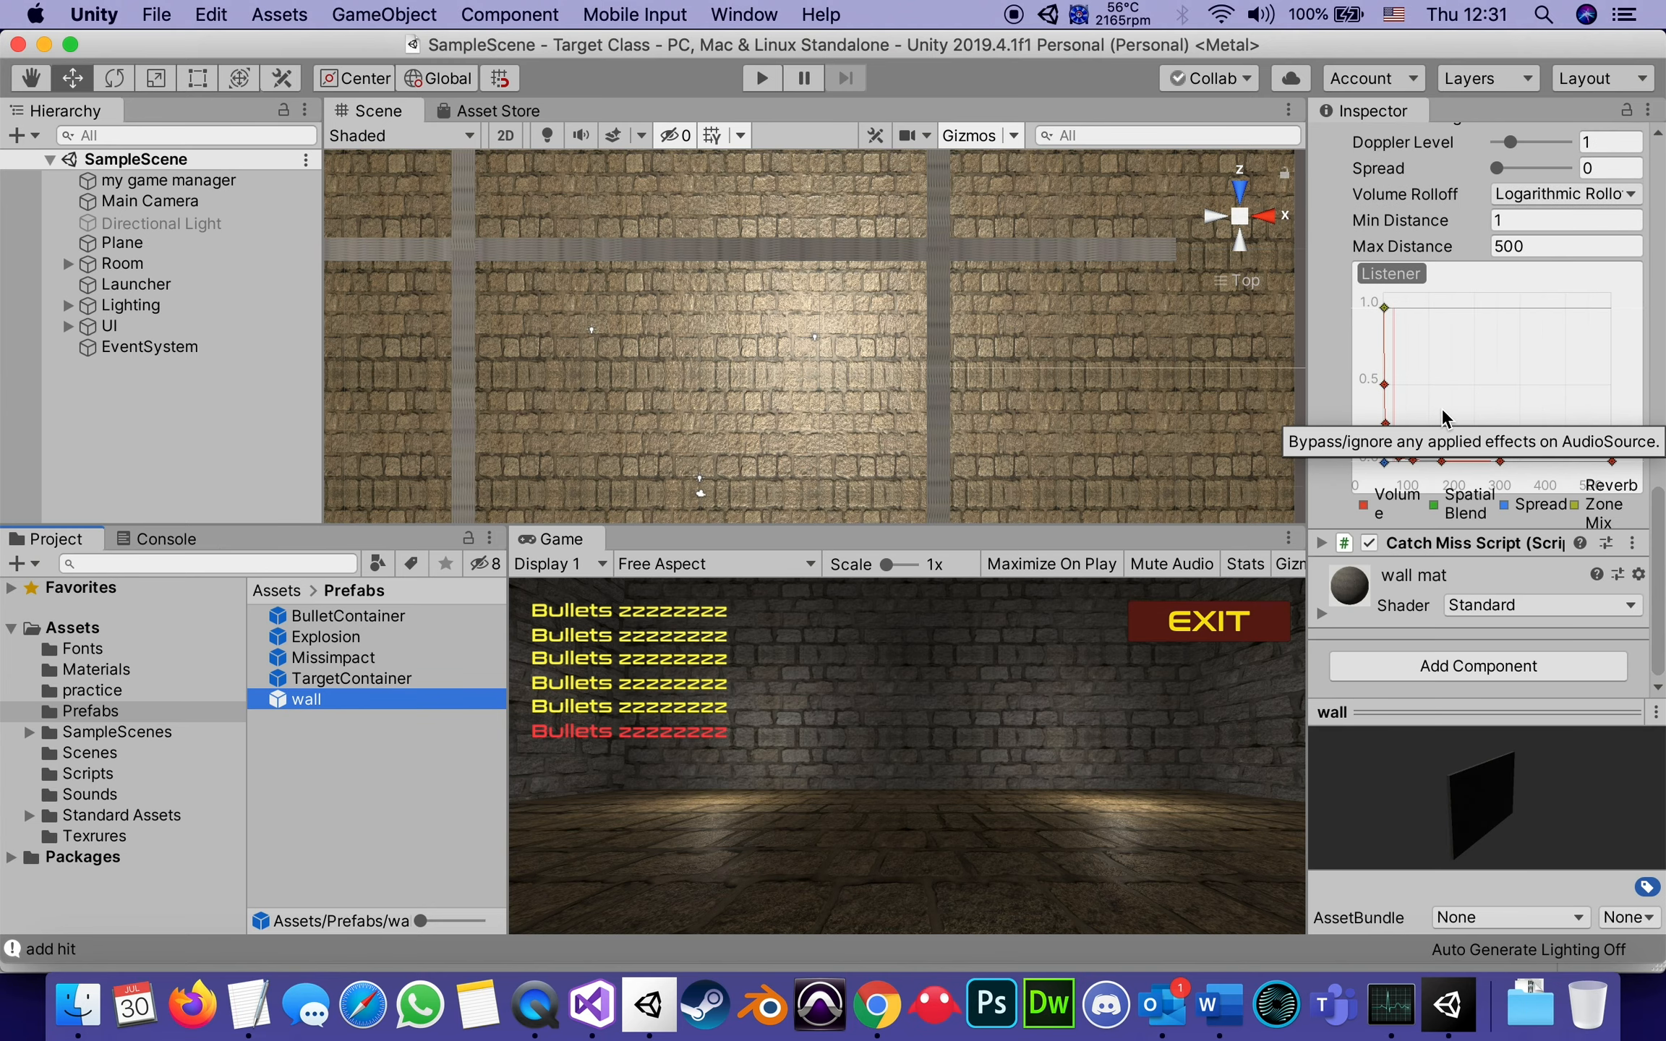
{"action": "mouse_move", "coordinate": [1475, 551]}
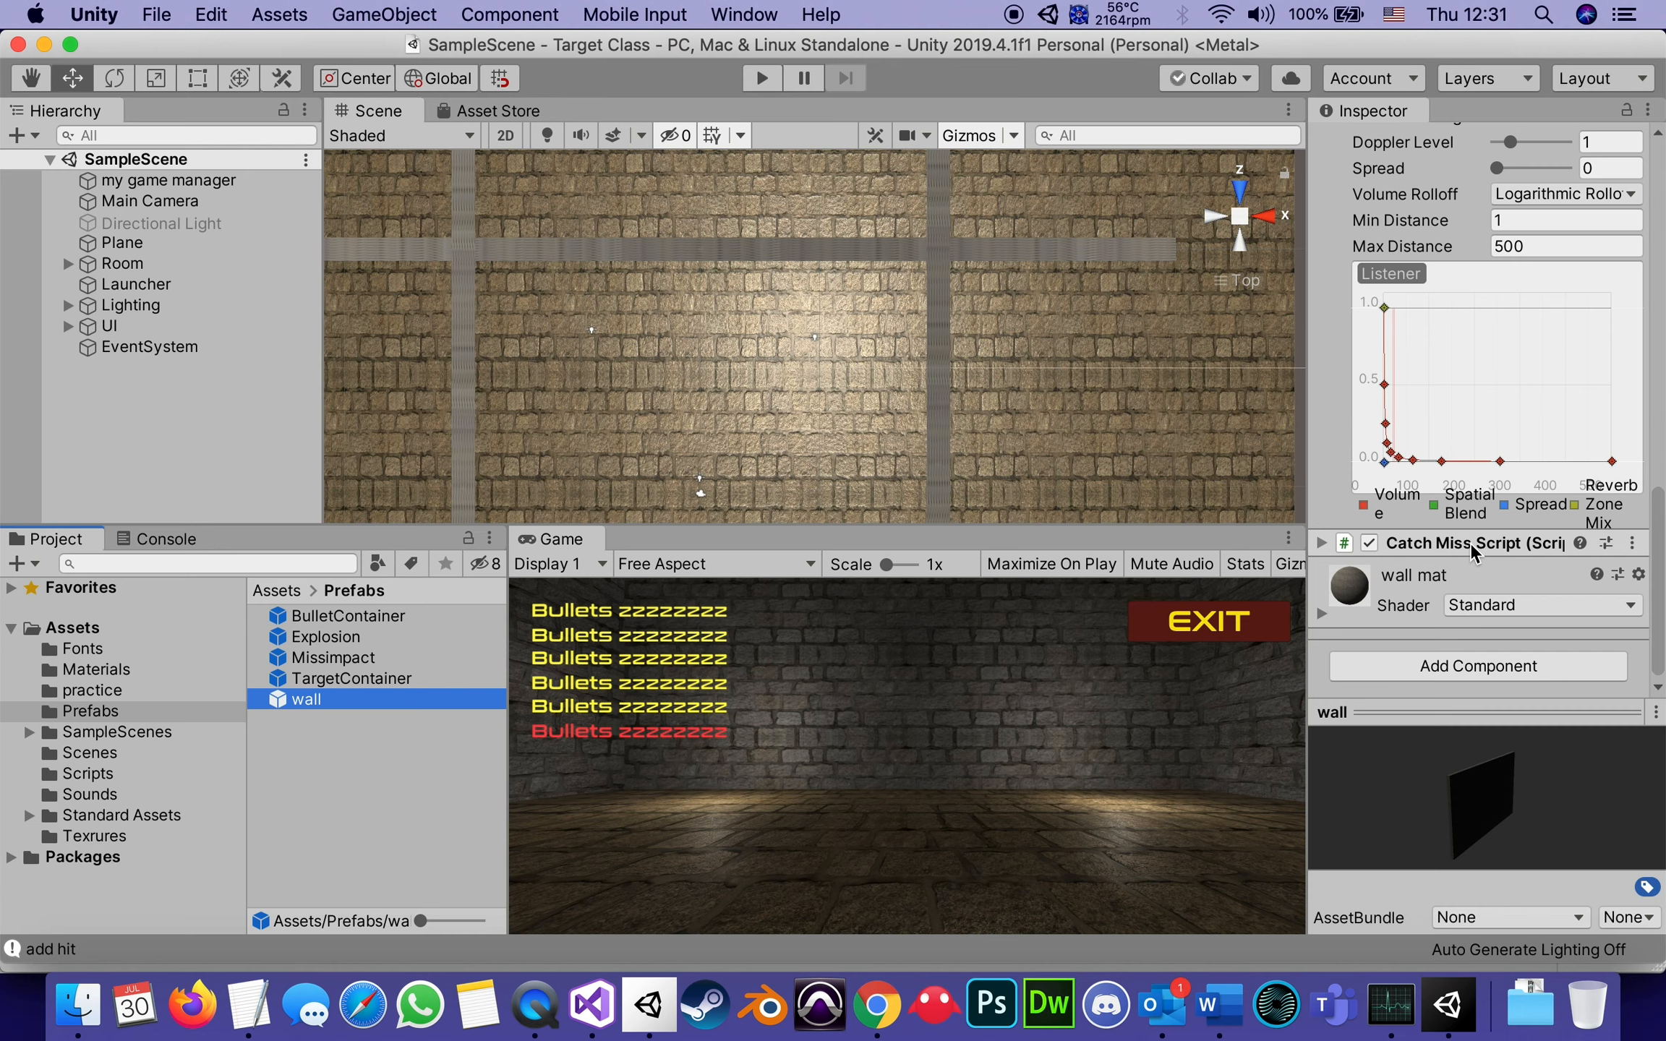
{"action": "mouse_move", "coordinate": [1501, 551]}
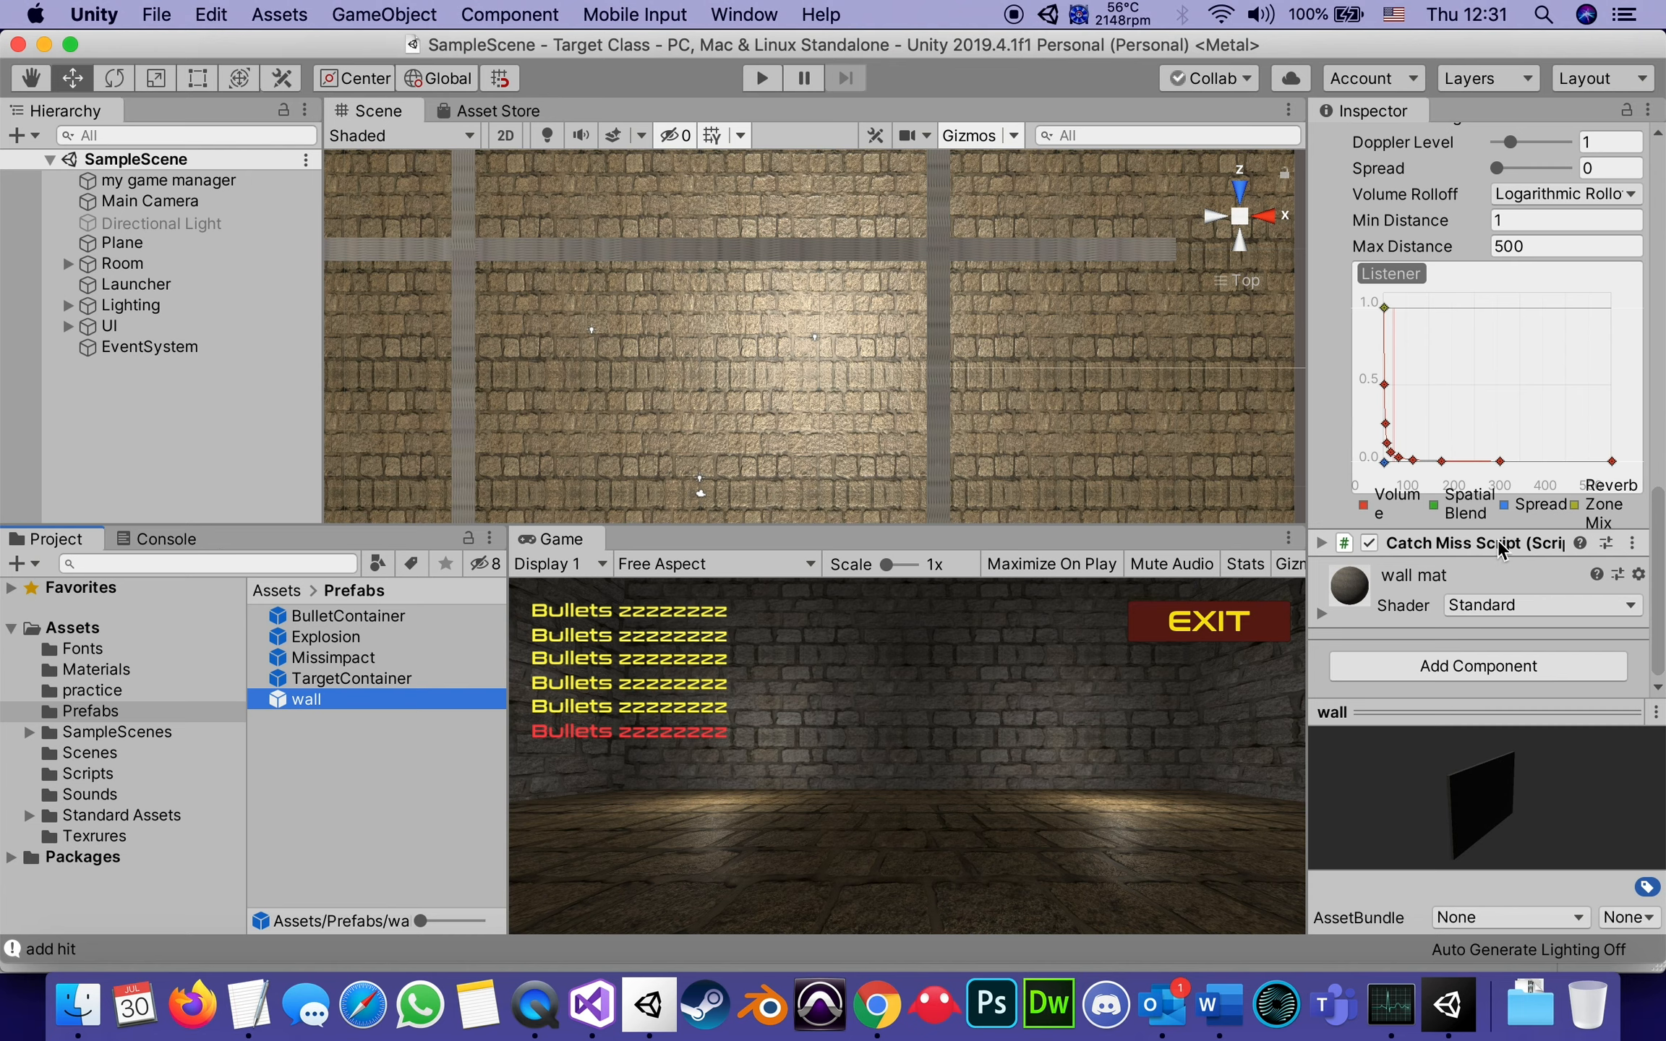